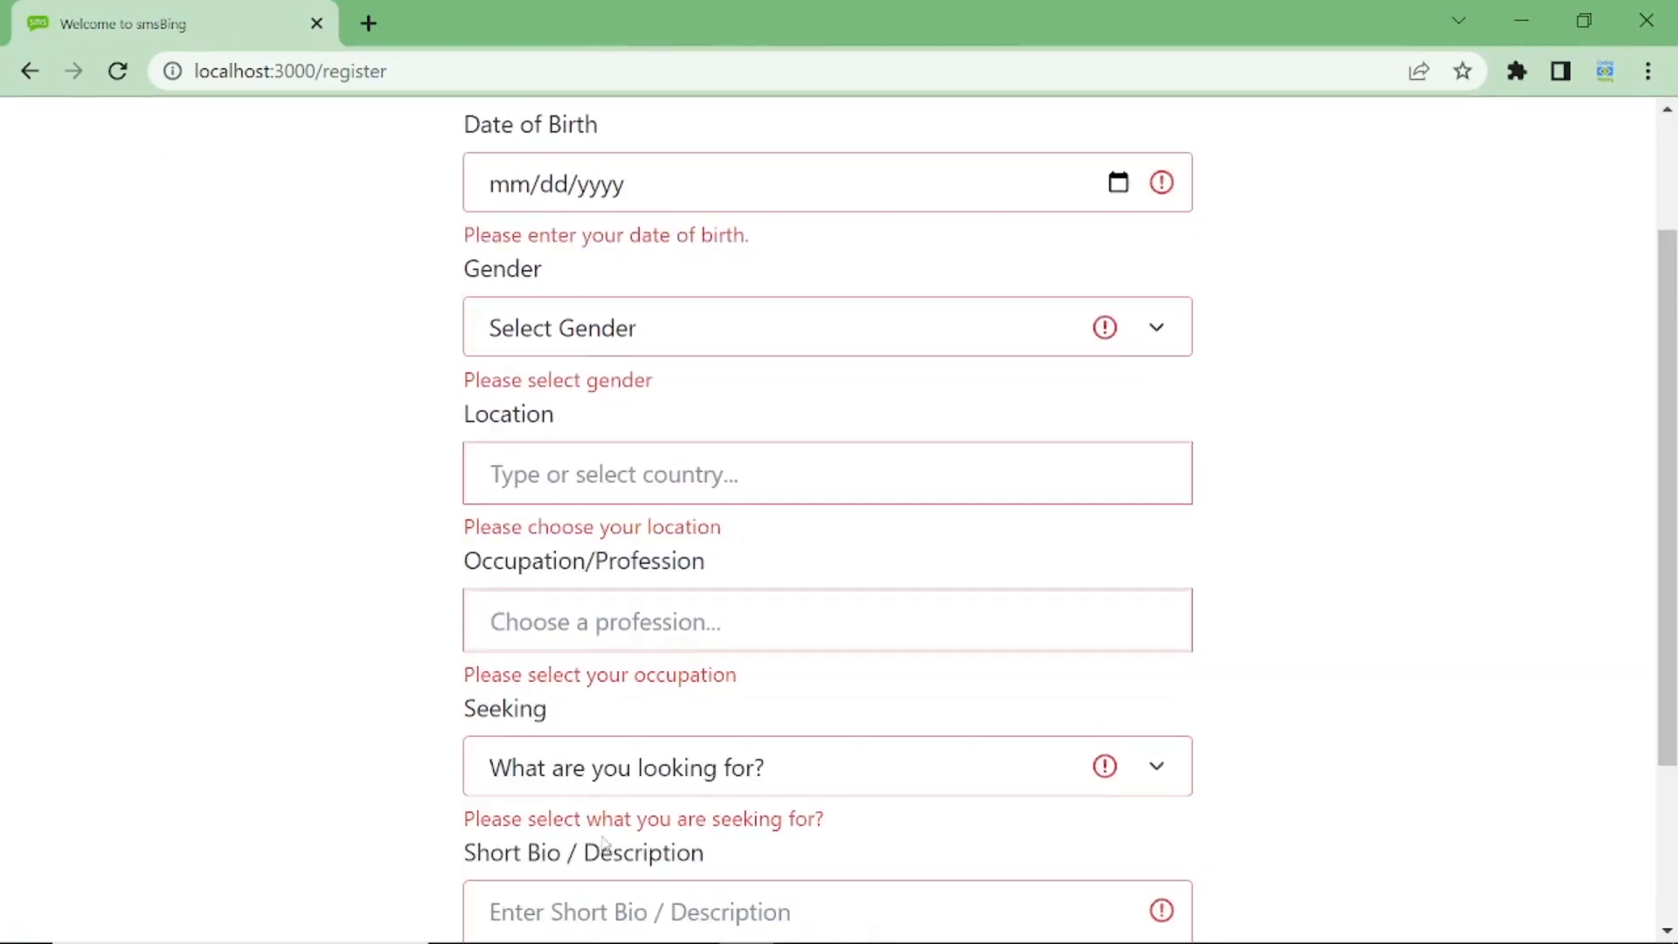
Set the birth date to 04/17/2022 and choose Male as the gender.
{"action": "scroll", "scroll_direction": "up", "scroll_amount": 3}
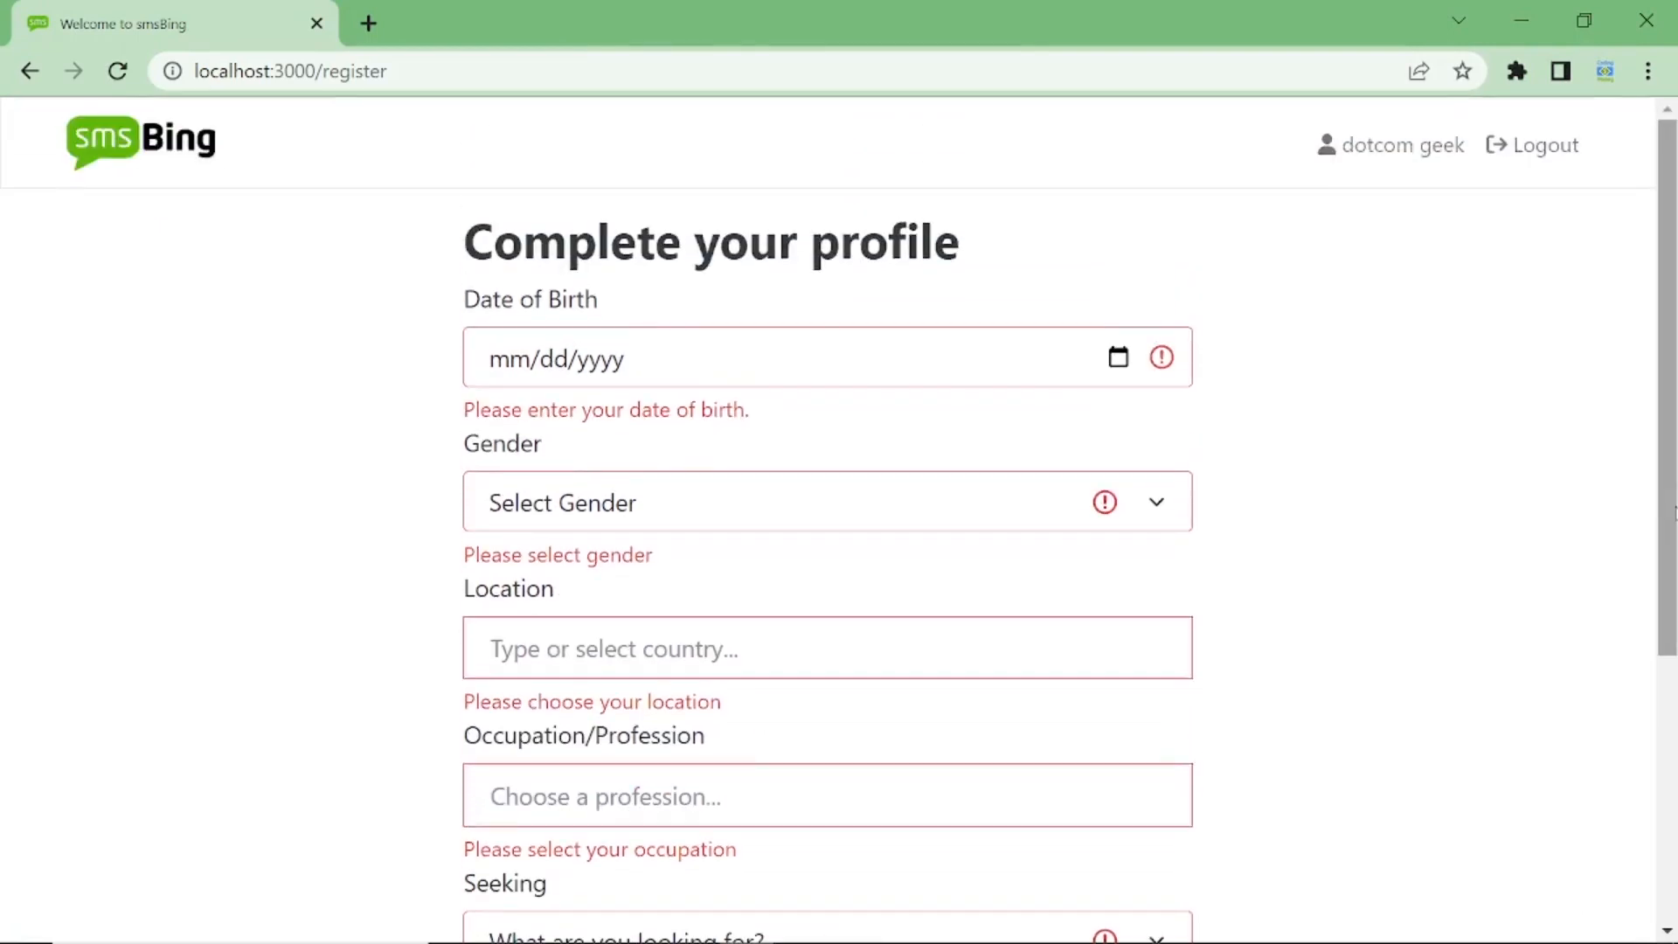
{"action": "mouse_move", "coordinate": [1131, 388]}
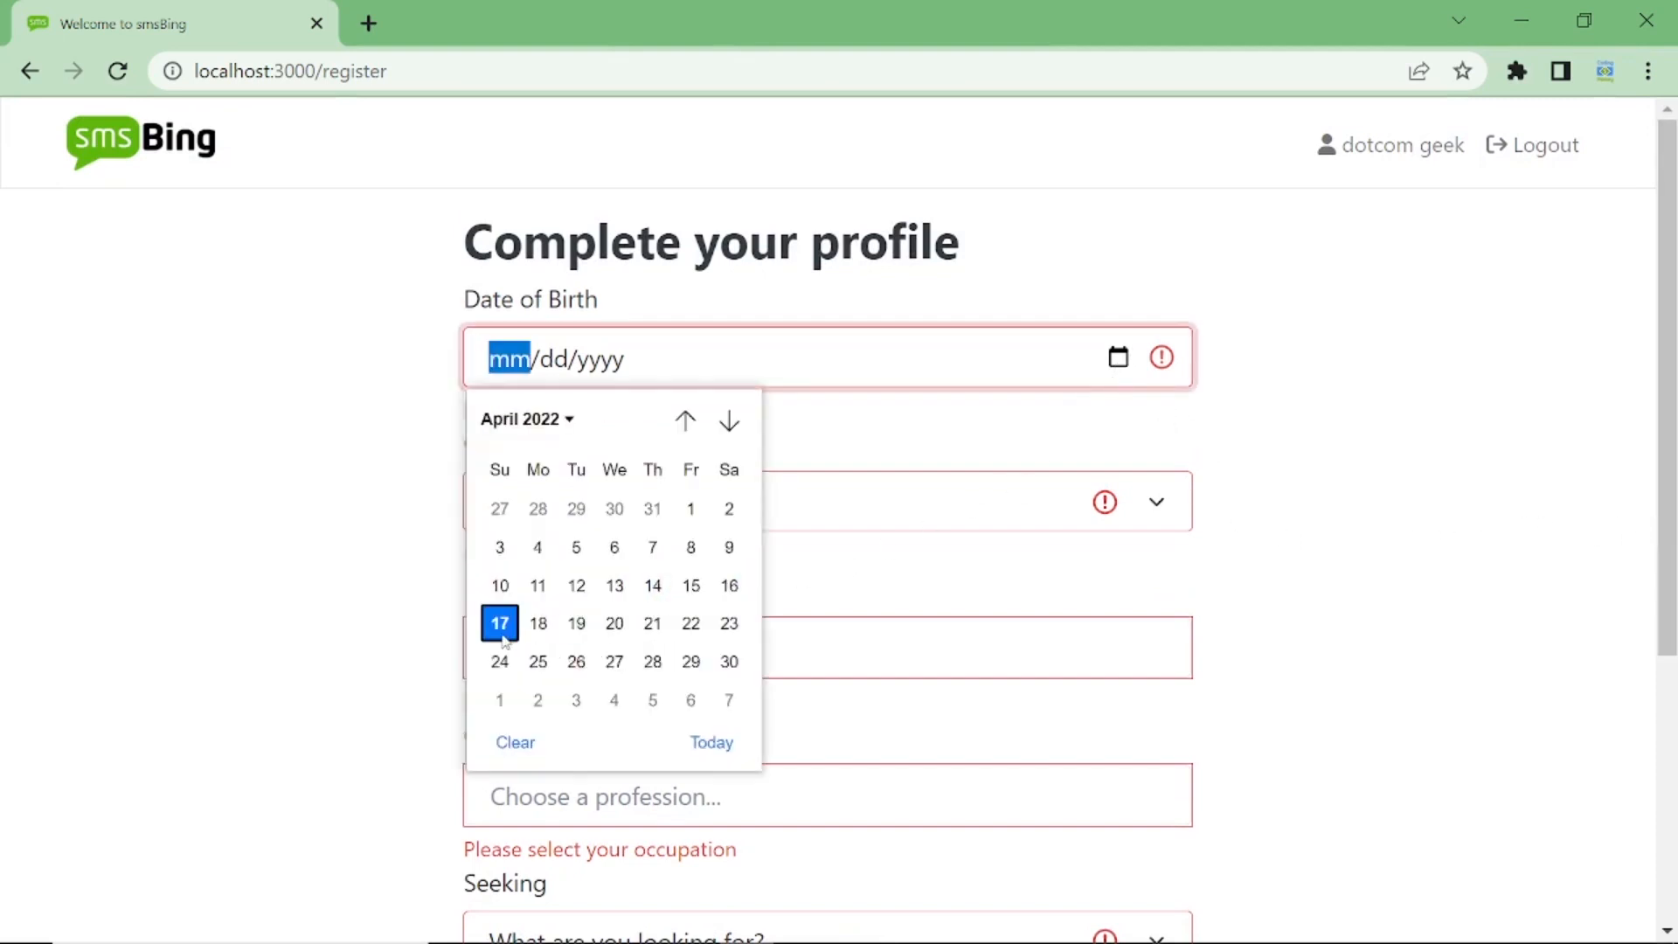
{"action": "left_click", "coordinate": [498, 623]}
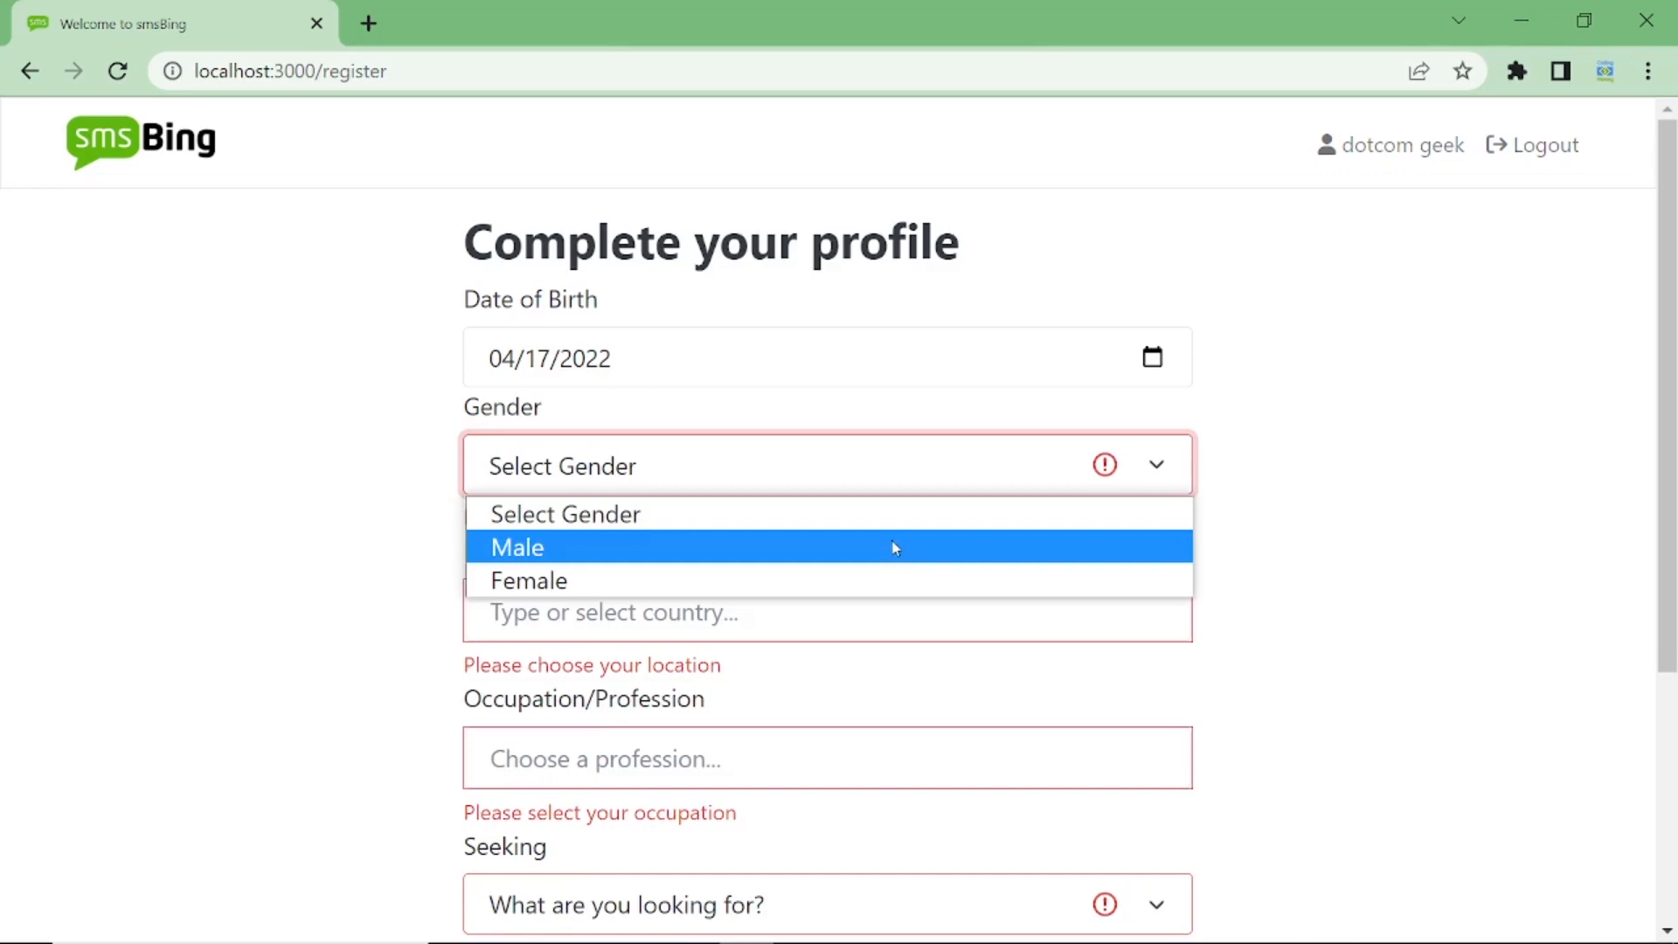
{"action": "left_click", "coordinate": [516, 547]}
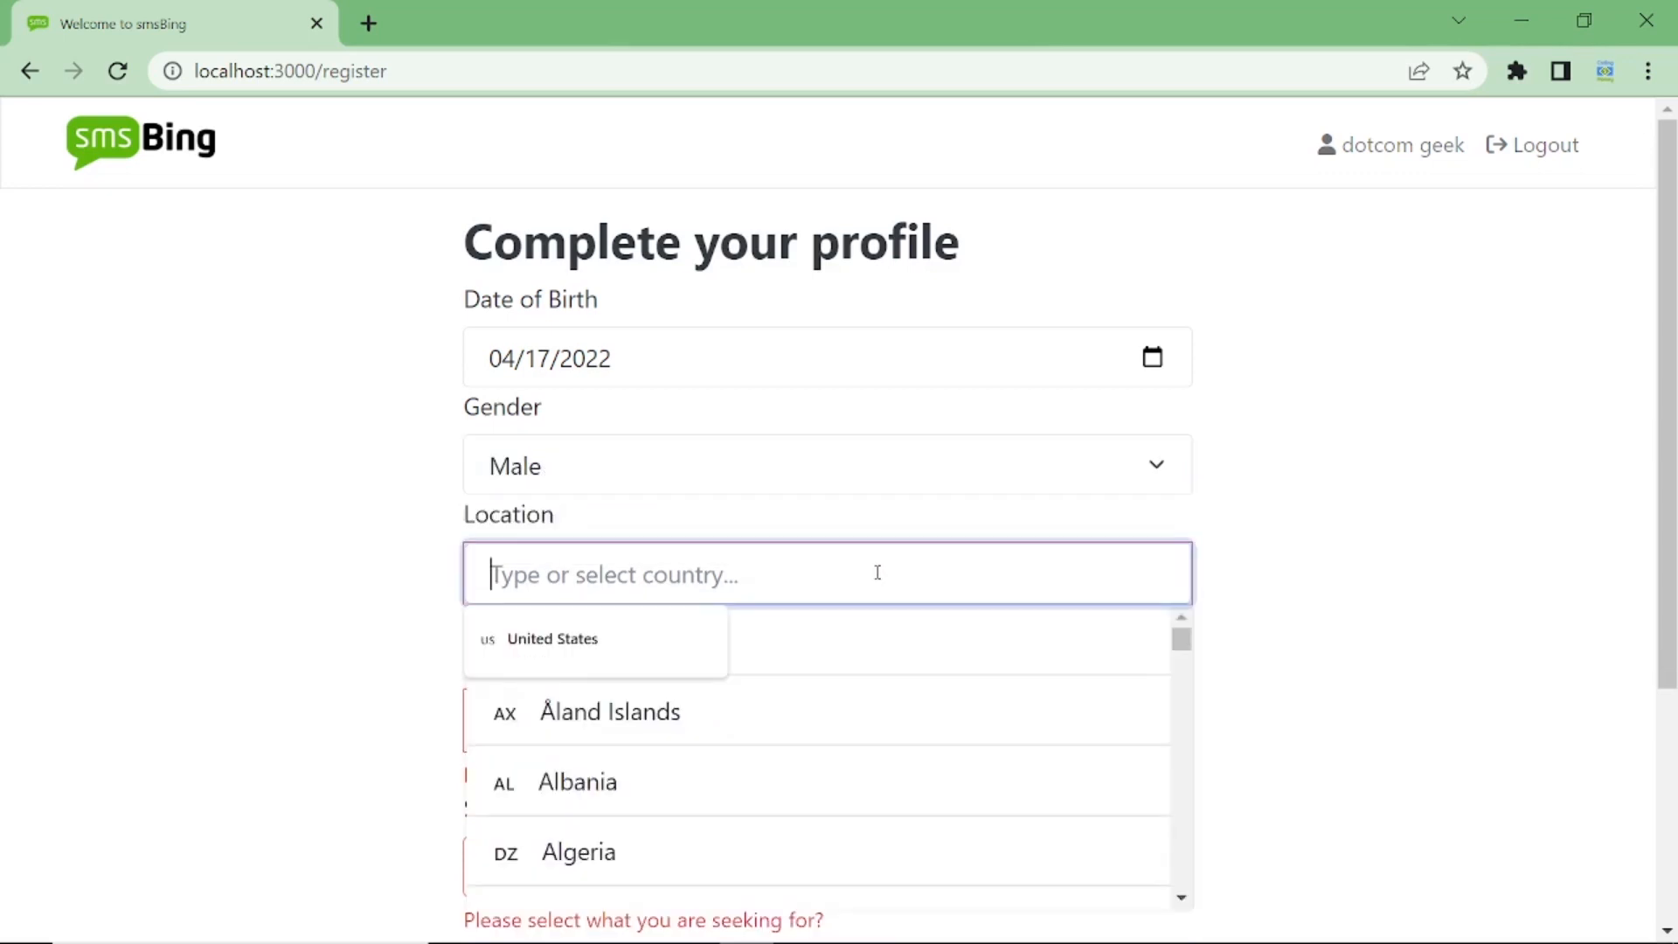
Pick Afghanistan as the location and start entering Web for the occupation.
{"action": "type", "text": "Afg"}
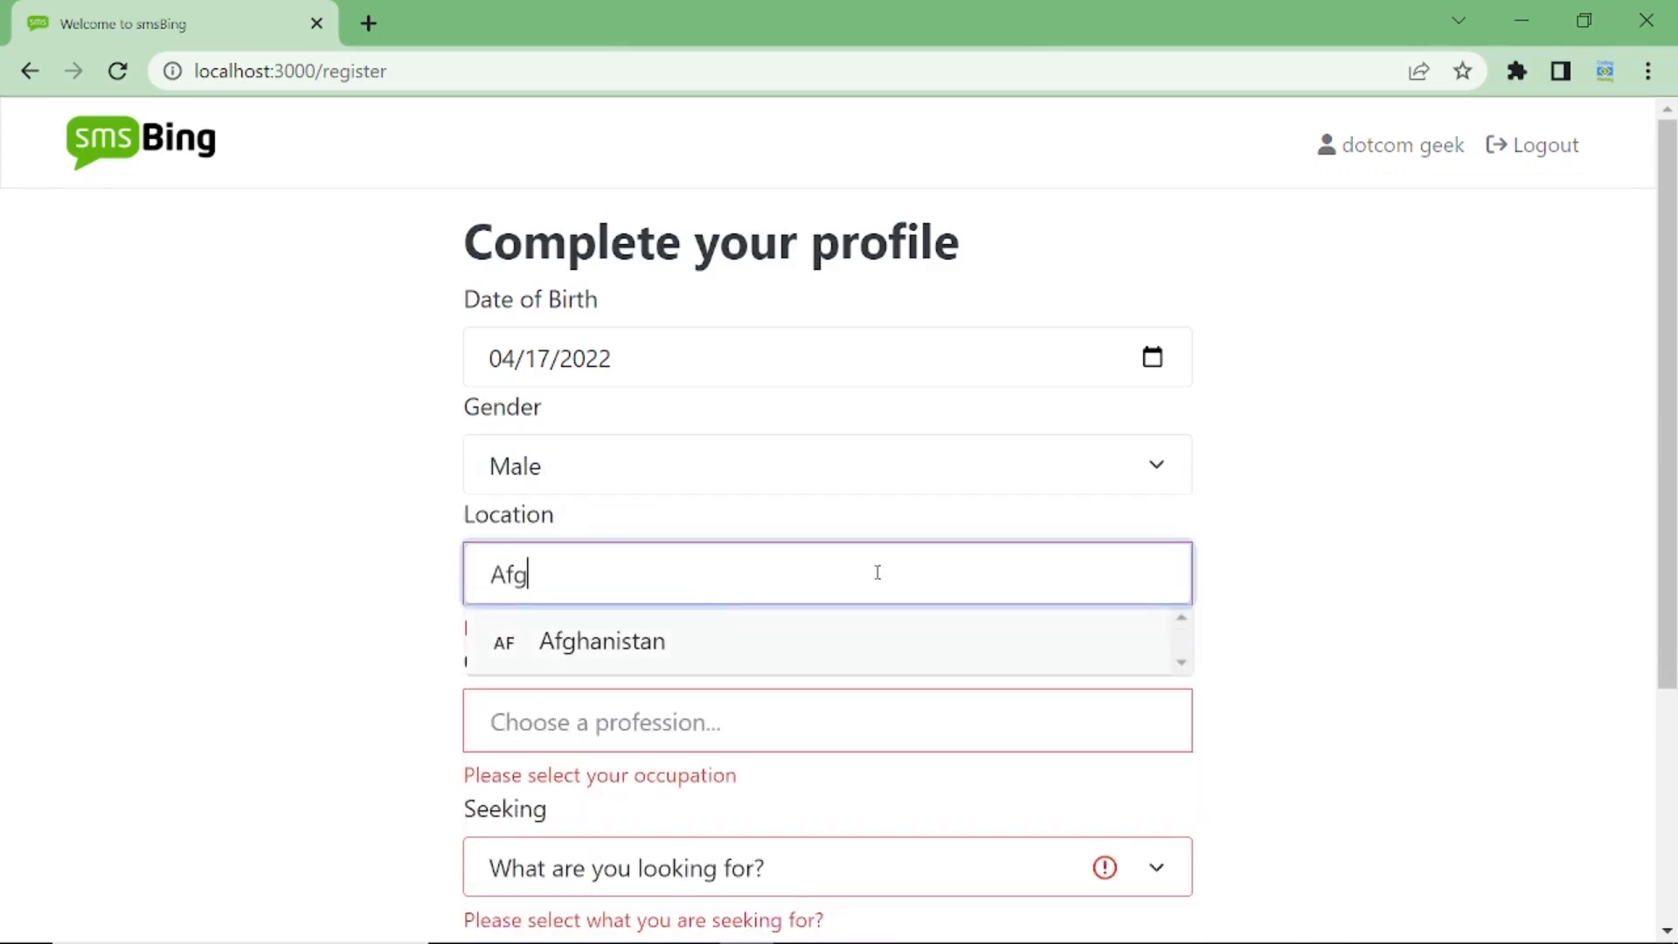
{"action": "left_click", "coordinate": [601, 642]}
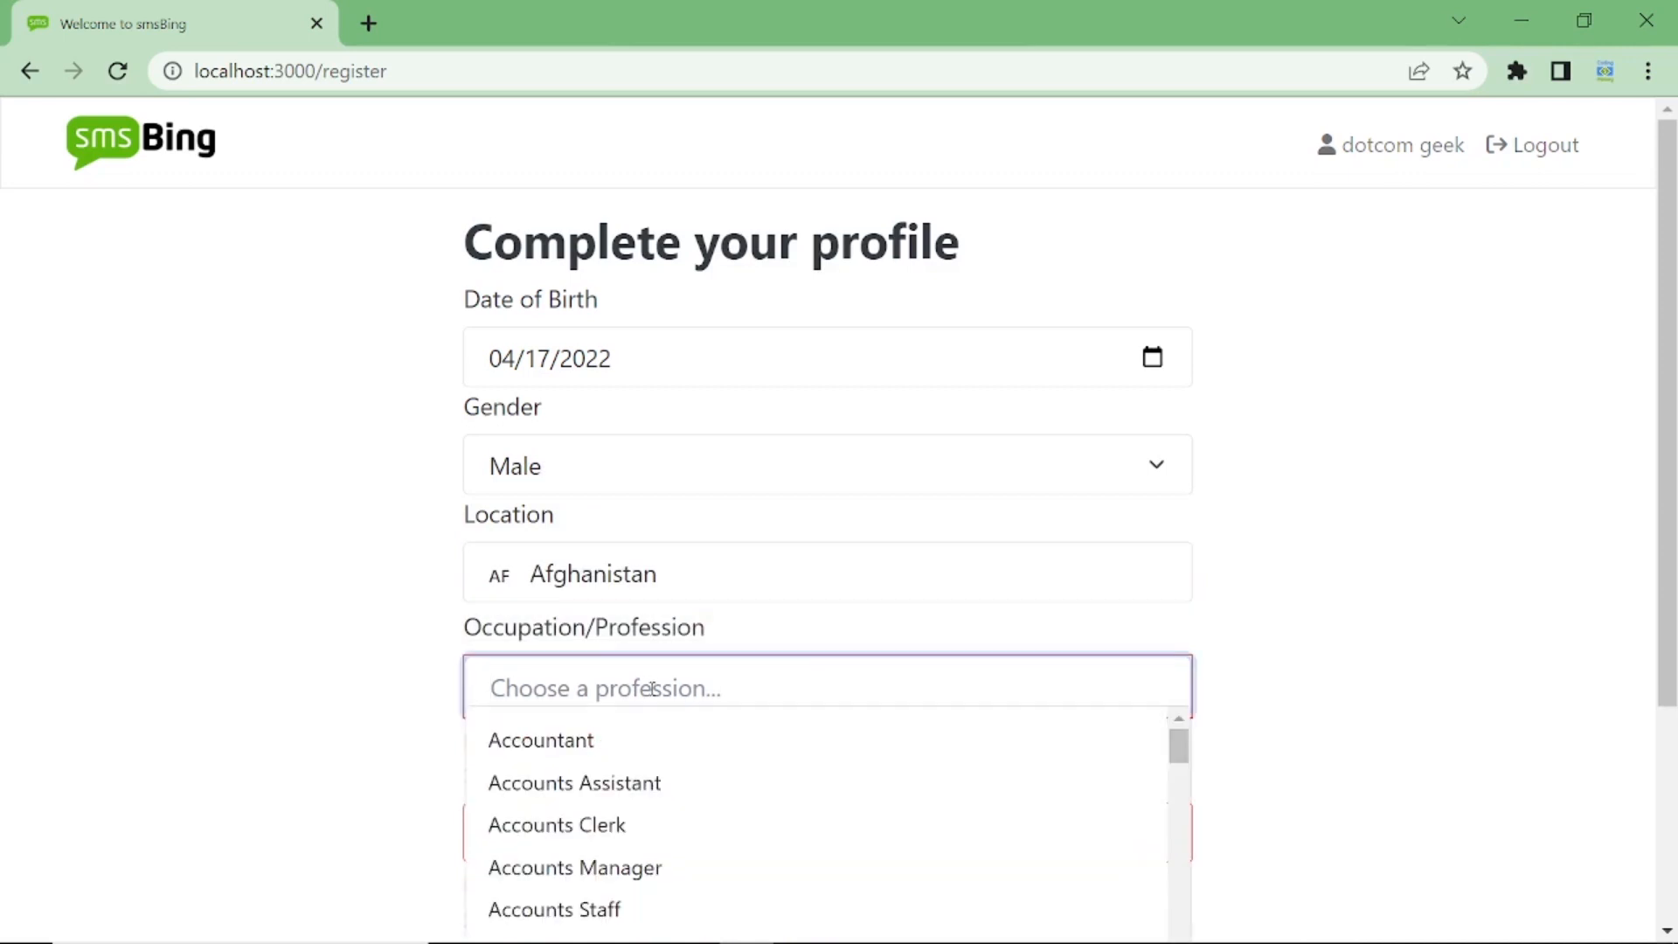
{"action": "type", "text": "Web Developer"}
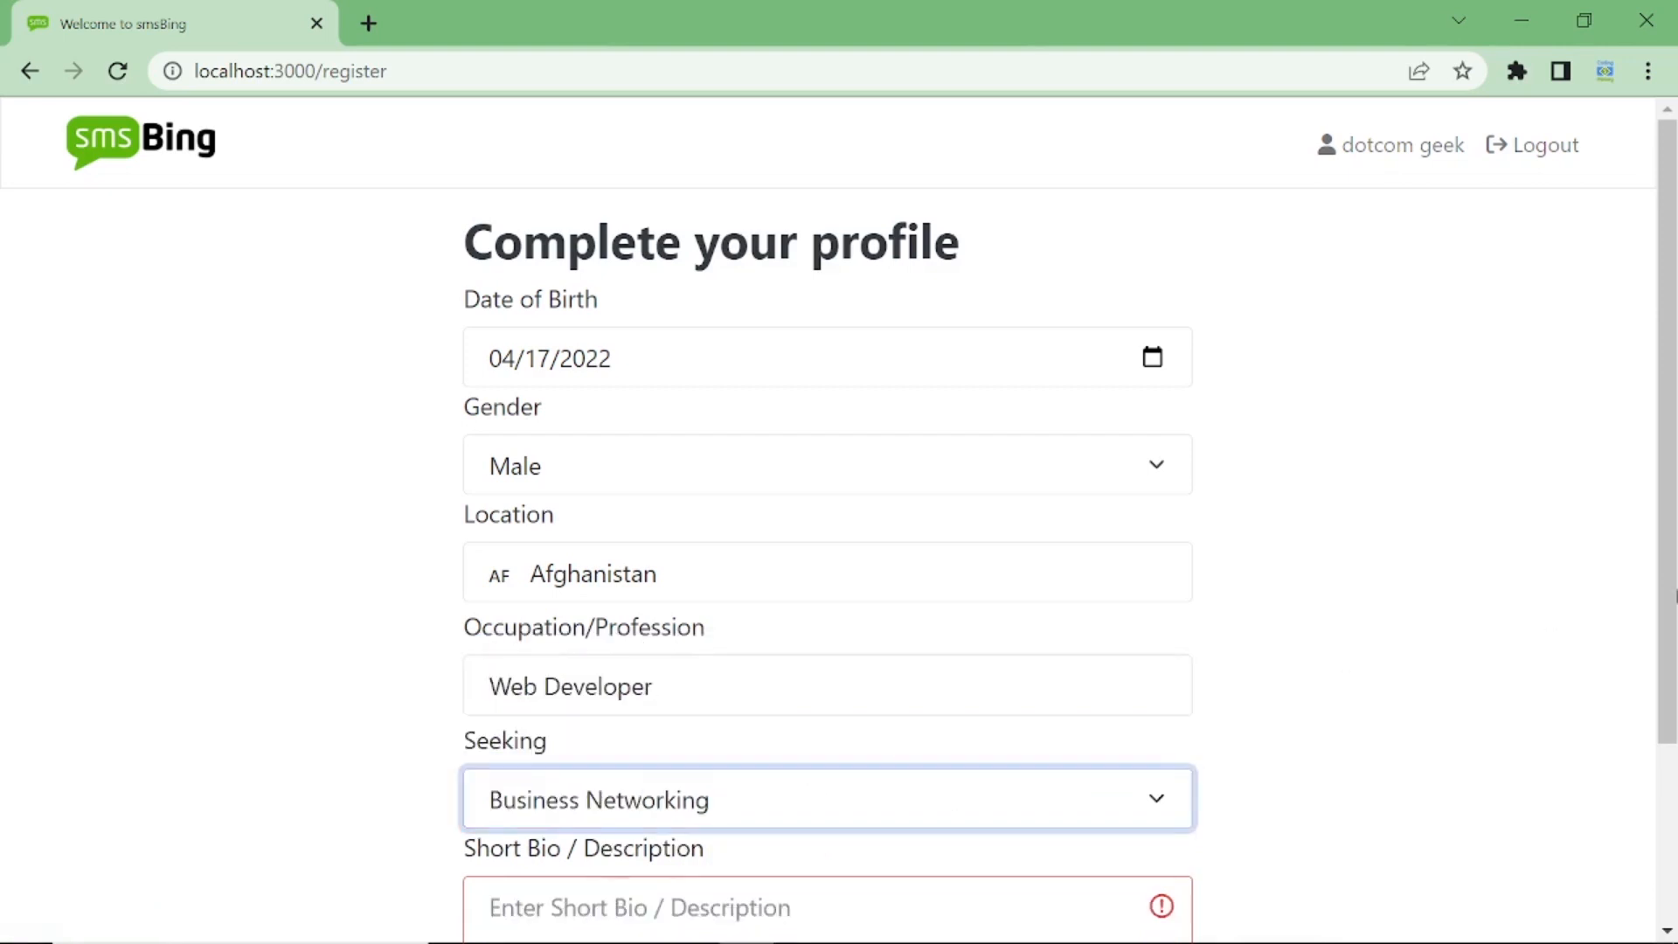
{"action": "scroll", "scroll_direction": "down", "scroll_amount": 3}
{"action": "type", "text": "Hi there"}
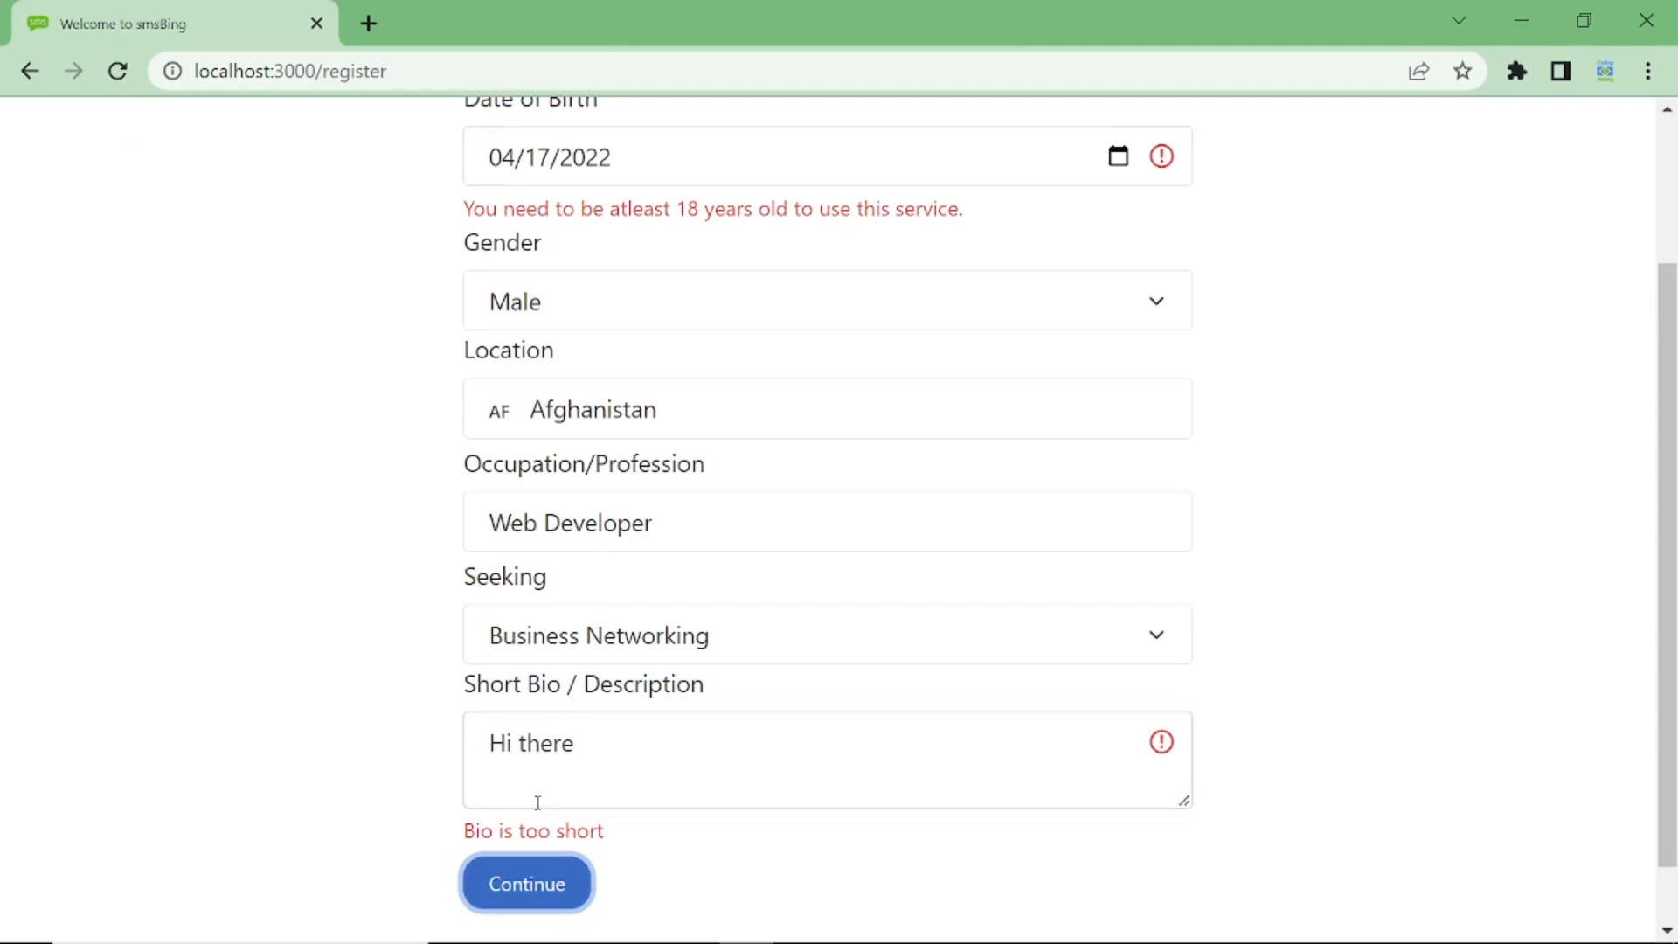
Scroll back up through the under-18 and bio-too-short error messages.
{"action": "scroll", "scroll_direction": "up", "scroll_amount": 3}
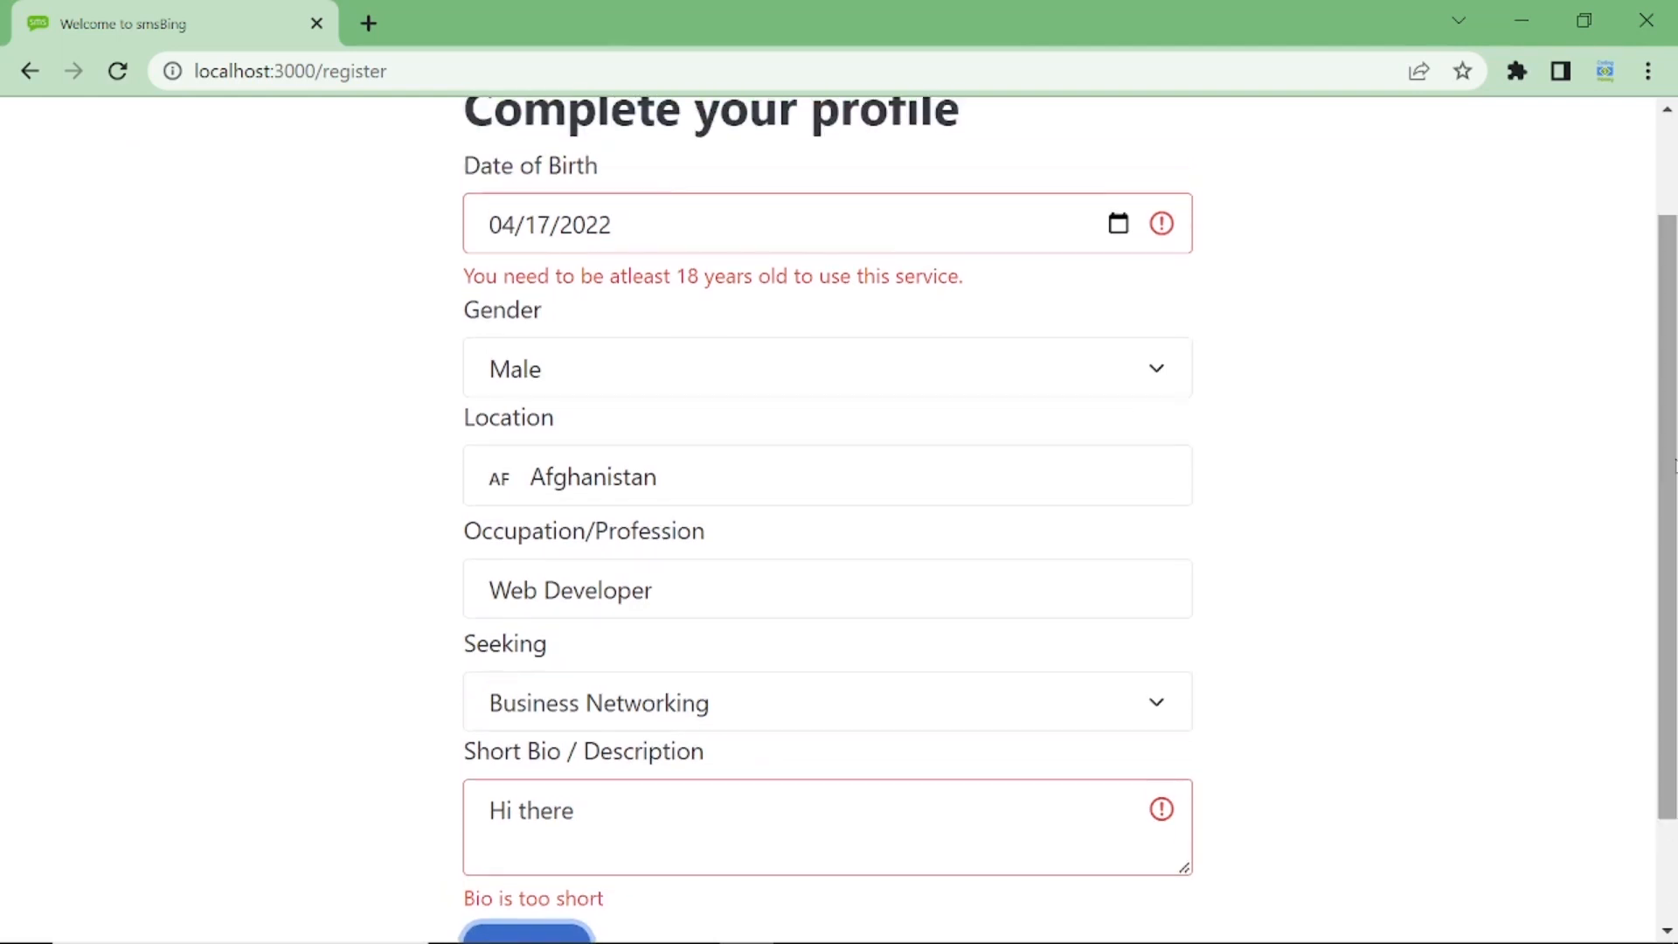
{"action": "scroll", "scroll_direction": "up", "scroll_amount": 3}
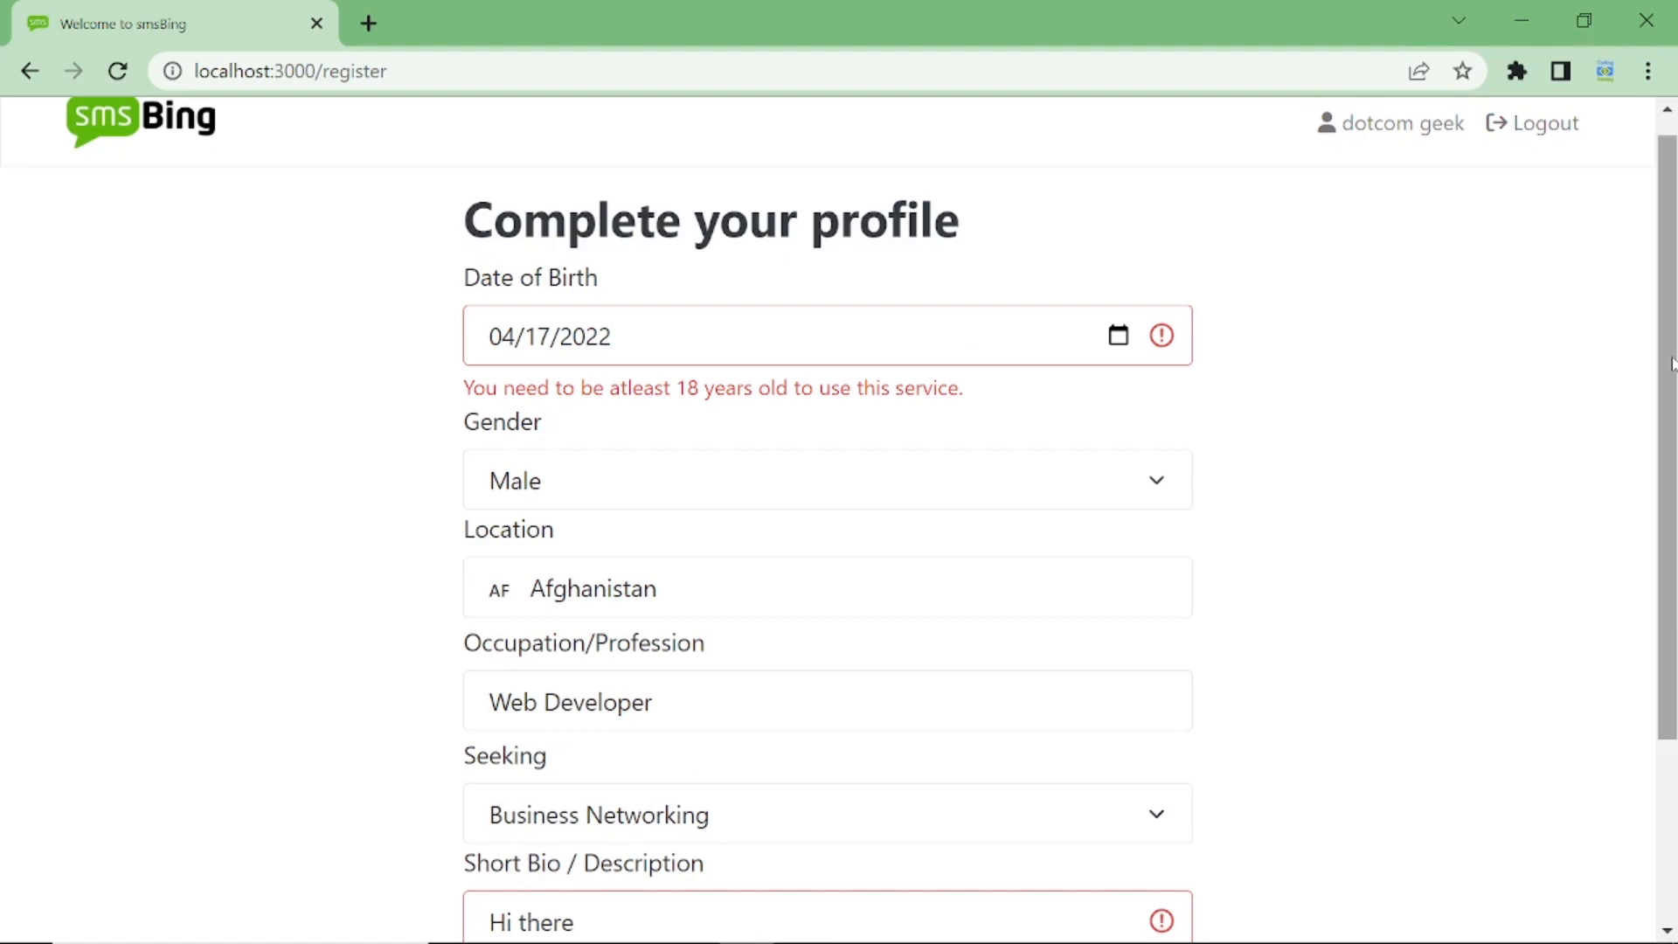
{"action": "mouse_move", "coordinate": [512, 647]}
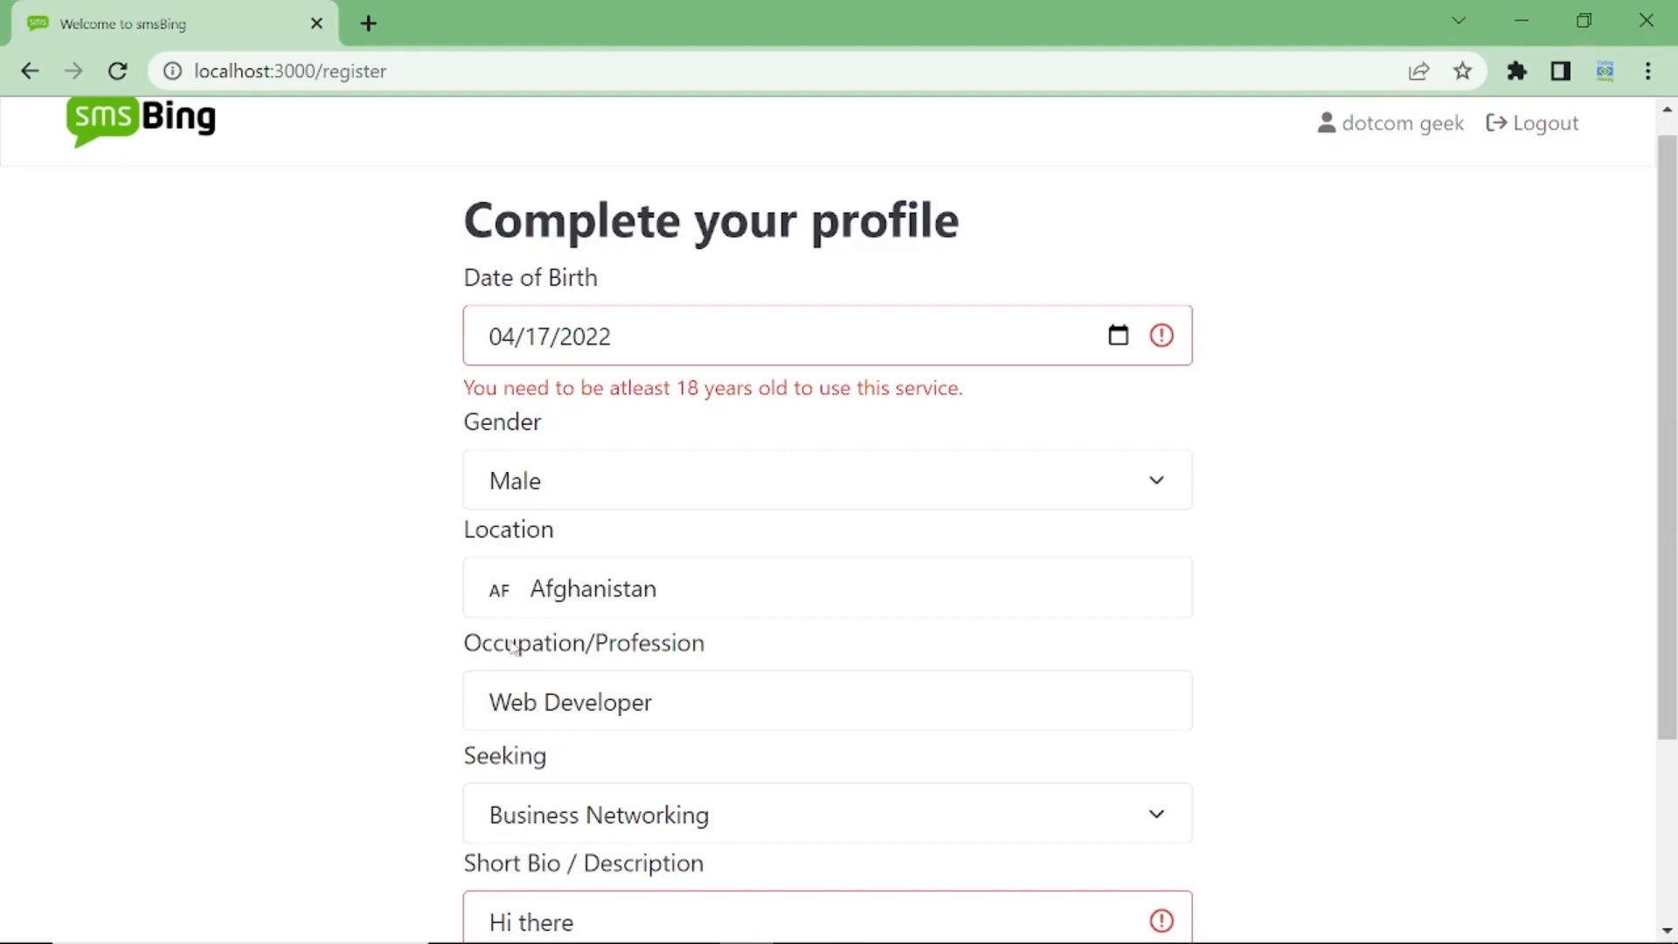
{"action": "mouse_move", "coordinate": [856, 685]}
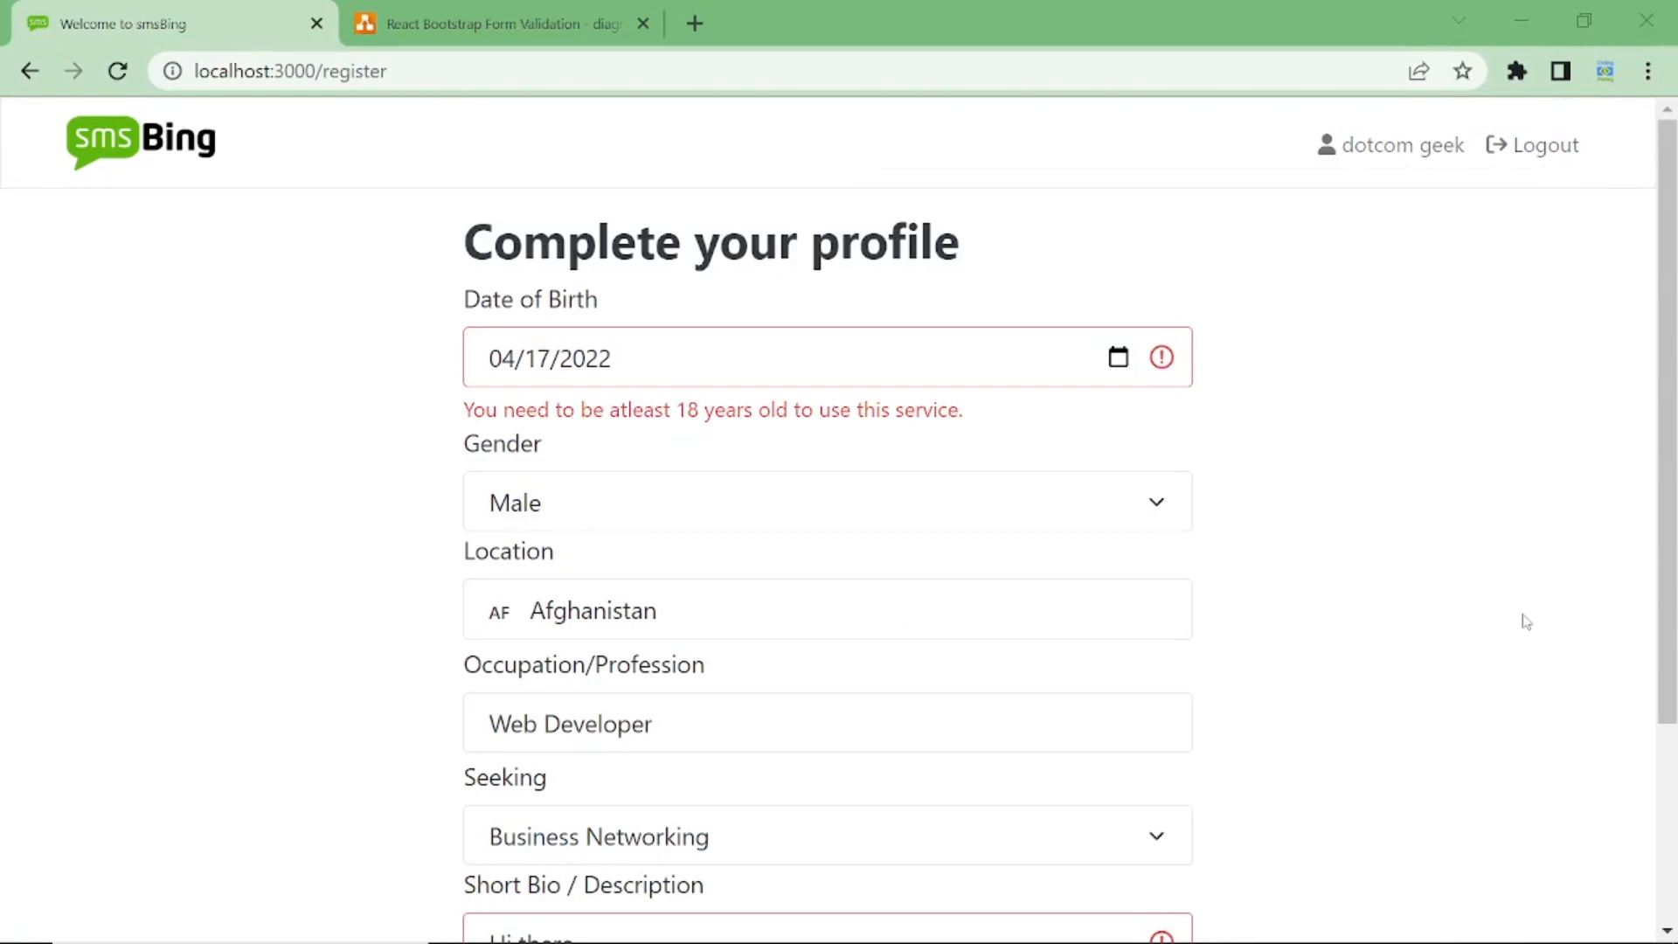
{"action": "mouse_move", "coordinate": [1556, 626]}
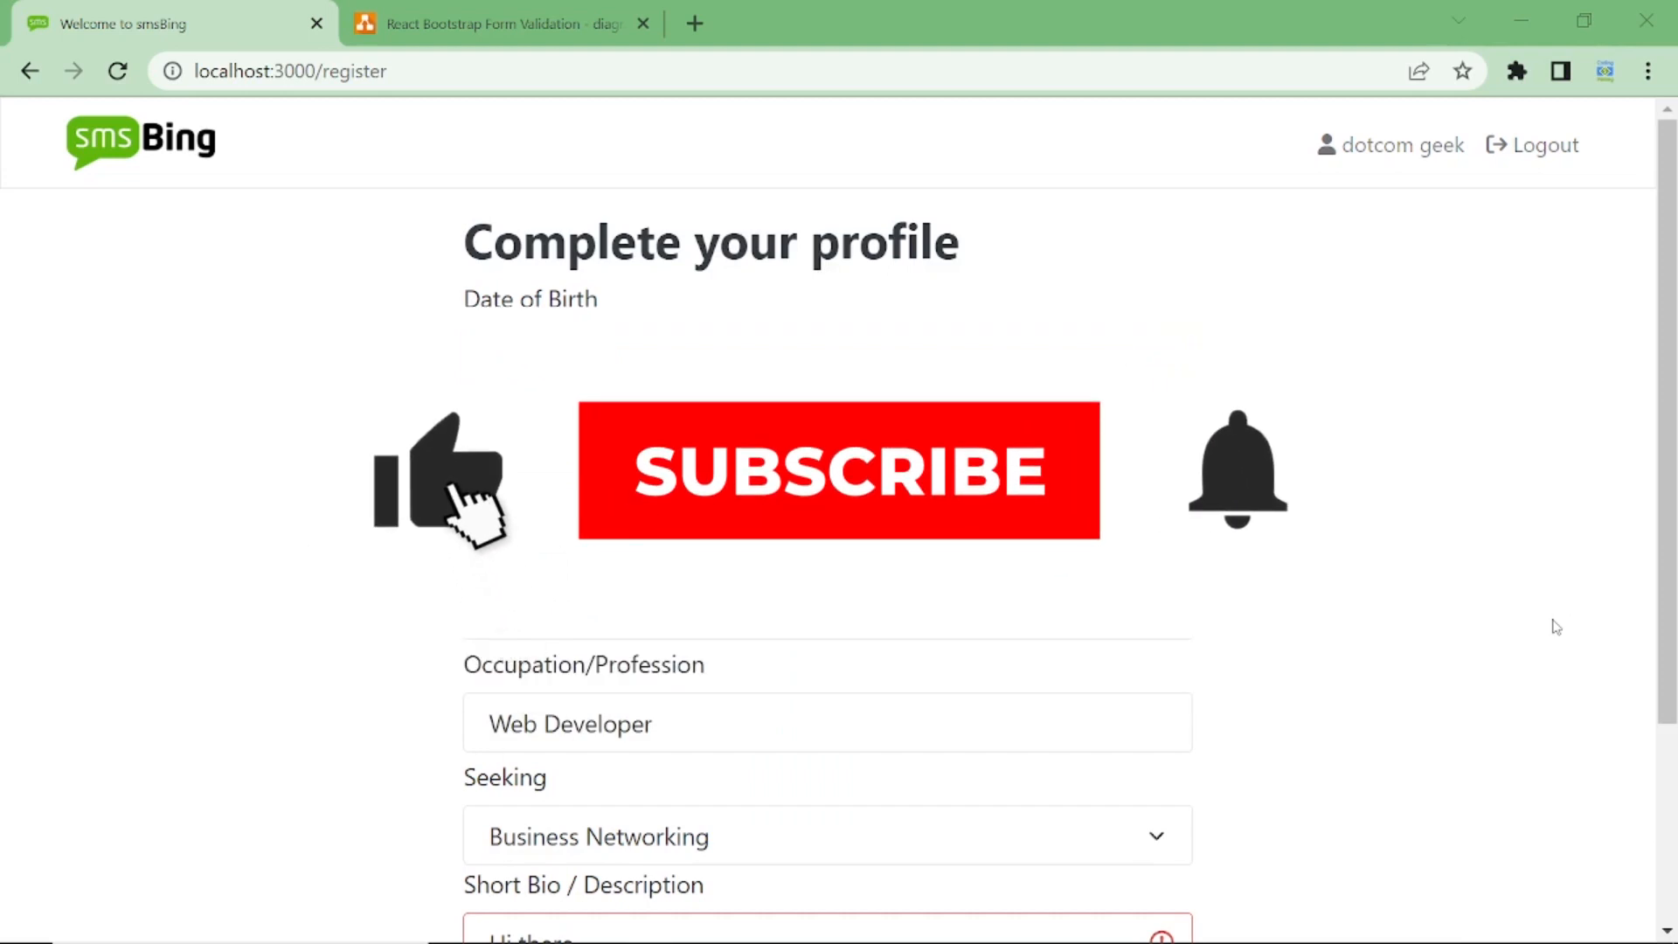
Return focus to the smsBing register form after opening the diagram tab.
{"action": "left_click", "coordinate": [837, 470]}
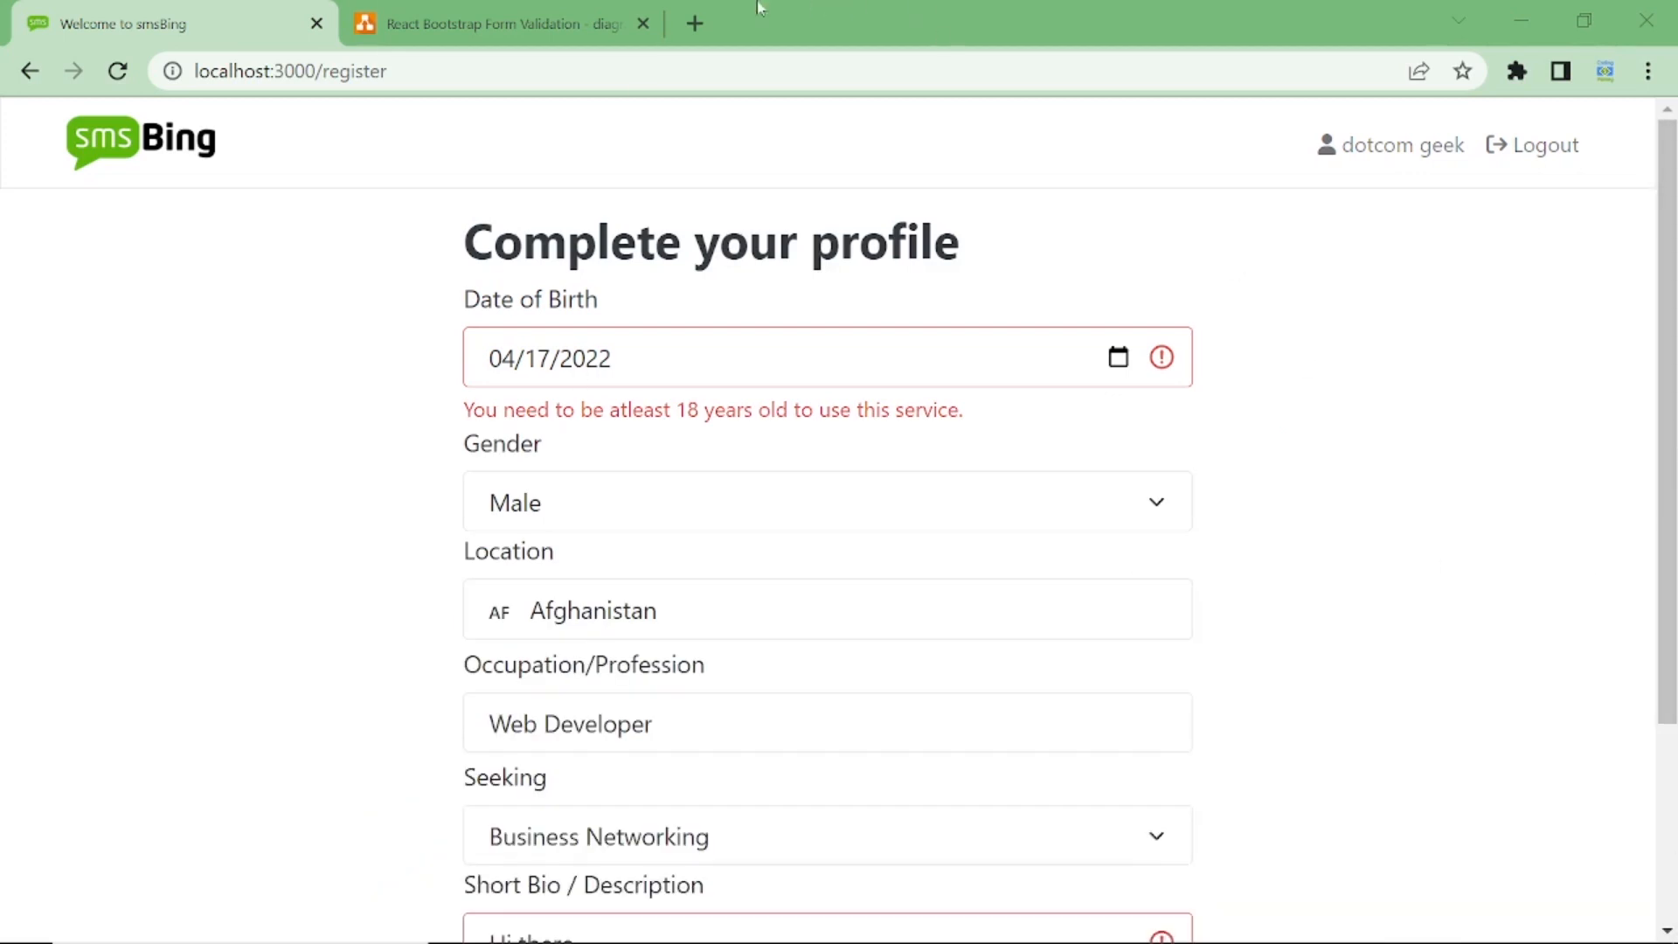
Review Step 1 then Step 2 (setField) of the form validation diagram and move on to the editor.
{"action": "left_click", "coordinate": [493, 22]}
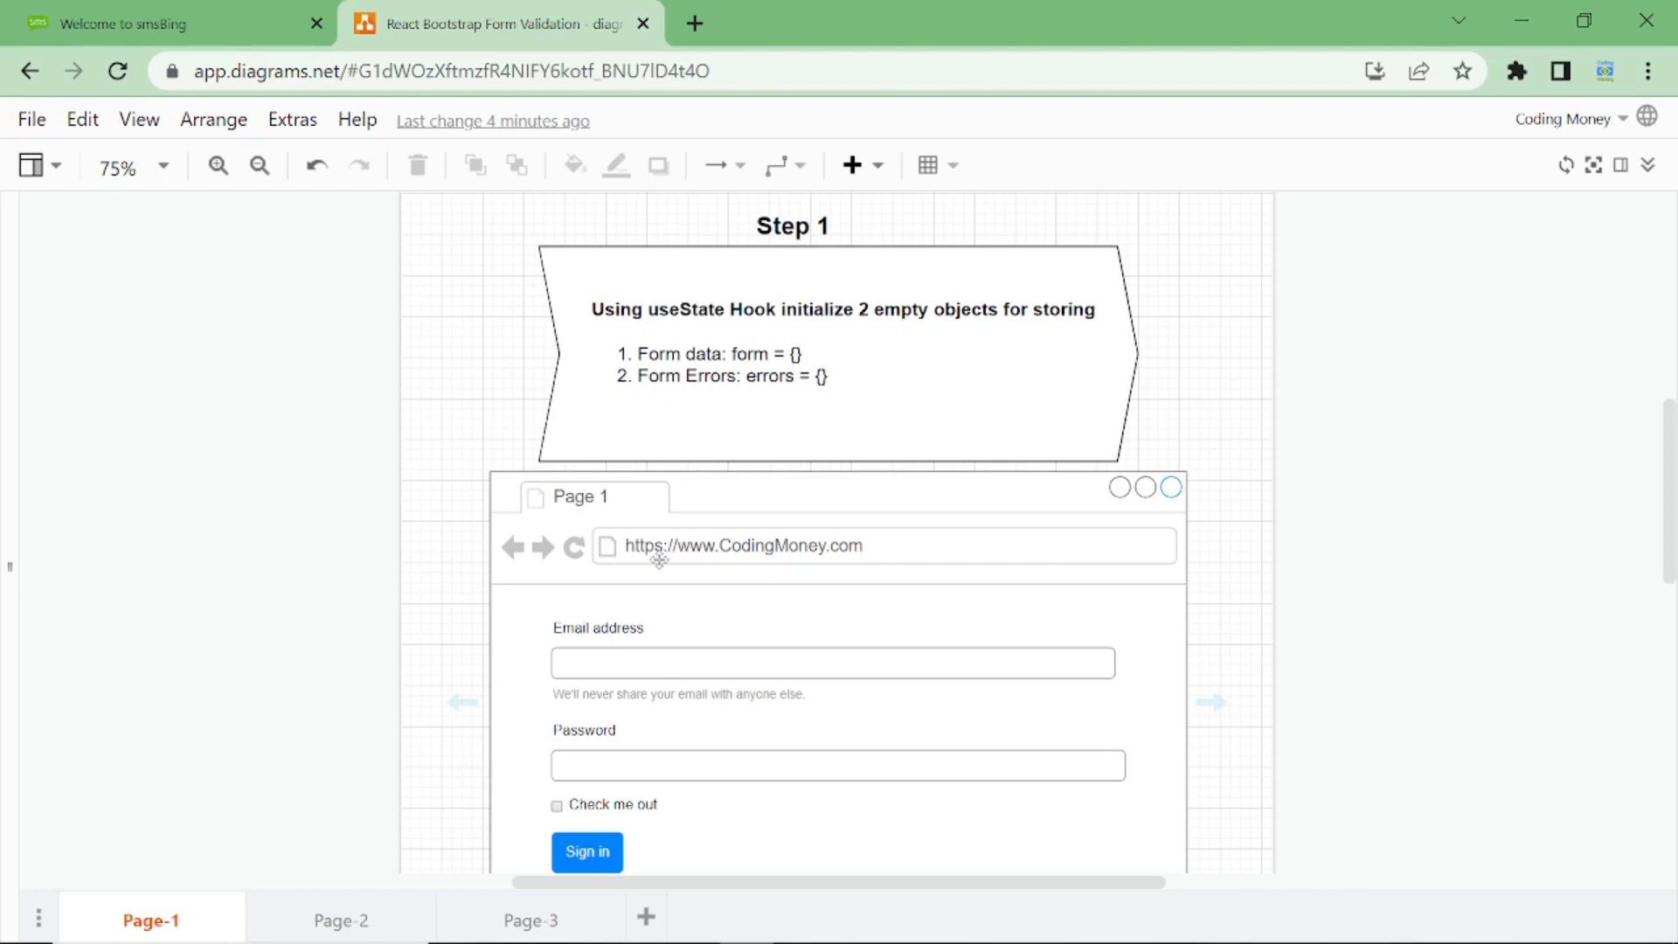
{"action": "left_click", "coordinate": [341, 921]}
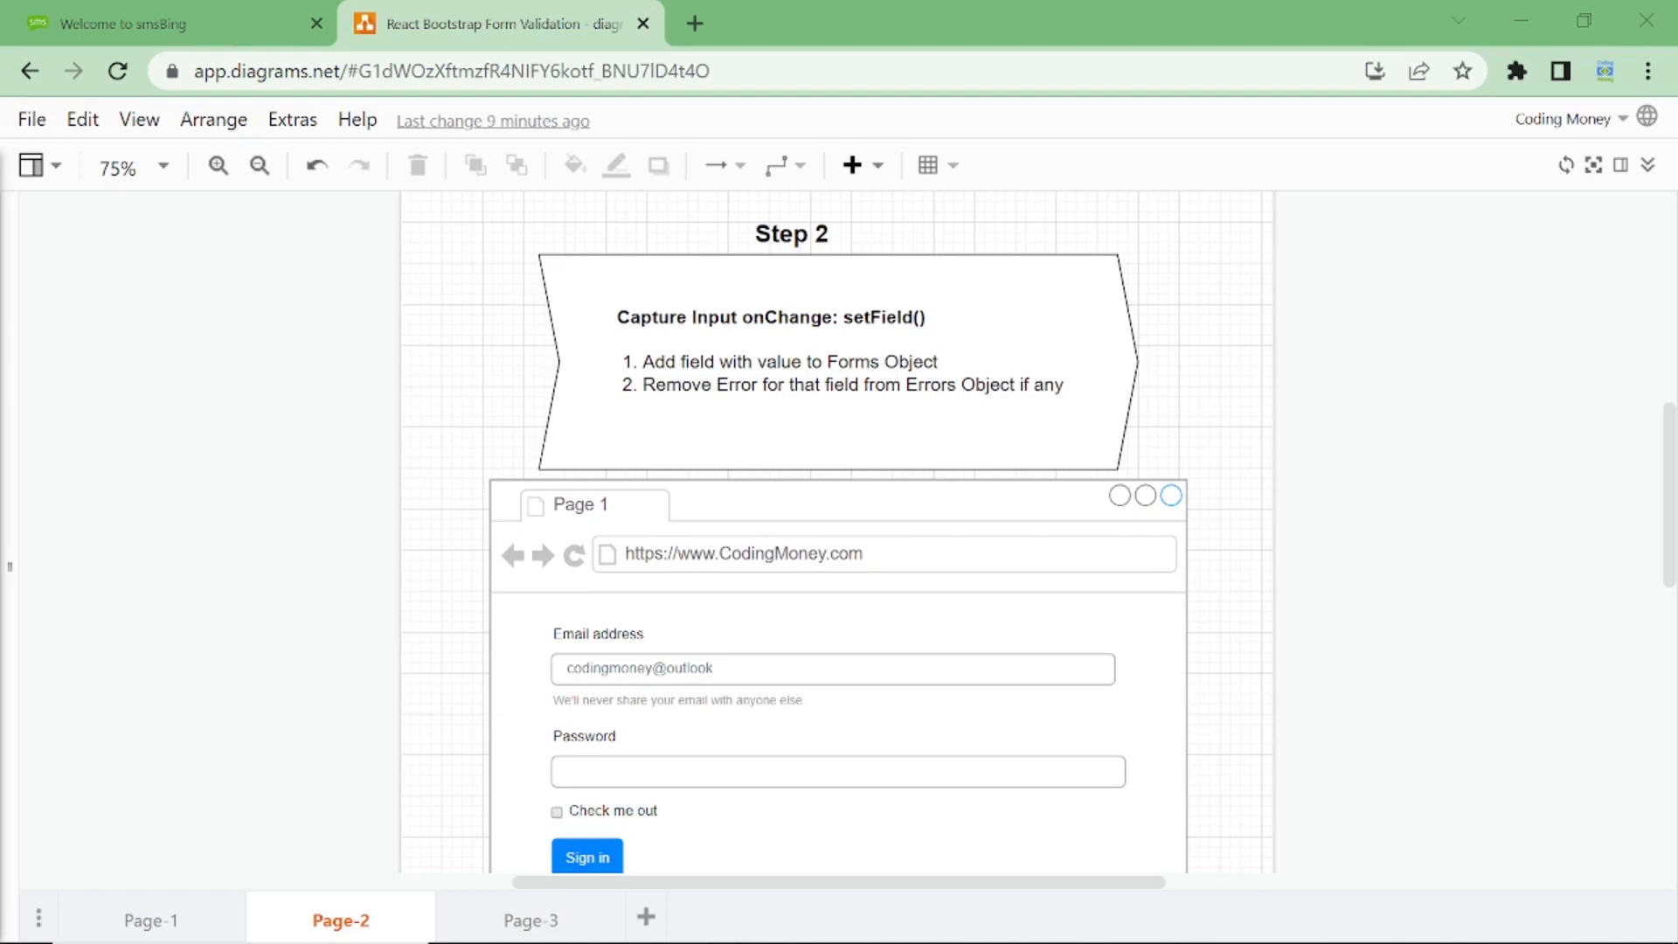
{"action": "left_click", "coordinate": [530, 920]}
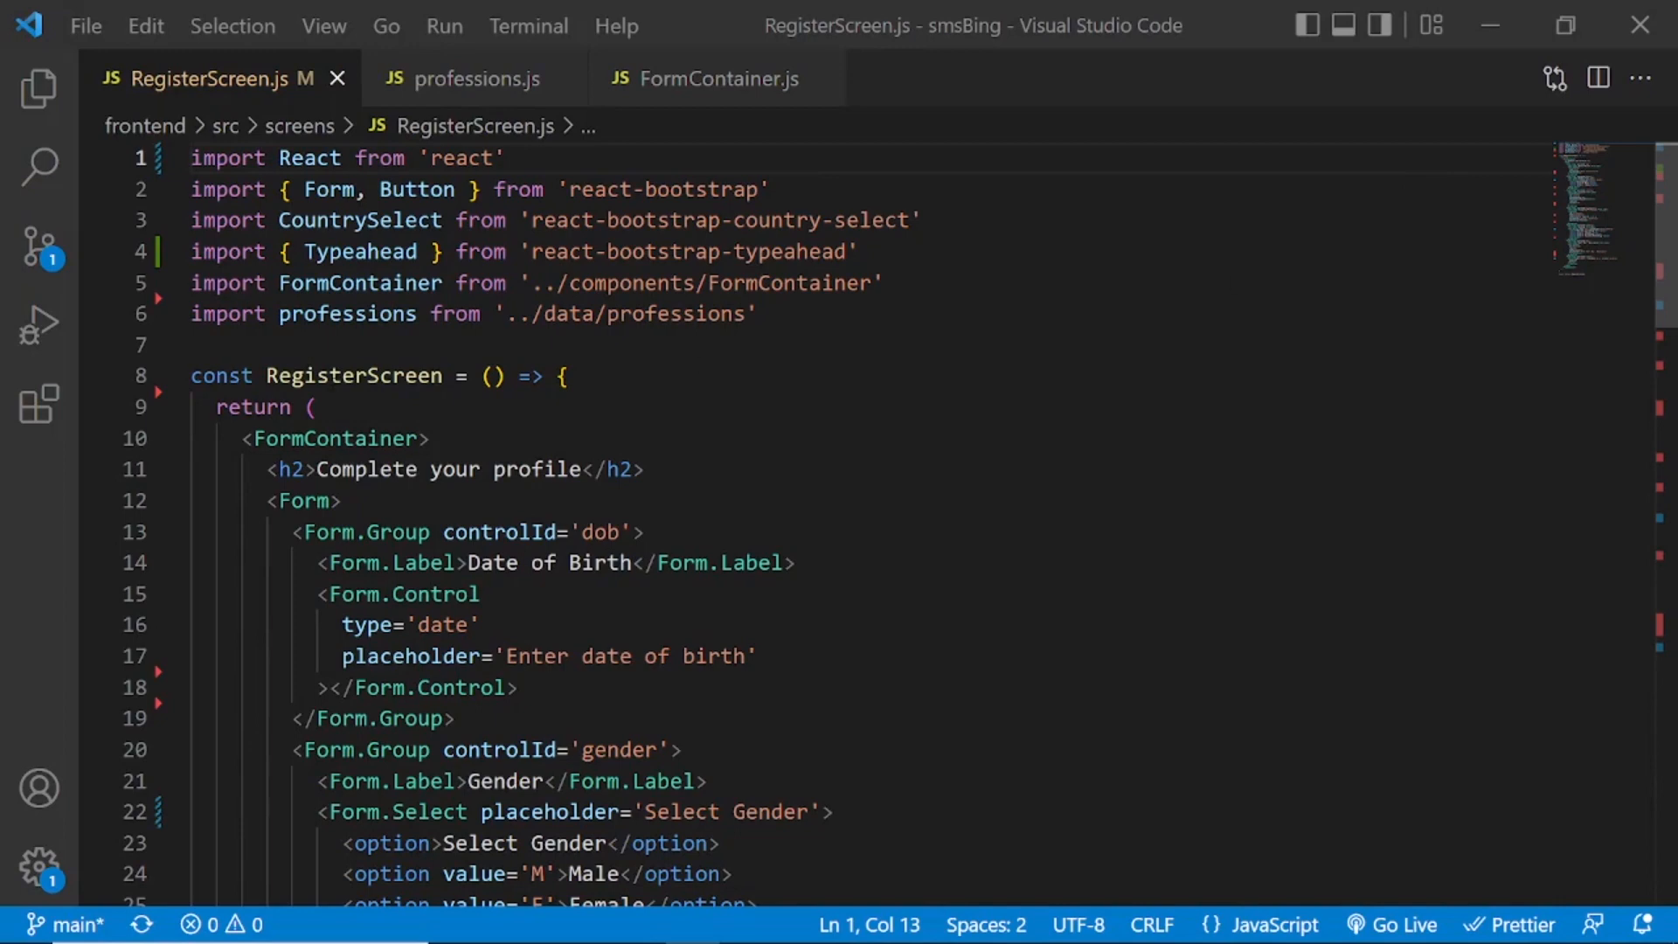
{"action": "mouse_move", "coordinate": [738, 79]}
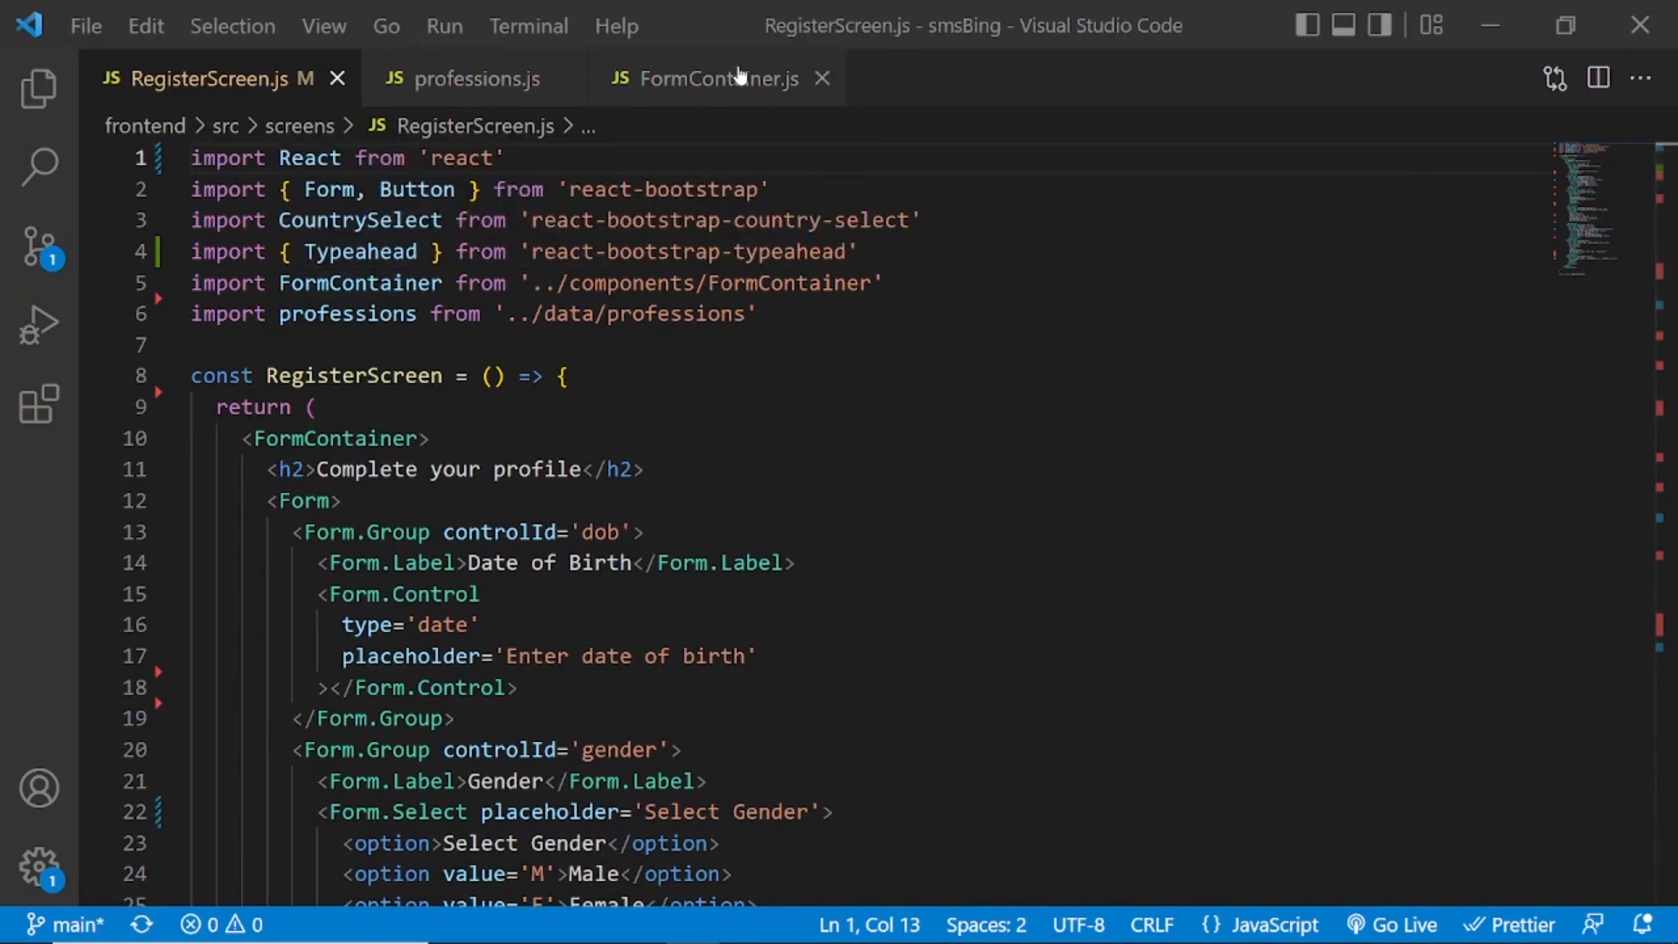
Read through FormContainer.js and professions.js, returning to RegisterScreen.js.
{"action": "left_click", "coordinate": [706, 78]}
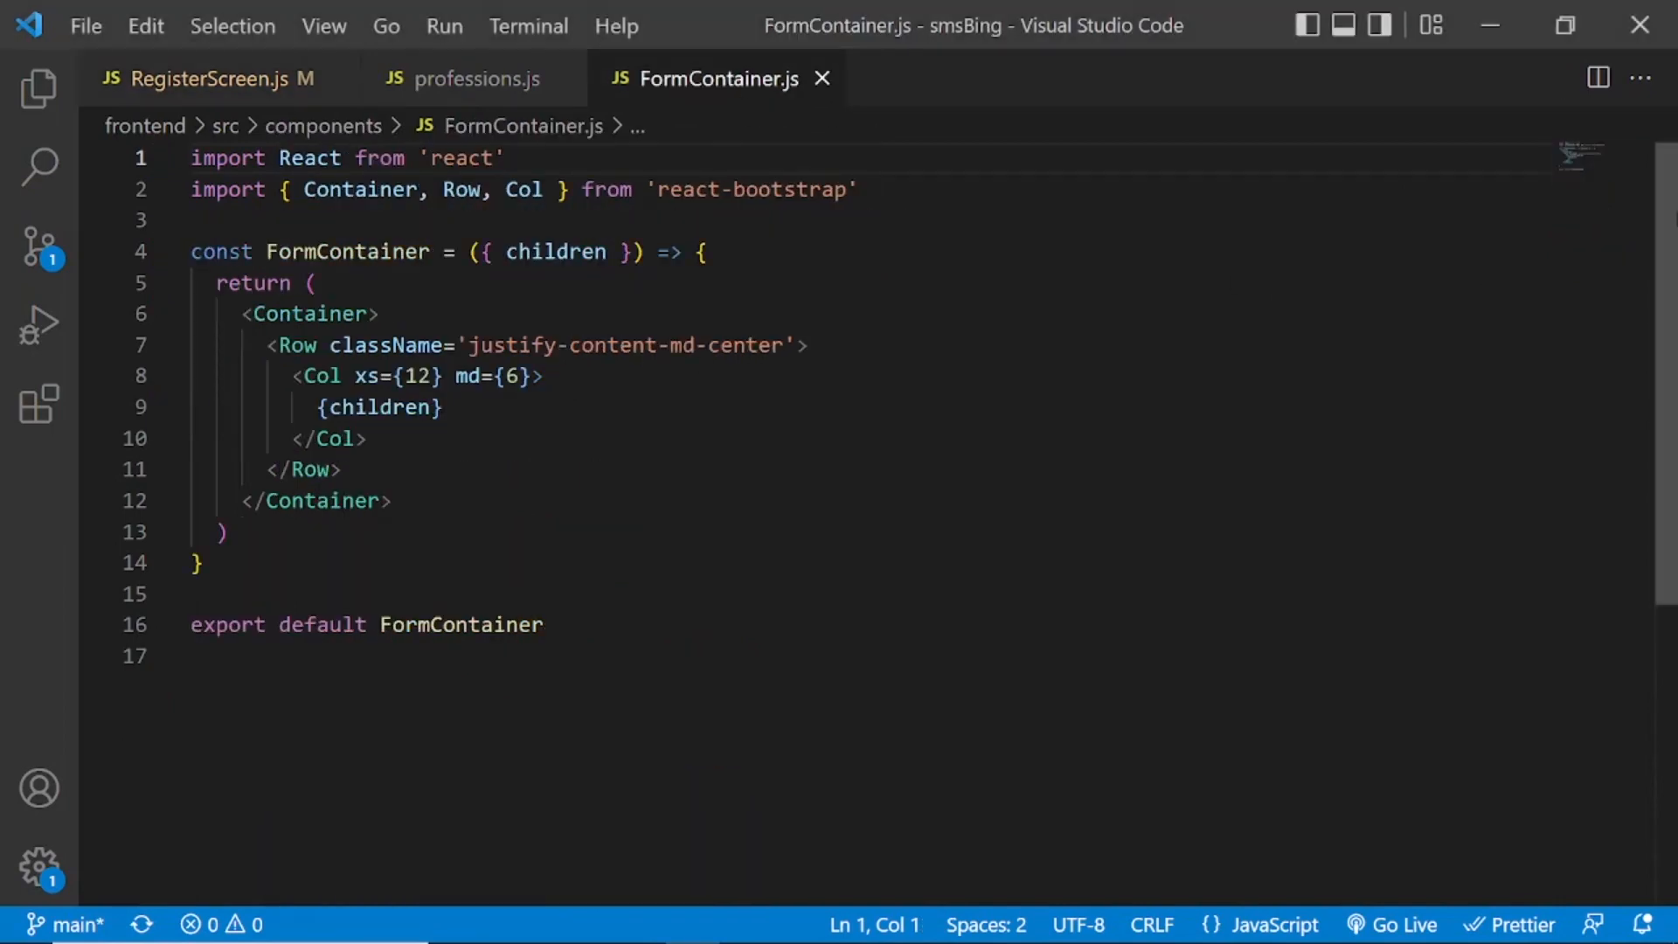
{"action": "mouse_move", "coordinate": [166, 126]}
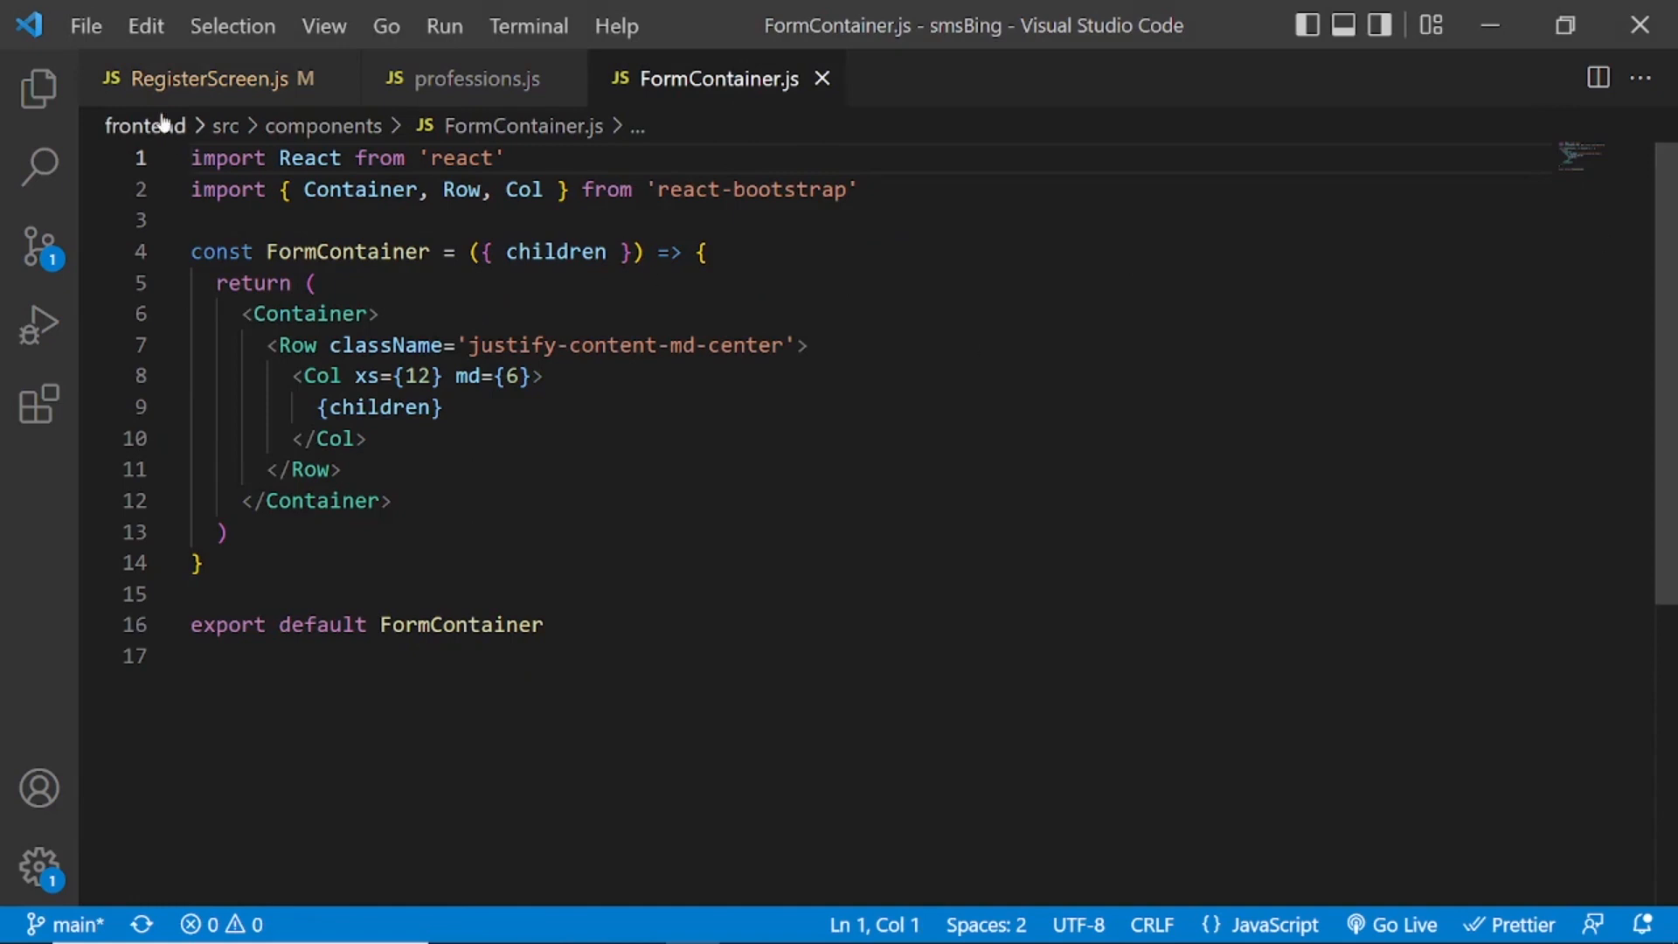
{"action": "left_click", "coordinate": [208, 79]}
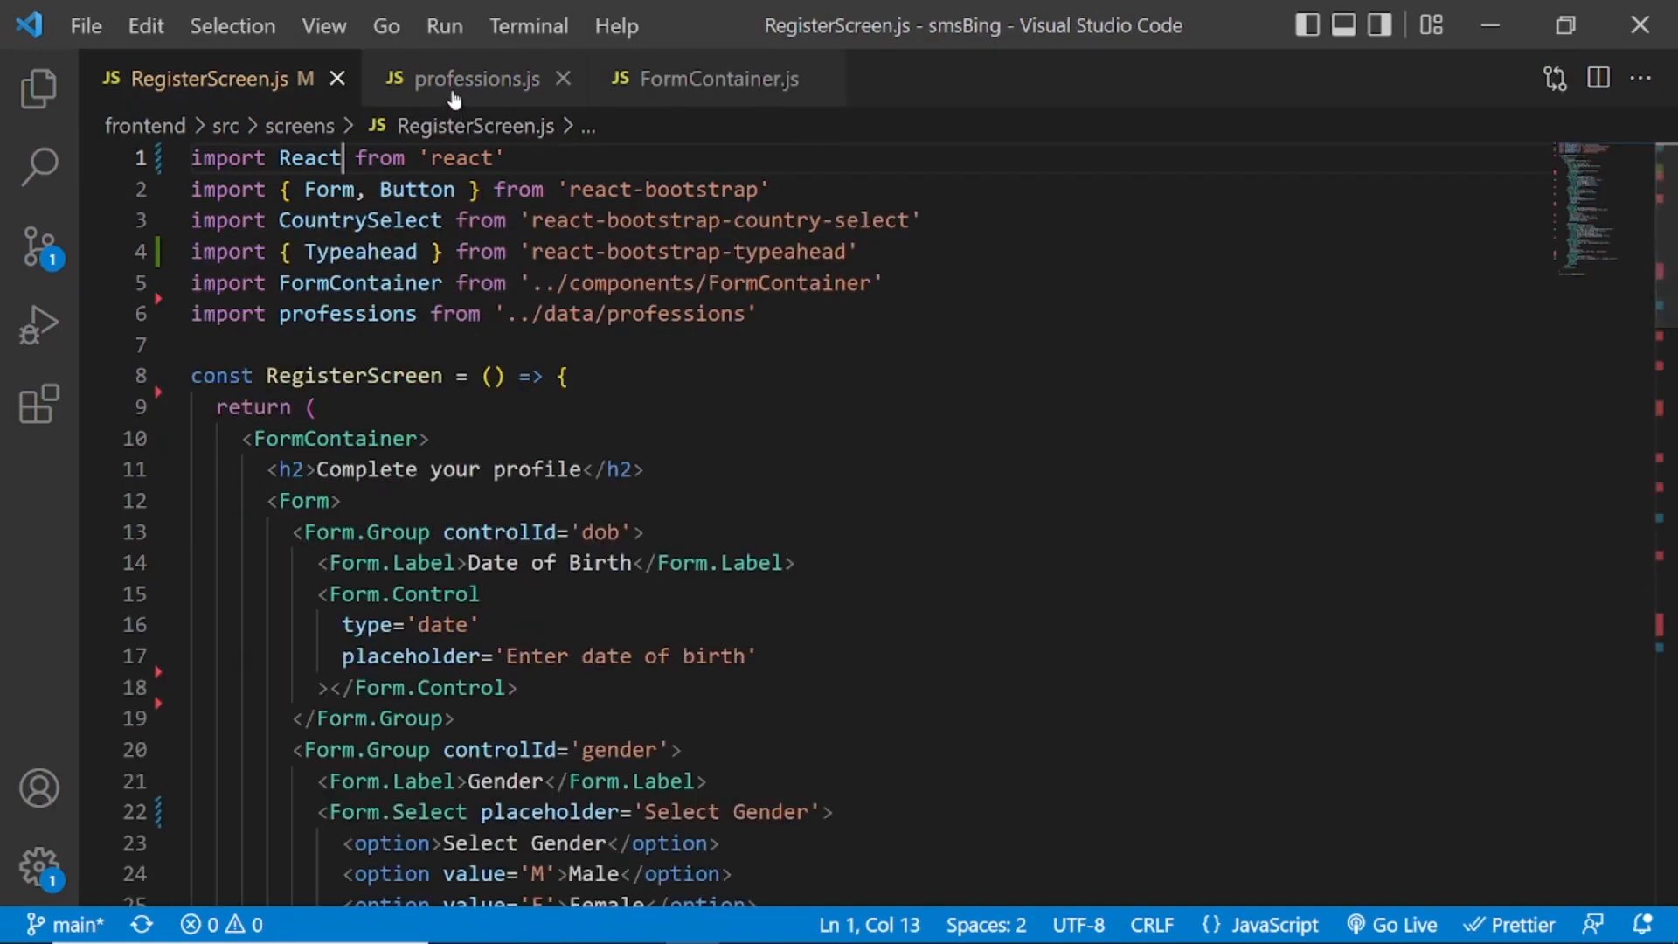
{"action": "left_click", "coordinate": [470, 79]}
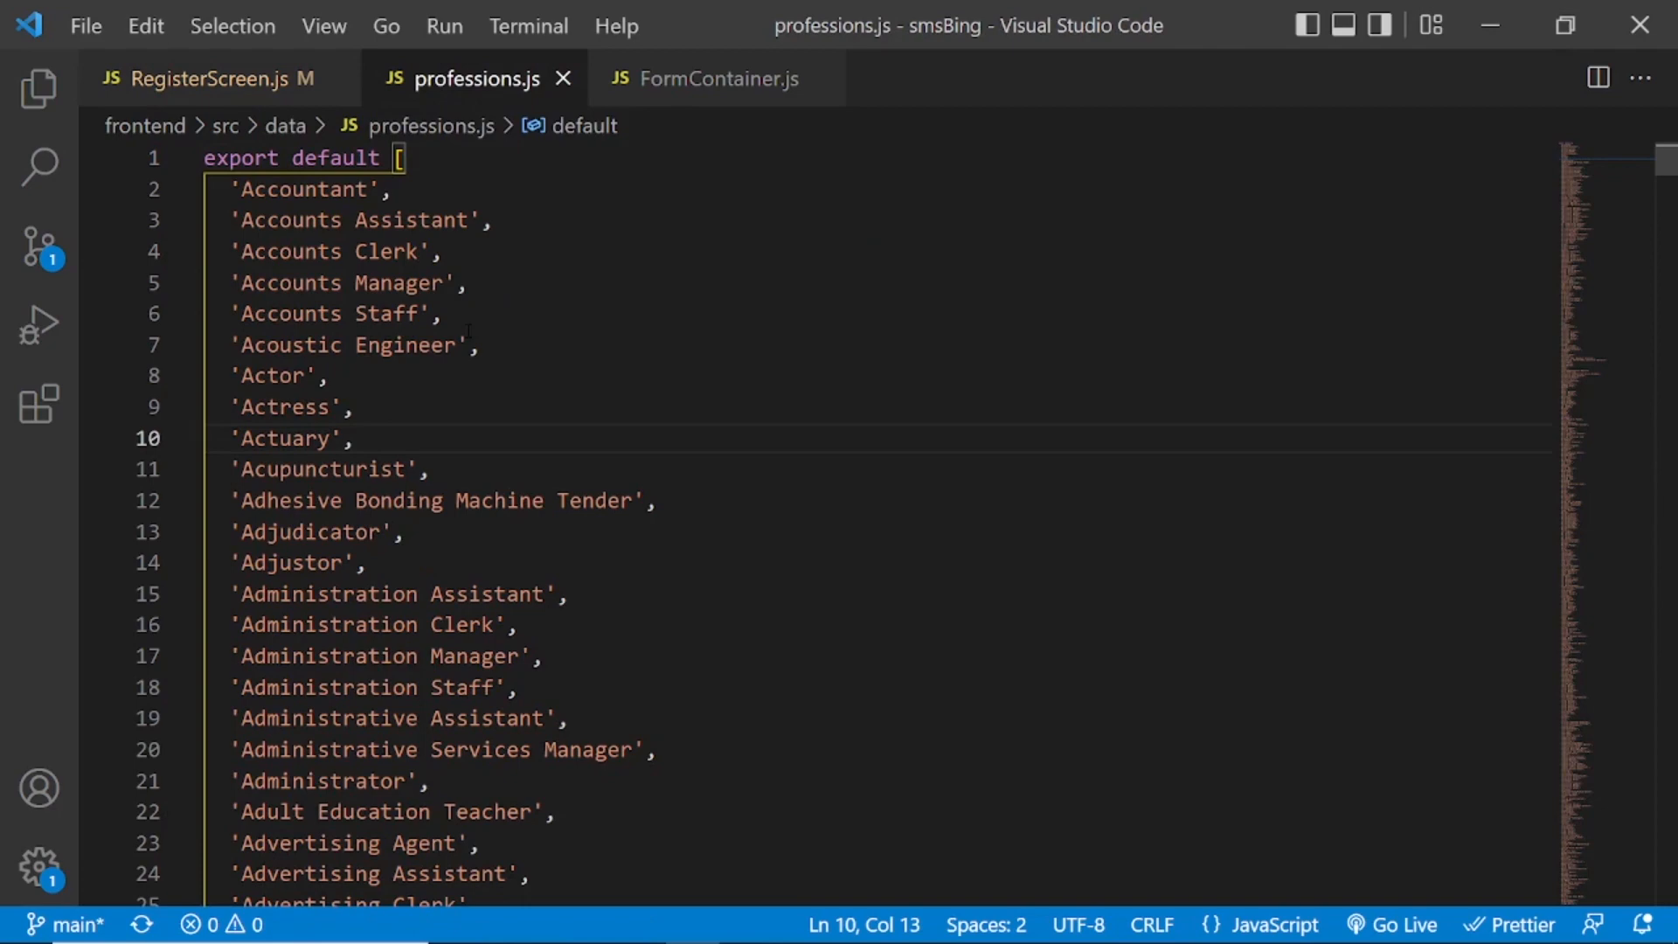
{"action": "left_click", "coordinate": [213, 79]}
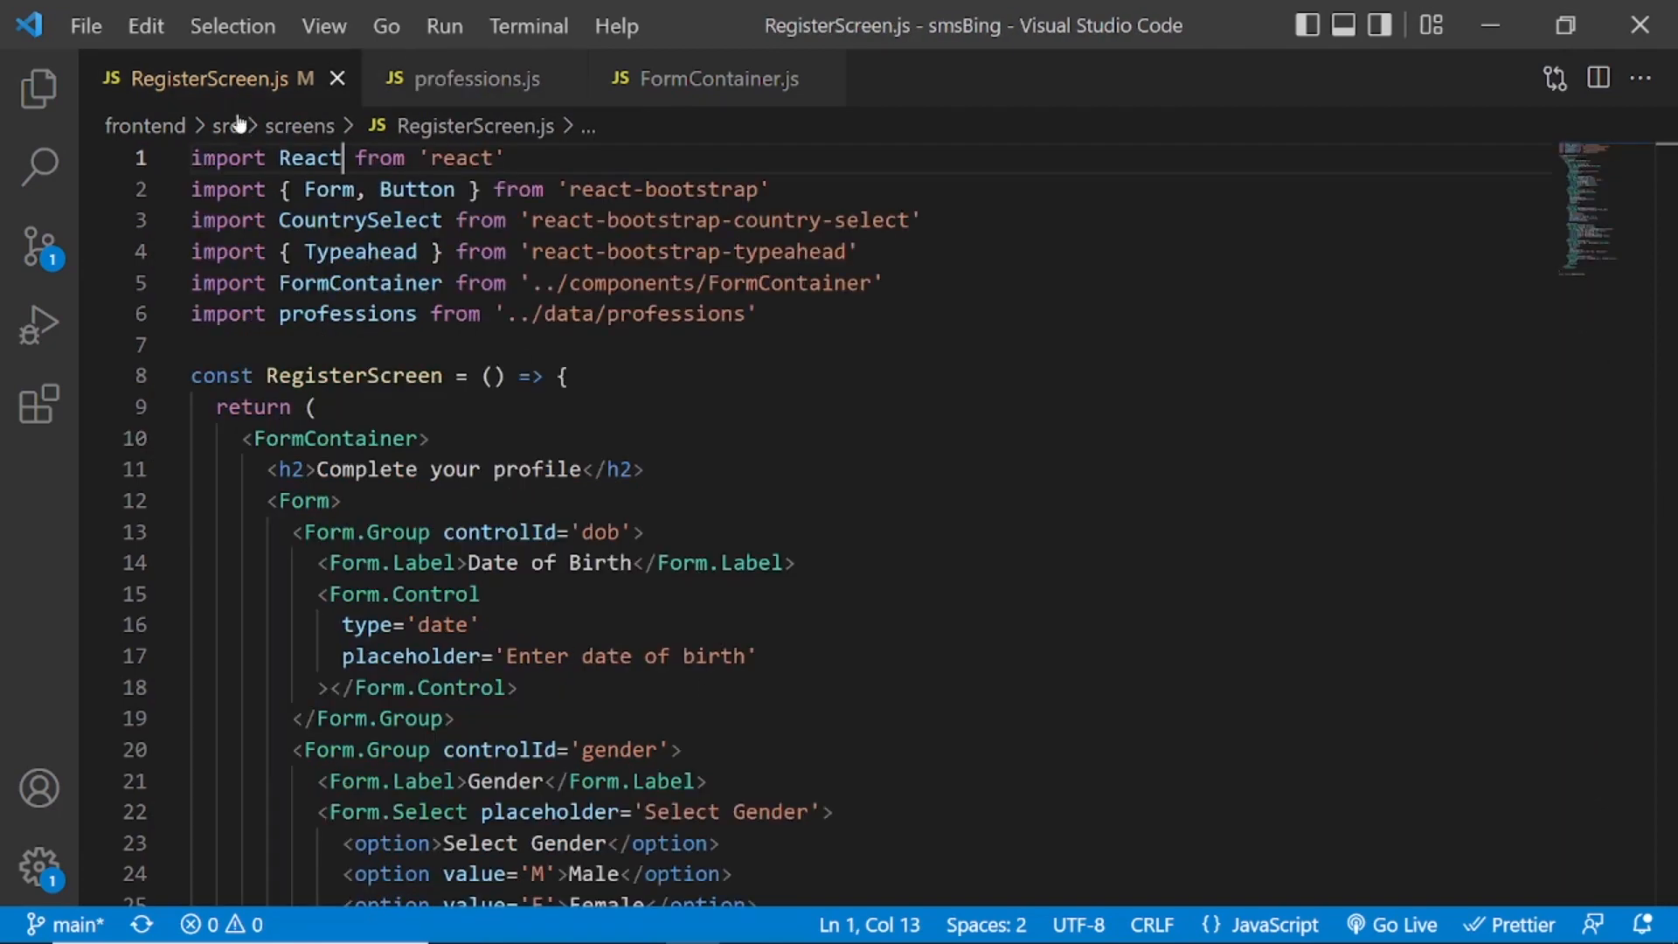
Scroll down through the RegisterScreen.js form field markup.
{"action": "scroll", "scroll_direction": "down", "scroll_amount": 3}
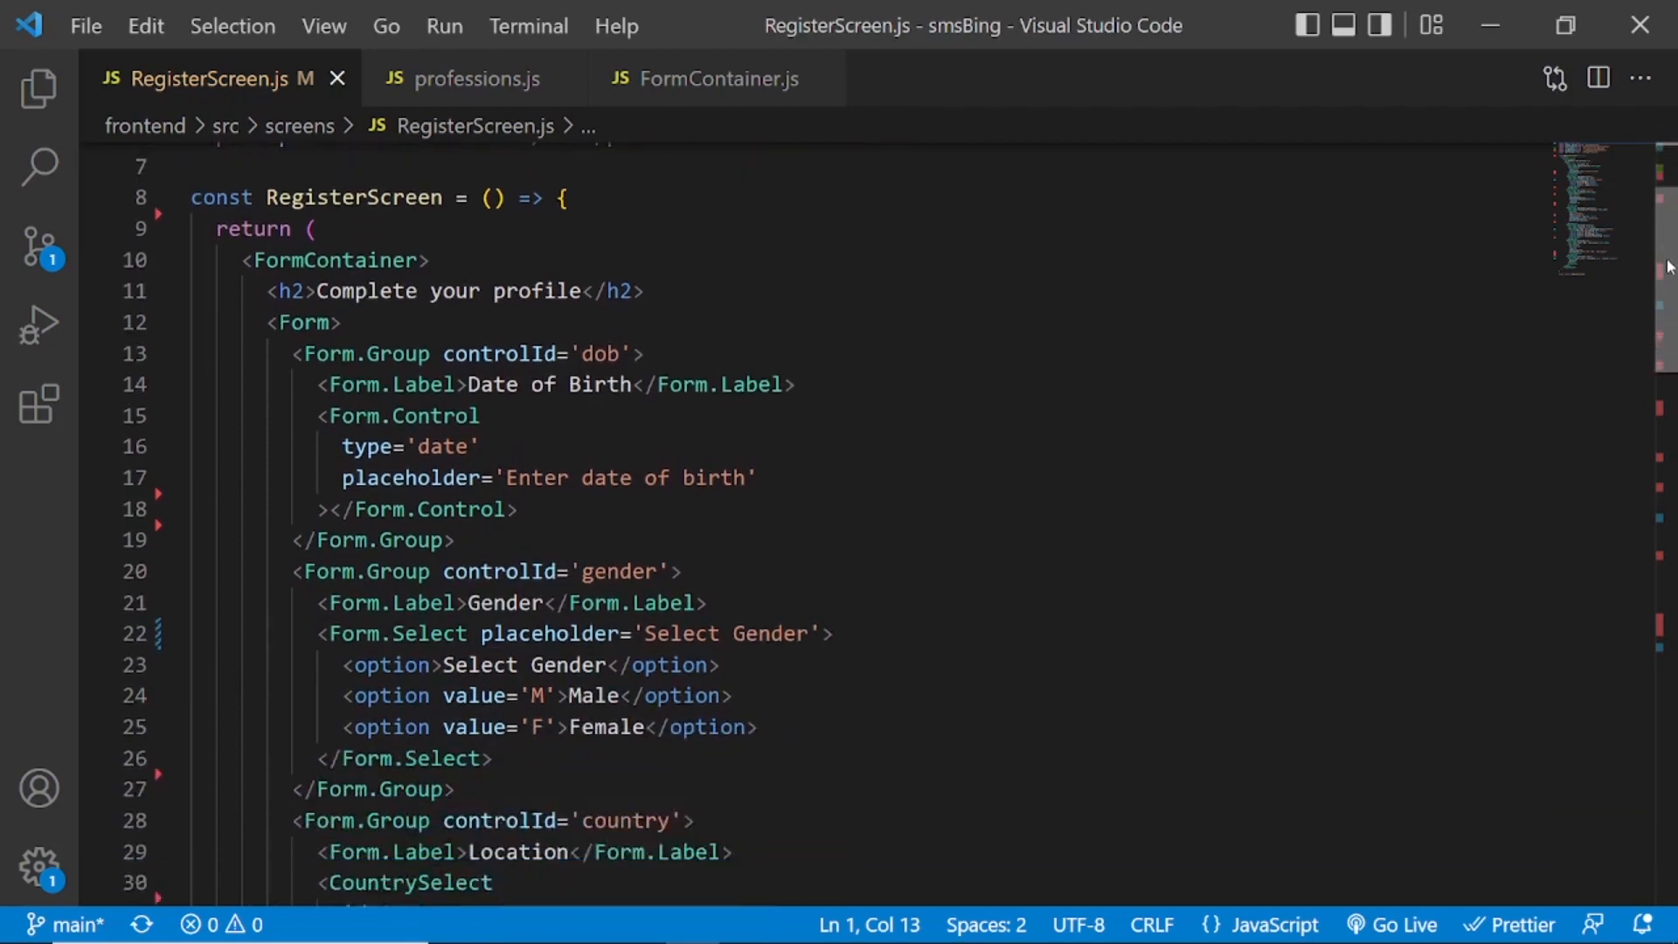
{"action": "scroll", "scroll_direction": "down", "scroll_amount": 3}
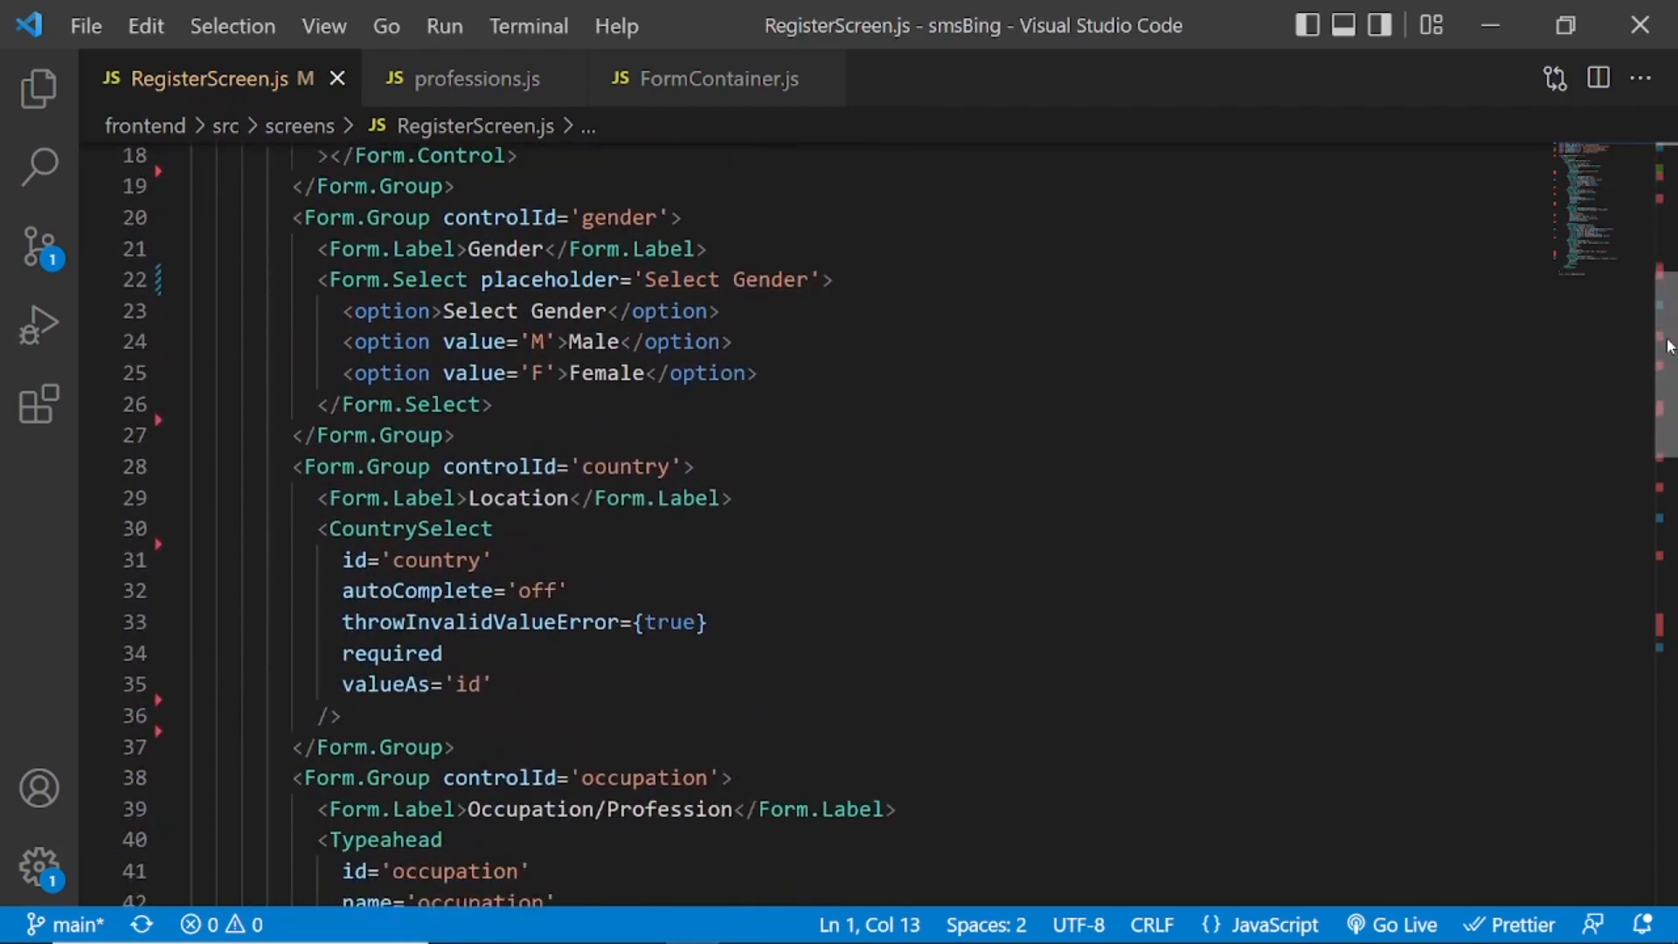
{"action": "scroll", "scroll_direction": "down", "scroll_amount": 3}
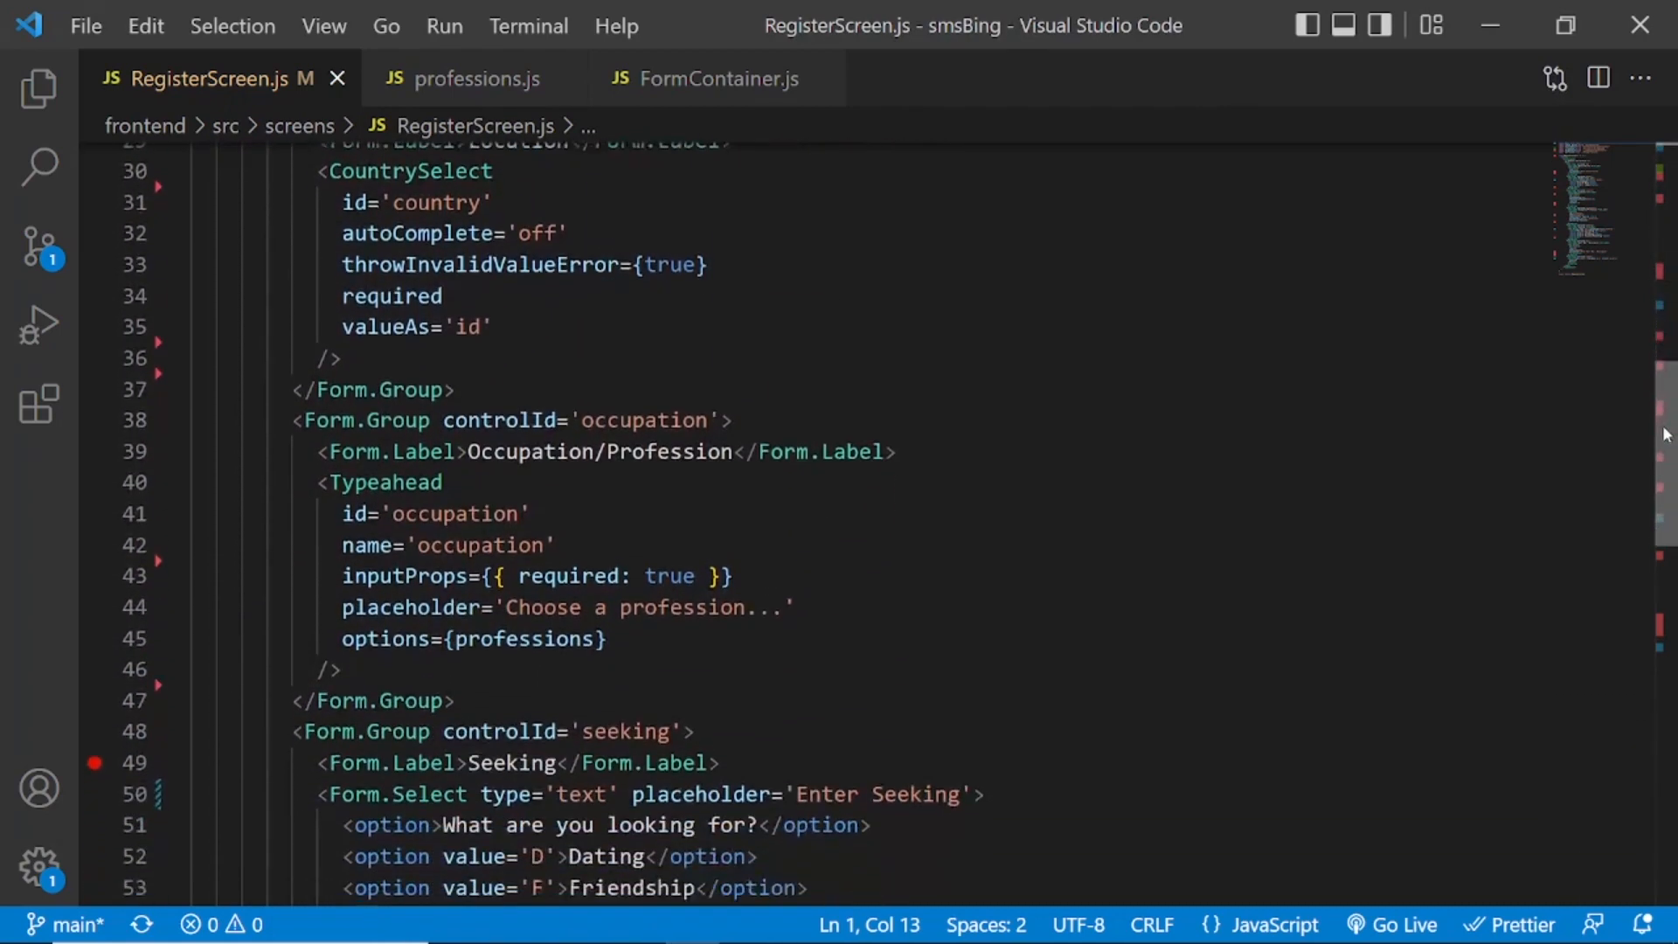
{"action": "scroll", "scroll_direction": "down", "scroll_amount": 3}
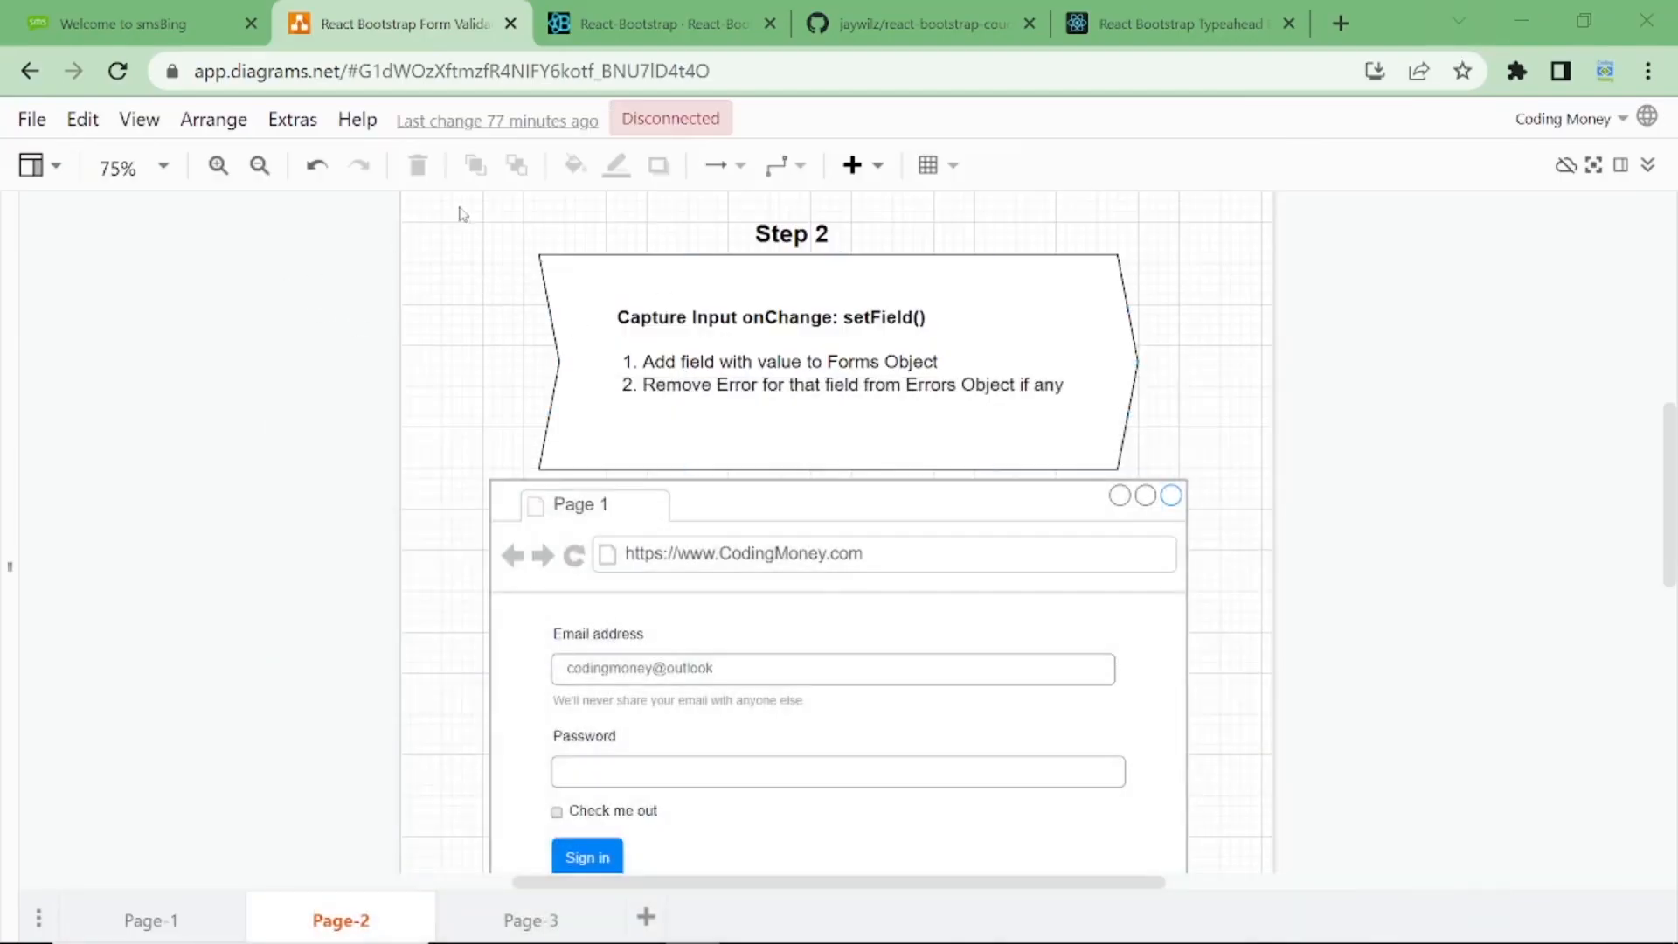
View the React-Bootstrap Forms docs and the react-bootstrap-country-select README.
{"action": "left_click", "coordinate": [660, 23]}
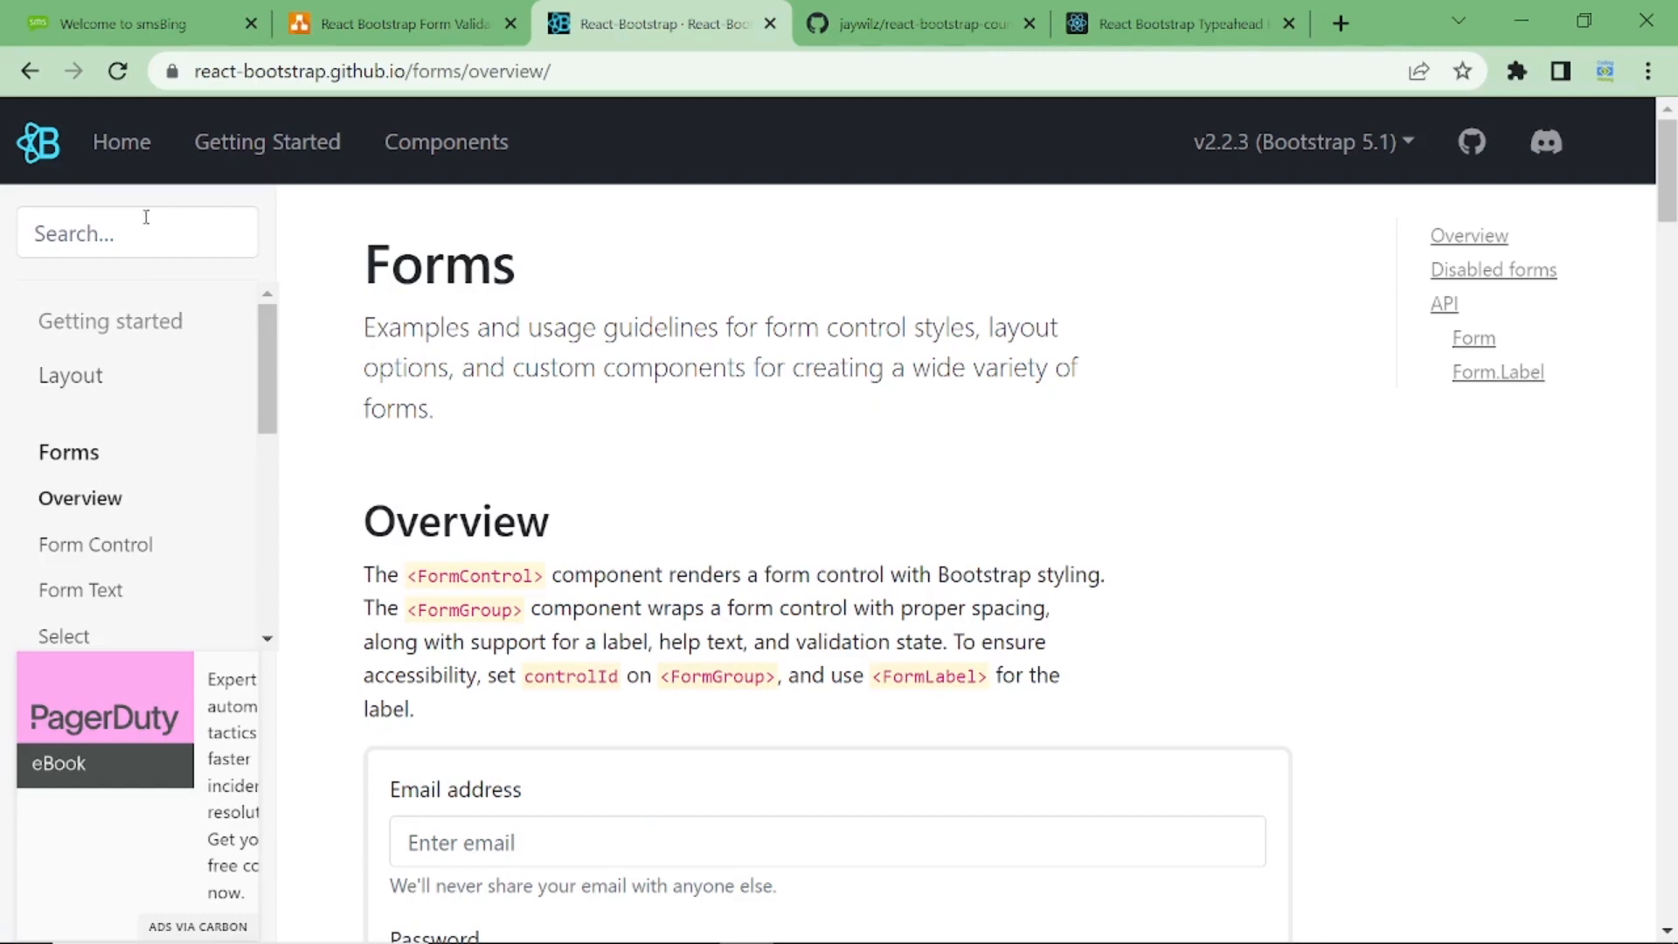
{"action": "left_click", "coordinate": [120, 142]}
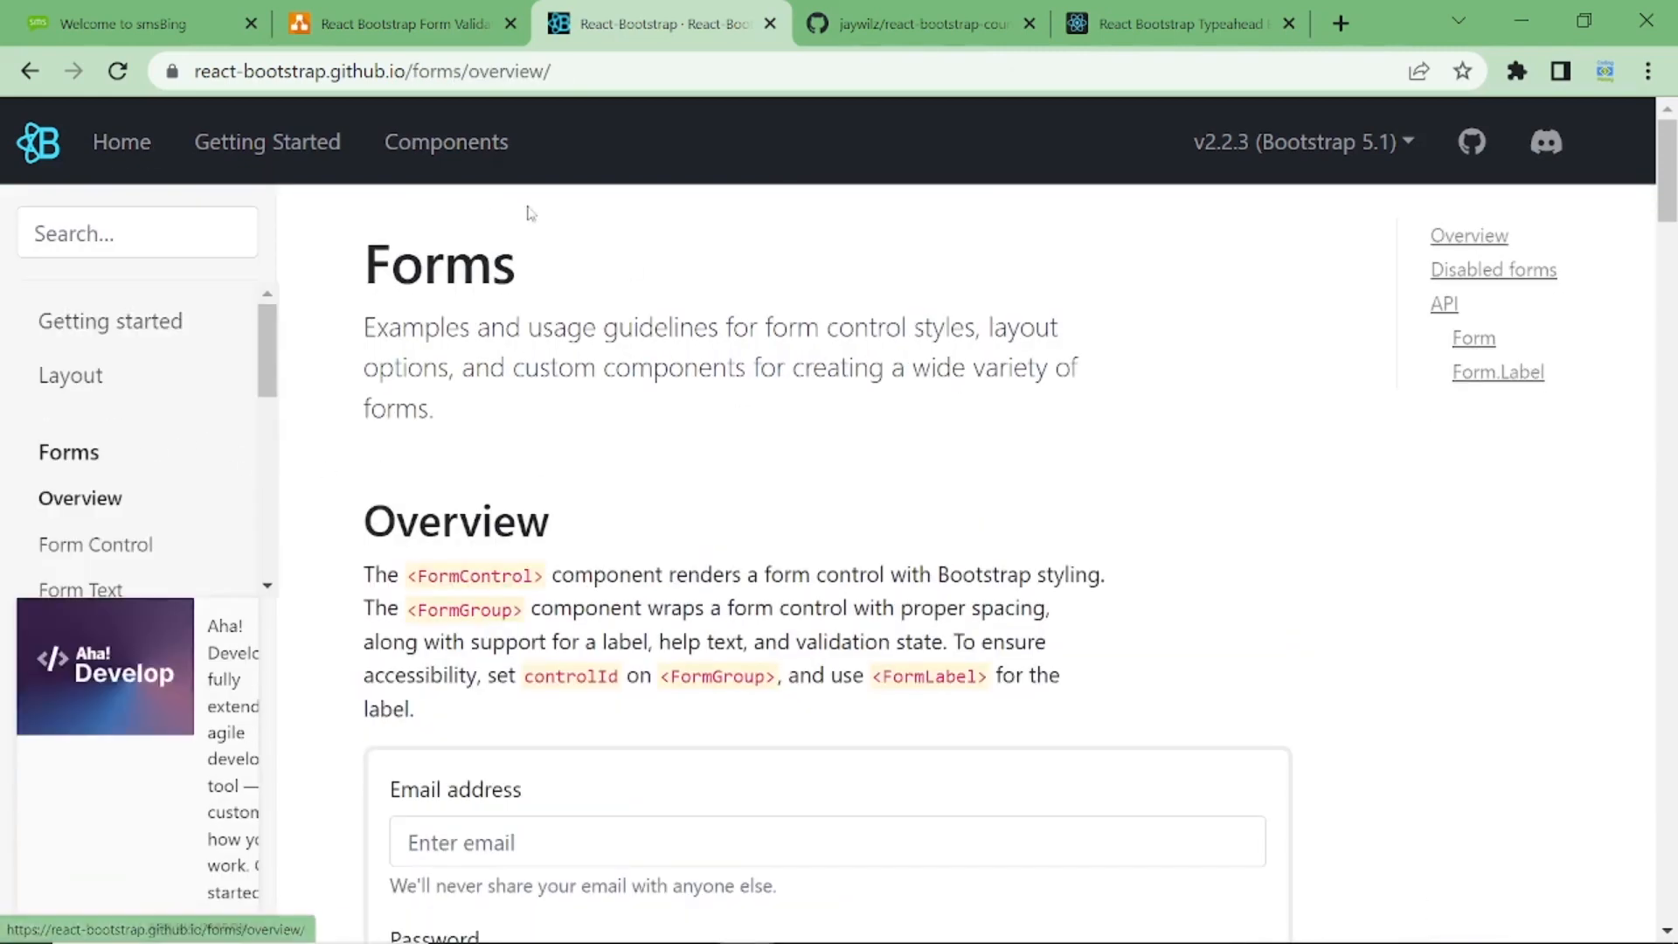
{"action": "left_click", "coordinate": [918, 23]}
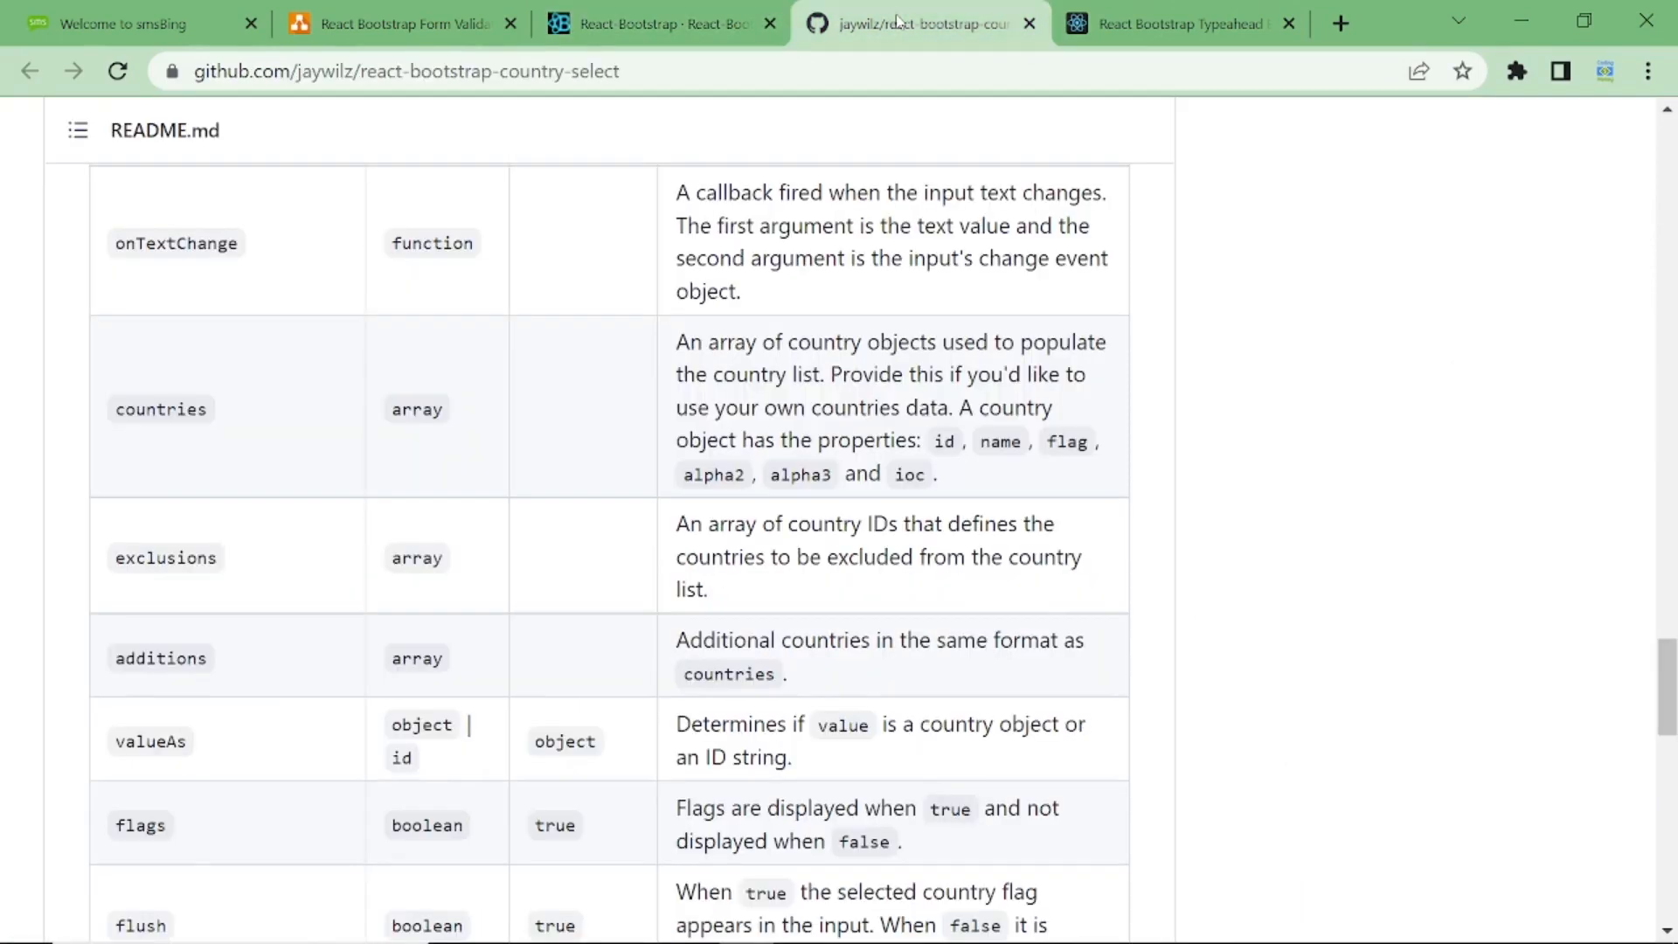
Scroll the README back to the top and move to the React Bootstrap Typeahead docs.
{"action": "scroll", "scroll_direction": "up", "scroll_amount": 3}
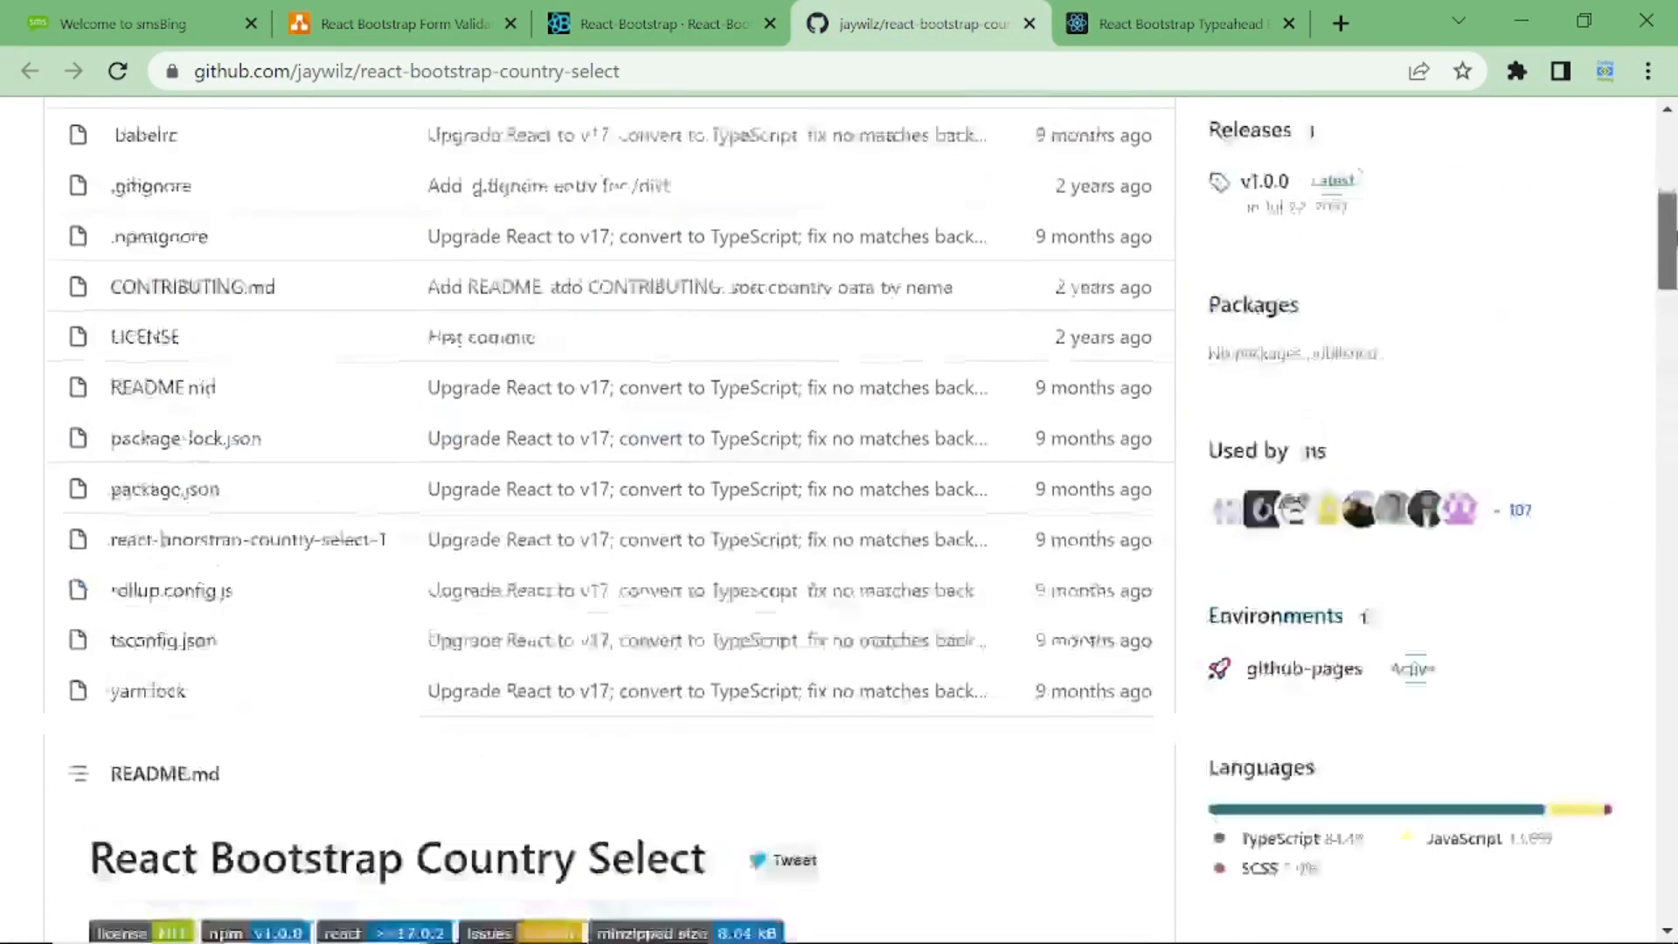
{"action": "scroll", "scroll_direction": "up", "scroll_amount": 3}
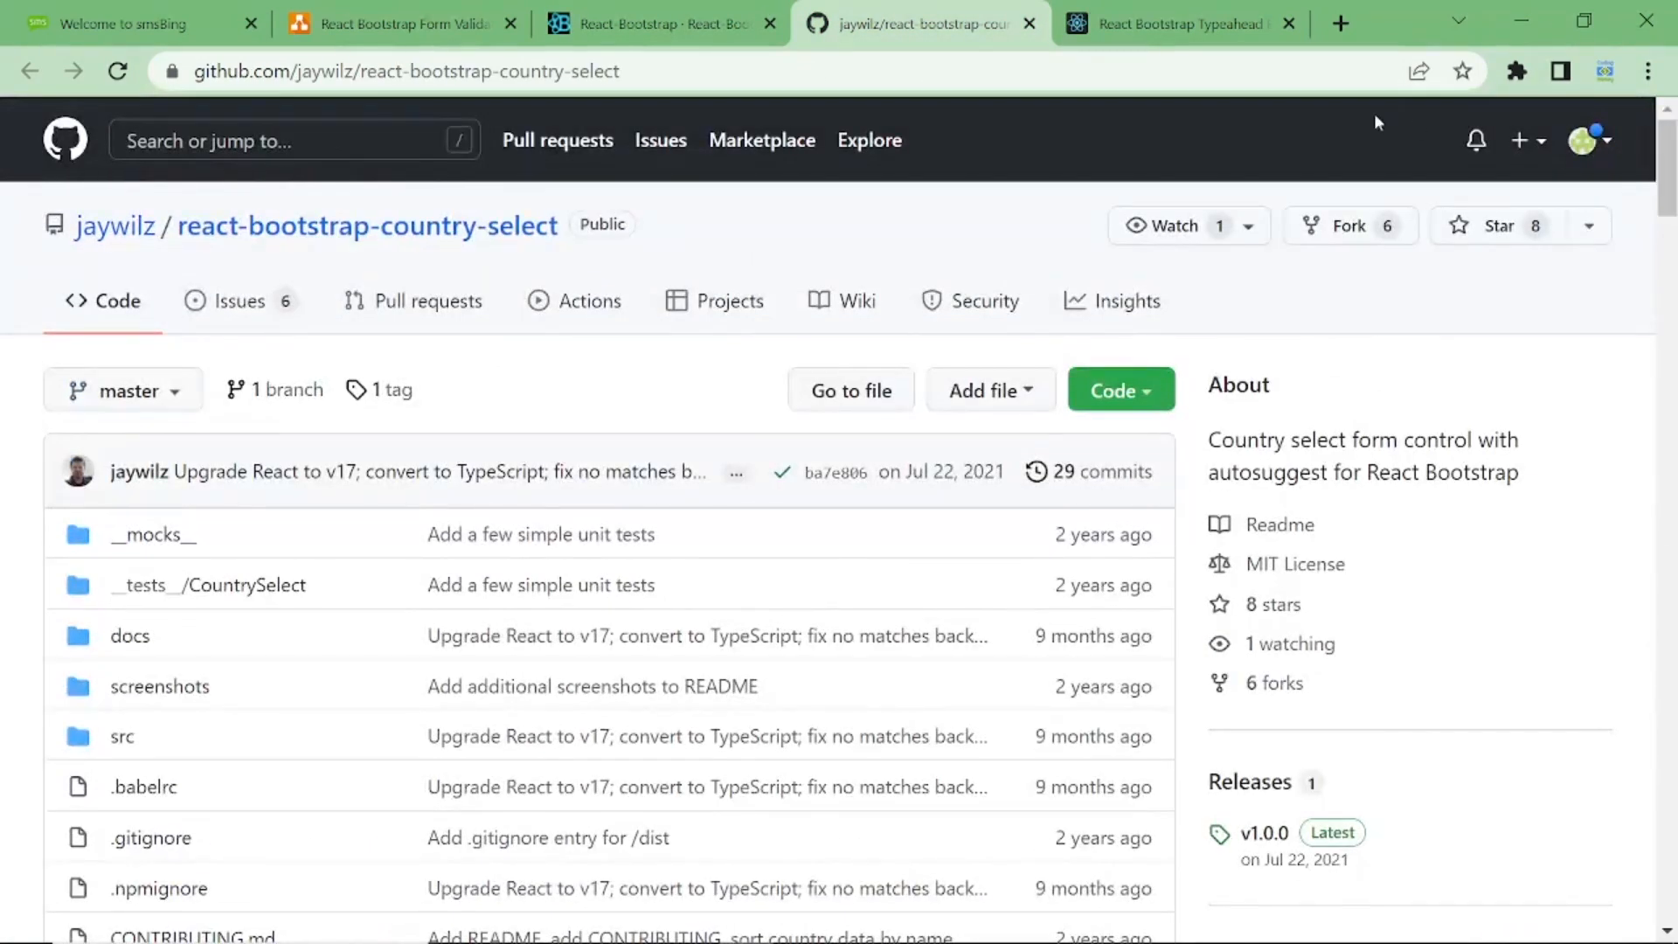
{"action": "left_click", "coordinate": [1177, 23]}
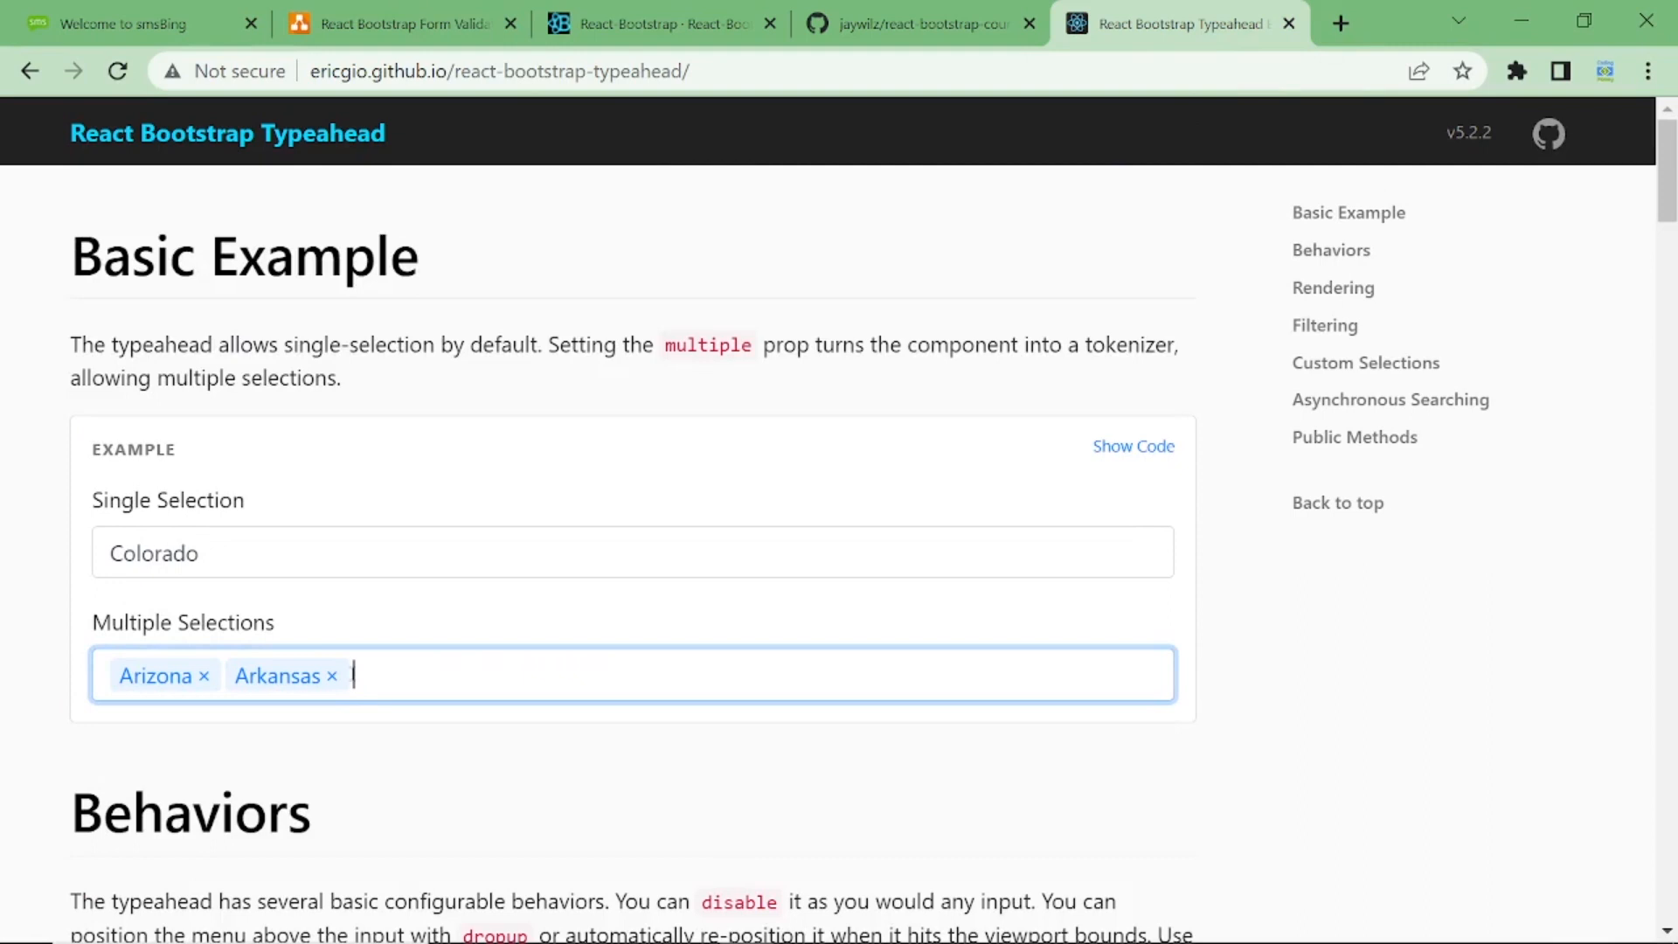
{"action": "left_click", "coordinate": [333, 674]}
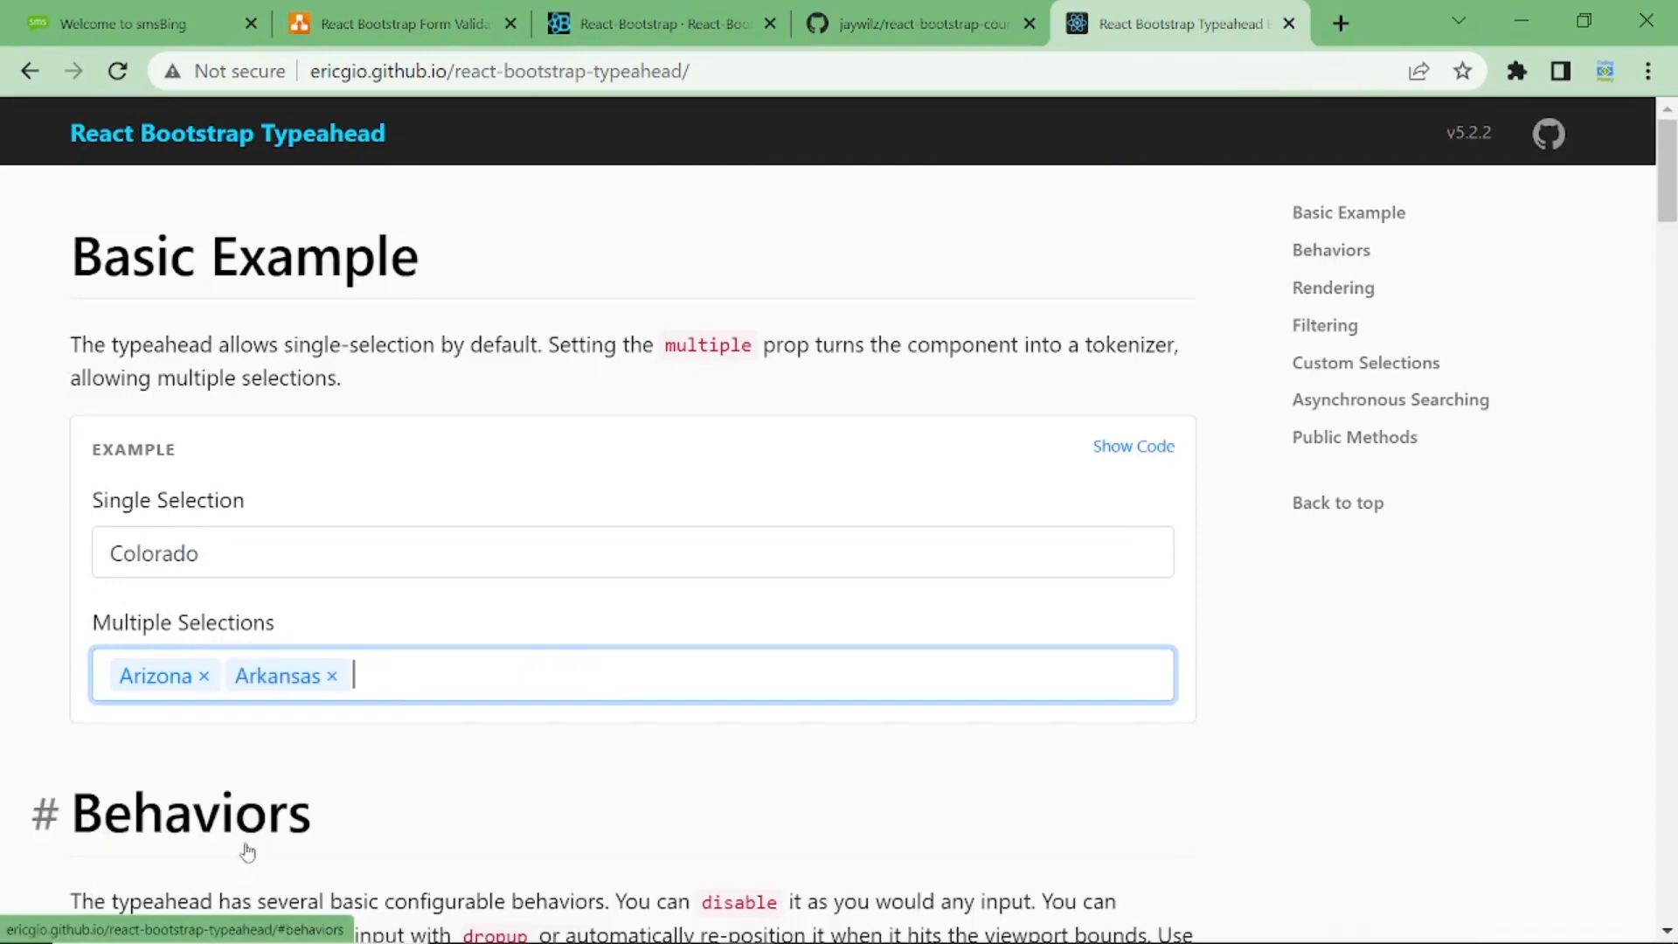
{"action": "mouse_move", "coordinate": [798, 596]}
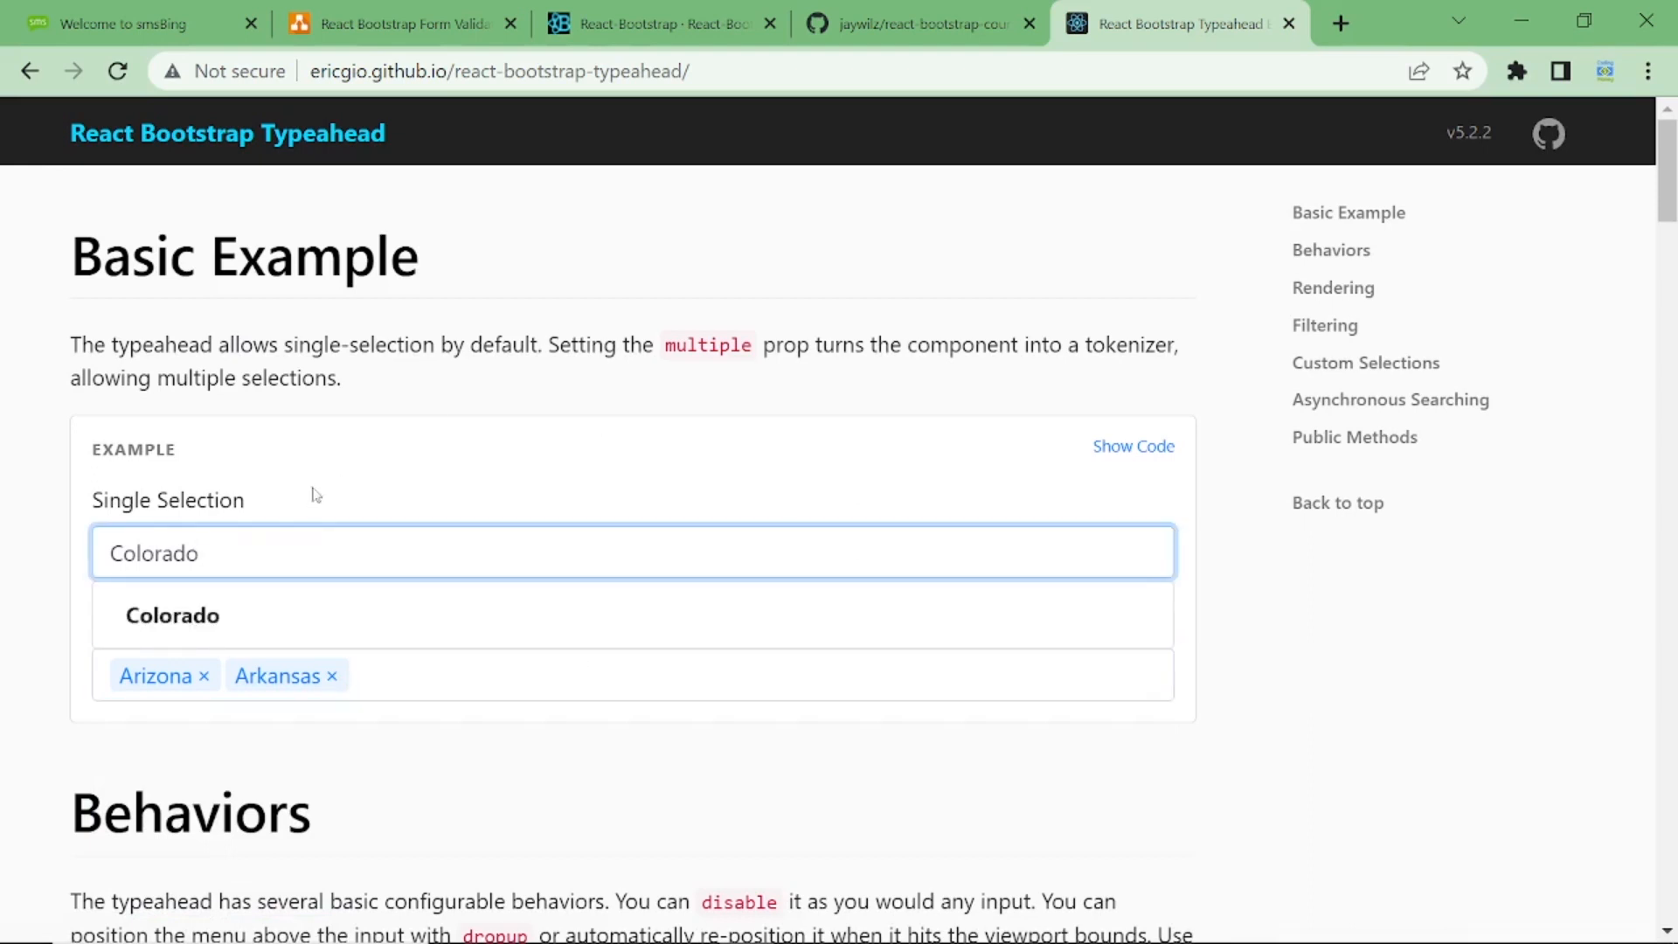
{"action": "mouse_move", "coordinate": [175, 624]}
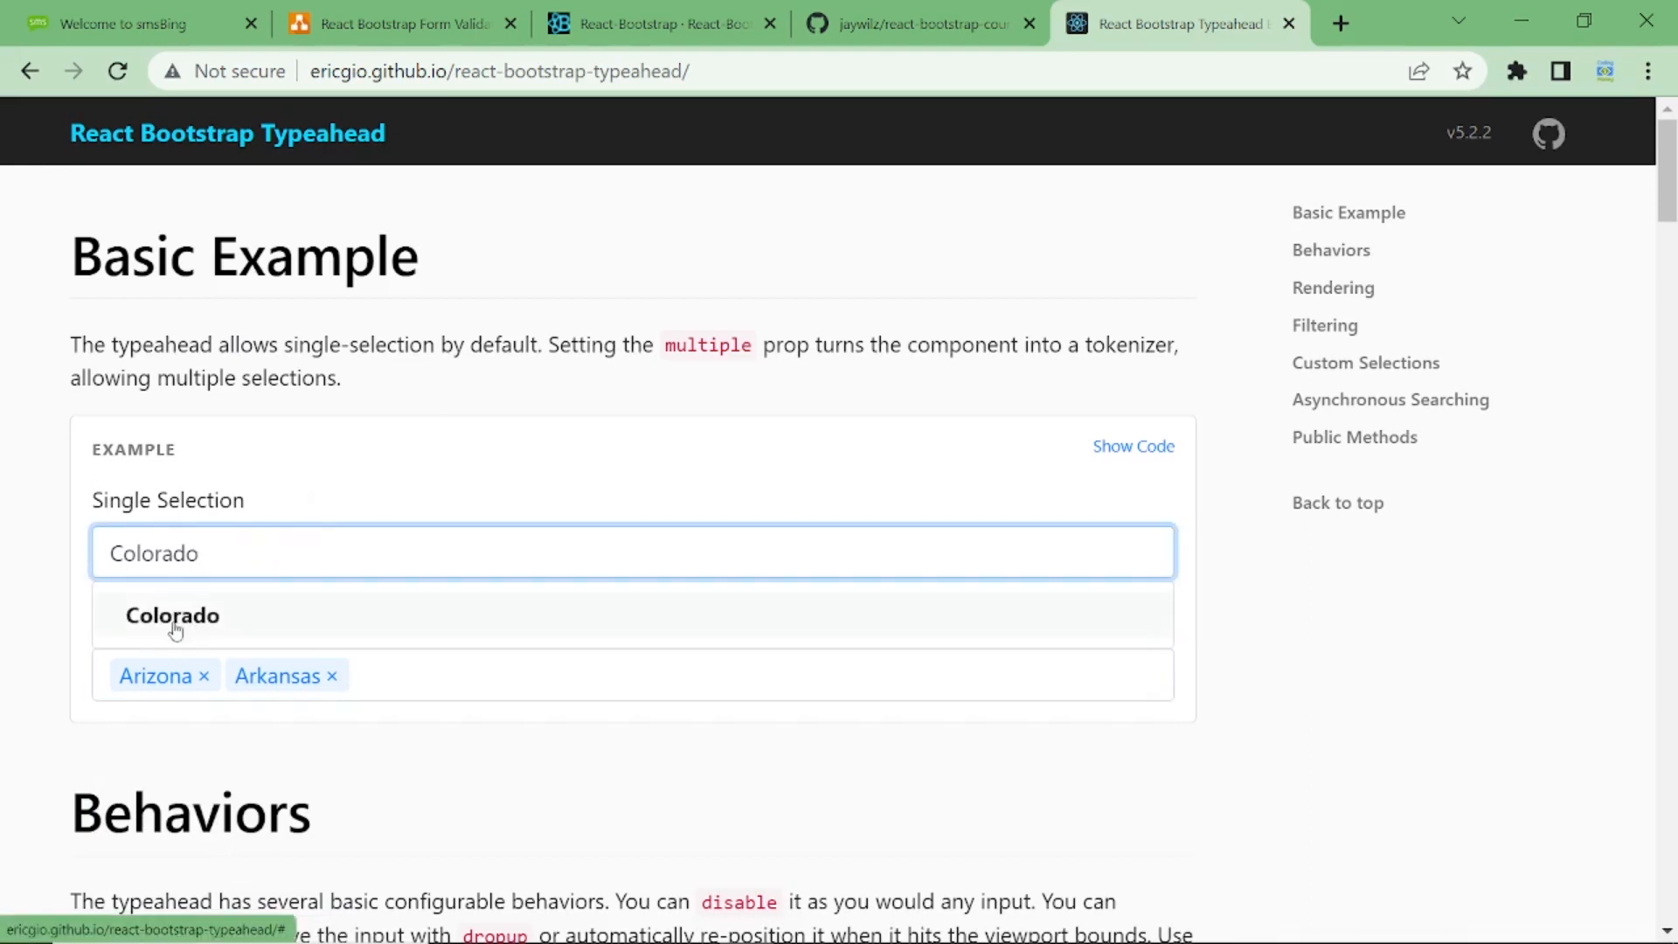
{"action": "left_click", "coordinate": [173, 614]}
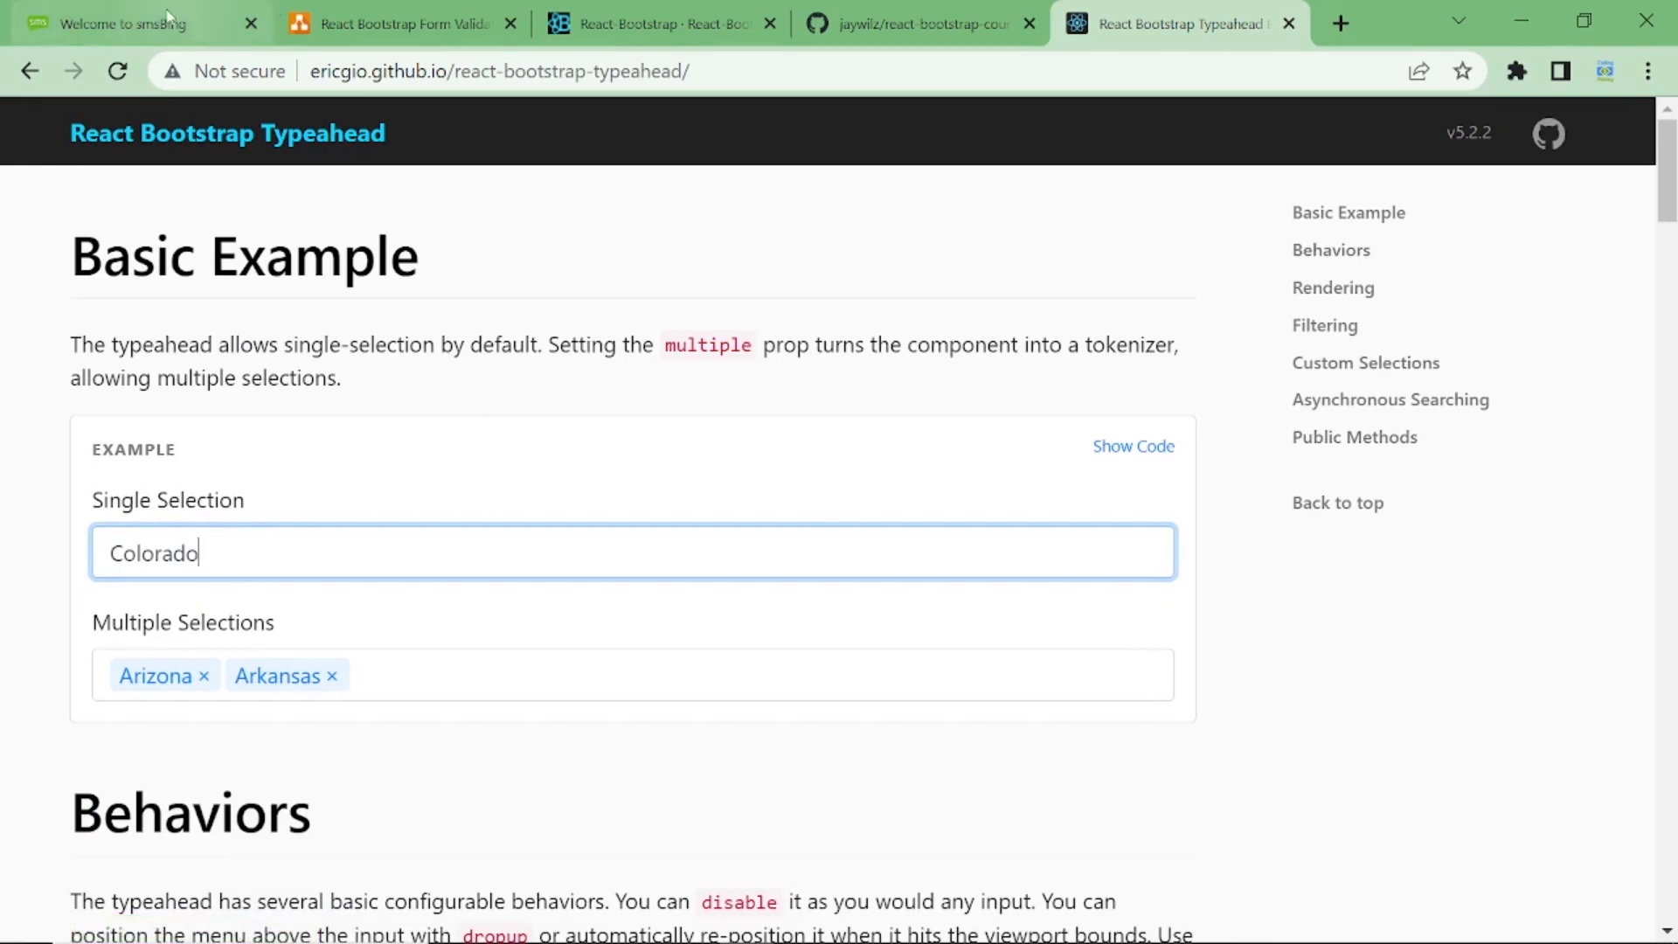
Show the empty Complete your profile form at the top of the smsBing register page.
{"action": "left_click", "coordinate": [122, 23]}
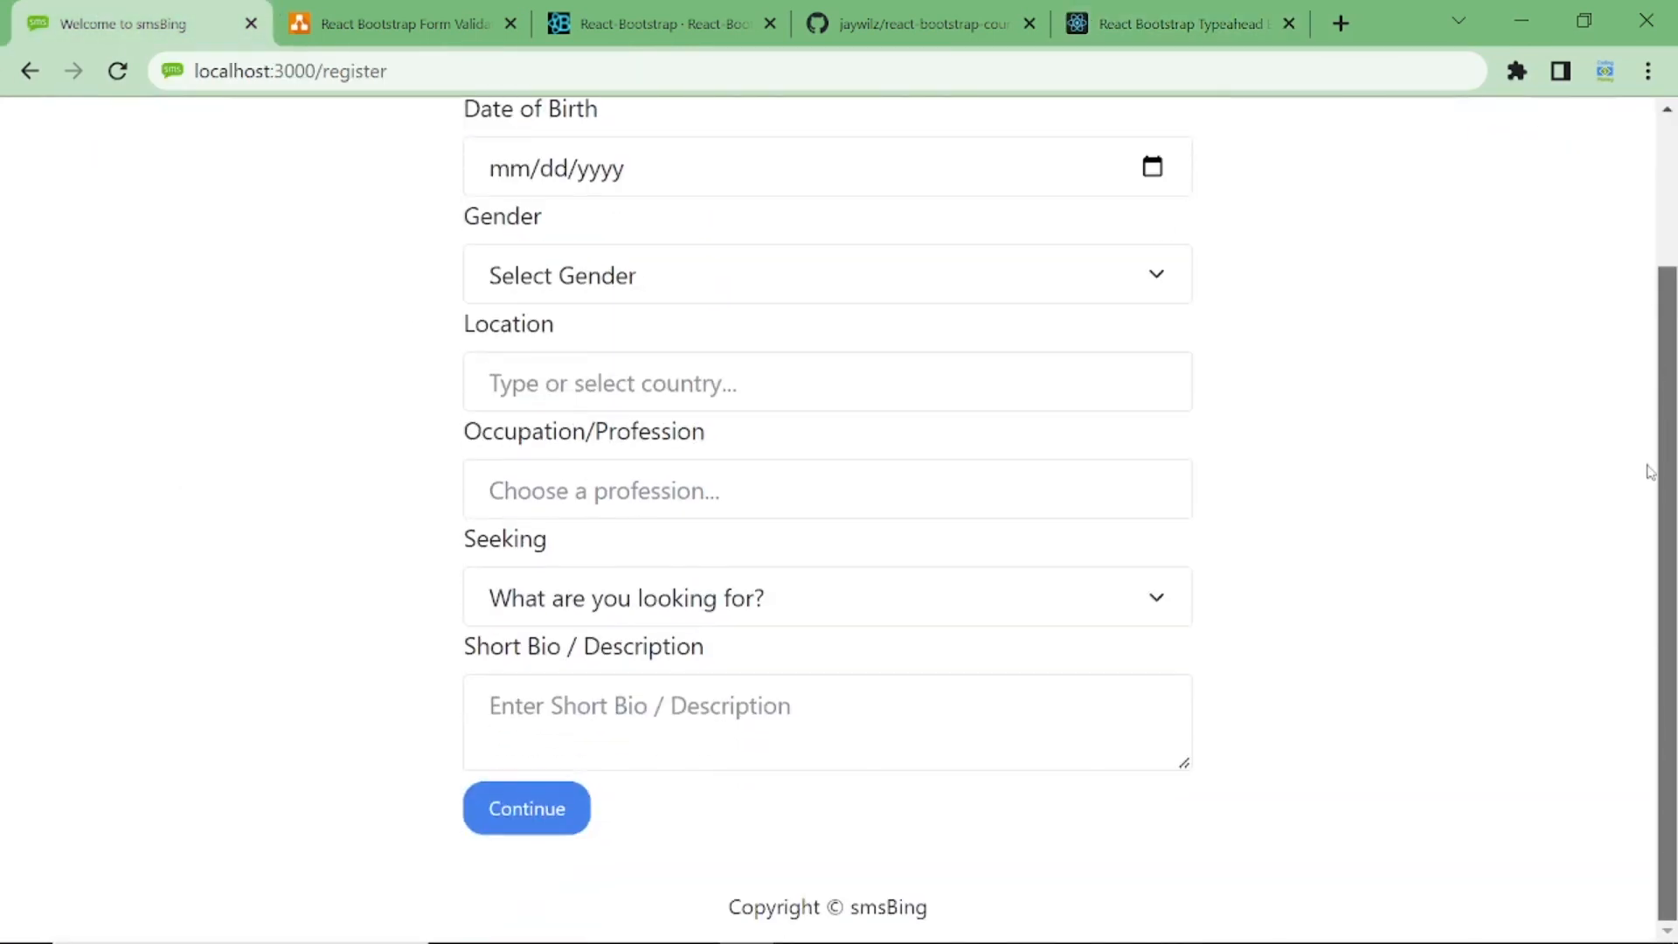
{"action": "scroll", "scroll_direction": "up", "scroll_amount": 3}
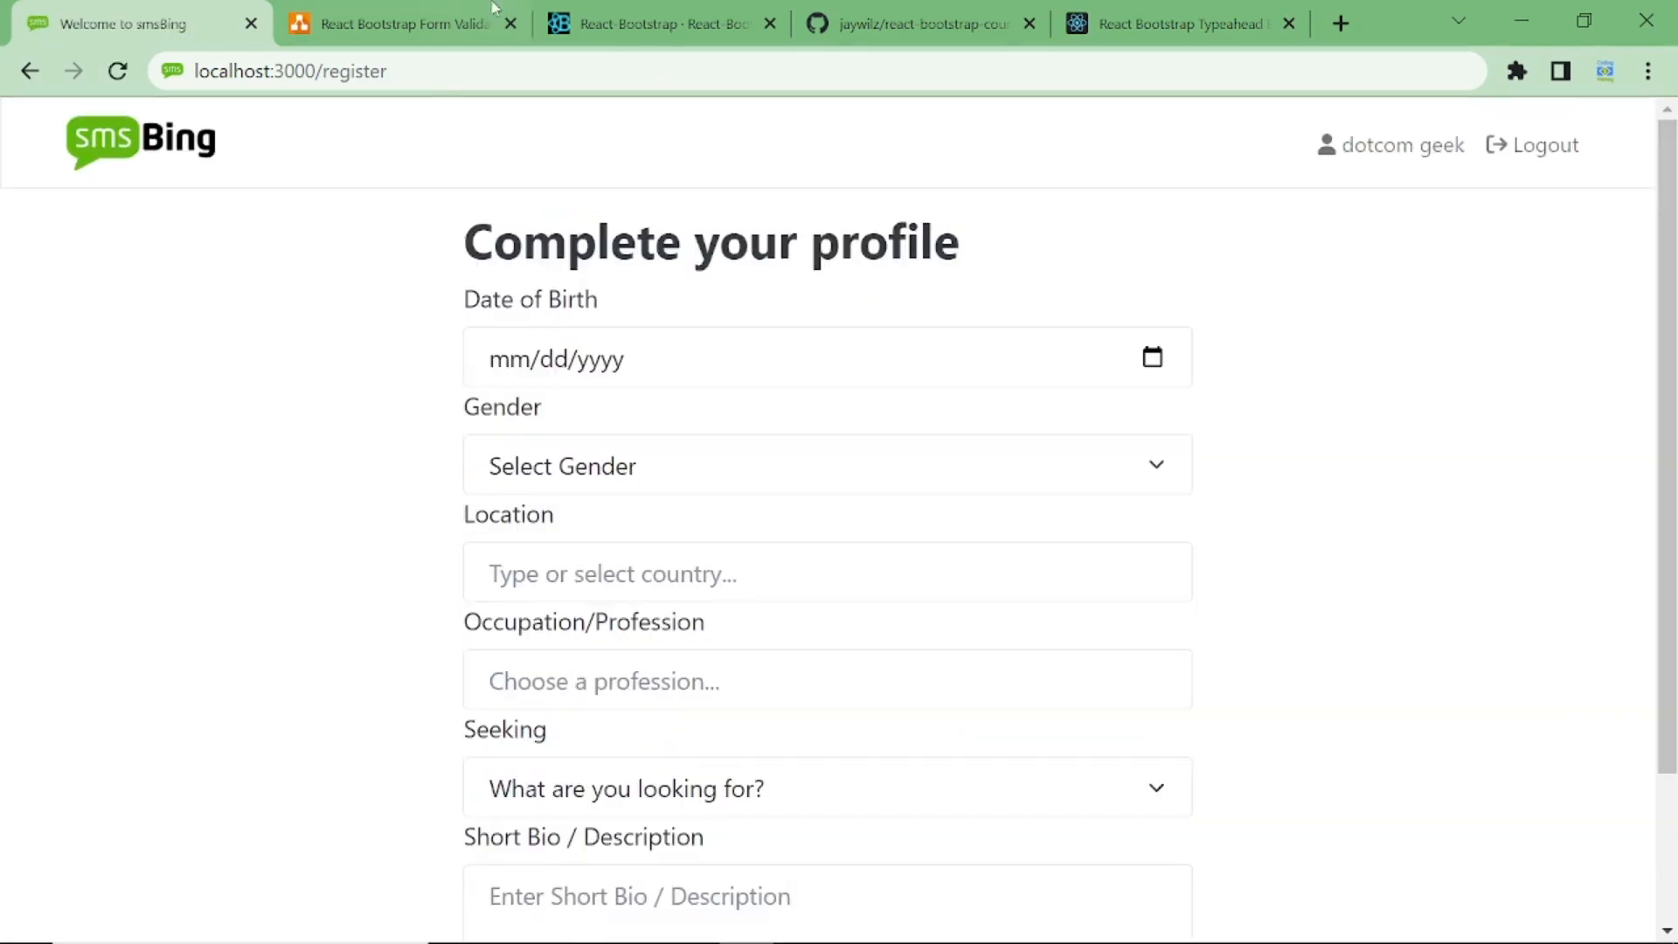
Show Step 1 on the diagram's first page about initializing form and errors, then head to the editor.
{"action": "left_click", "coordinate": [397, 23]}
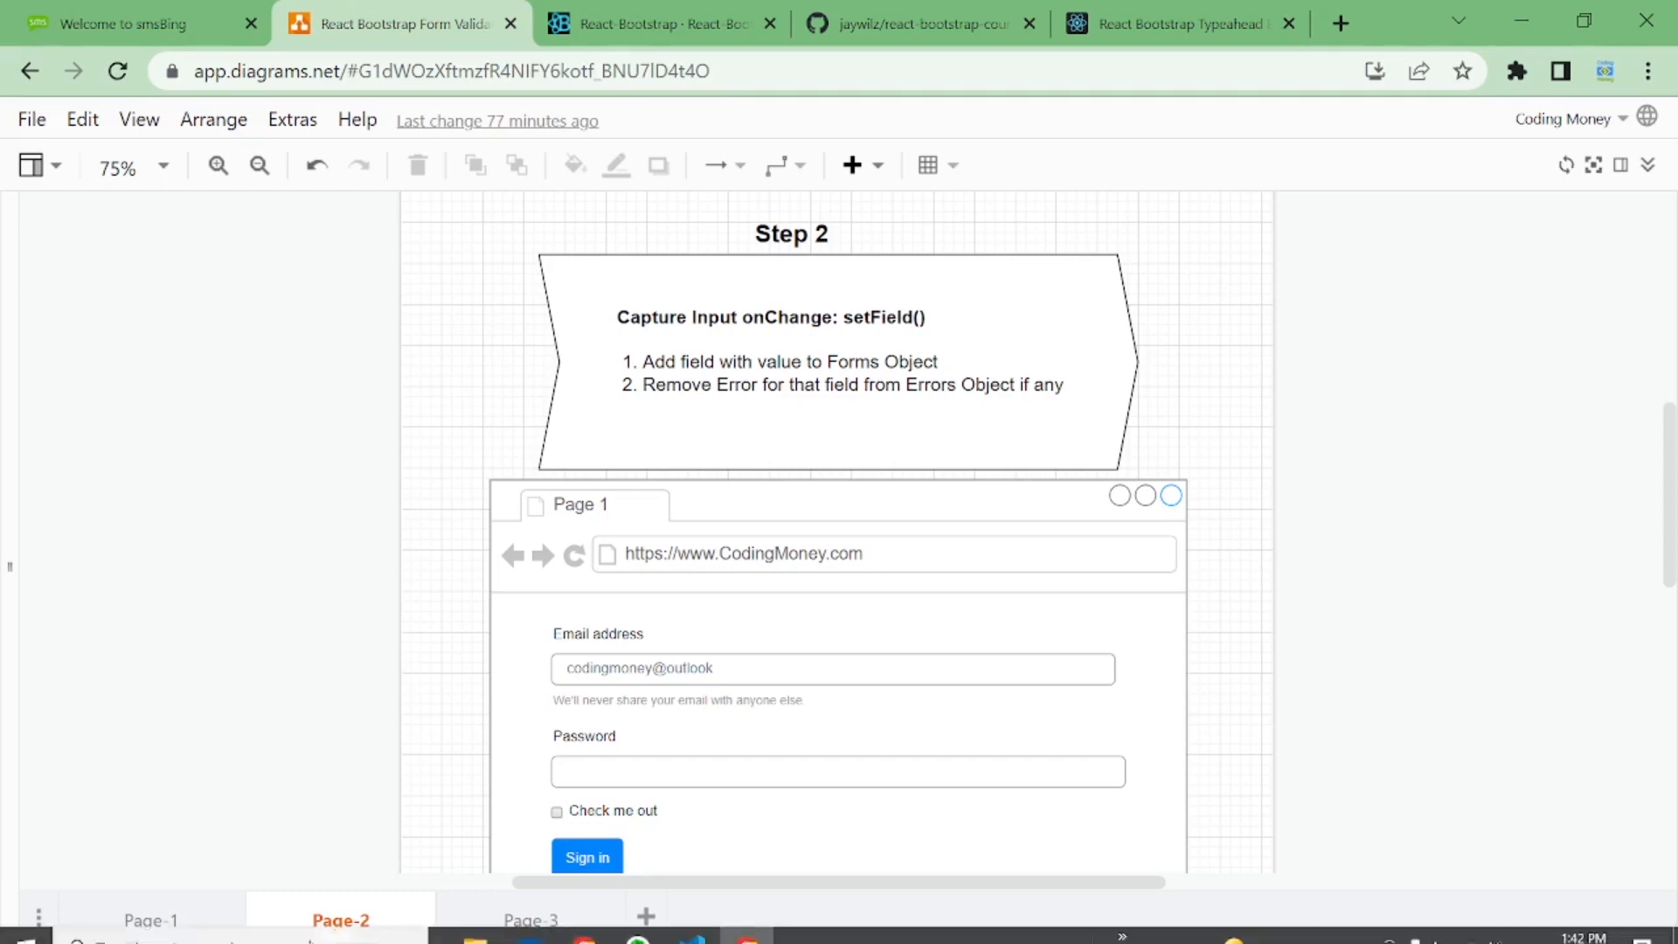
{"action": "left_click", "coordinate": [150, 919]}
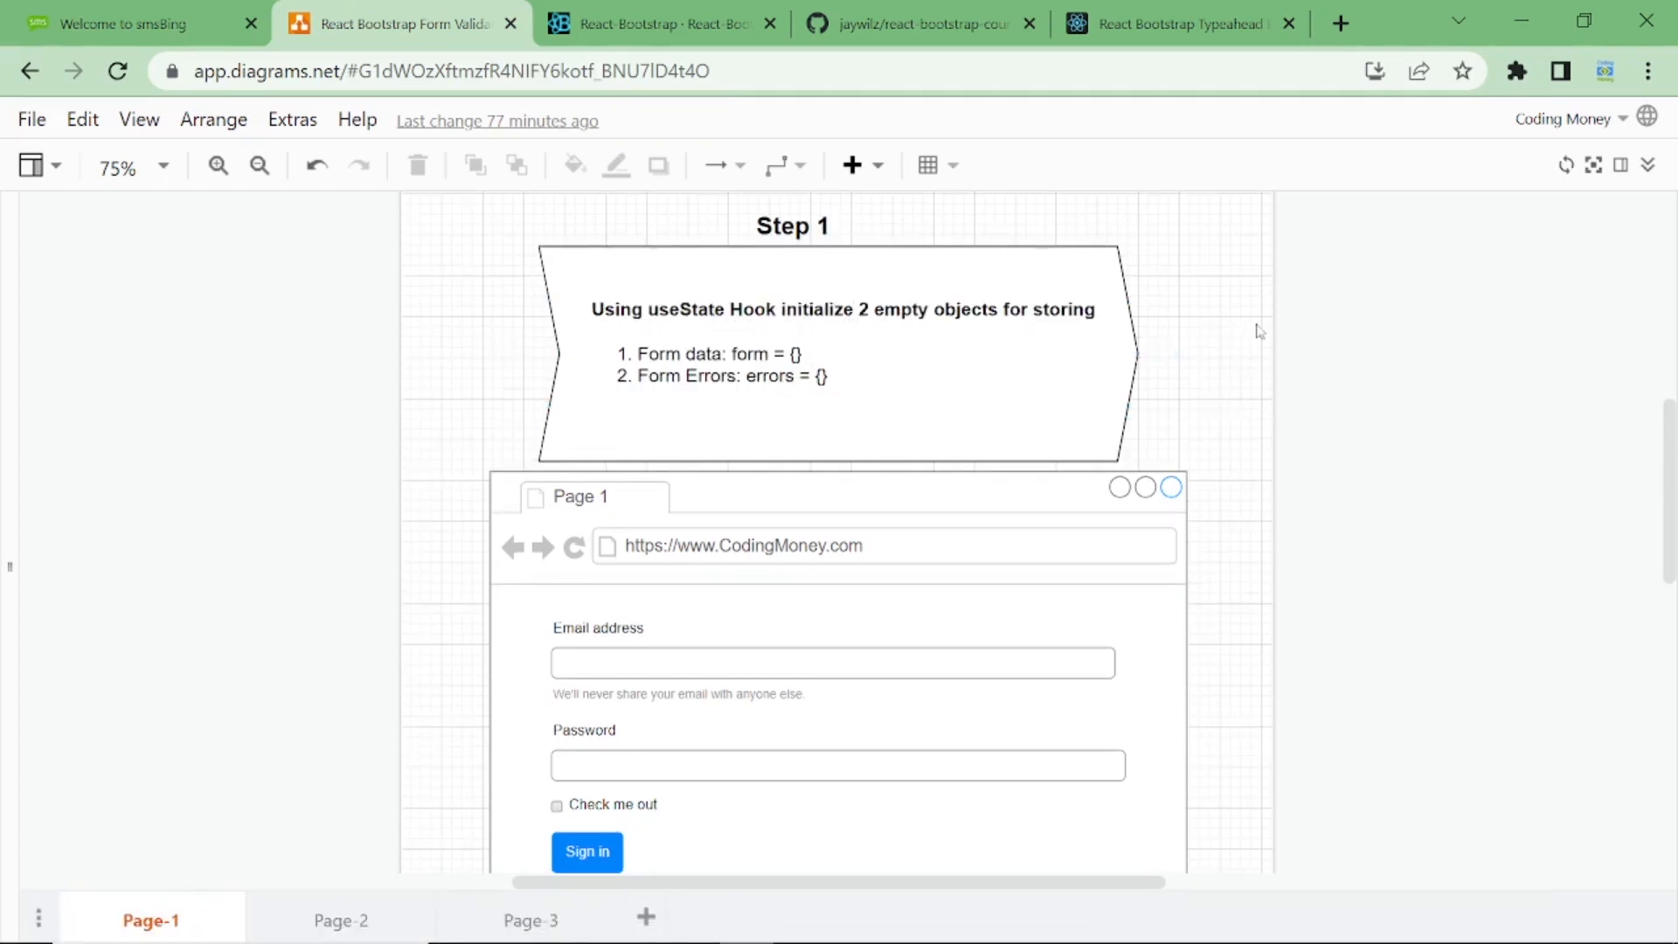
{"action": "mouse_move", "coordinate": [1584, 21]}
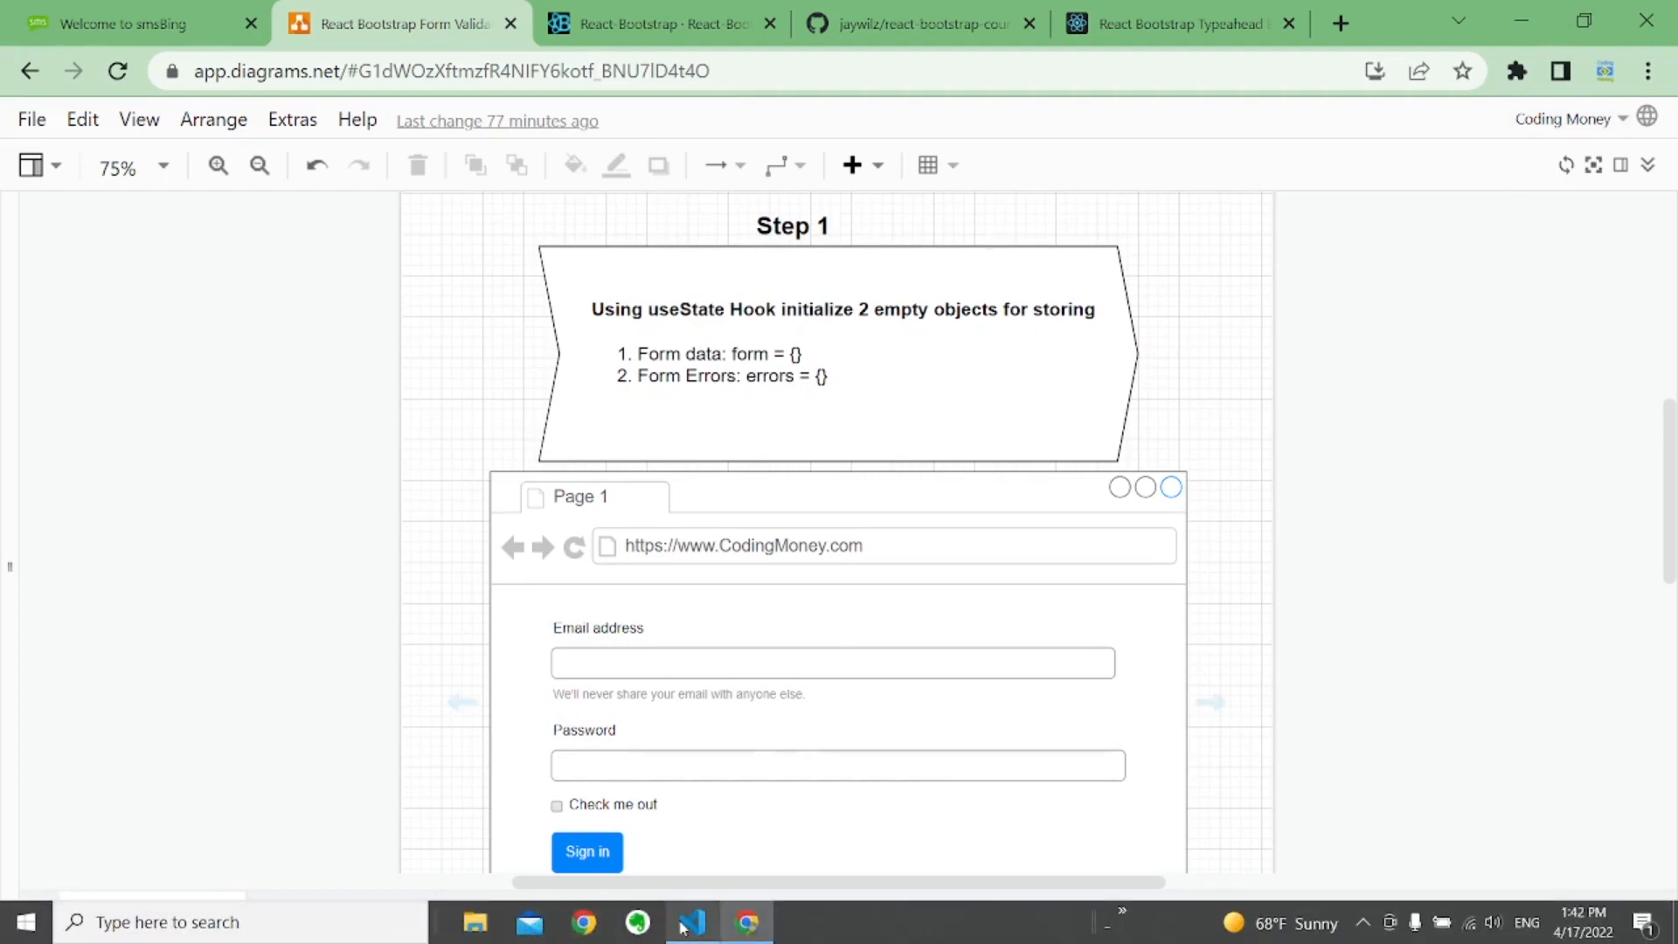
{"action": "left_click", "coordinate": [690, 921]}
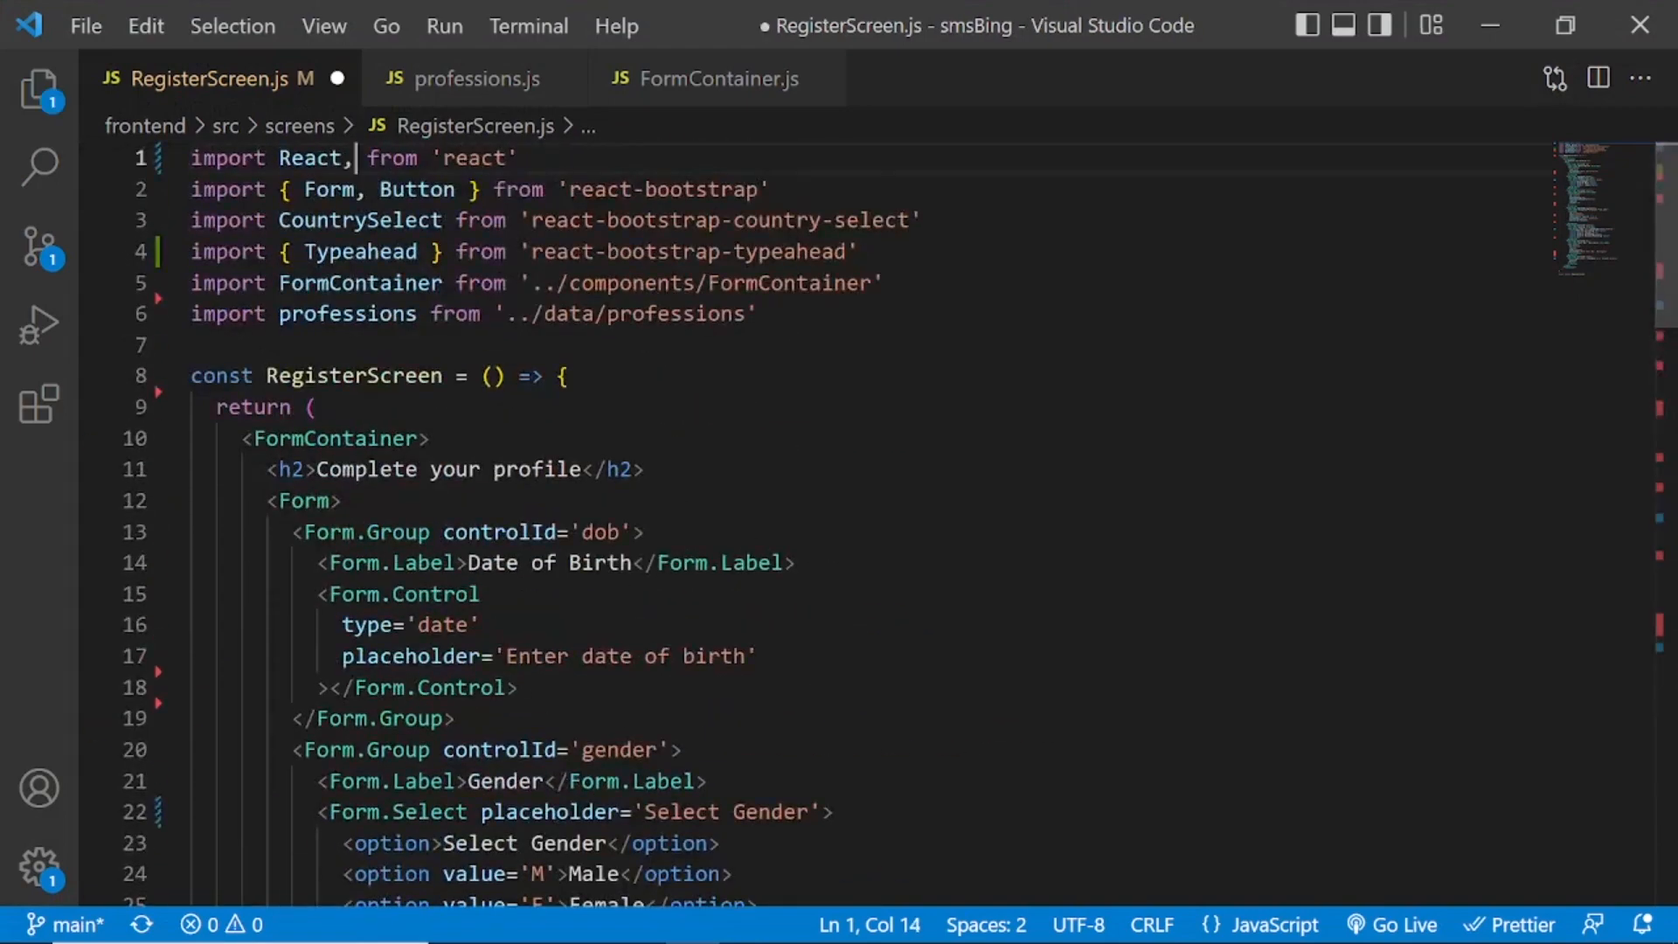
Import useState and declare const [form, setForm] = useState({}).
{"action": "type", "text": "{}"}
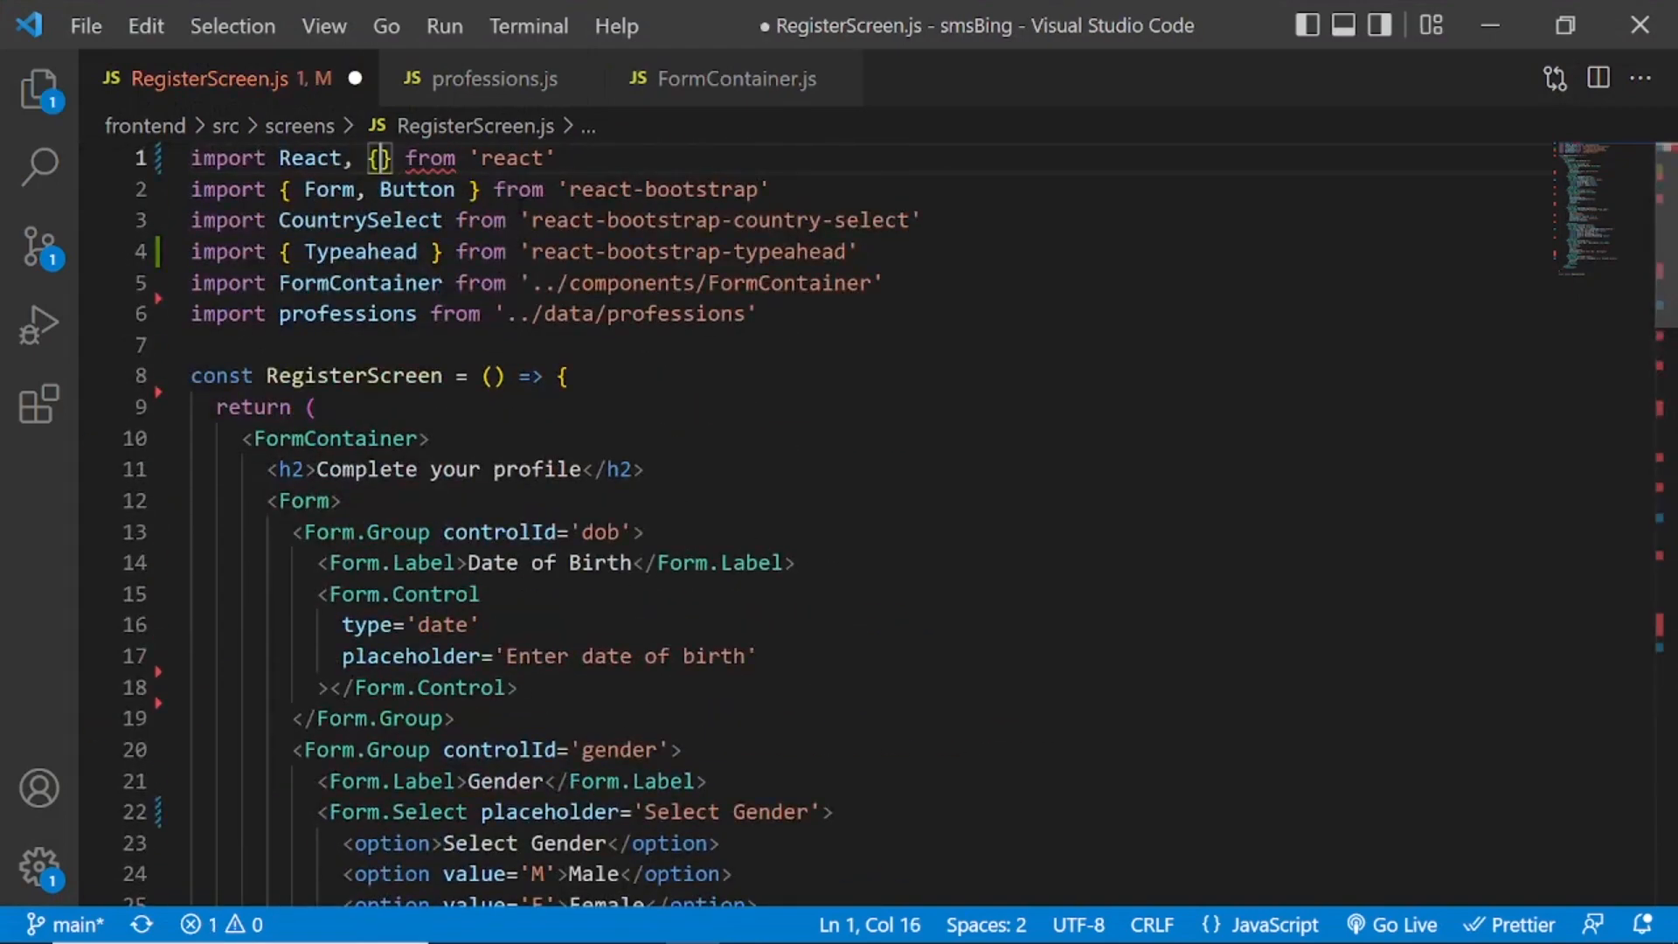
{"action": "type", "text": "useState"}
{"action": "type", "text": "const"}
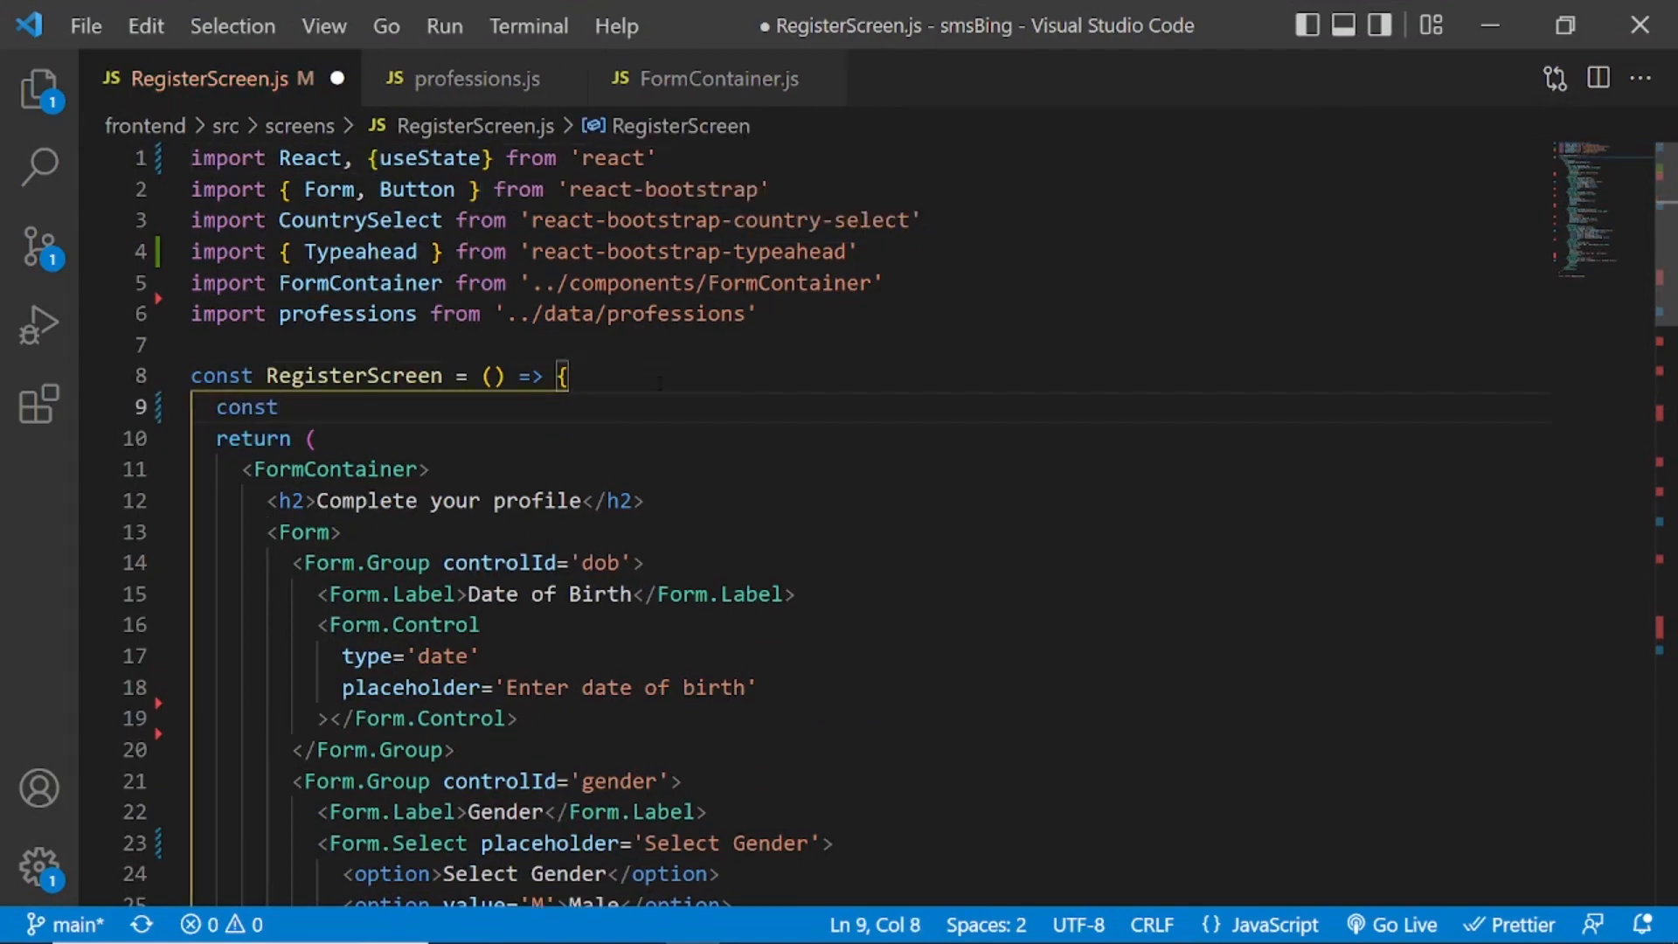
{"action": "type", "text": "[]"}
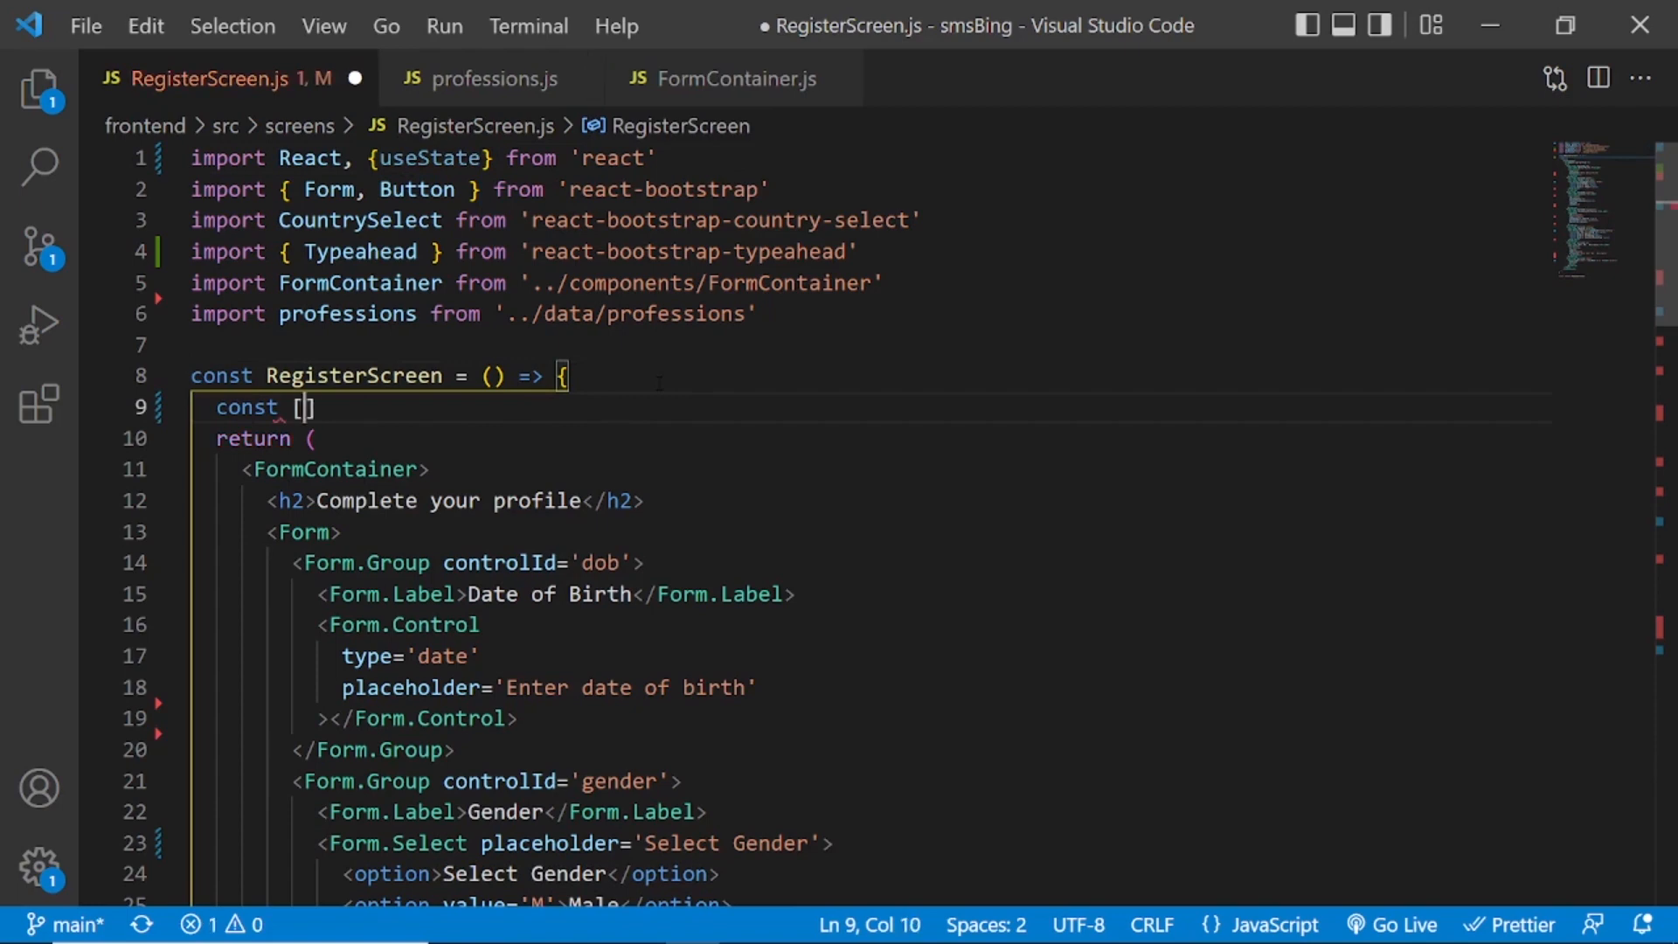
{"action": "type", "text": "form, setForm"}
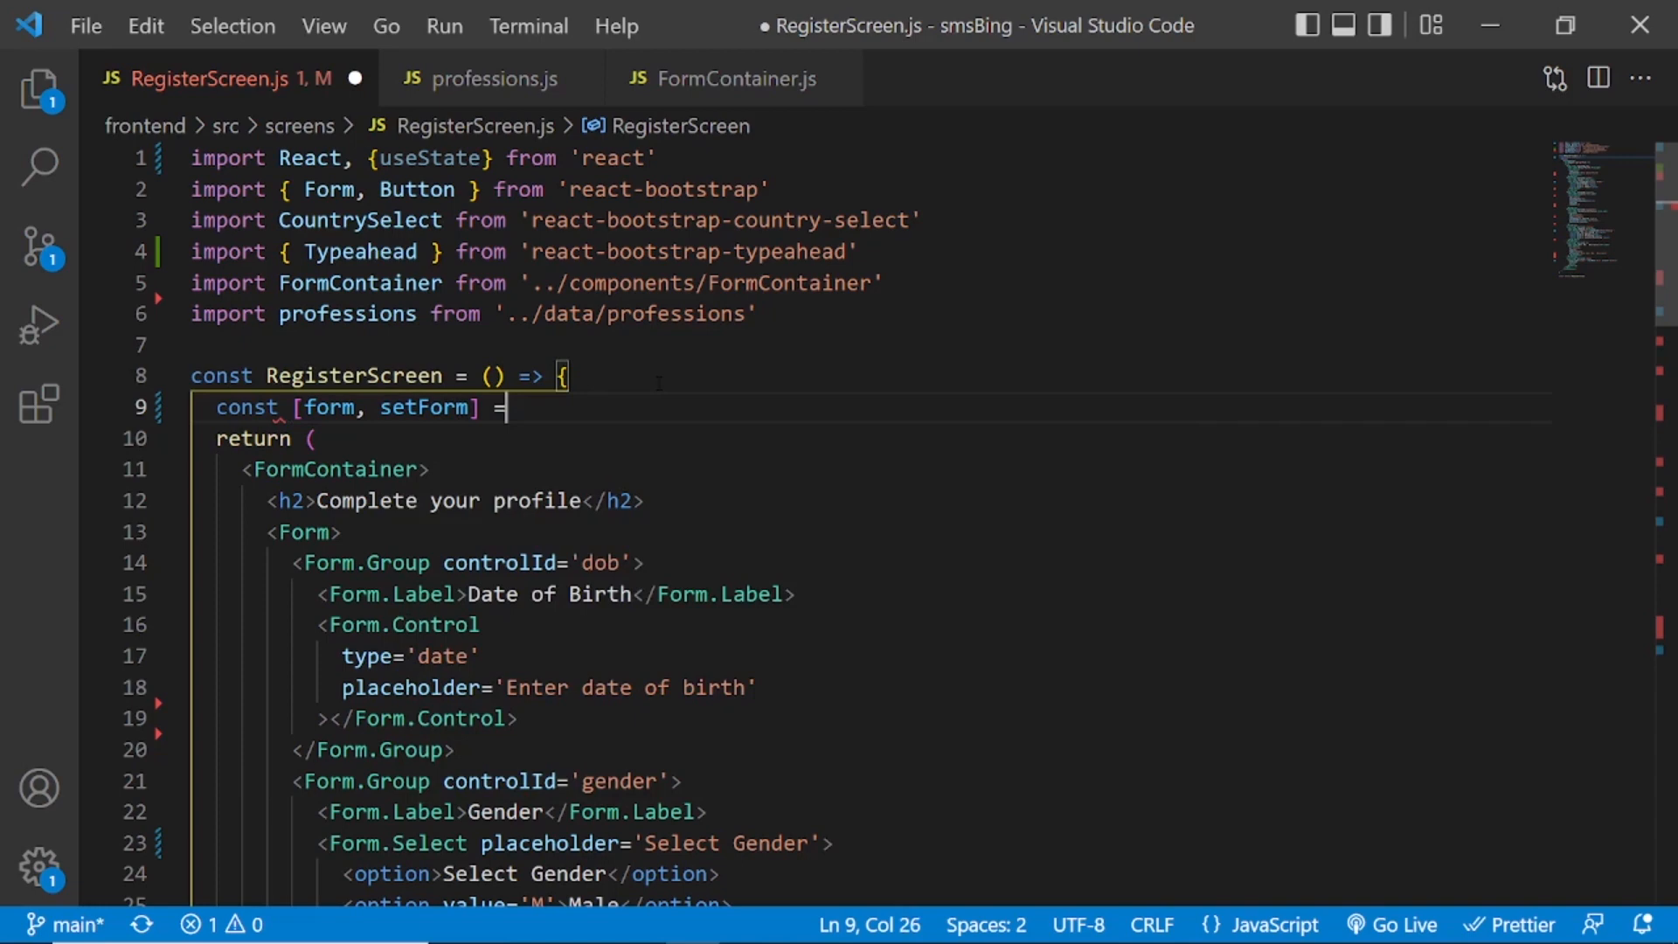
{"action": "type", "text": "useState({"}
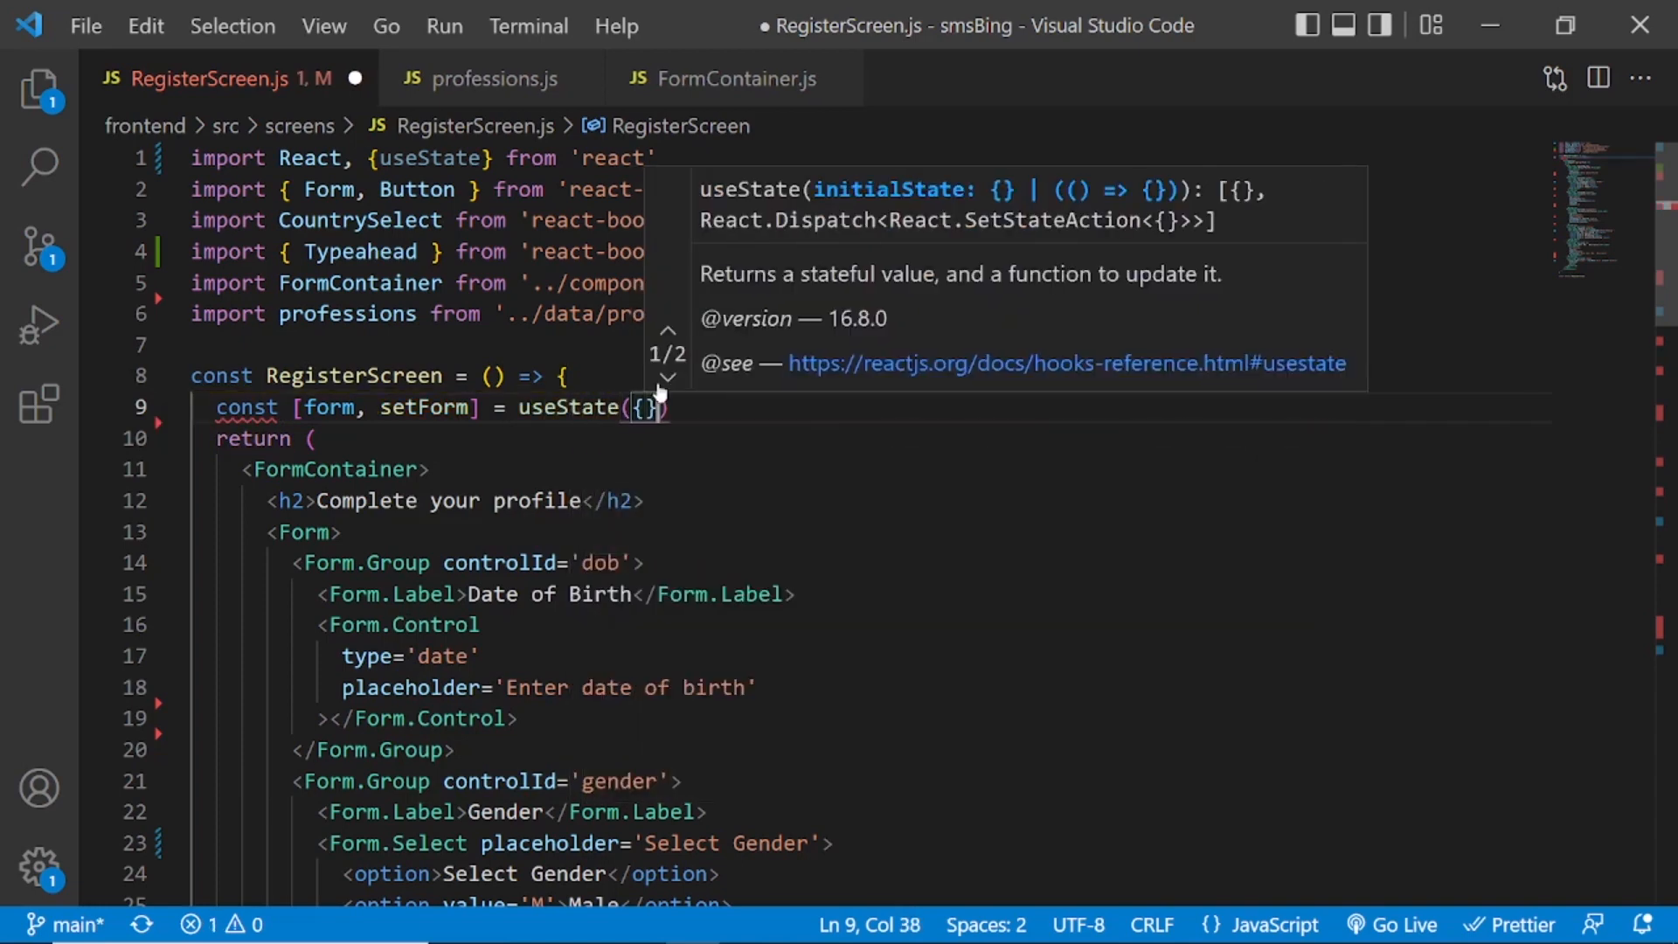
Declare const [errors, setErrors] = useState({}) inside RegisterScreen.
{"action": "type", "text": "cons"}
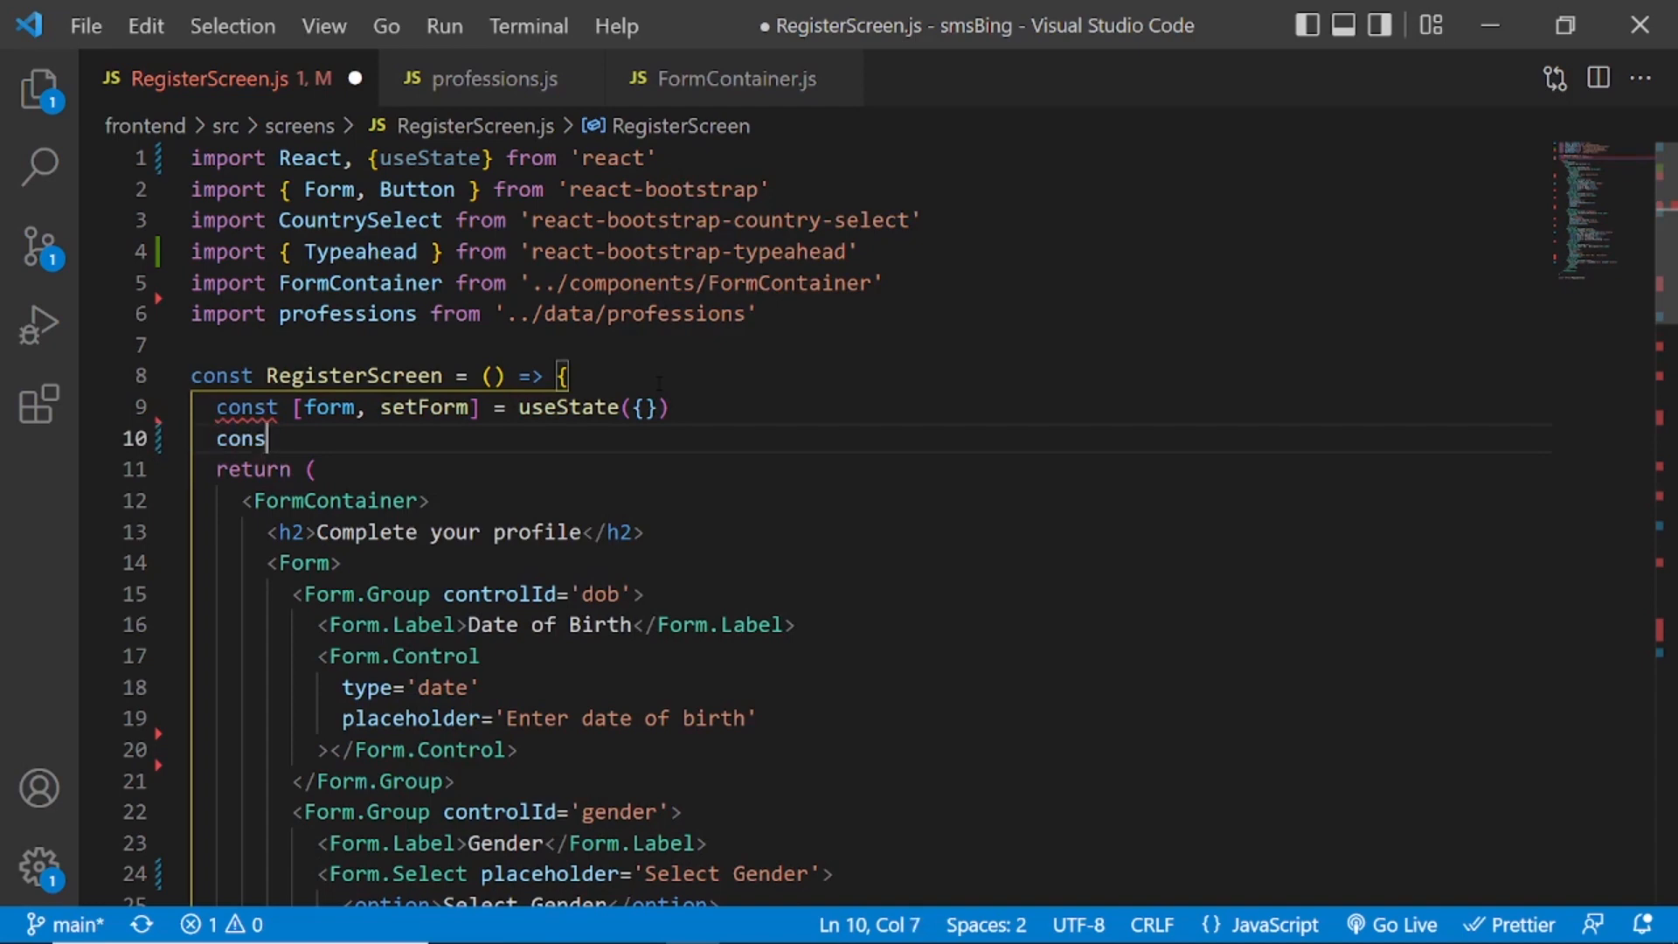
{"action": "type", "text": "[]"}
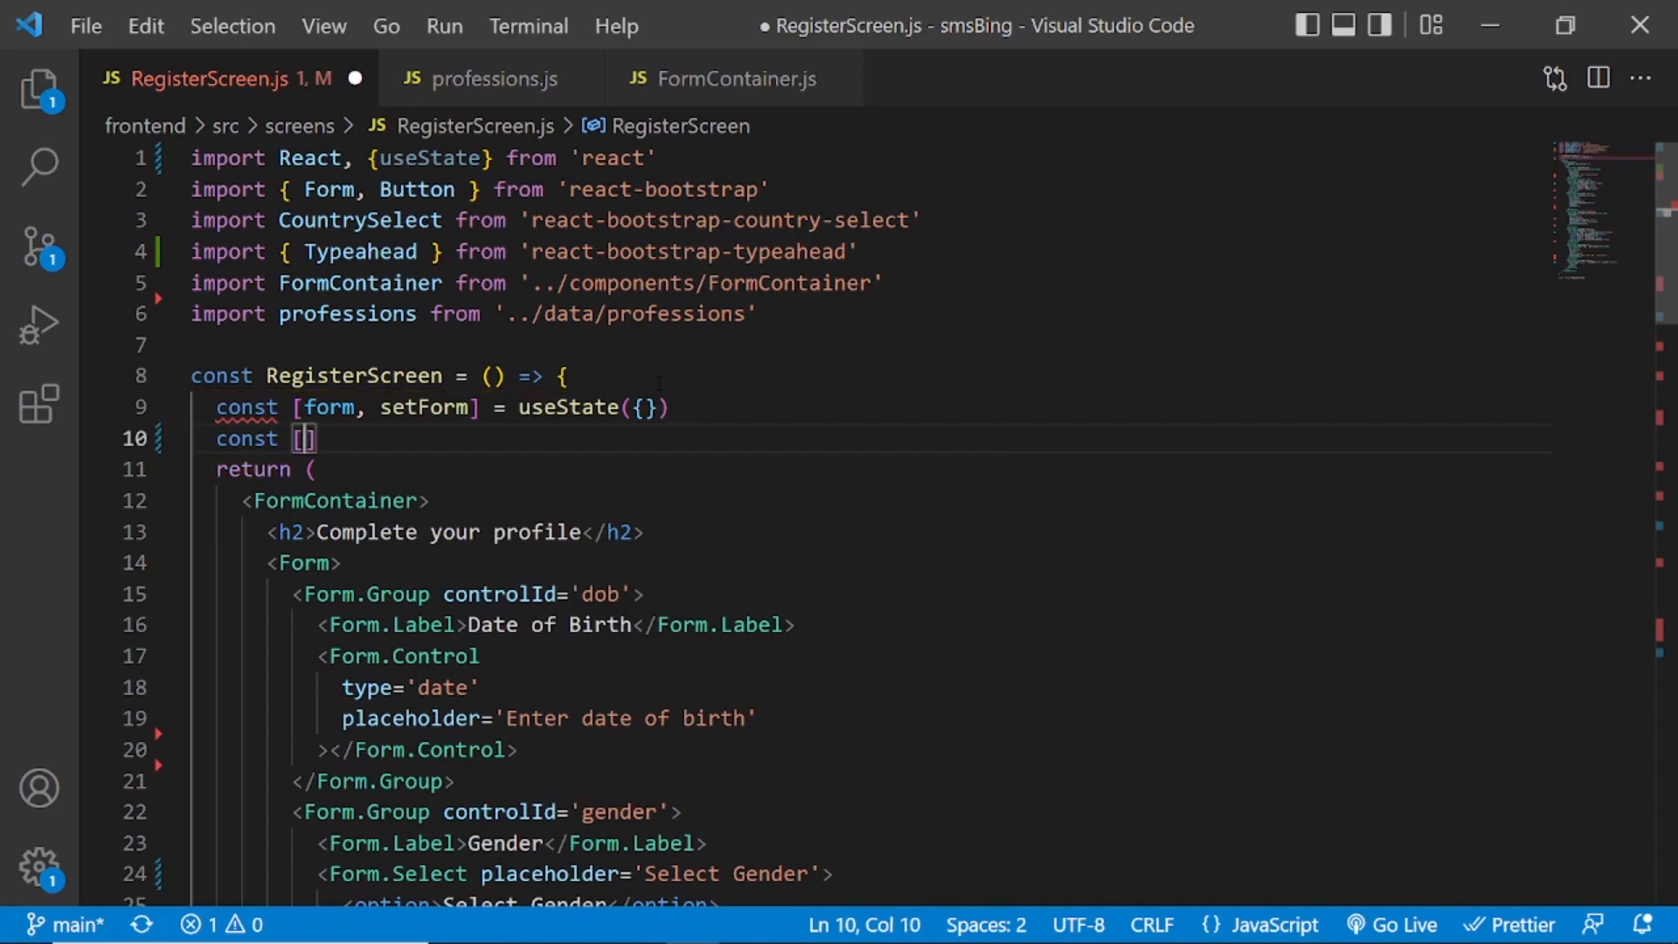
{"action": "type", "text": "errors, setErrors"}
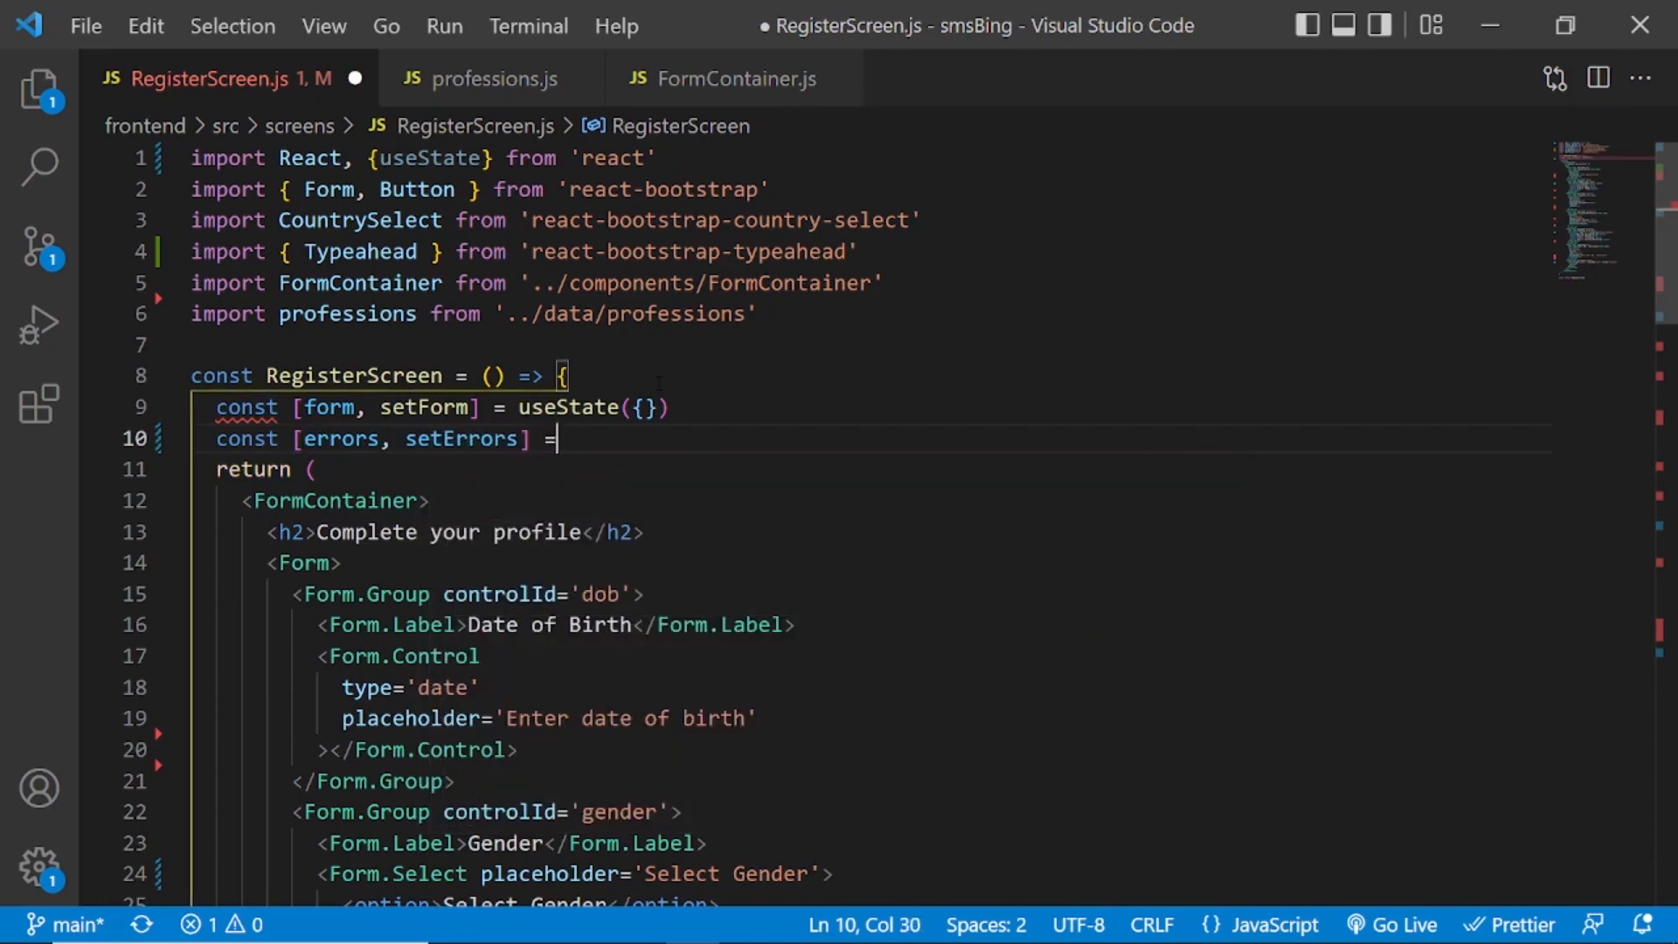
{"action": "type", "text": "useState("}
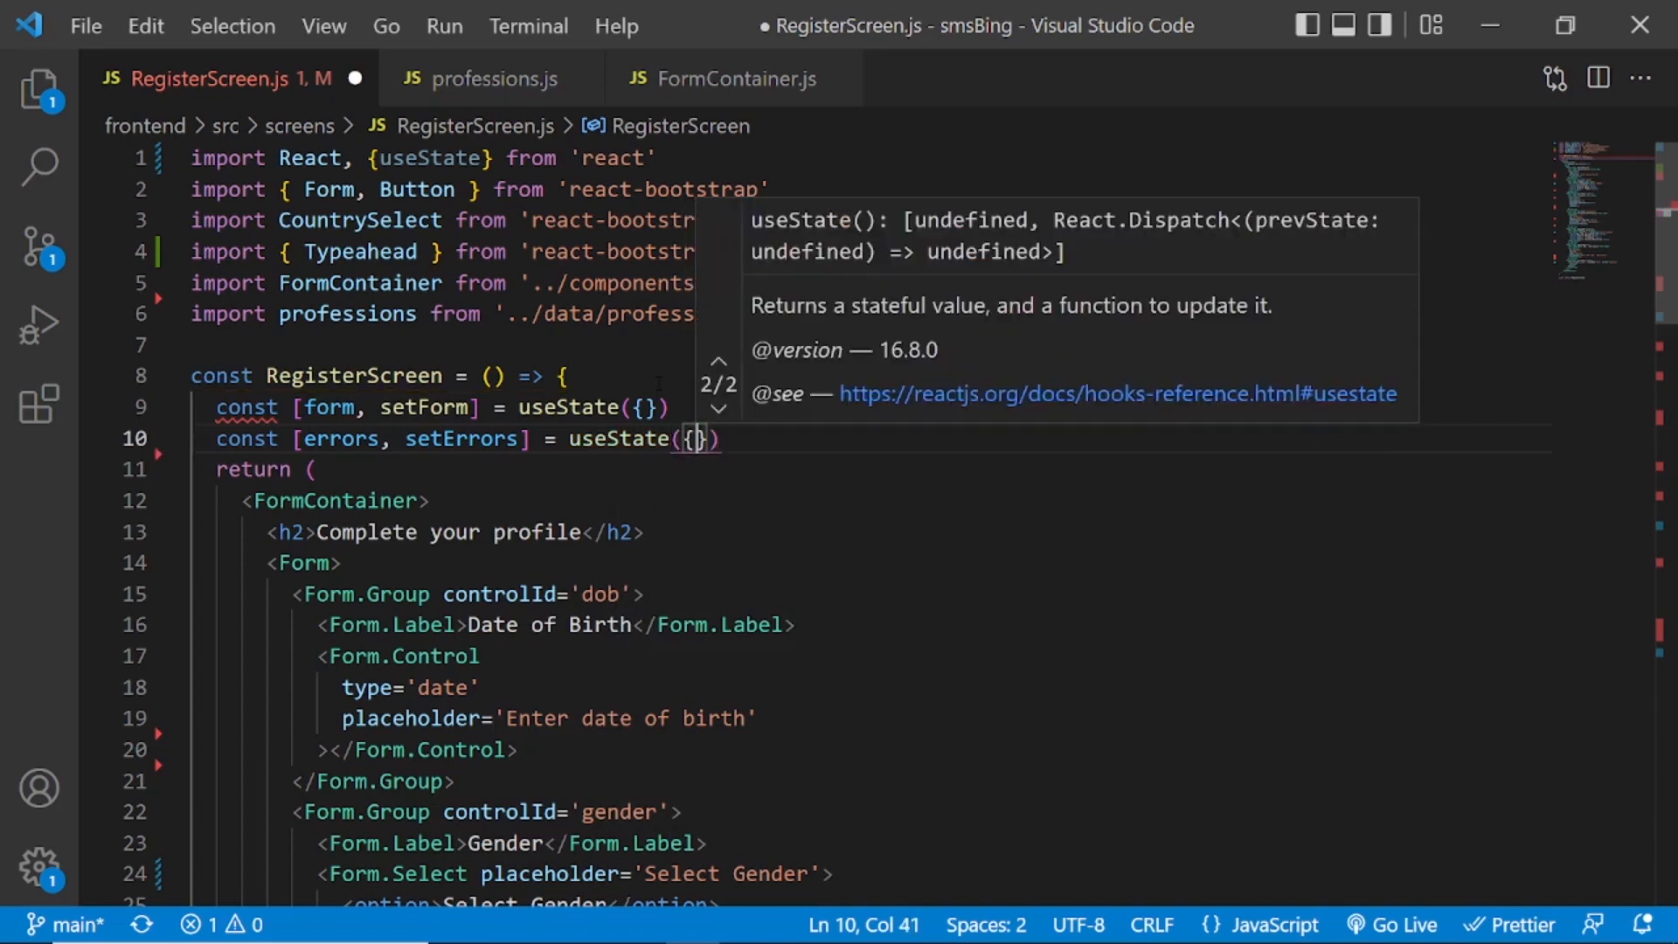
{"action": "type", "text": "{}"}
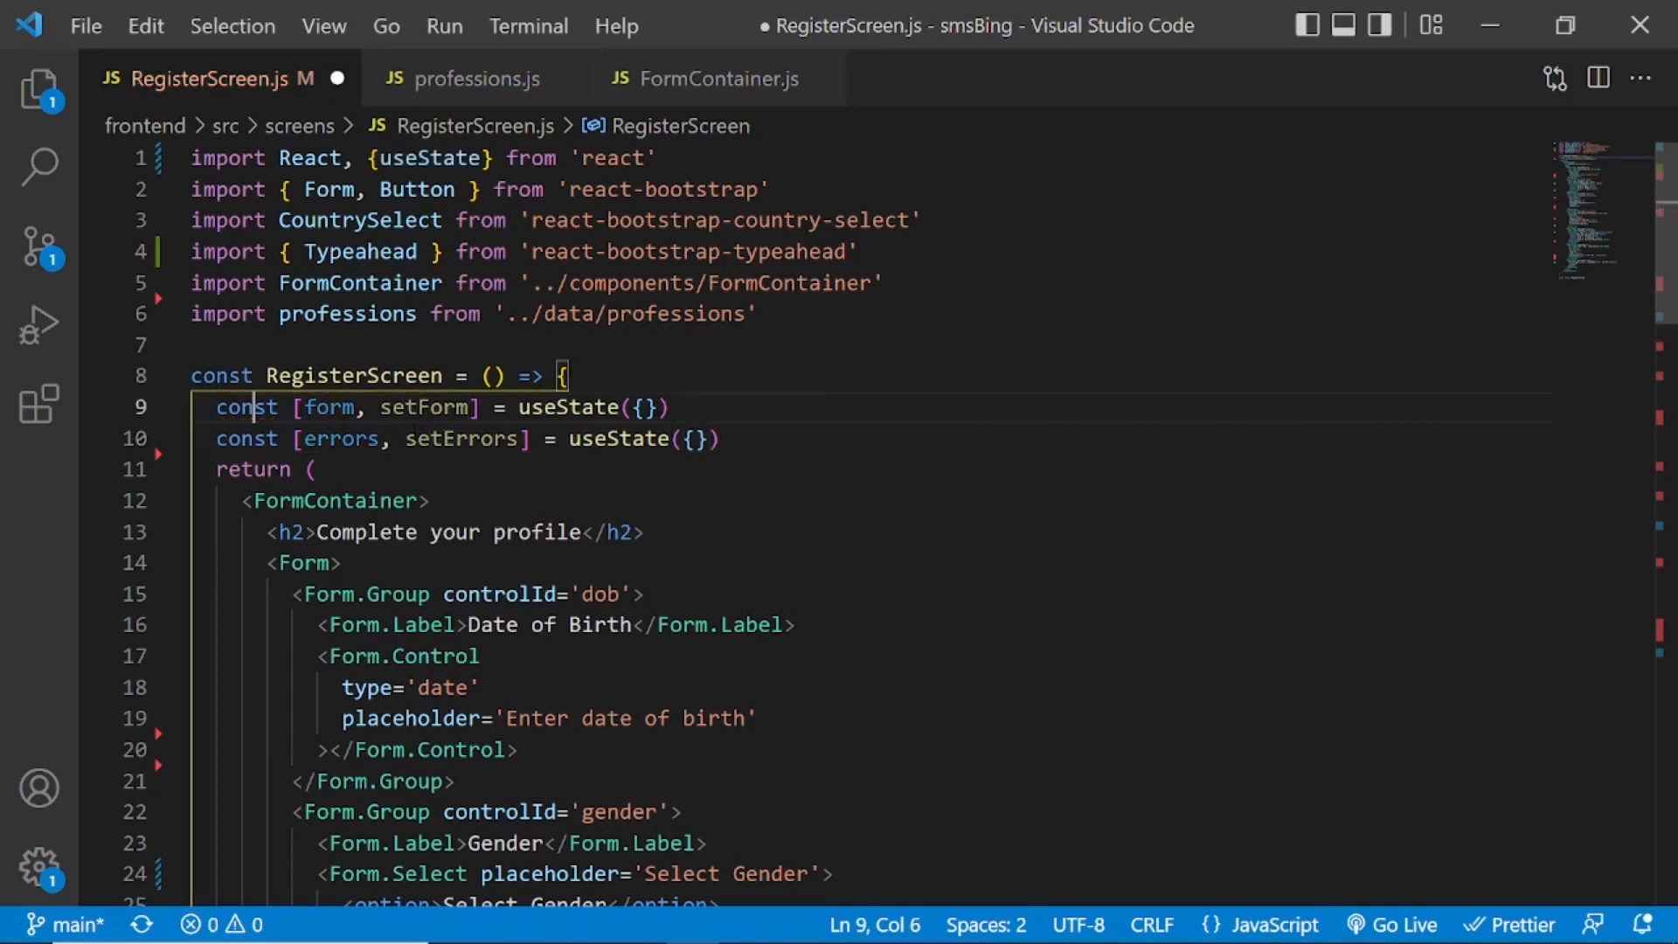
{"action": "double_click", "coordinate": [329, 408]}
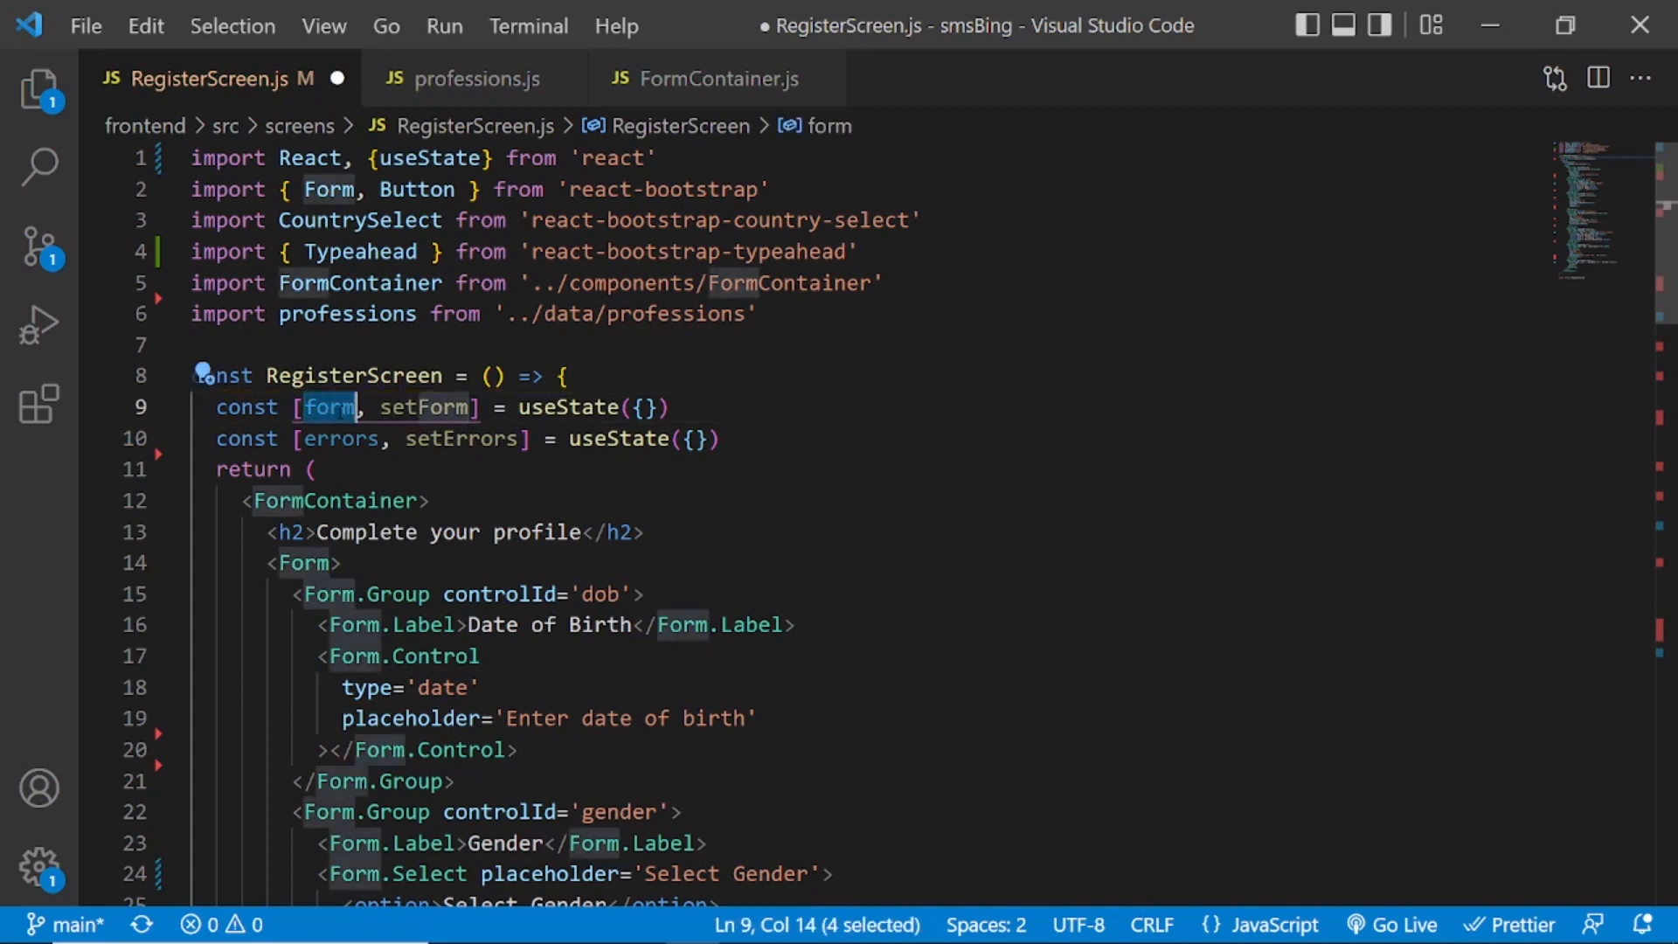
{"action": "mouse_move", "coordinate": [329, 407]}
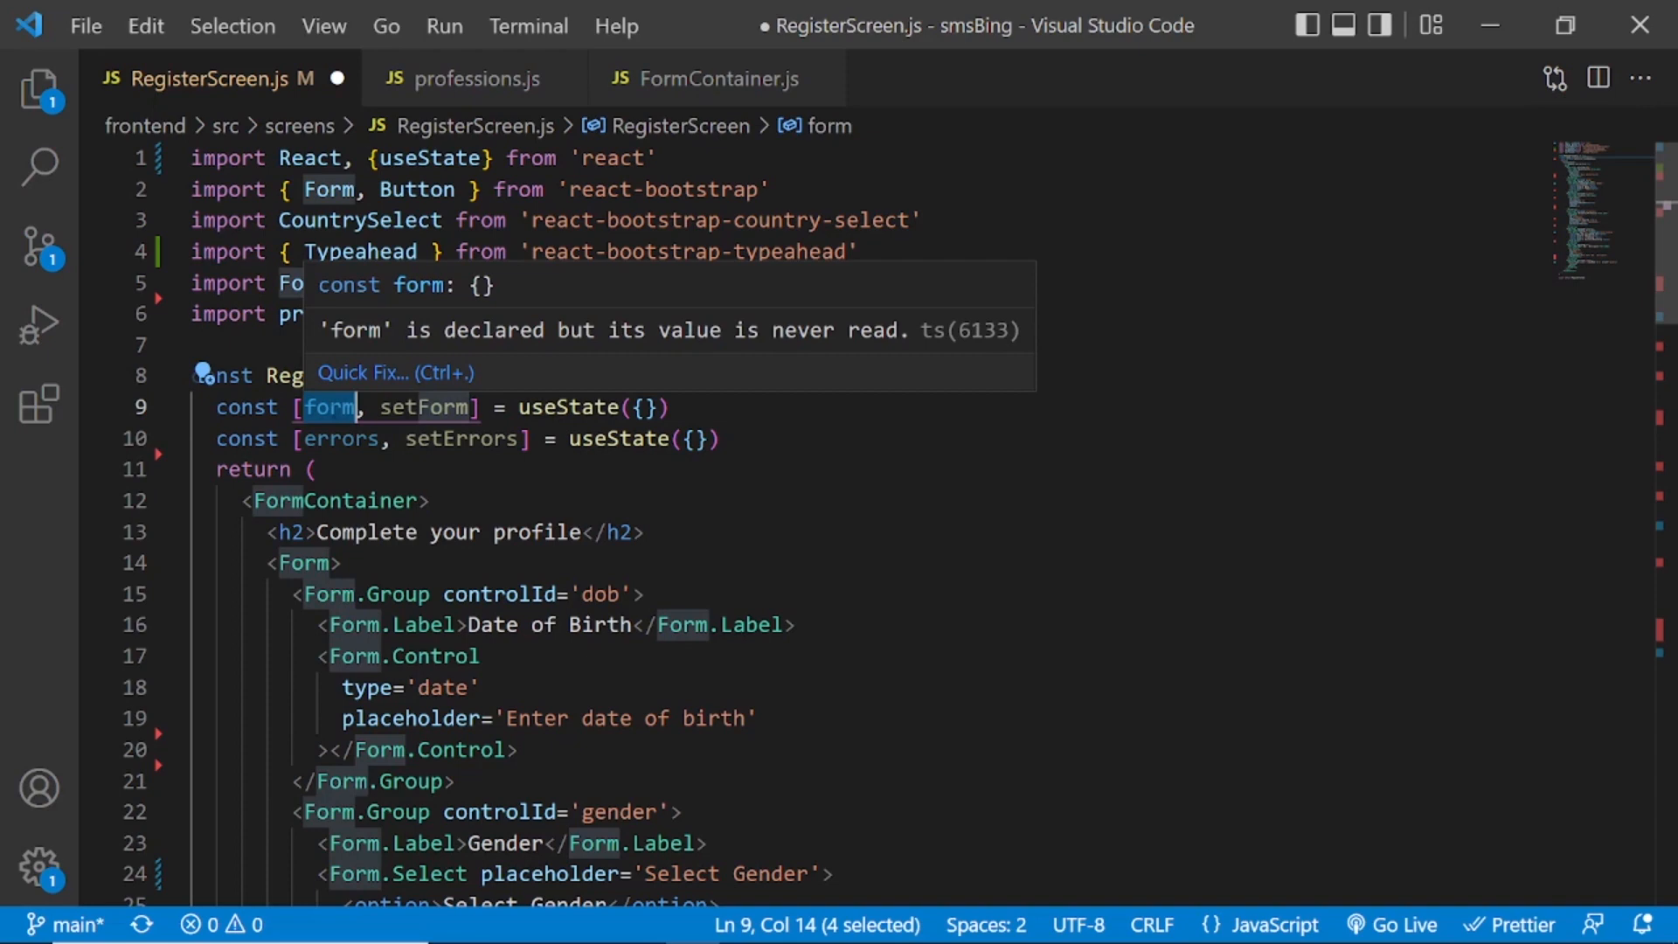
{"action": "left_click", "coordinate": [641, 407]}
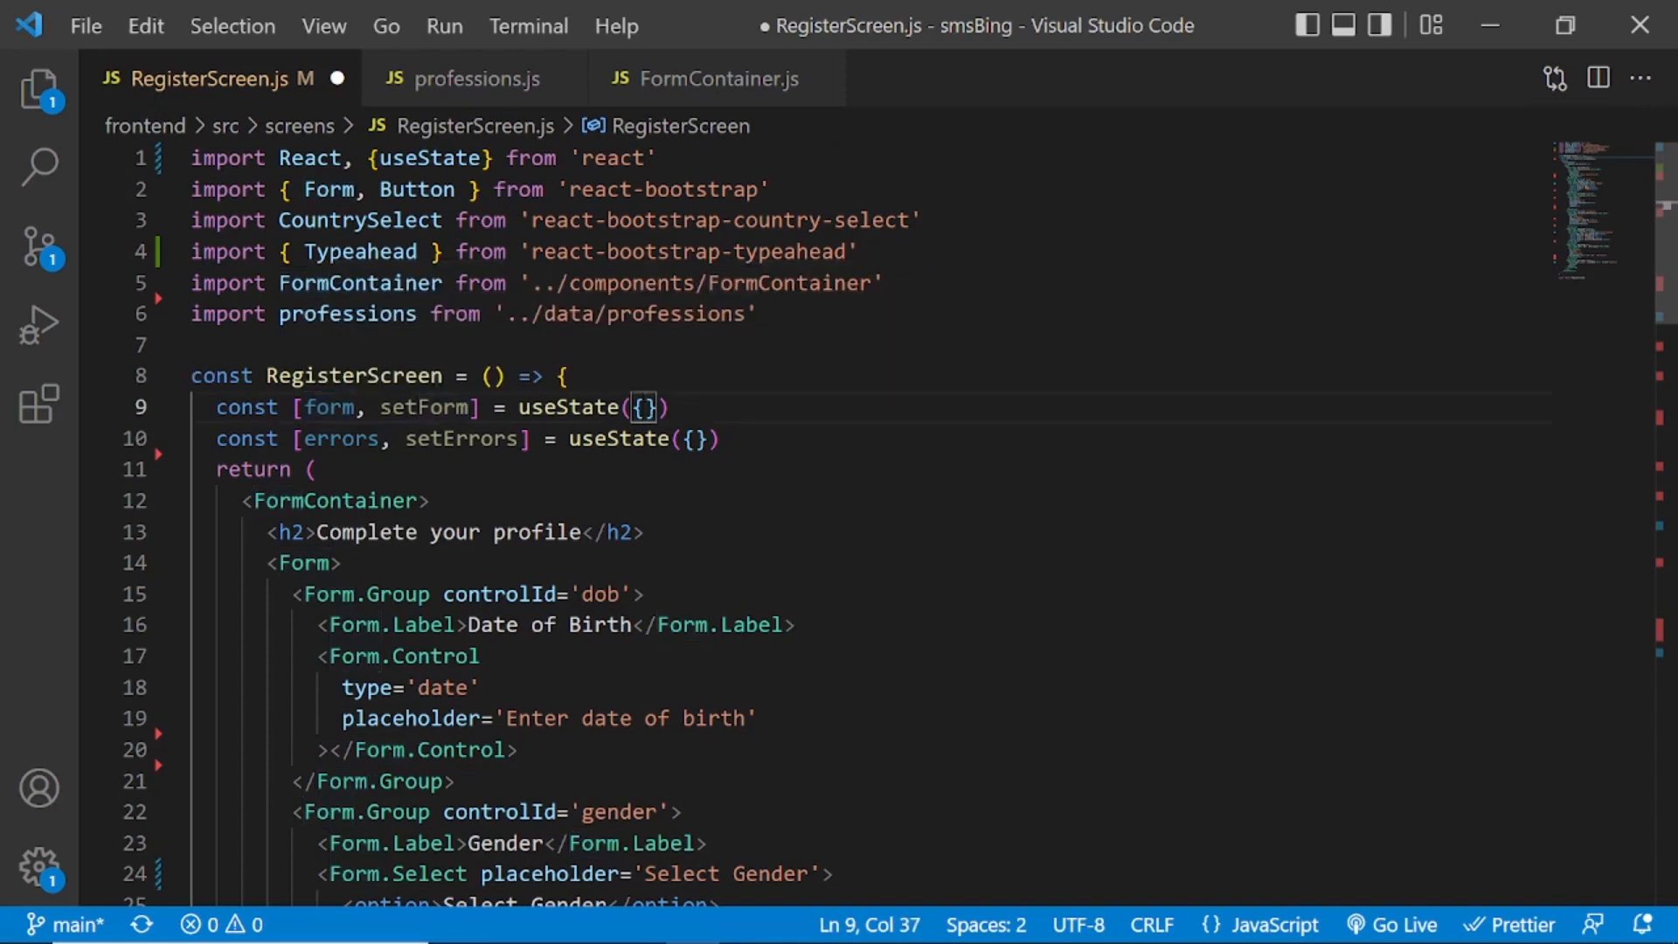
{"action": "mouse_move", "coordinate": [426, 407]}
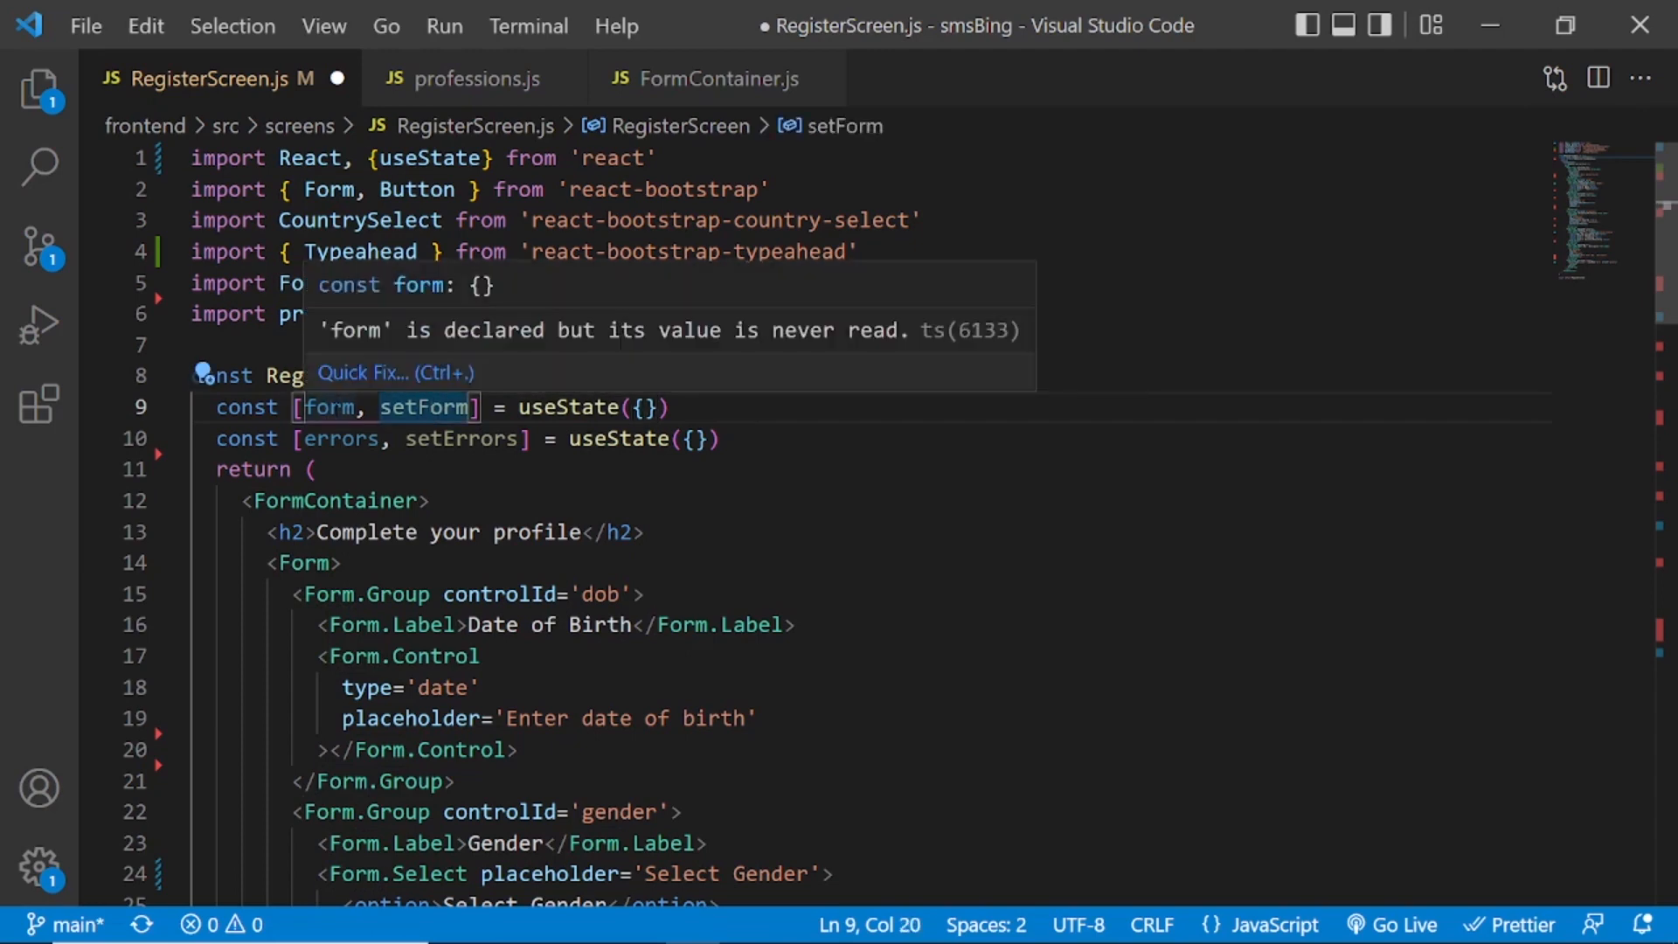
{"action": "left_click", "coordinate": [722, 437]}
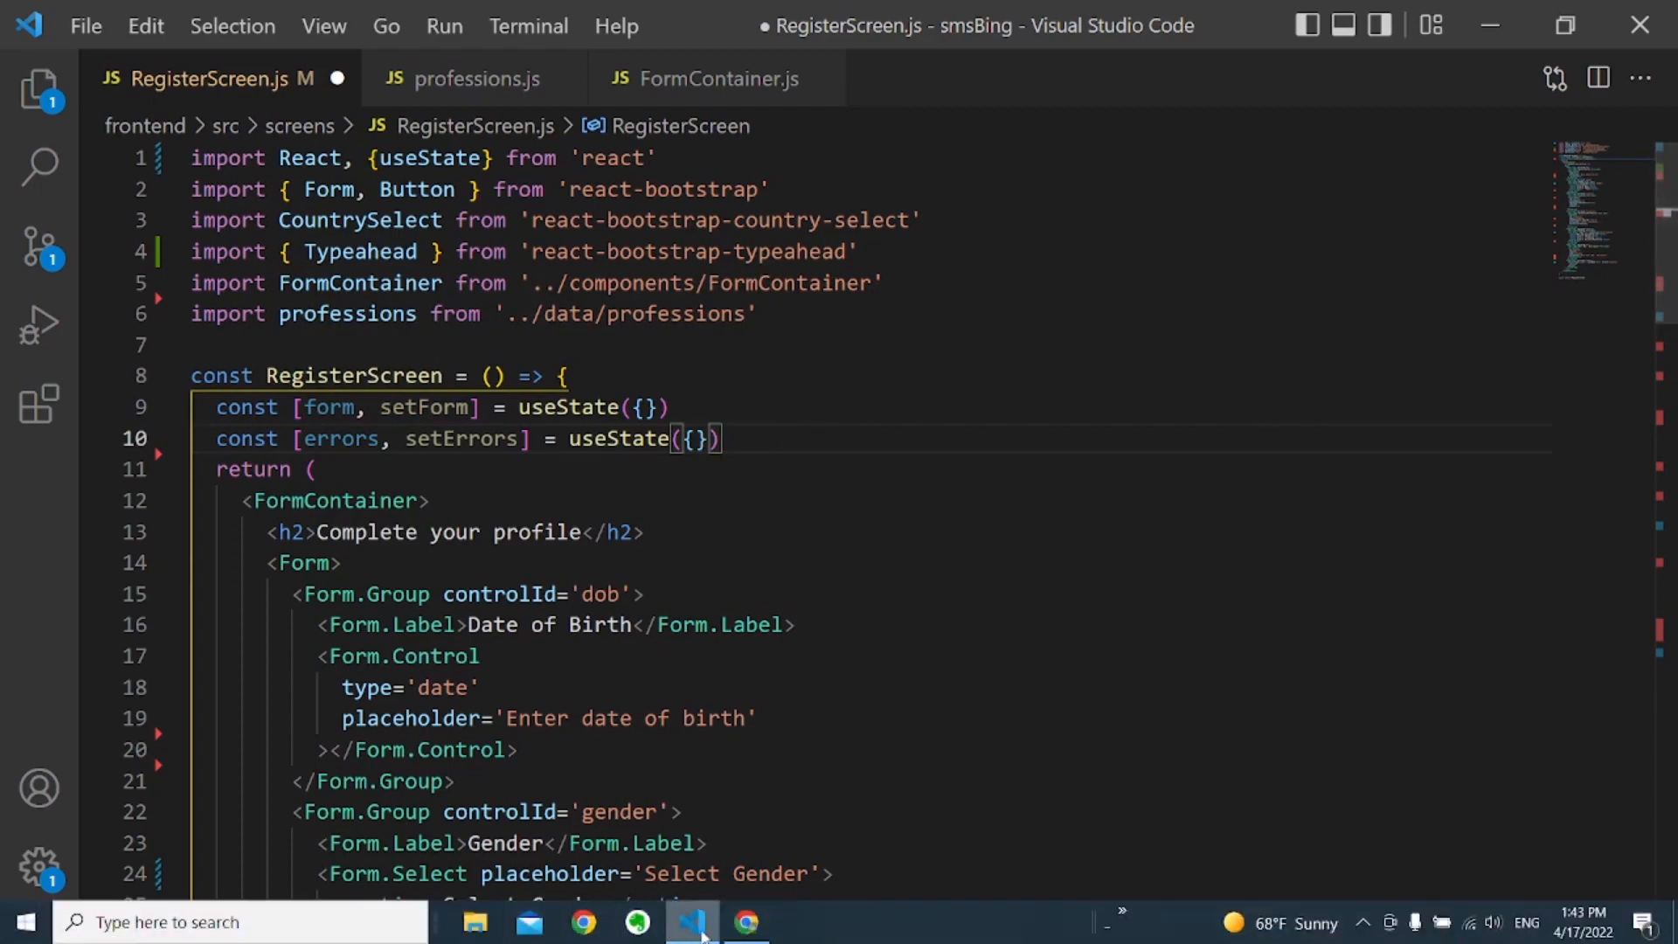
{"action": "left_click", "coordinate": [746, 921]}
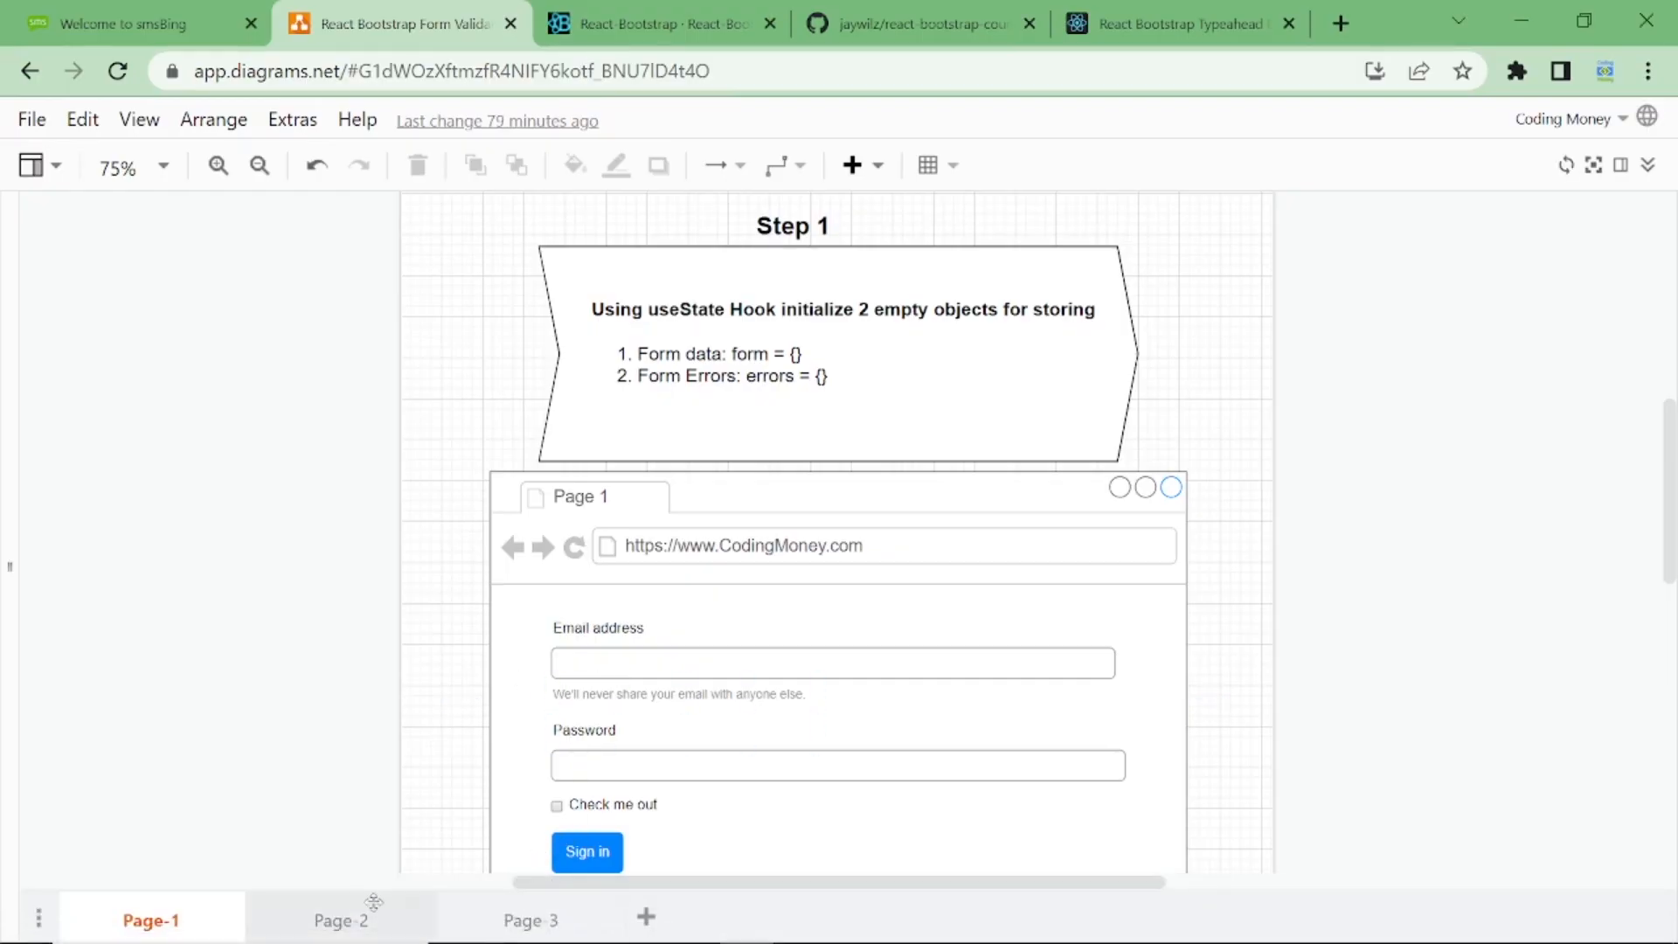
{"action": "left_click", "coordinate": [339, 920]}
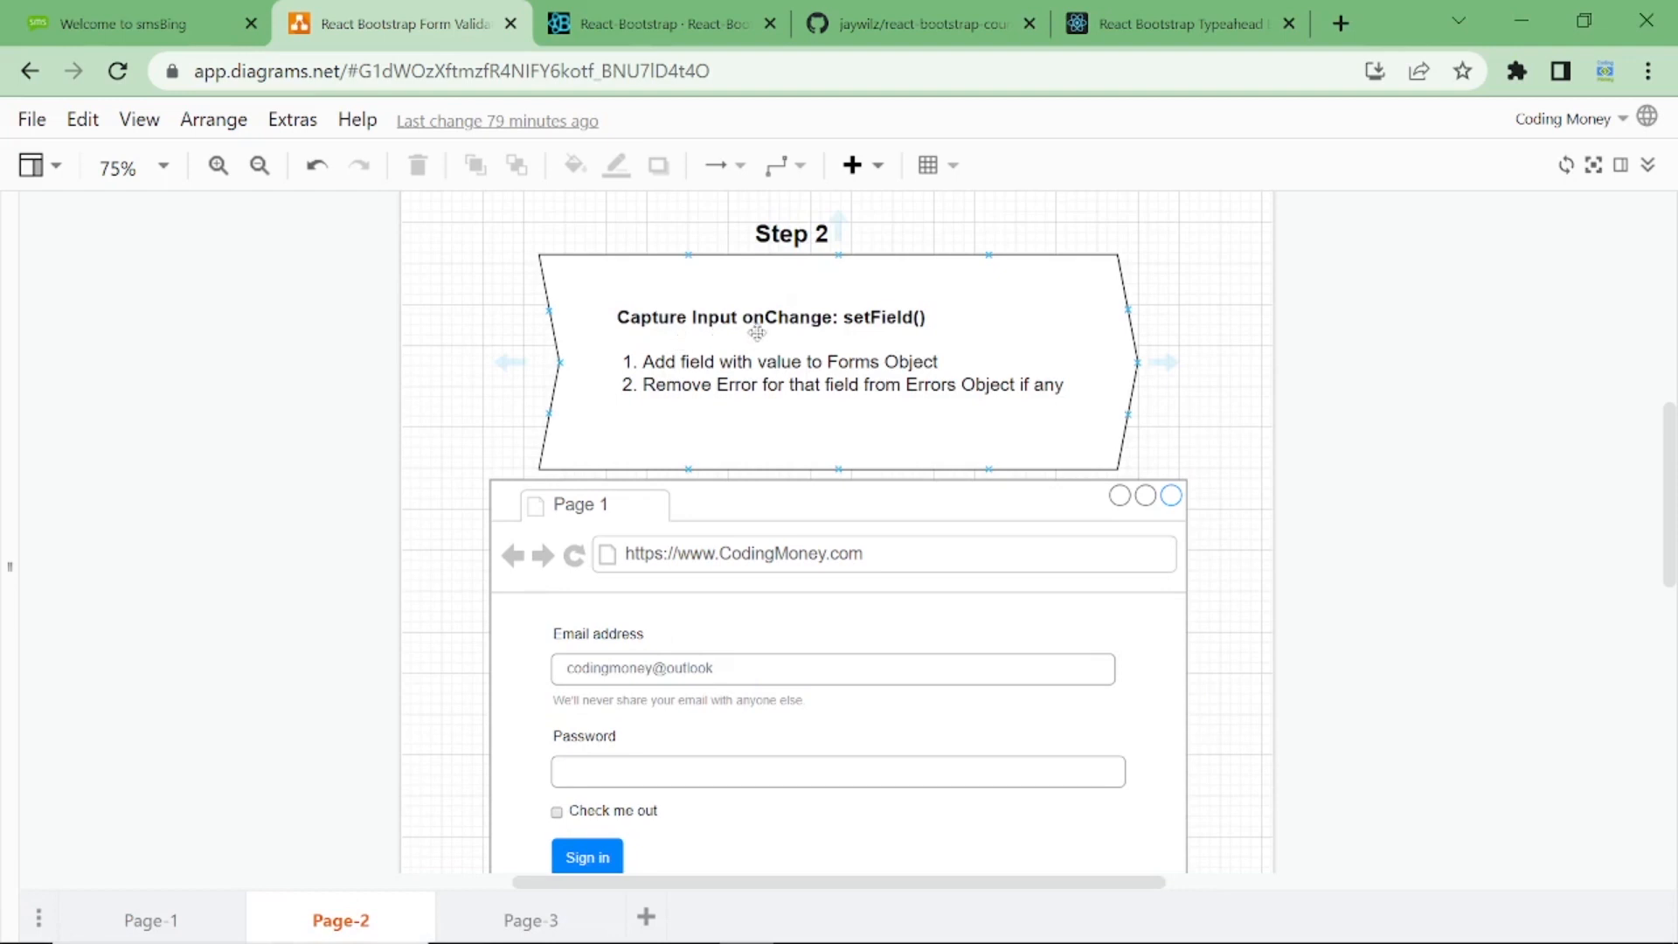
{"action": "mouse_move", "coordinate": [854, 325]}
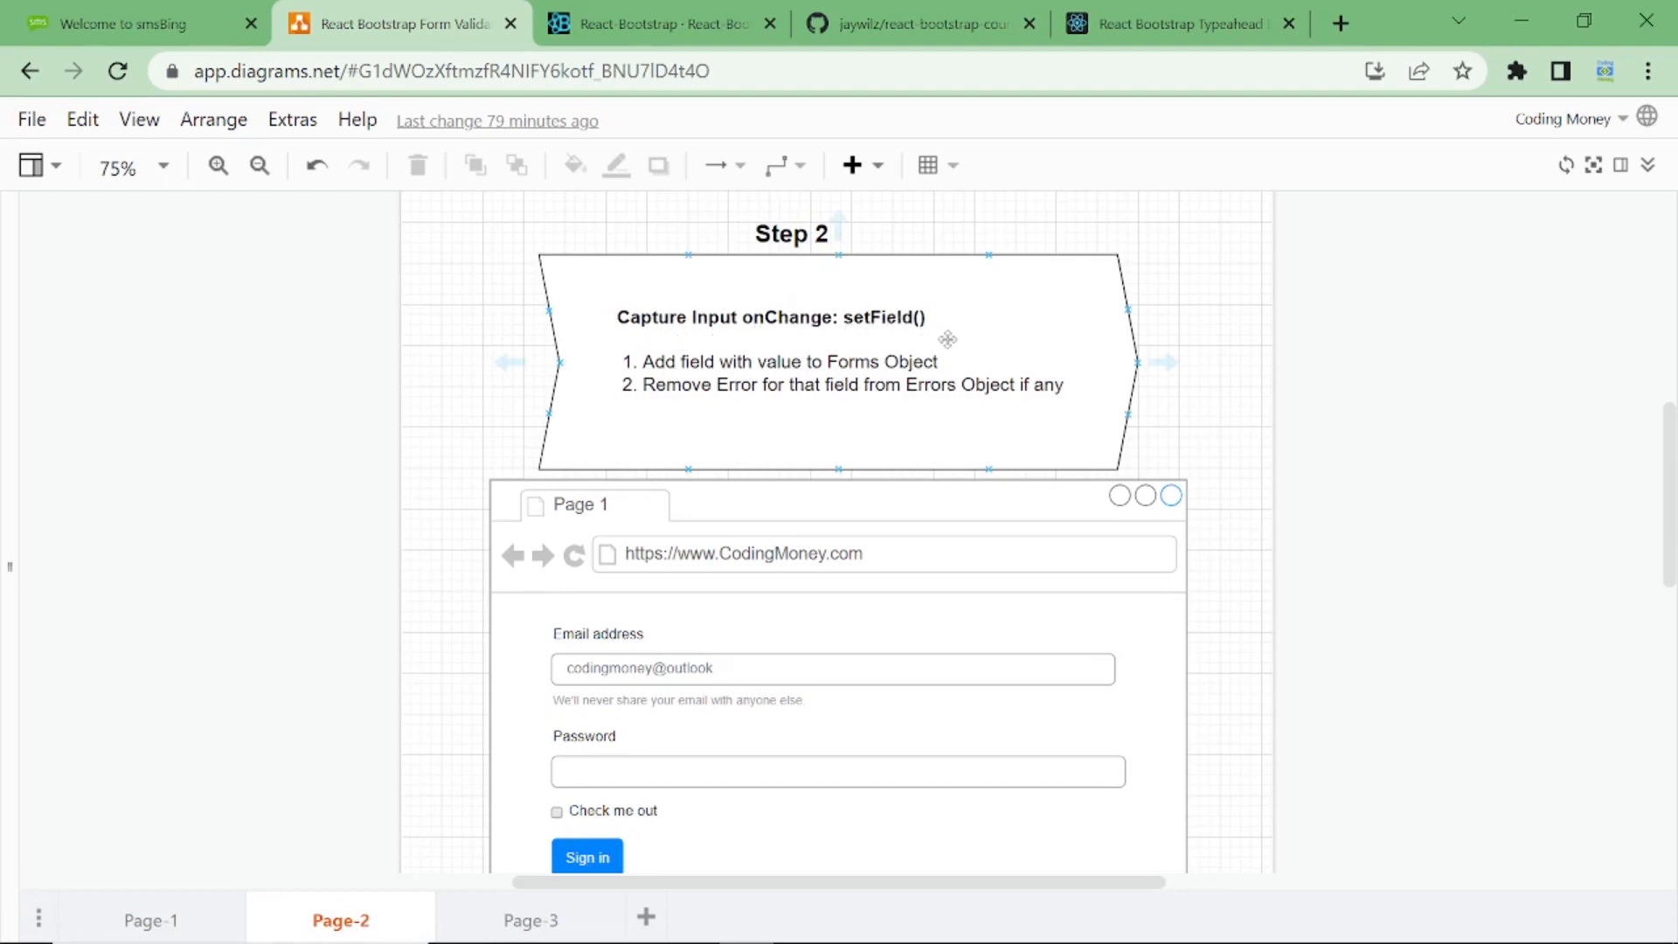
{"action": "mouse_move", "coordinate": [725, 375]}
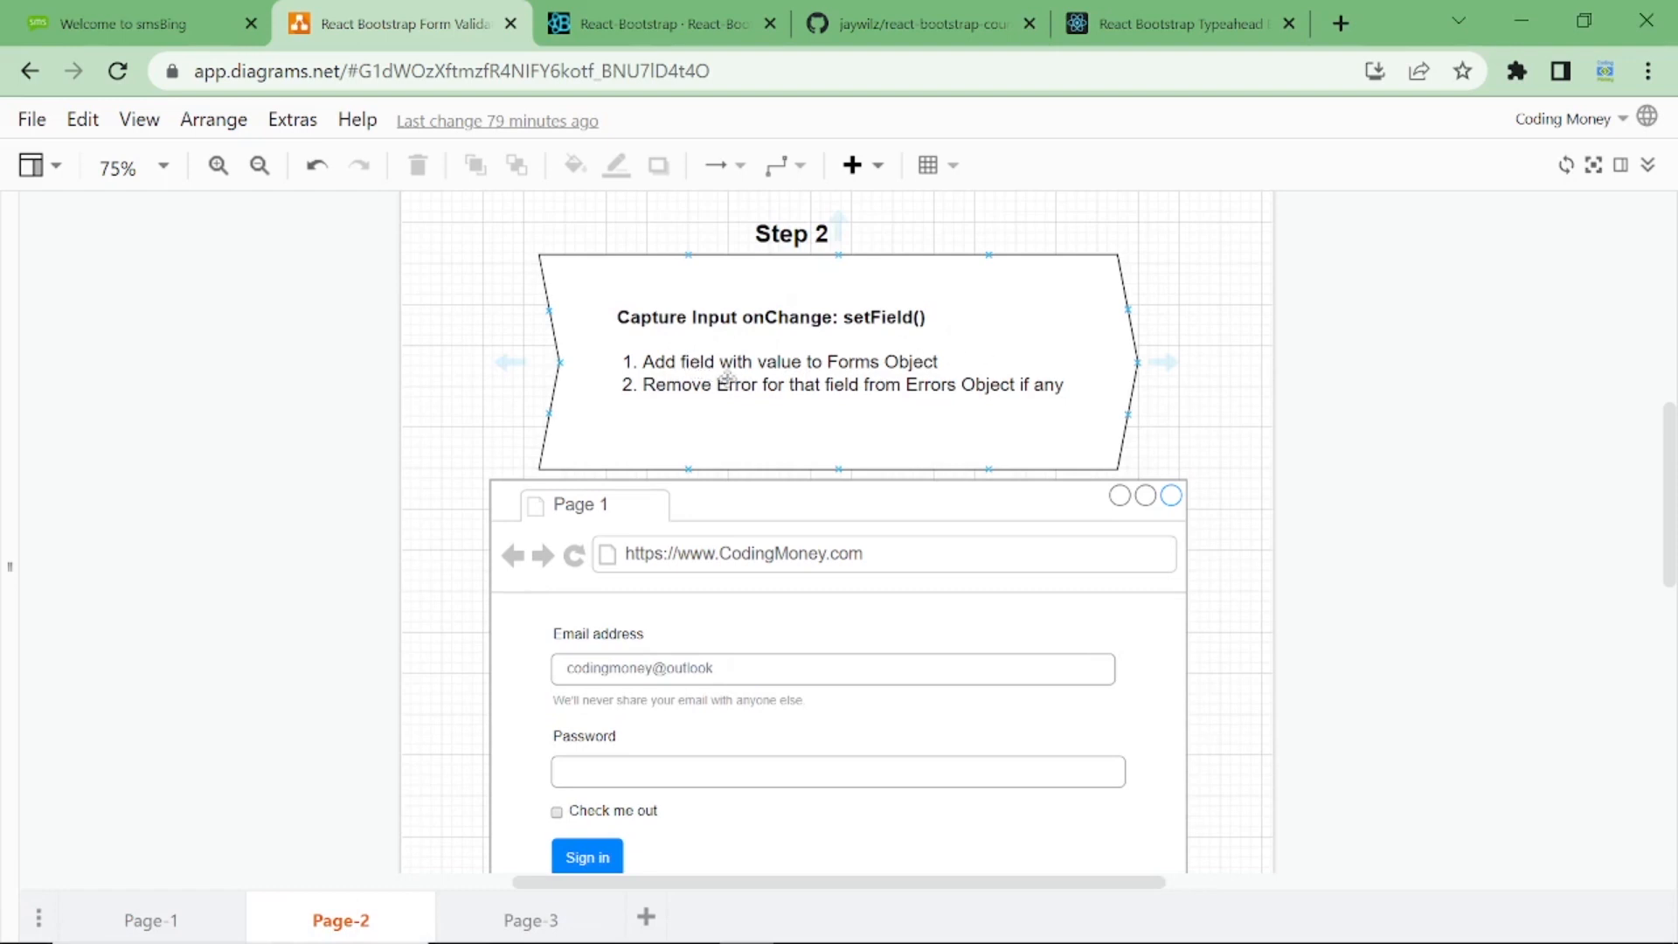
{"action": "mouse_move", "coordinate": [647, 402]}
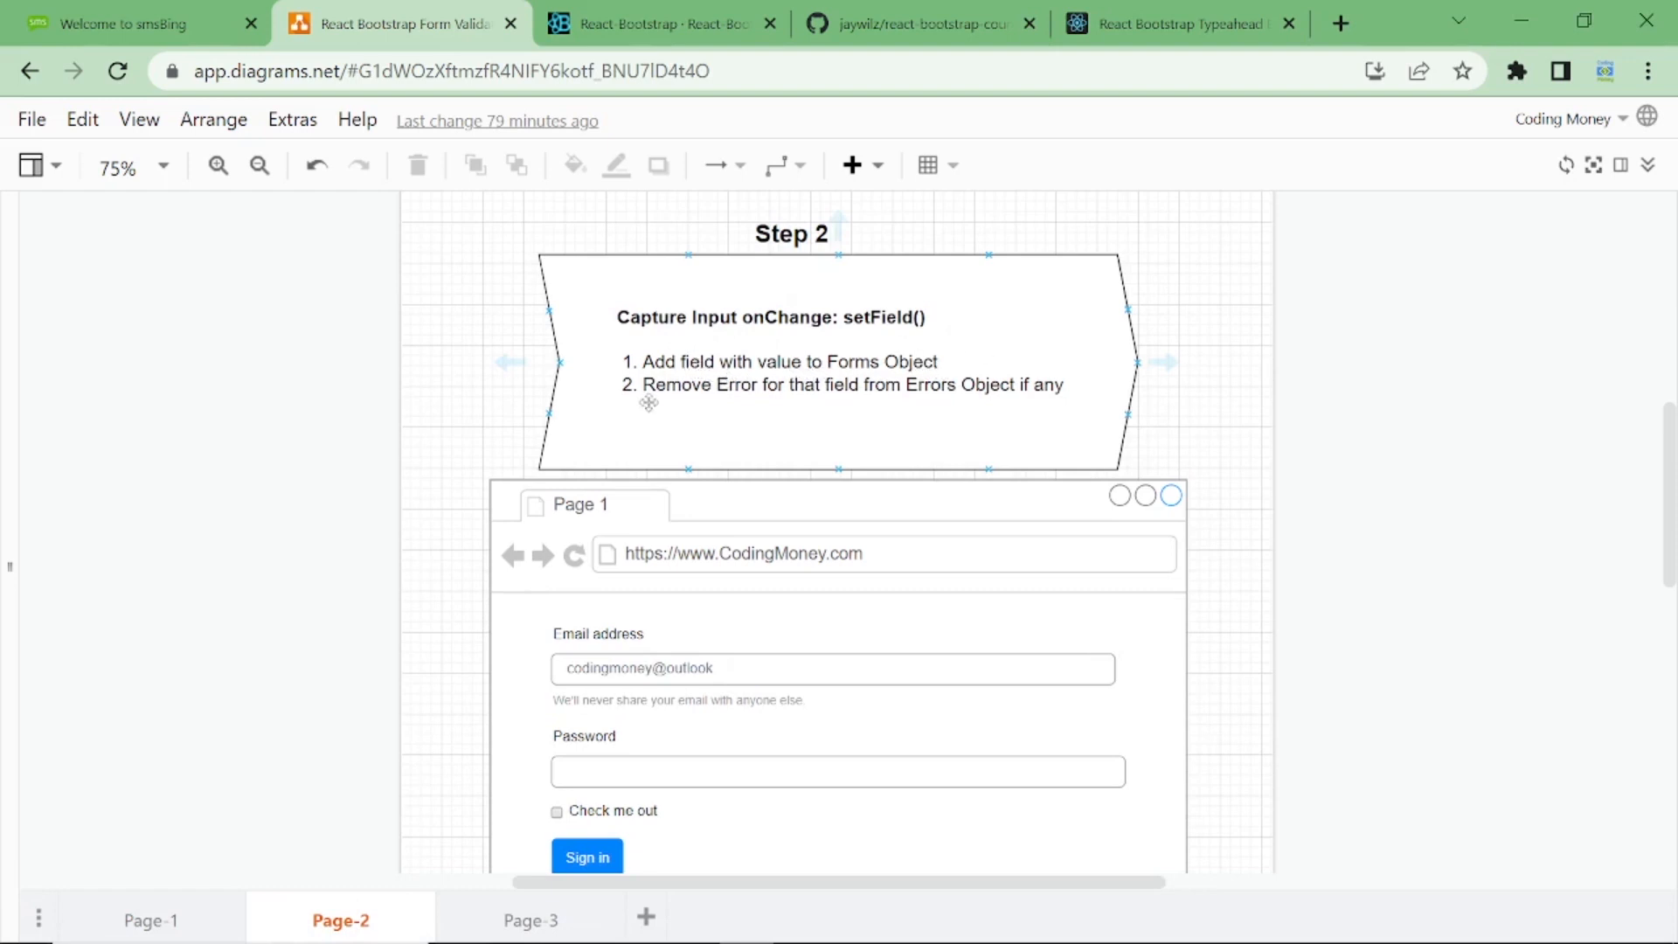
{"action": "mouse_move", "coordinate": [958, 412]}
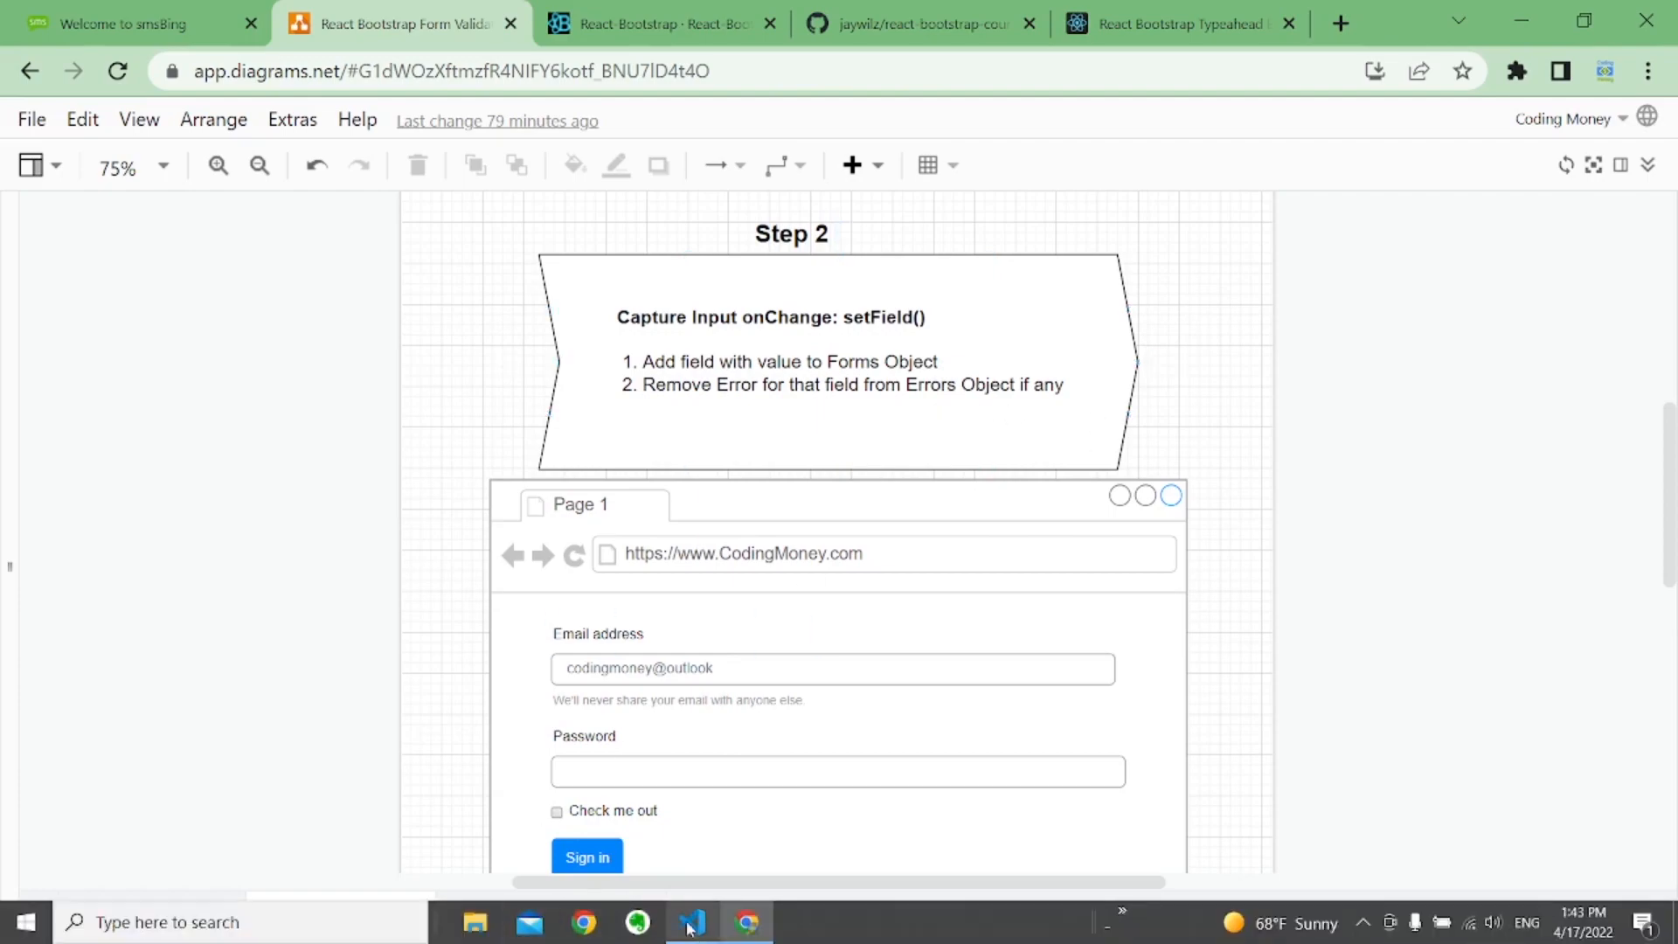
Give the dob Form.Control onChange={(e) => console.log(e.target.value)}.
{"action": "left_click", "coordinate": [689, 921]}
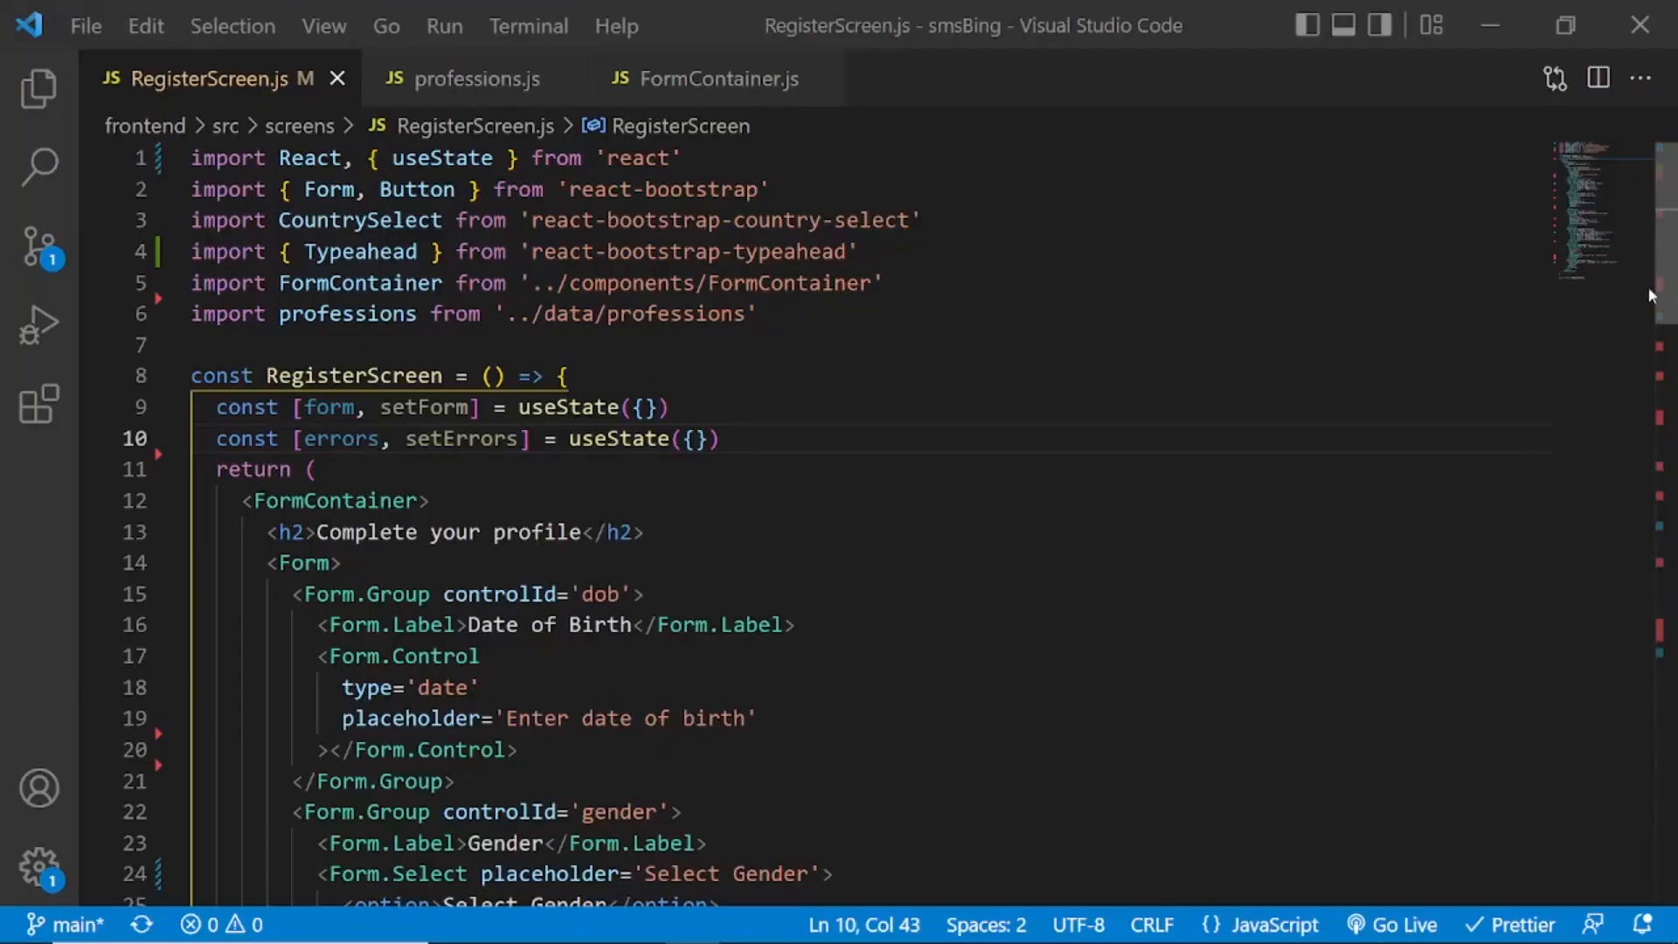
{"action": "scroll", "scroll_direction": "down", "scroll_amount": 3}
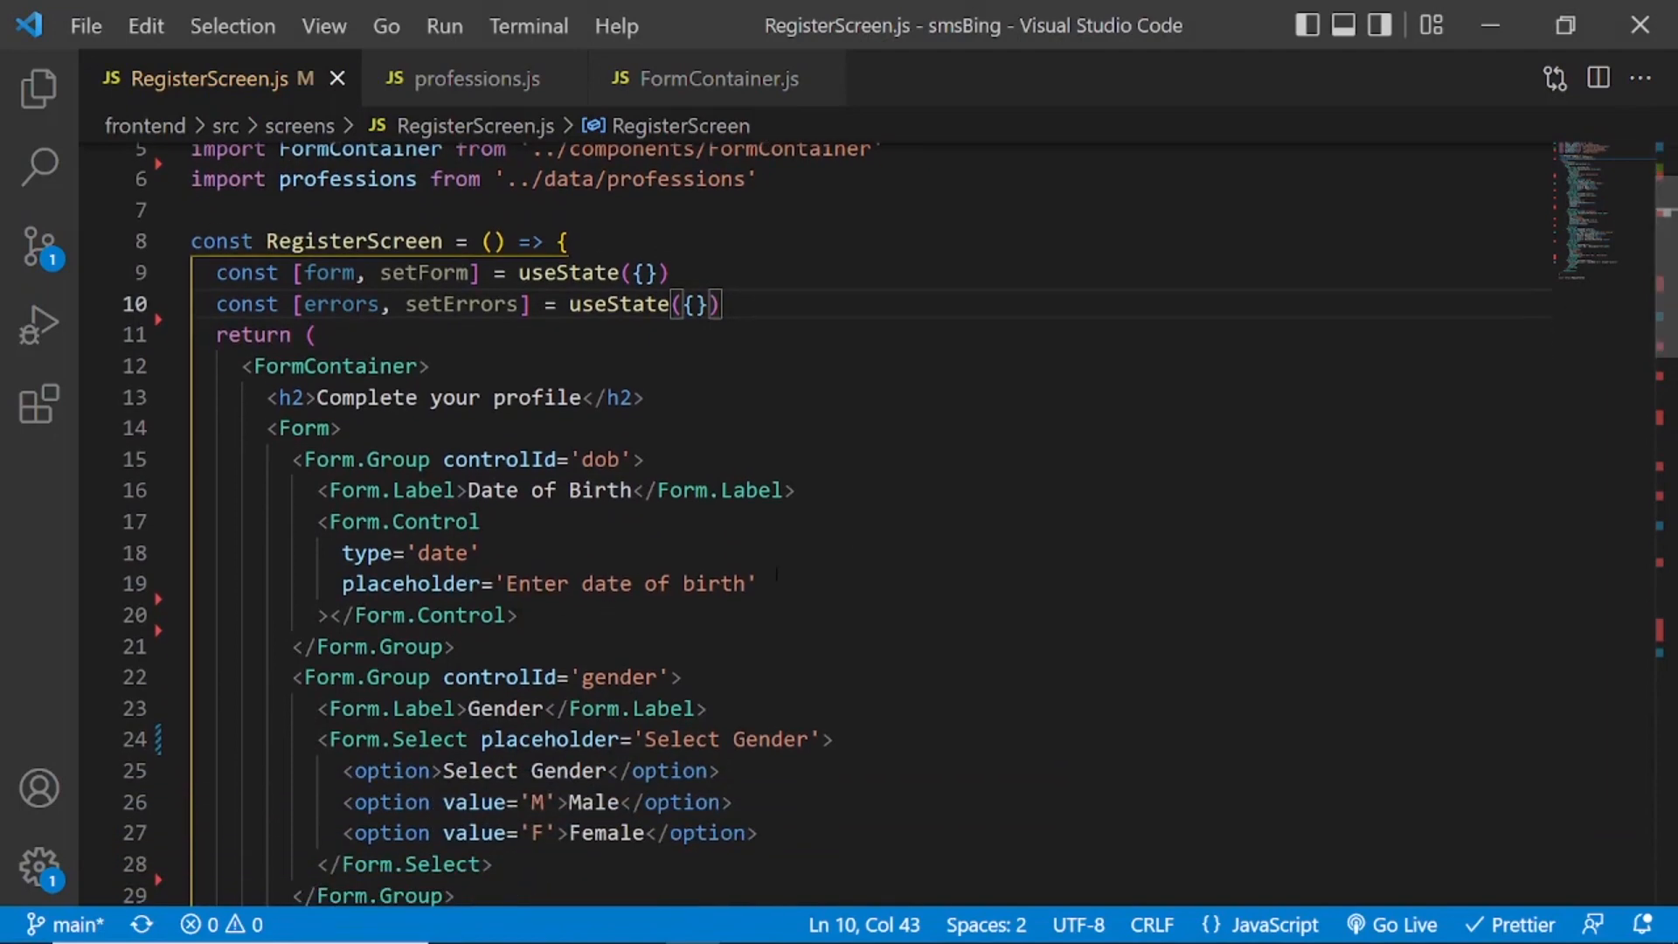
{"action": "type", "text": "onChange"}
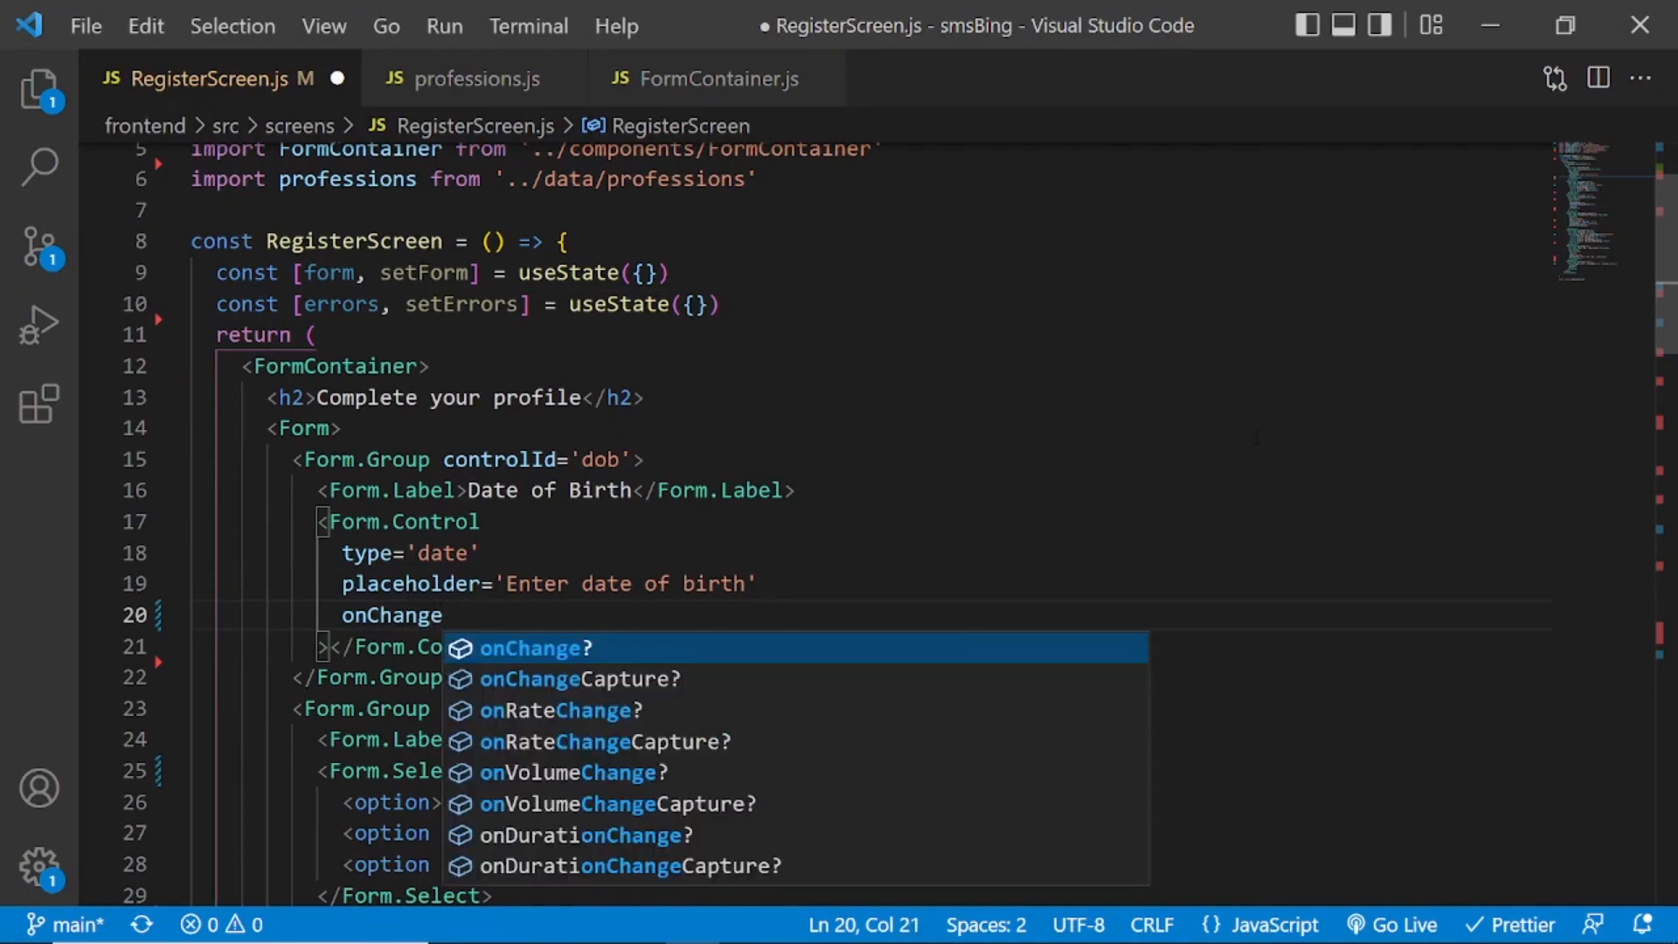
{"action": "type", "text": "="}
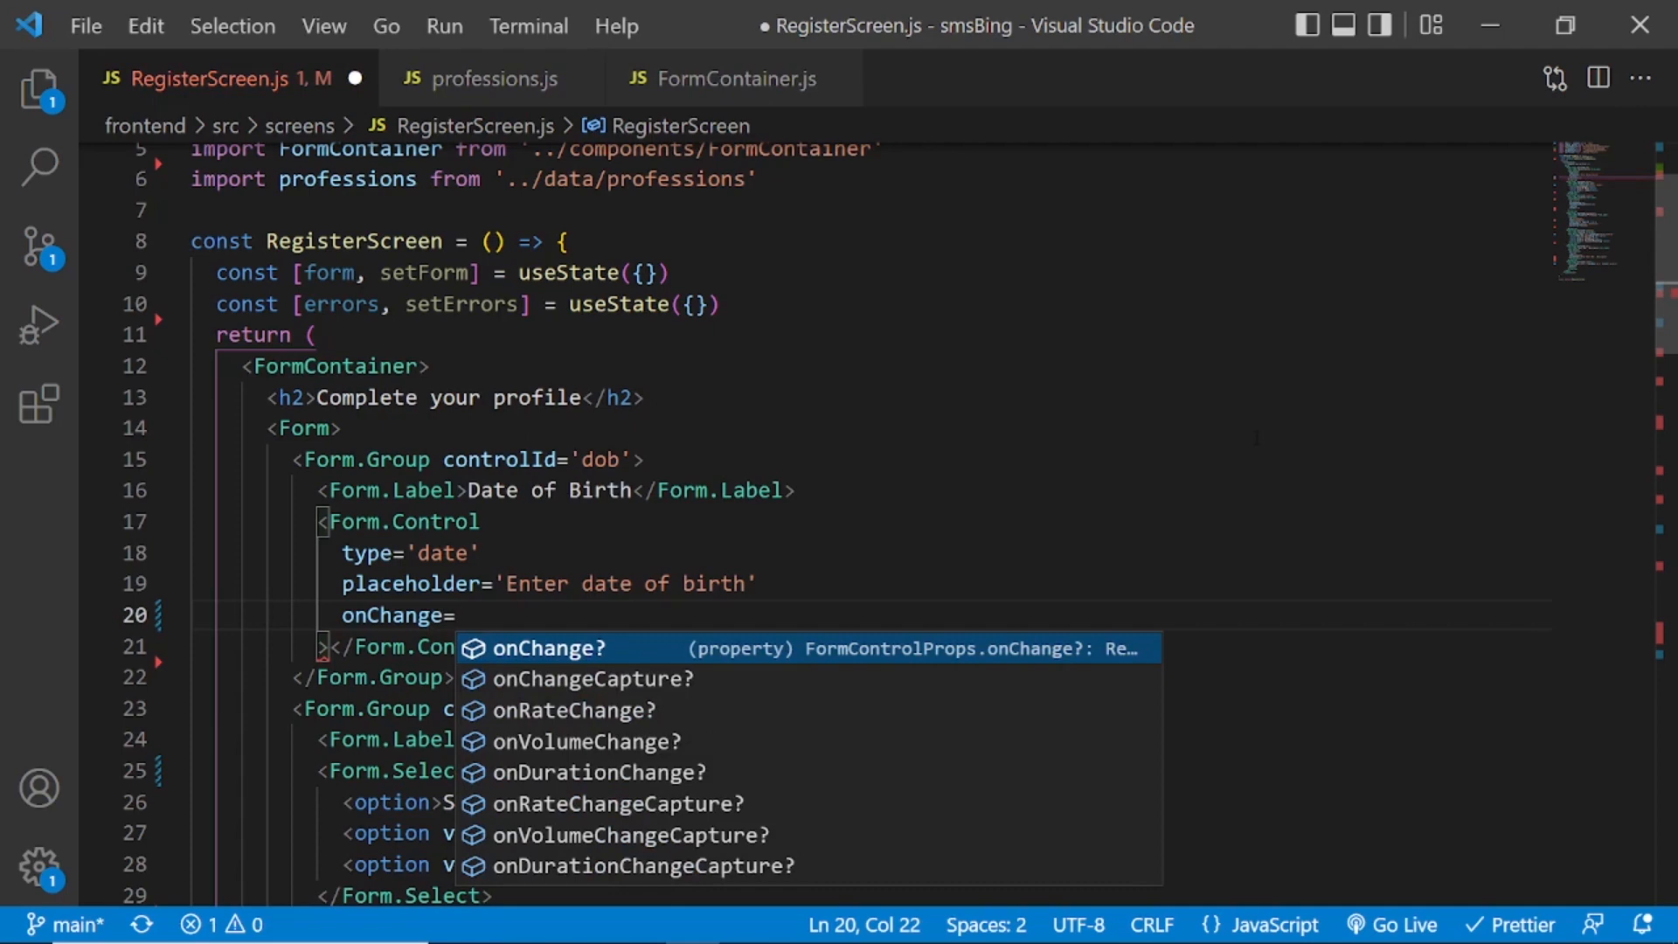
{"action": "type", "text": "{"}
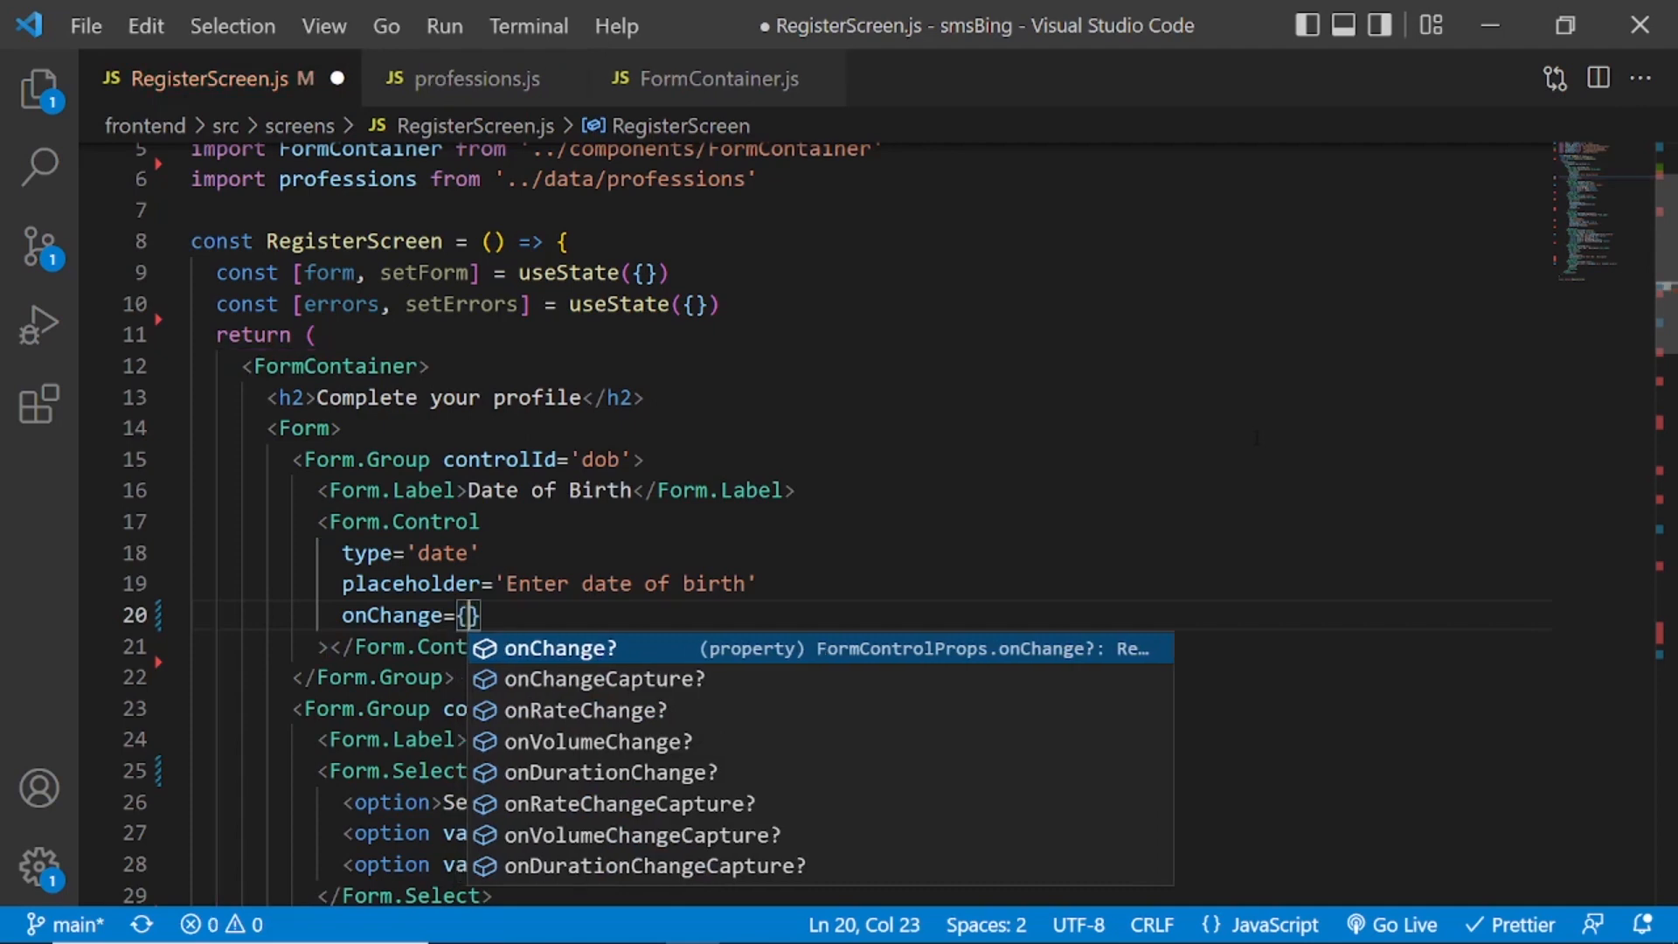
{"action": "type", "text": "e=>"}
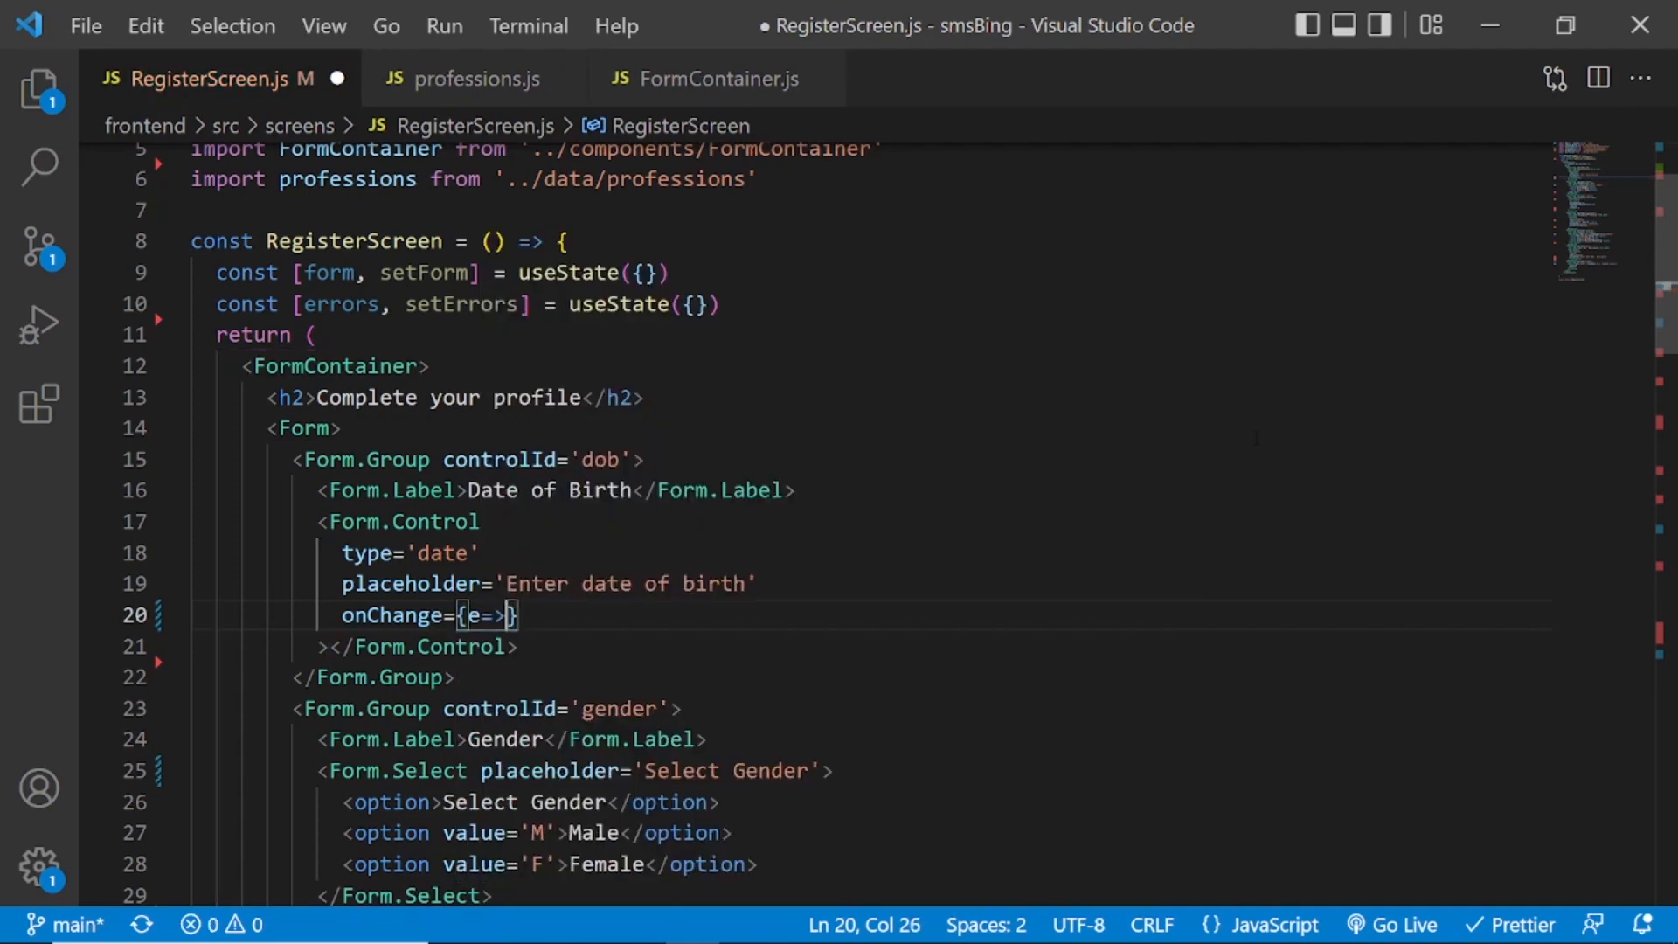
{"action": "type", "text": "console.log(first)"}
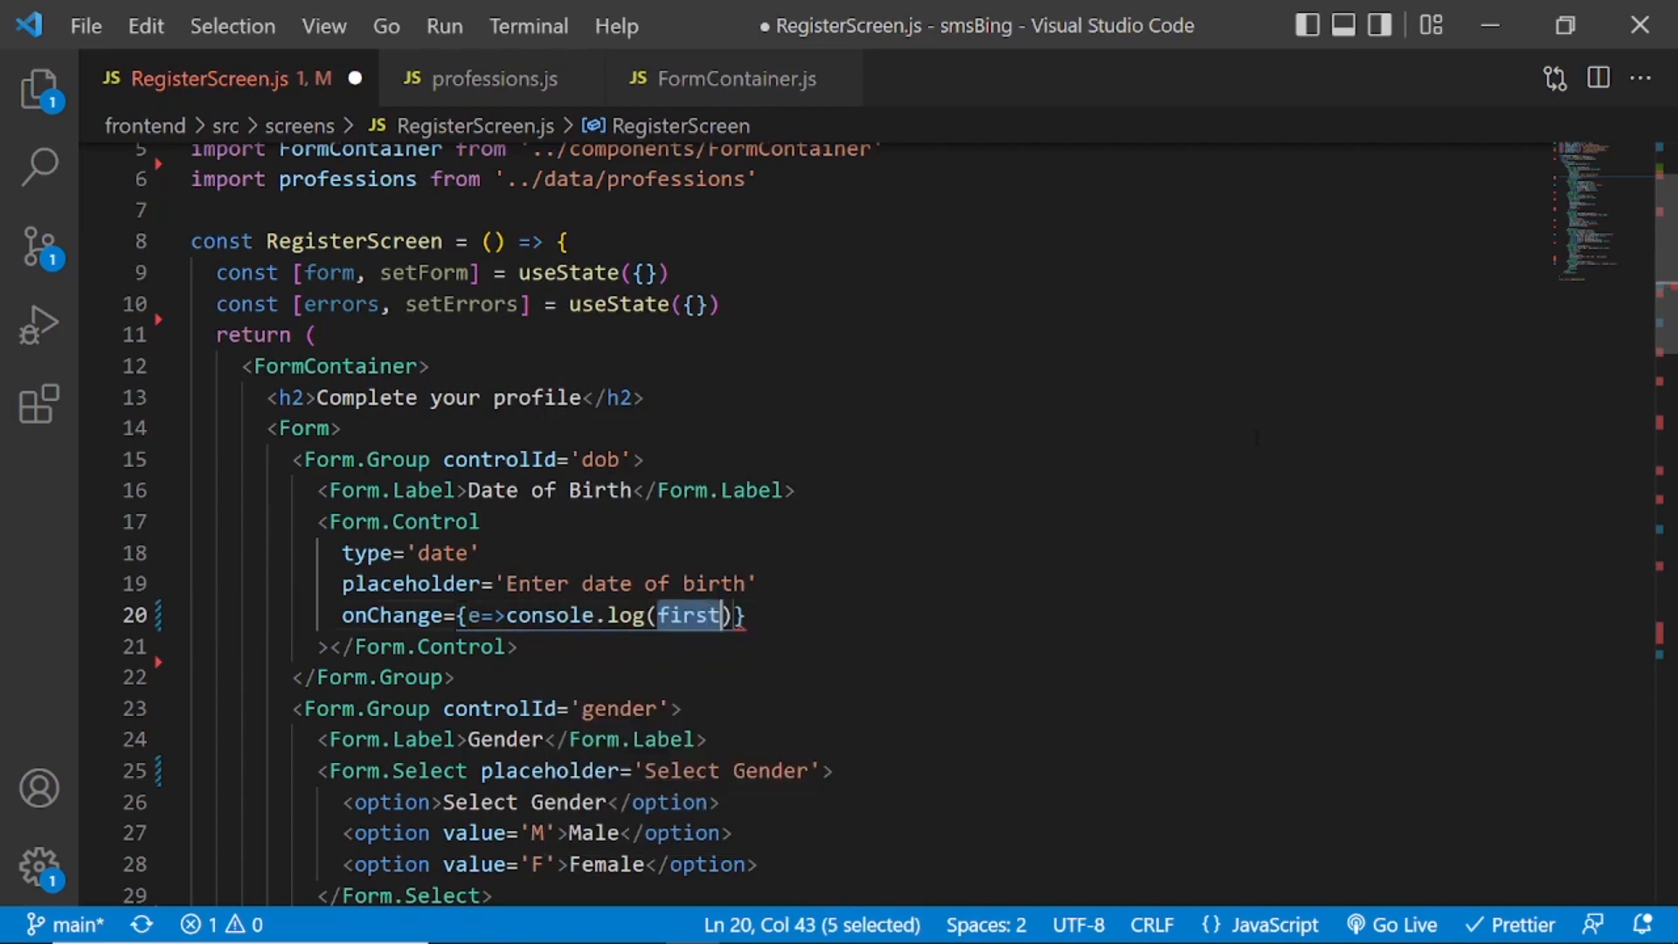
{"action": "type", "text": "e.target."}
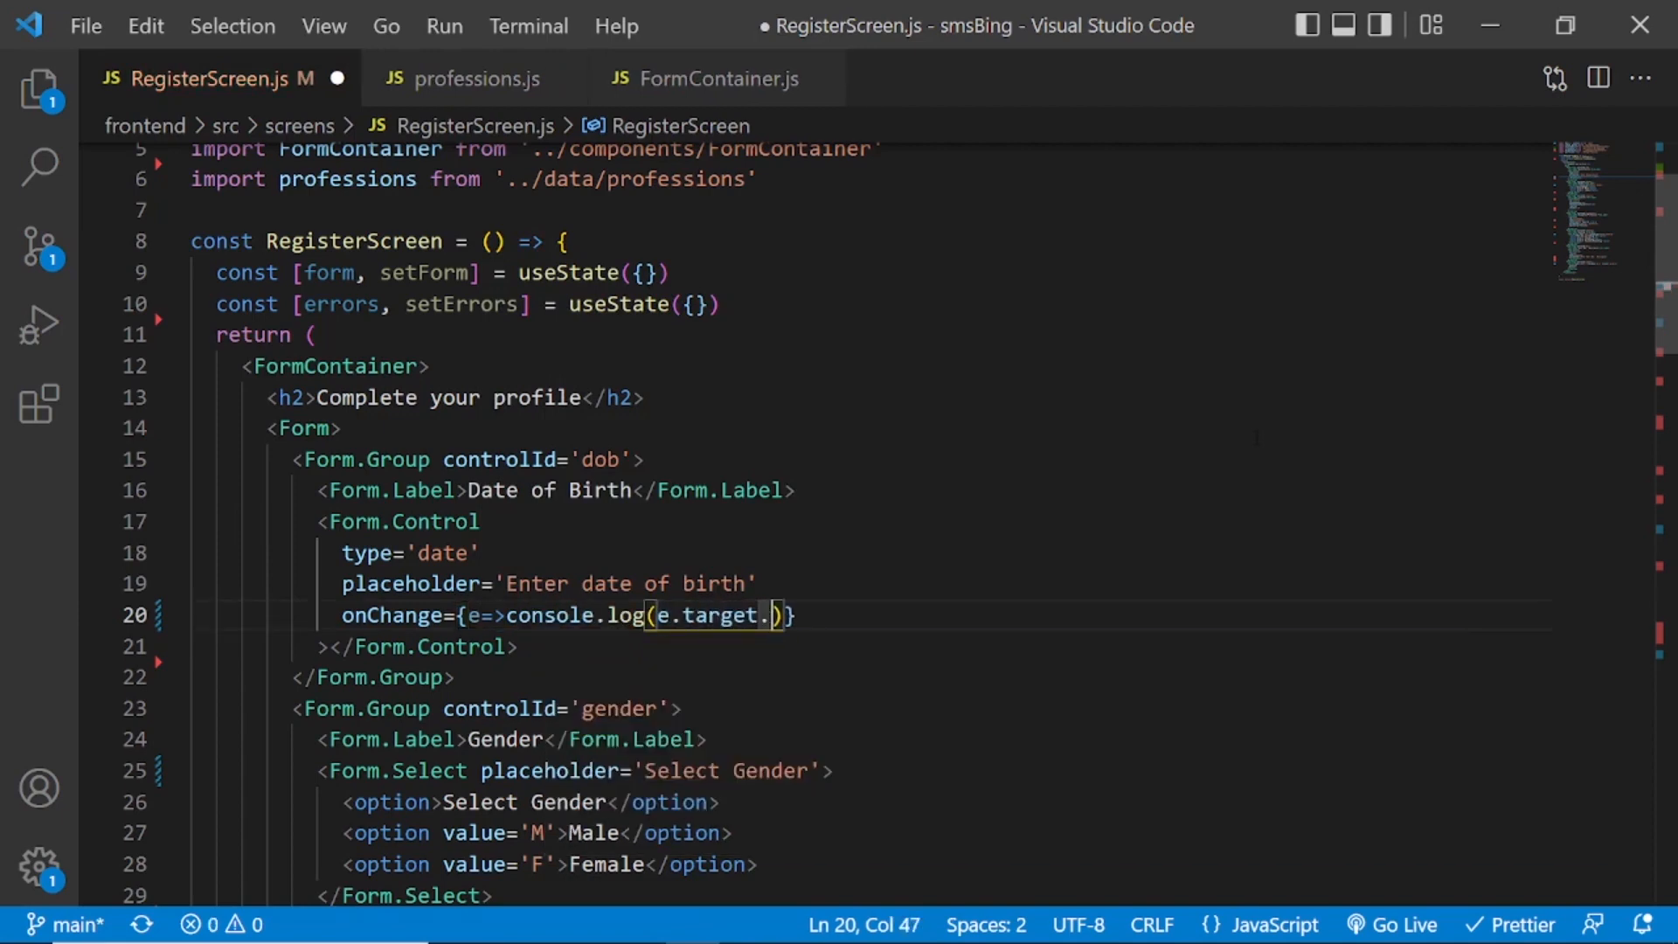
{"action": "type", "text": "value"}
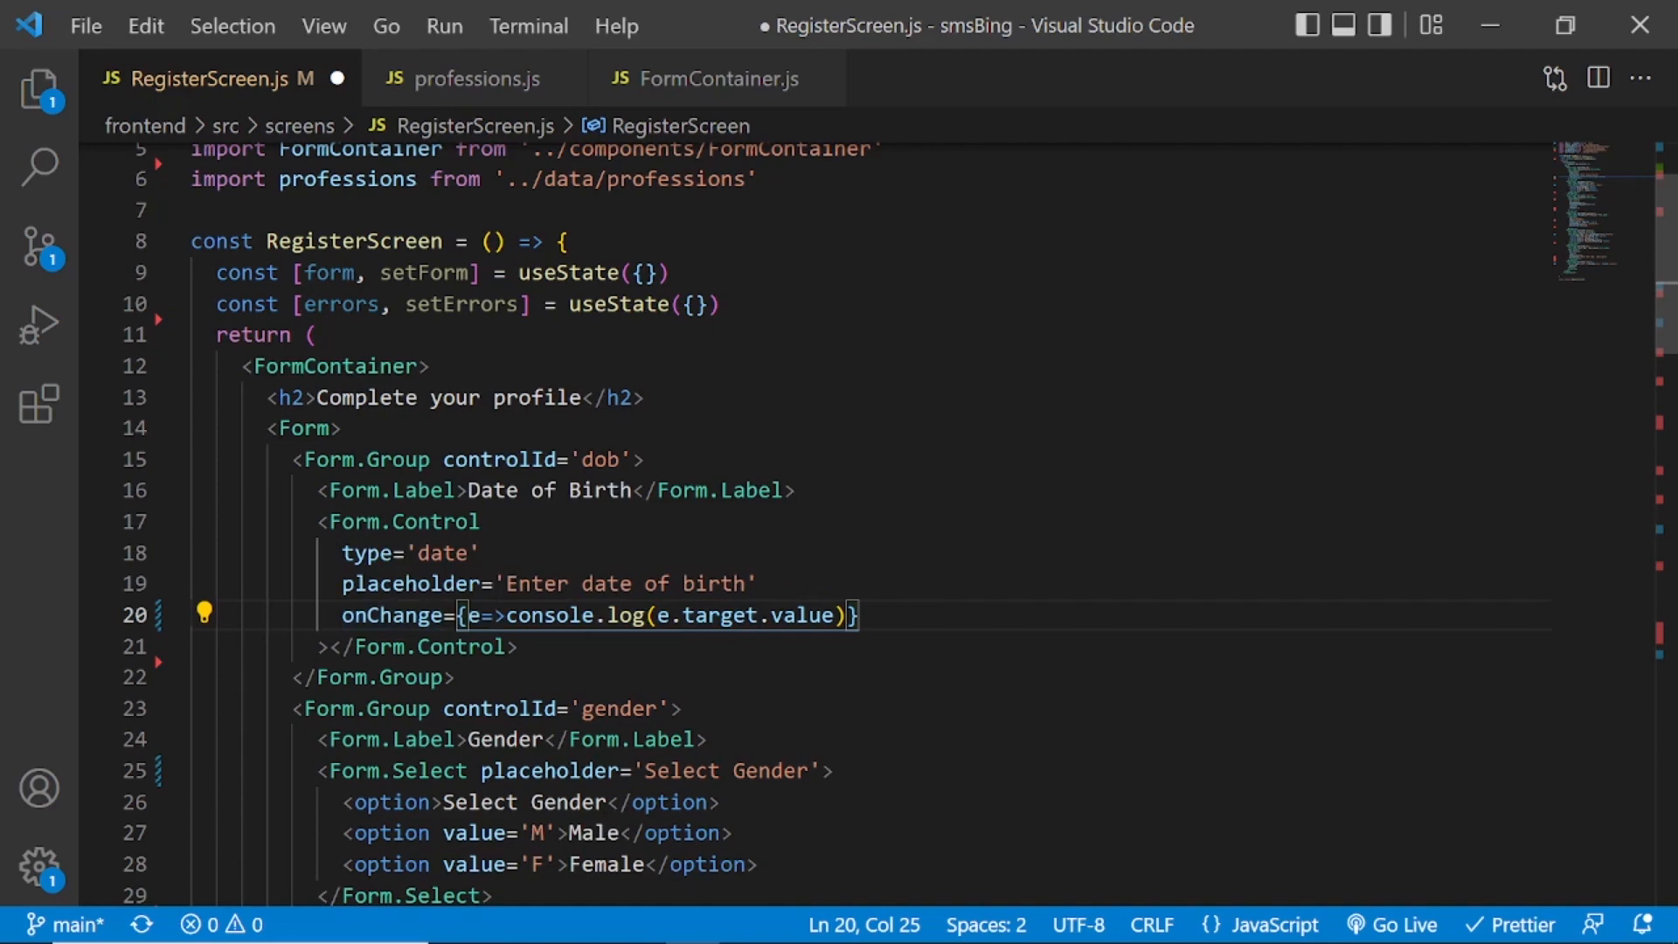
{"action": "mouse_move", "coordinate": [797, 616]}
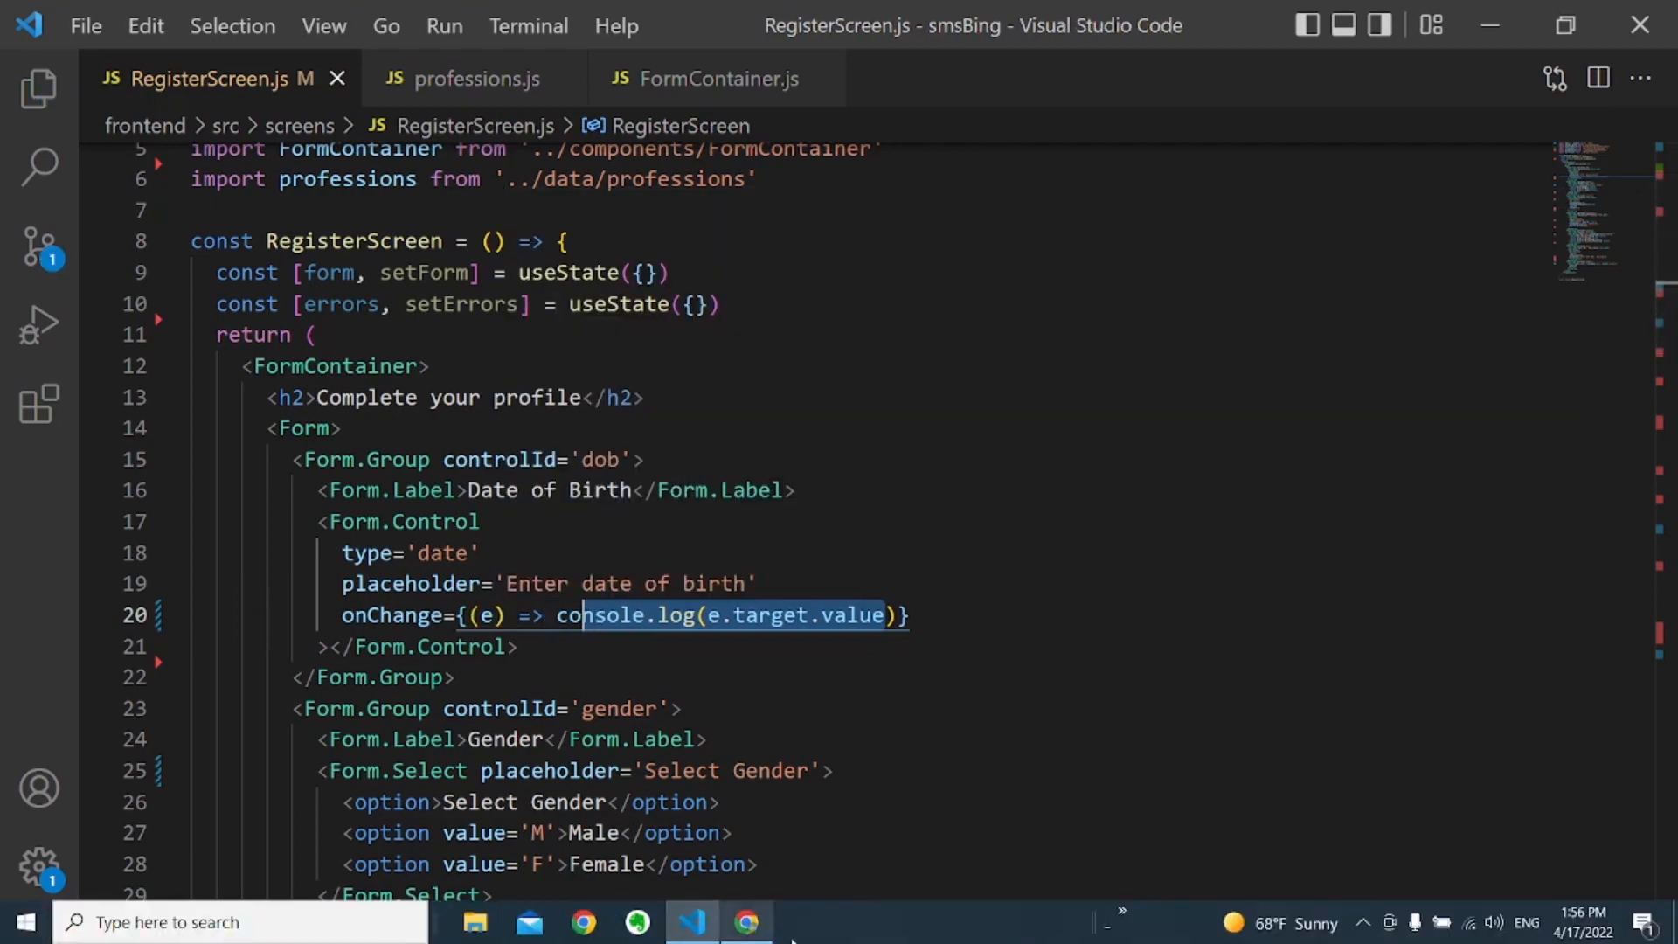
Enter 04/13/2022 then pick April 21 on the register form, watching both dates log in the DevTools console.
{"action": "left_click", "coordinate": [747, 921]}
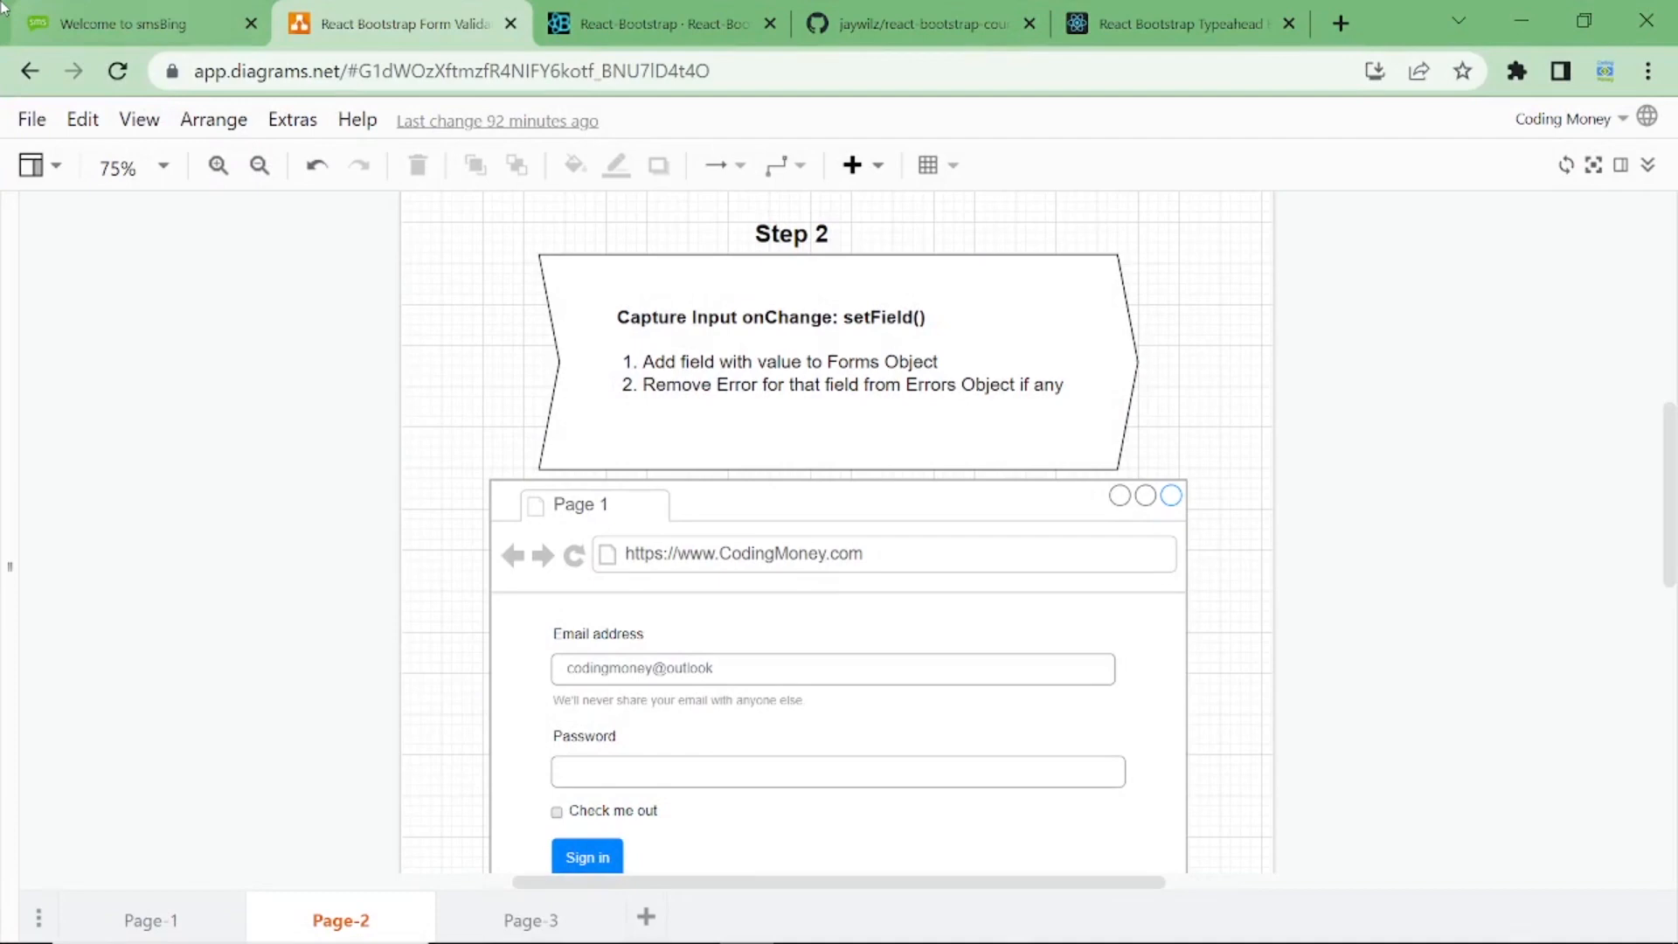
{"action": "left_click", "coordinate": [128, 22]}
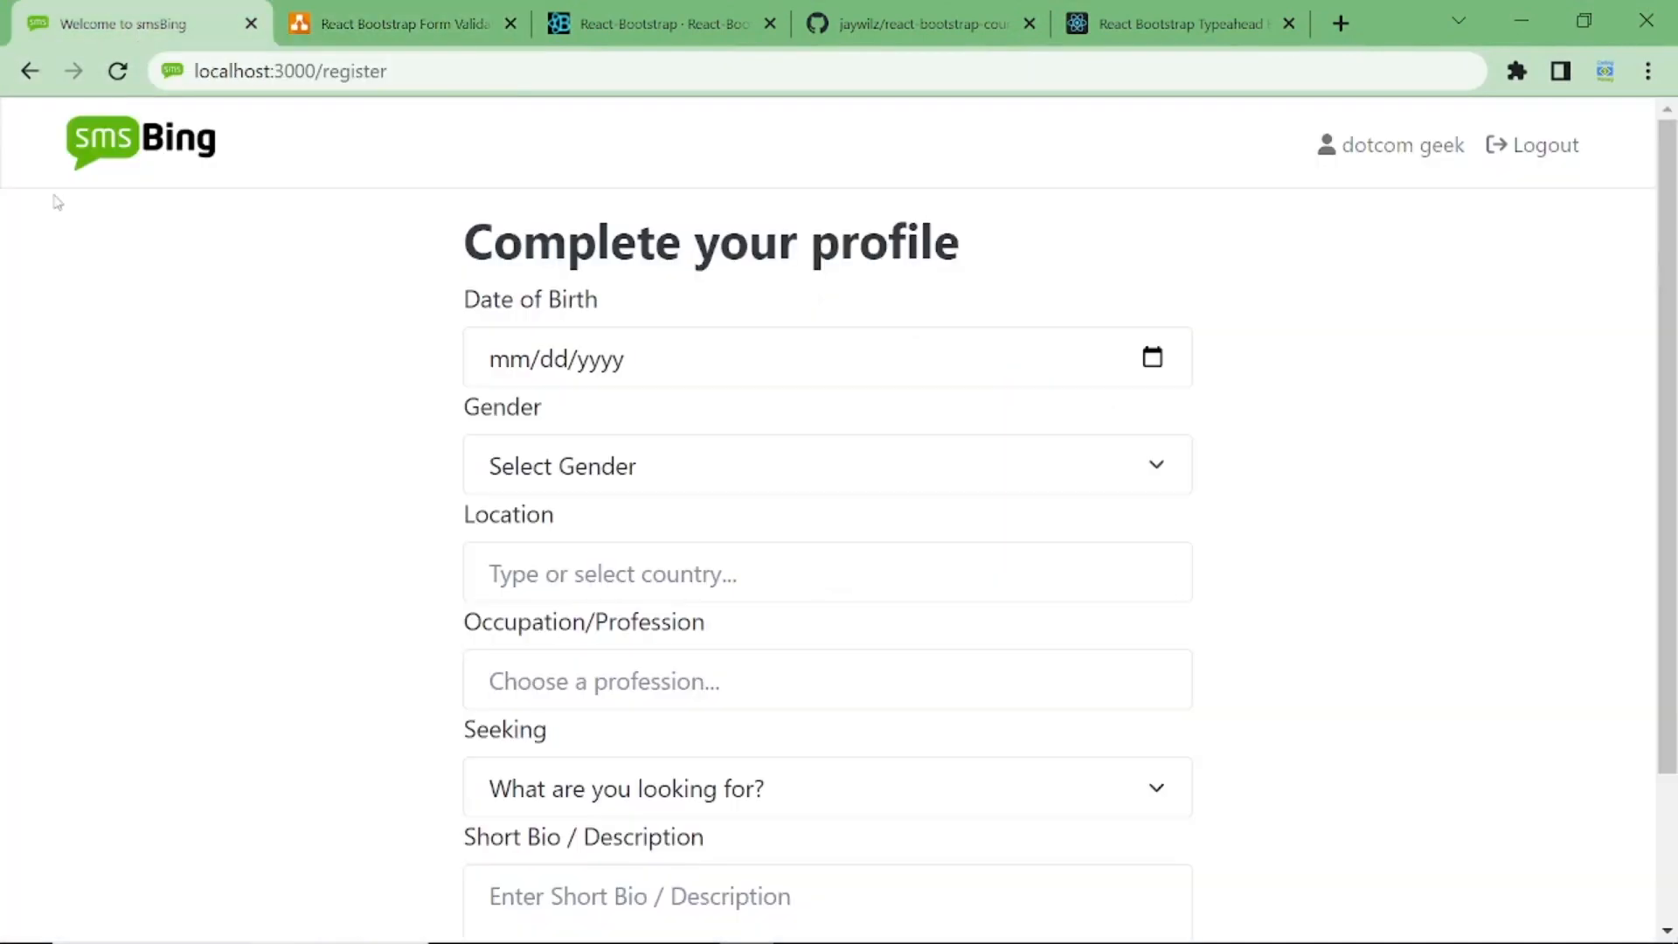
{"action": "key", "text": "F12"}
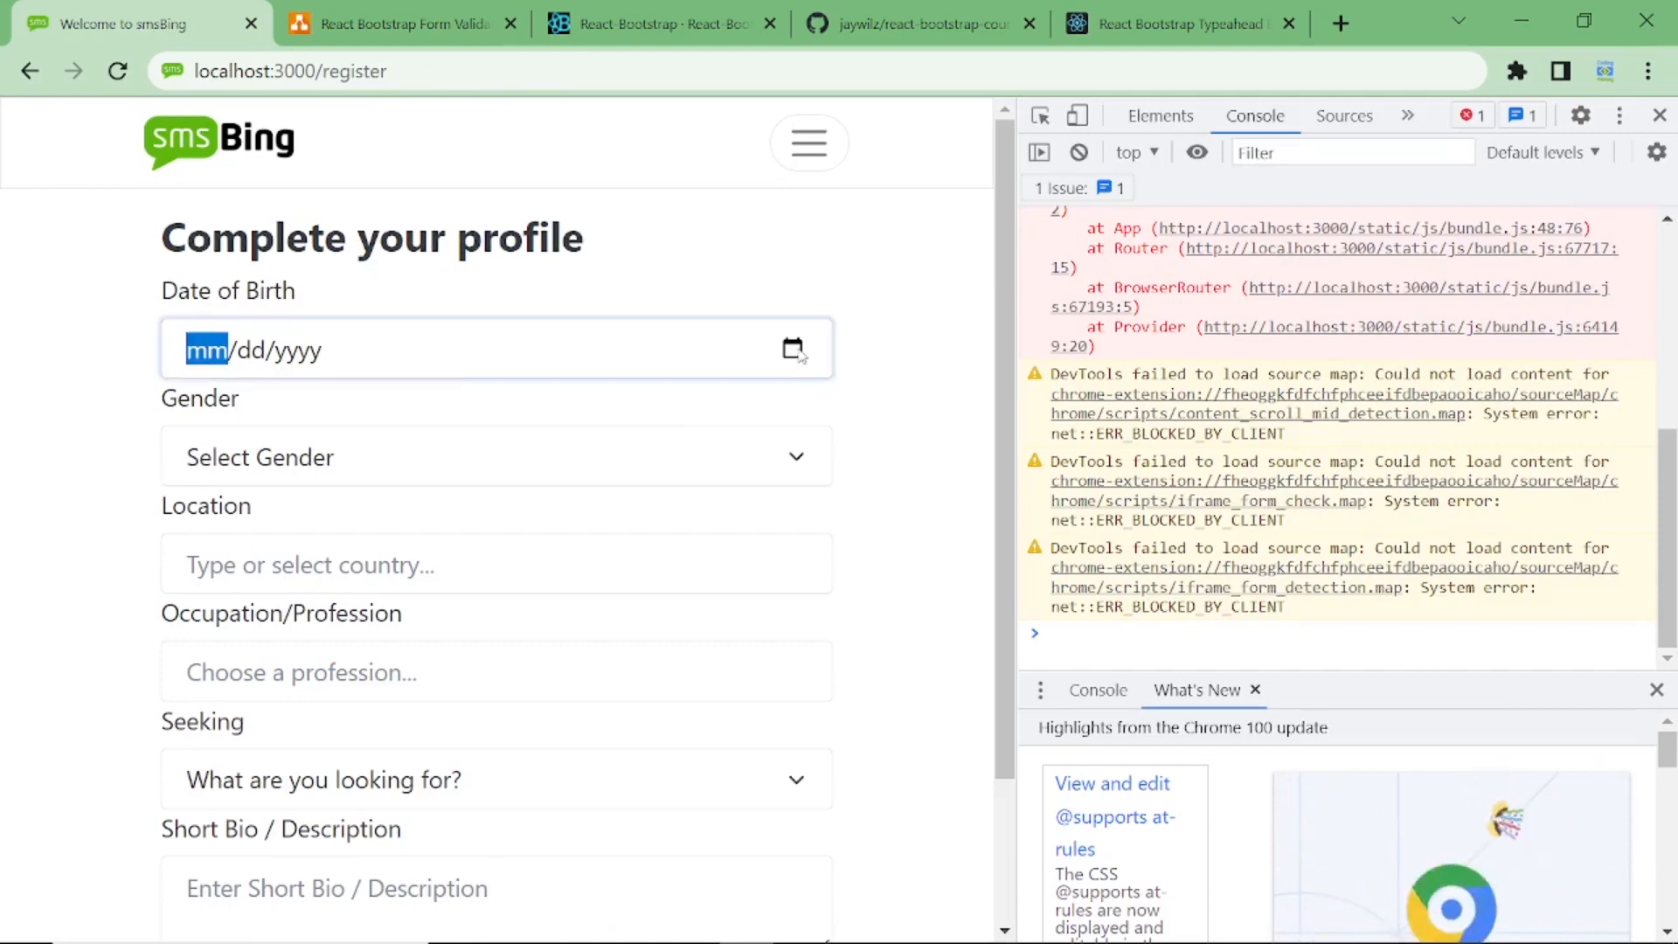
{"action": "type", "text": "04/13/2022"}
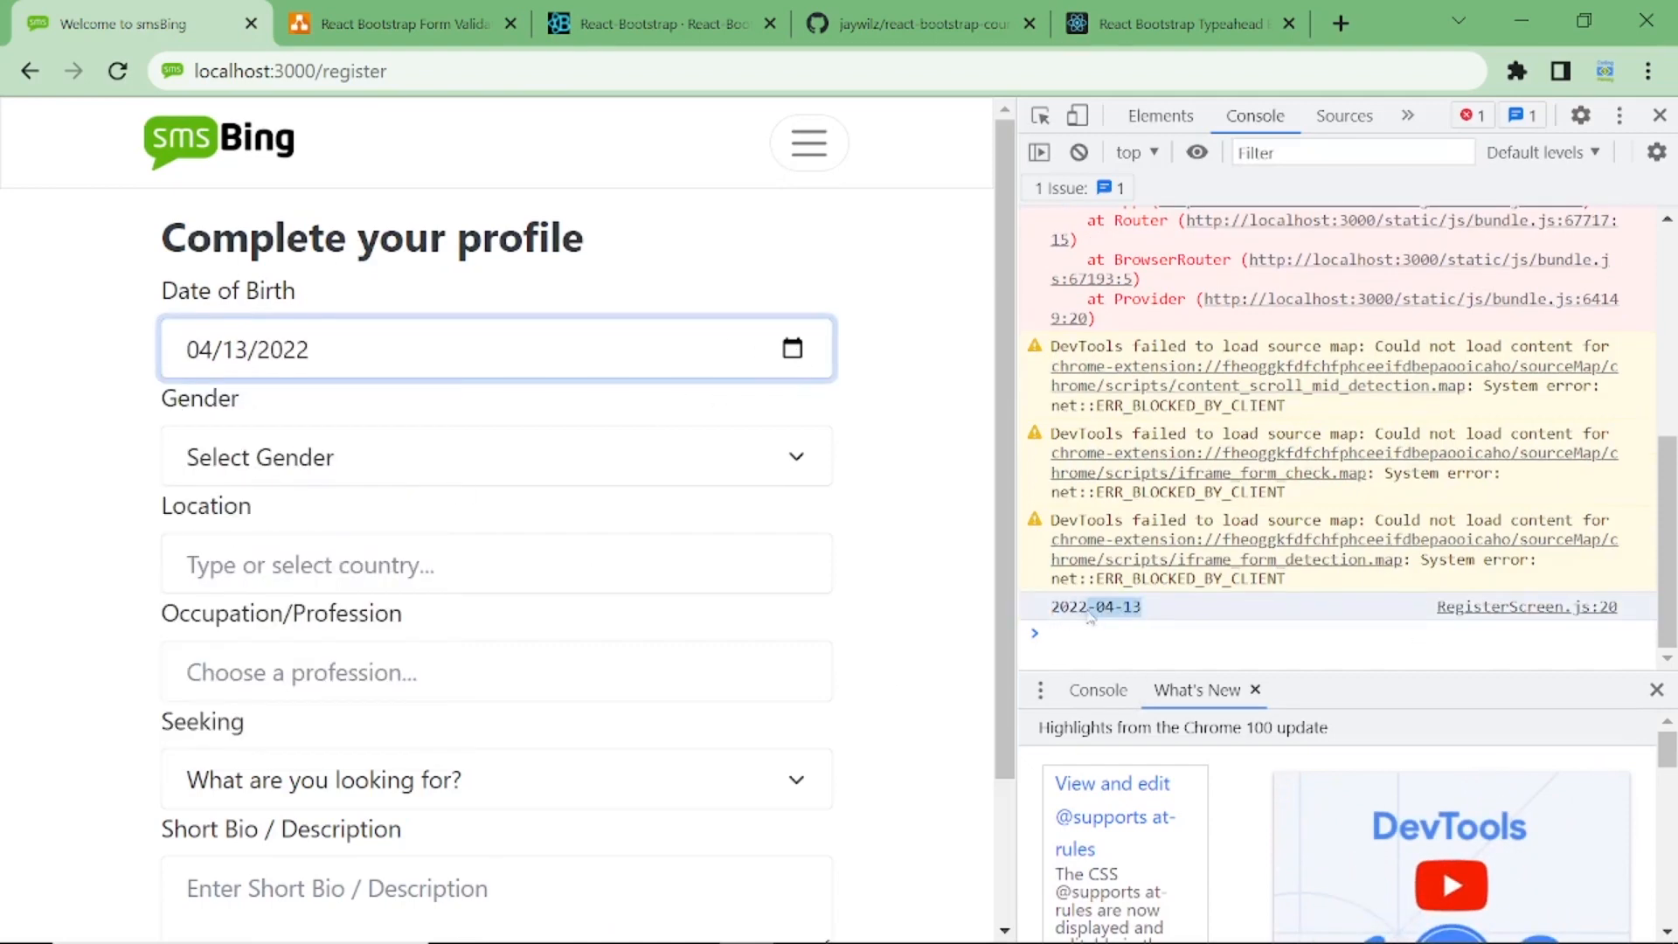
{"action": "left_click", "coordinate": [202, 350]}
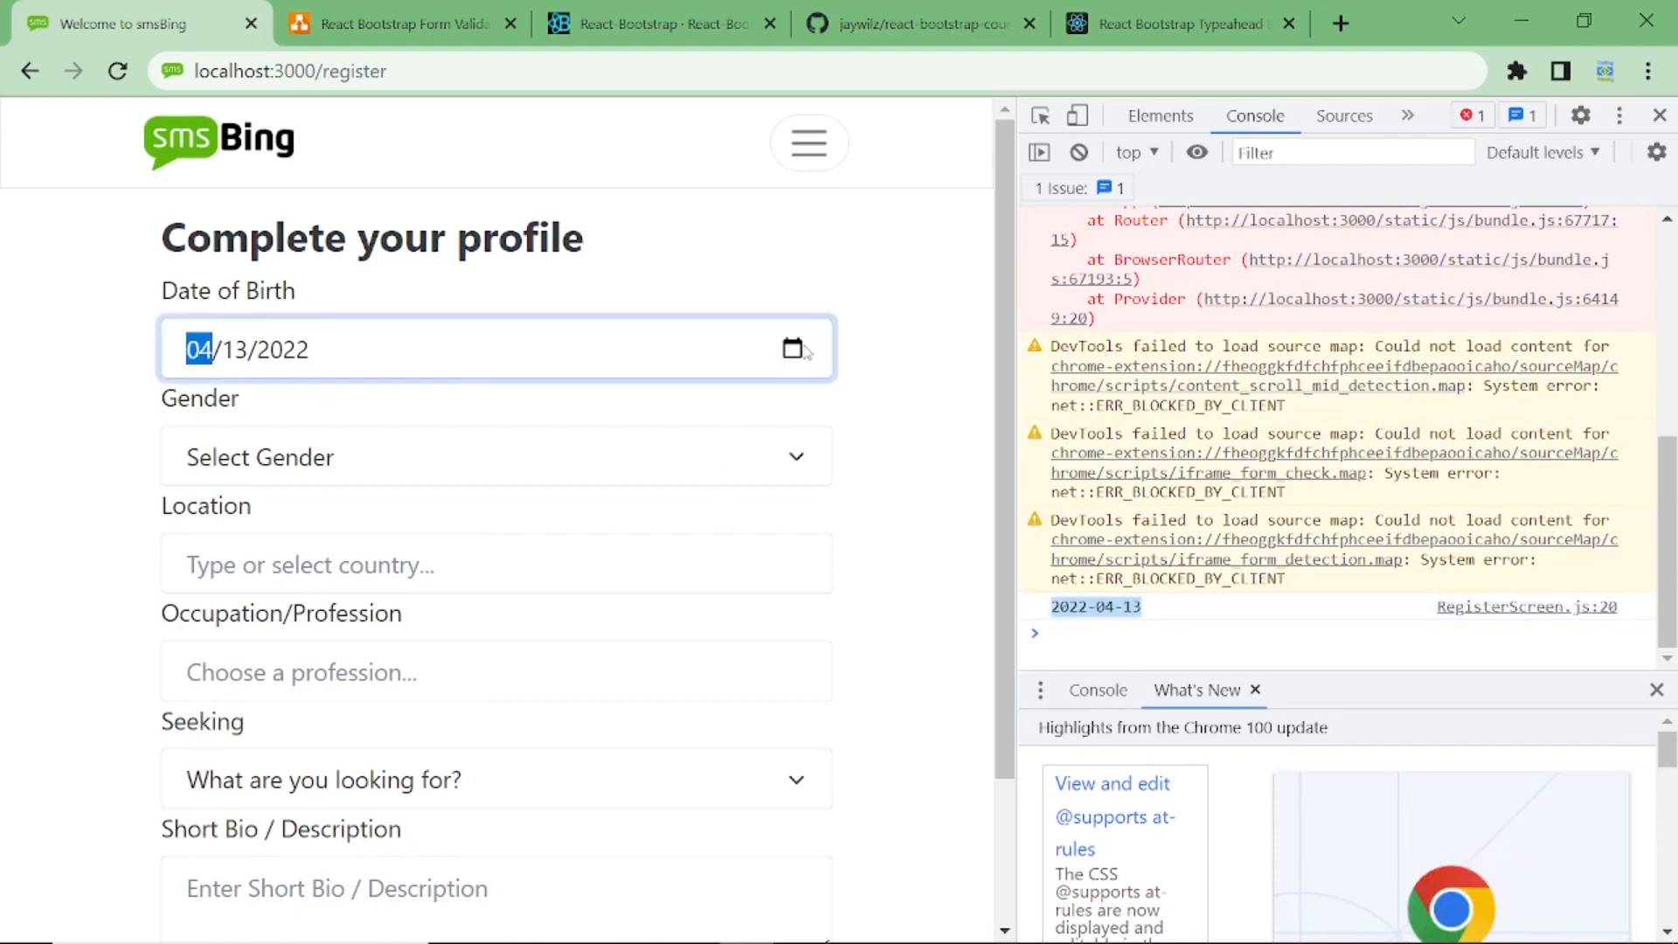
{"action": "left_click", "coordinate": [794, 350]}
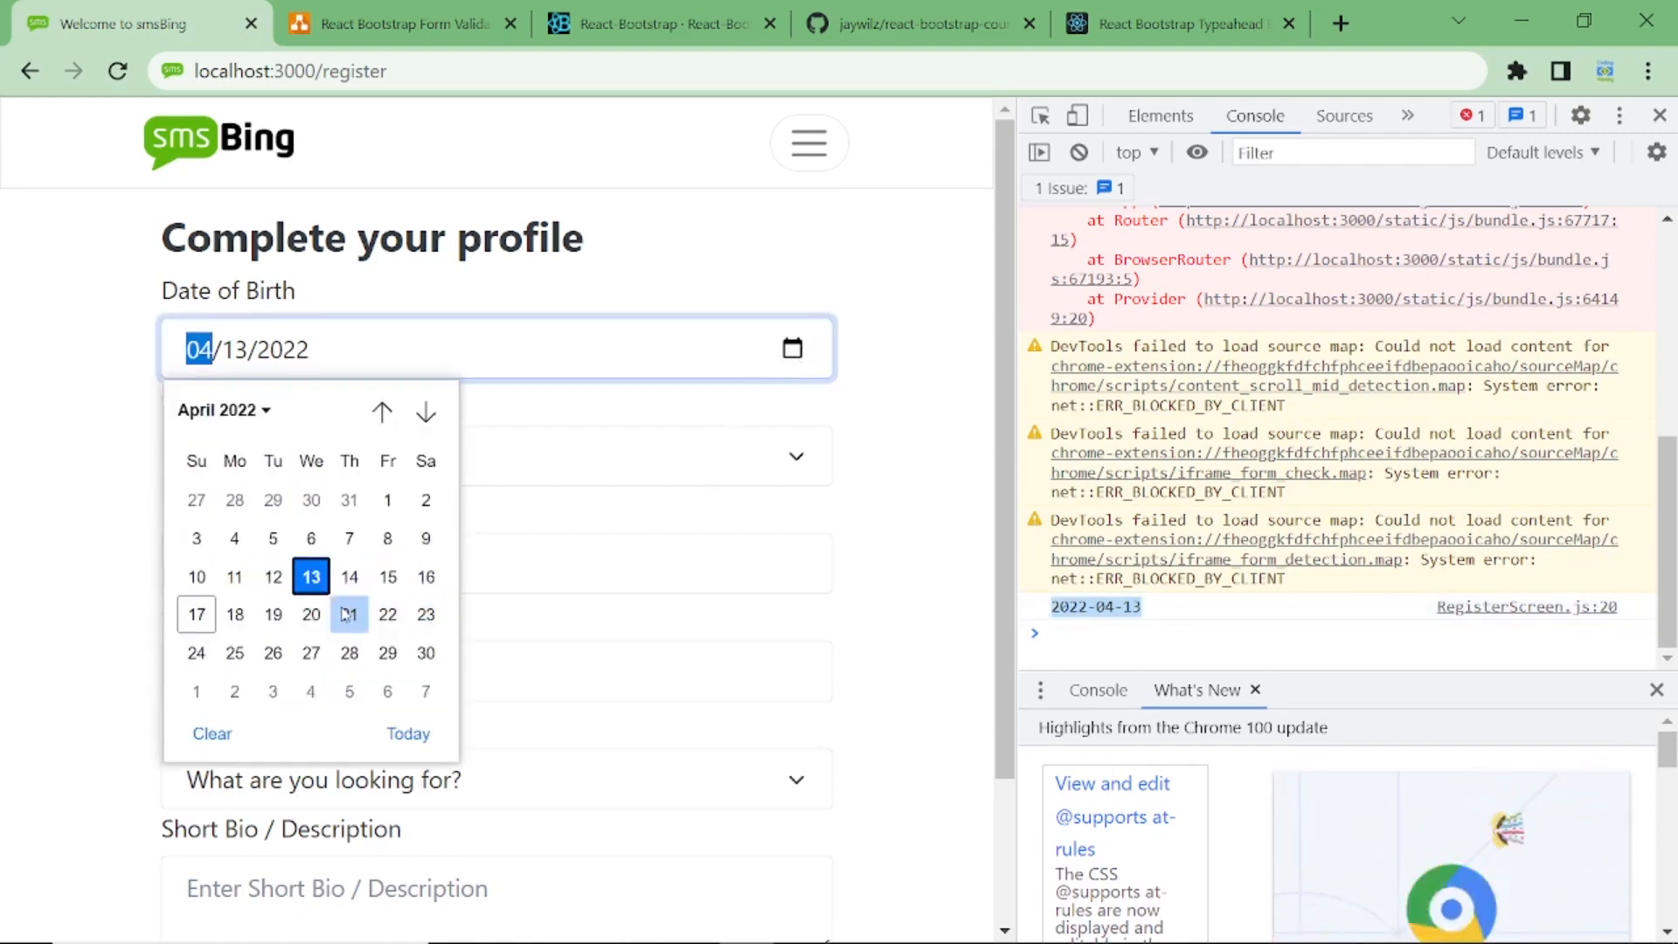
{"action": "left_click", "coordinate": [350, 614]}
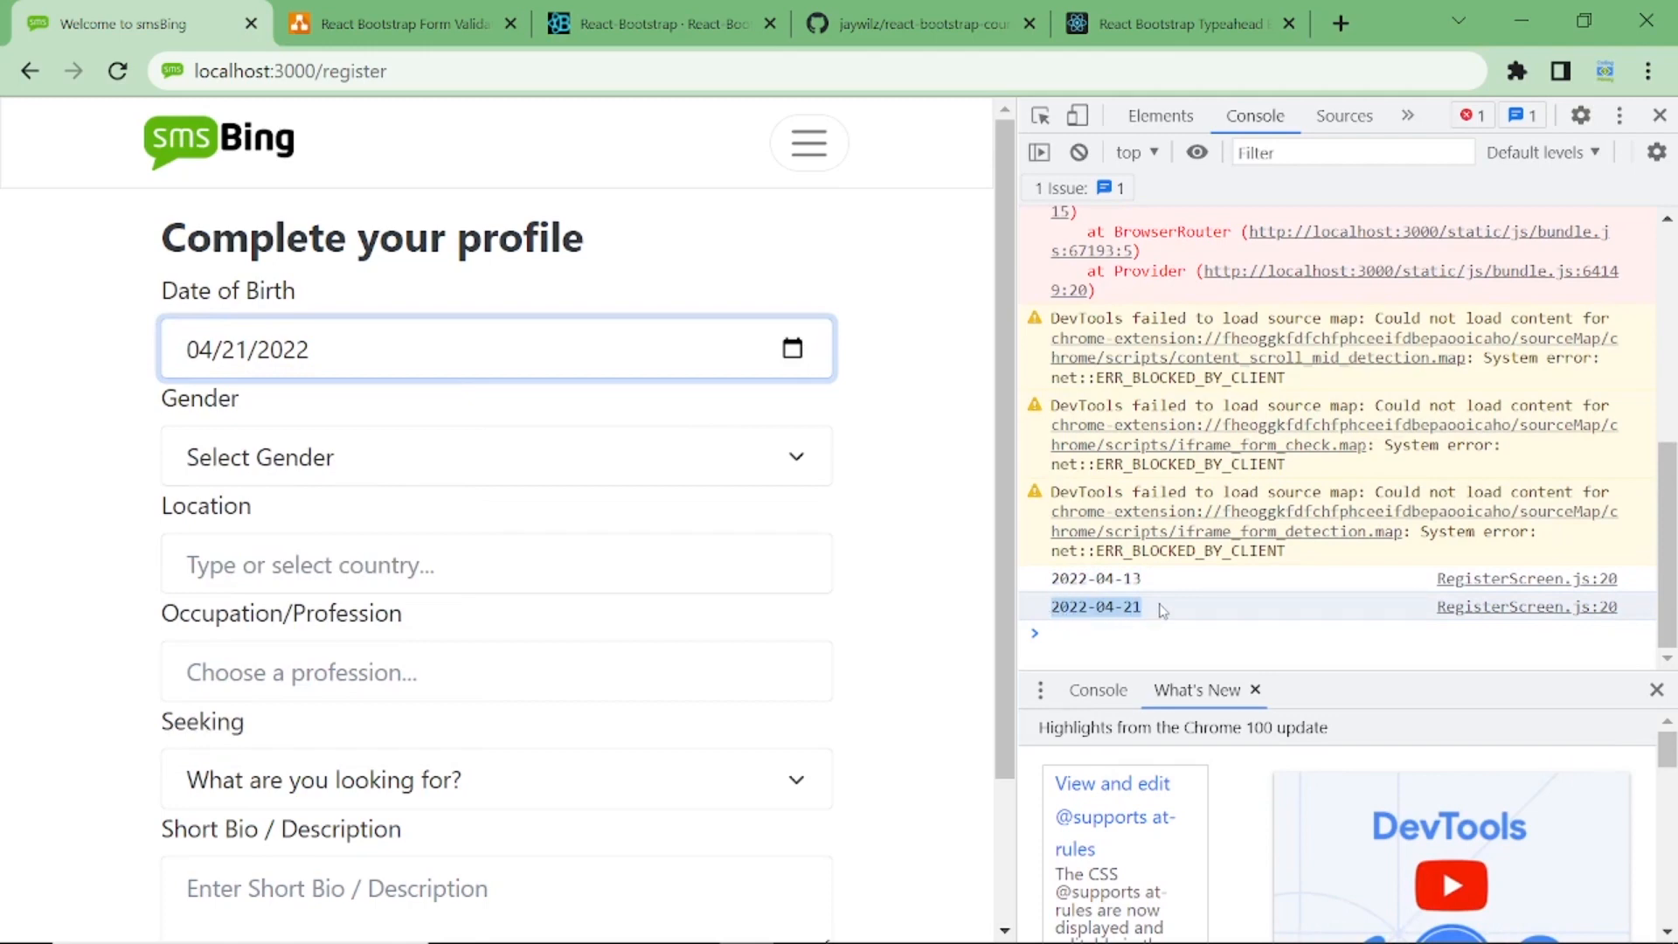
{"action": "mouse_move", "coordinate": [1079, 519]}
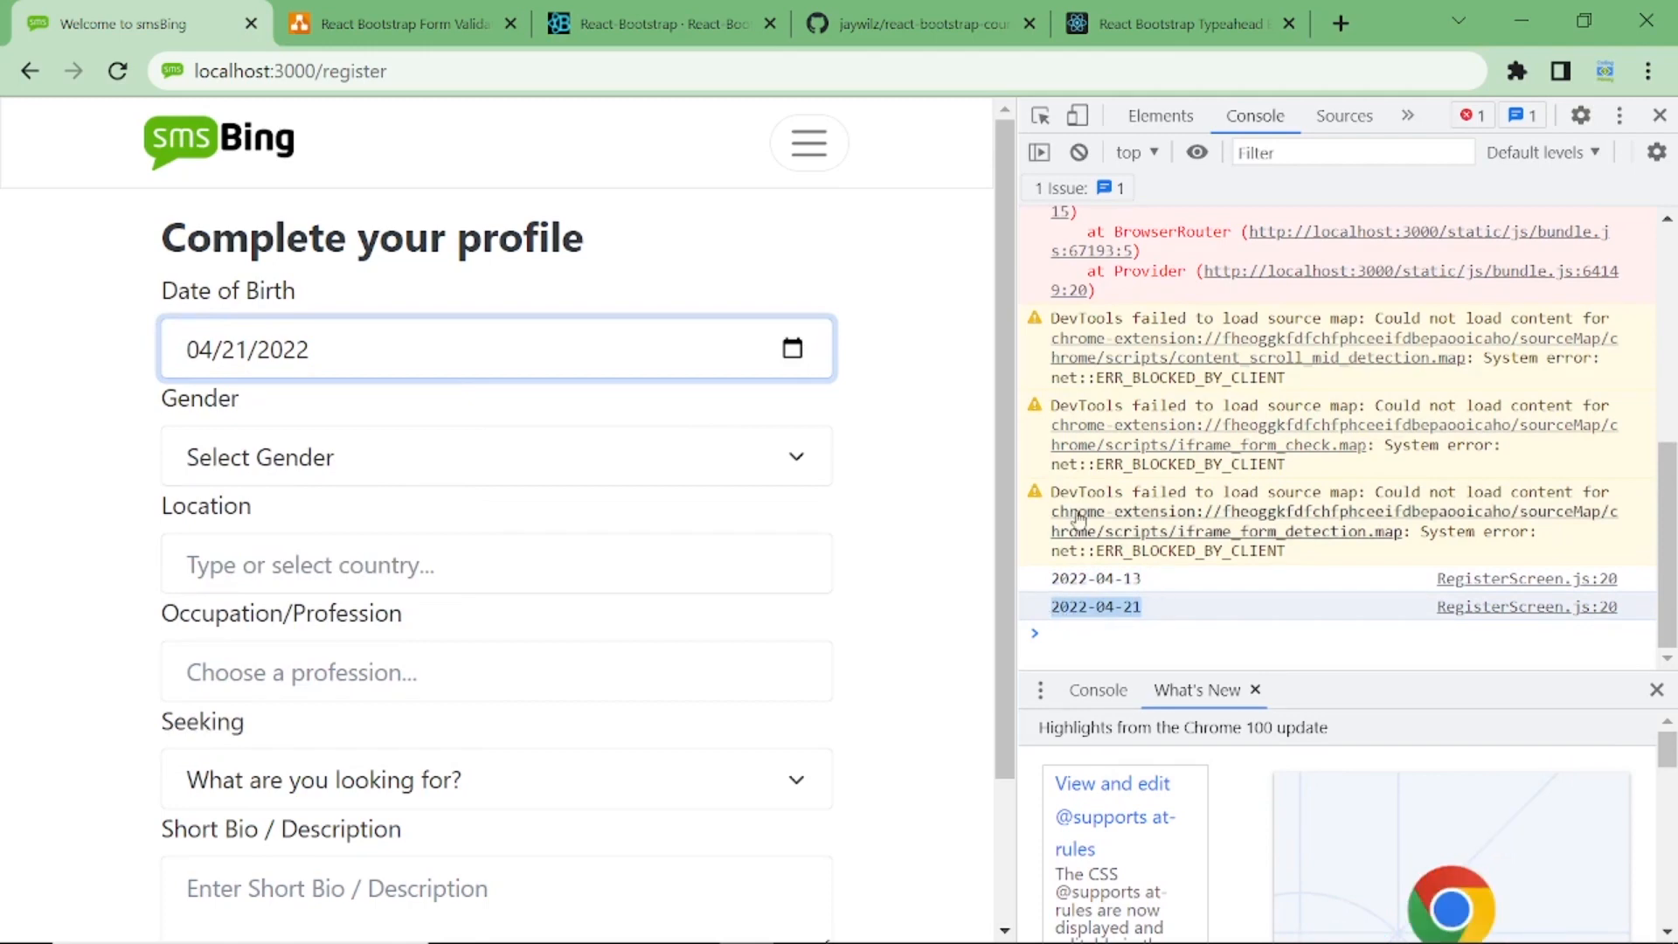
{"action": "left_click", "coordinate": [433, 367]}
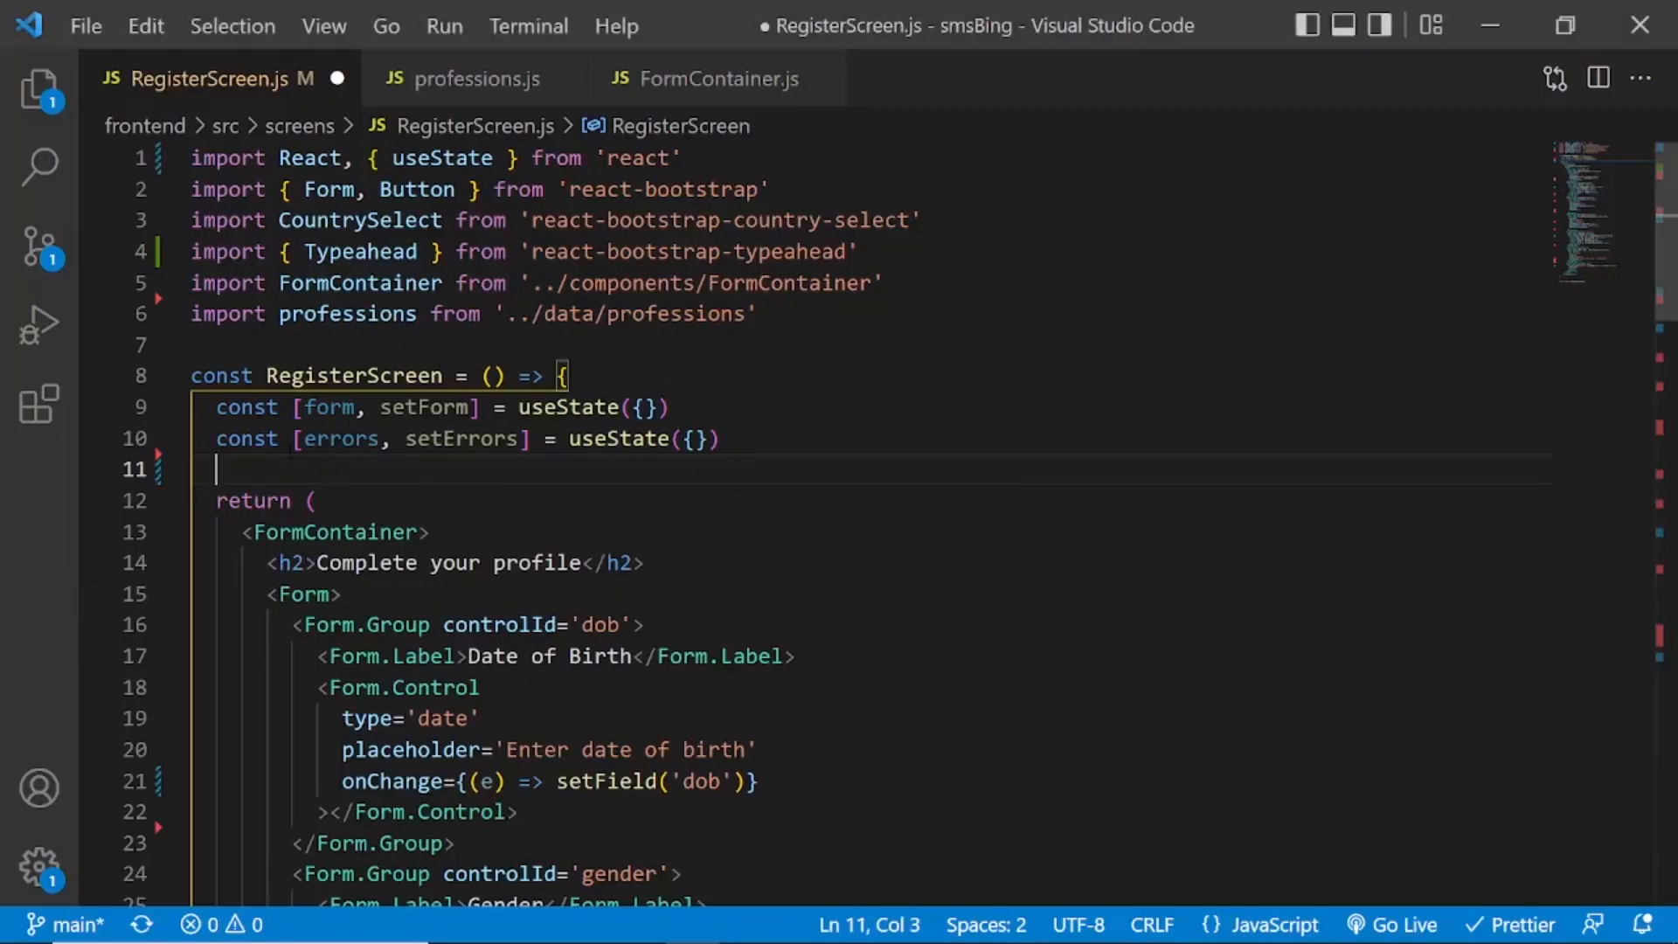
Write a setField(field, value) helper that spreads form and stores value under form[field].
{"action": "type", "text": "const setField ="}
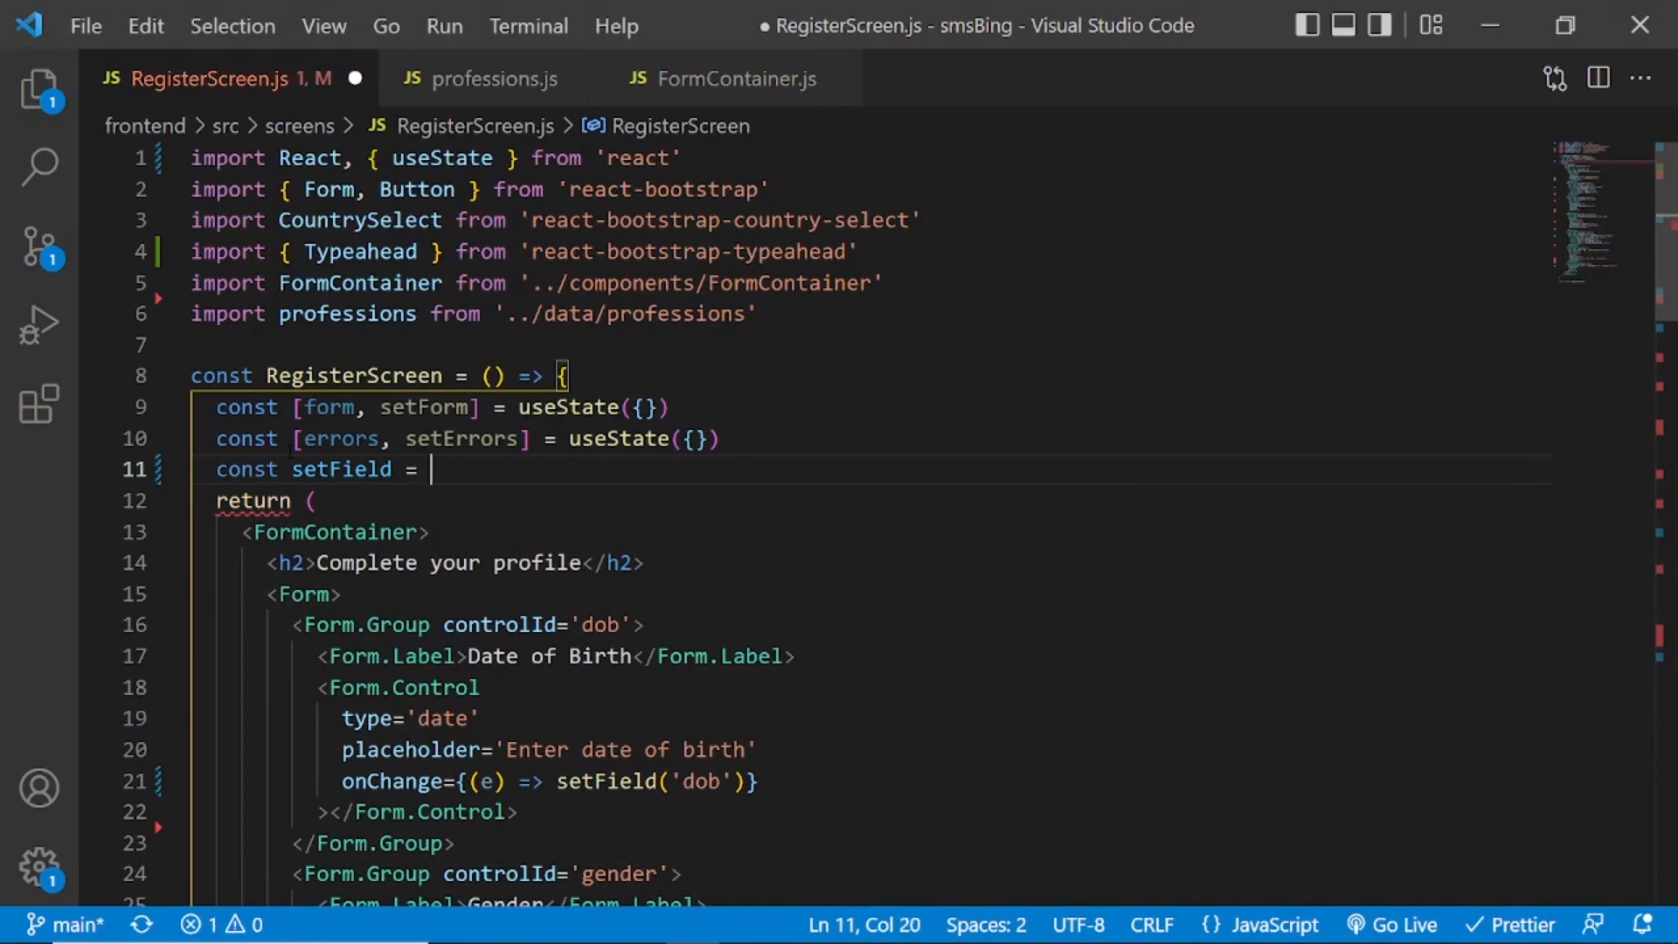
{"action": "type", "text": "()"}
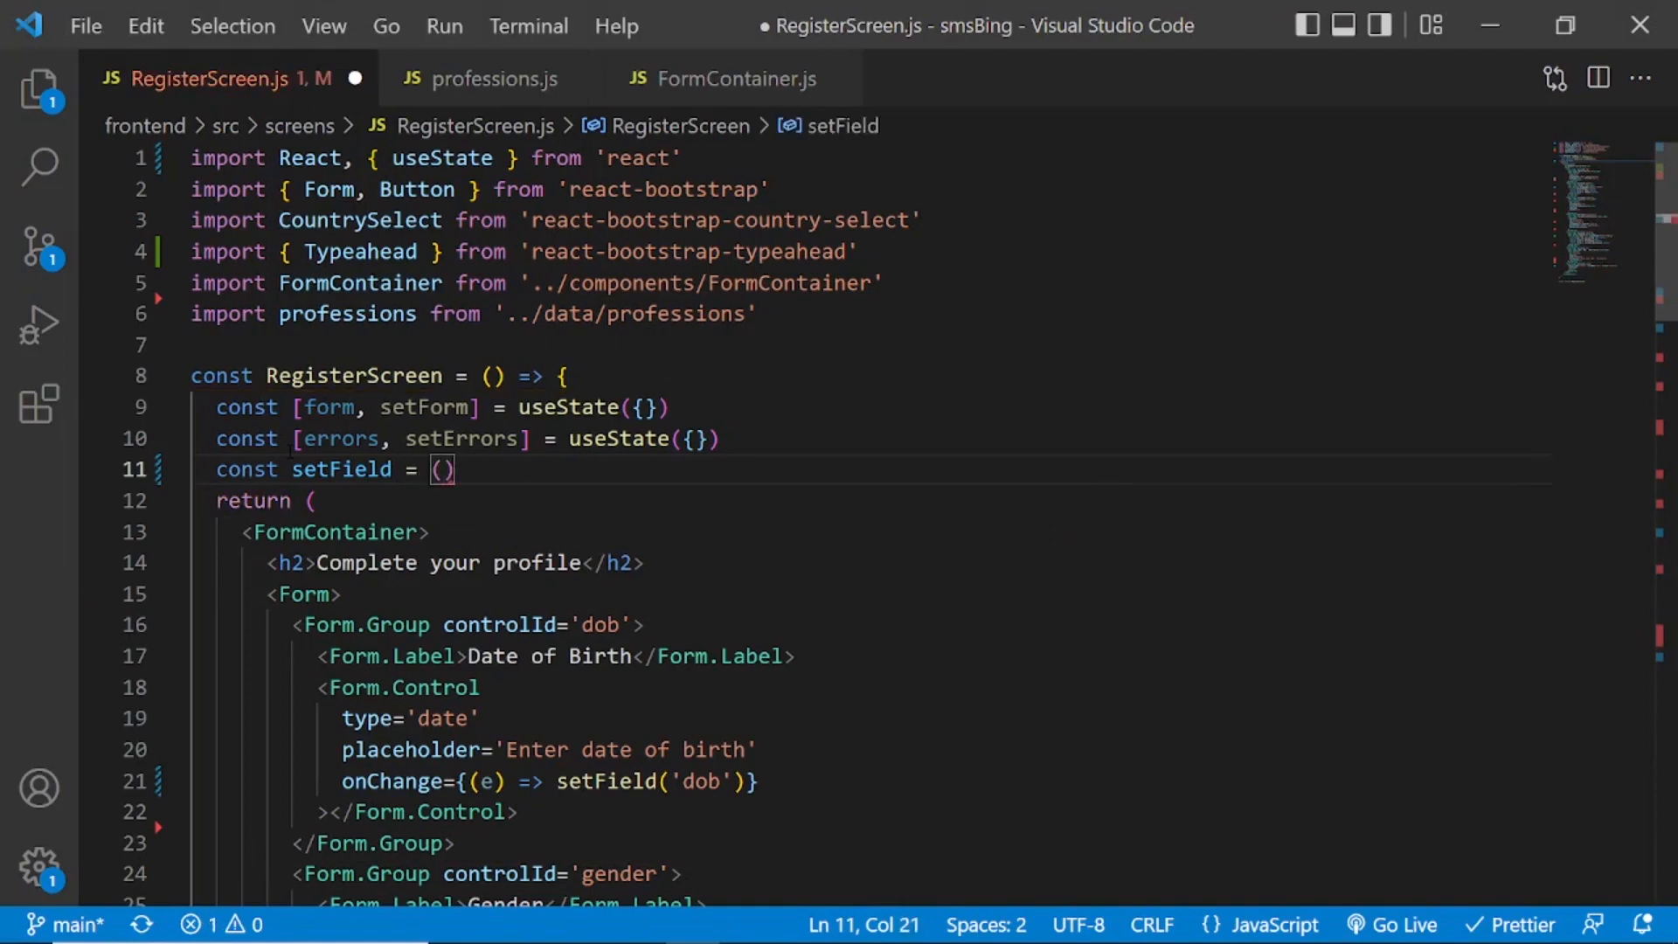
{"action": "type", "text": "field, value"}
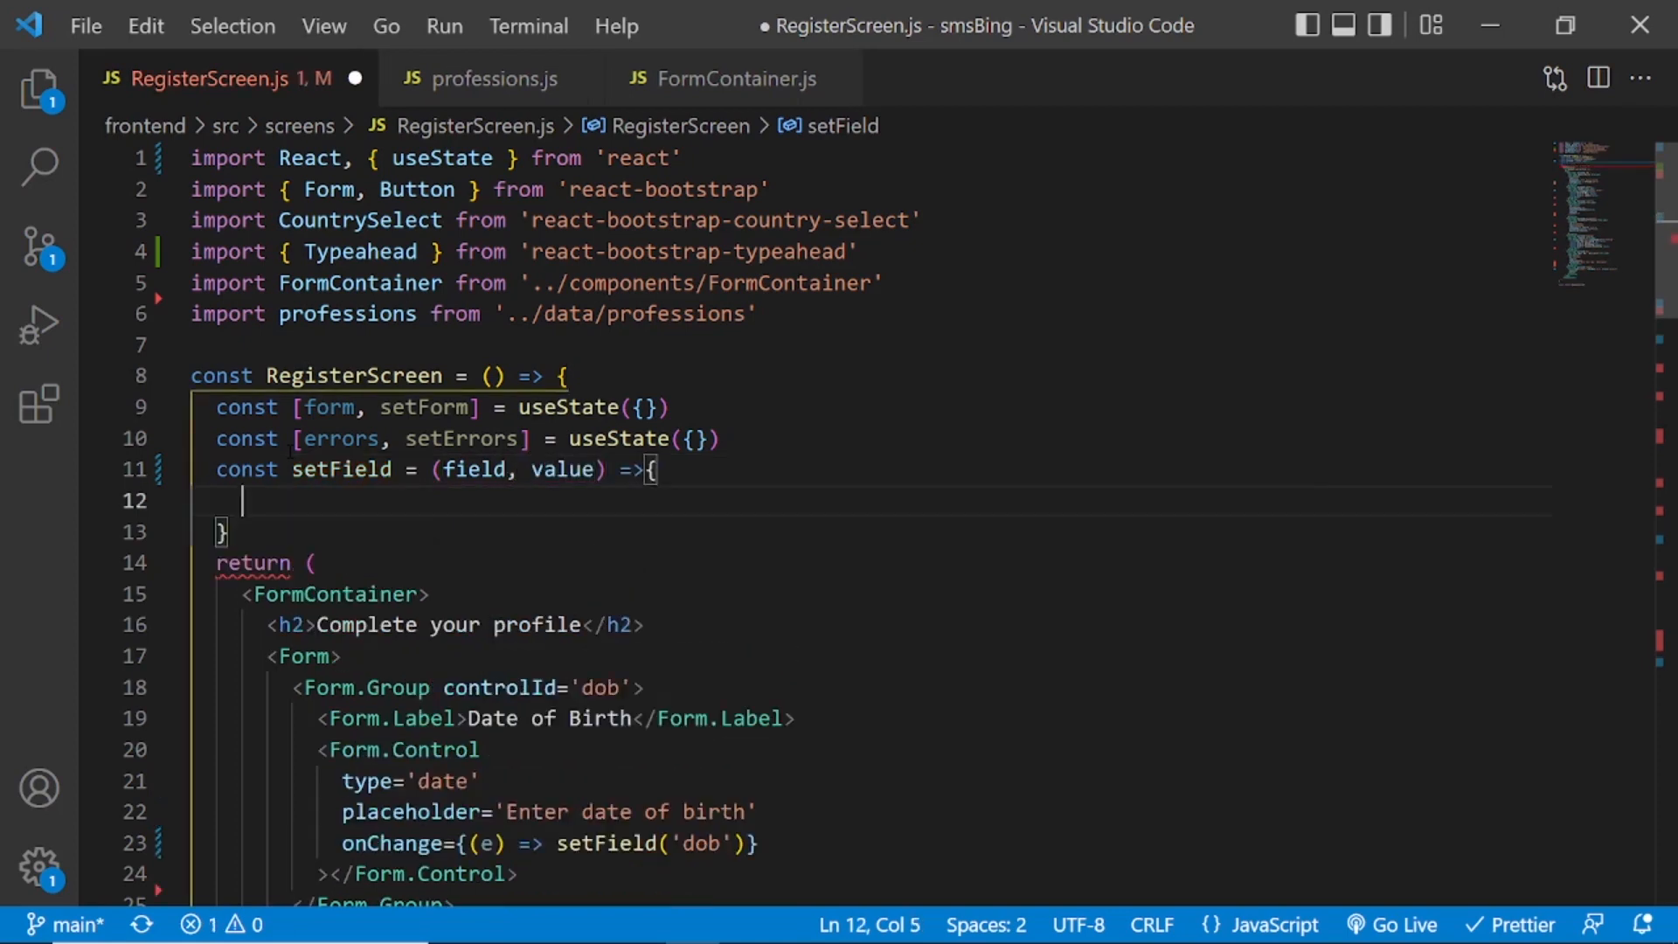
{"action": "type", "text": "setForm("}
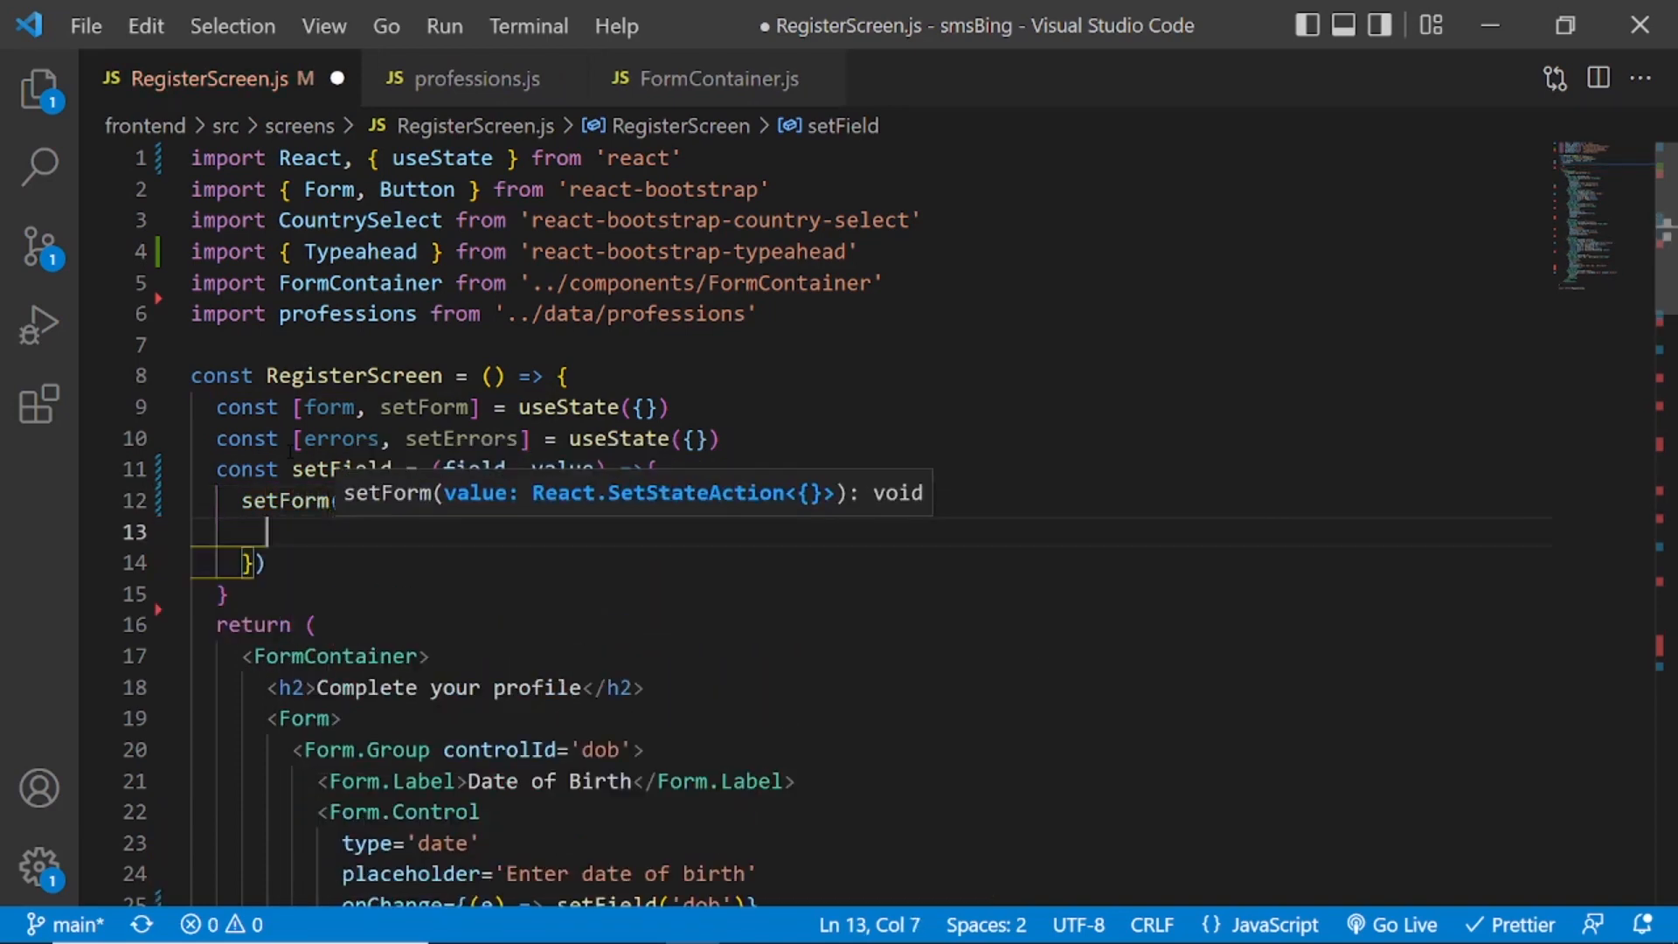
{"action": "type", "text": "..."}
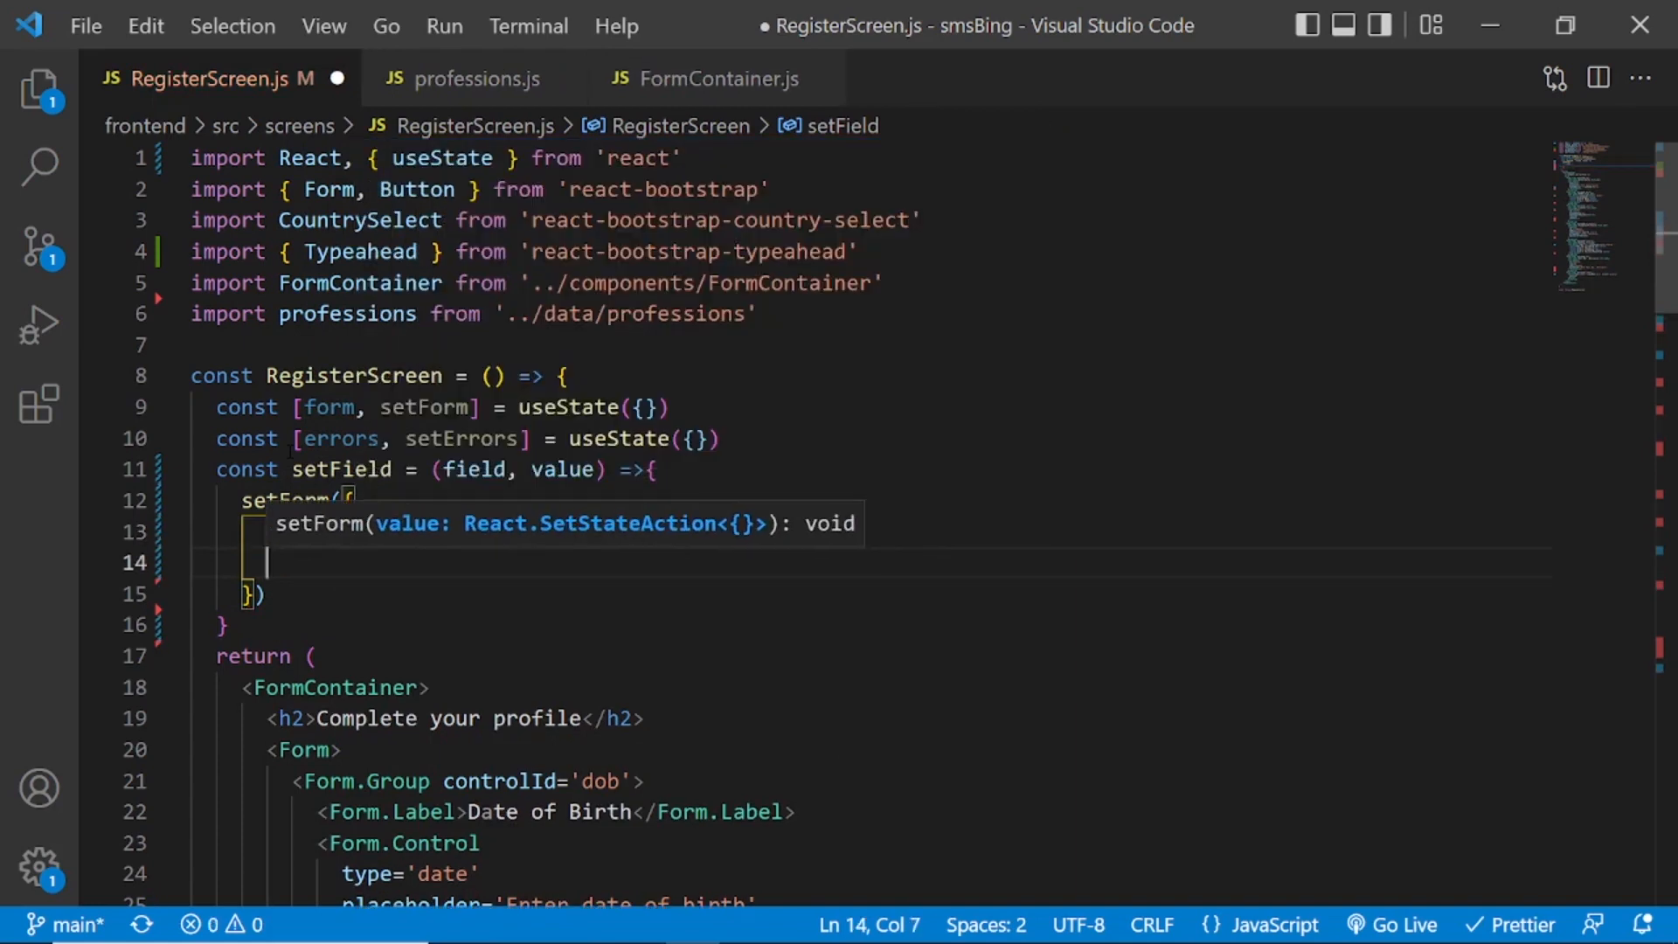
{"action": "type", "text": "[field]:v"}
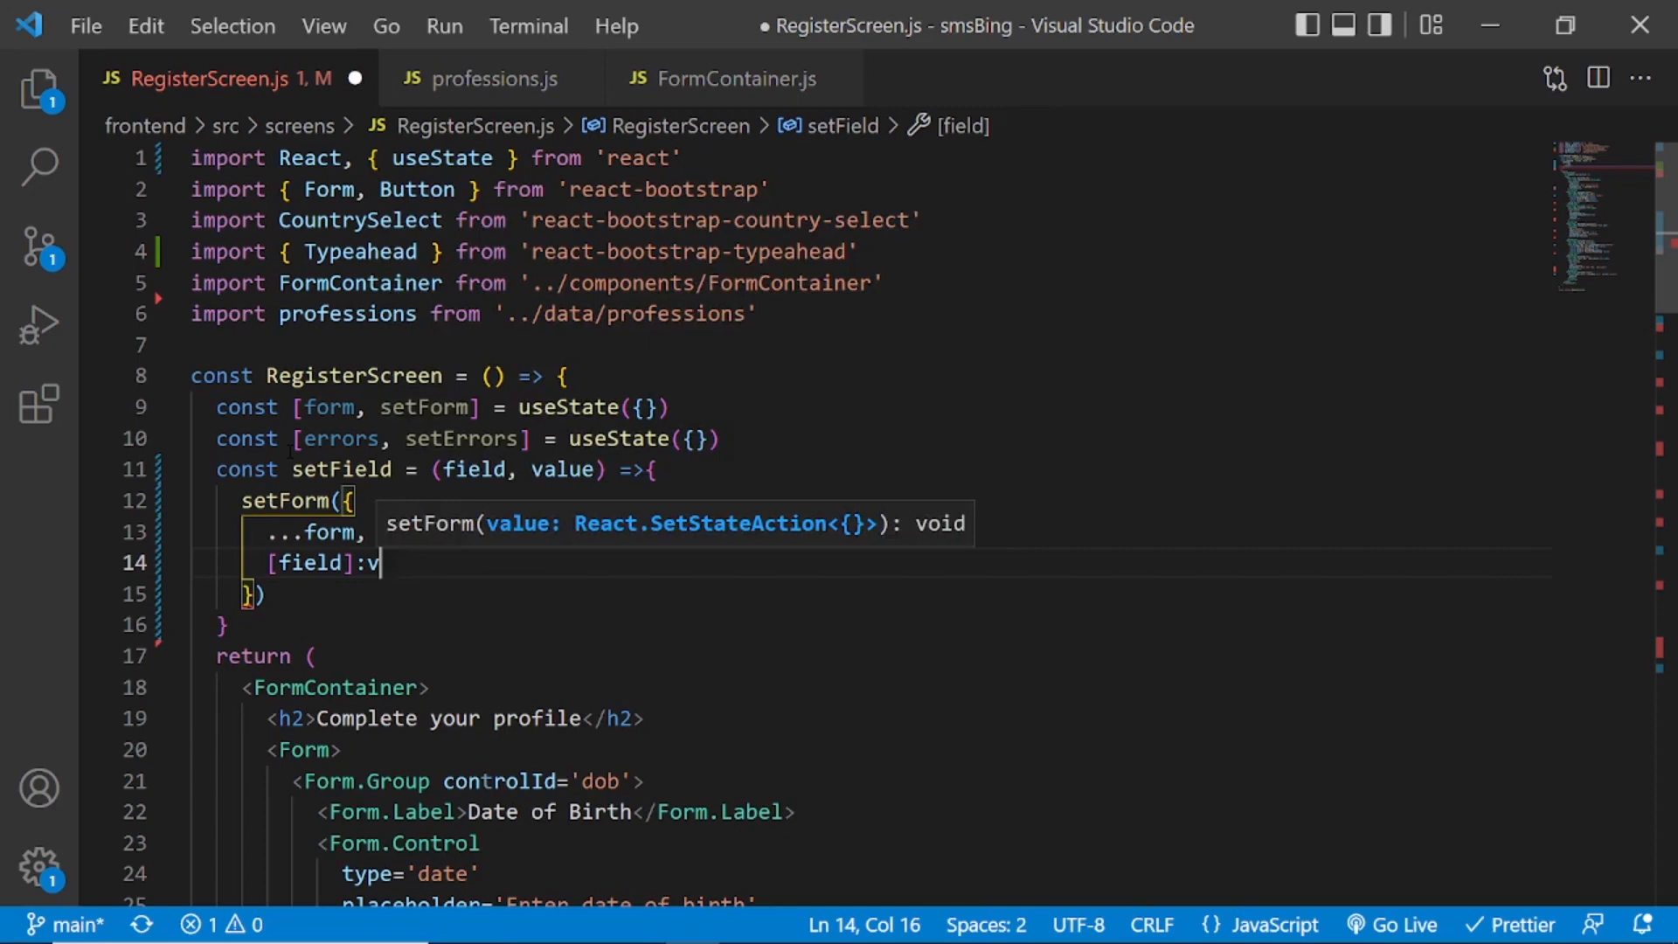
{"action": "type", "text": "alue"}
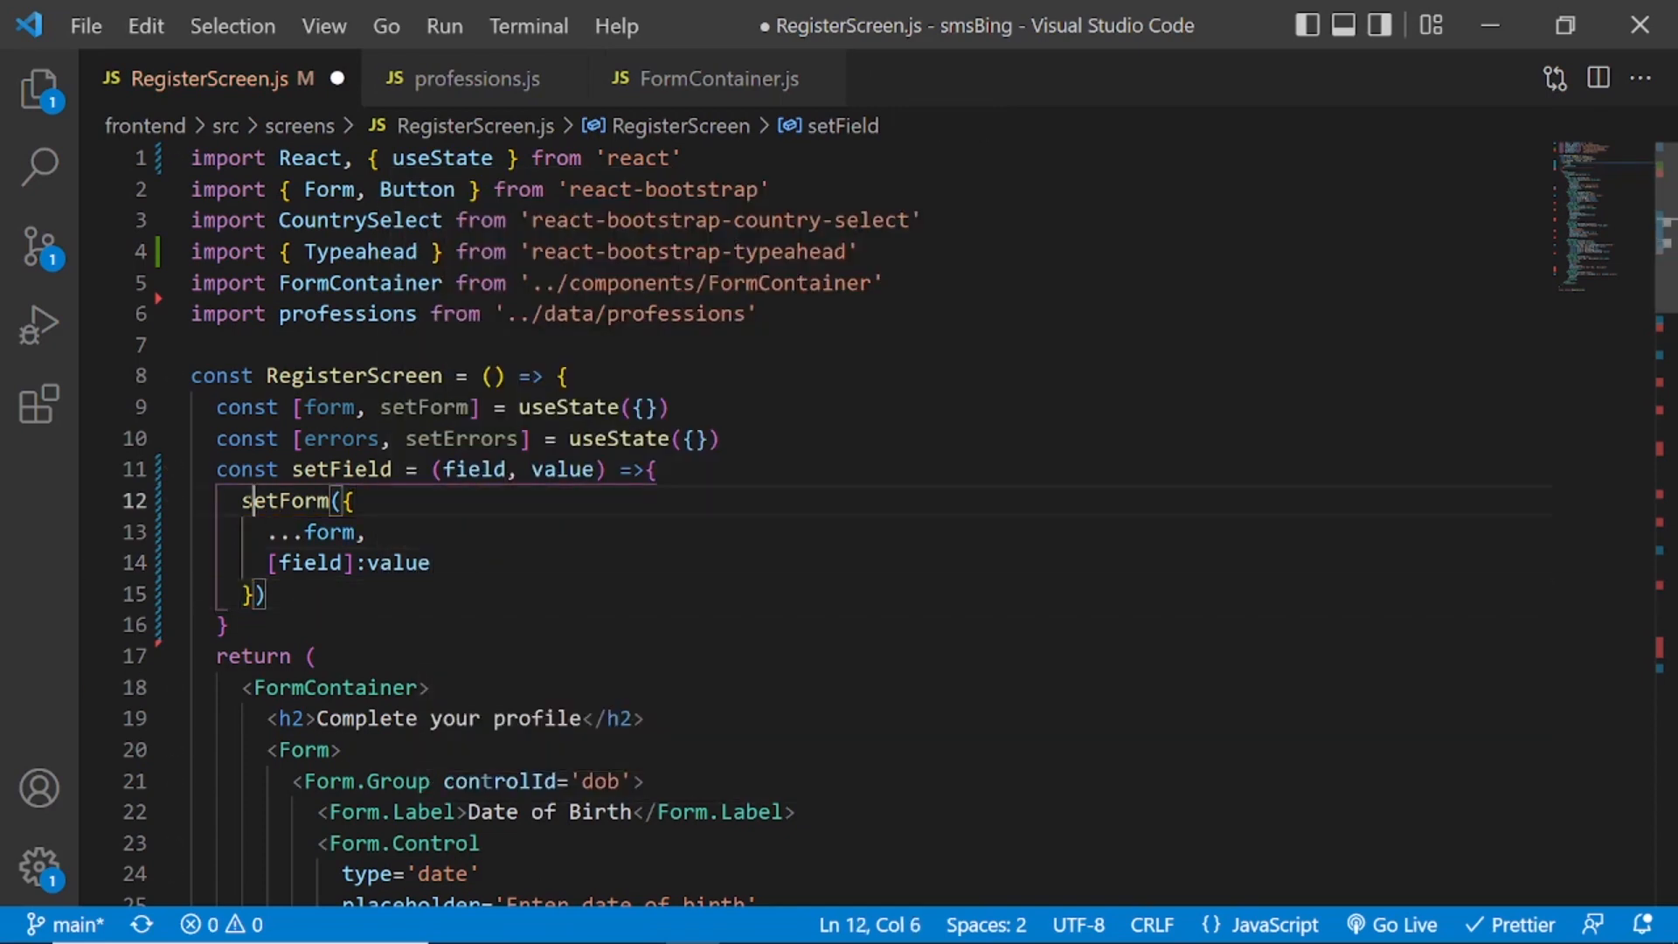
{"action": "double_click", "coordinate": [319, 532]}
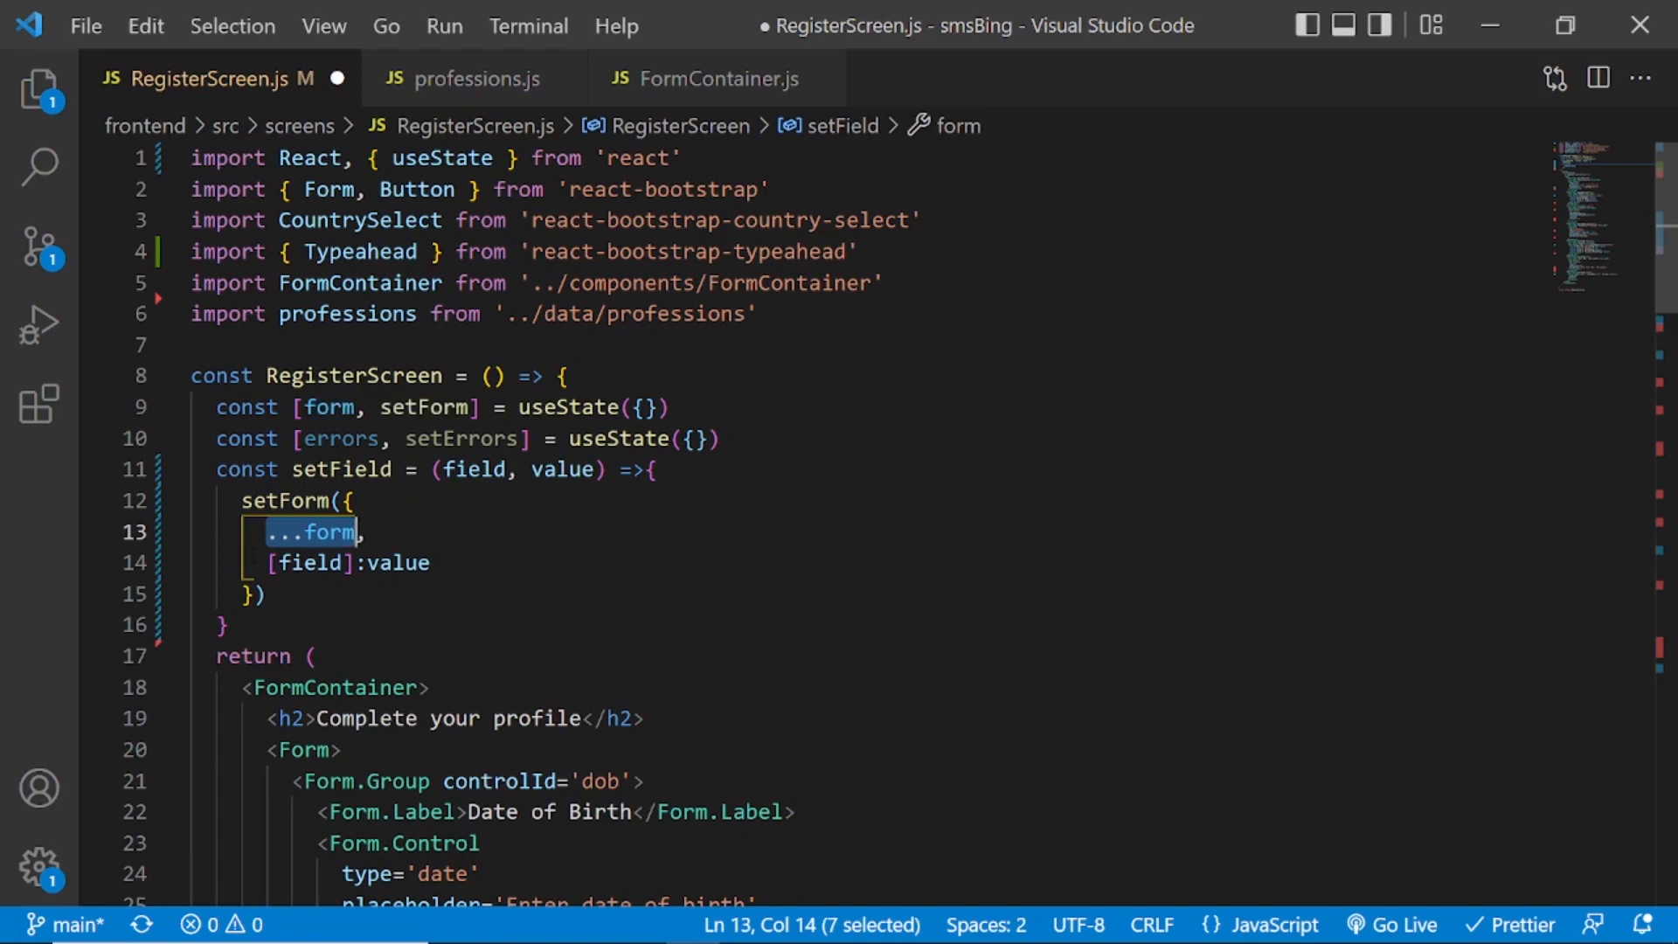
{"action": "mouse_move", "coordinate": [313, 531]}
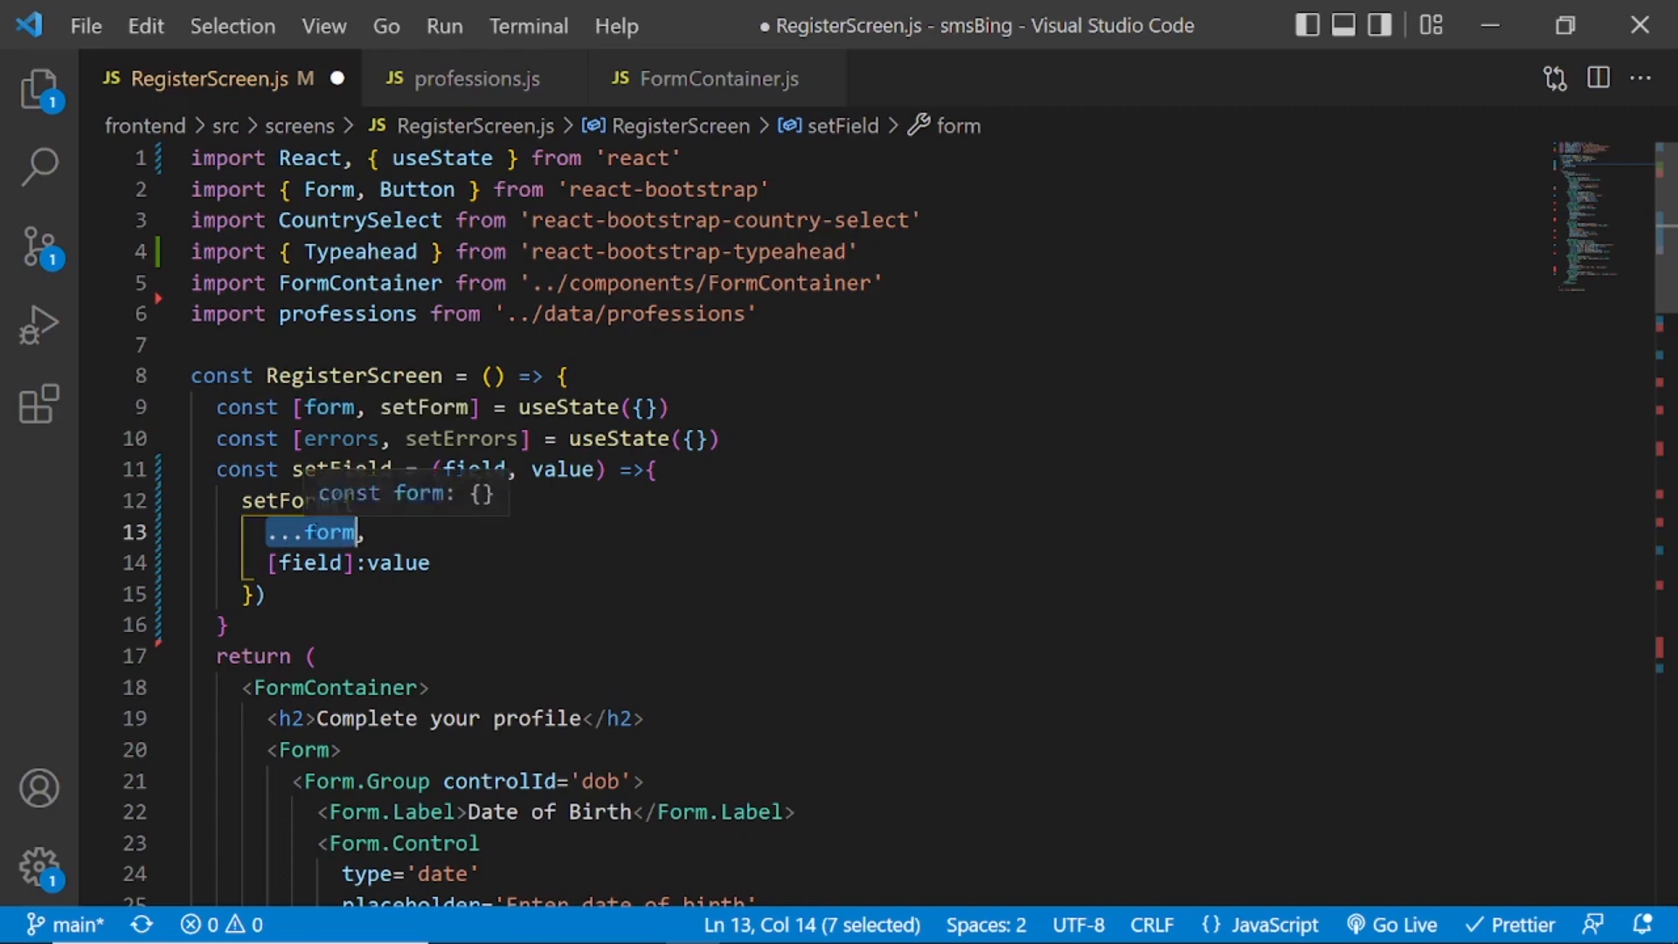
{"action": "left_click", "coordinate": [311, 561]}
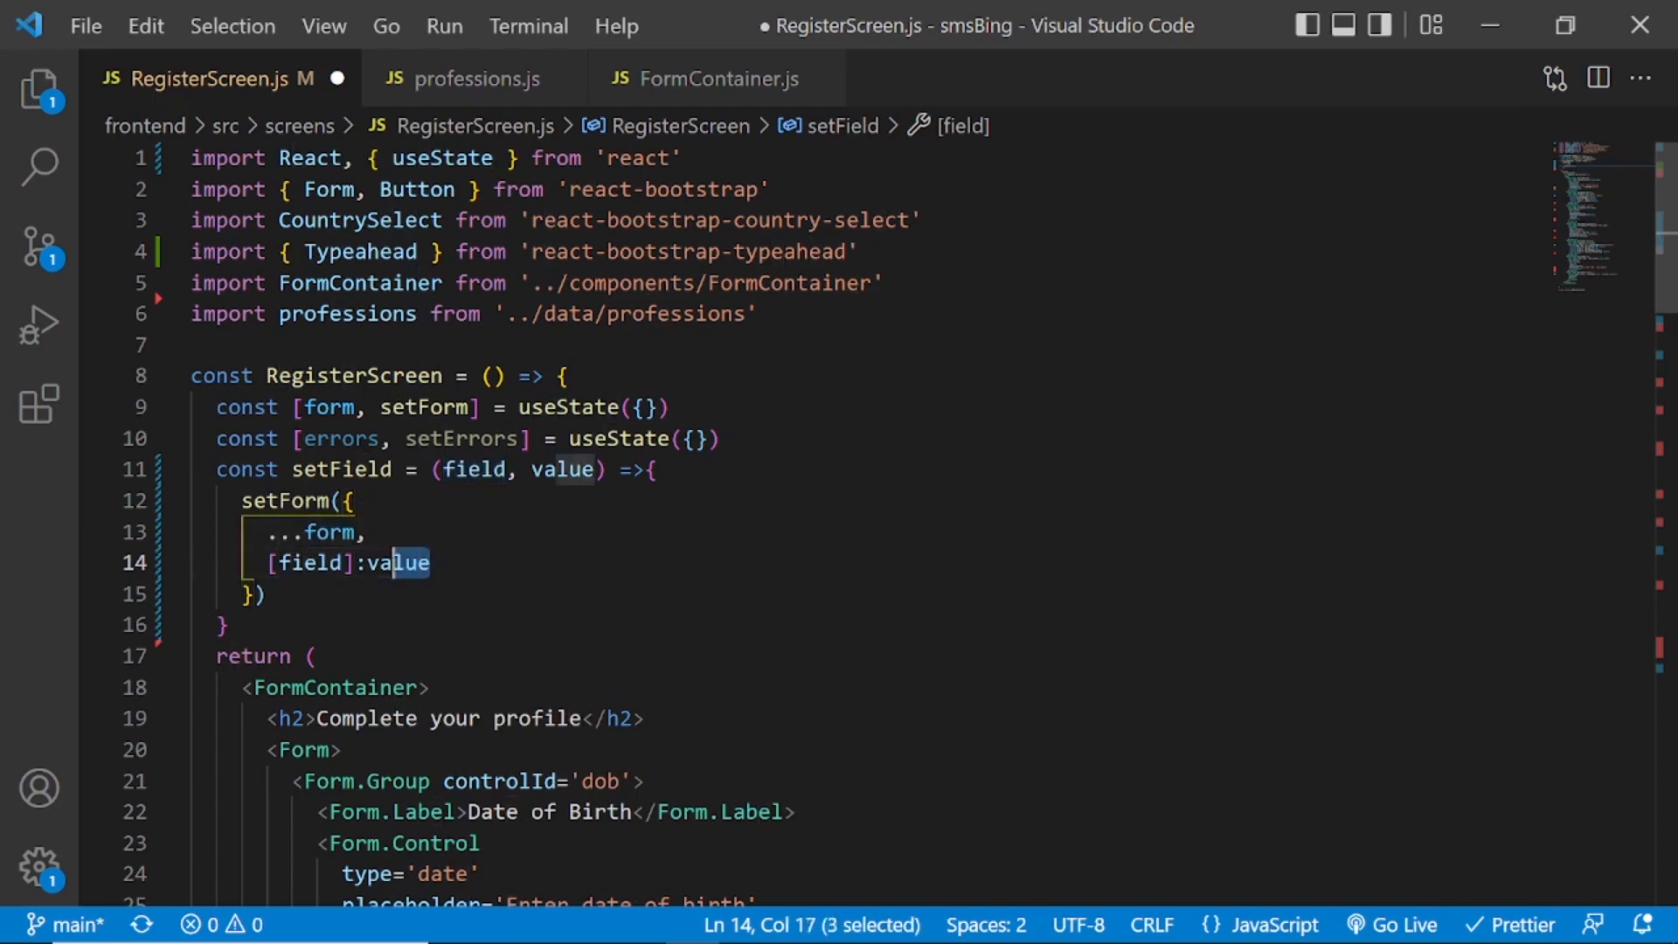
Inside setField, reset errors[field] to null via setErrors when that field already has an error.
{"action": "left_click", "coordinate": [243, 502]}
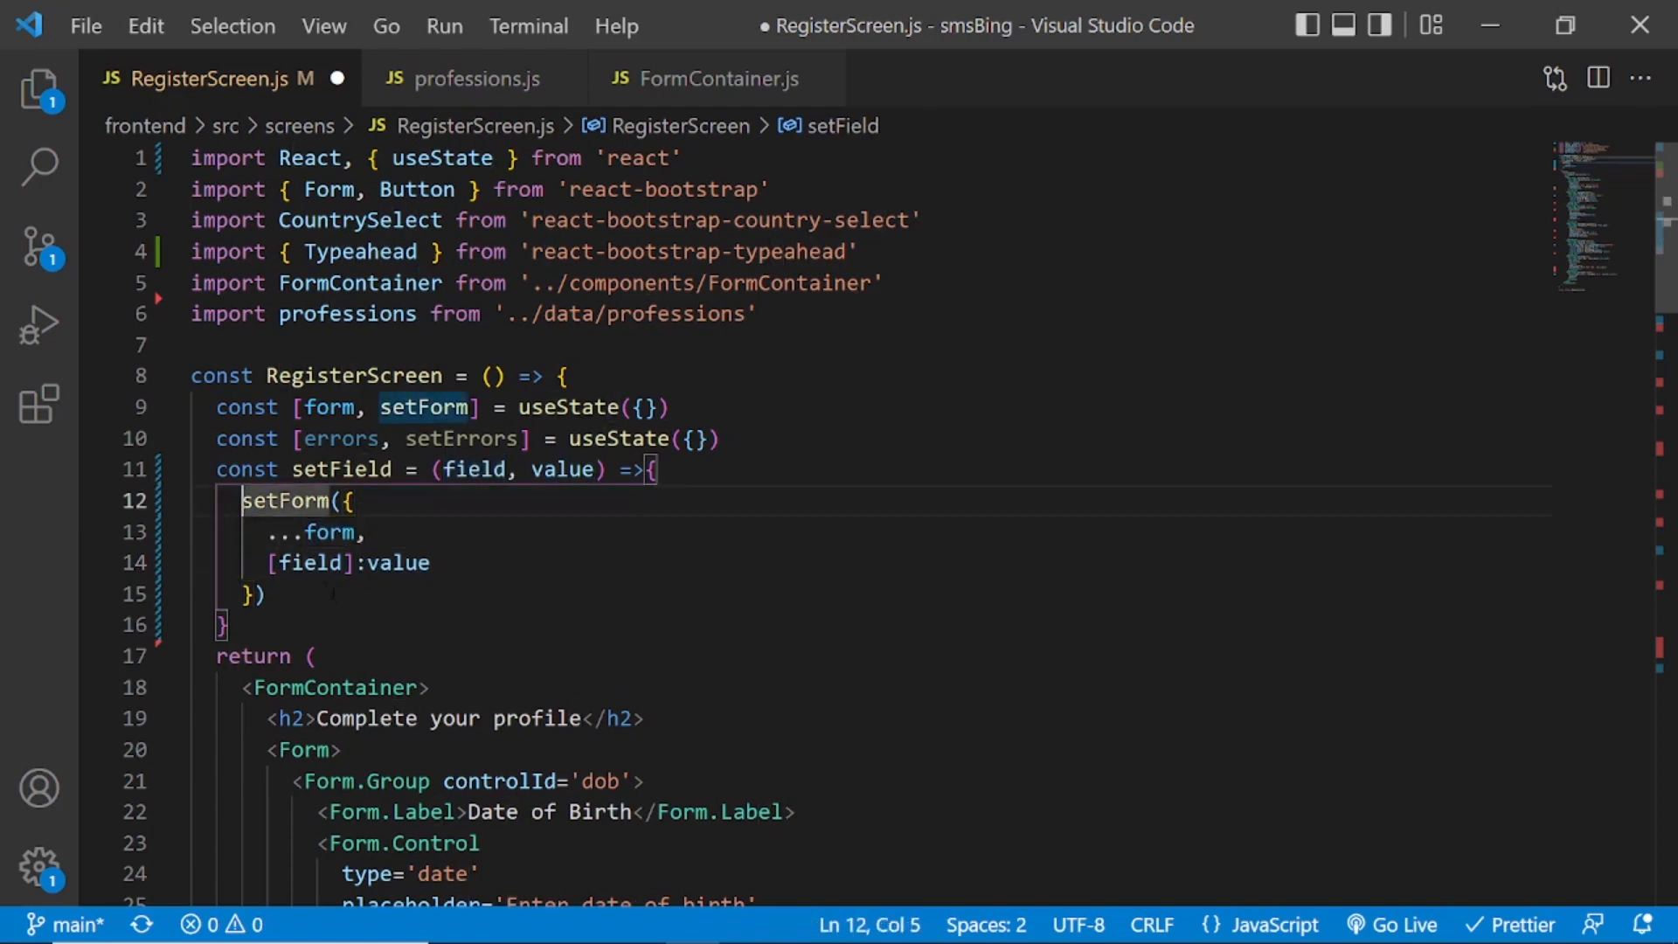
{"action": "key", "text": "enter"}
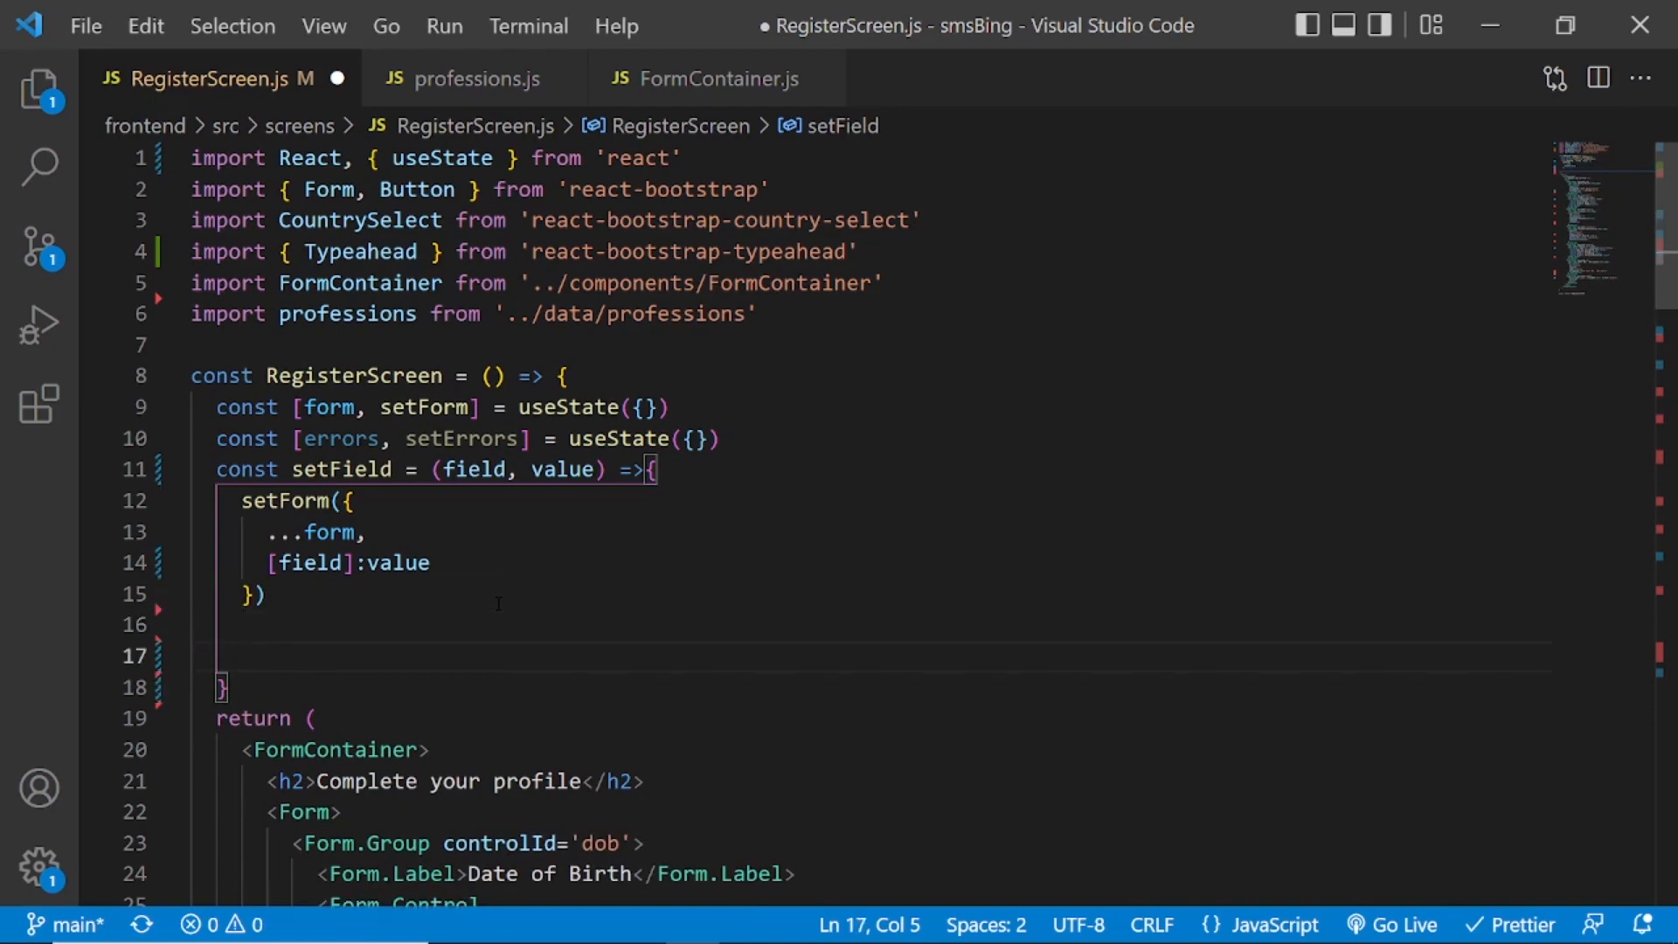
{"action": "type", "text": "if()"}
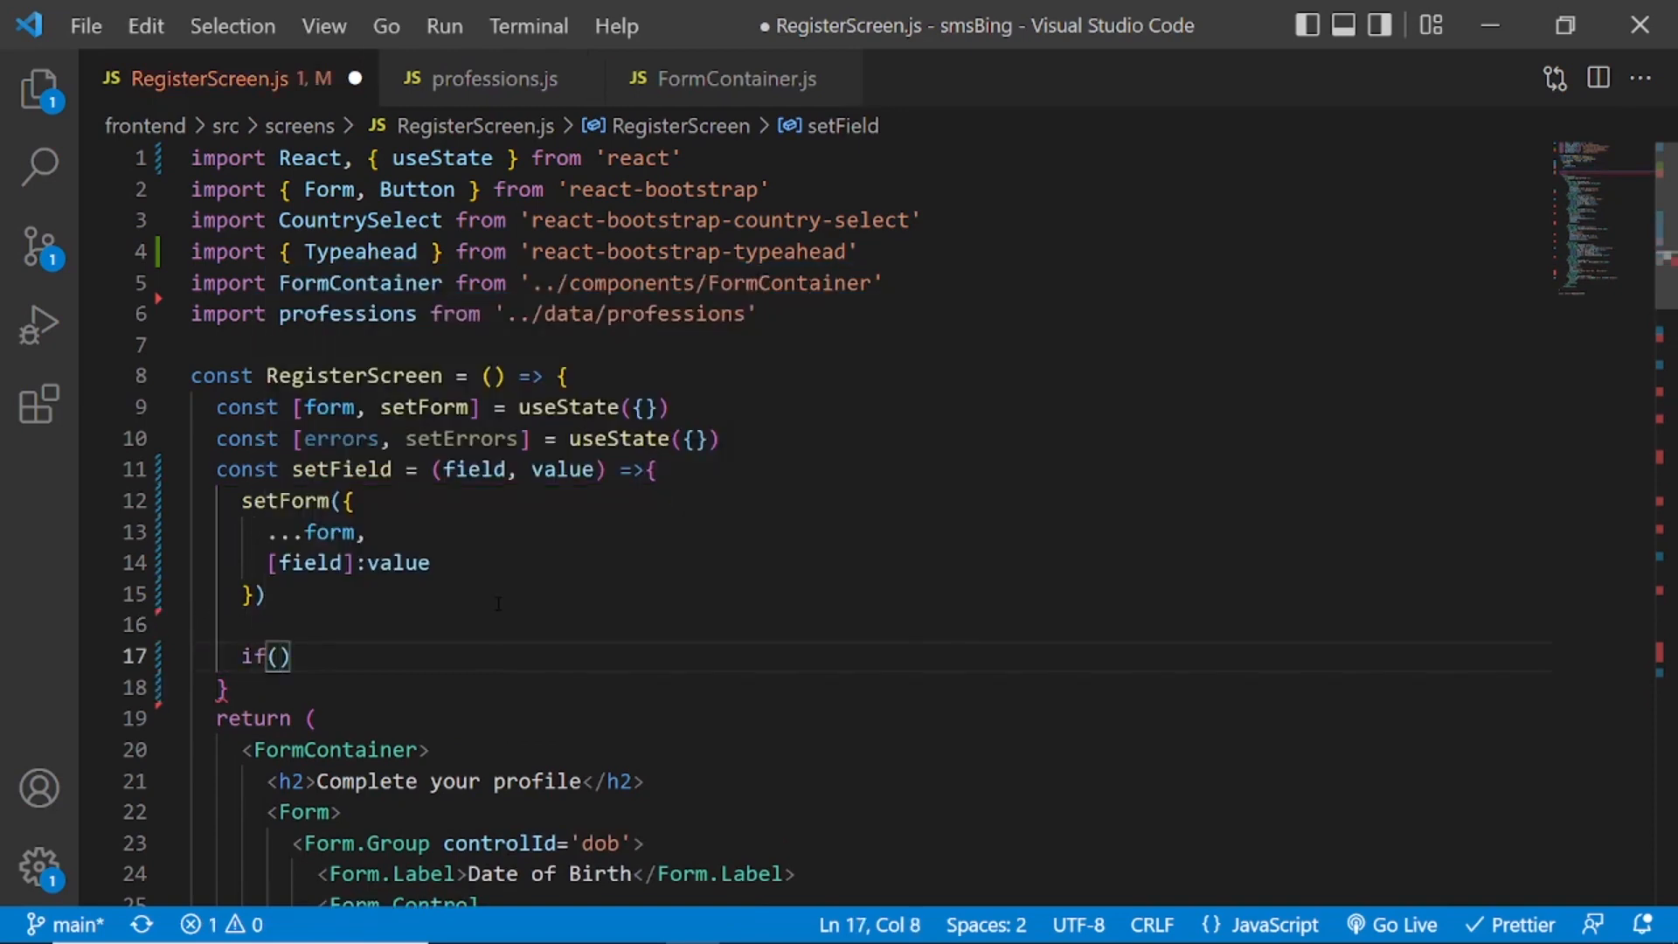
{"action": "type", "text": "!!e"}
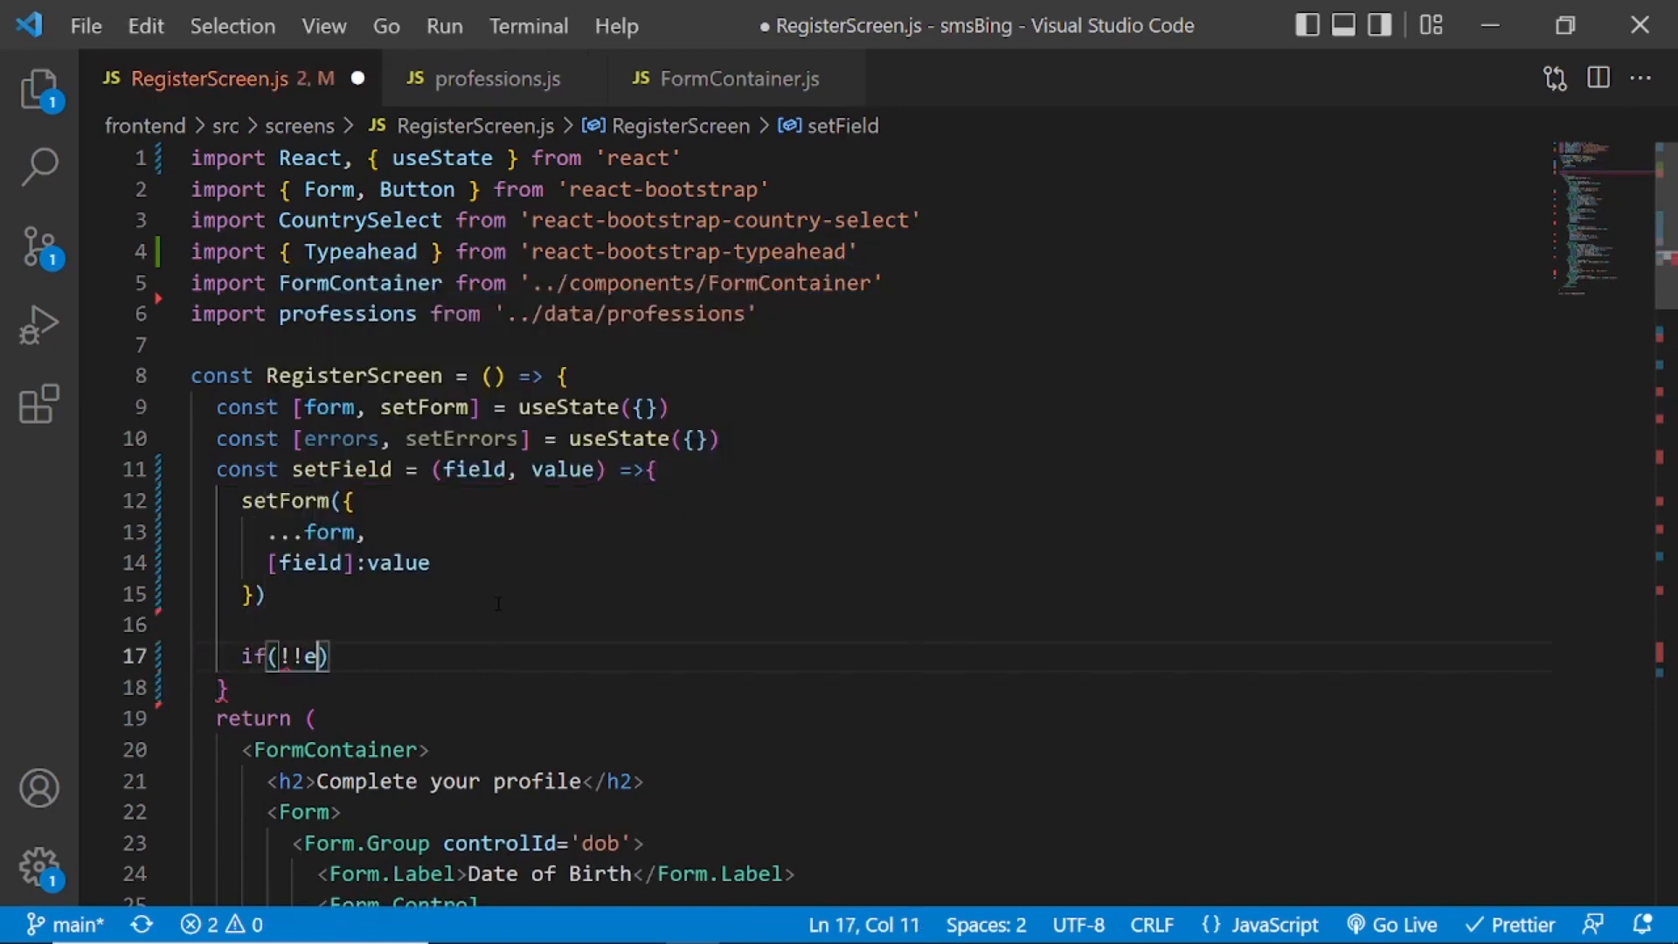
{"action": "type", "text": "rrors[fi"}
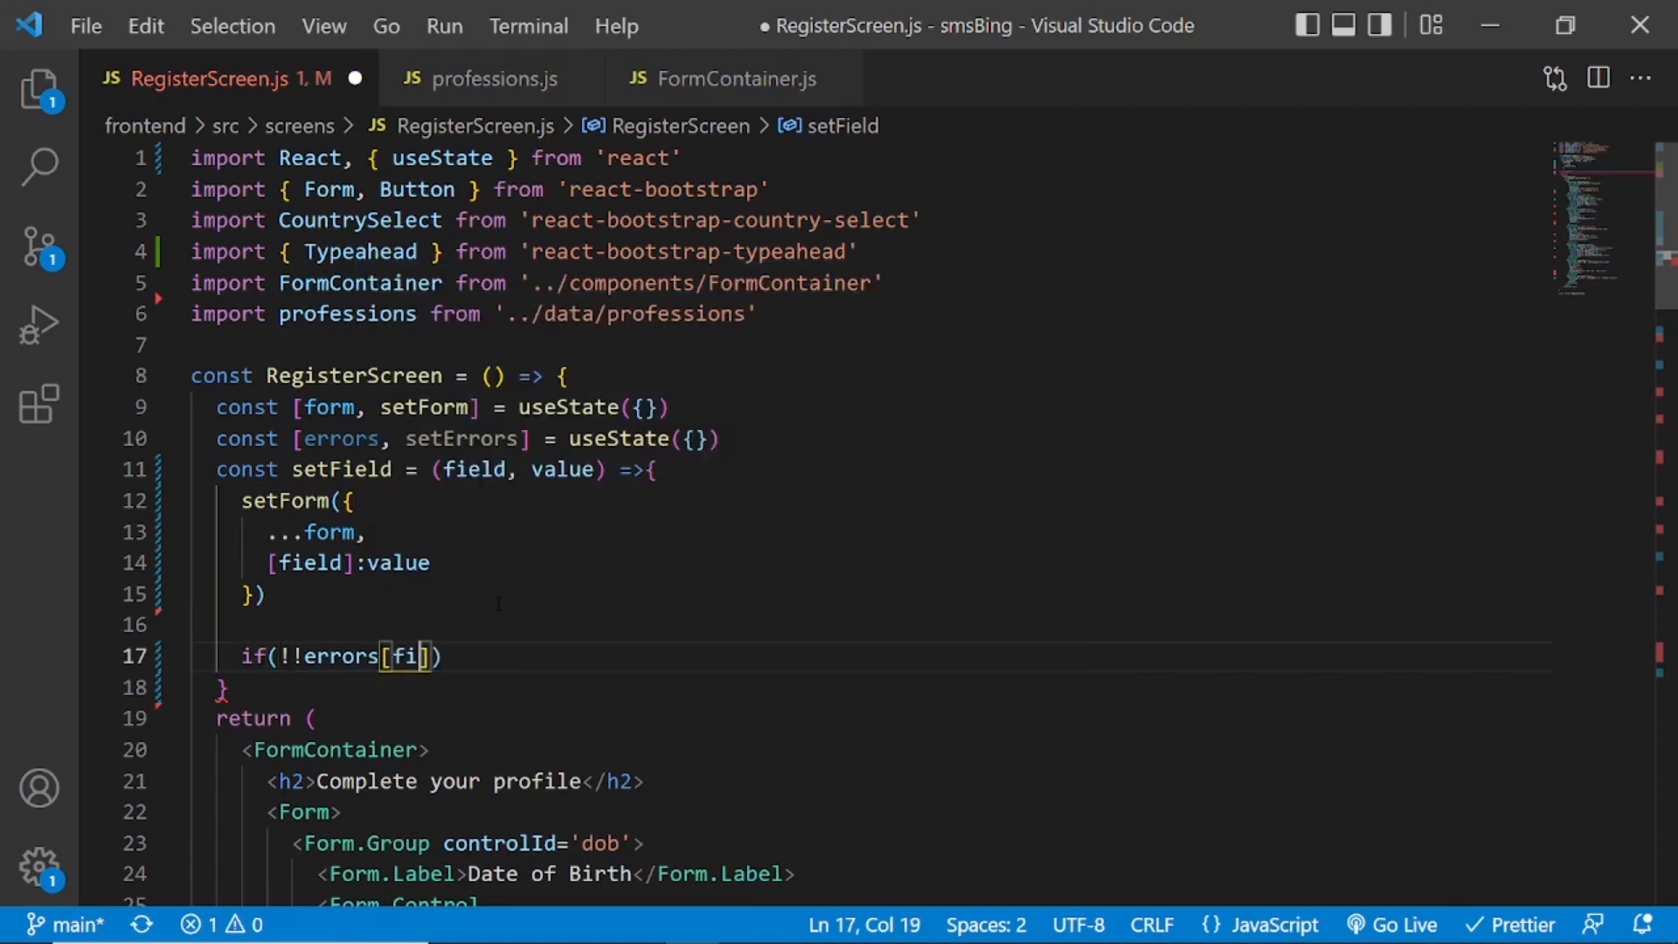
{"action": "type", "text": "eld"}
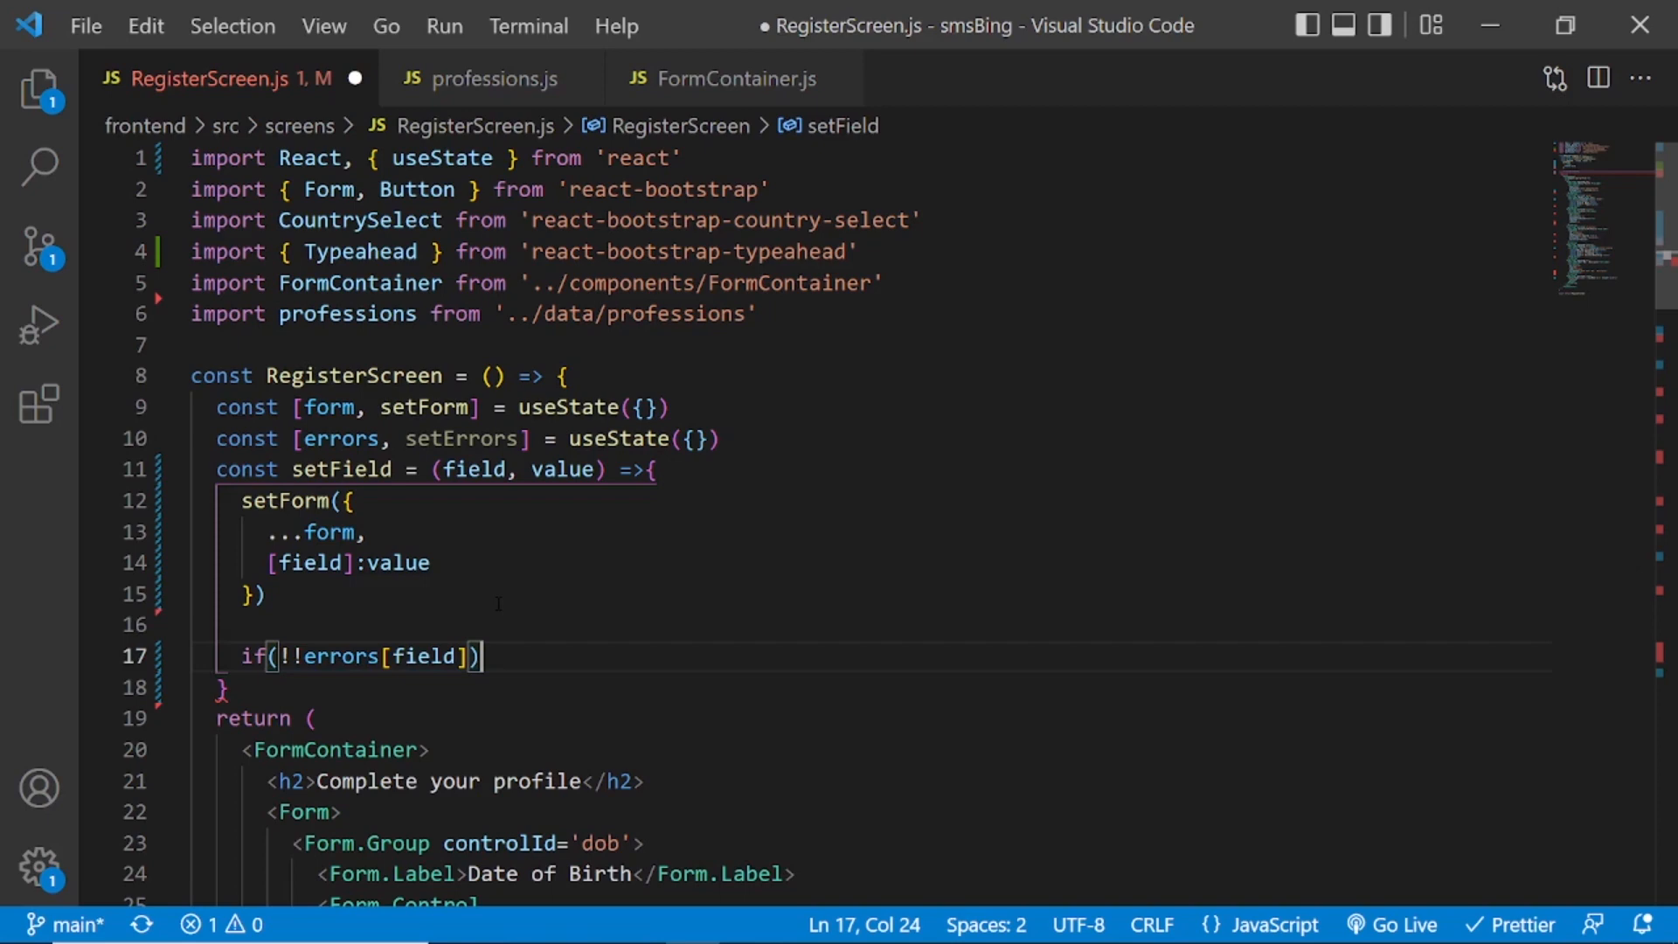
{"action": "type", "text": "setErrors({"}
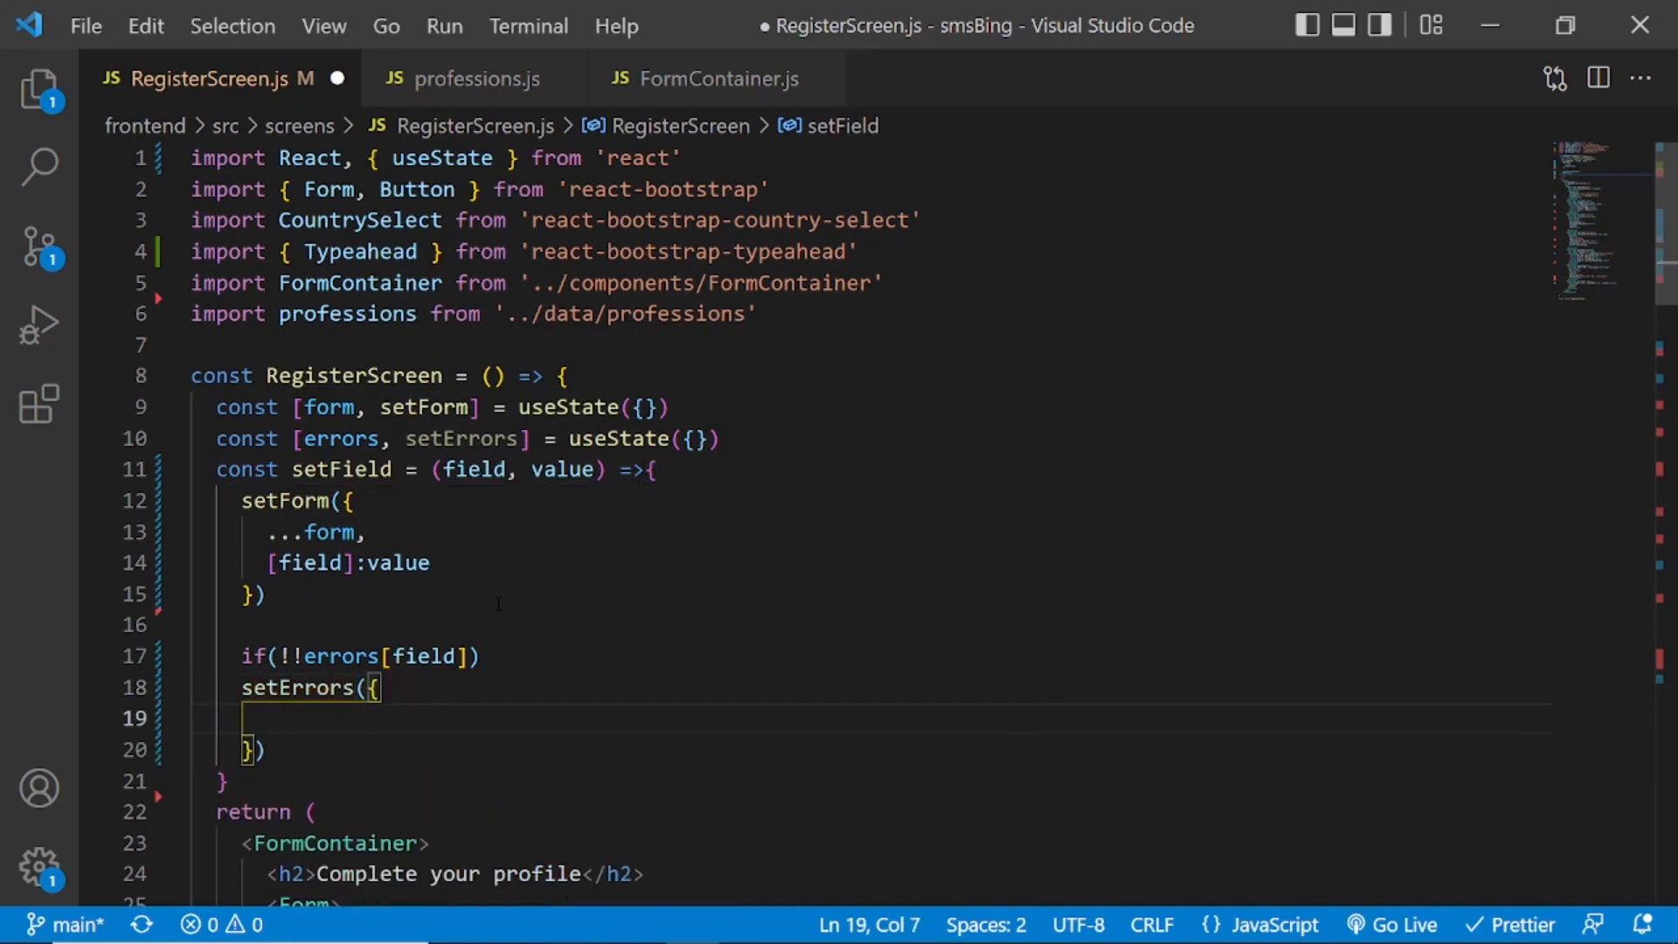
{"action": "type", "text": "...err"}
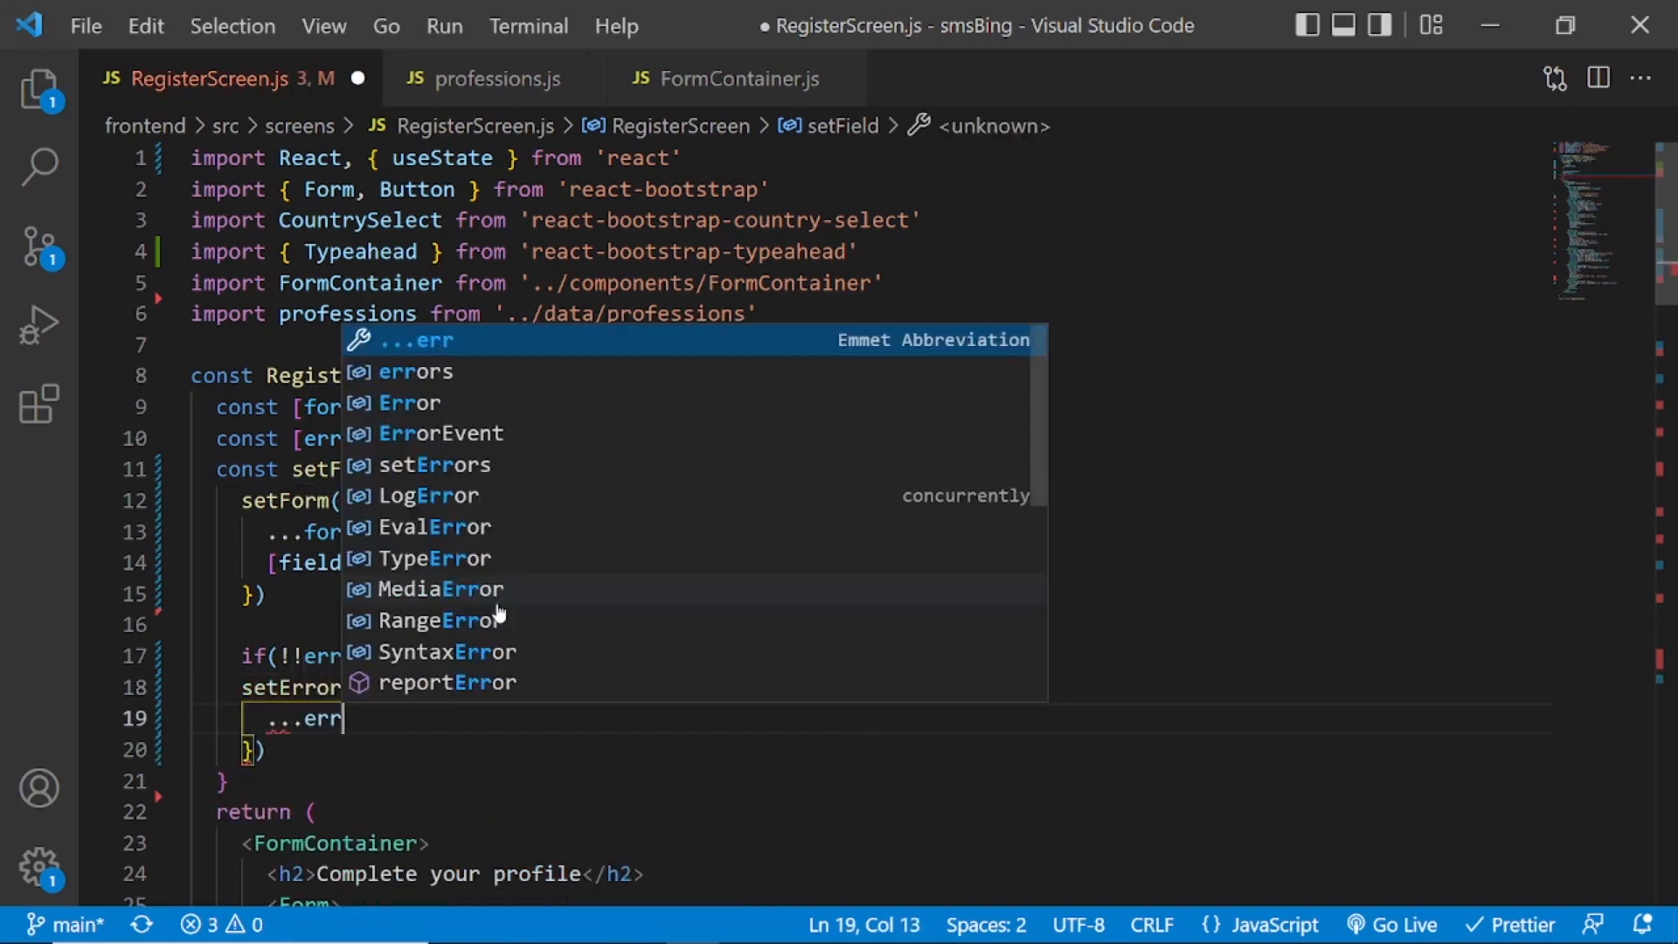
{"action": "type", "text": "ors"}
{"action": "type", "text": "[field"}
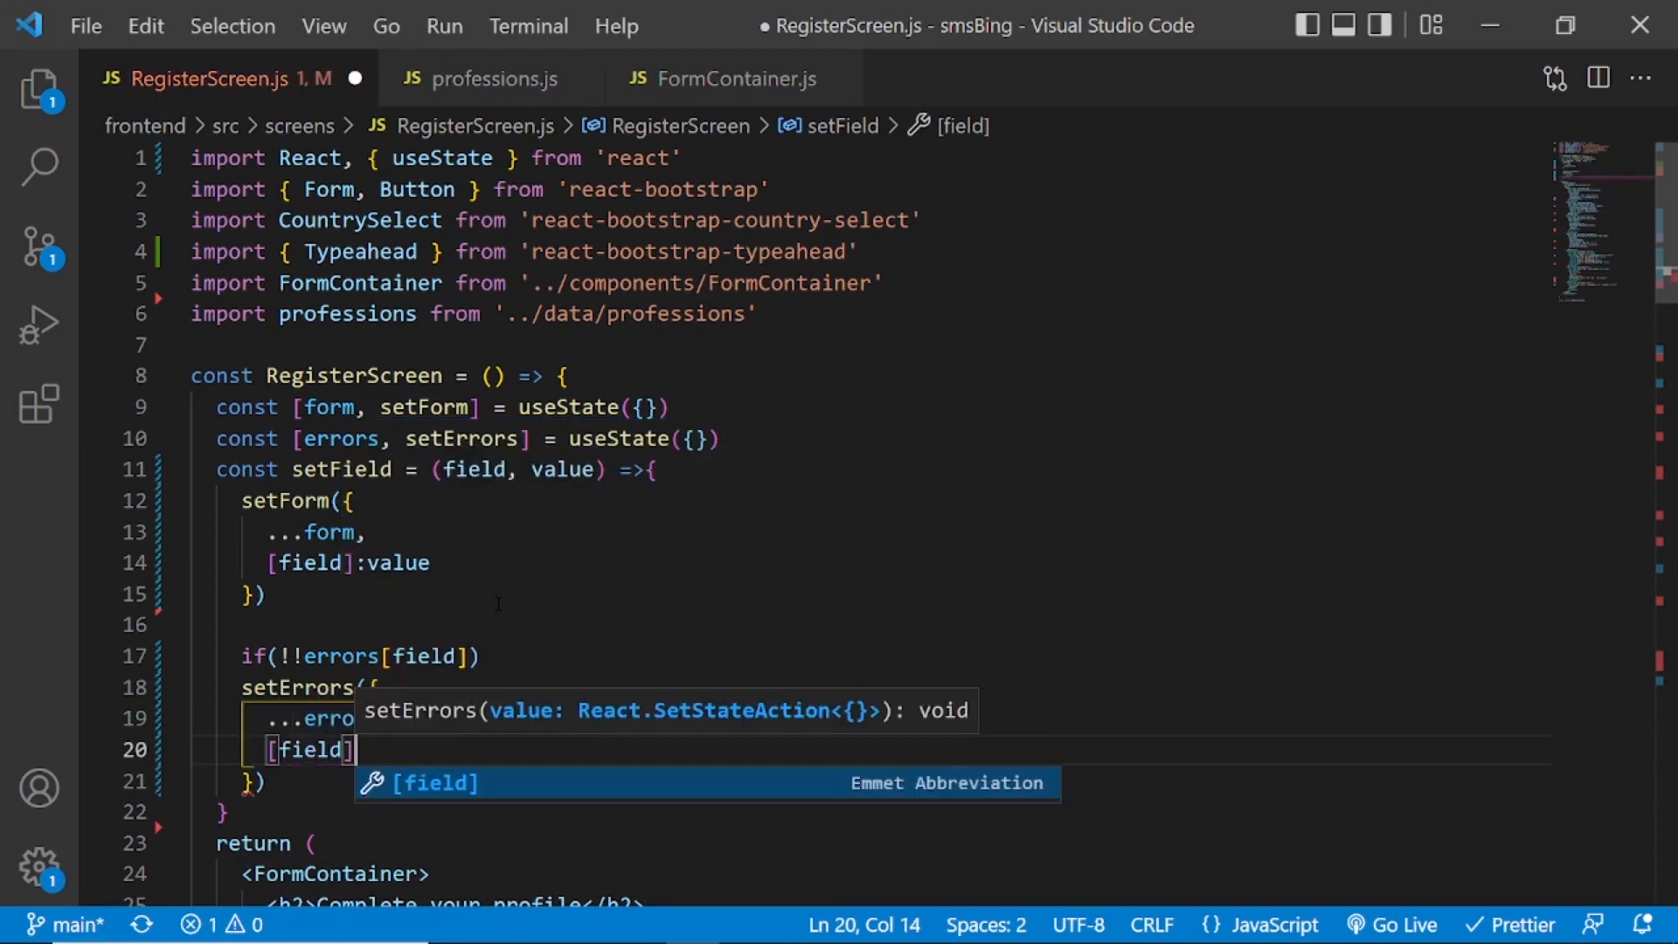
{"action": "type", "text": ":nul"}
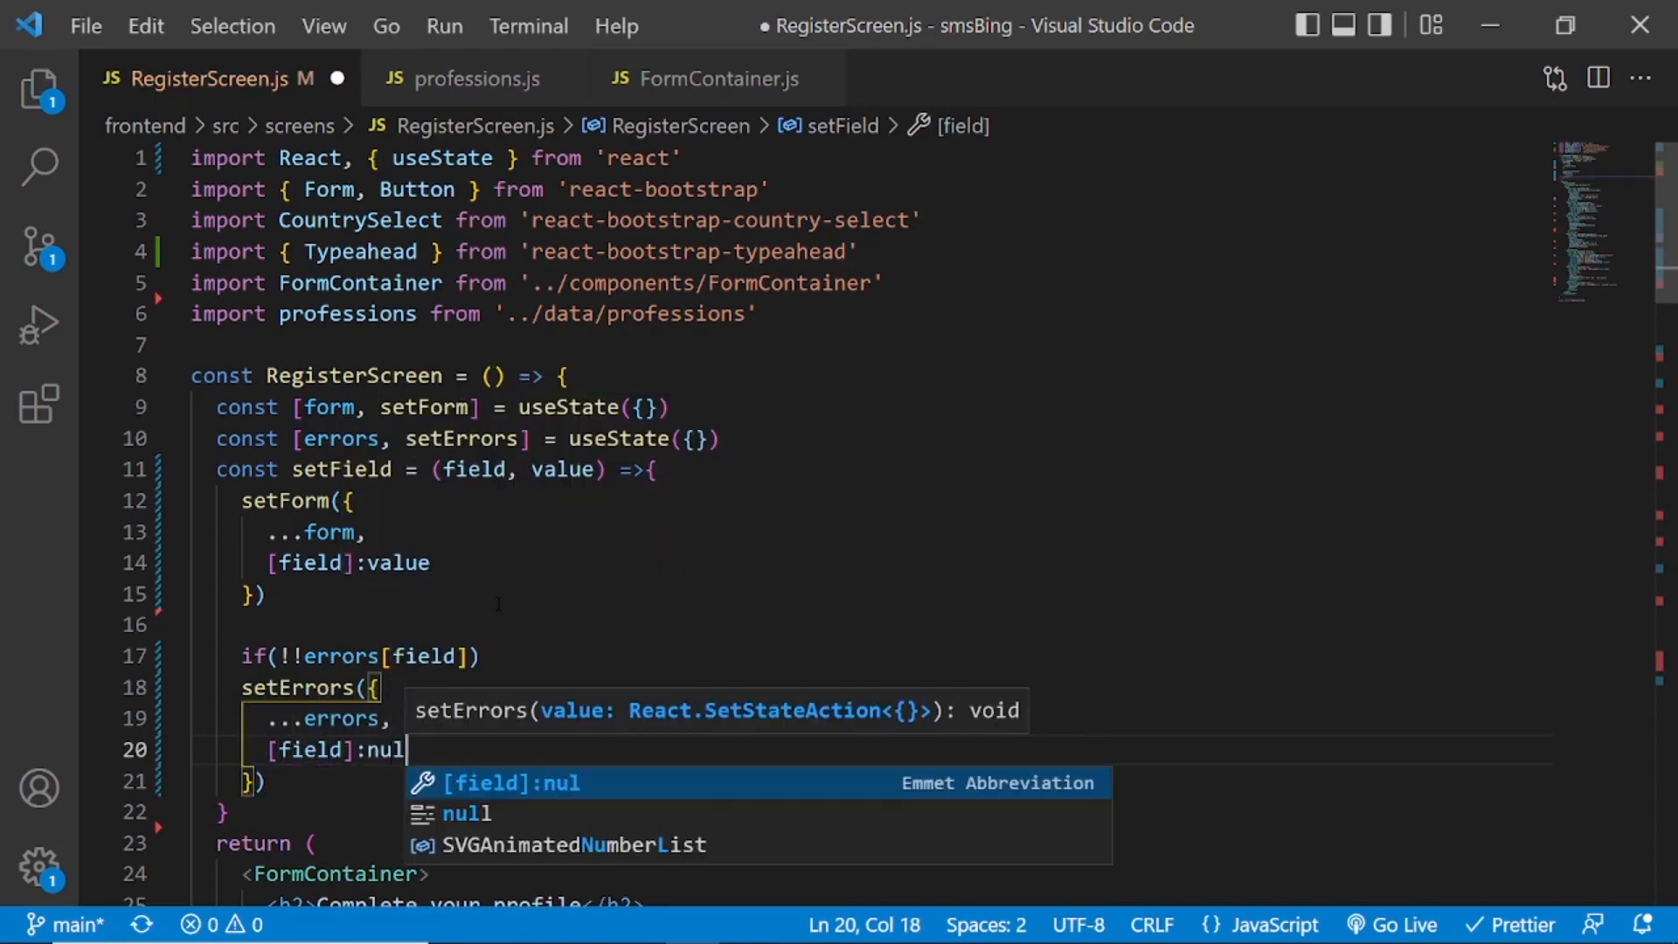
{"action": "type", "text": "l"}
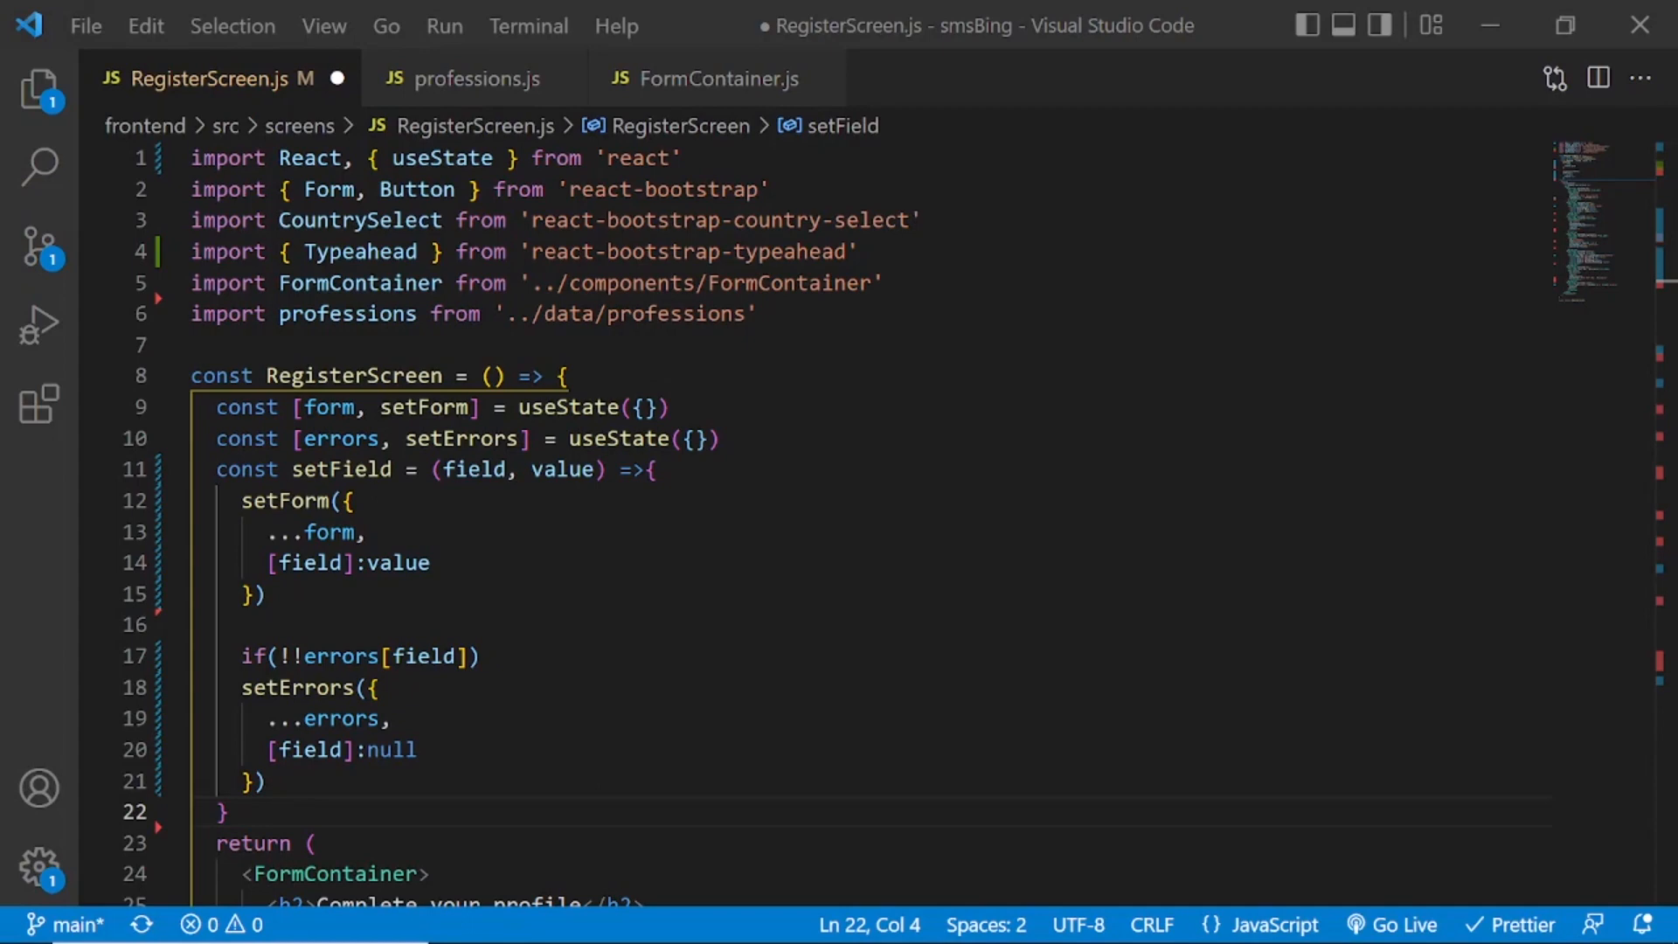
Replace the date input's console.log with setField('dob', e.target.value).
{"action": "scroll", "scroll_direction": "down", "scroll_amount": 3}
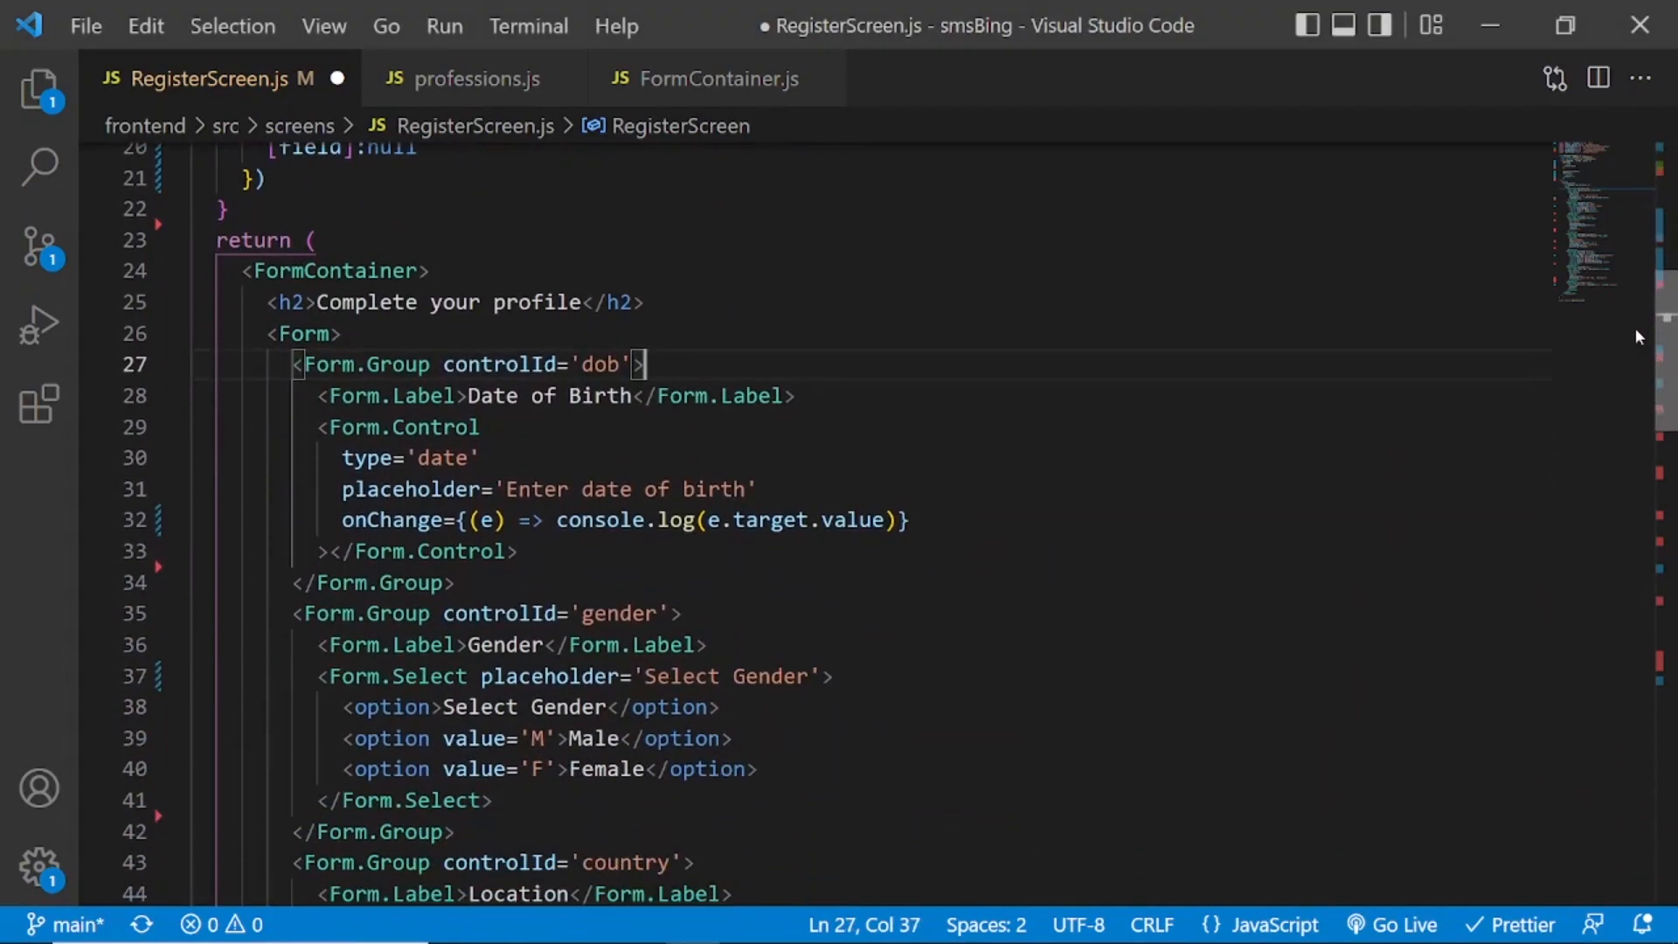
{"action": "double_click", "coordinate": [594, 521]}
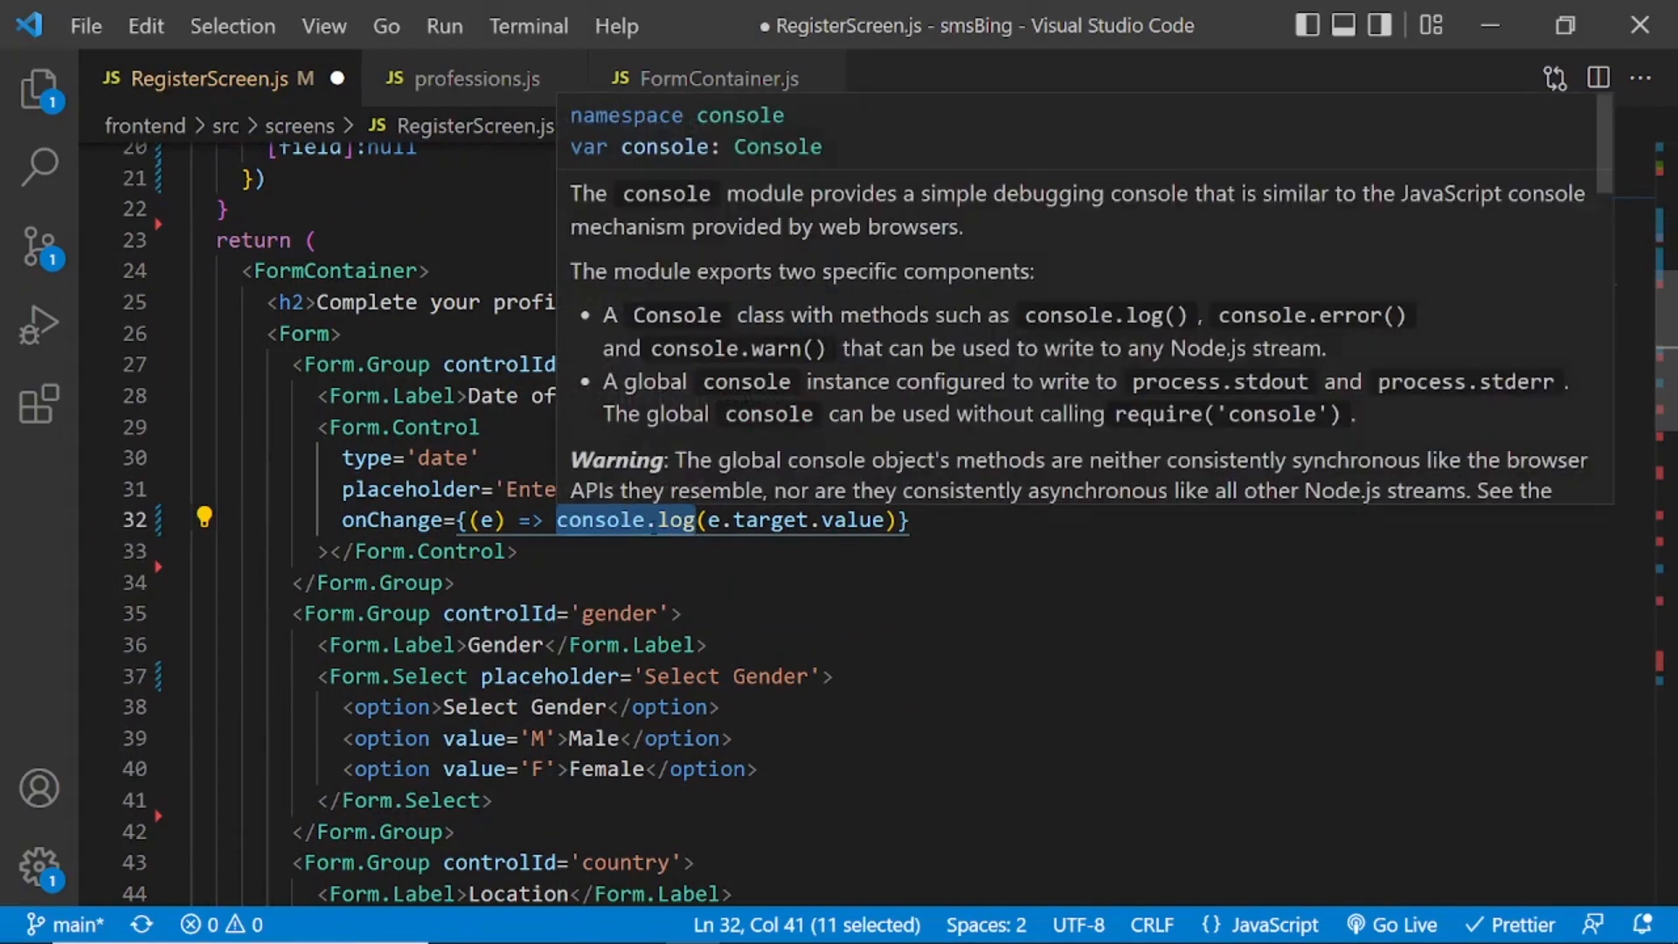
{"action": "type", "text": "setField"}
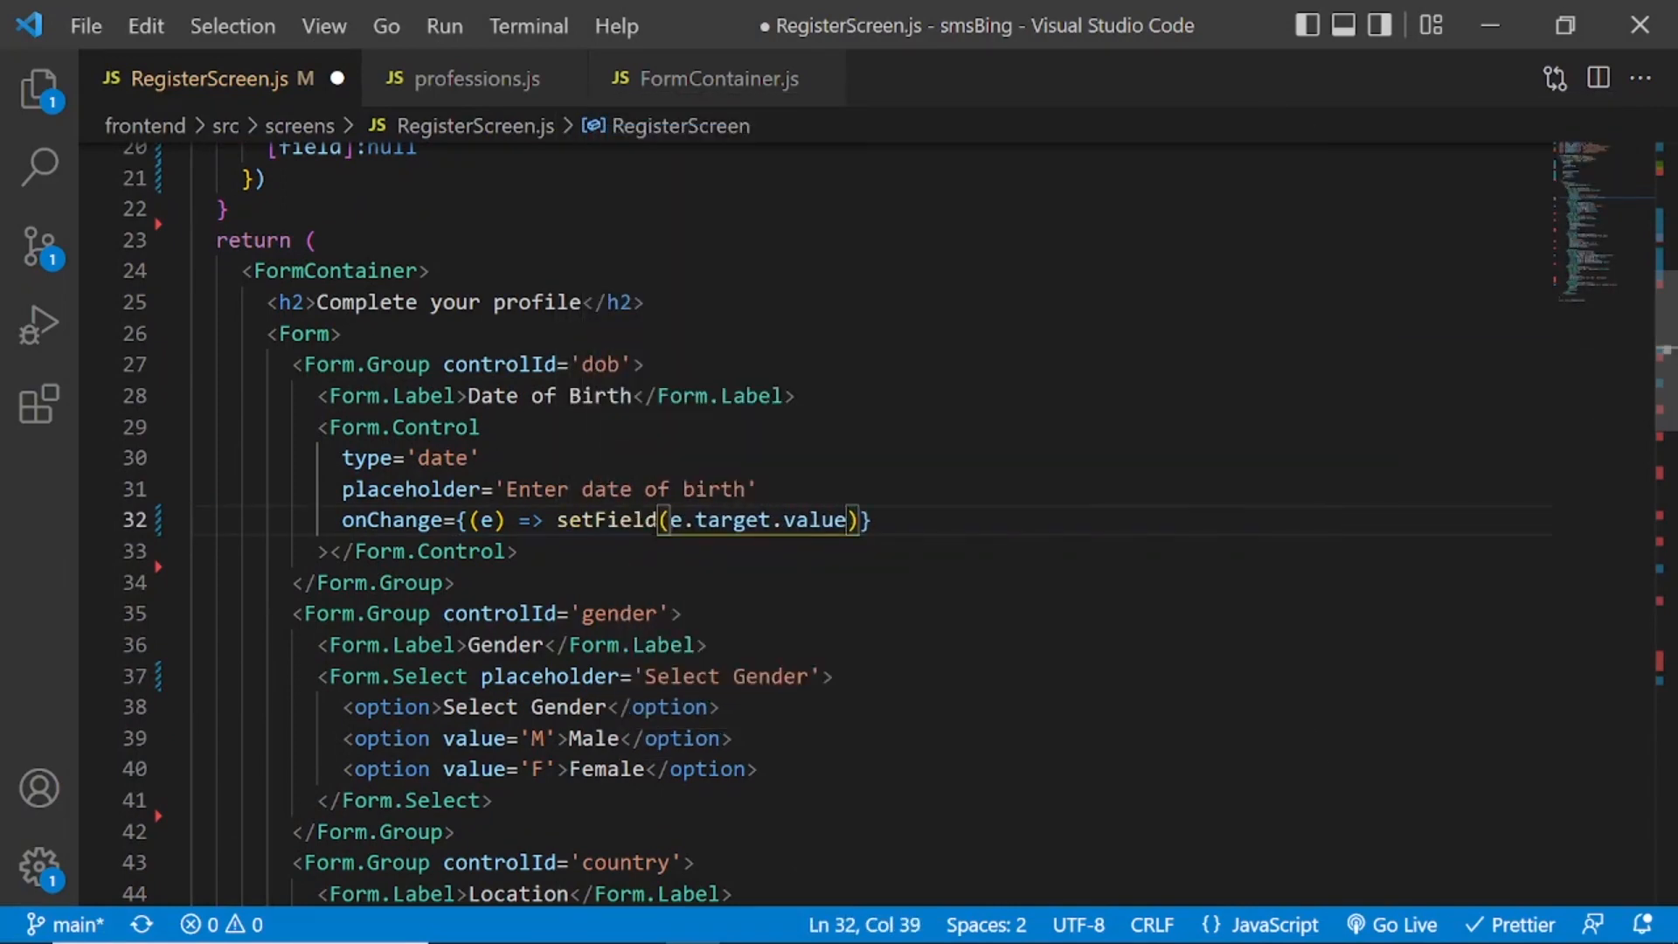
{"action": "type", "text": "'d"}
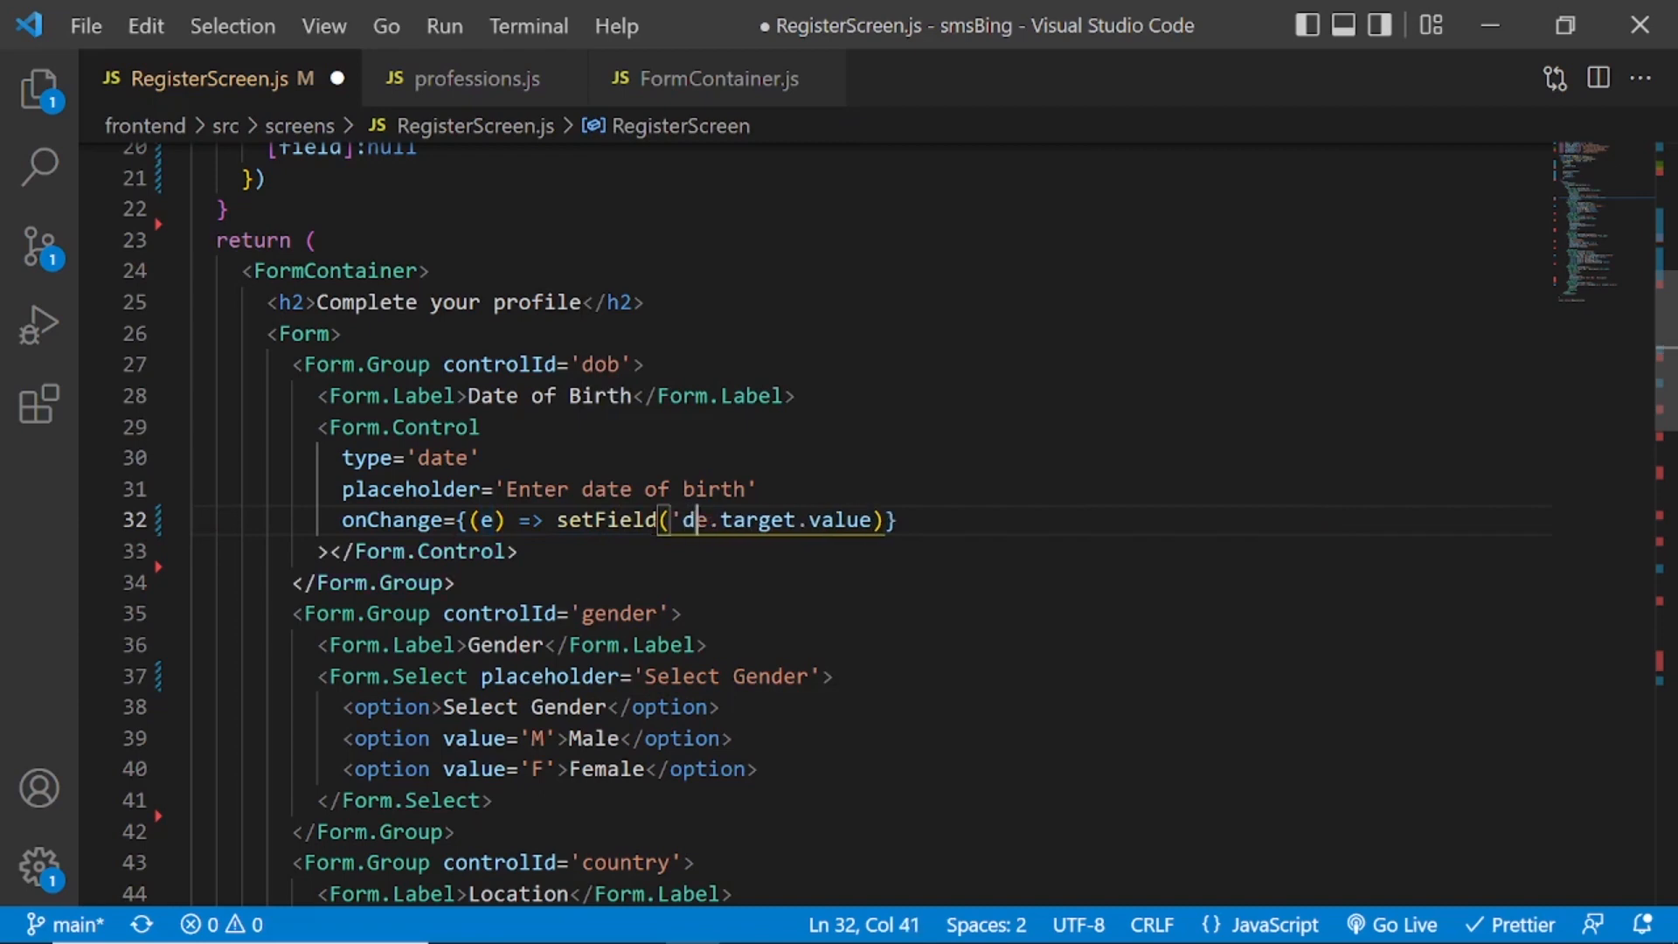
{"action": "type", "text": "ob'"}
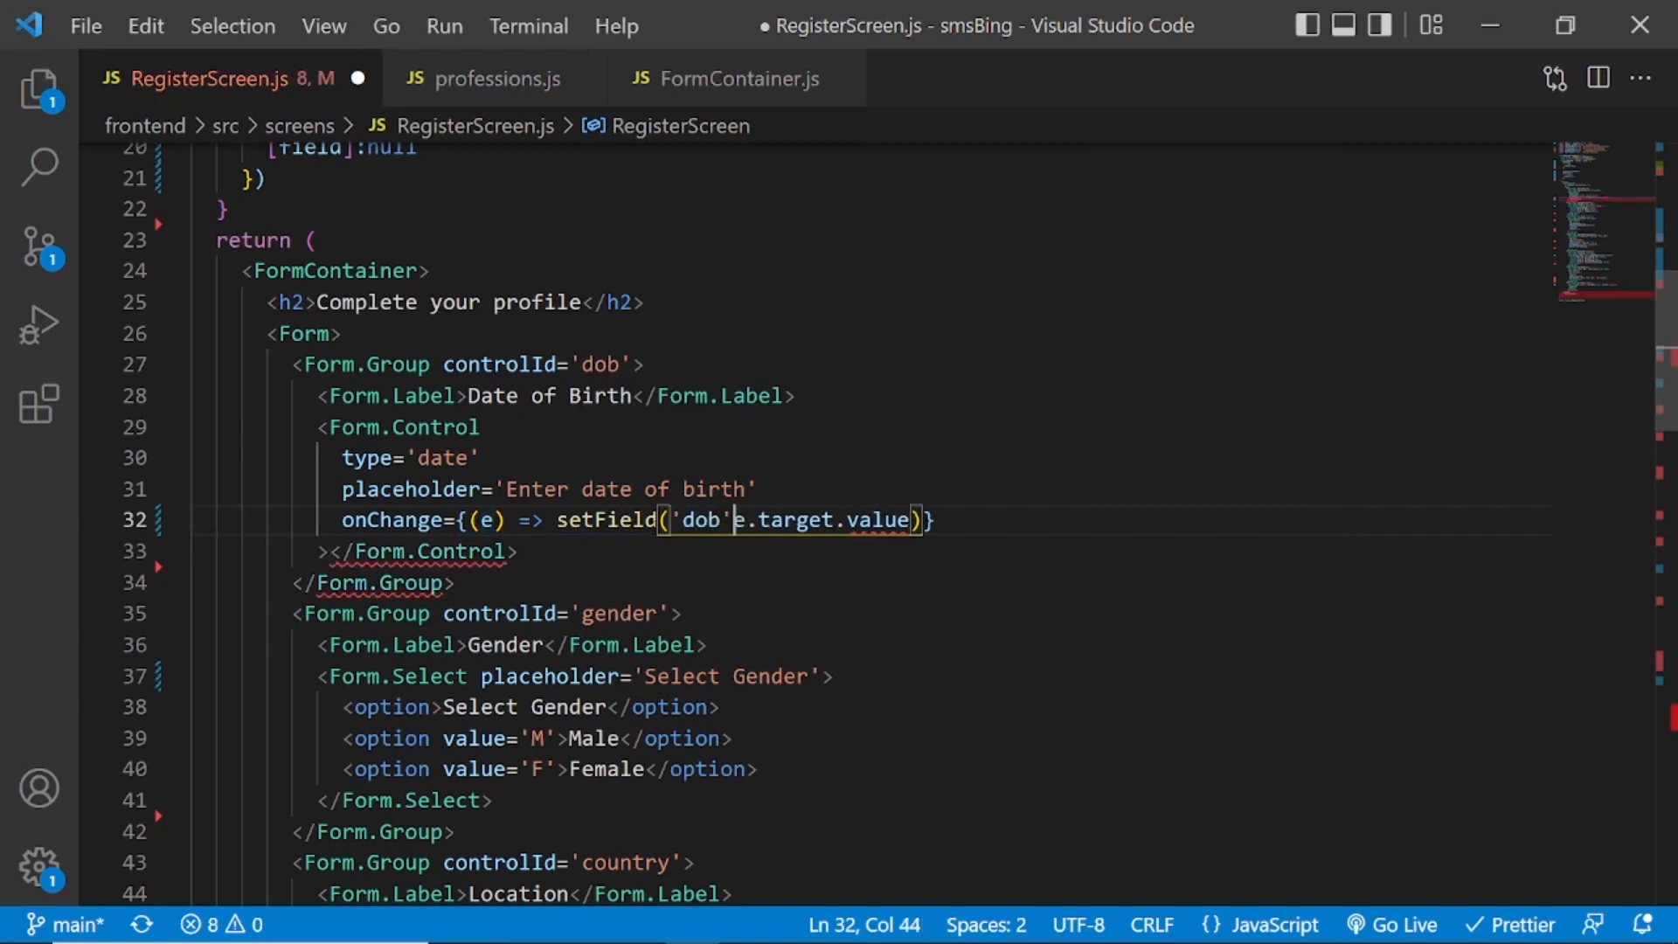
{"action": "type", "text": ","}
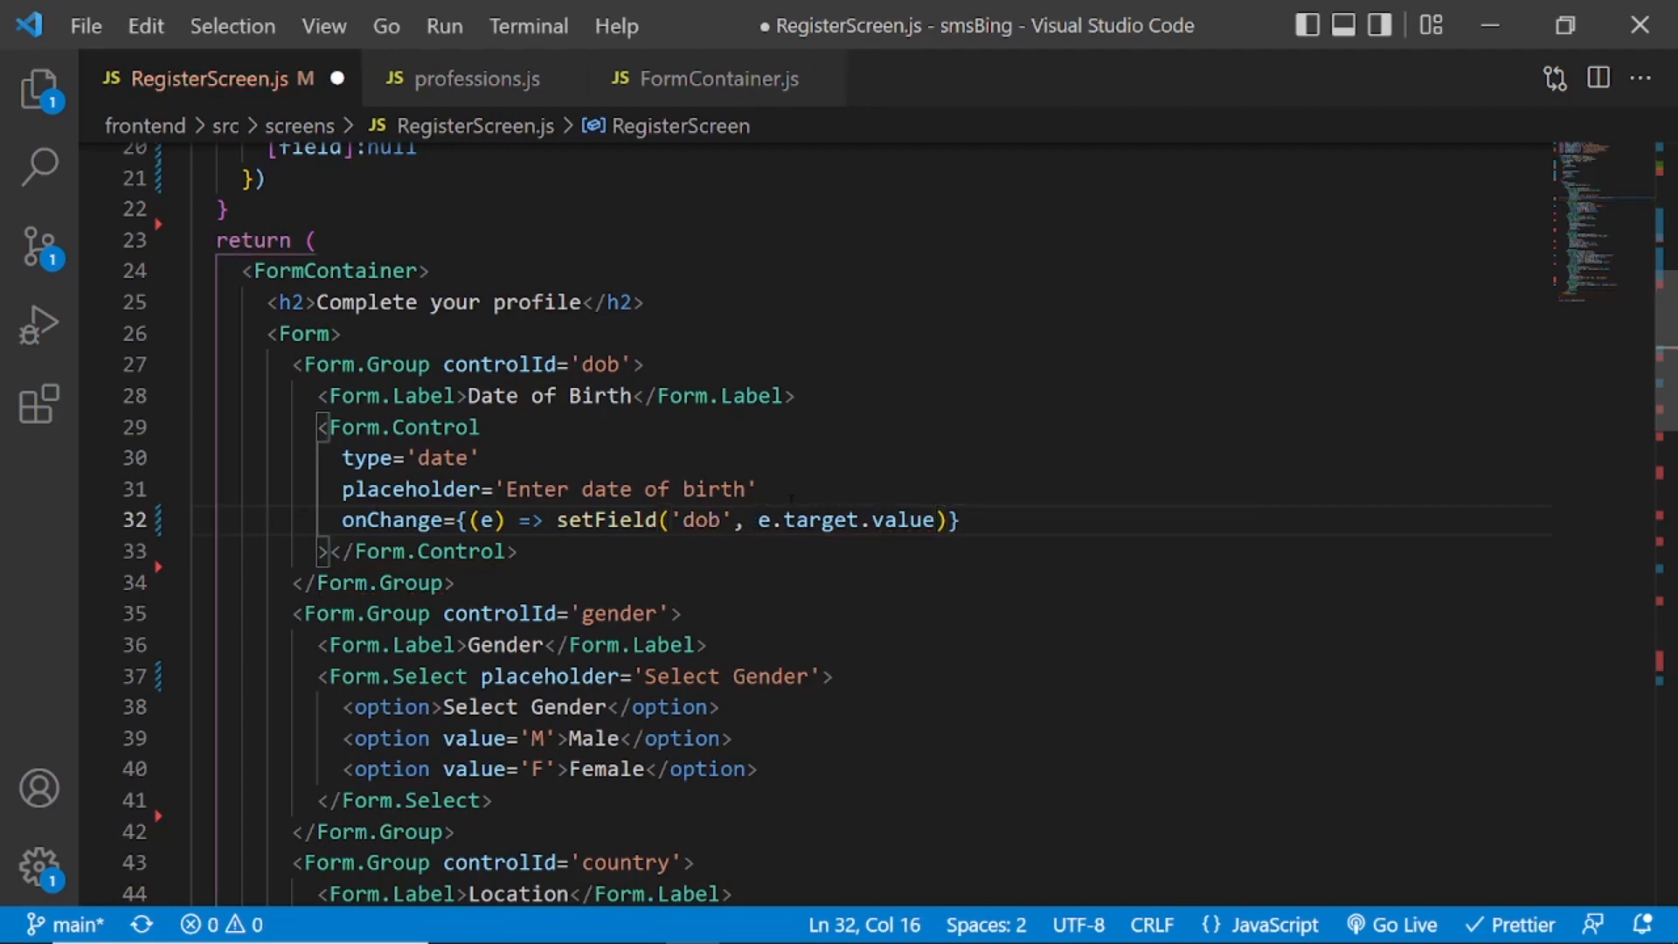
Give the date input value={form.dob} and isInvalid={!!errors.dob}.
{"action": "left_click", "coordinate": [755, 490]}
{"action": "type", "text": "val"}
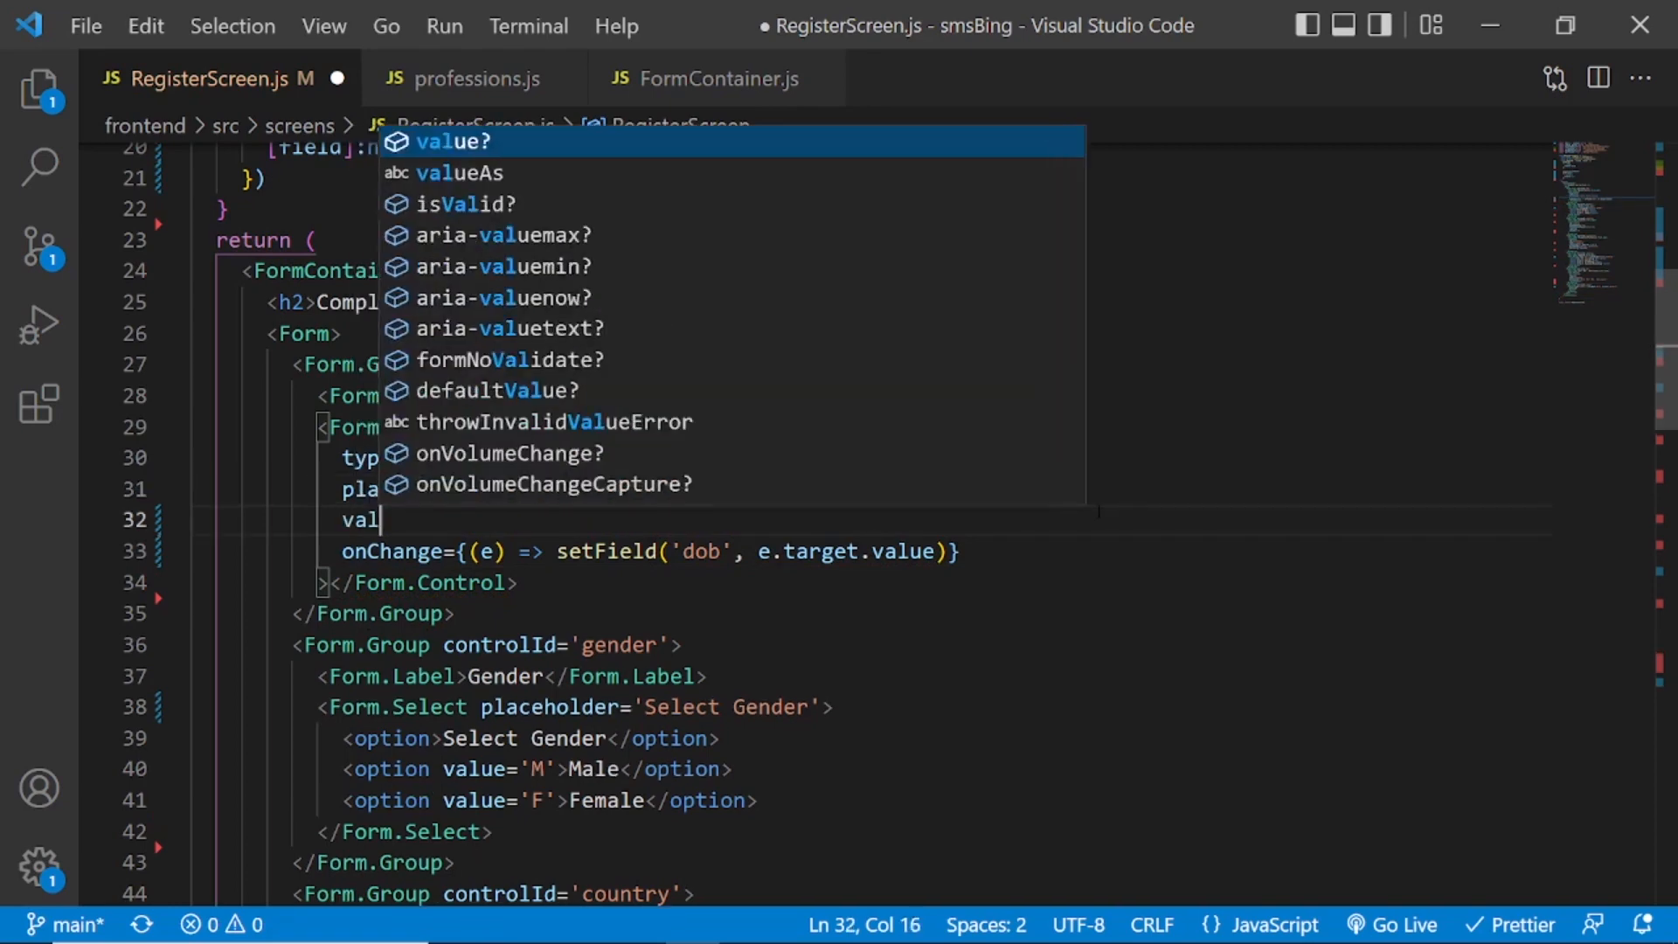
{"action": "type", "text": "ue ="}
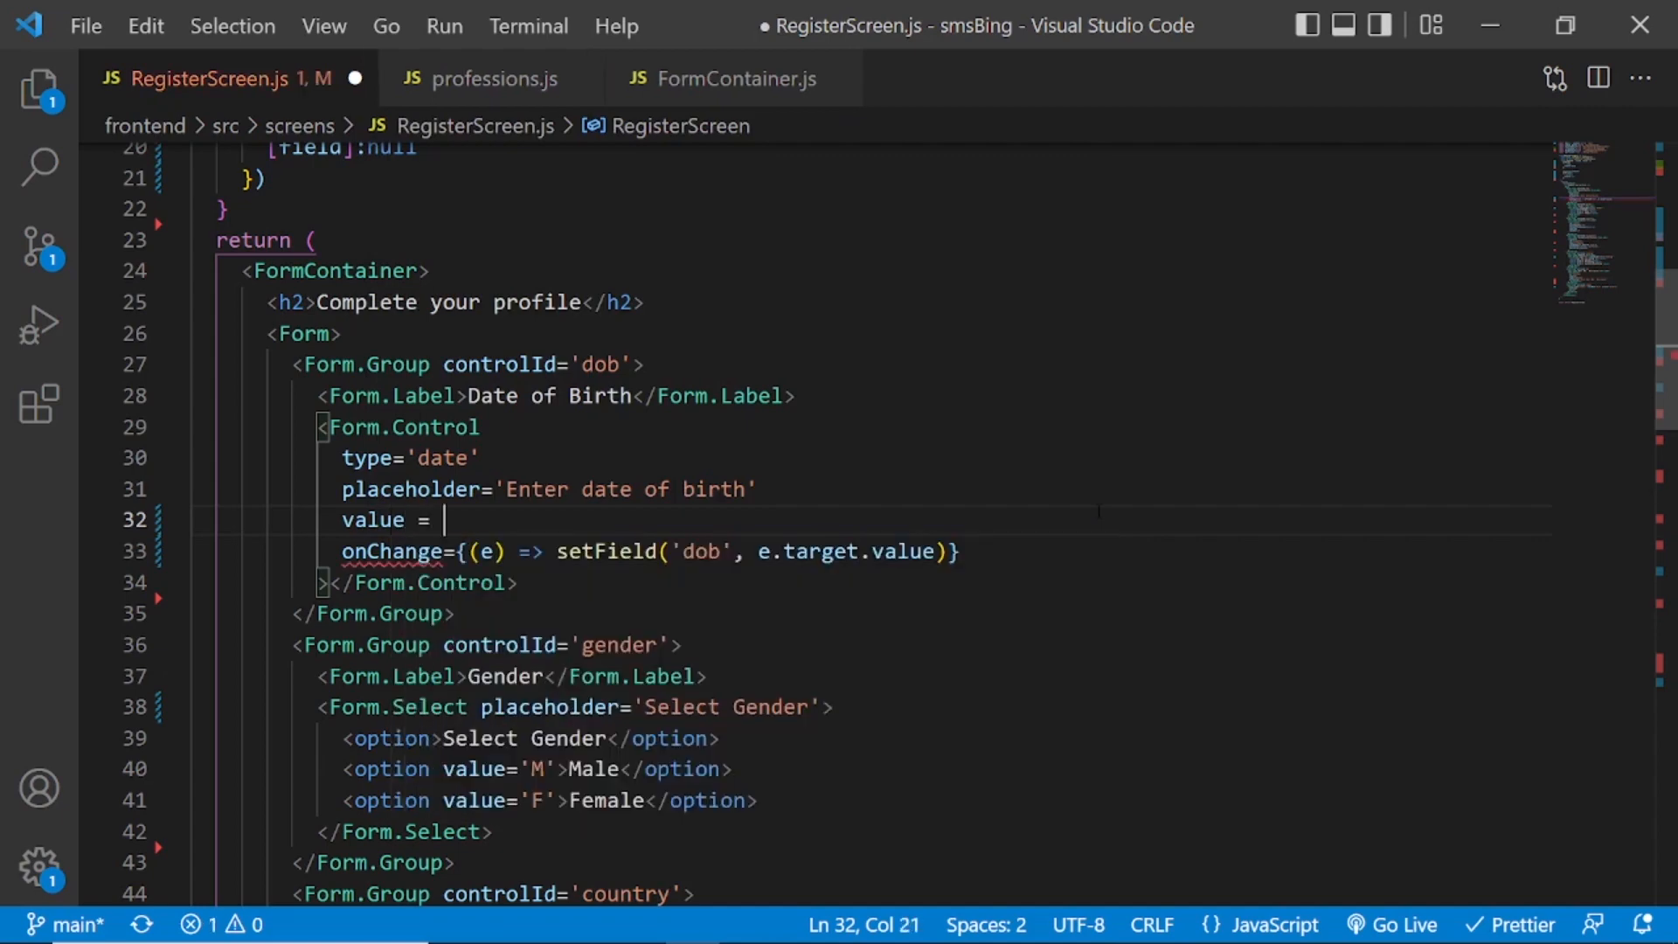
{"action": "type", "text": "{form.dob"}
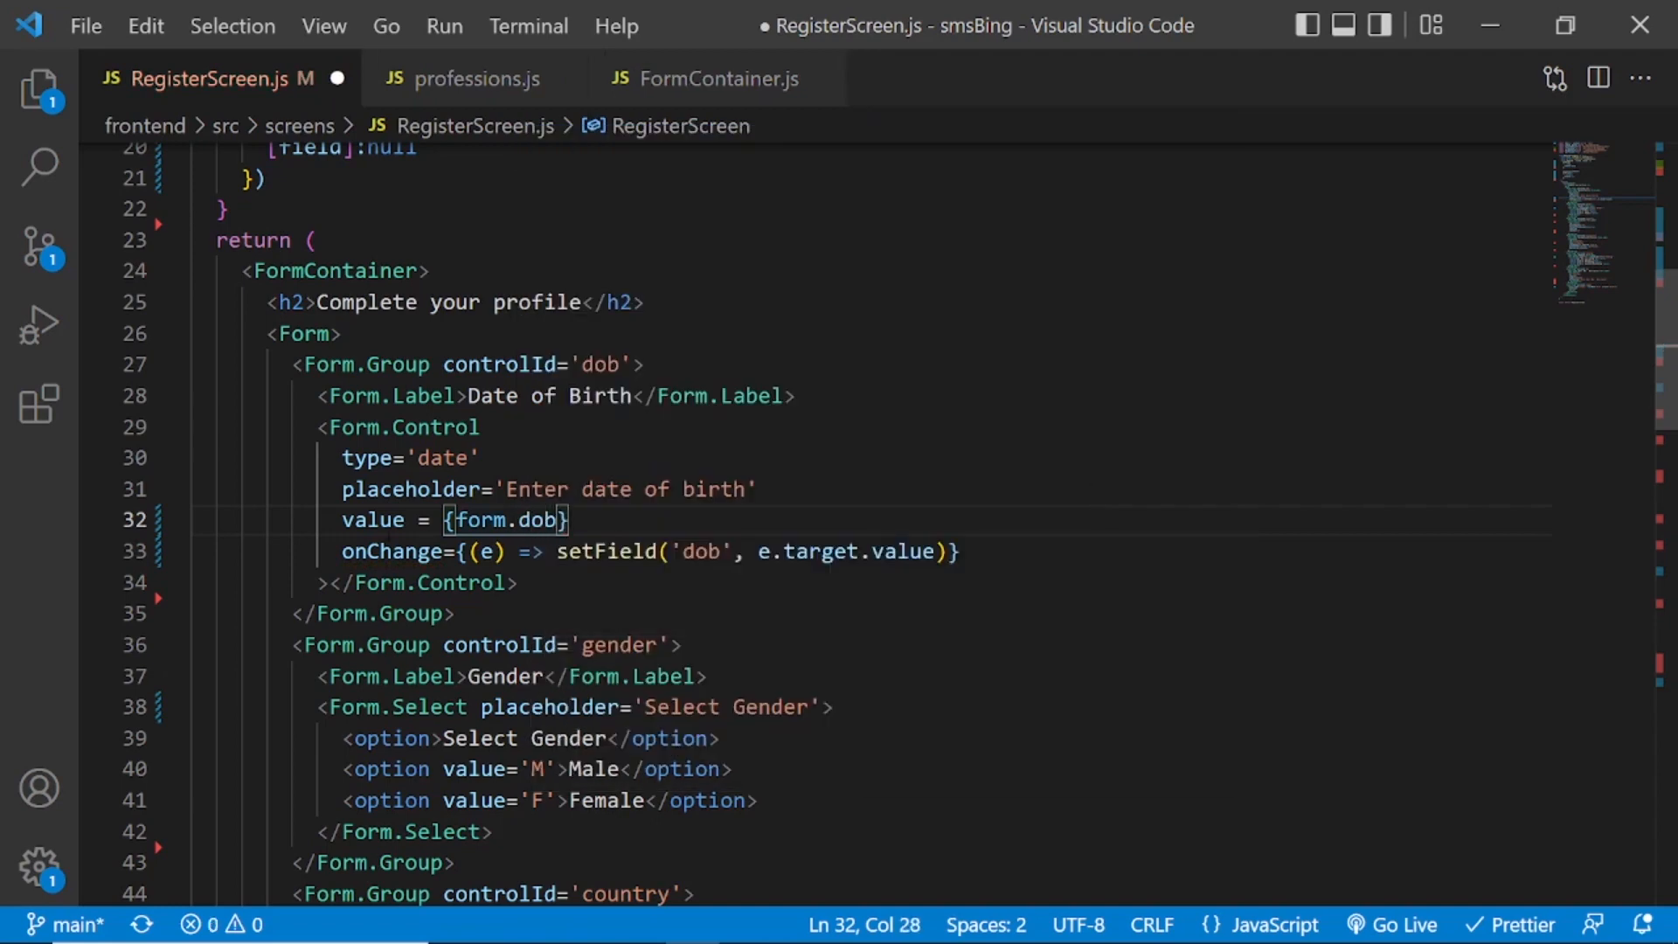
{"action": "left_click", "coordinate": [958, 550]}
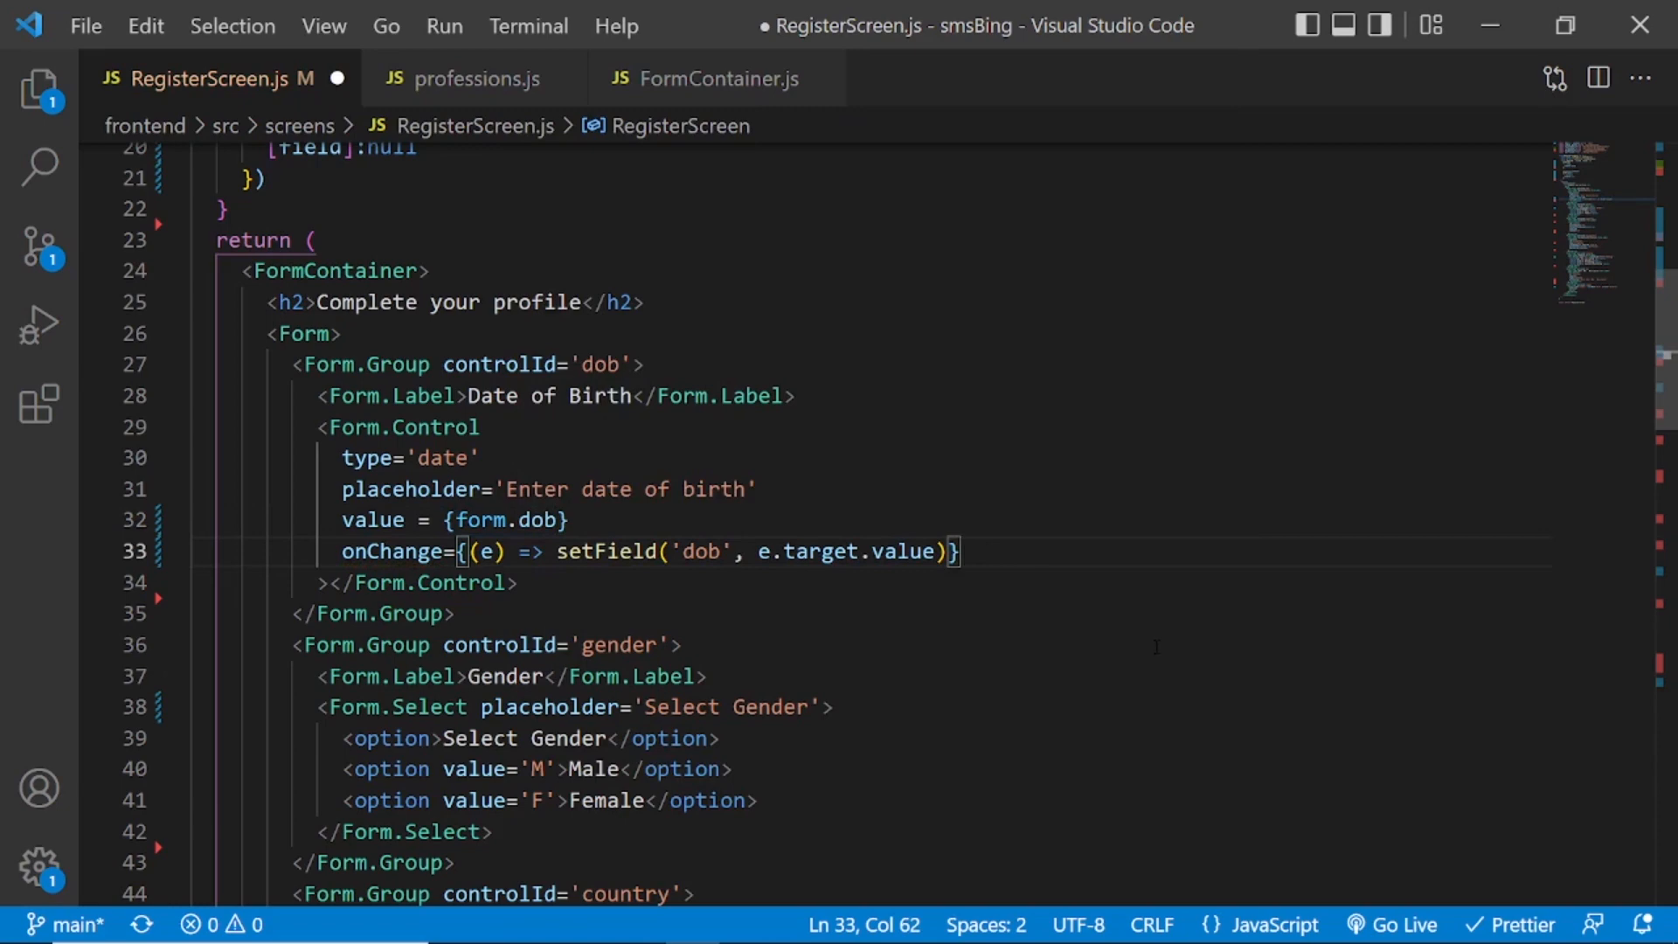
{"action": "key", "text": "enter"}
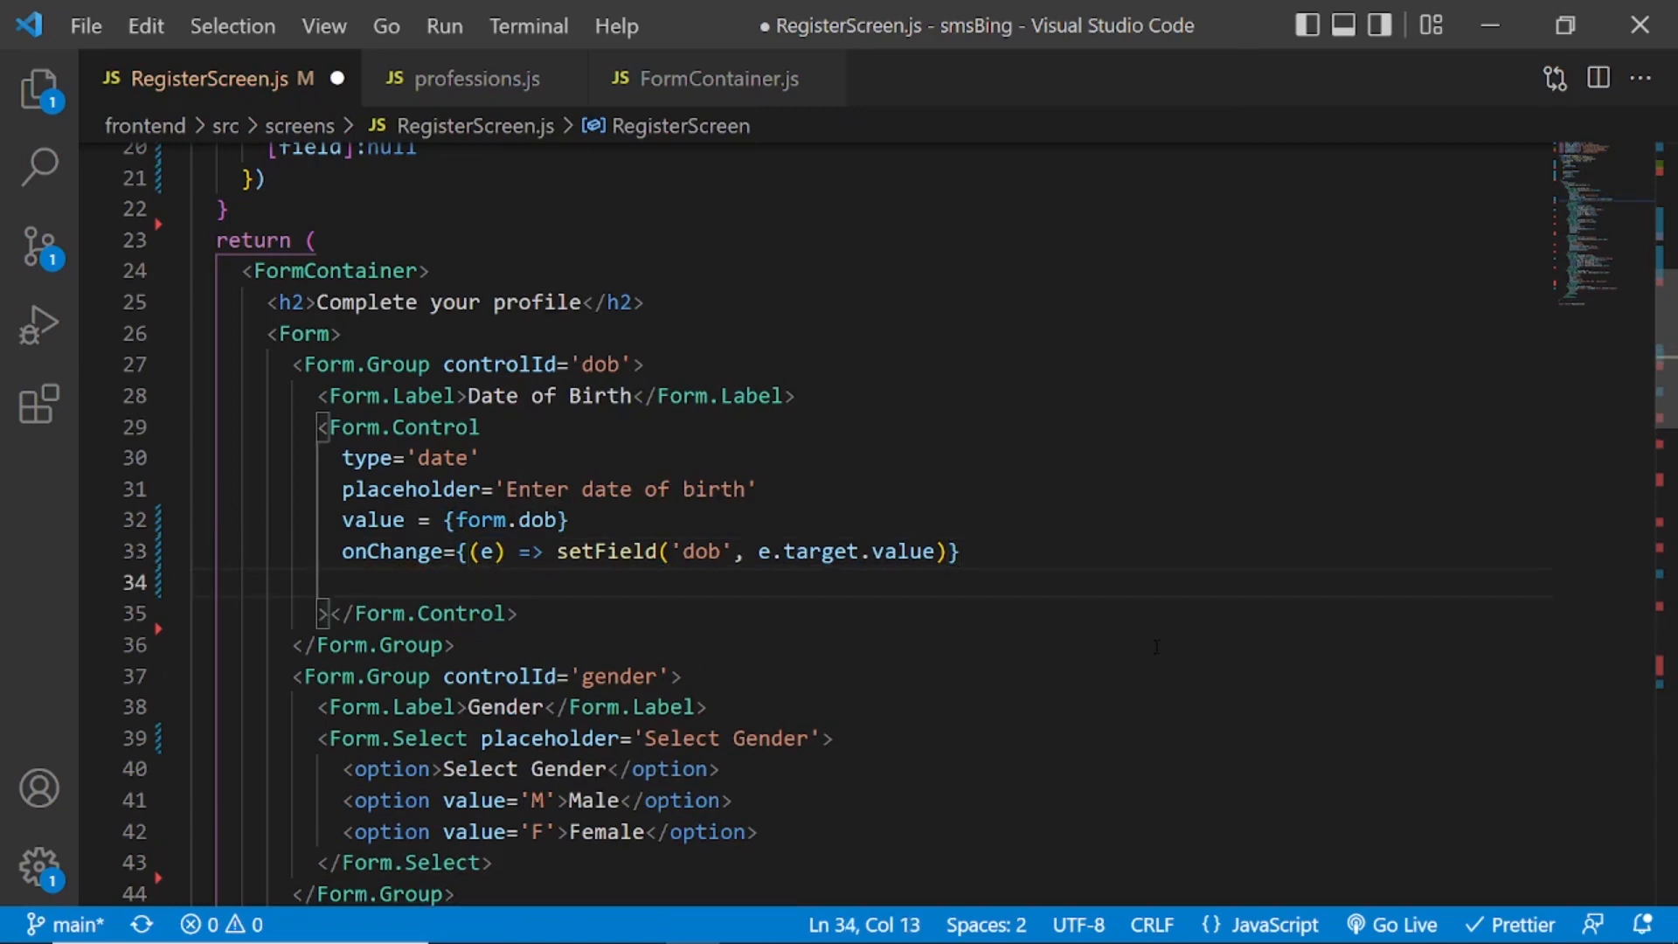
{"action": "type", "text": "isInvalid"}
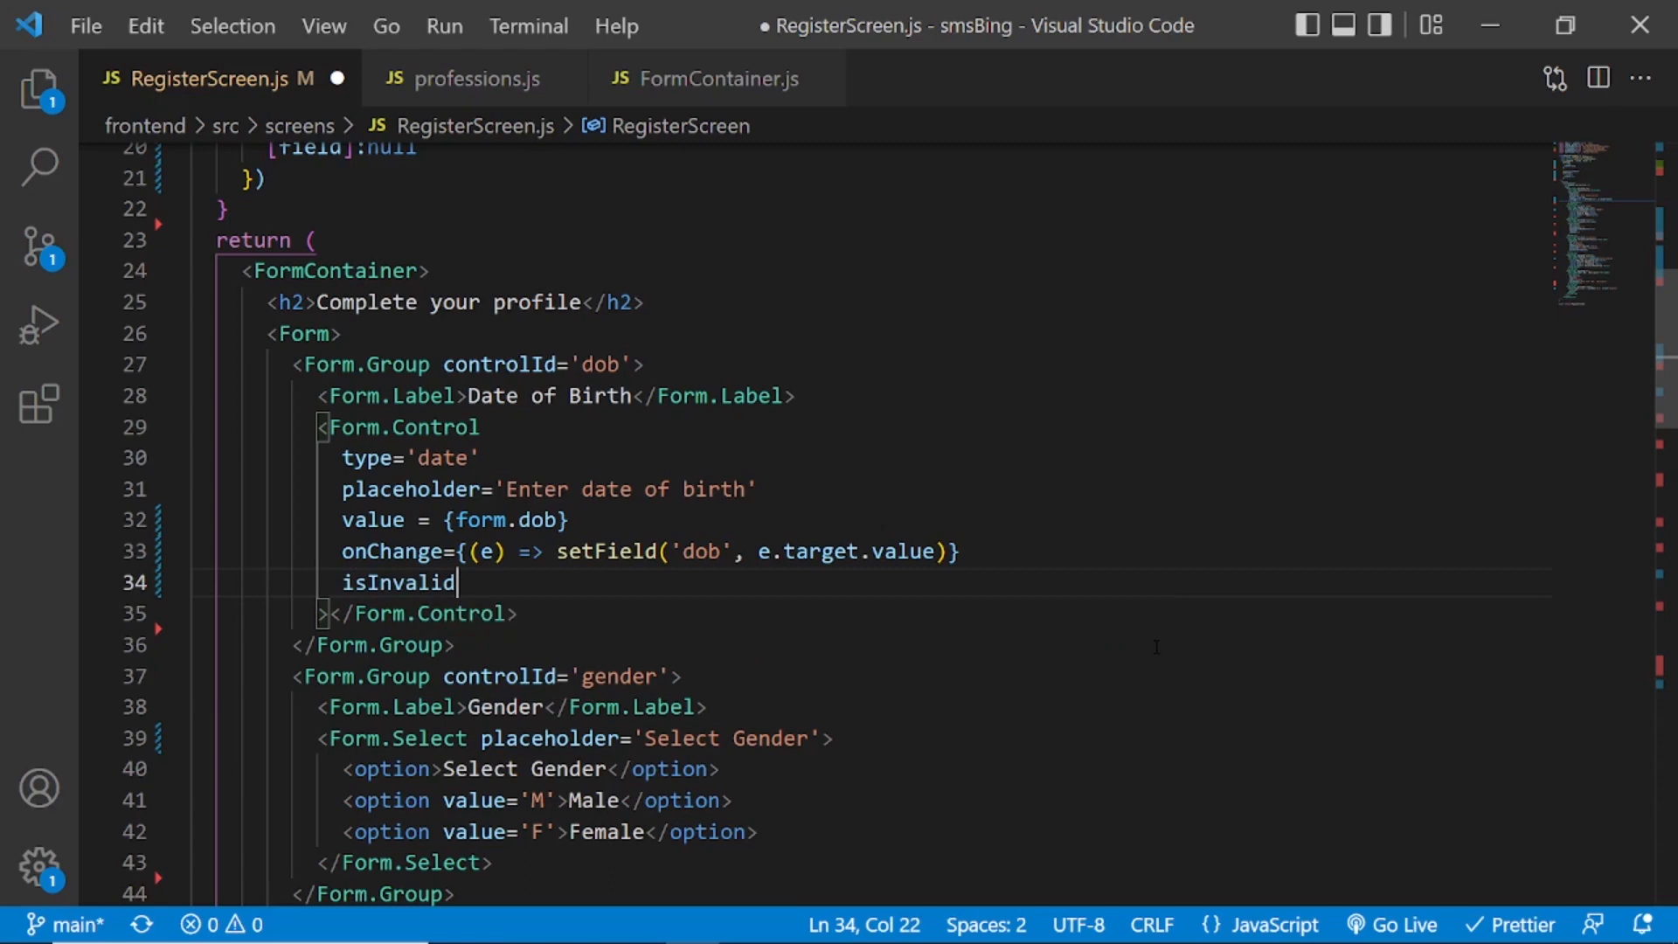
{"action": "type", "text": "={}"}
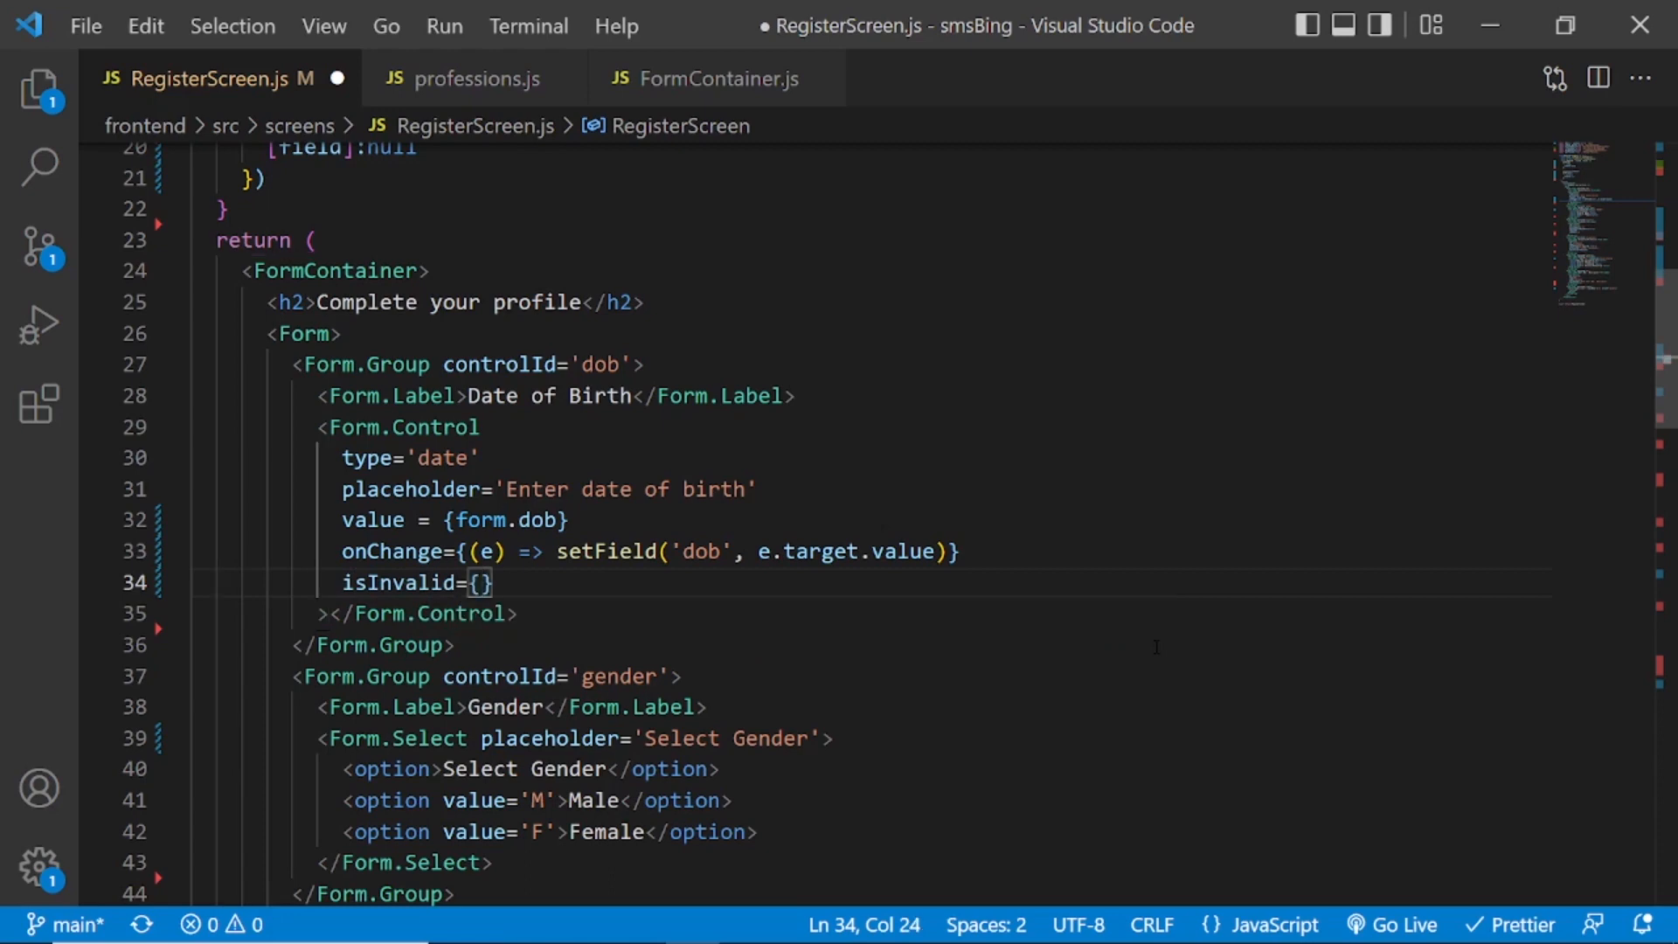
{"action": "type", "text": "!!errrors."}
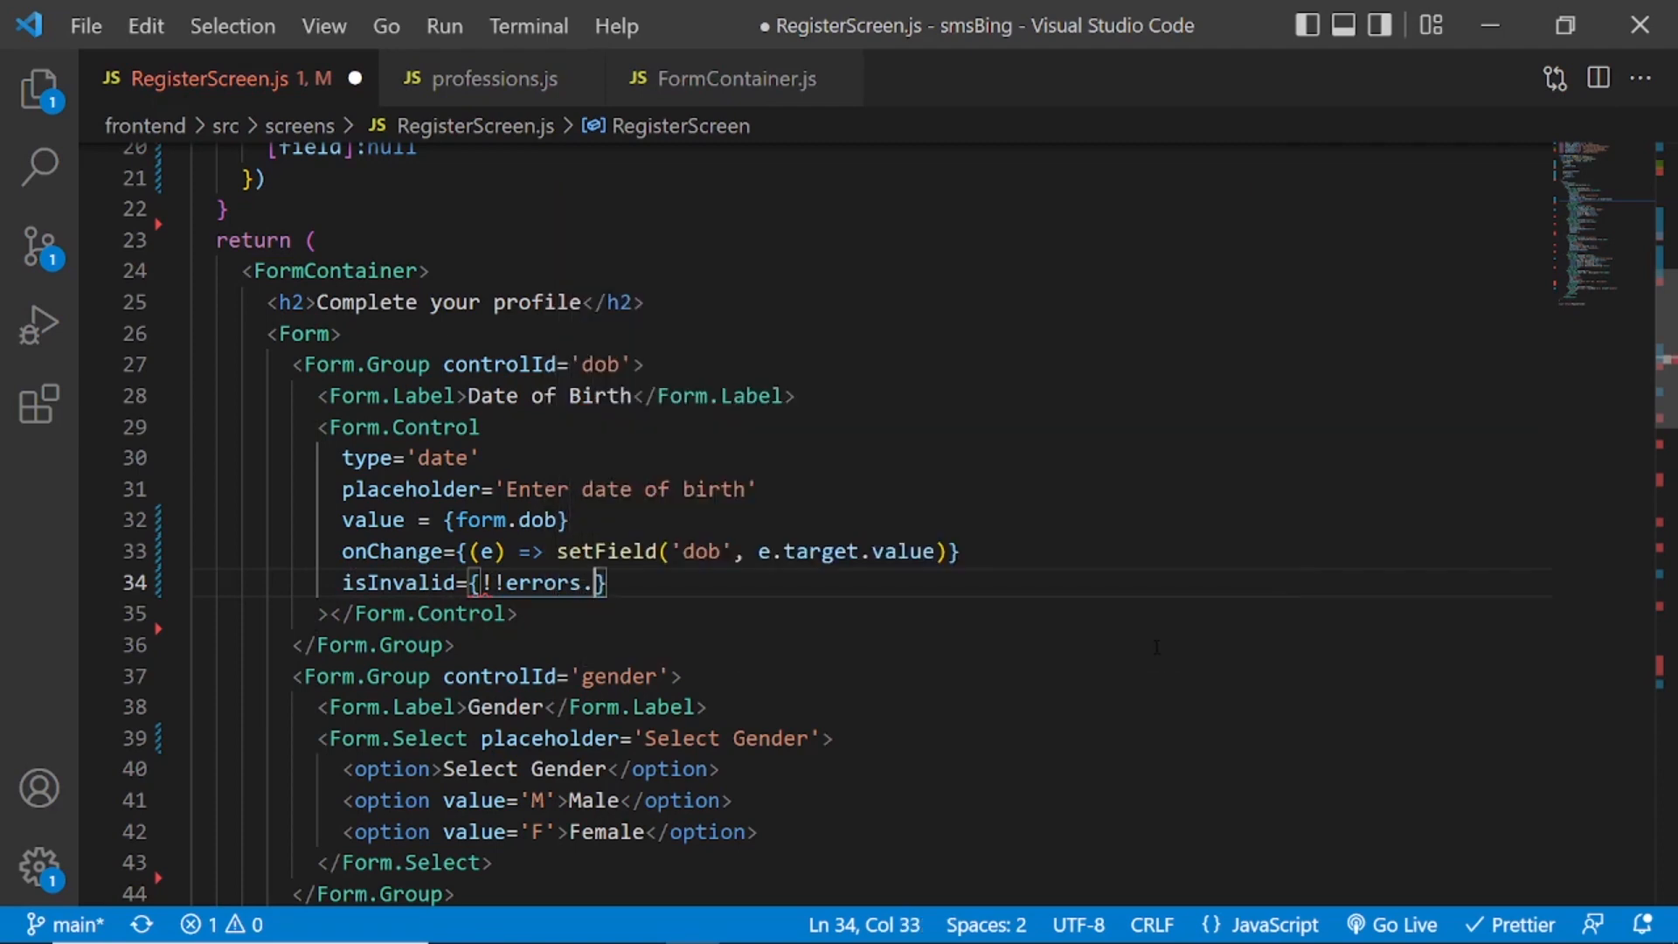
{"action": "type", "text": "dob"}
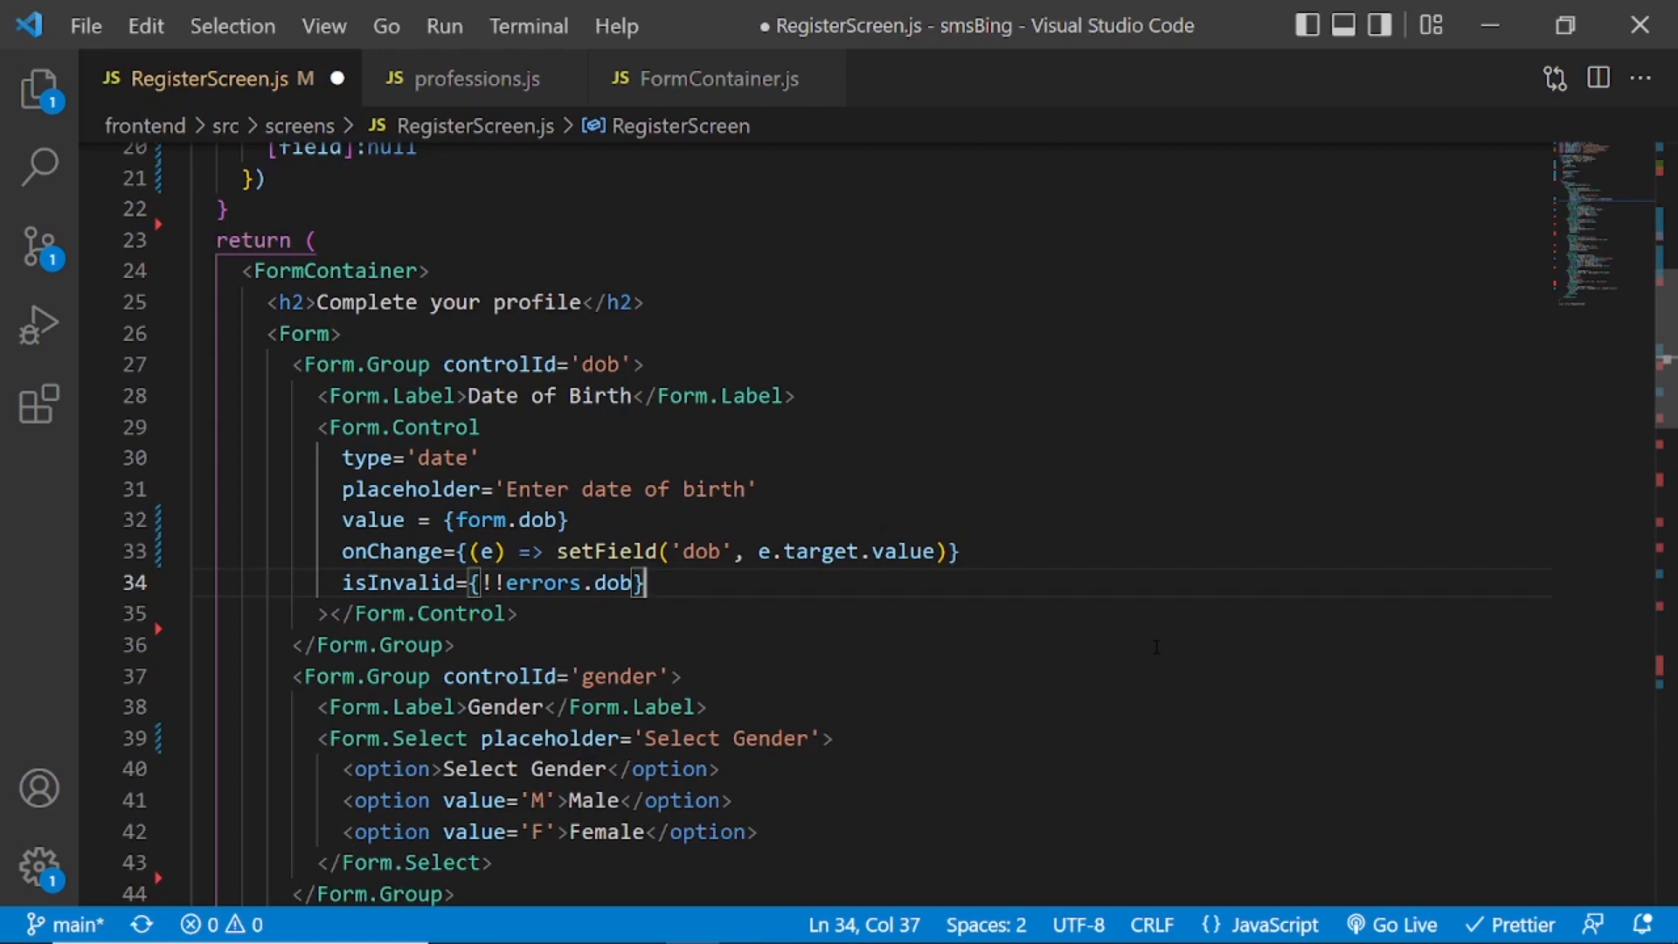
{"action": "left_click", "coordinate": [418, 614]}
{"action": "type", "text": "<"}
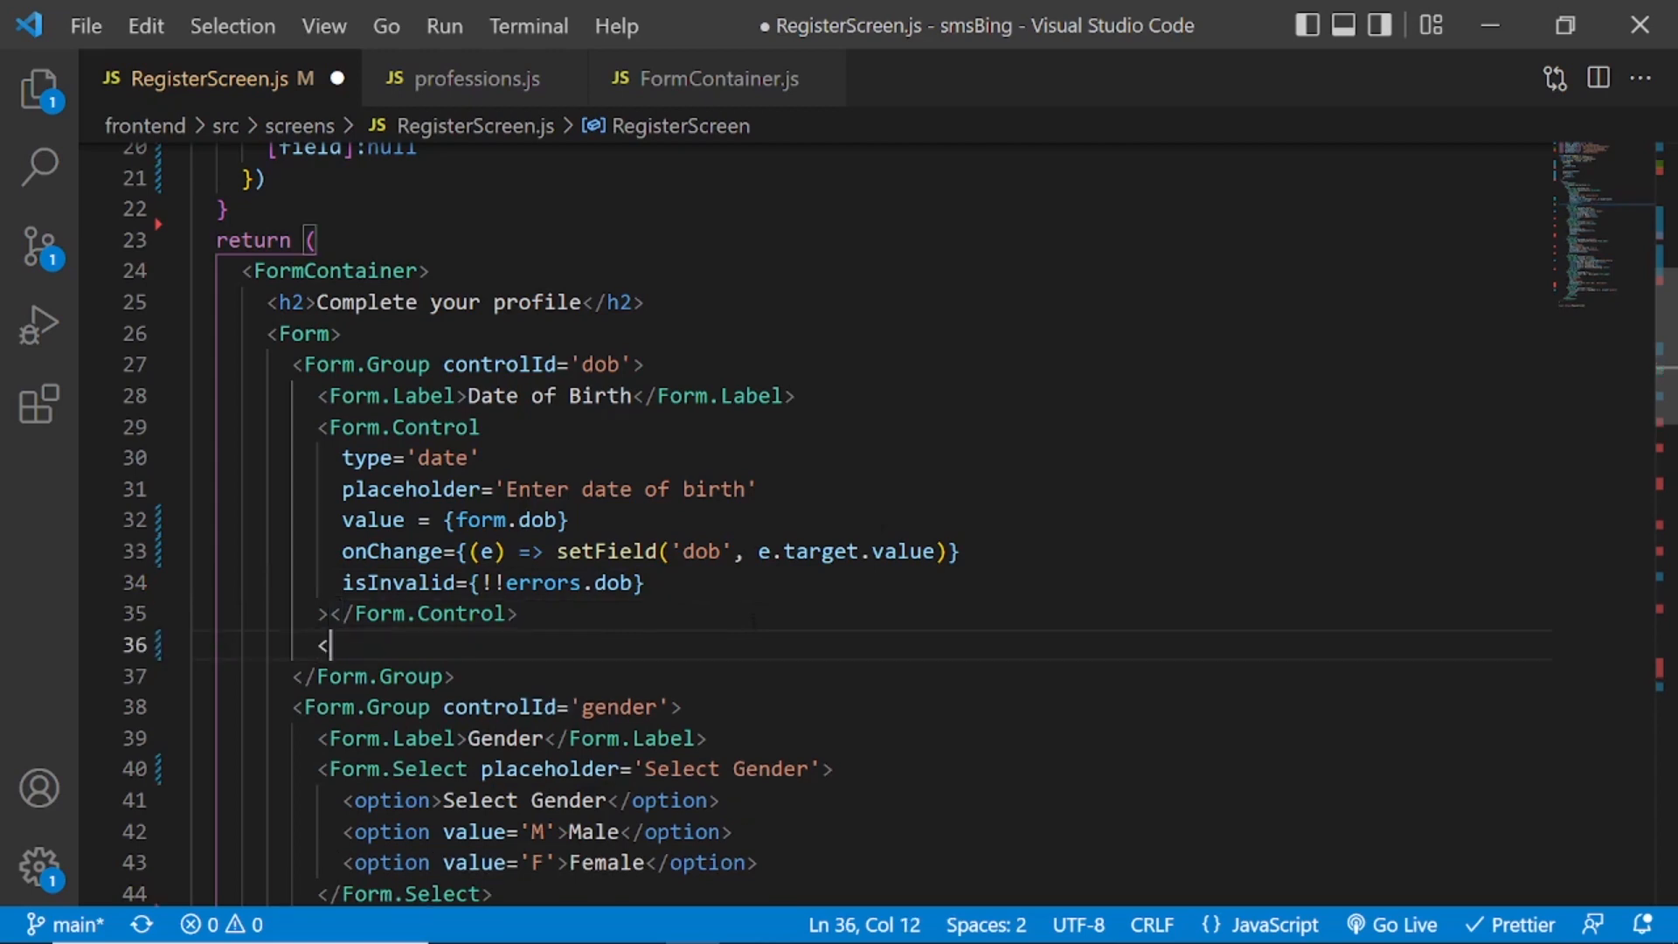
Add a Form.Control.Feedback of type invalid under the date input showing {errors.dob}.
{"action": "type", "text": "Form.Cong"}
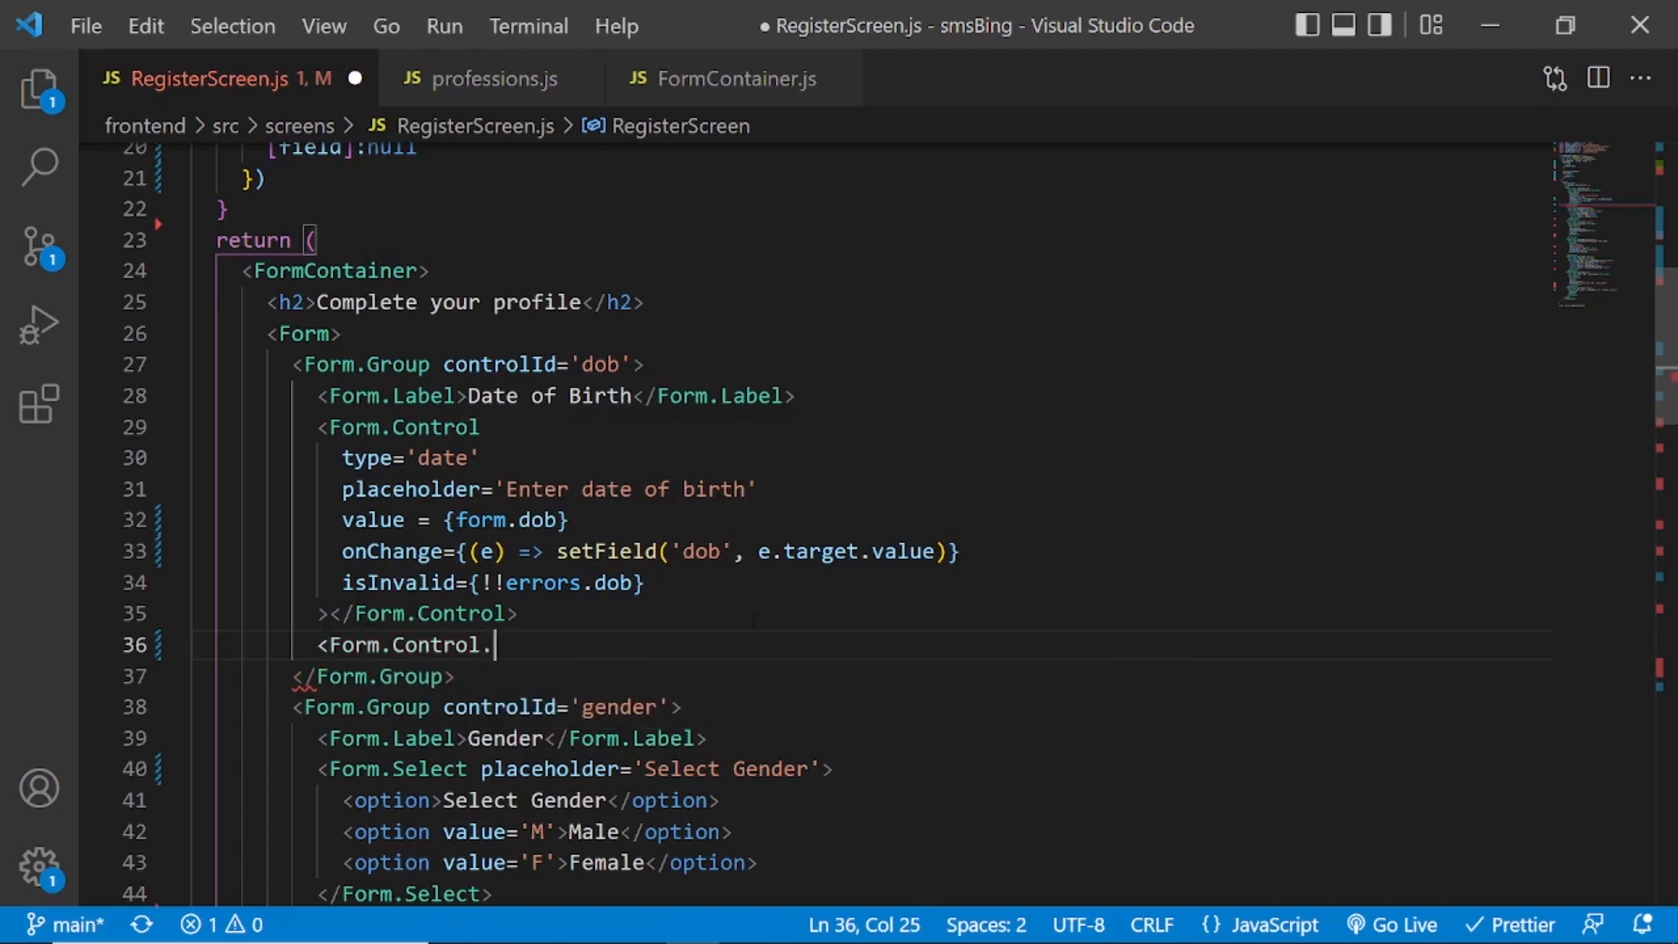
{"action": "type", "text": "Feedback"}
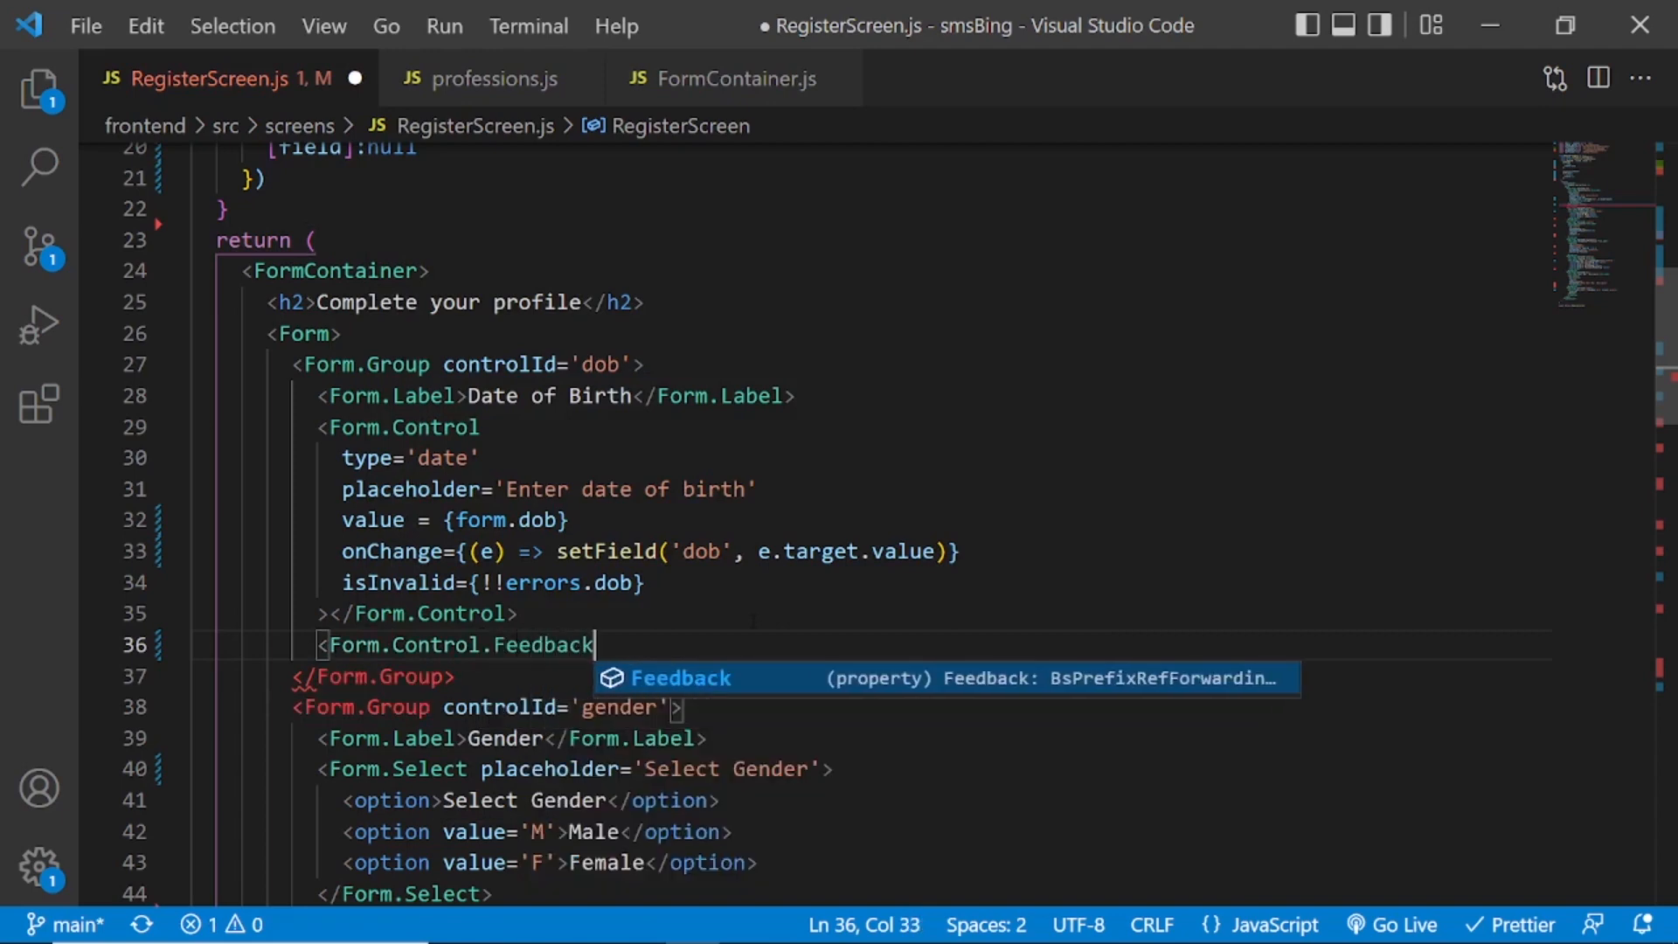
{"action": "type", "text": "type='inv"}
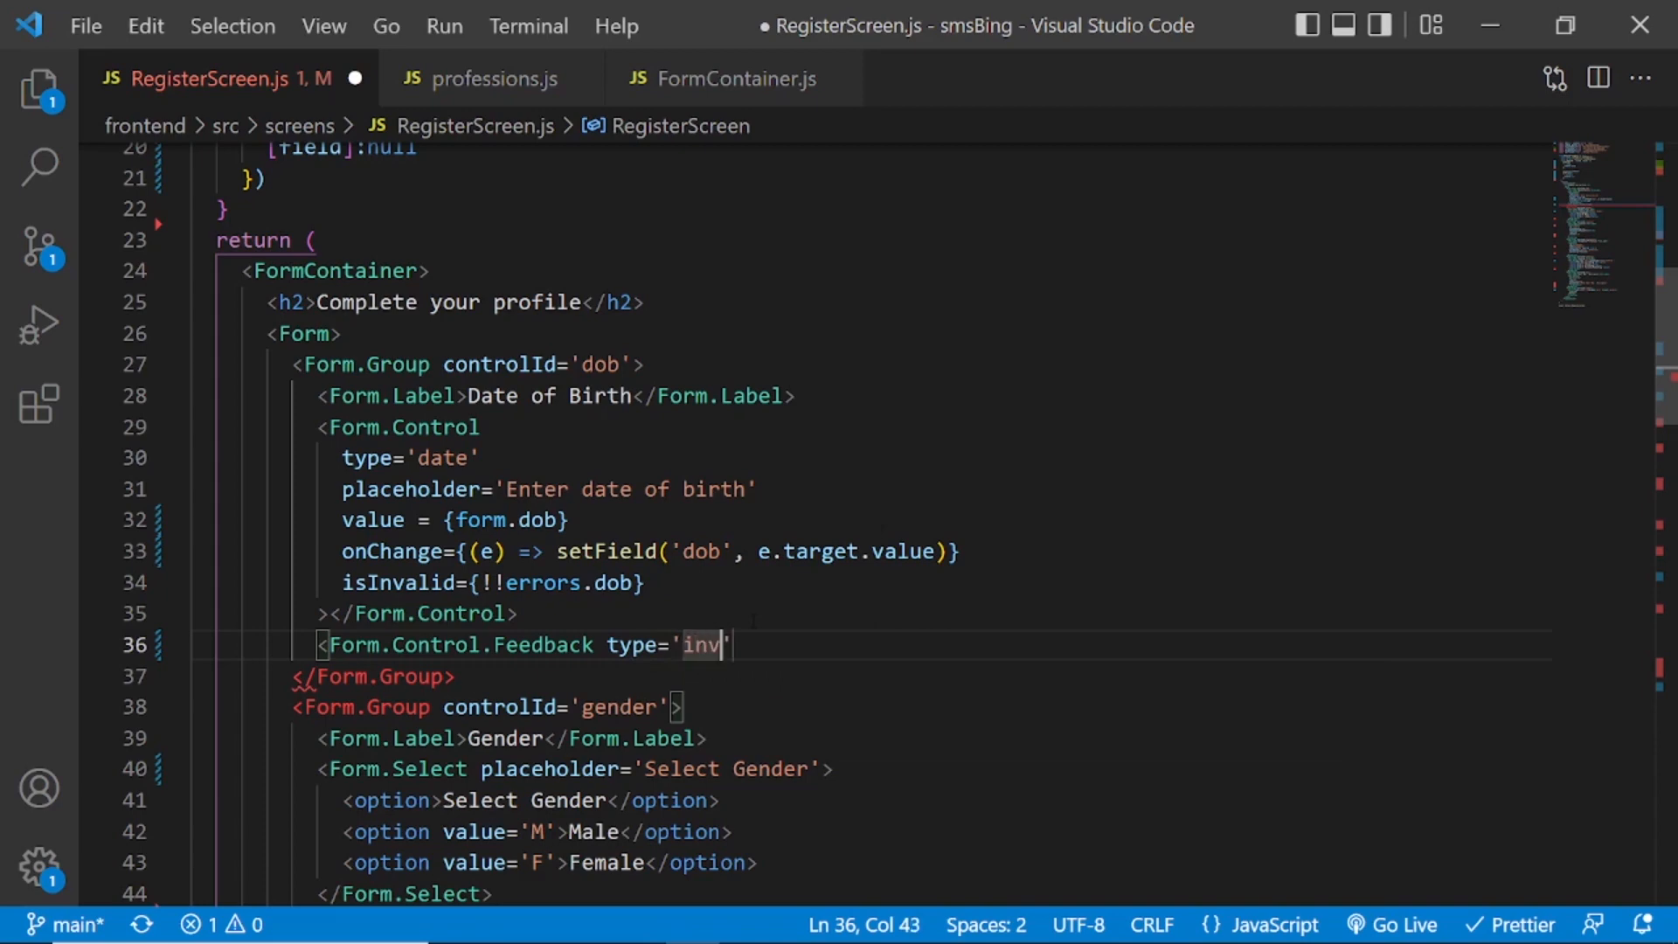
{"action": "type", "text": "alid"}
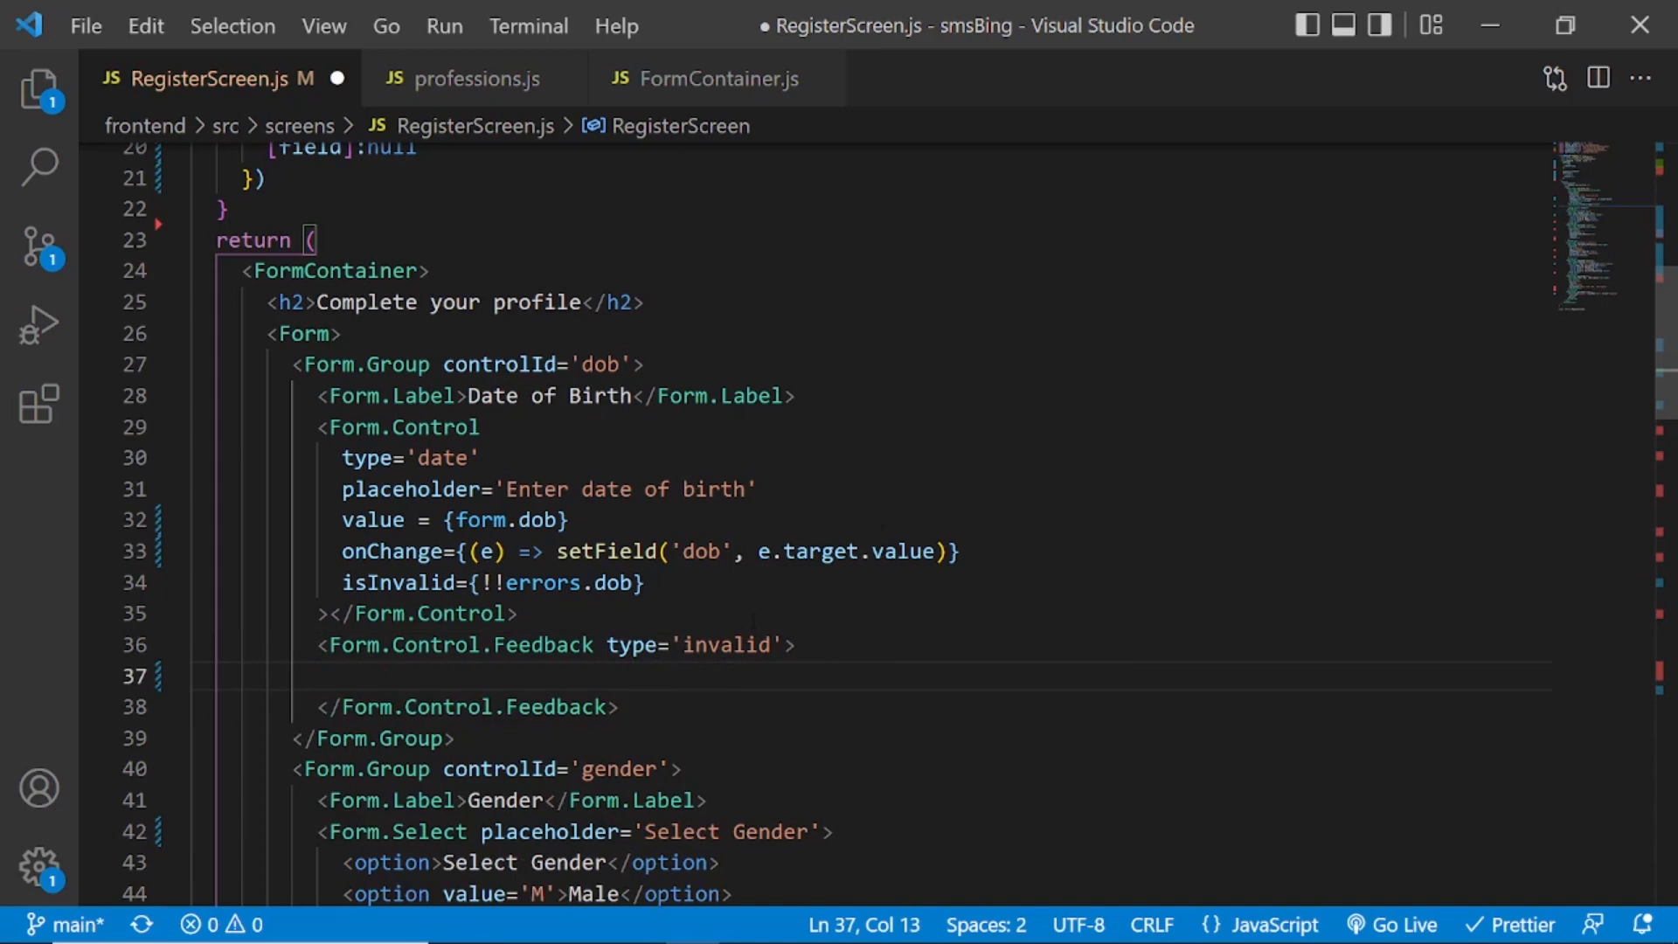
{"action": "type", "text": "{}"}
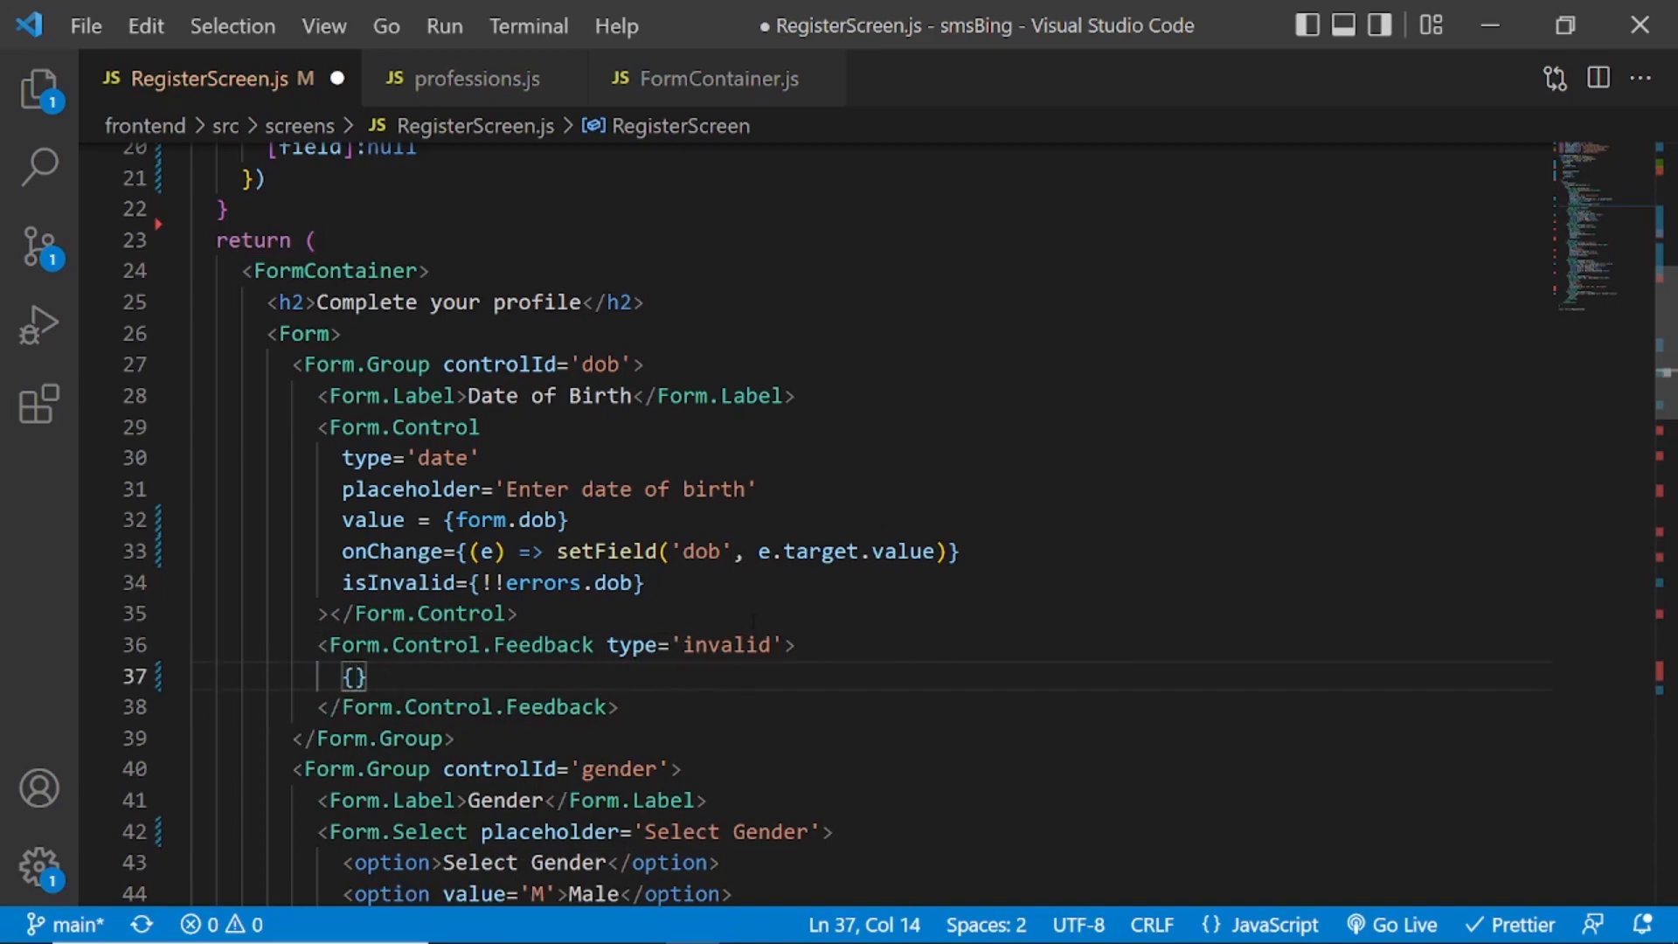
{"action": "type", "text": "errors"}
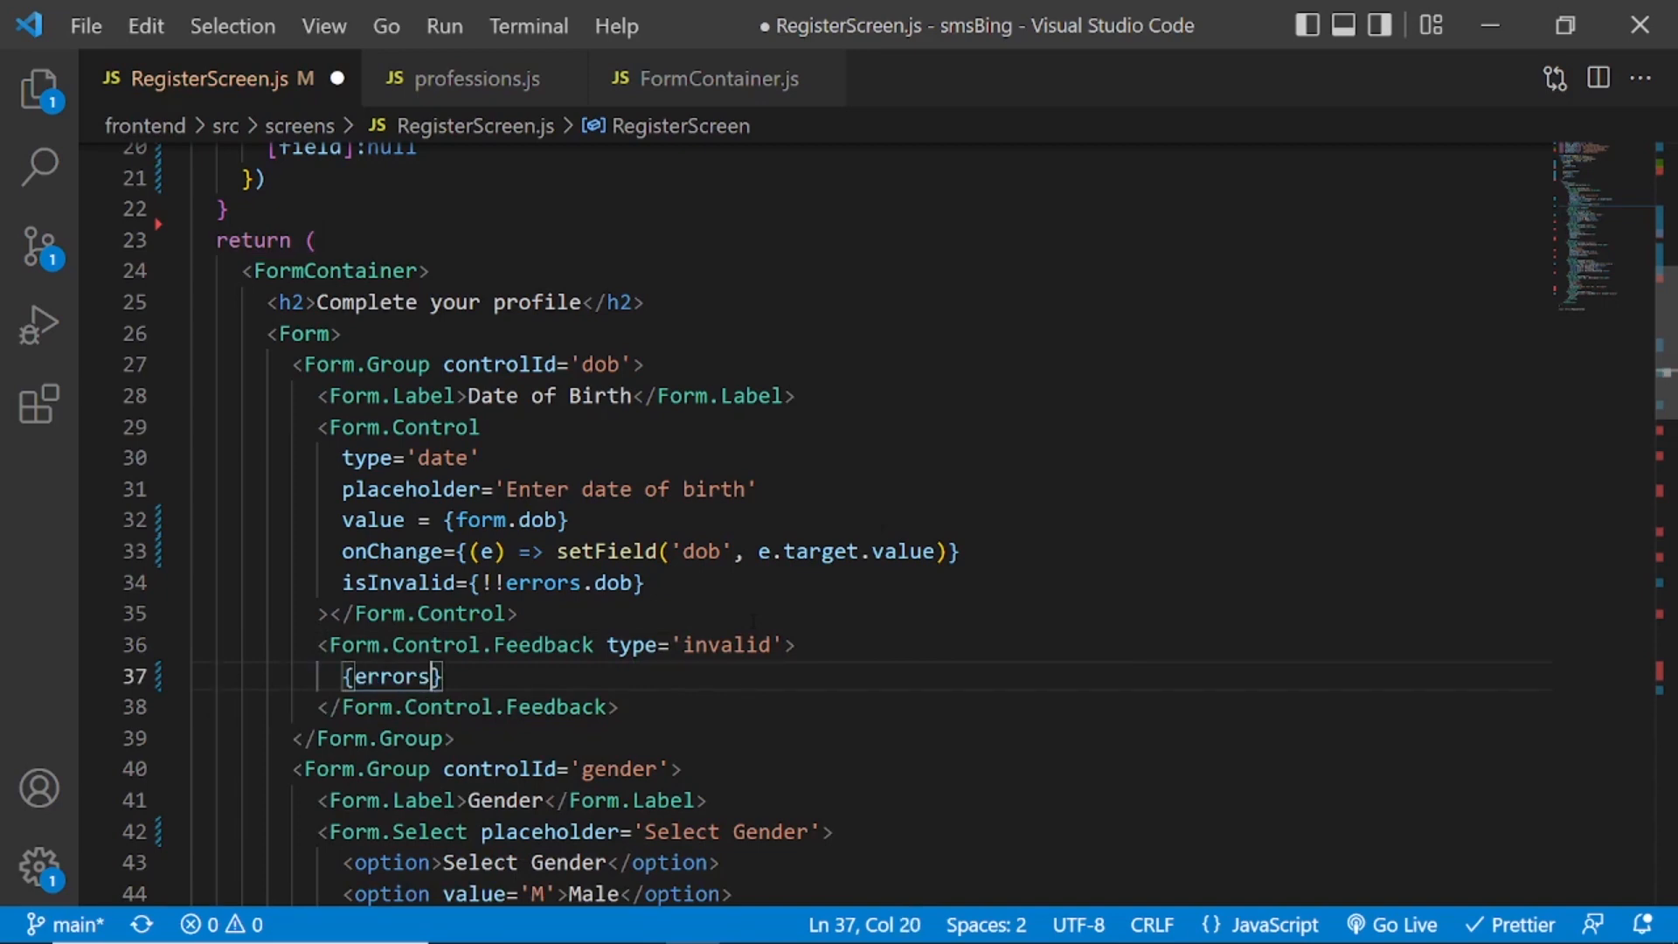
{"action": "type", "text": "."}
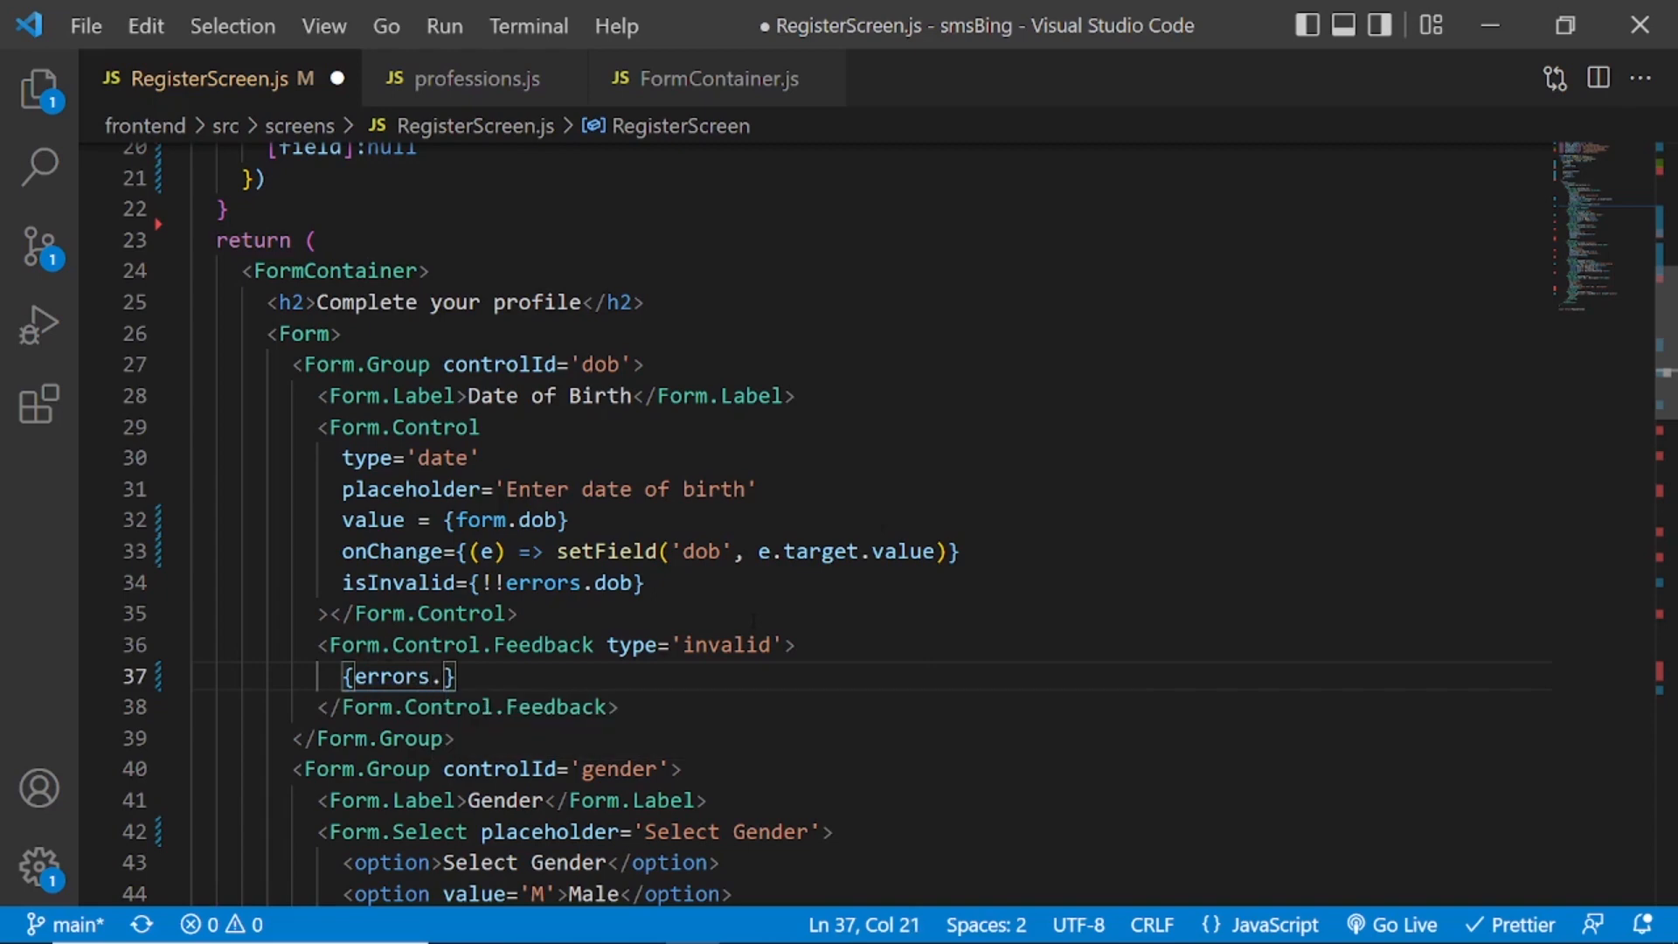
{"action": "type", "text": "dob"}
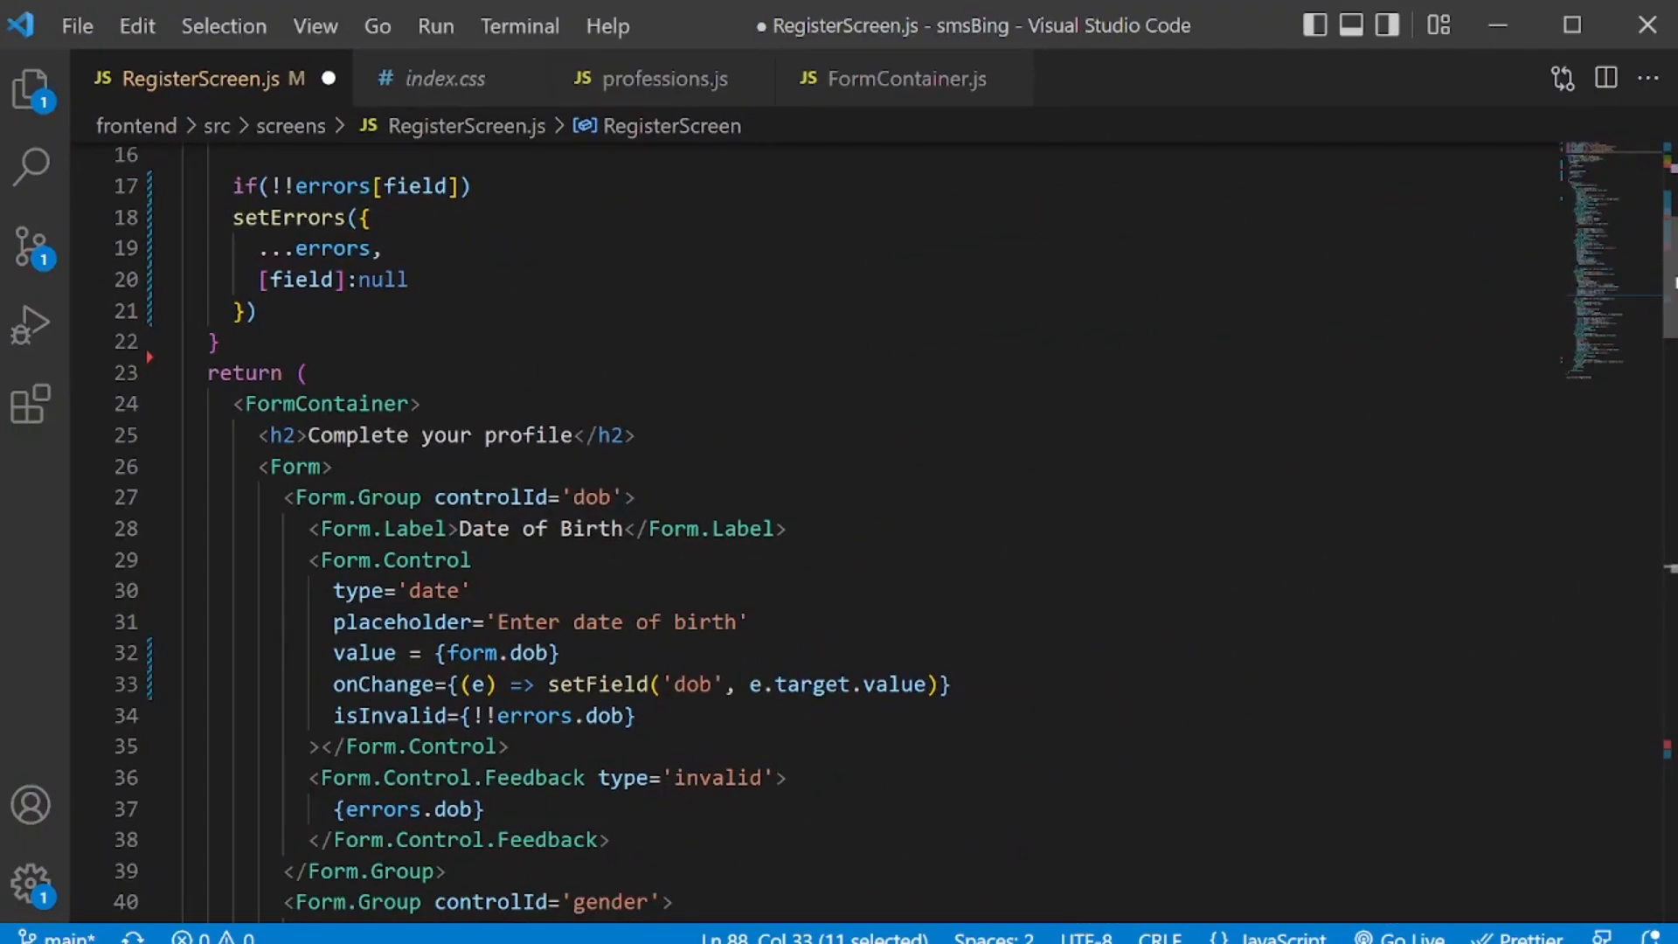
{"action": "scroll", "scroll_direction": "down", "scroll_amount": 3}
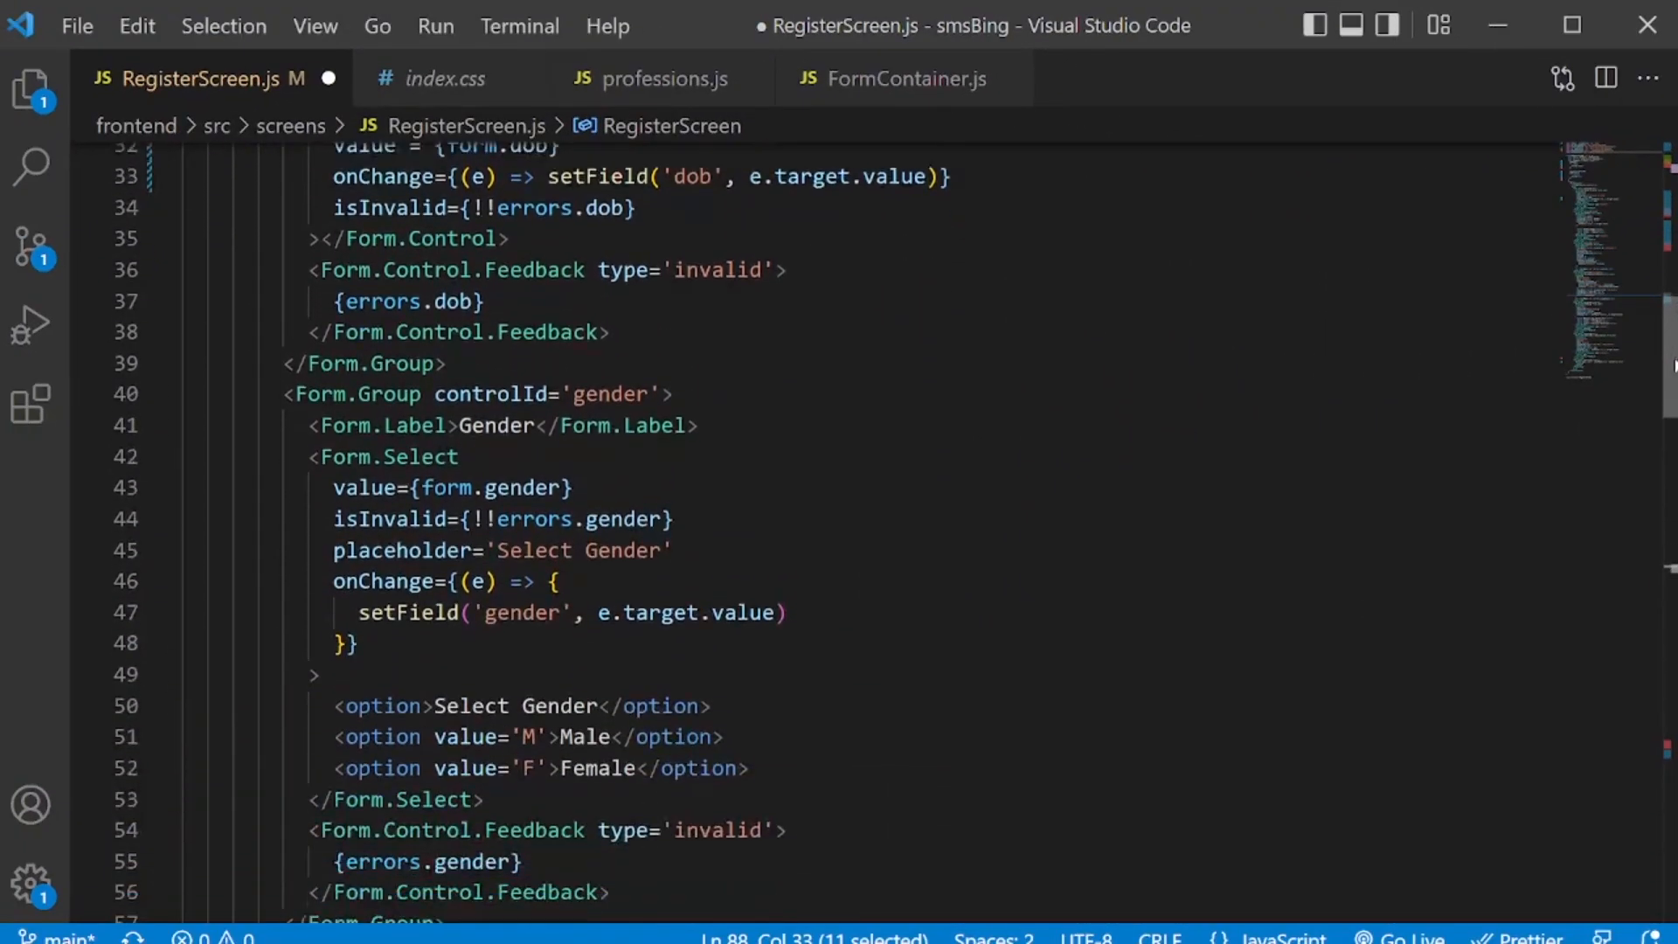
{"action": "scroll", "scroll_direction": "down", "scroll_amount": 3}
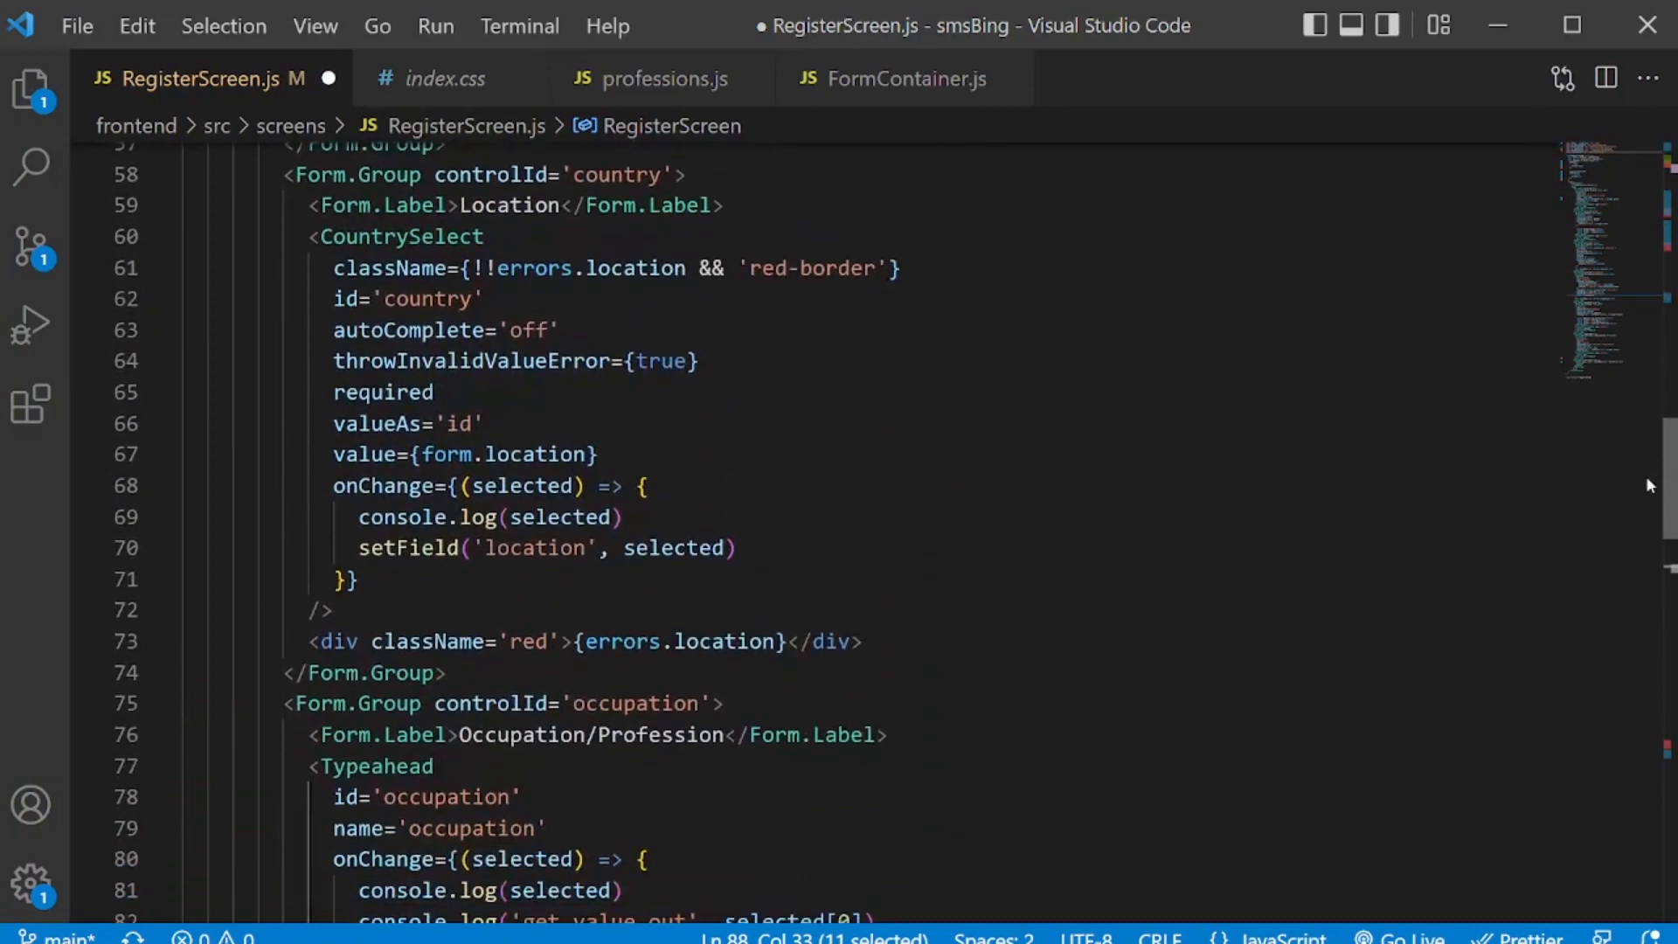
{"action": "scroll", "scroll_direction": "up", "scroll_amount": 3}
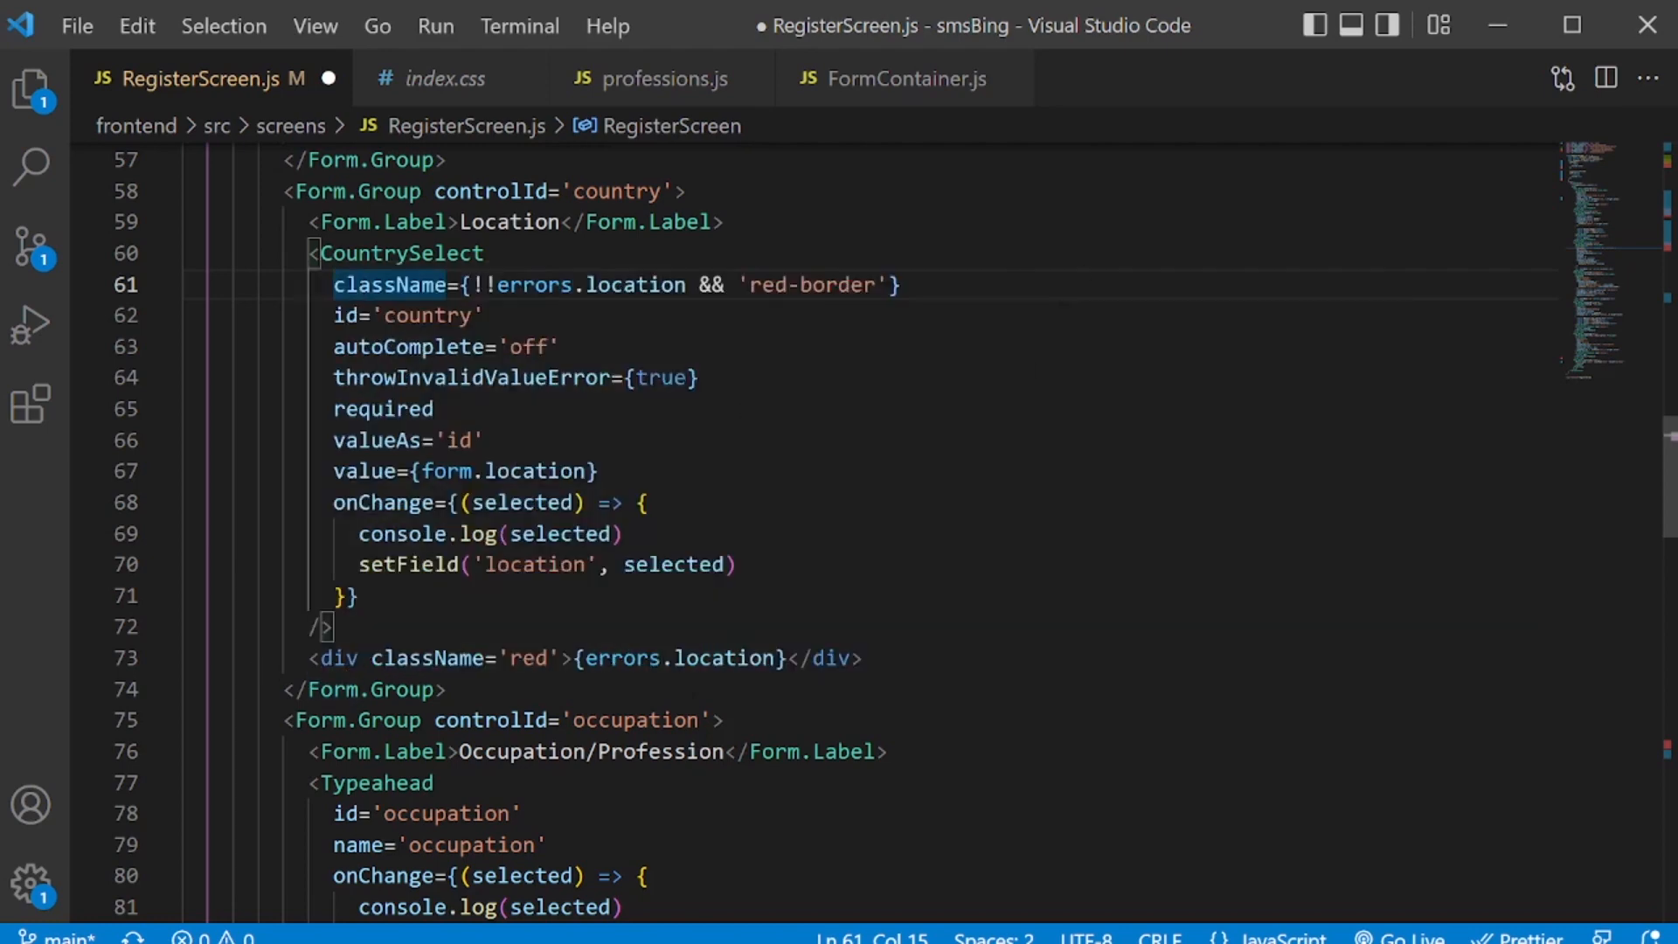
{"action": "mouse_move", "coordinate": [389, 285]}
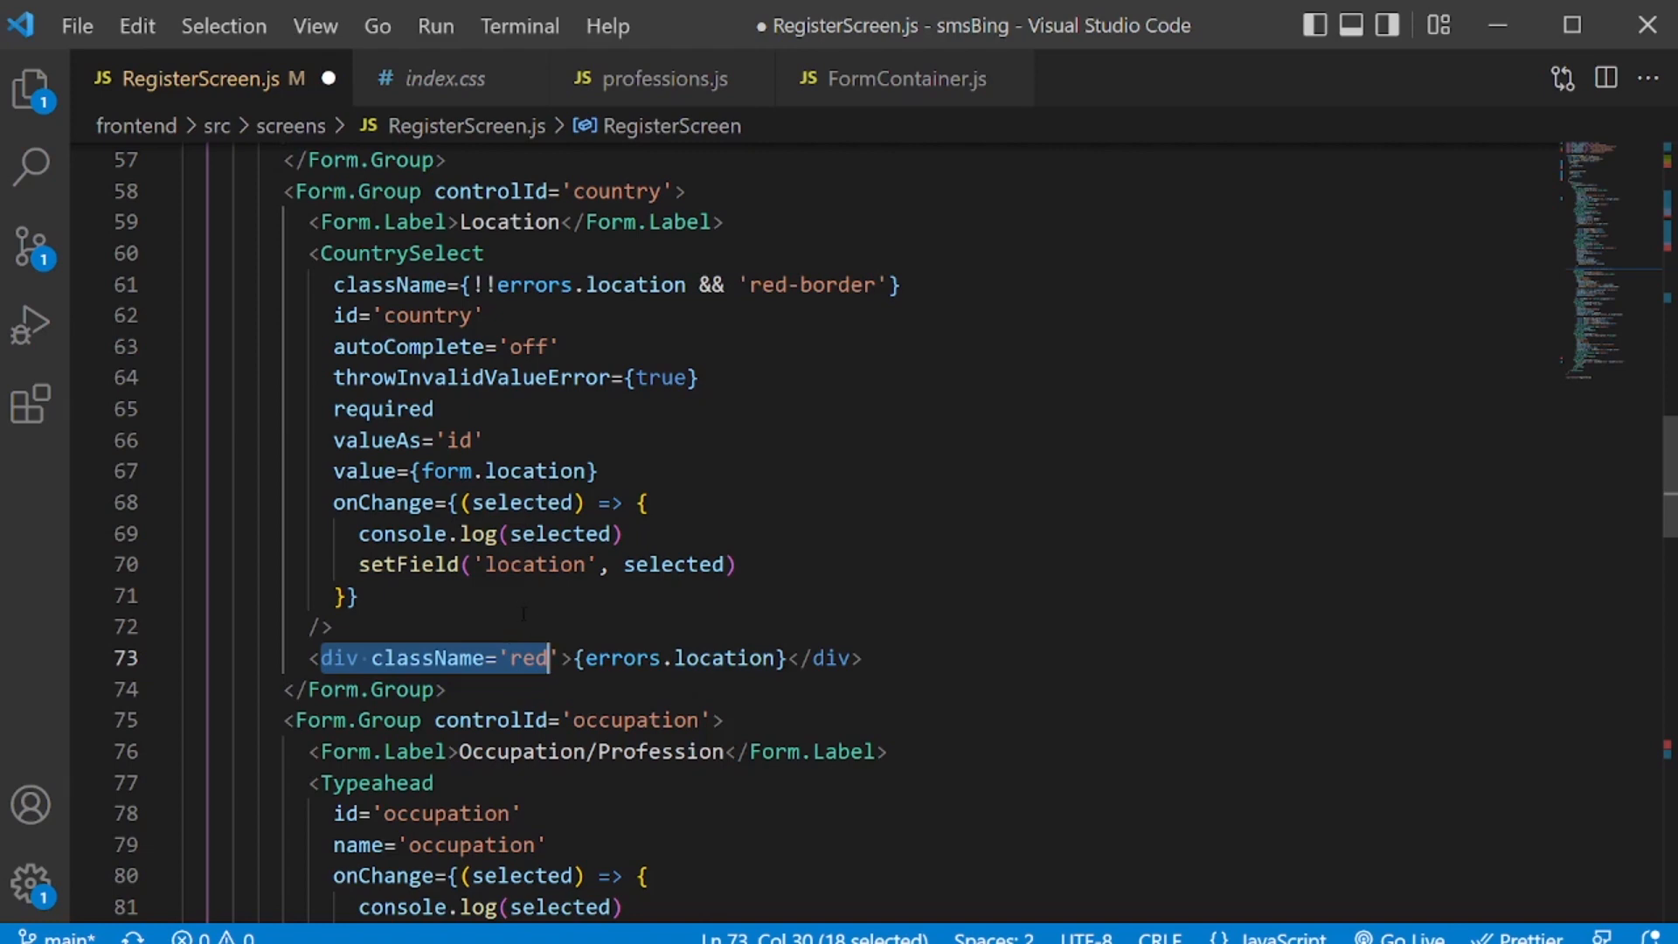
{"action": "left_click", "coordinate": [442, 79]}
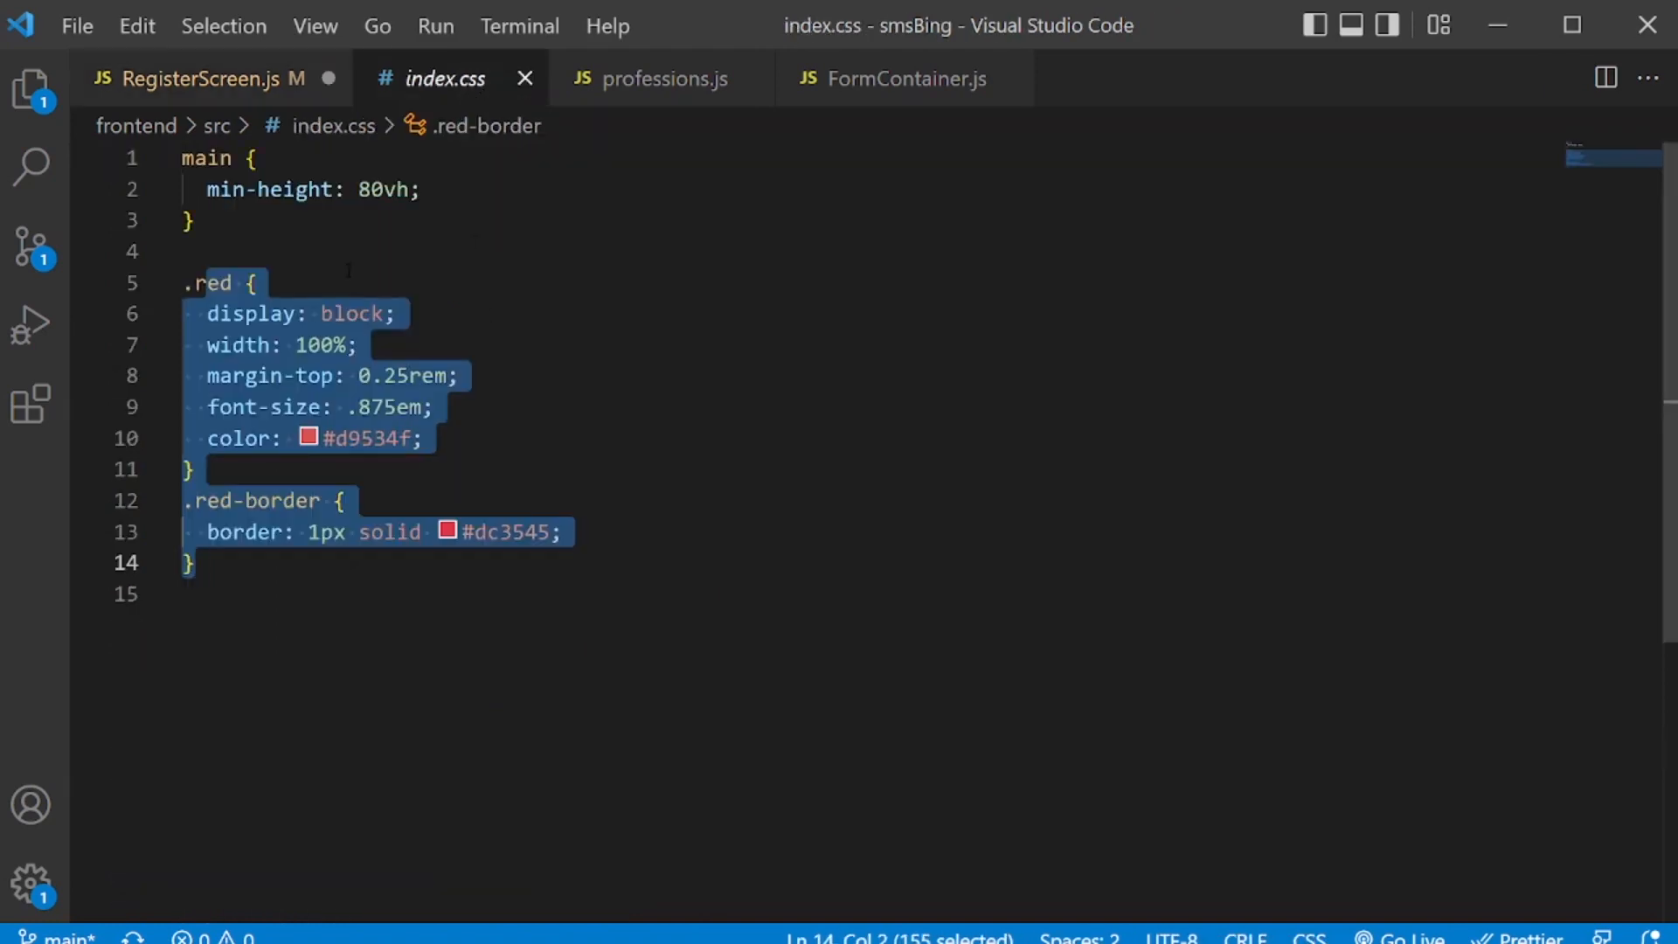
{"action": "left_click", "coordinate": [246, 283]}
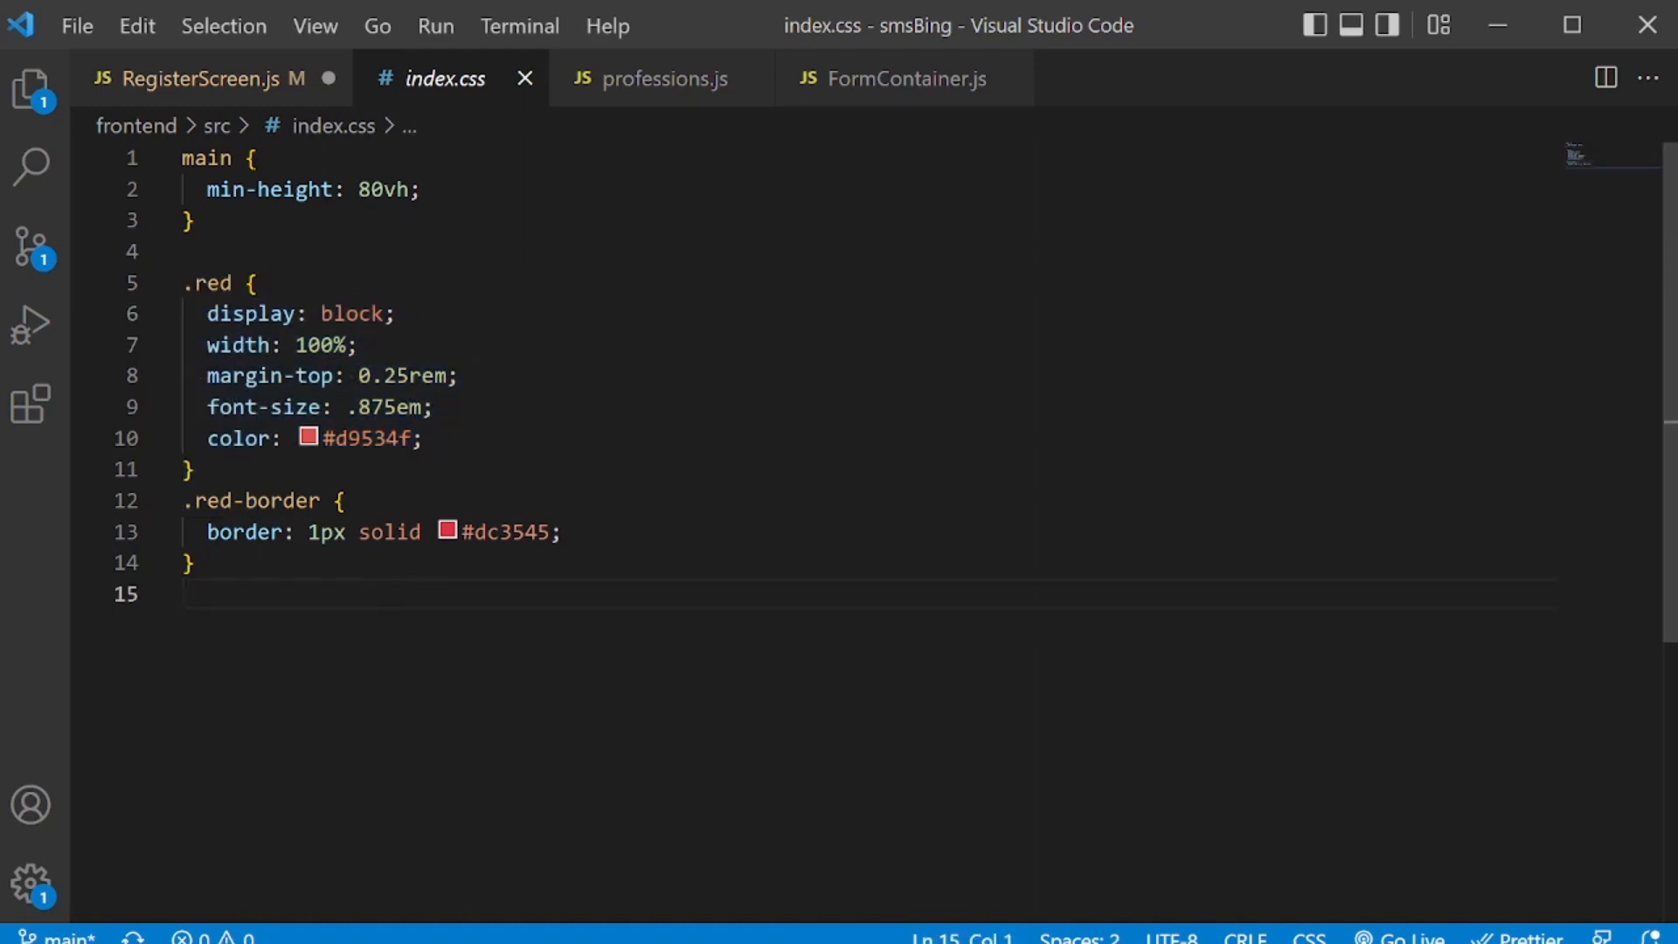
{"action": "left_click", "coordinate": [198, 78]}
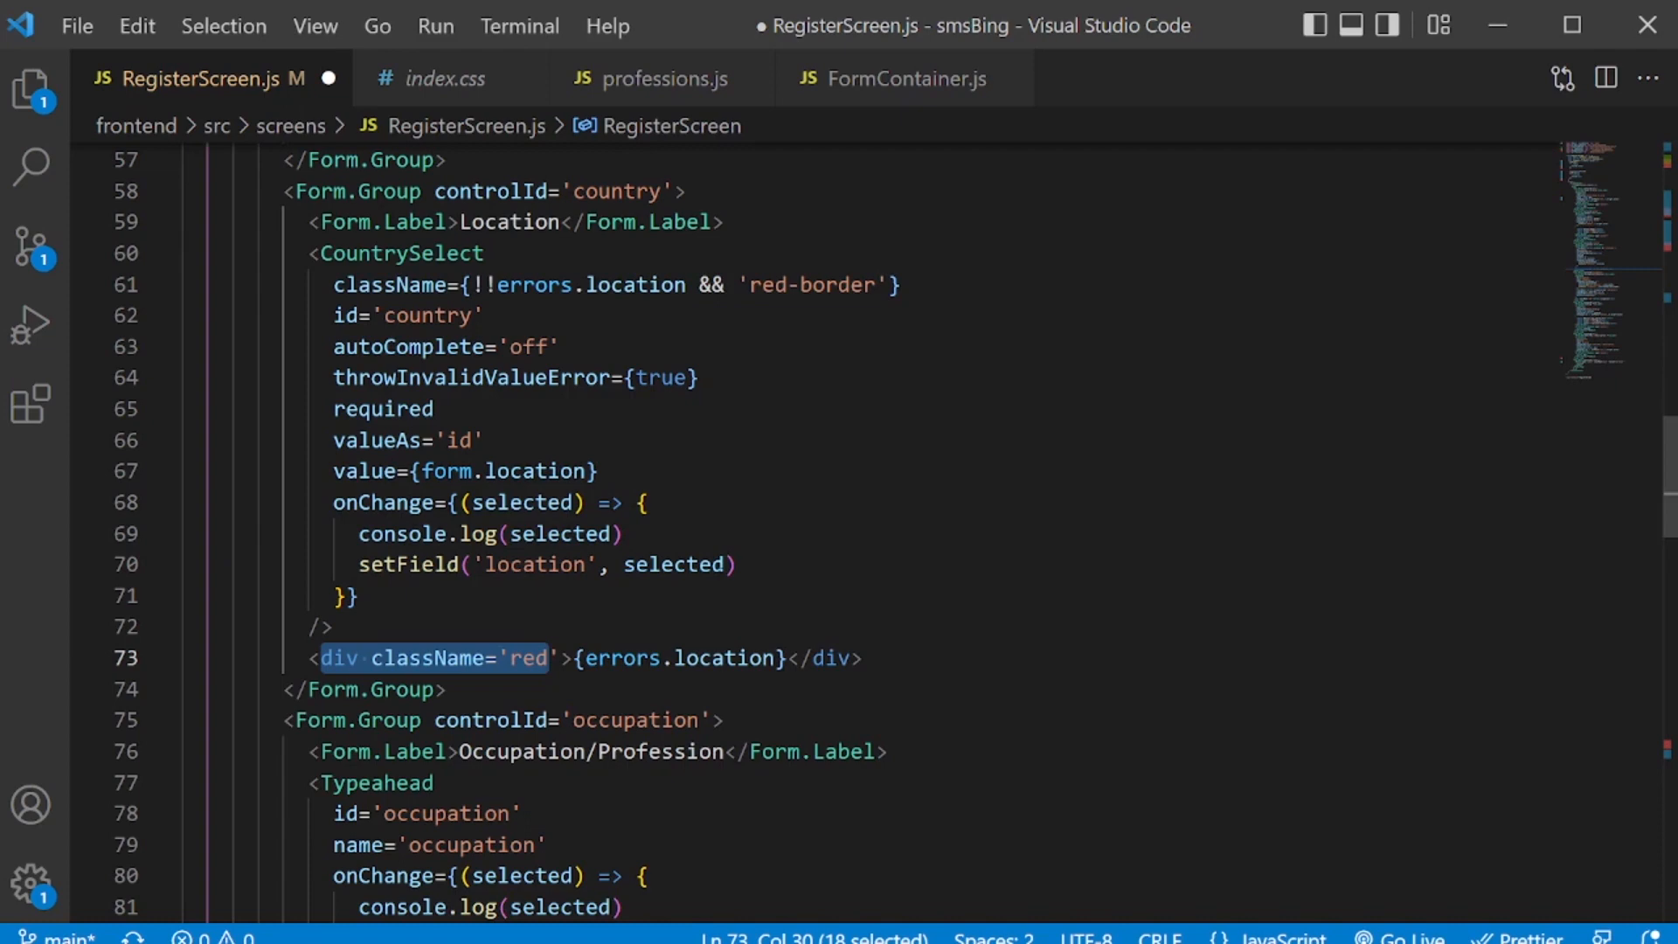
{"action": "mouse_move", "coordinate": [520, 502]}
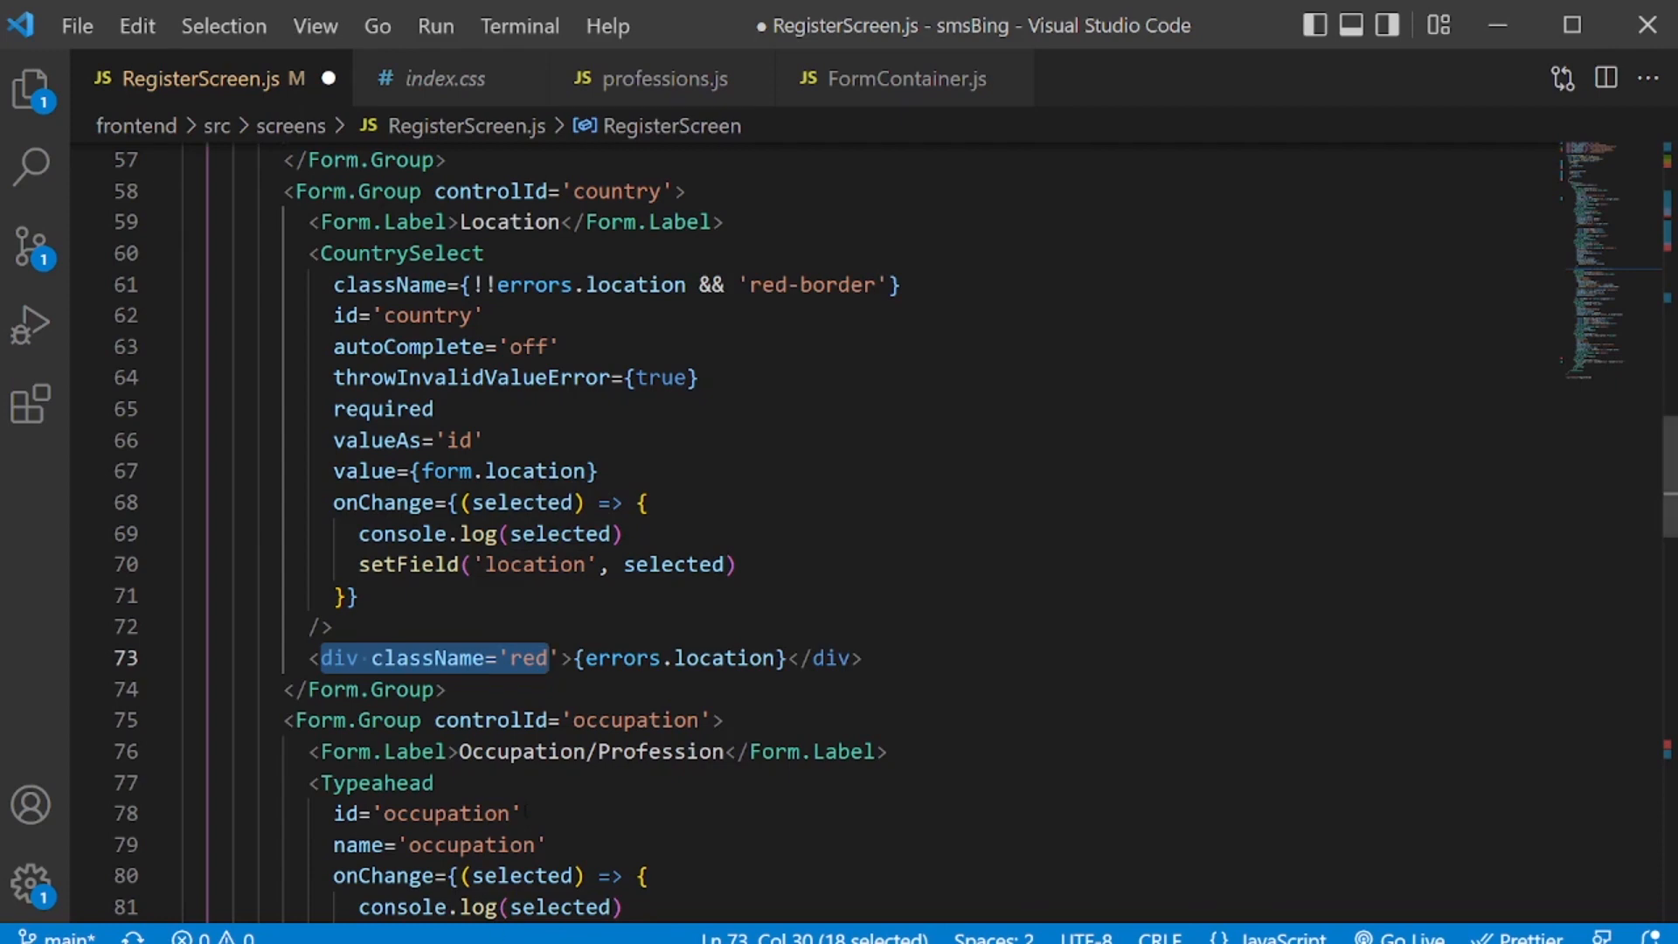
{"action": "mouse_move", "coordinate": [523, 929]}
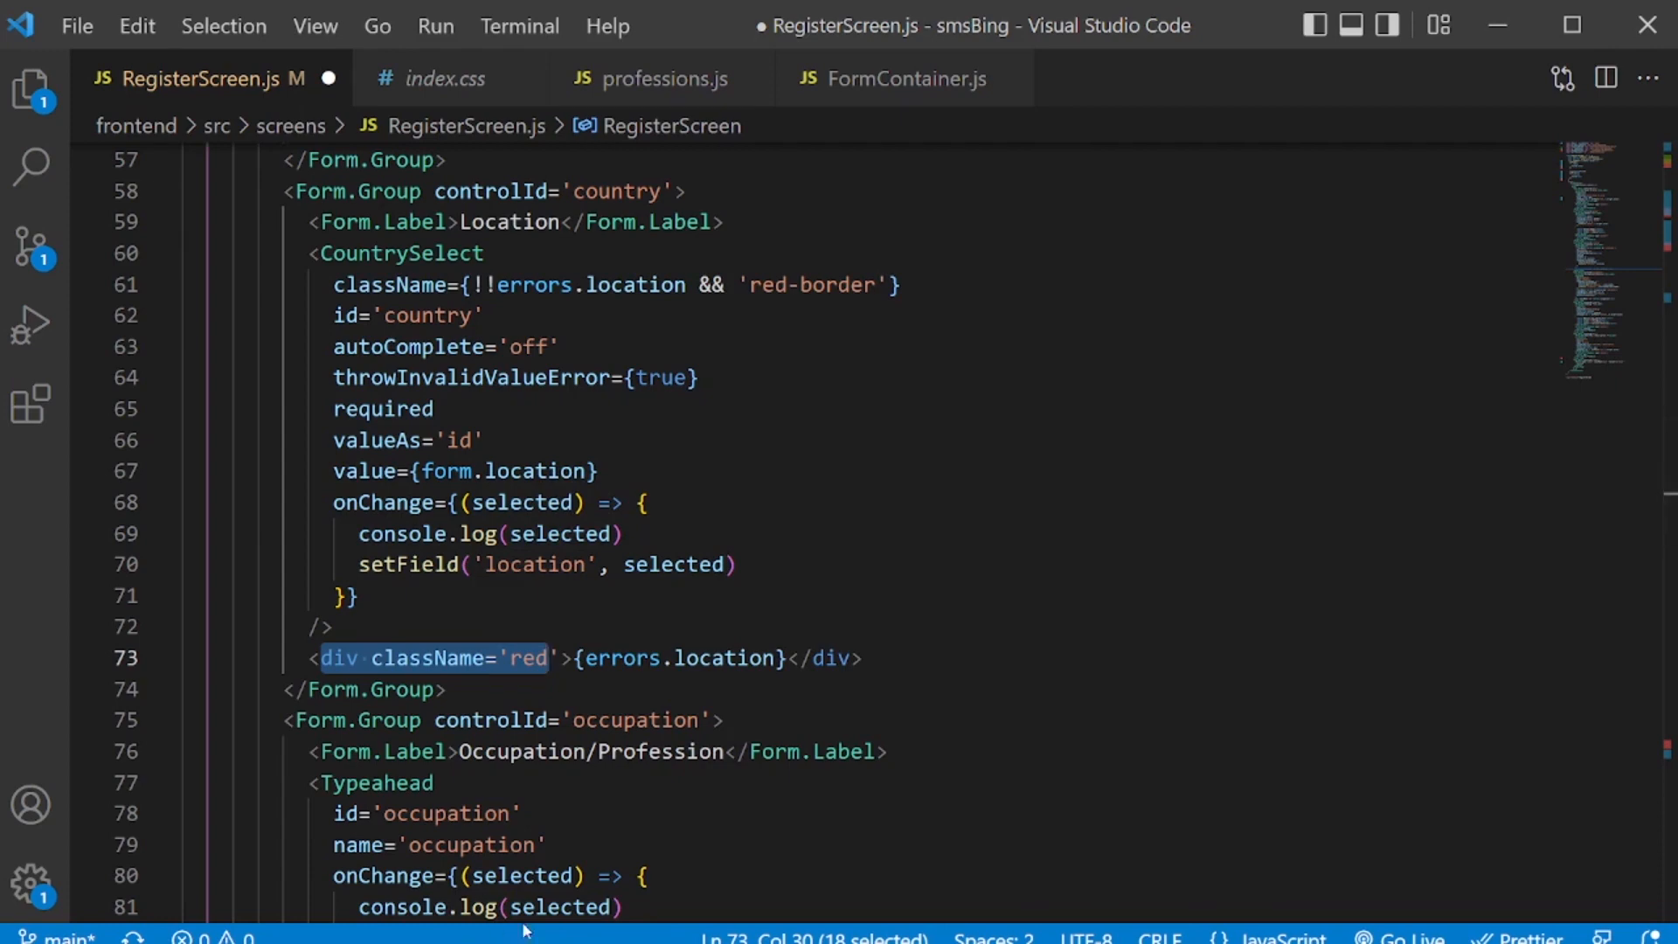
{"action": "left_click", "coordinate": [15, 921]}
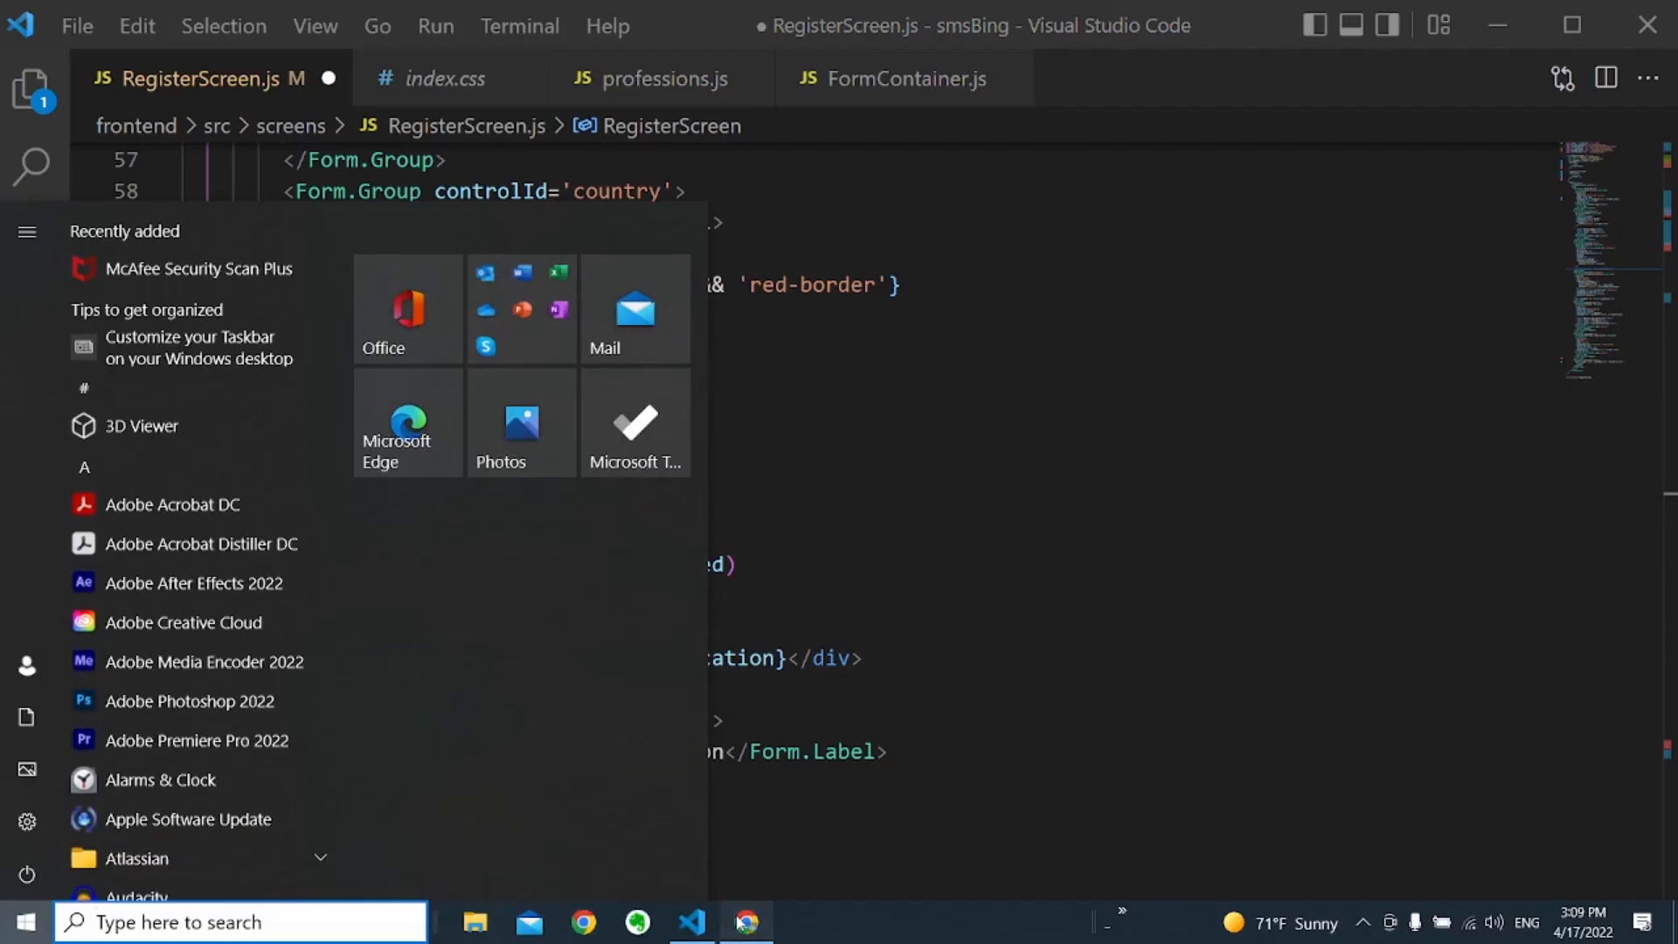
{"action": "left_click", "coordinate": [747, 930]}
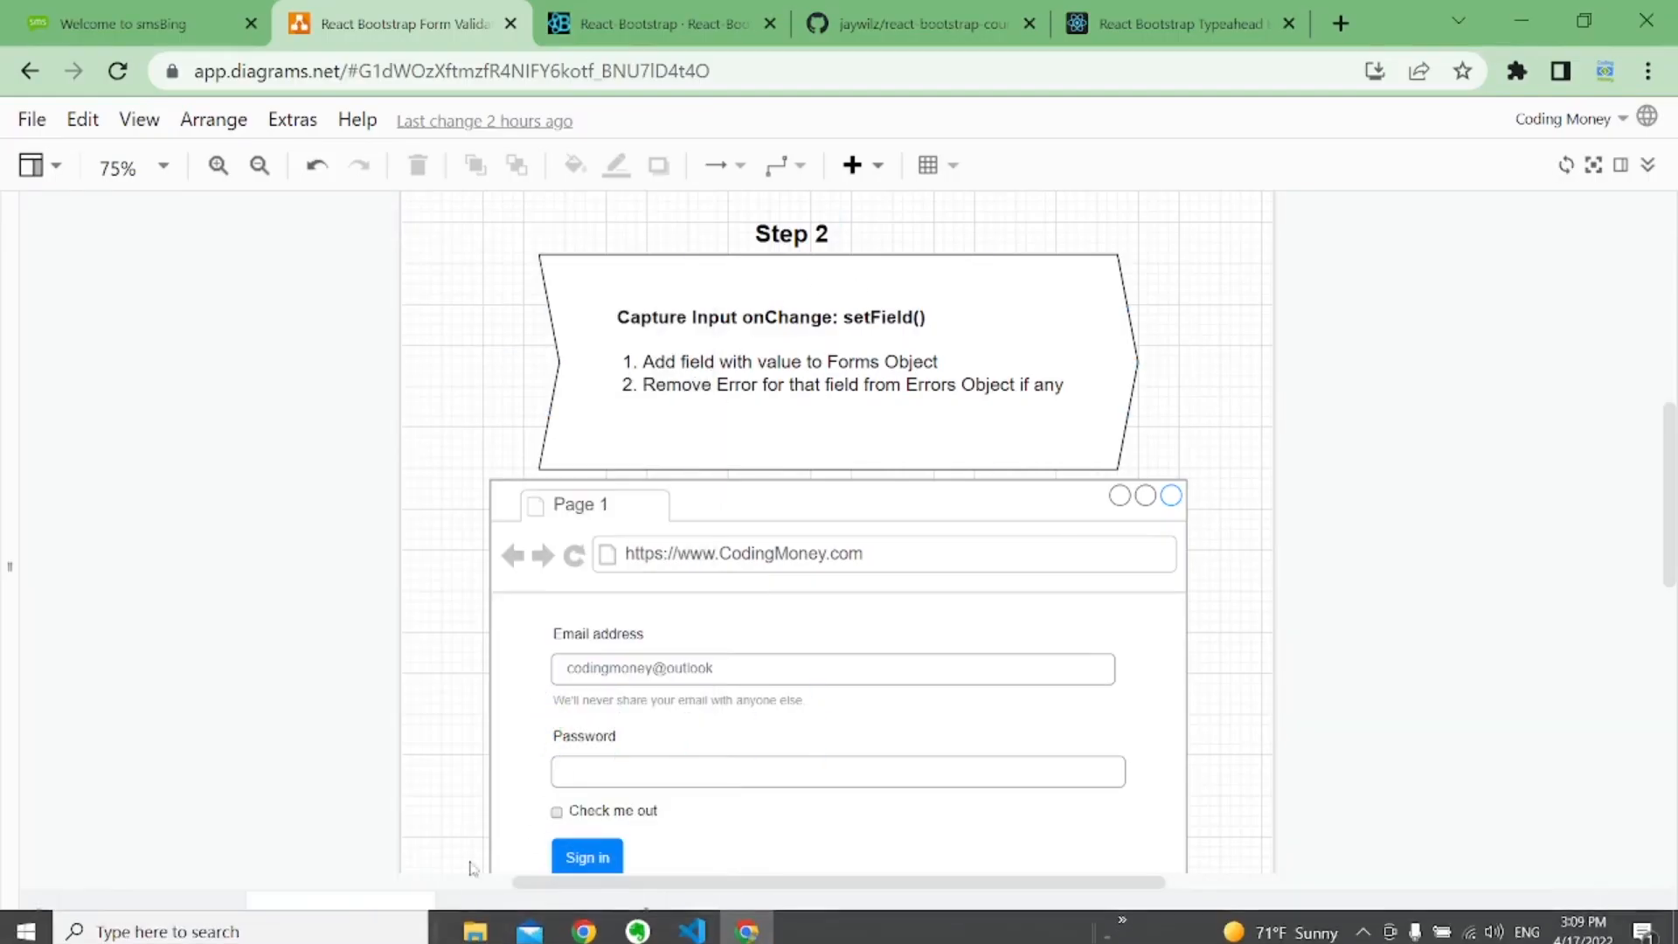
{"action": "left_click", "coordinate": [530, 919]}
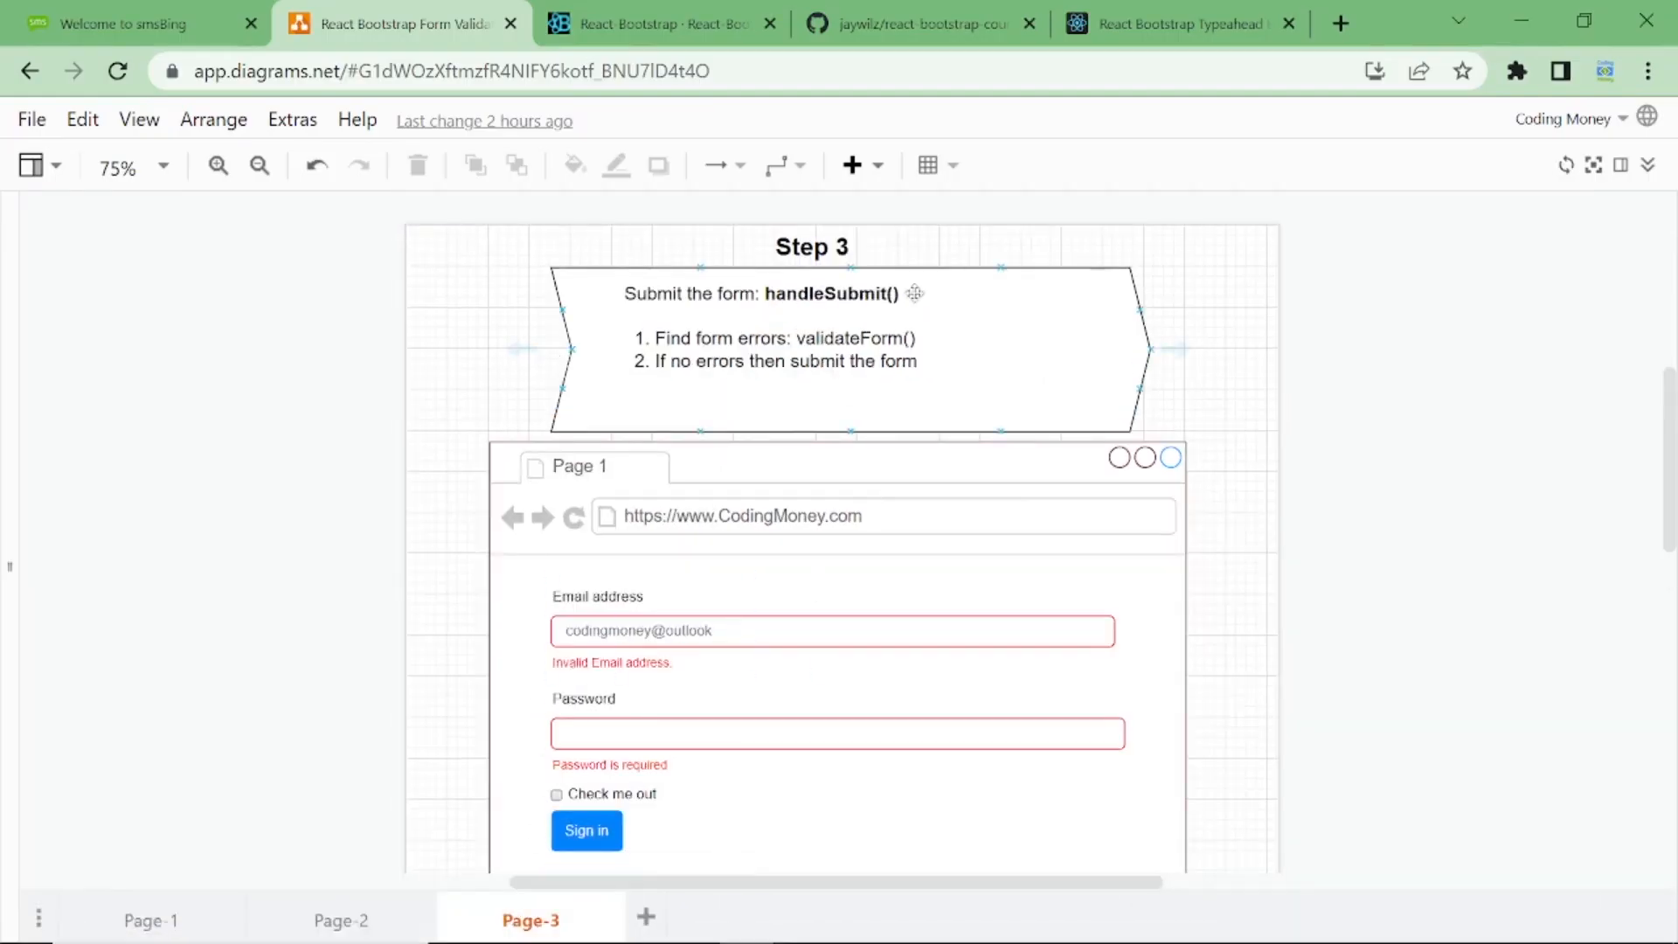
{"action": "left_click", "coordinate": [128, 23]}
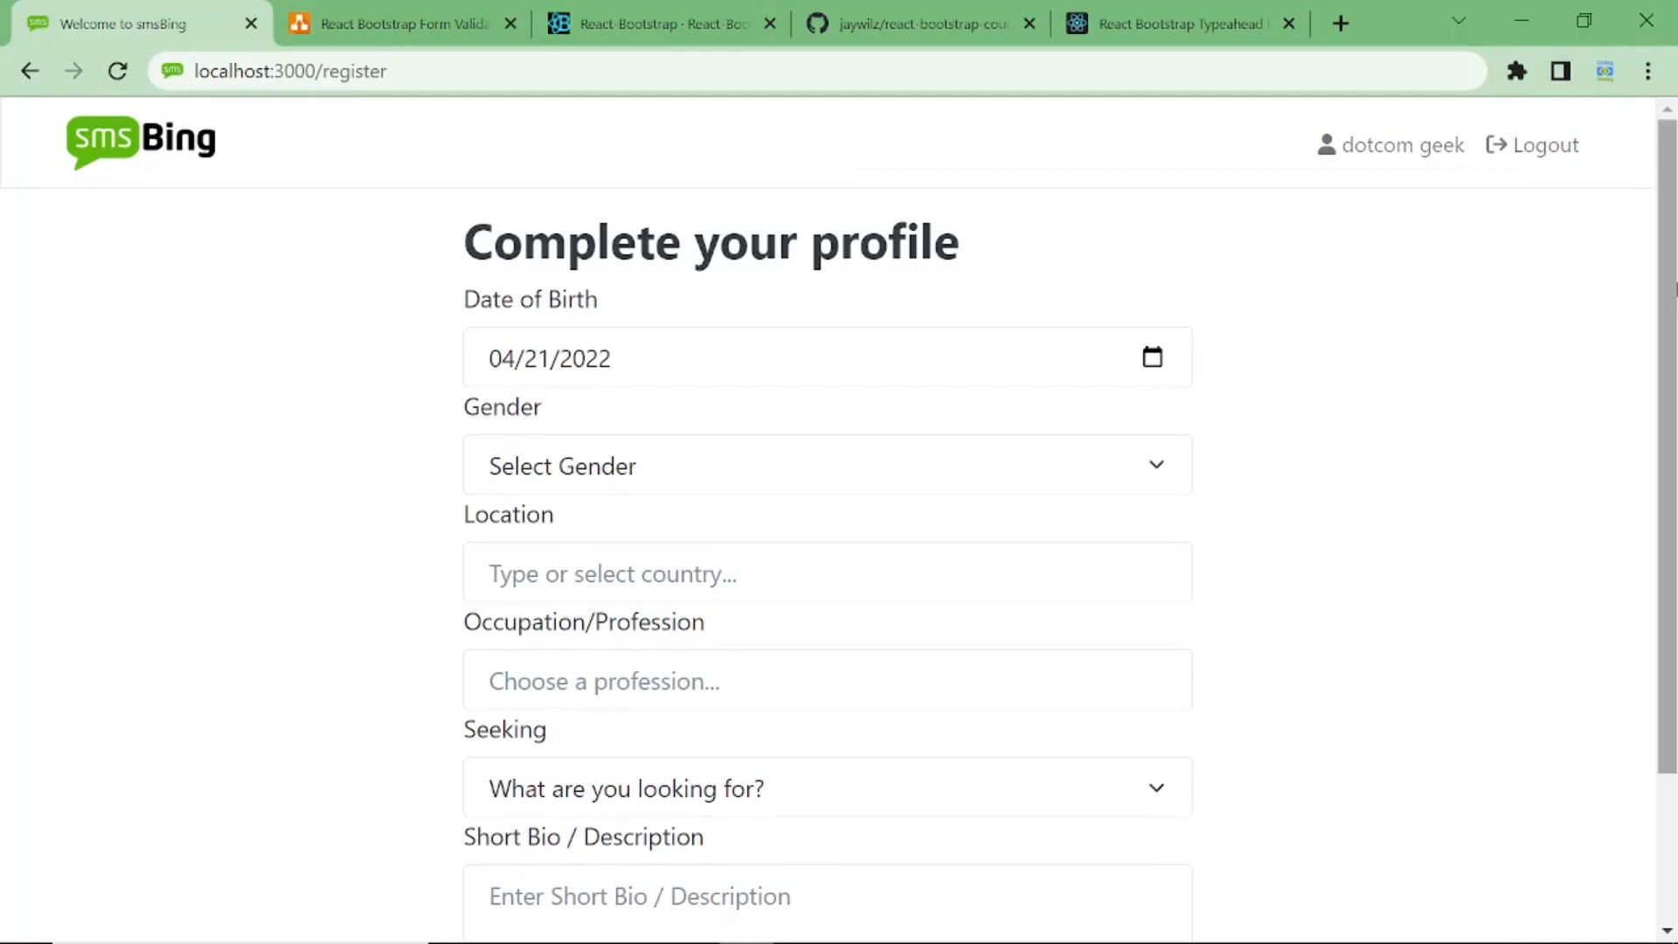
{"action": "scroll", "scroll_direction": "down", "scroll_amount": 3}
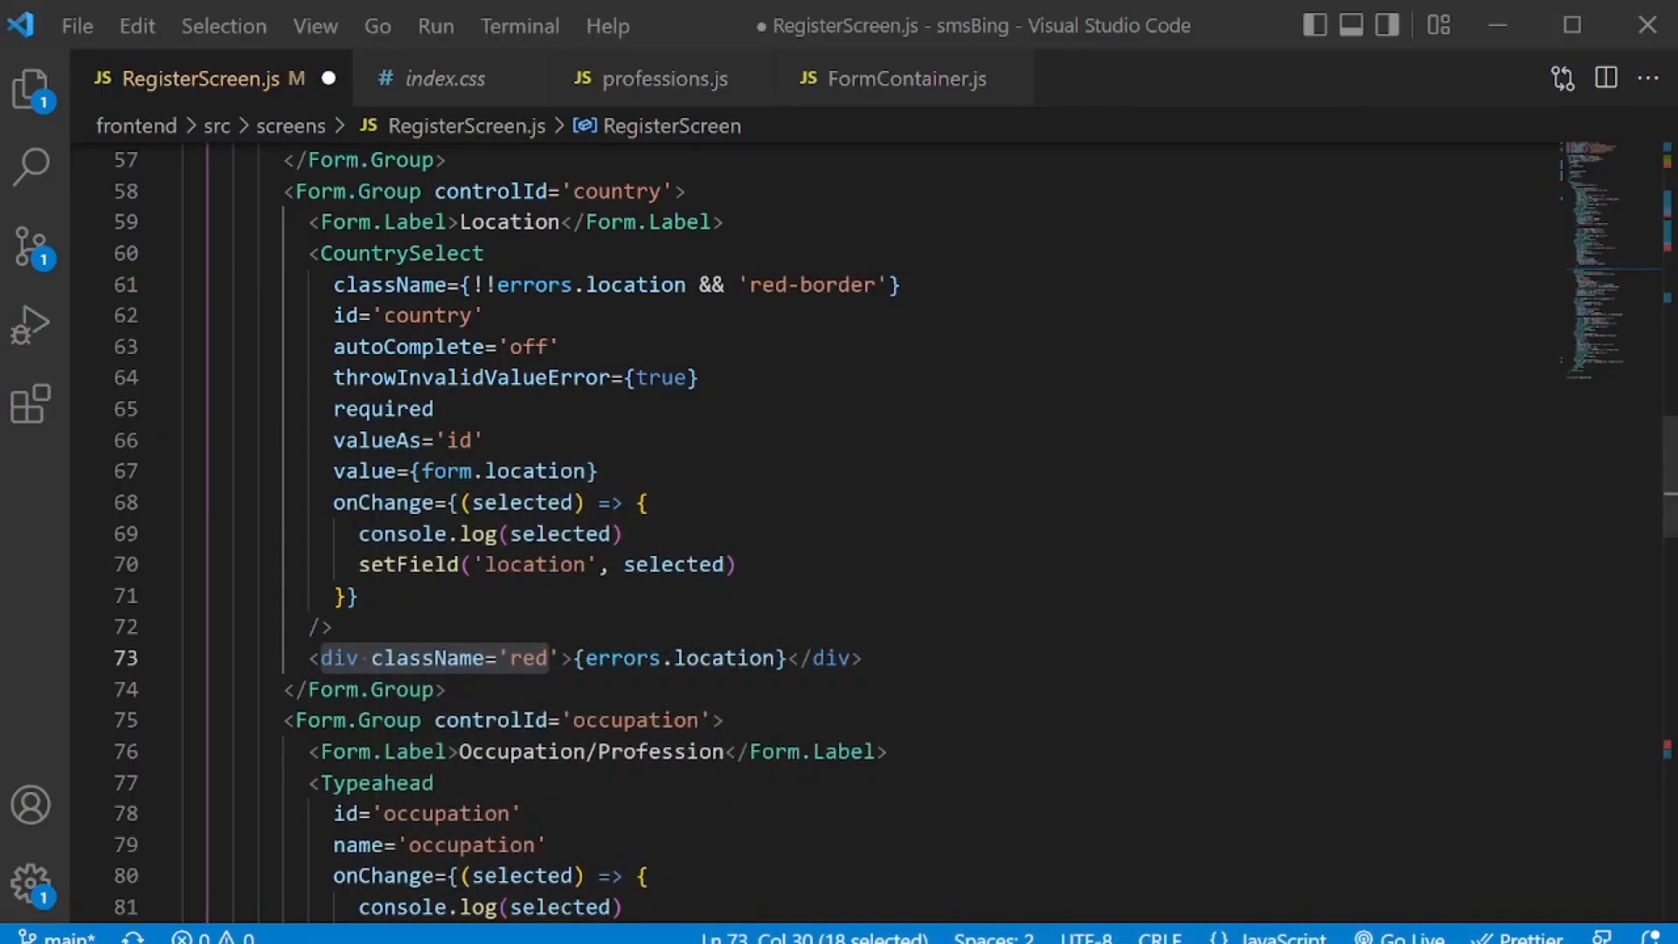
Add onClick={handleSubmit} to the Continue submit button.
{"action": "scroll", "scroll_direction": "down", "scroll_amount": 3}
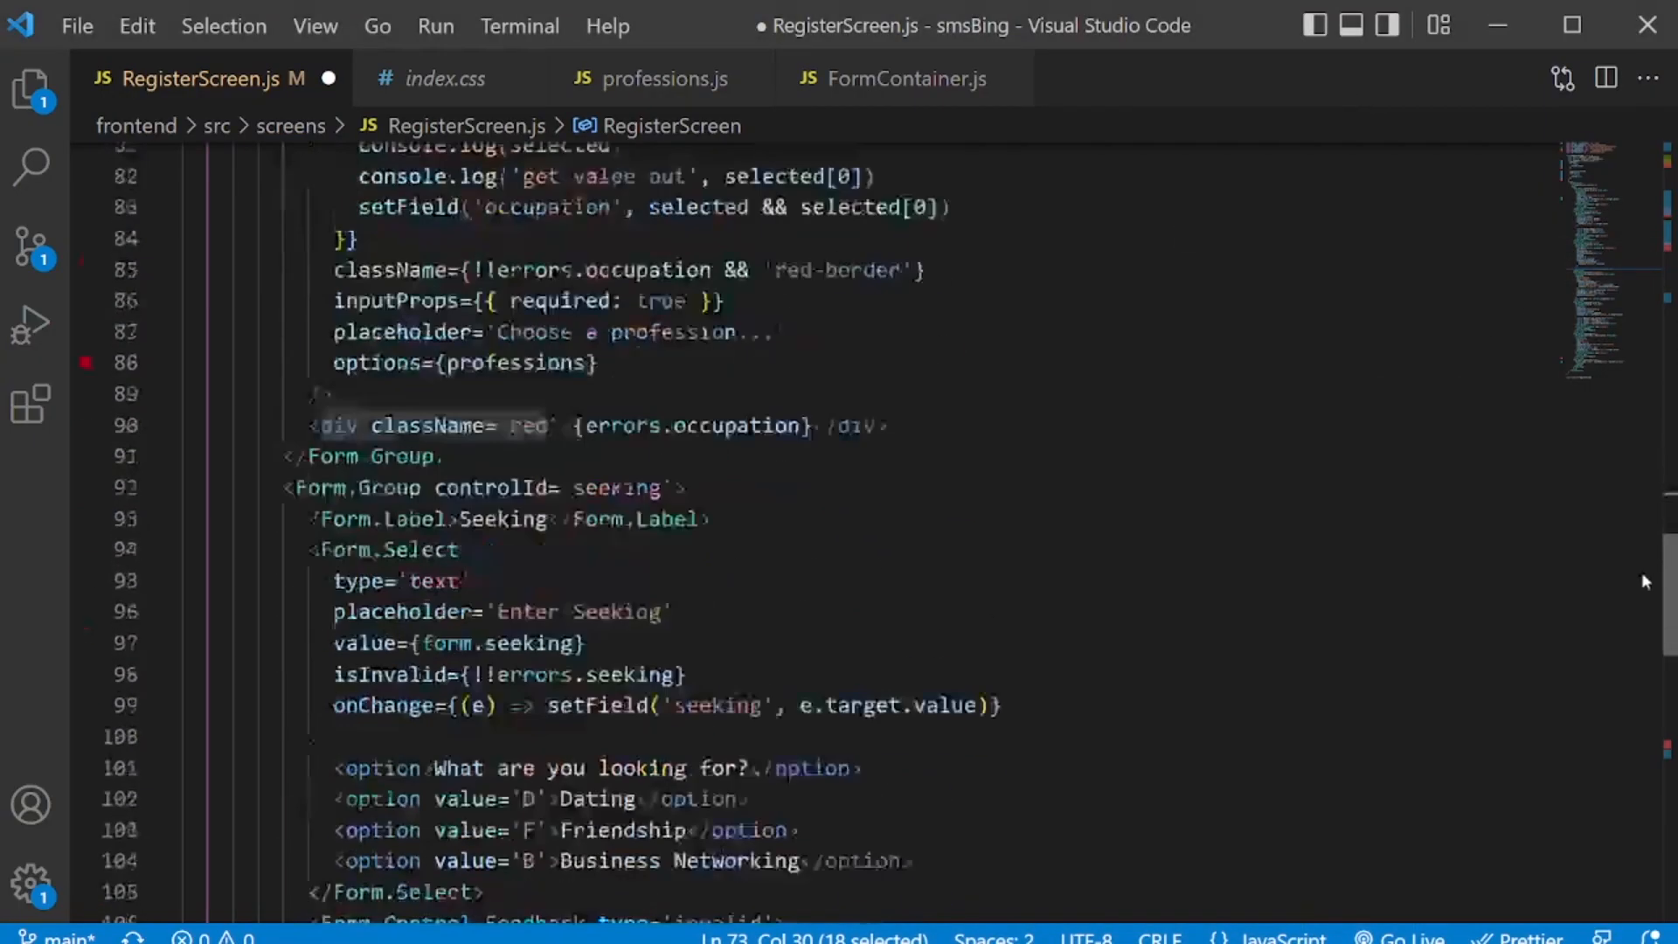
{"action": "scroll", "scroll_direction": "down", "scroll_amount": 3}
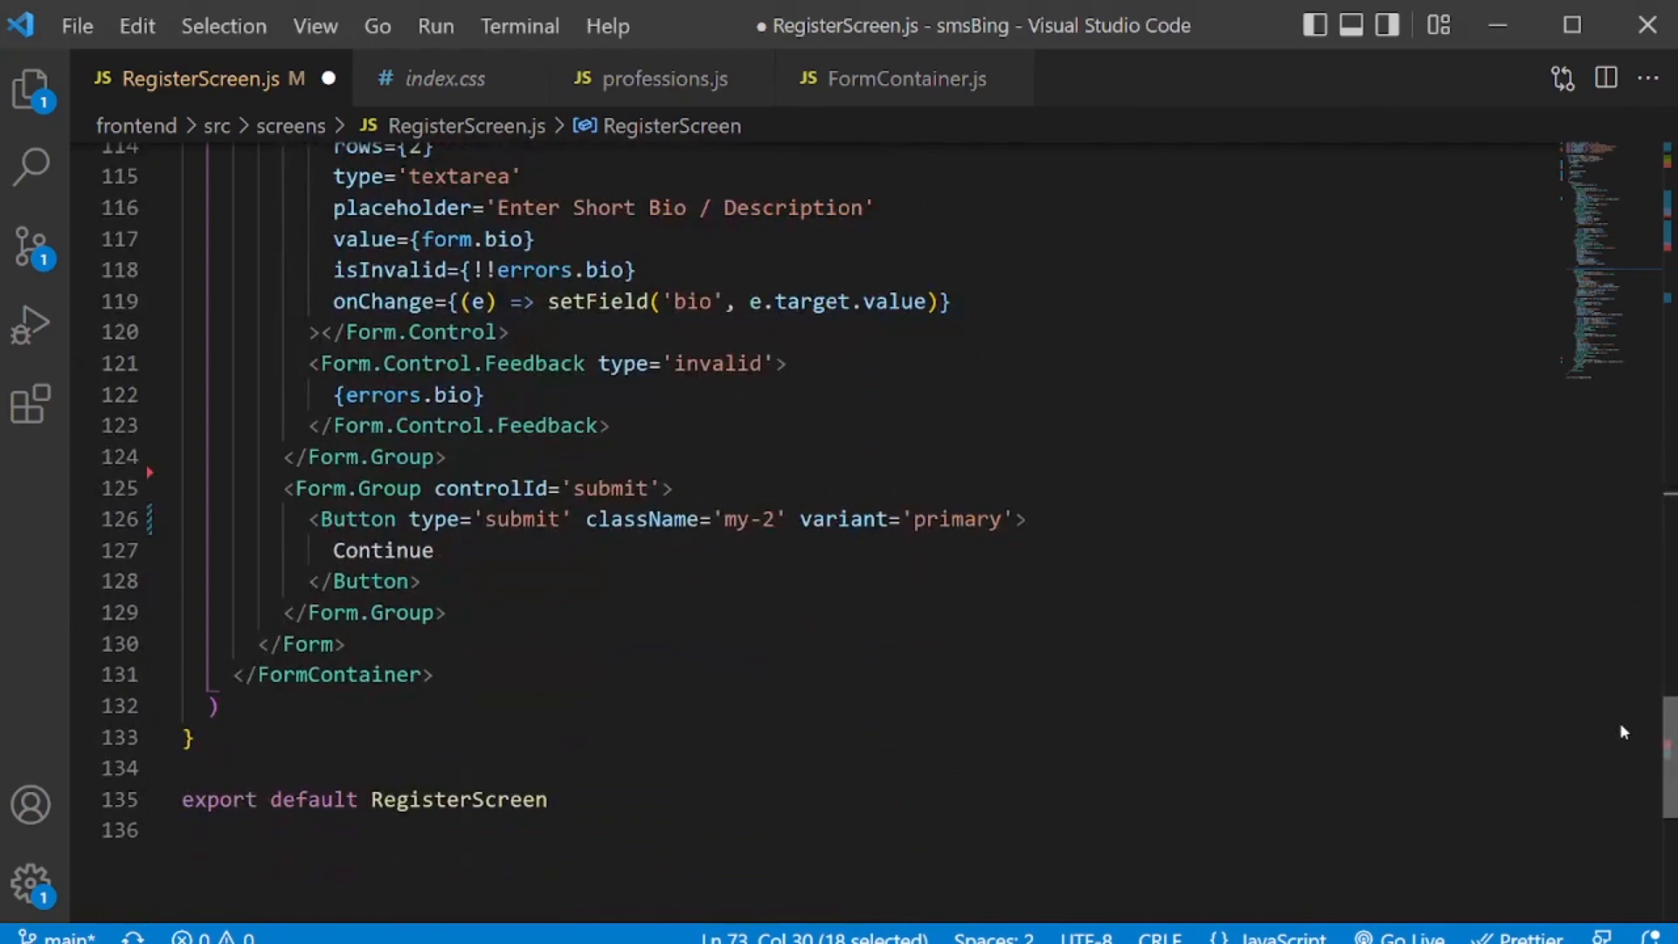
{"action": "left_click", "coordinate": [579, 519]}
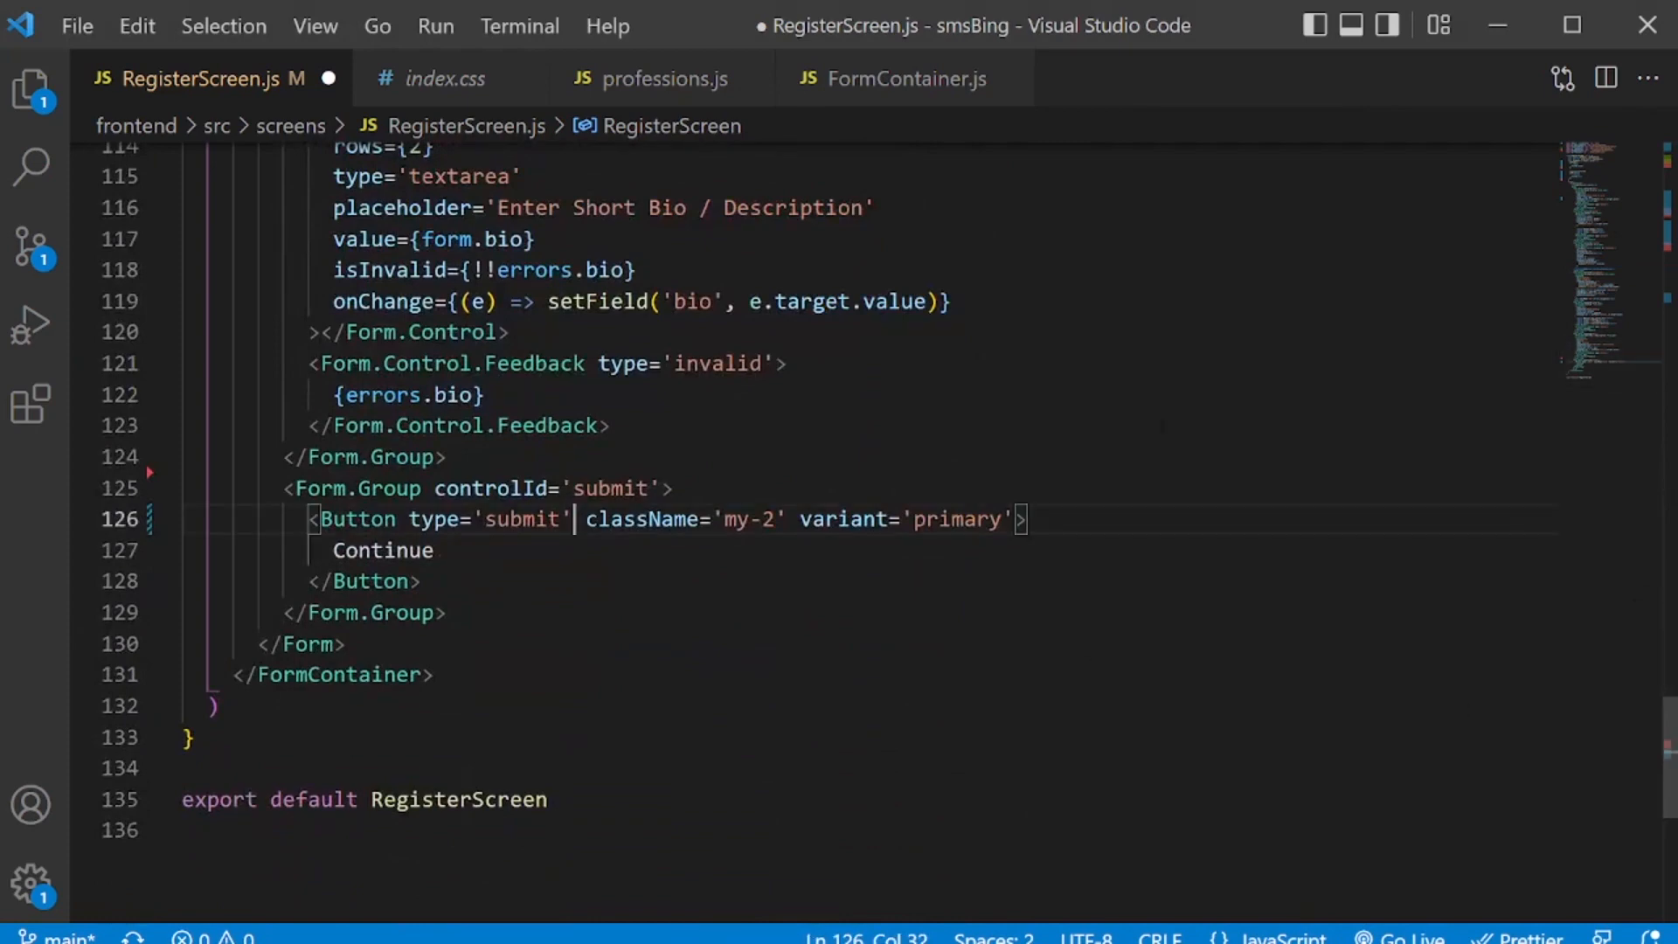
{"action": "type", "text": "onClick="}
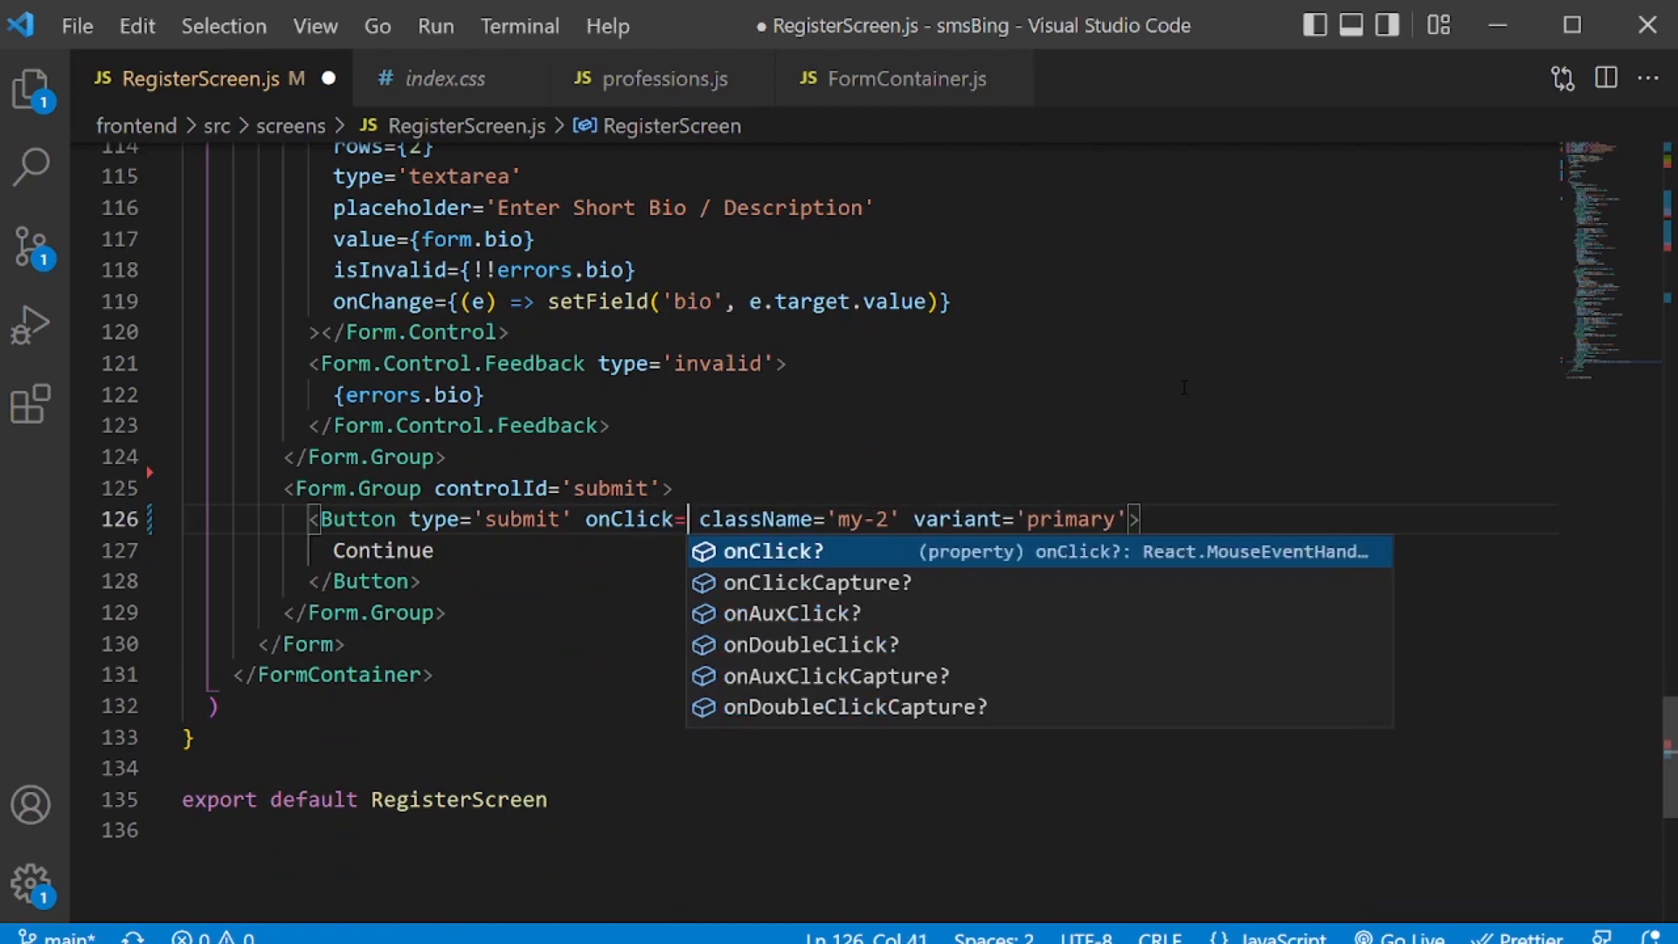
{"action": "type", "text": "{"}
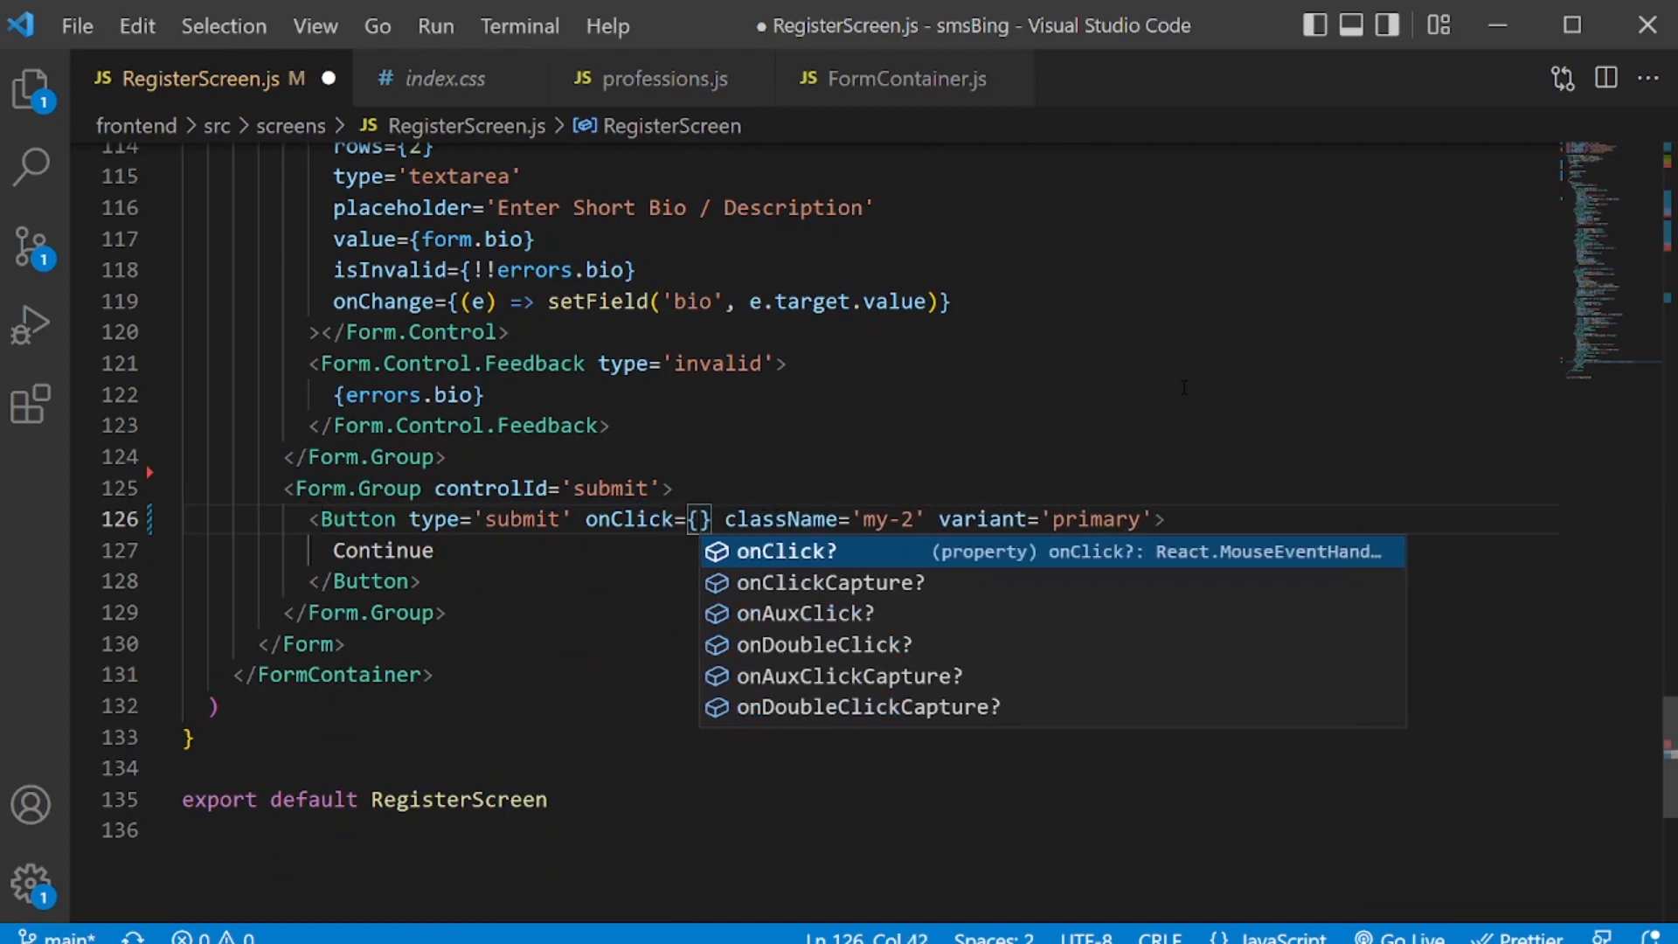
{"action": "type", "text": "handleSubmit"}
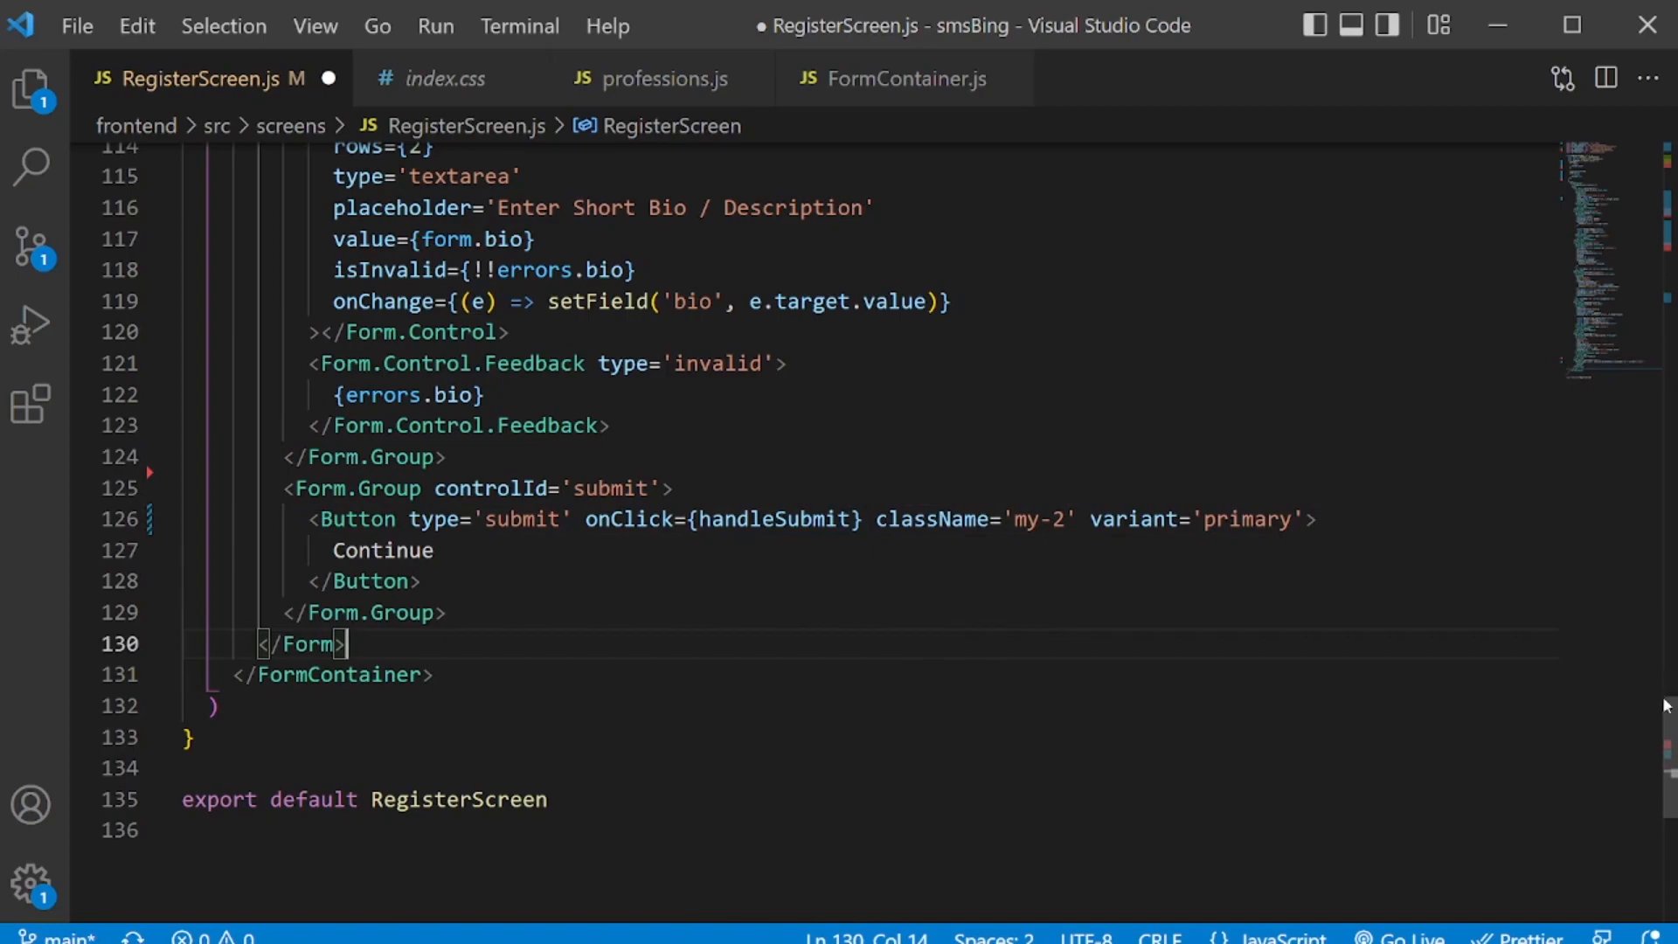
Define const handleSubmit = (e) => { } calling e.preventDefault().
{"action": "scroll", "scroll_direction": "up", "scroll_amount": 3}
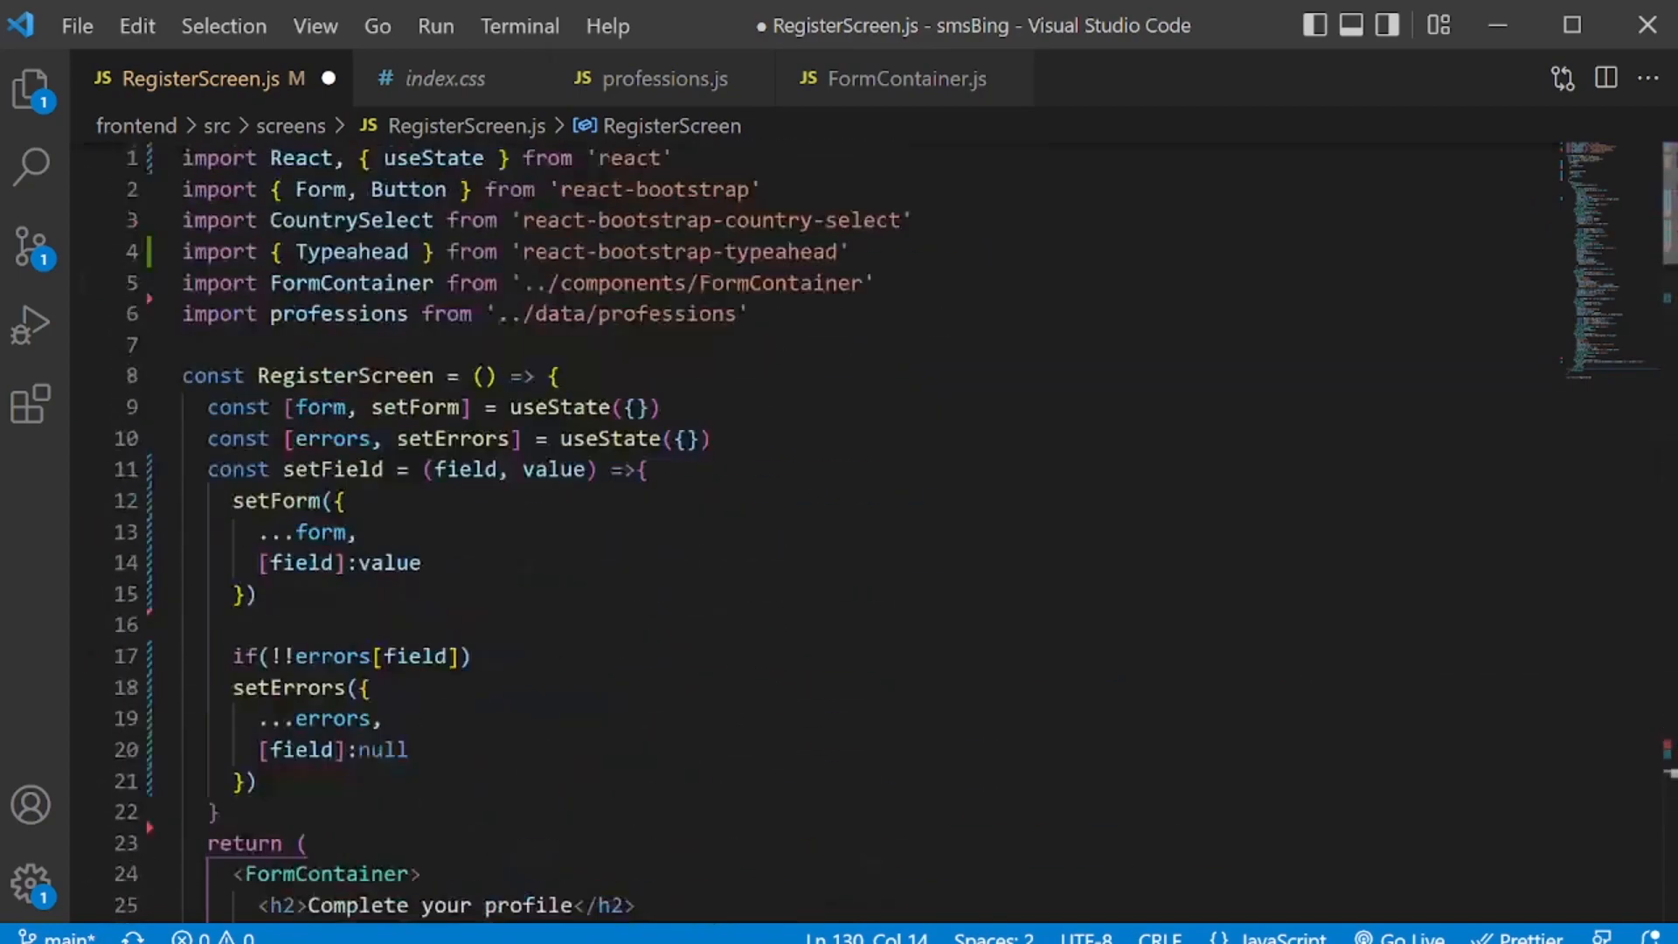
{"action": "type", "text": "const handleSu"}
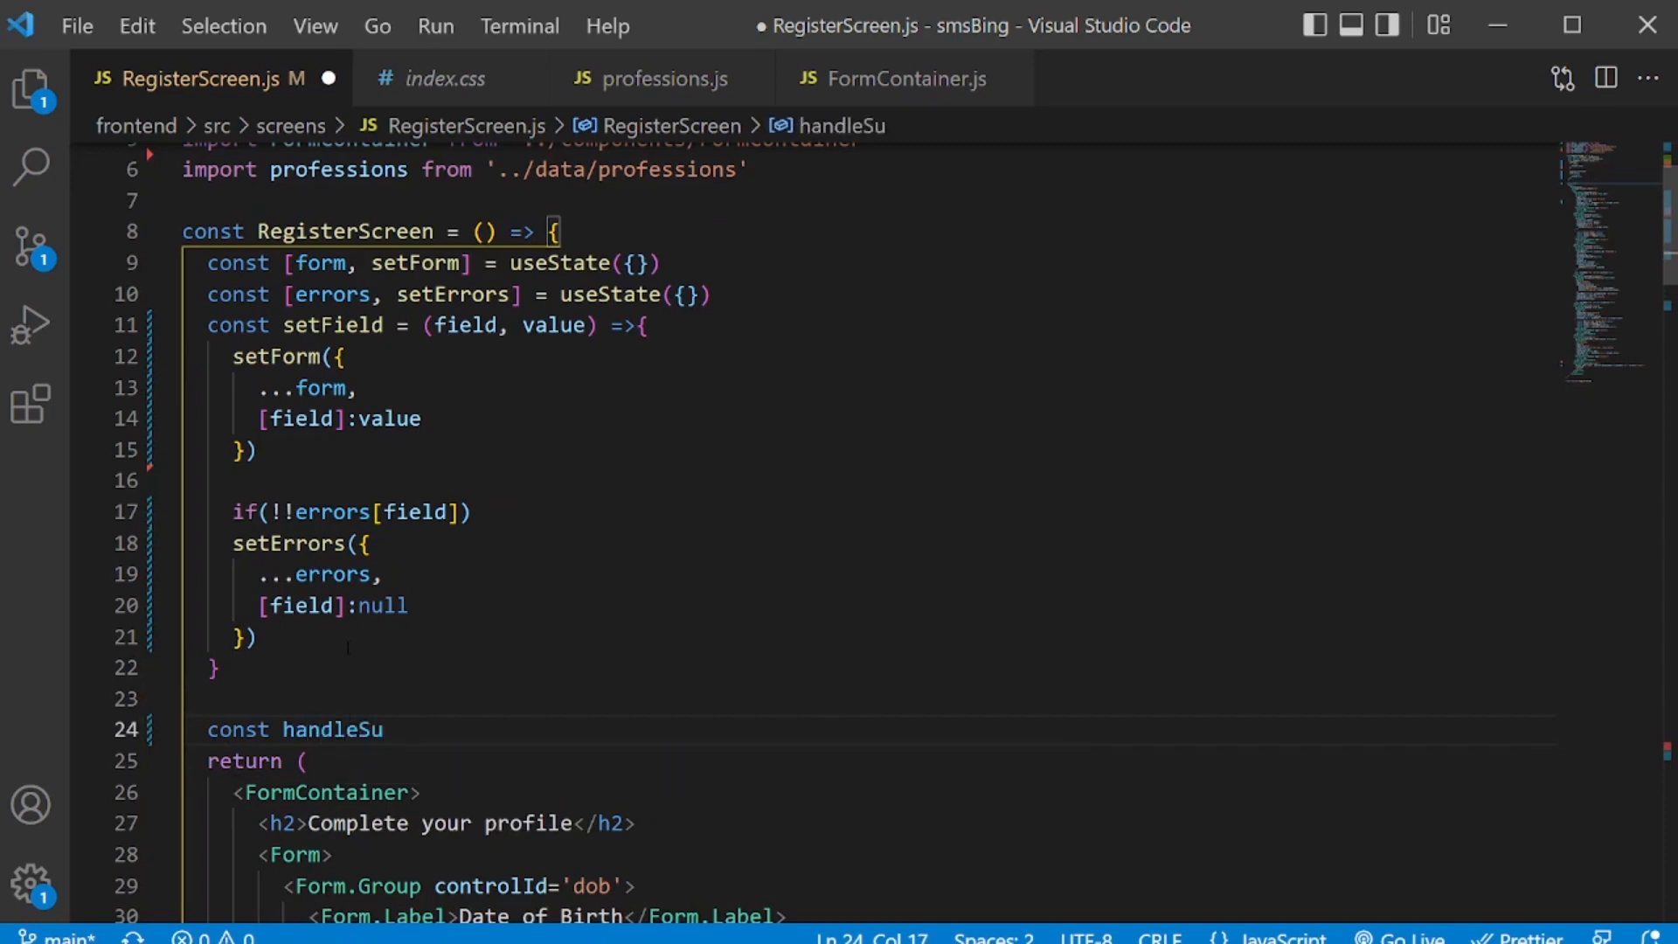
{"action": "type", "text": "bmit ="}
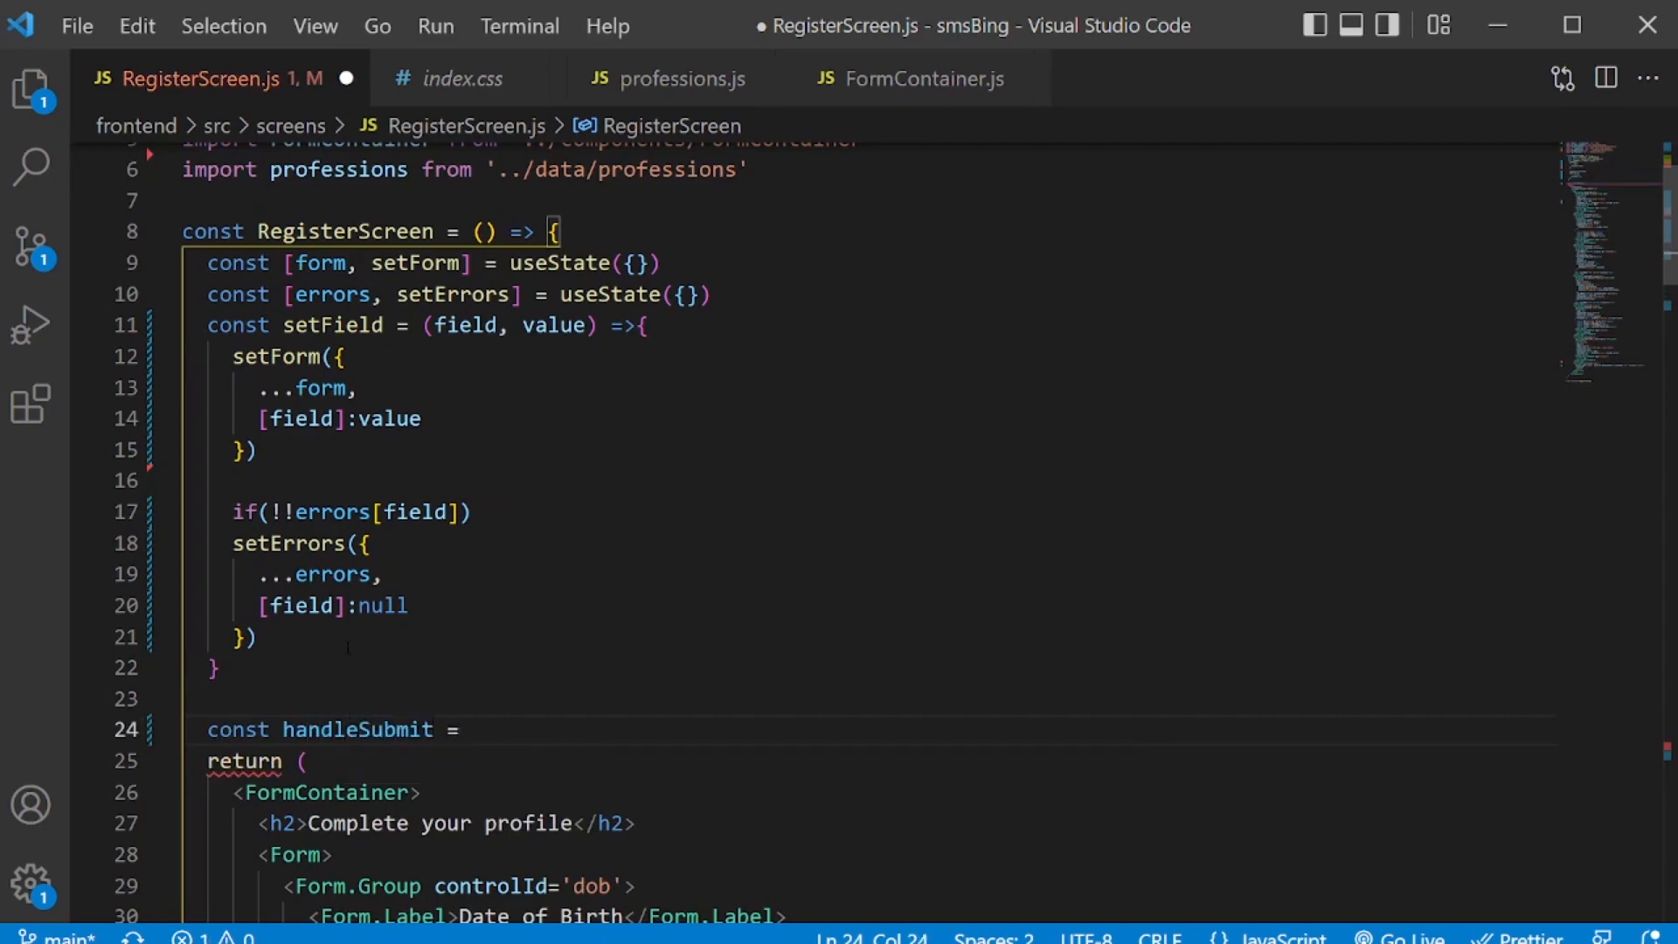
{"action": "type", "text": "e"}
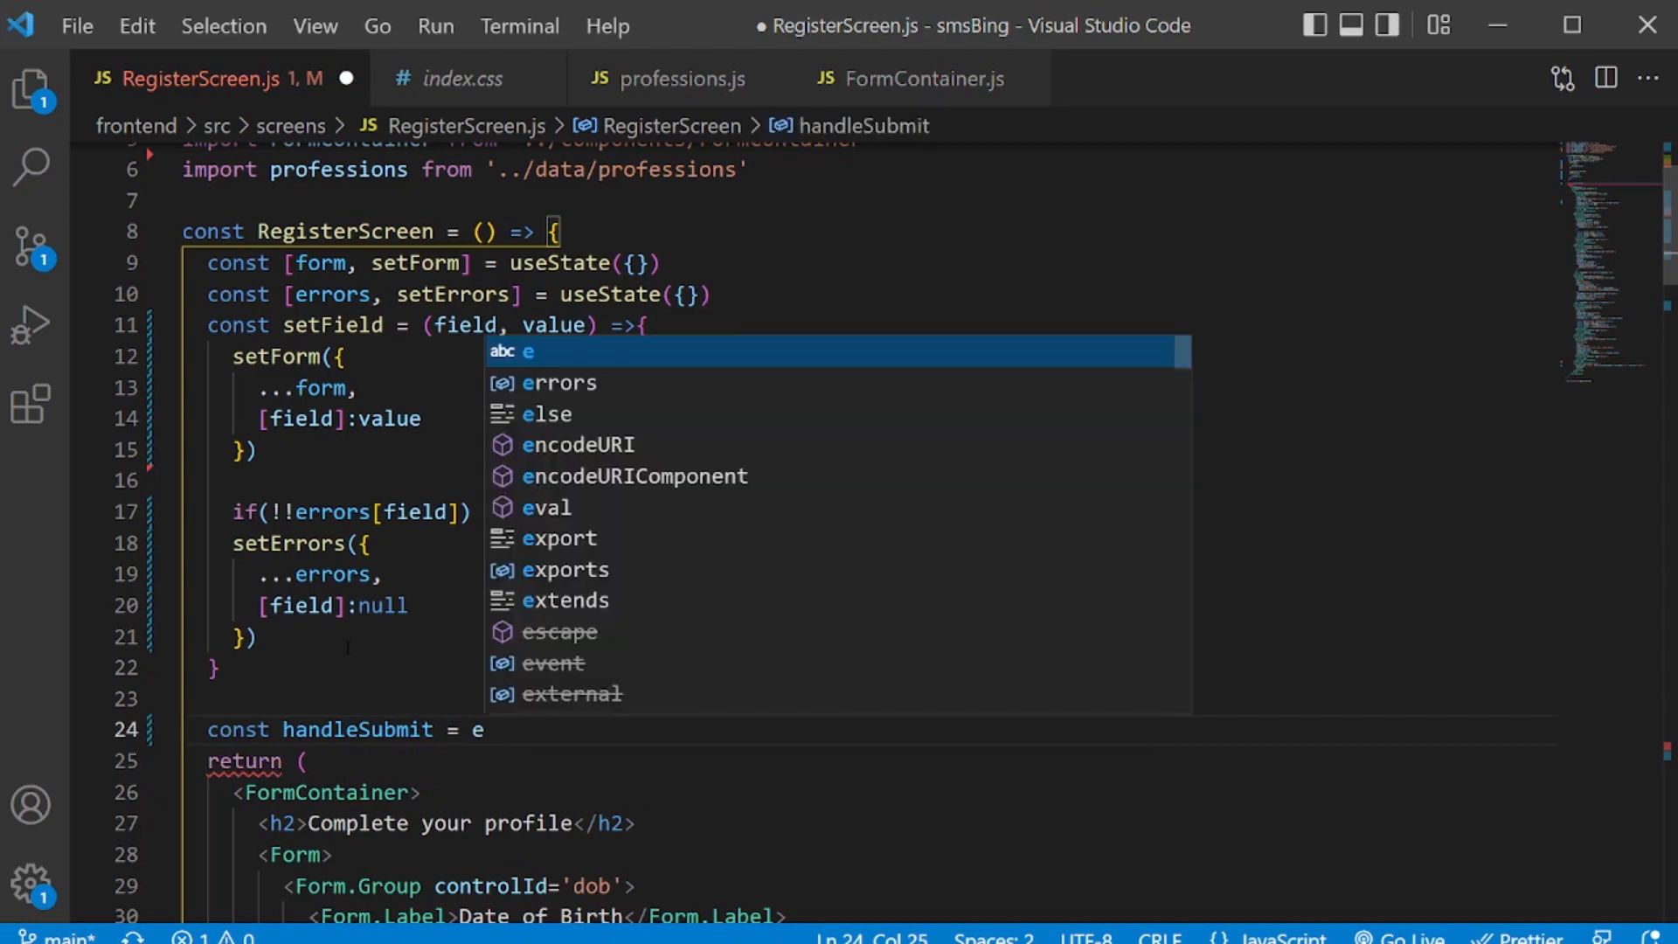
{"action": "key", "text": "Escape"}
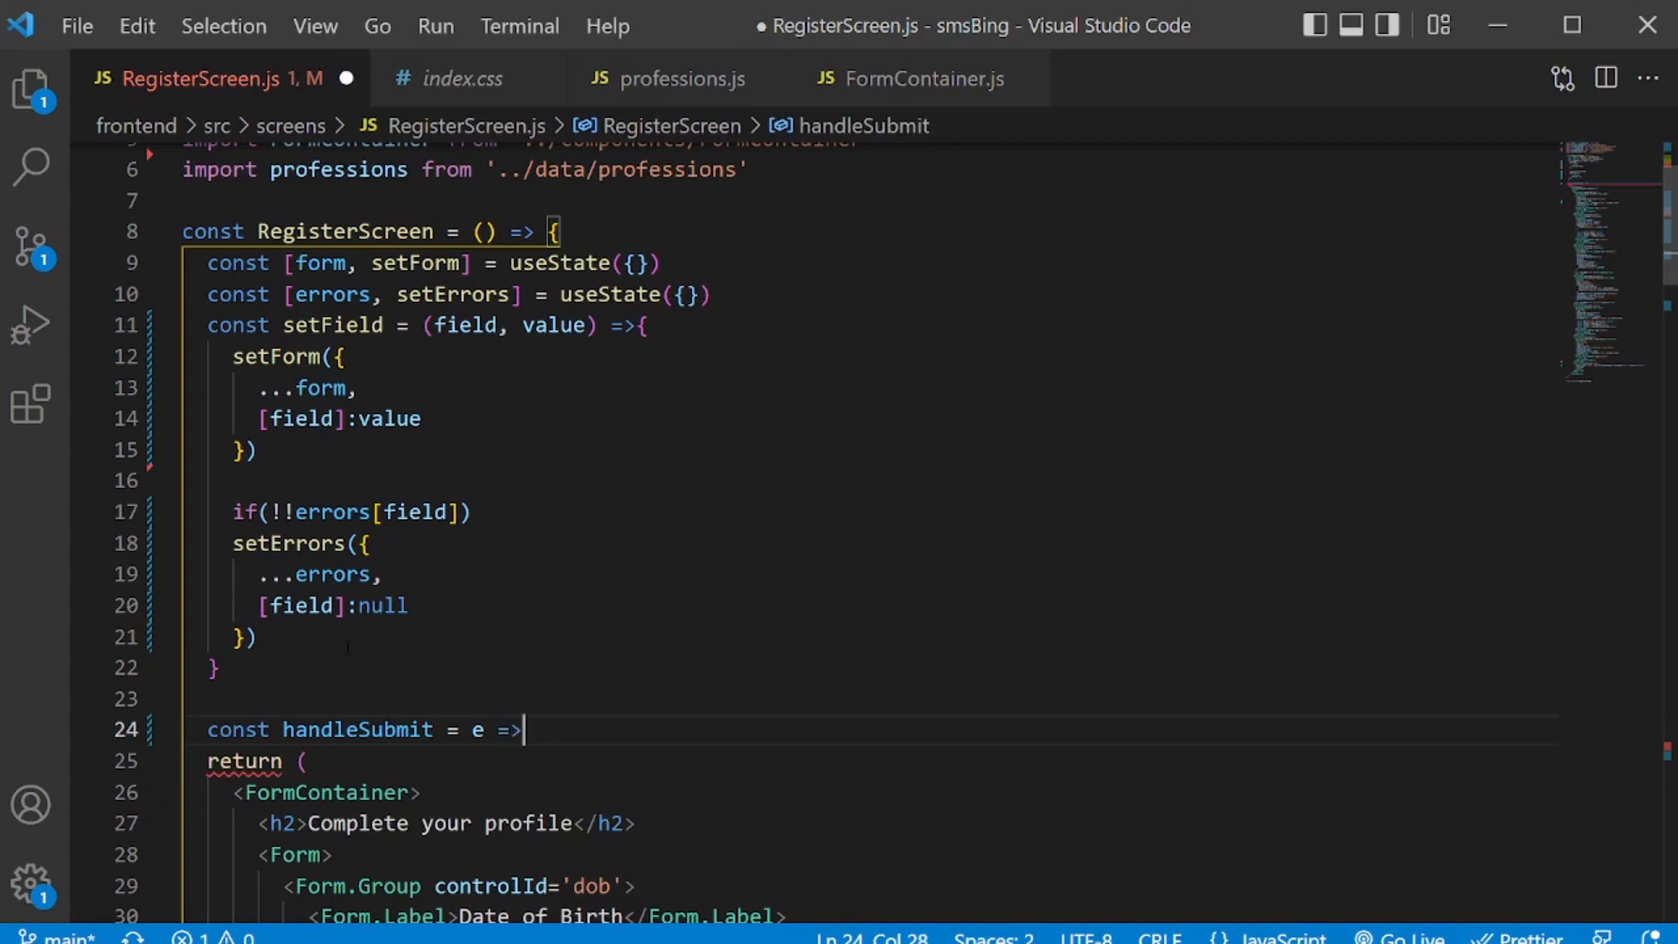
{"action": "type", "text": "{"}
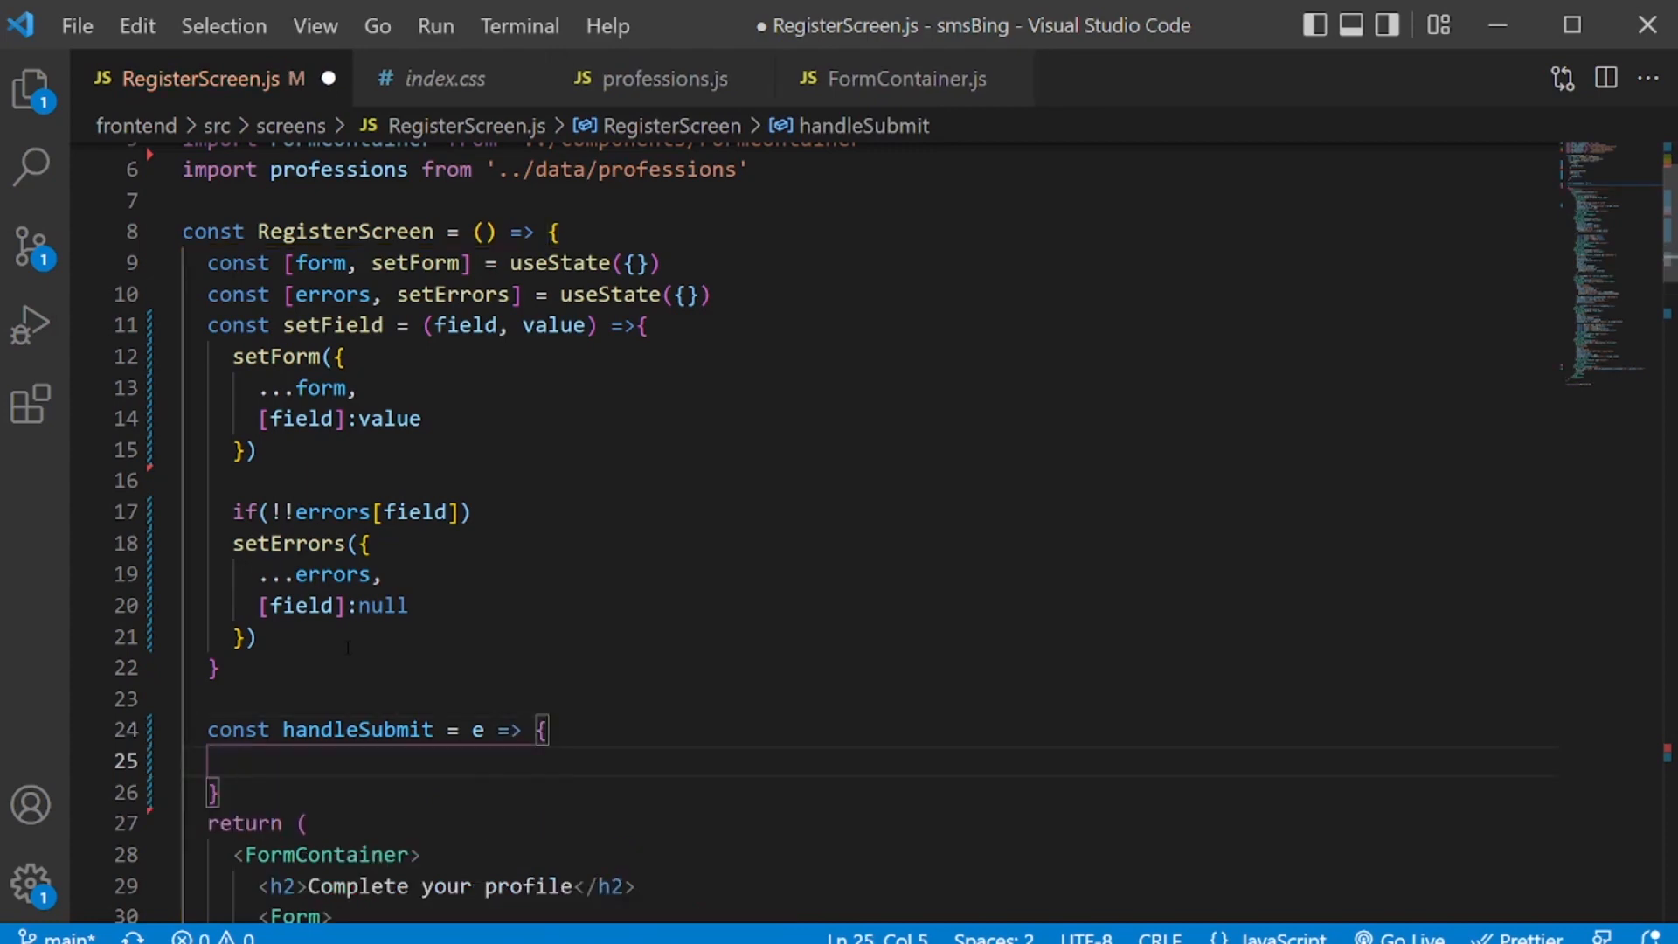
{"action": "type", "text": "e"}
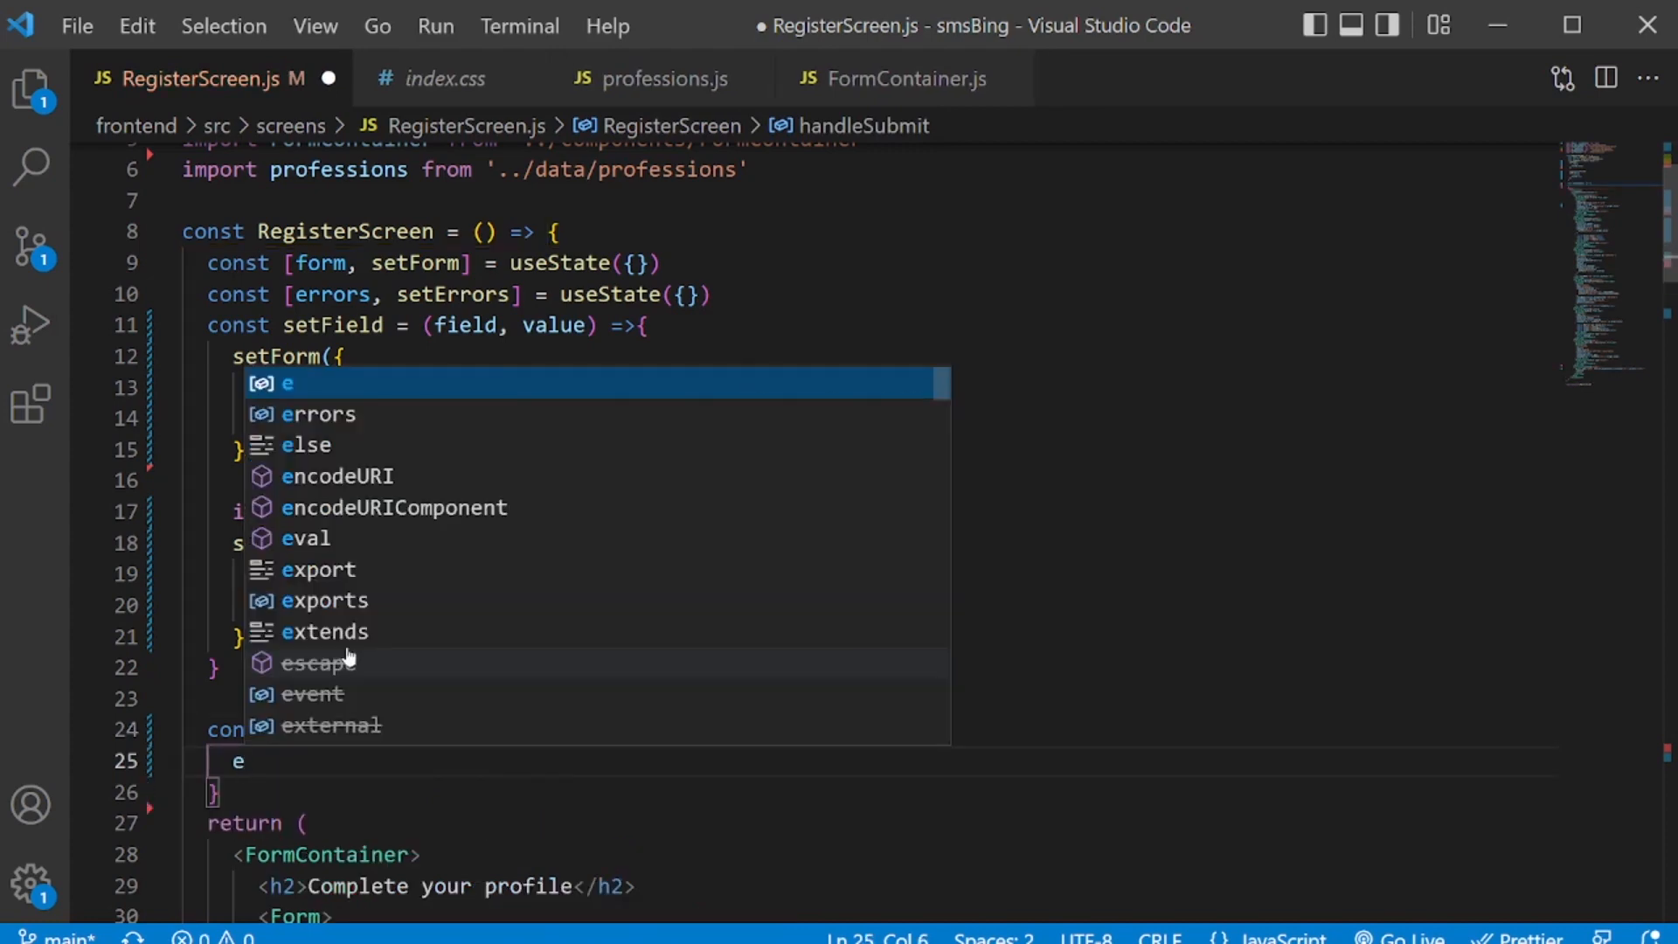
{"action": "type", "text": "."}
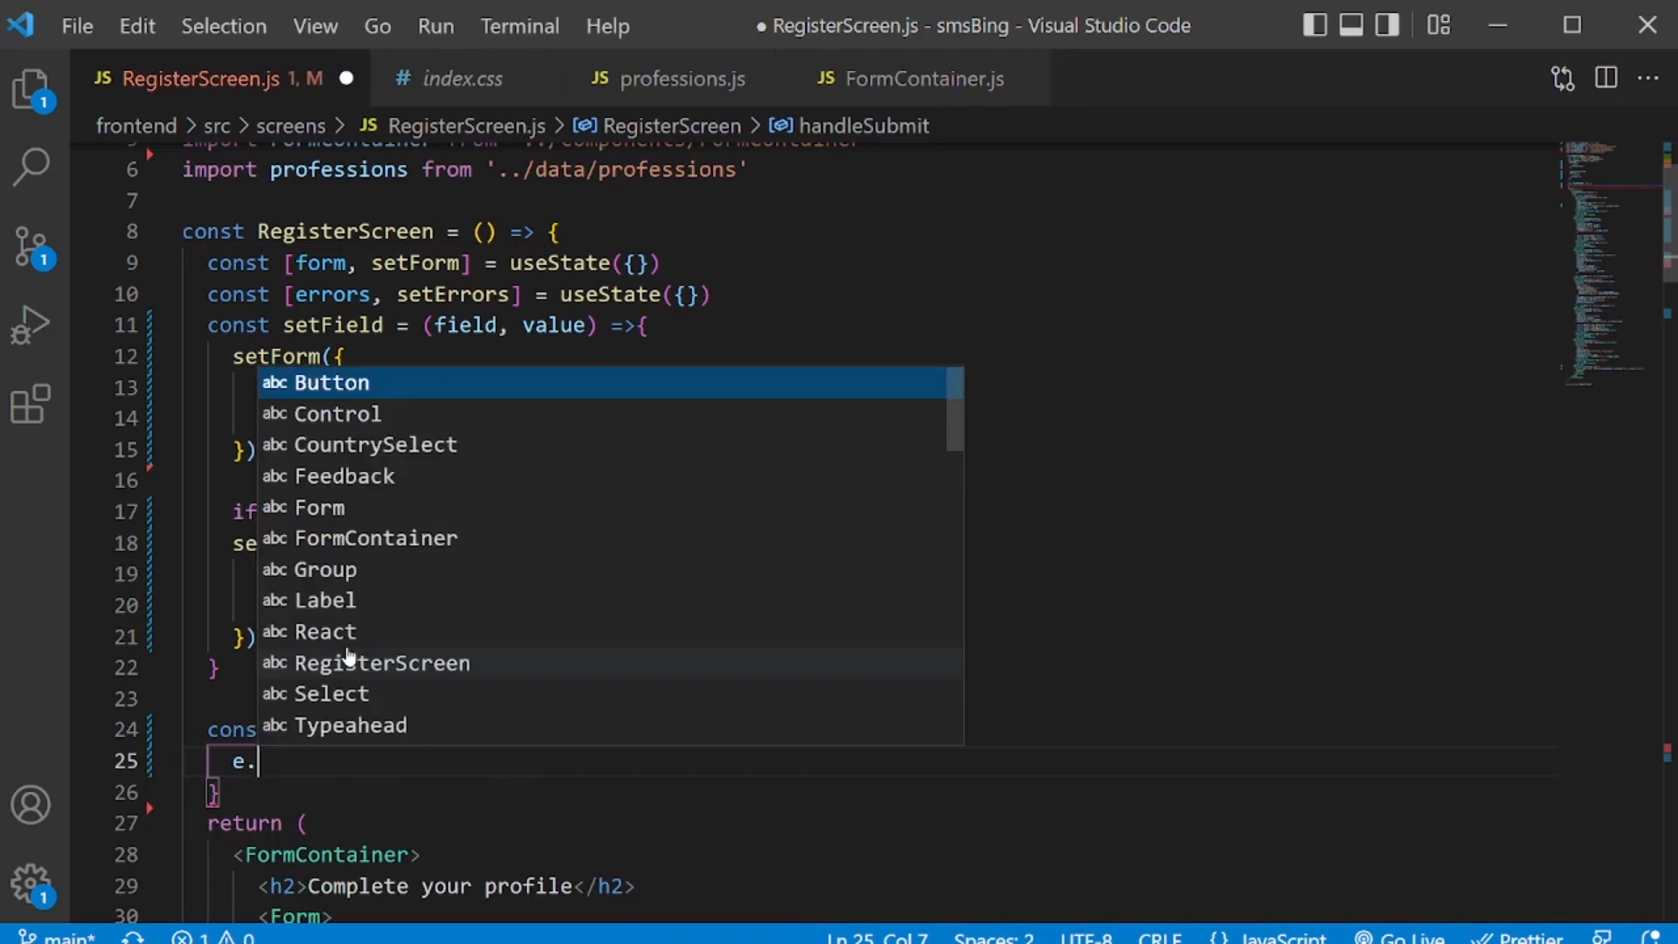
{"action": "type", "text": "pre"}
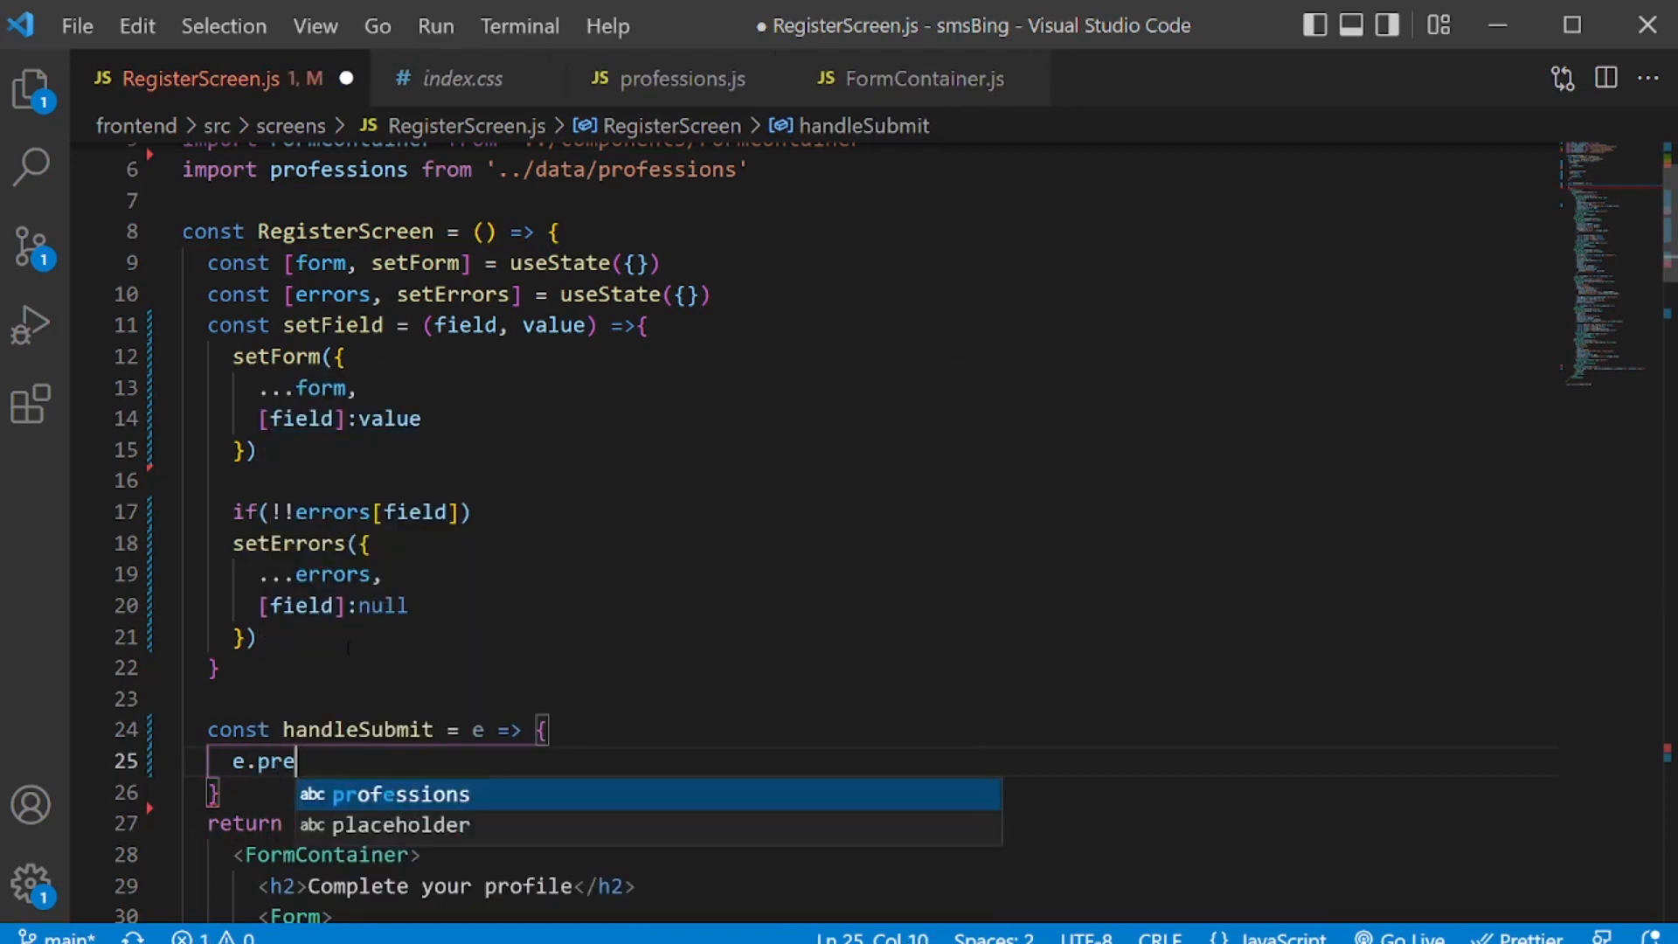
{"action": "type", "text": "ventDefault("}
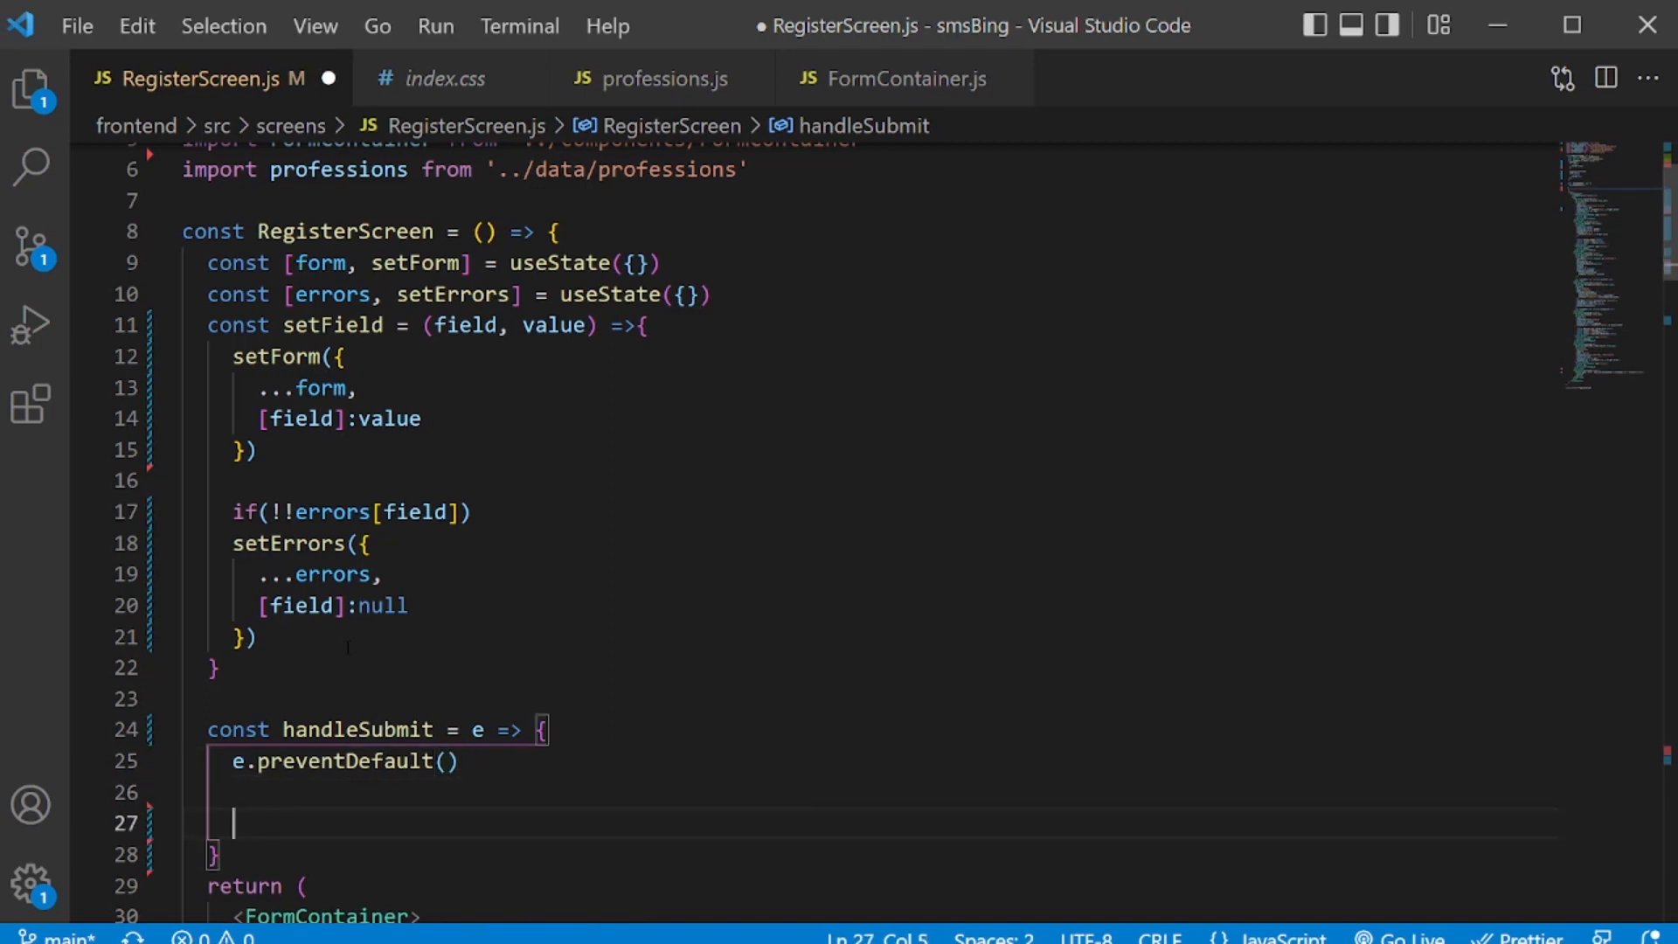
Log form inside handleSubmit and save RegisterScreen.js so Prettier reformats it.
{"action": "type", "text": "cons"}
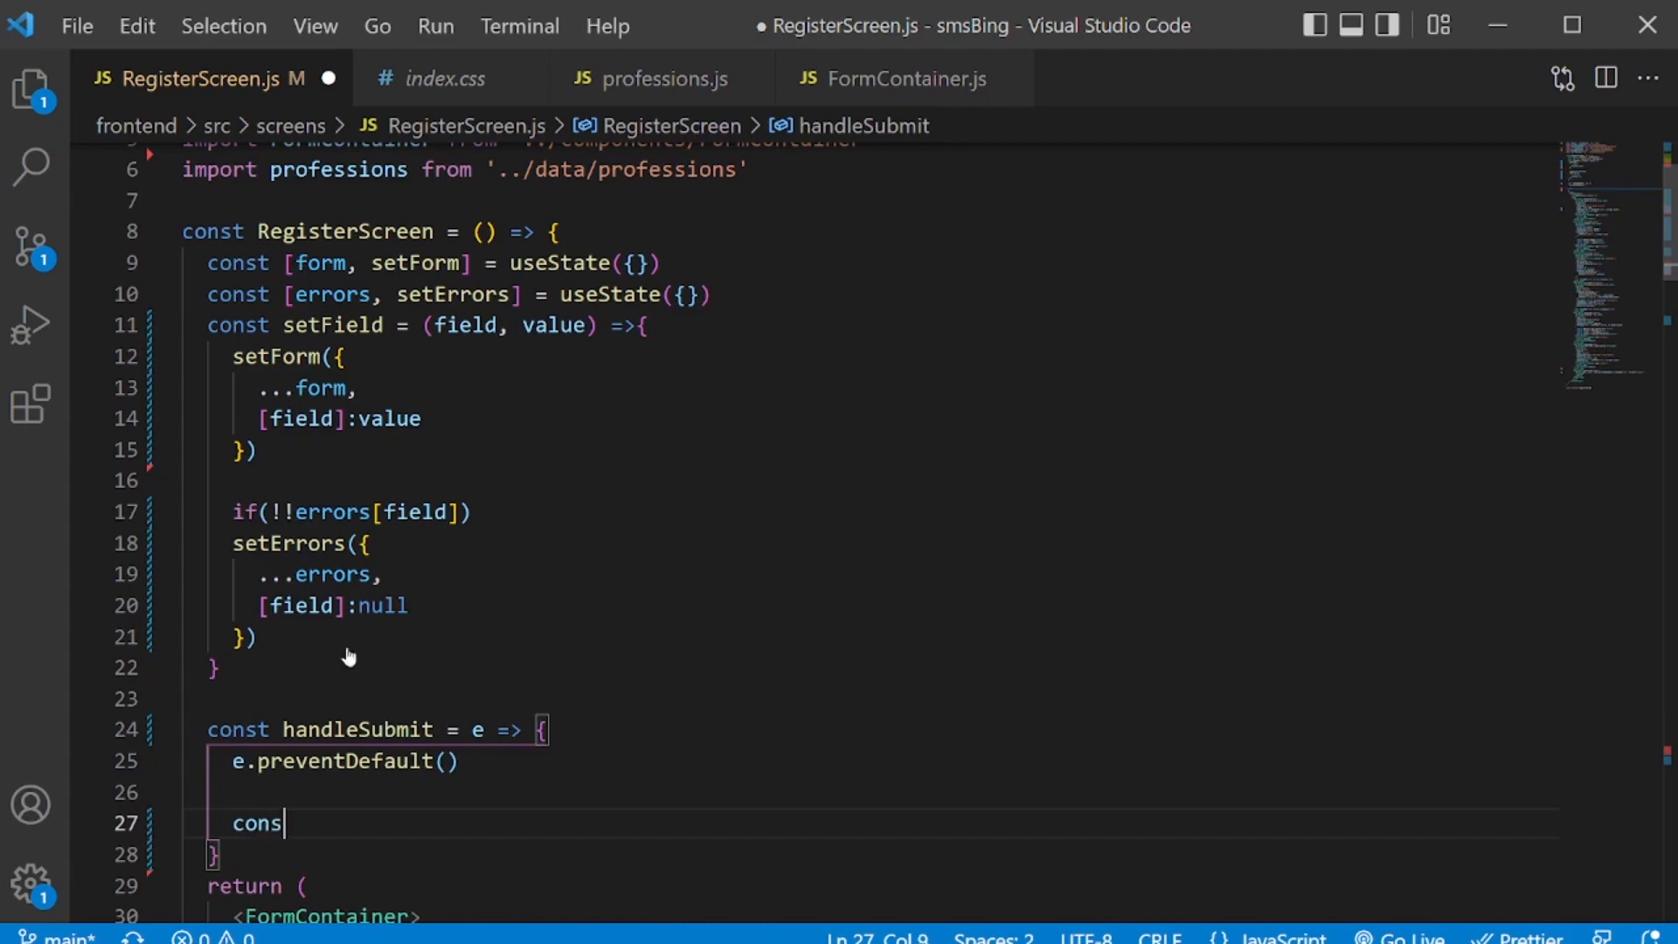
{"action": "type", "text": "ole.log("}
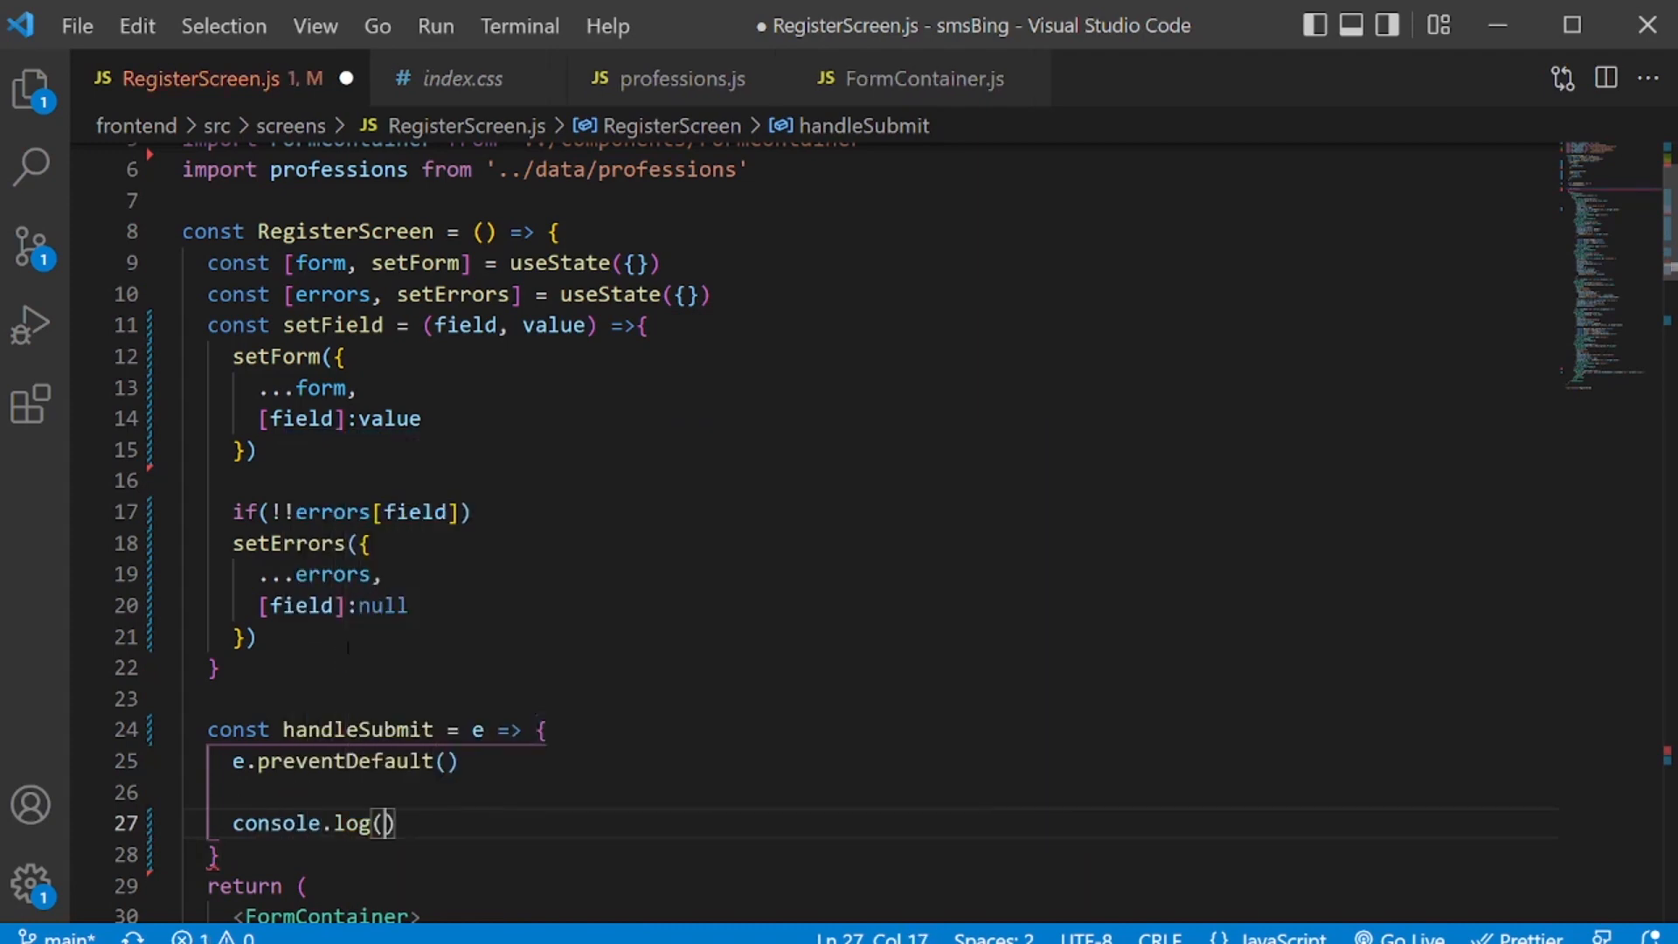
{"action": "type", "text": "form"}
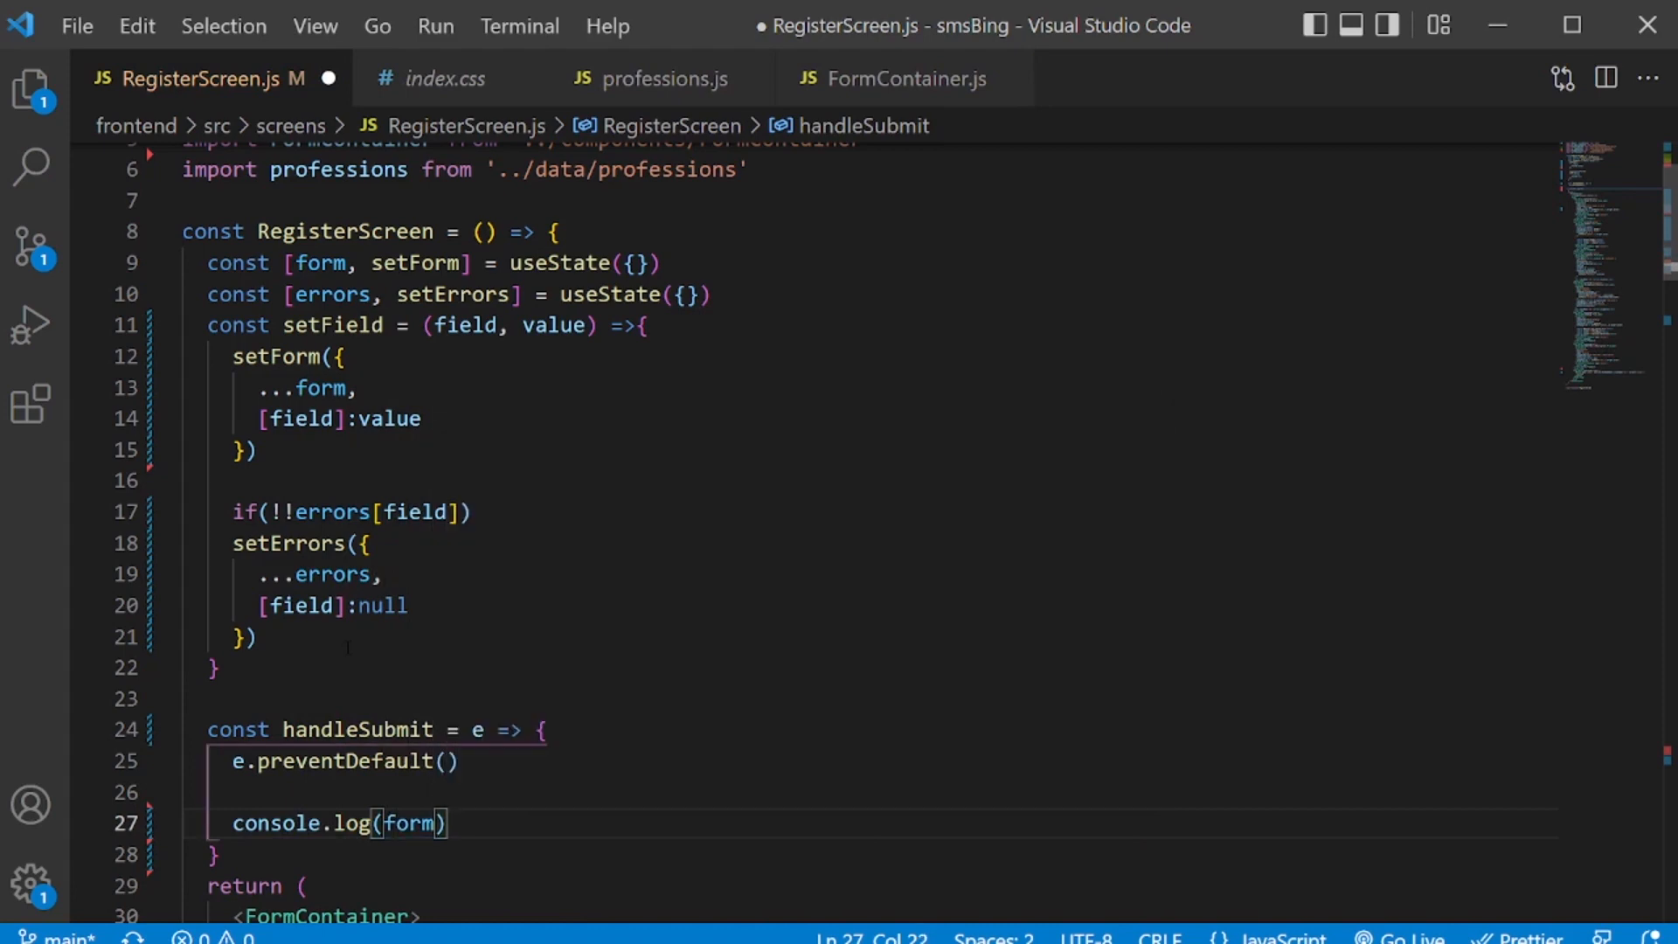
{"action": "key", "text": "ctrl+s"}
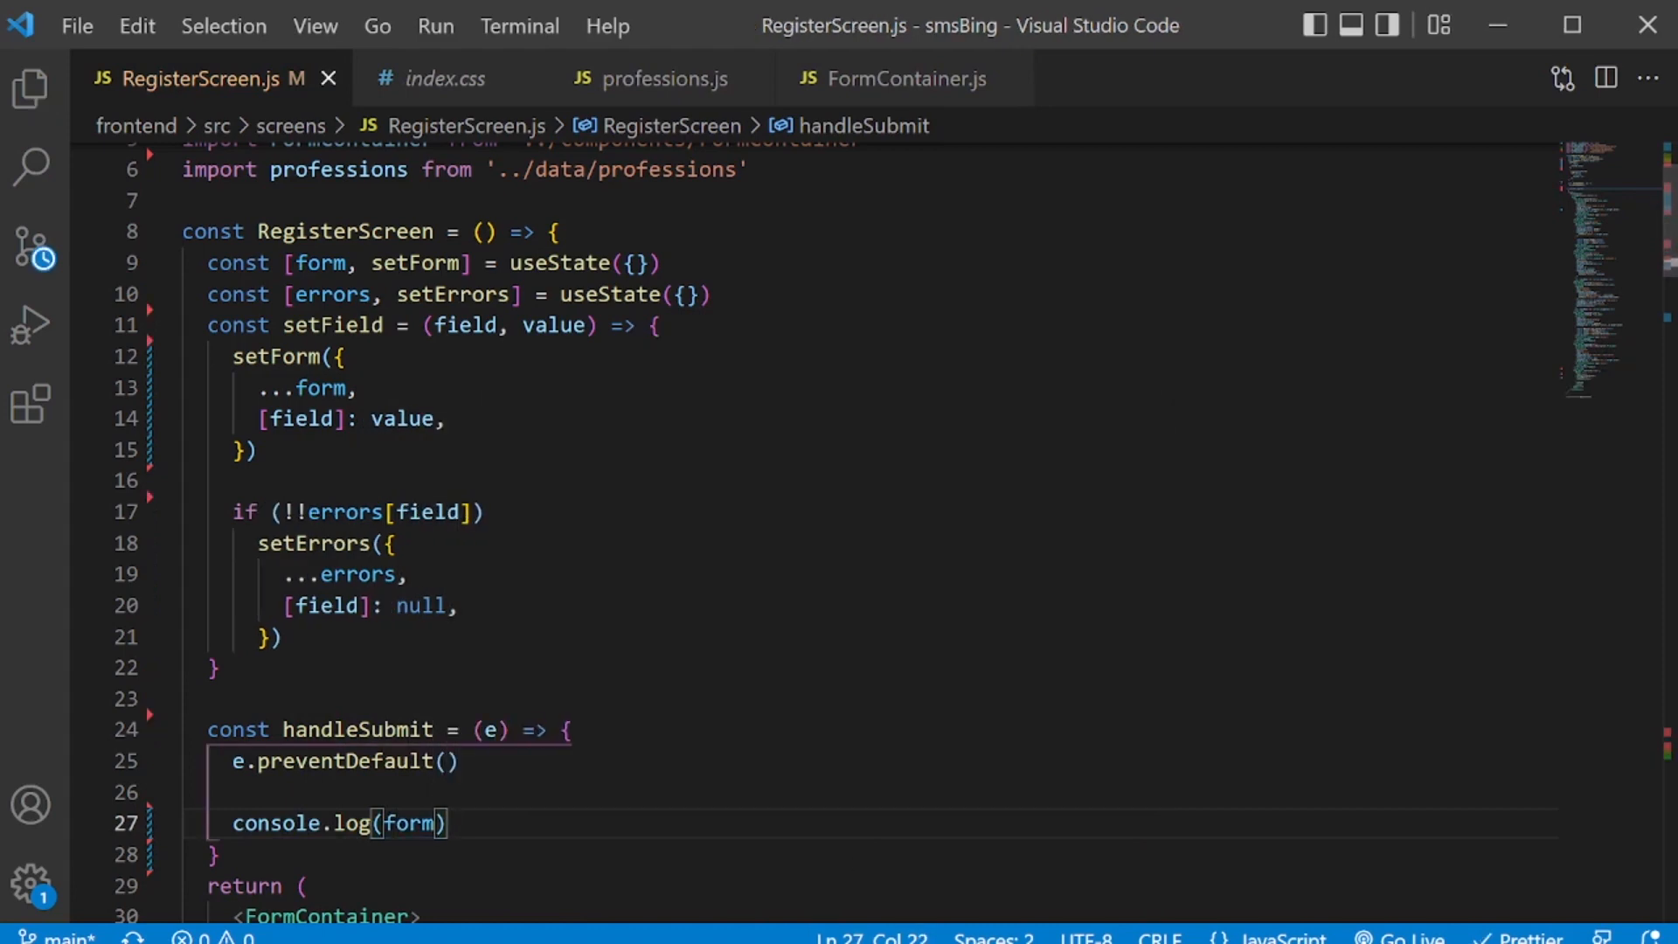
On the localhost register form set the birth date to April 14 with the DevTools console open.
{"action": "left_click", "coordinate": [21, 921]}
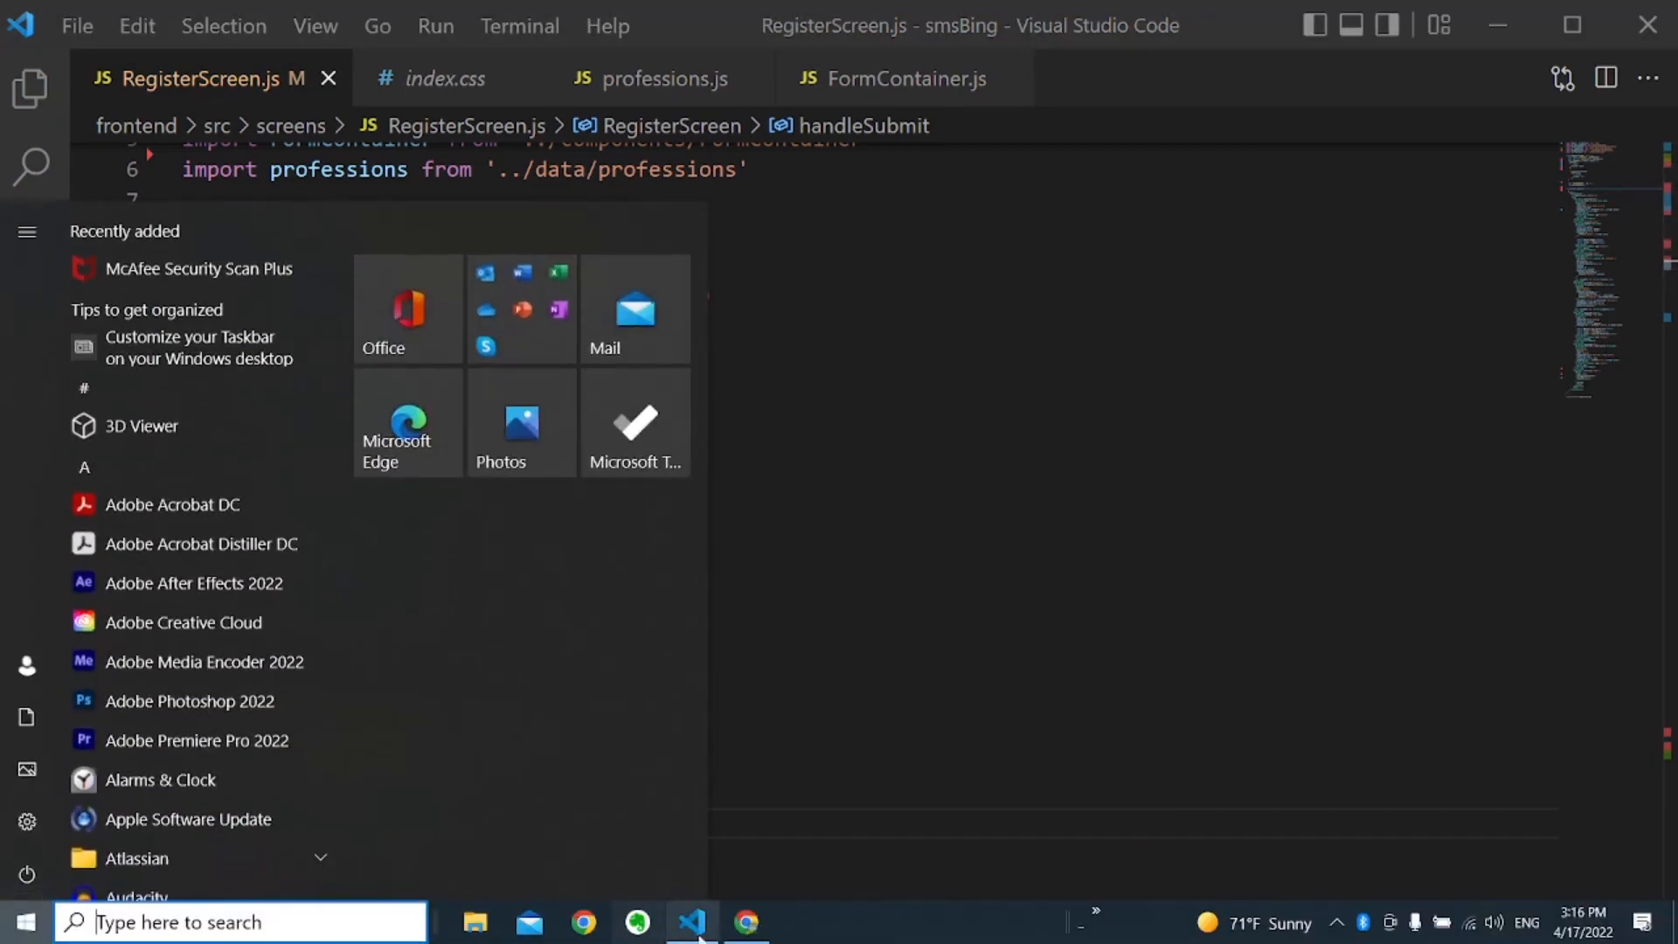
{"action": "left_click", "coordinate": [746, 922]}
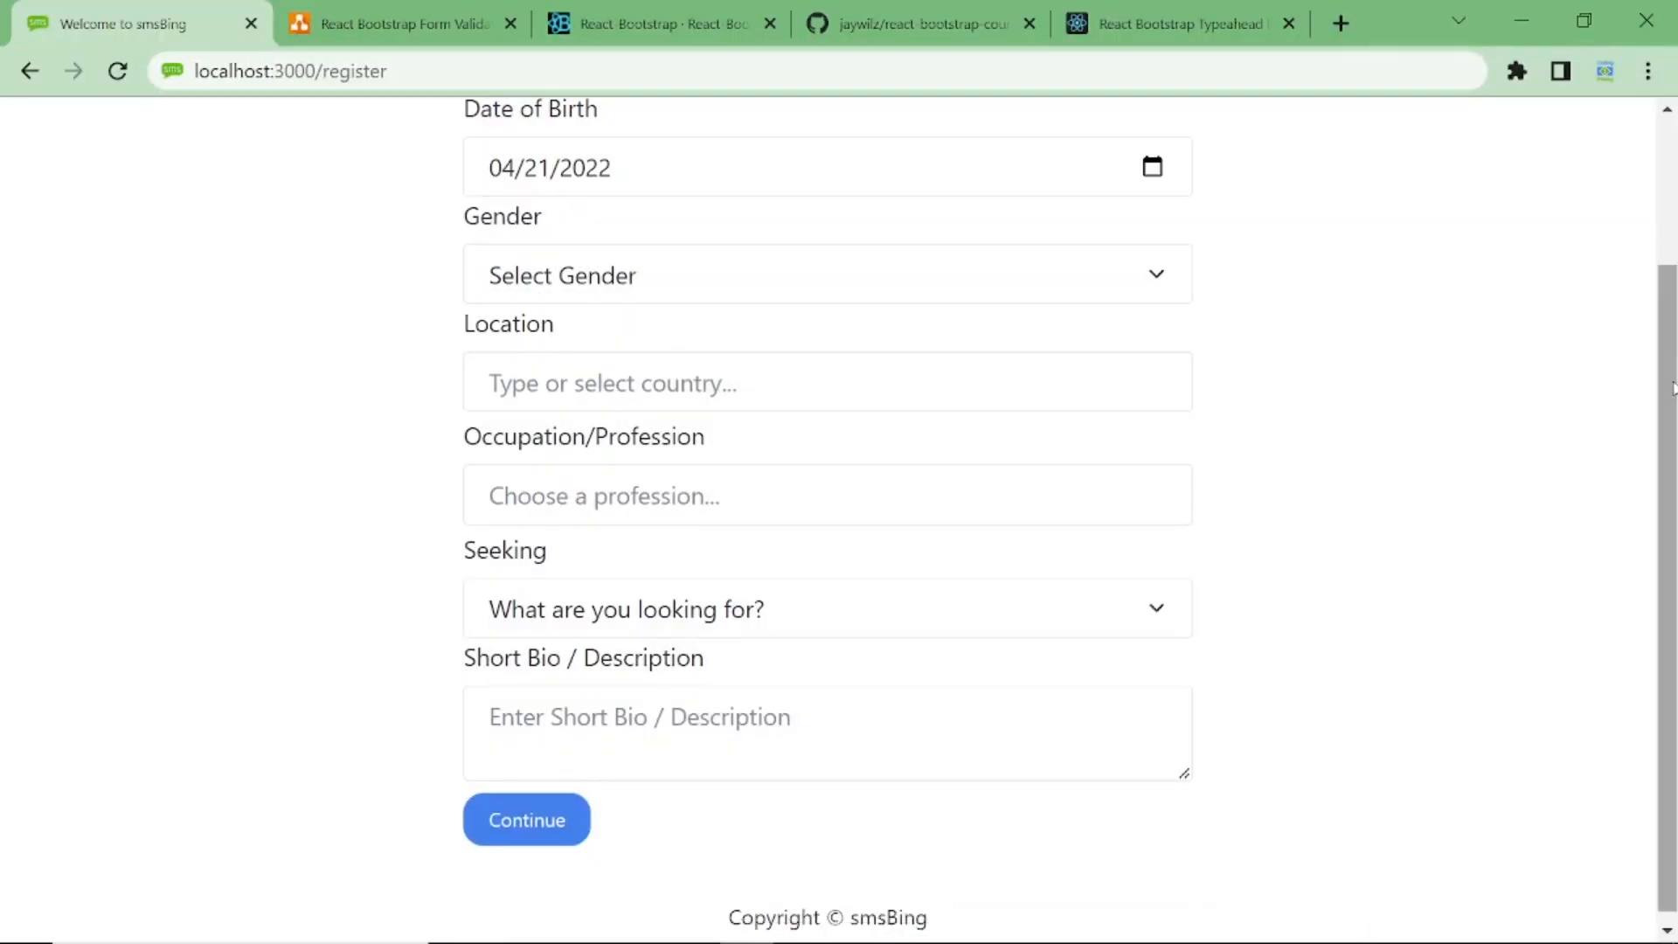
{"action": "scroll", "scroll_direction": "up", "scroll_amount": 3}
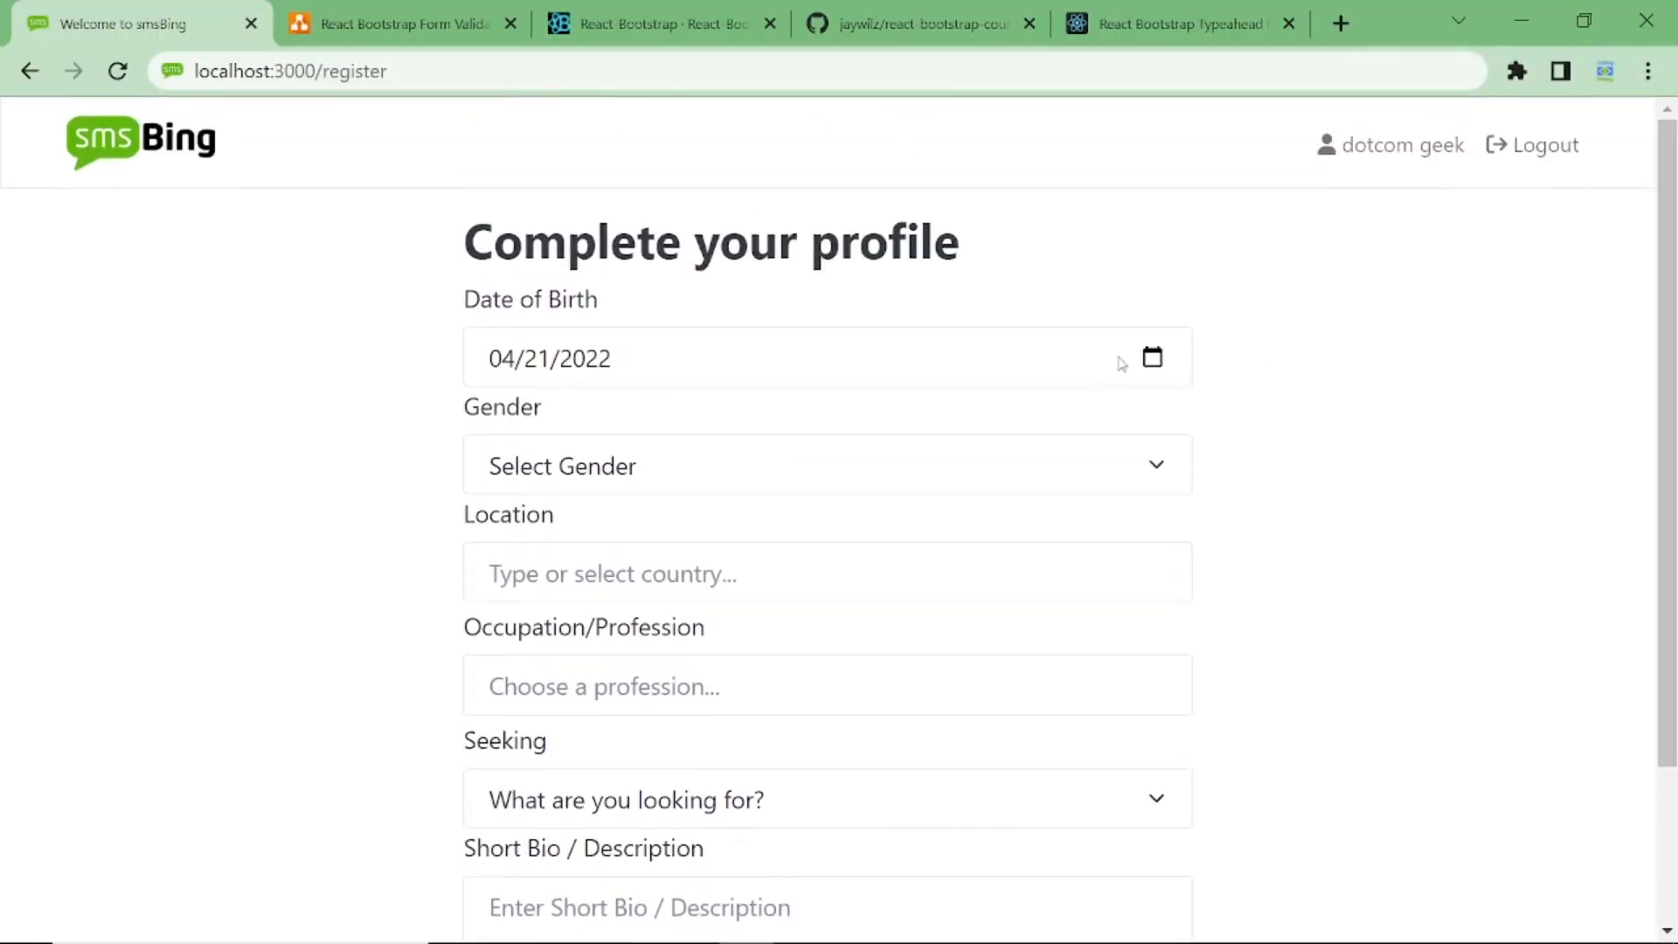
{"action": "left_click", "coordinate": [1152, 356]}
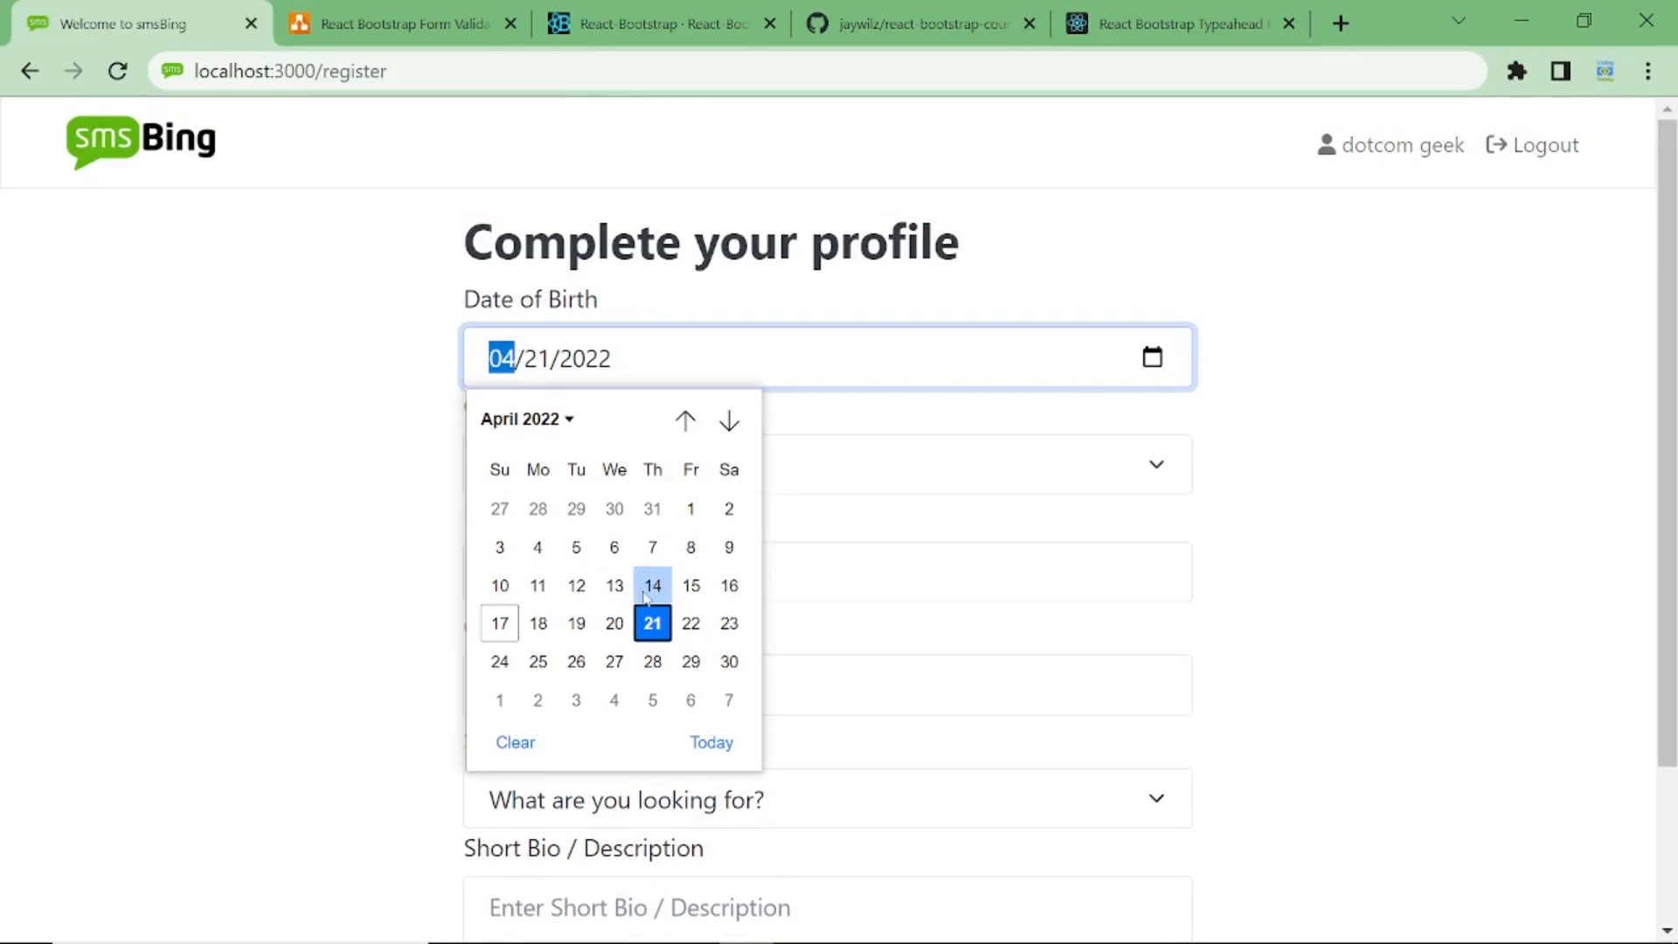
{"action": "left_click", "coordinate": [652, 585]}
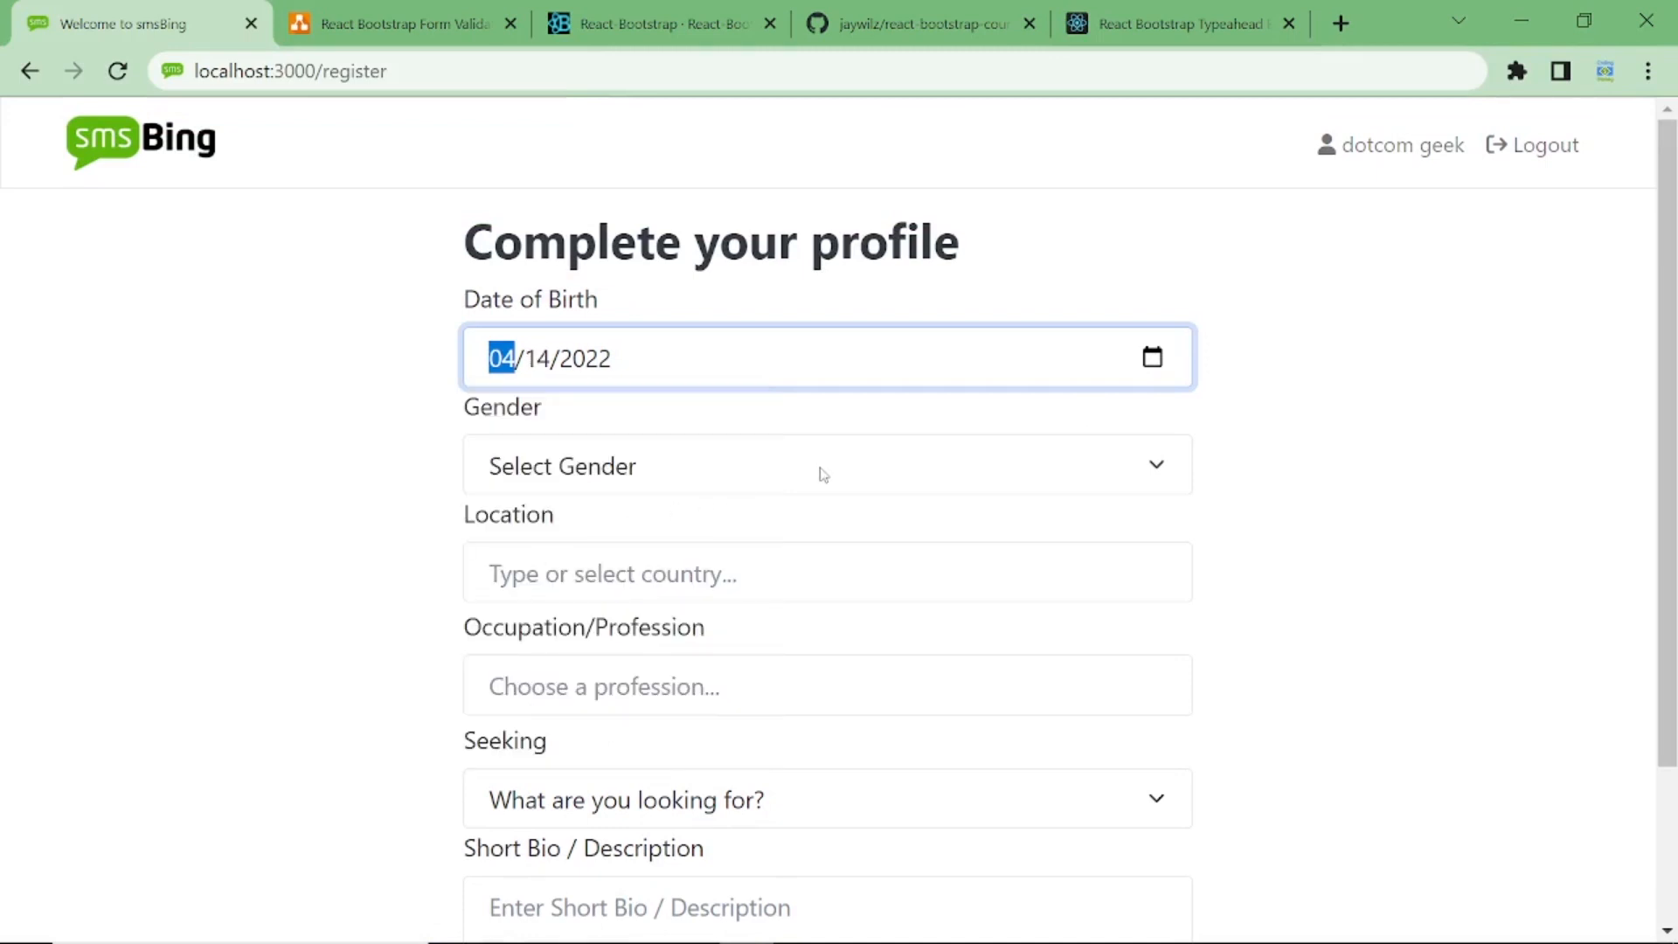
{"action": "key", "text": "F12"}
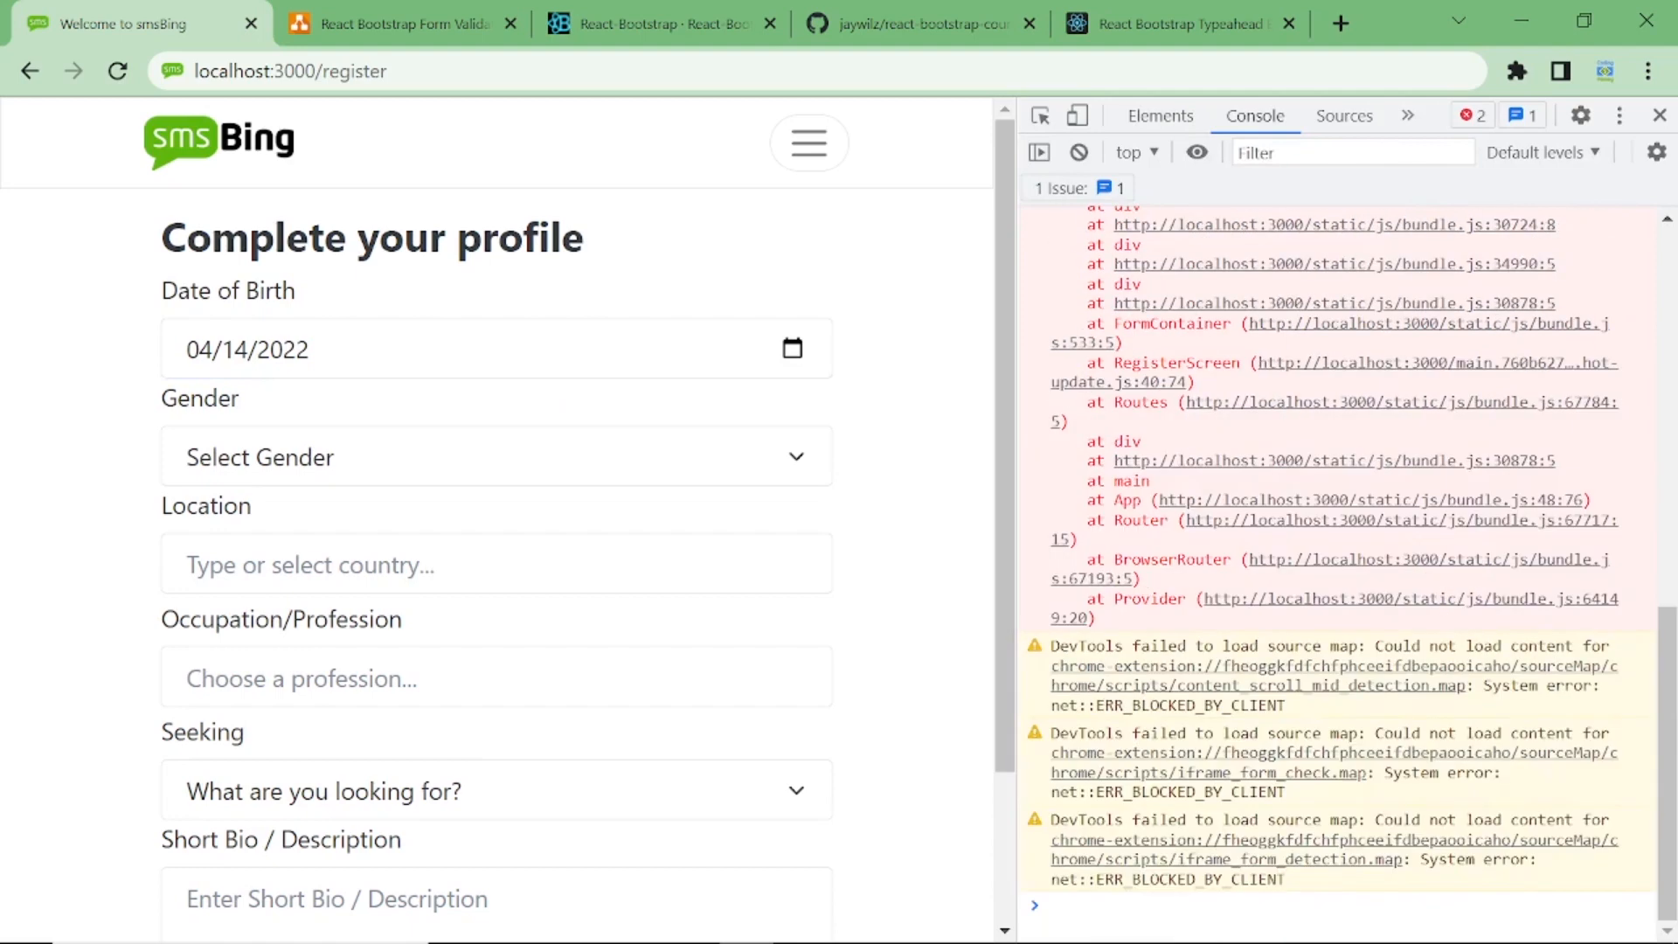
Choose Male, Albania and Accounts Staff, then submit with Continue to log the form object.
{"action": "left_click", "coordinate": [495, 457]}
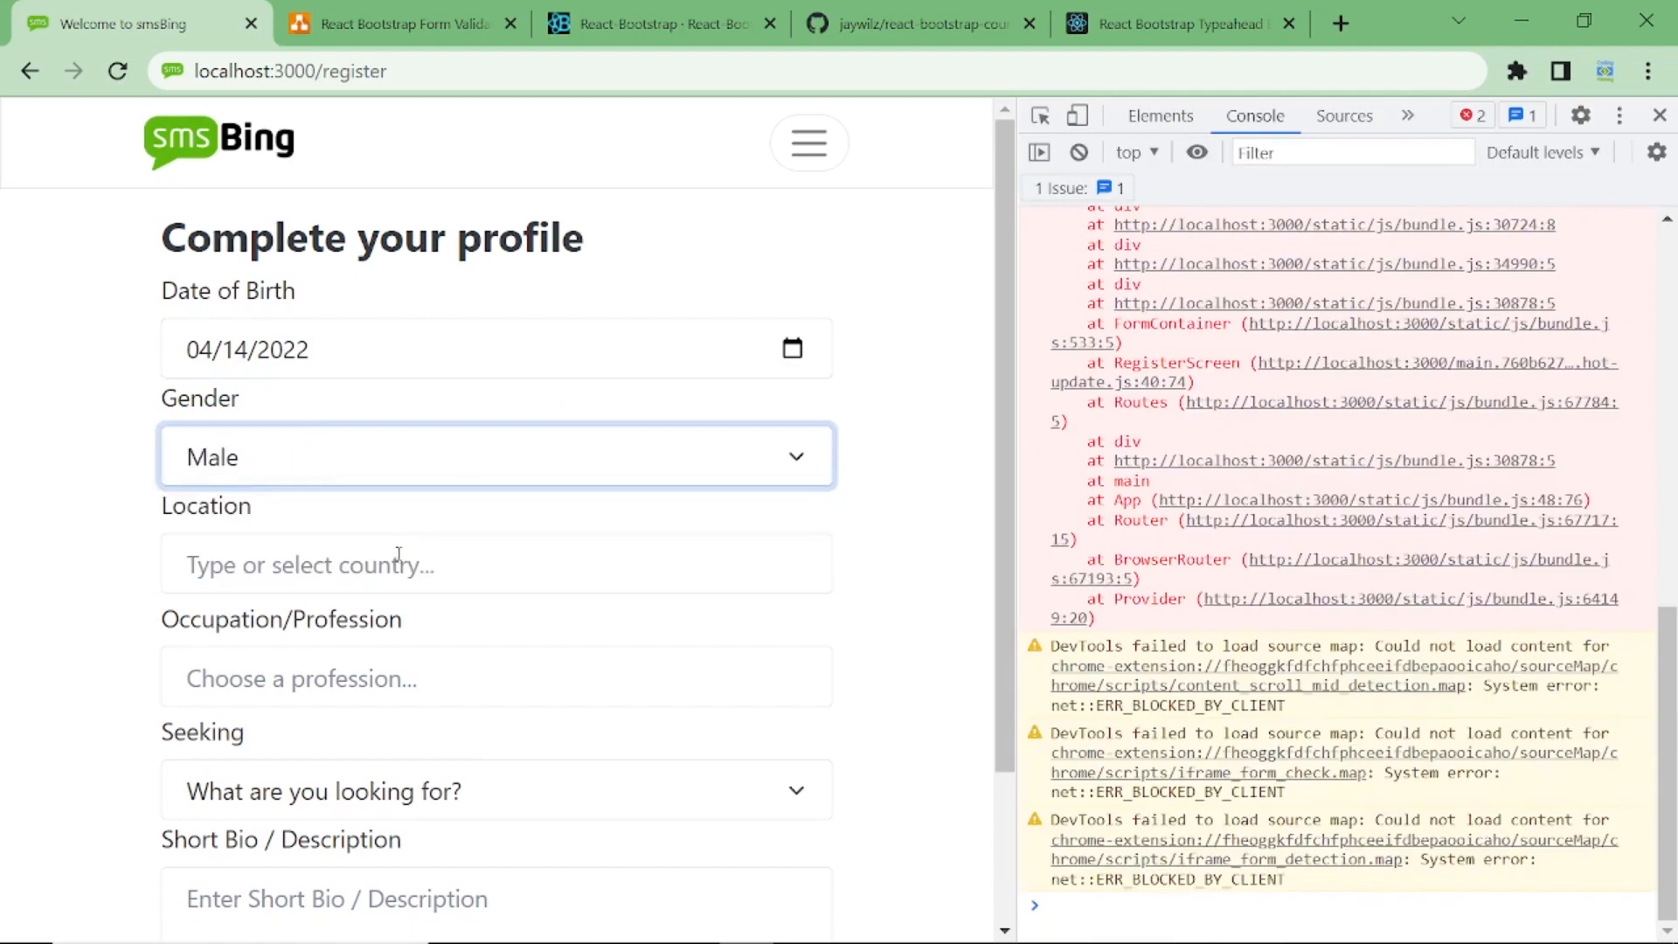
{"action": "left_click", "coordinate": [495, 678]}
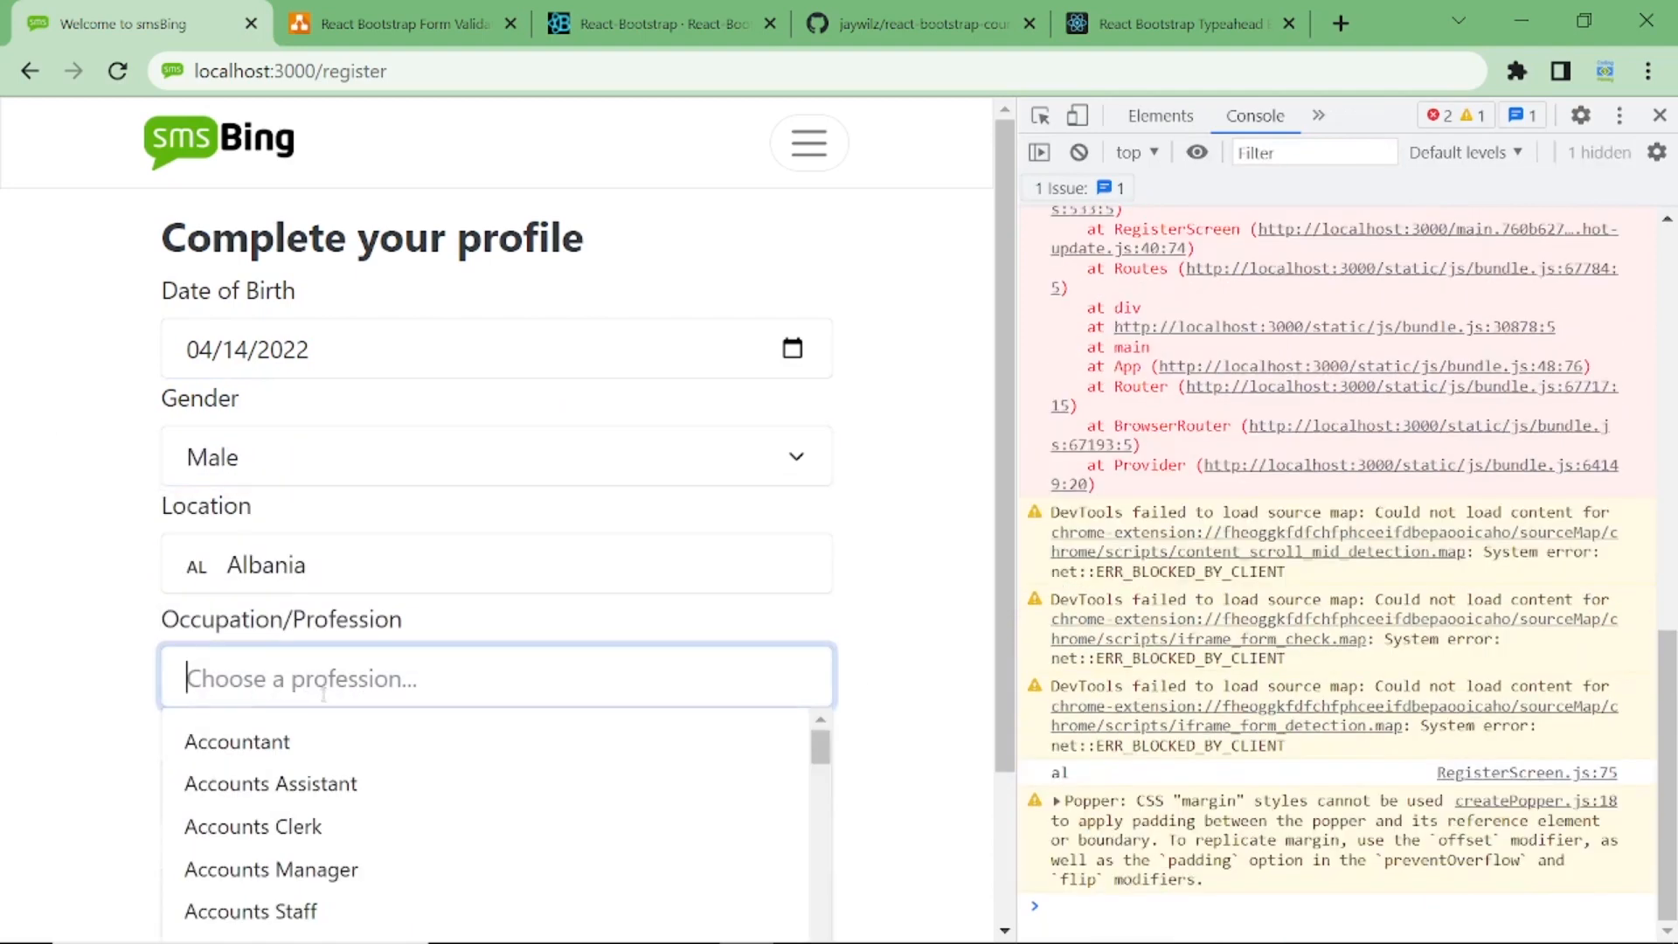
{"action": "left_click", "coordinate": [250, 911]}
{"action": "type", "text": "dsadsa"}
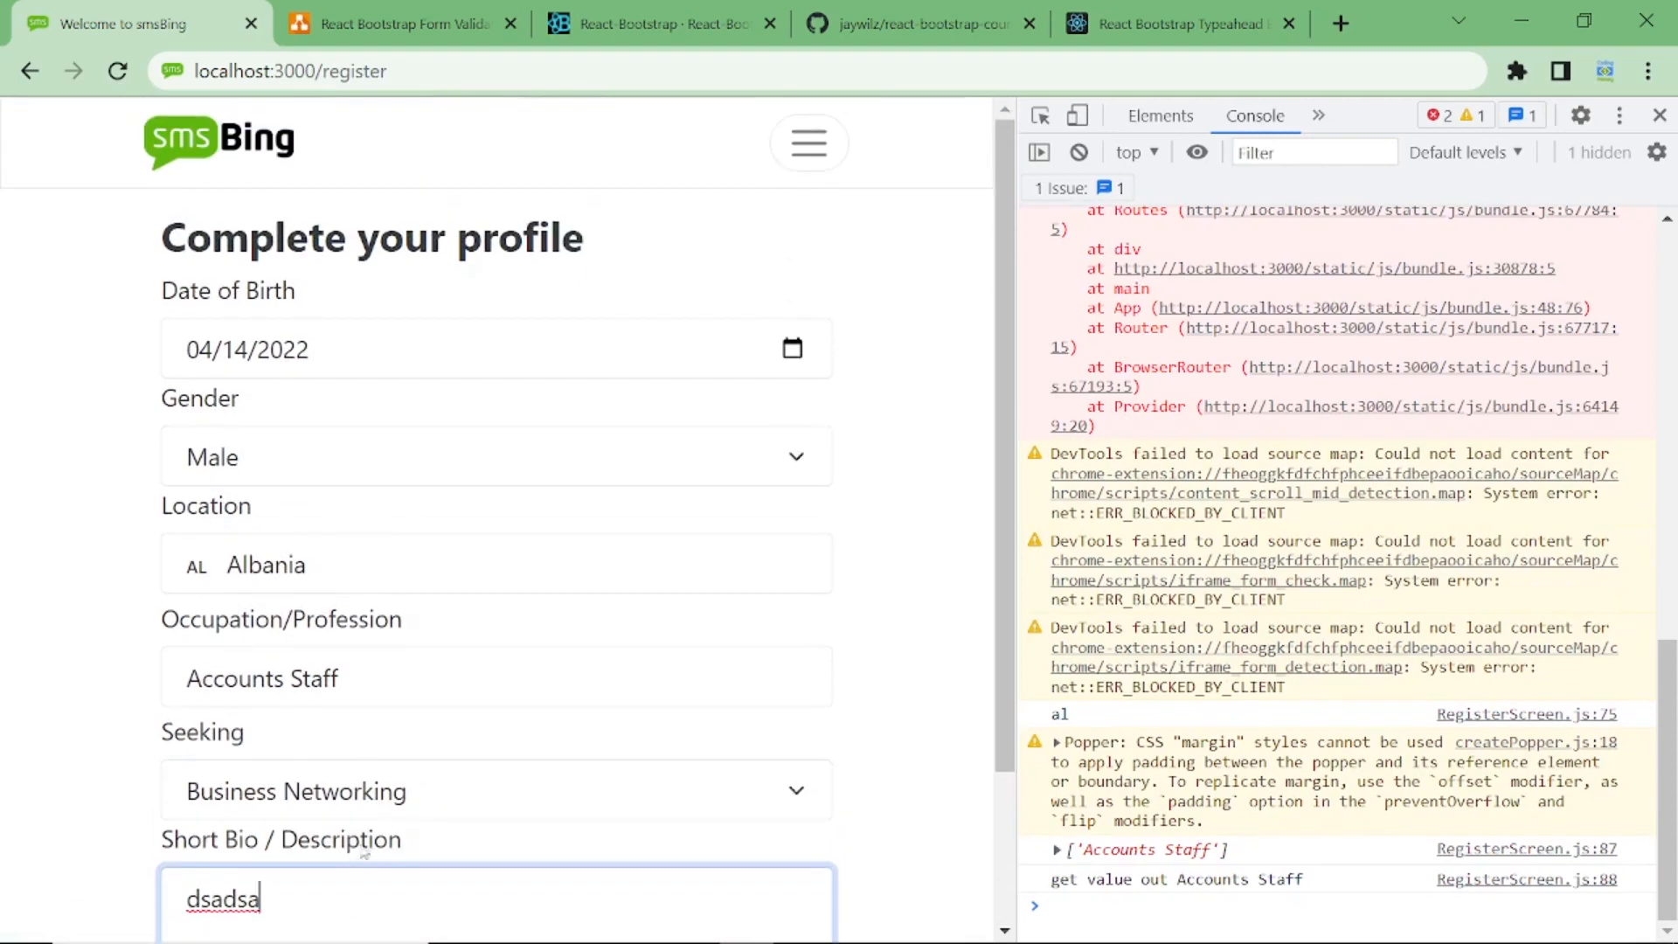
{"action": "scroll", "scroll_direction": "down", "scroll_amount": 3}
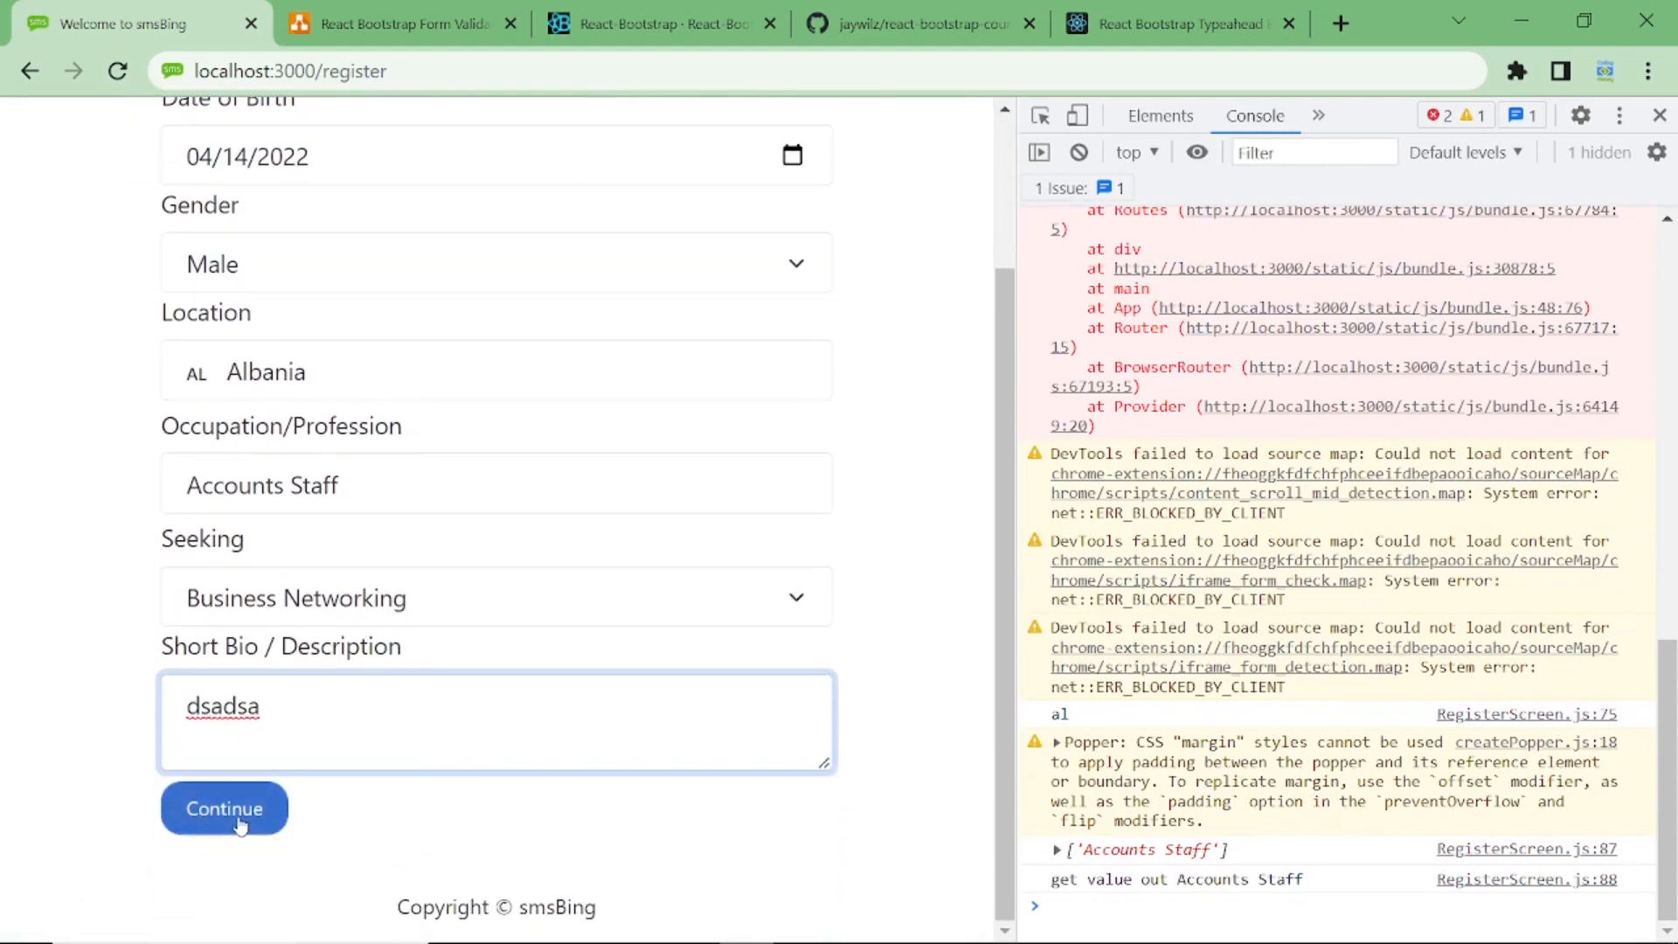
{"action": "left_click", "coordinate": [224, 808]}
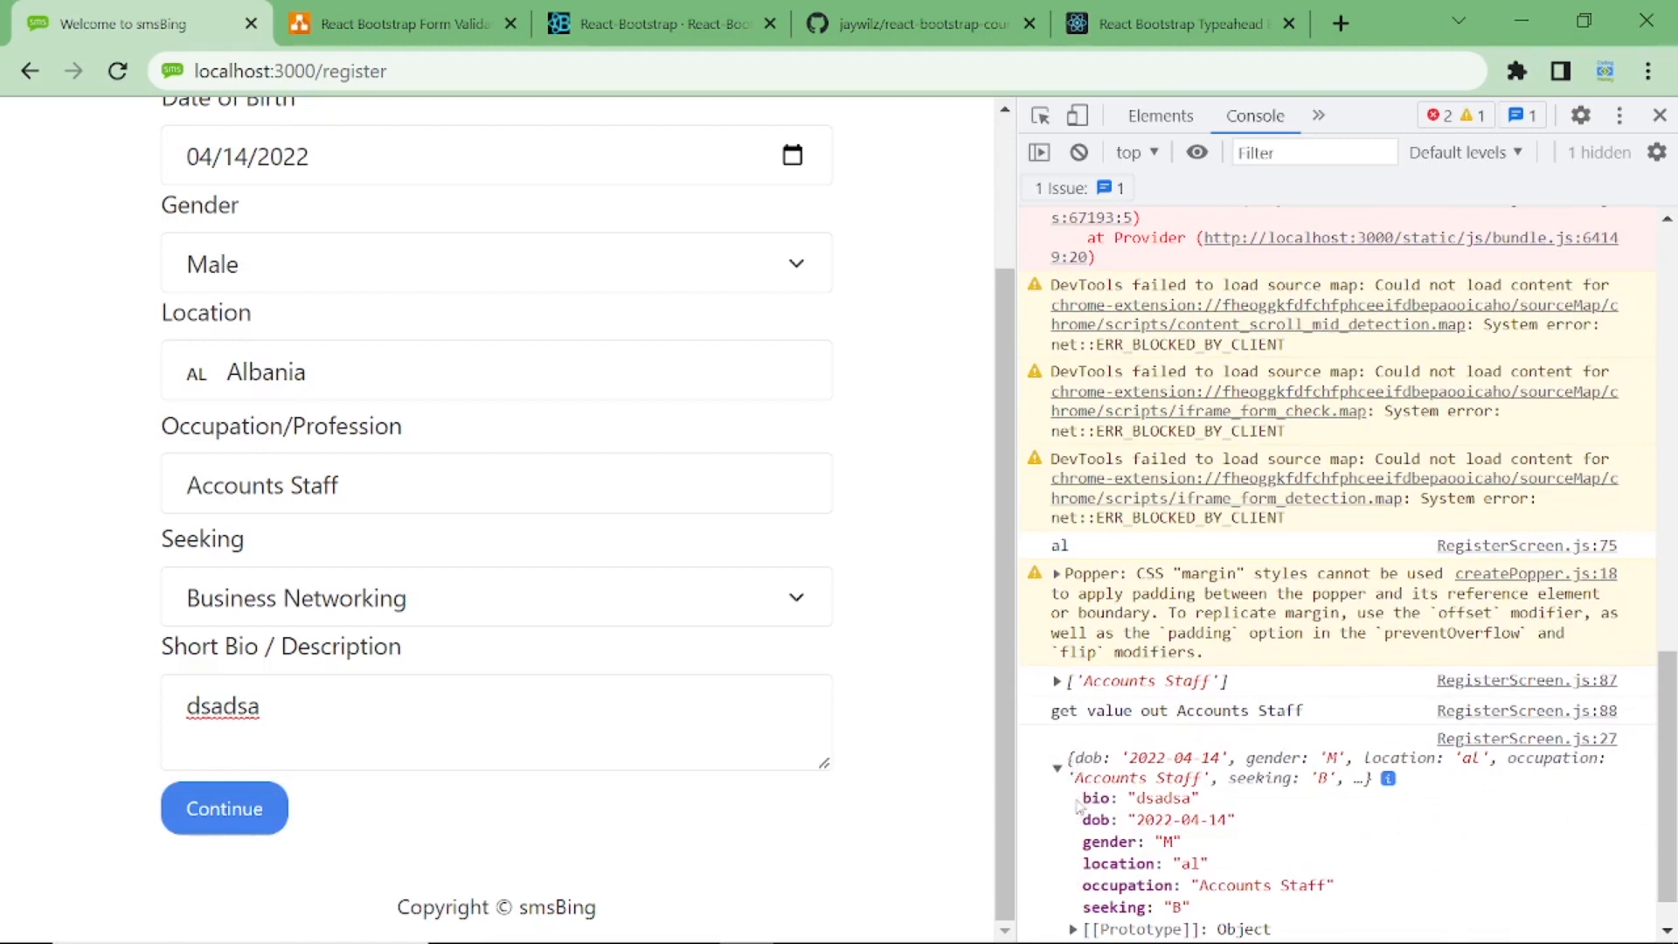
{"action": "mouse_move", "coordinate": [1100, 892]}
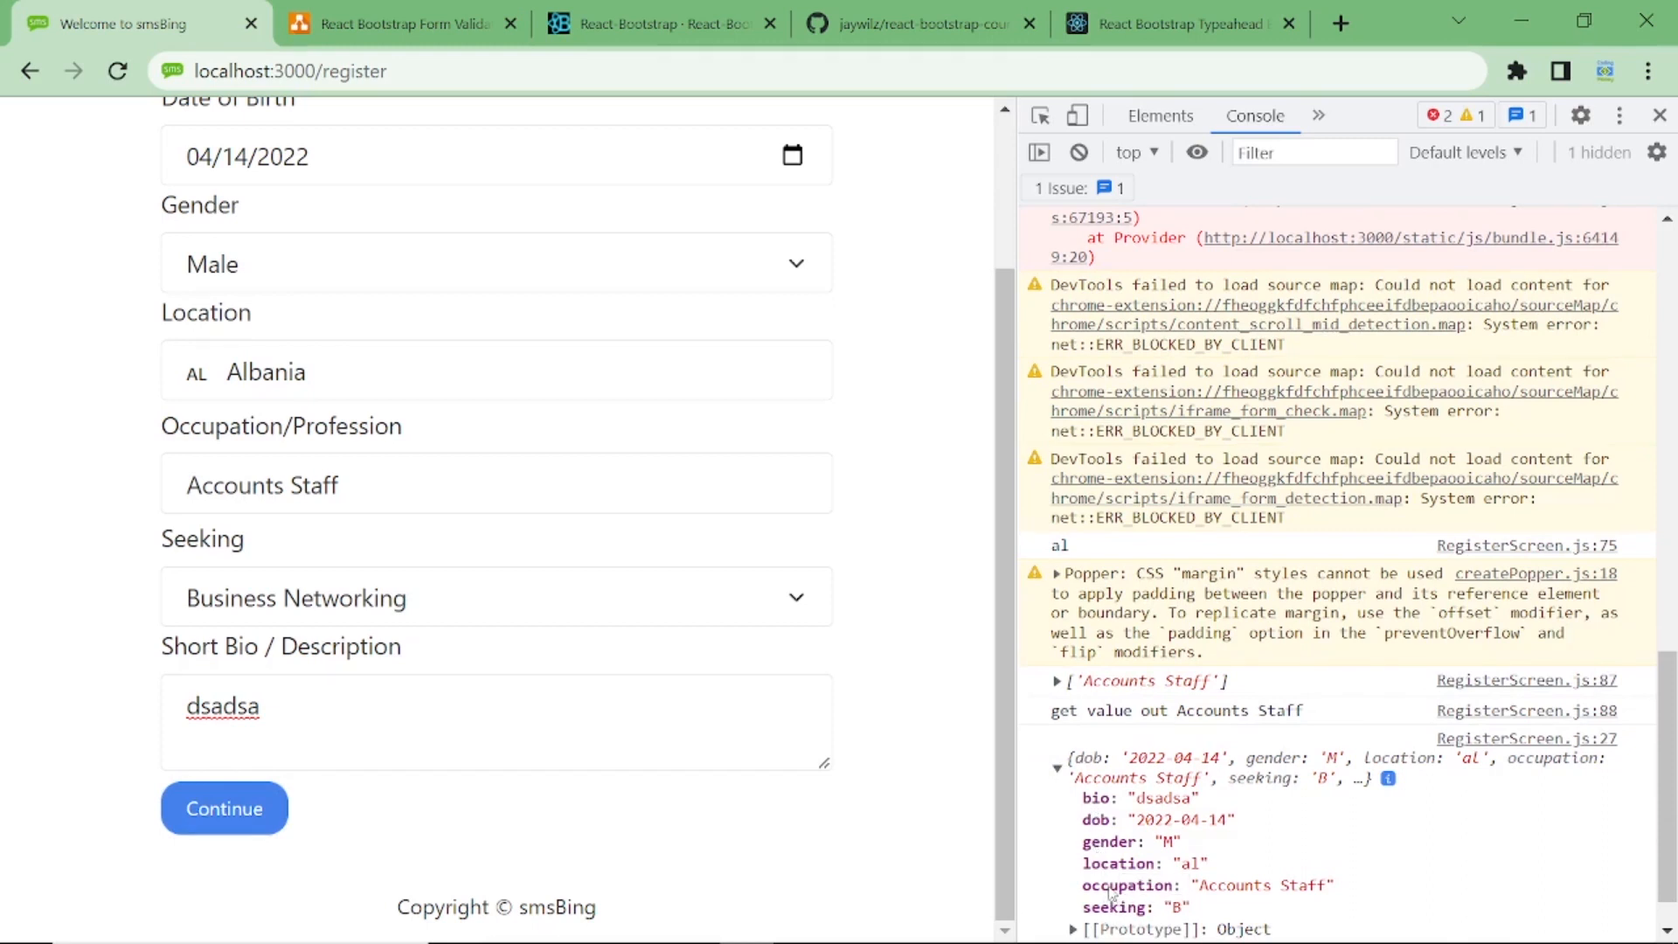
{"action": "mouse_move", "coordinate": [893, 713]}
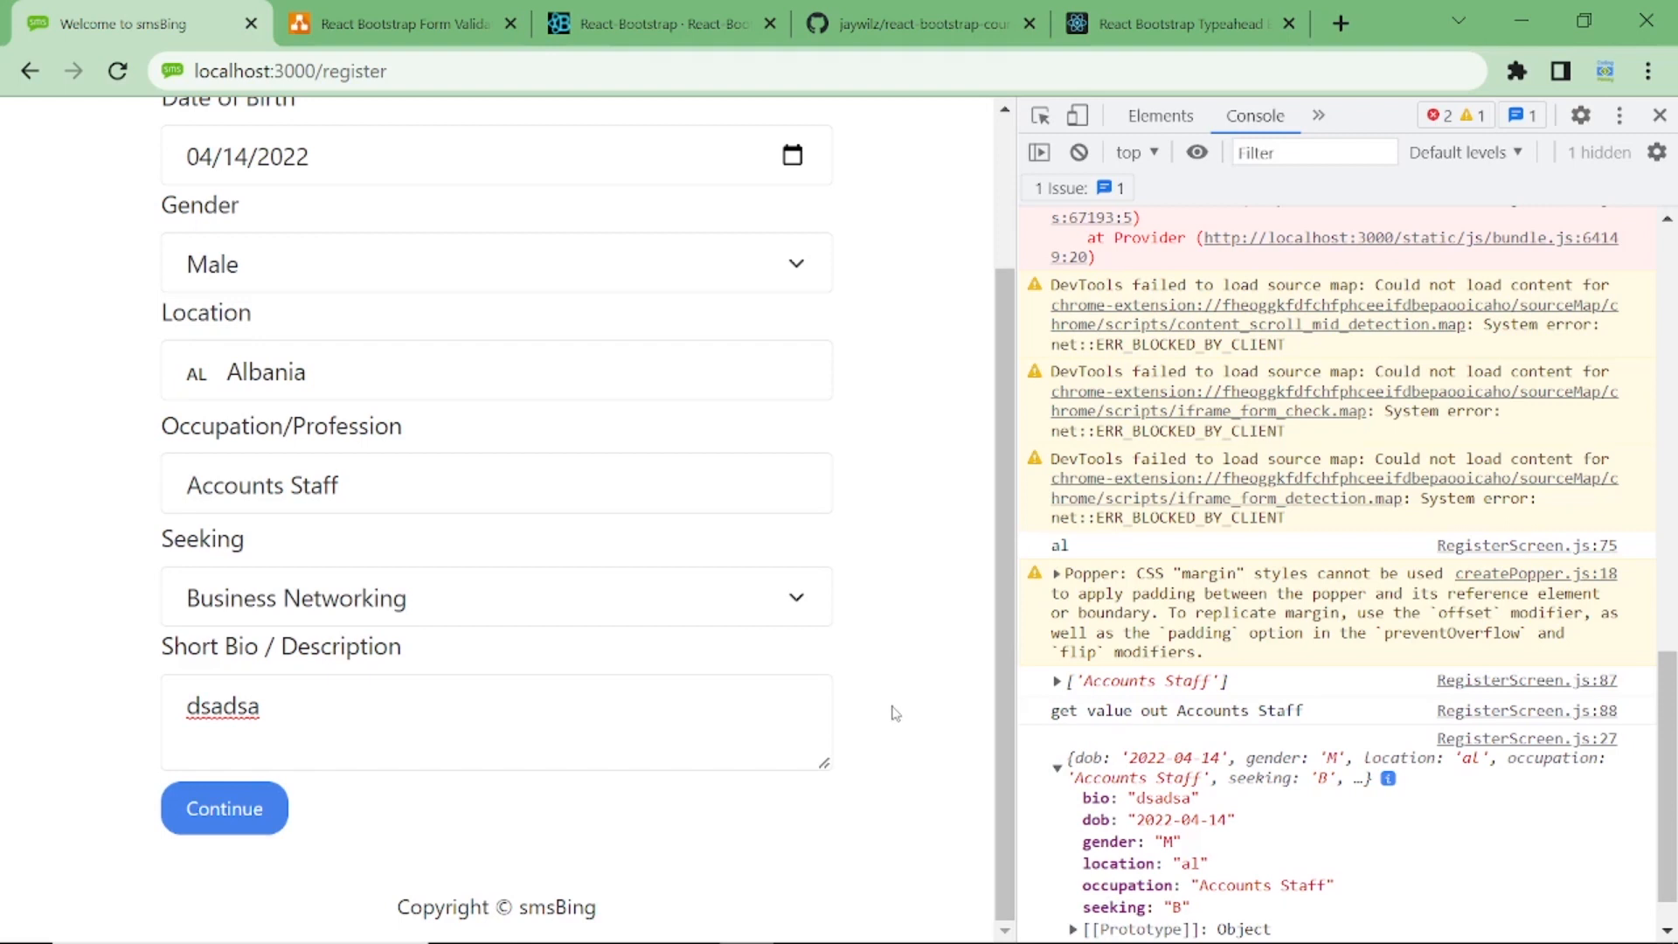
{"action": "mouse_move", "coordinate": [897, 710]}
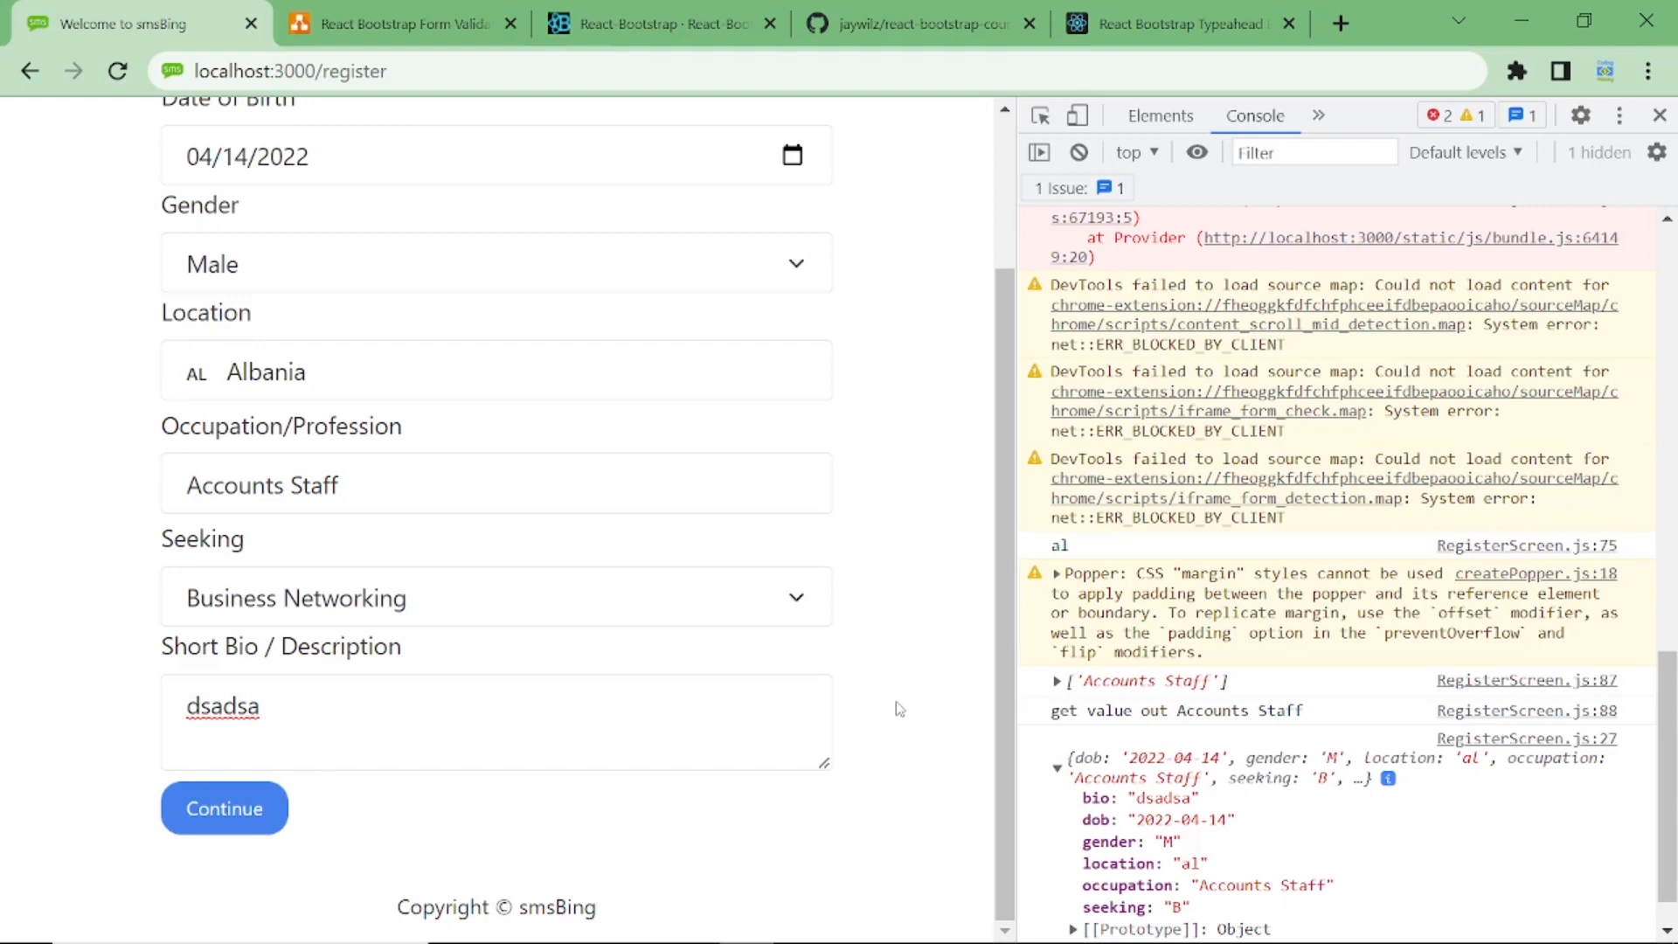
{"action": "mouse_move", "coordinate": [895, 704]}
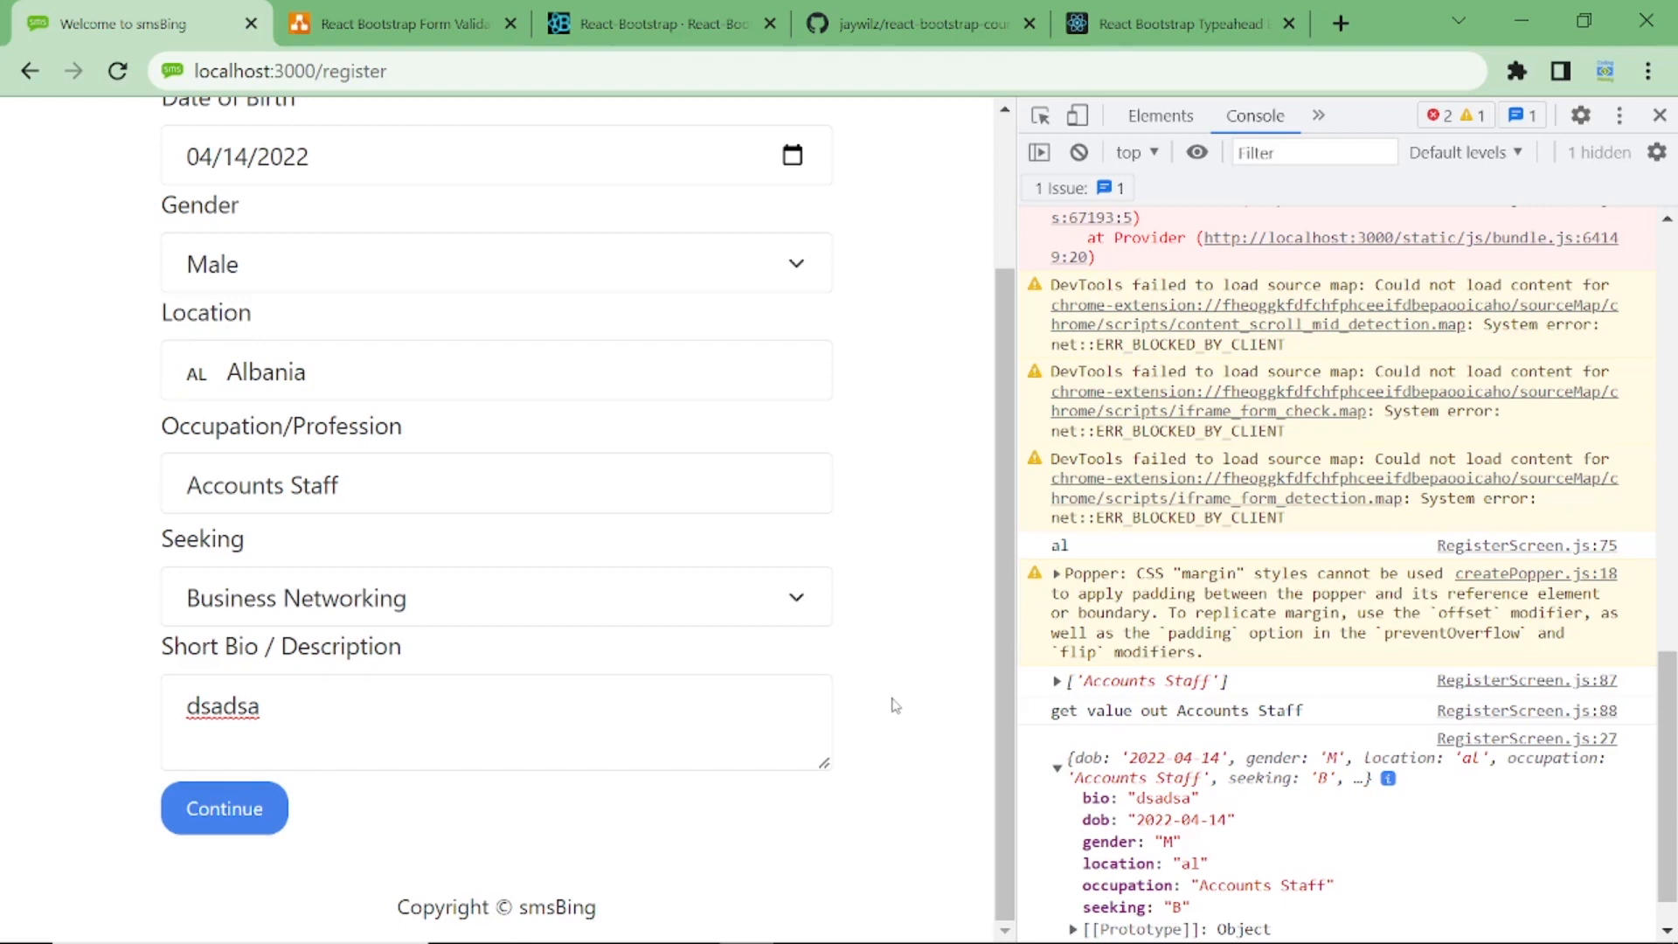
{"action": "mouse_move", "coordinate": [806, 514]}
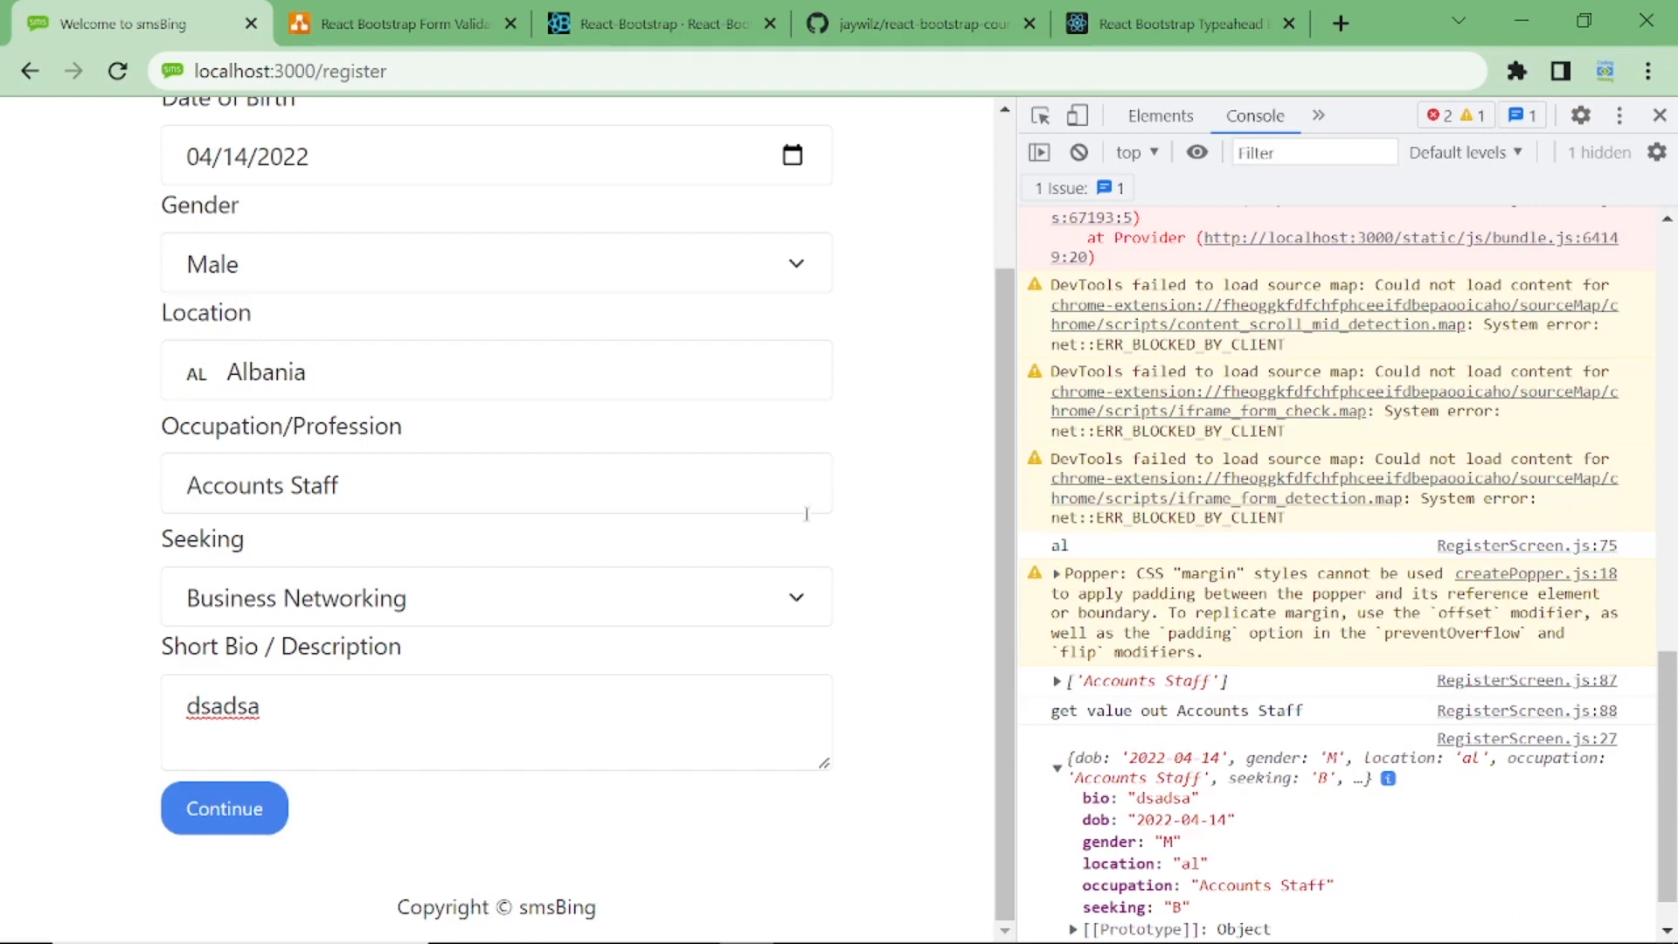
{"action": "mouse_move", "coordinate": [867, 638]}
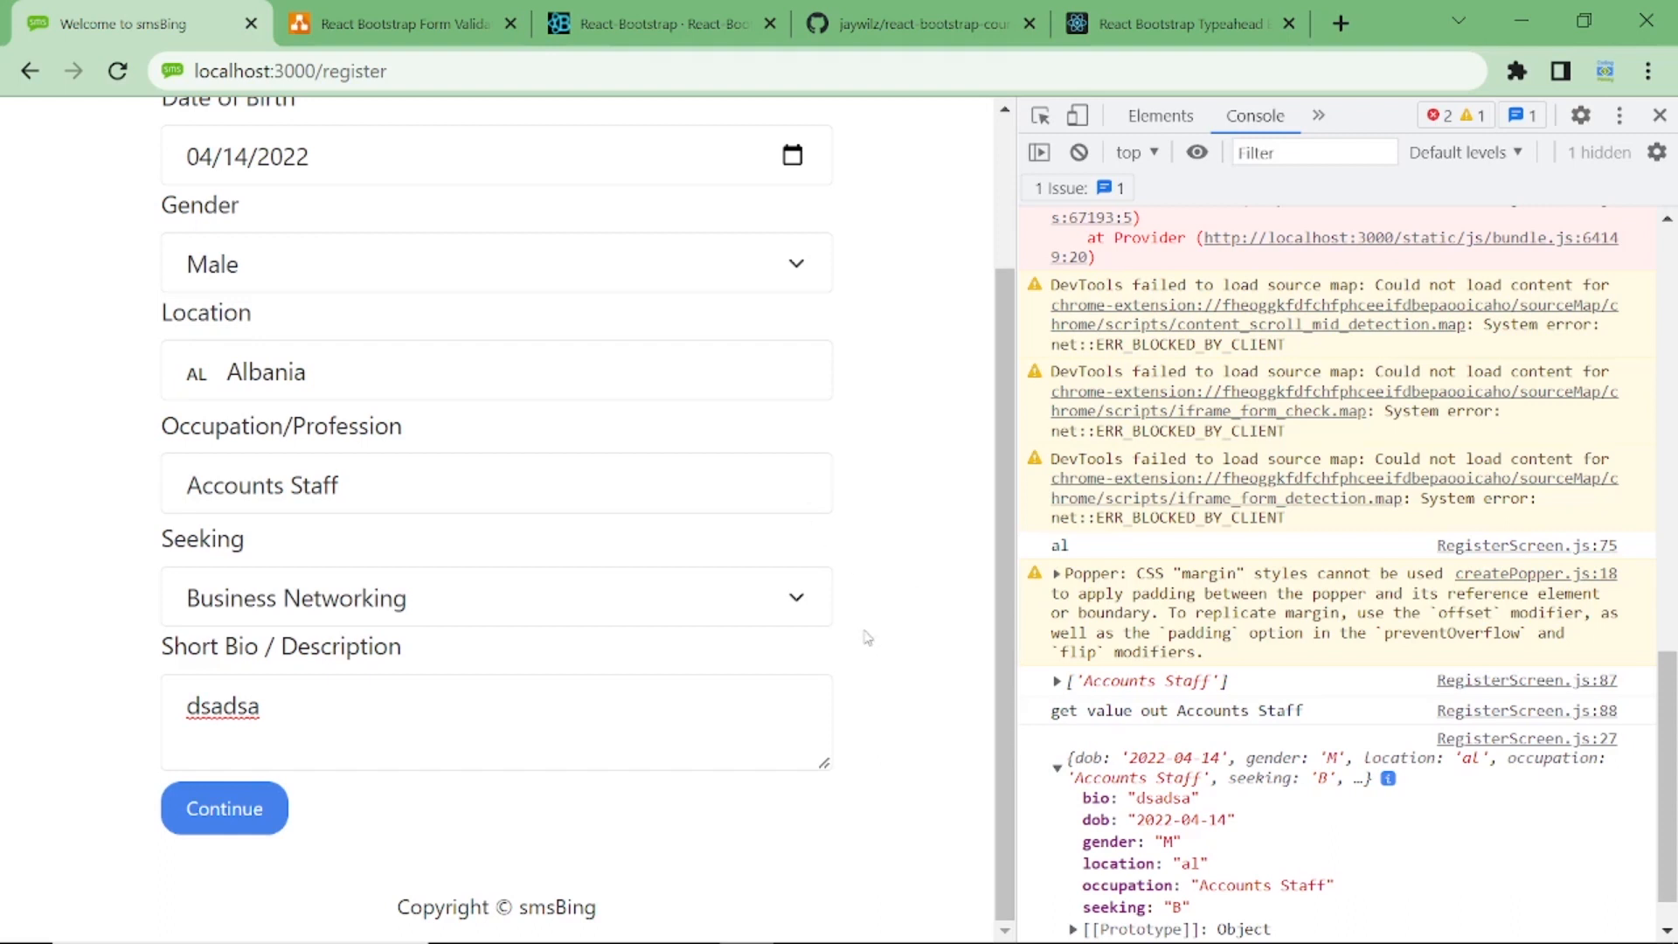
{"action": "mouse_move", "coordinate": [903, 642]}
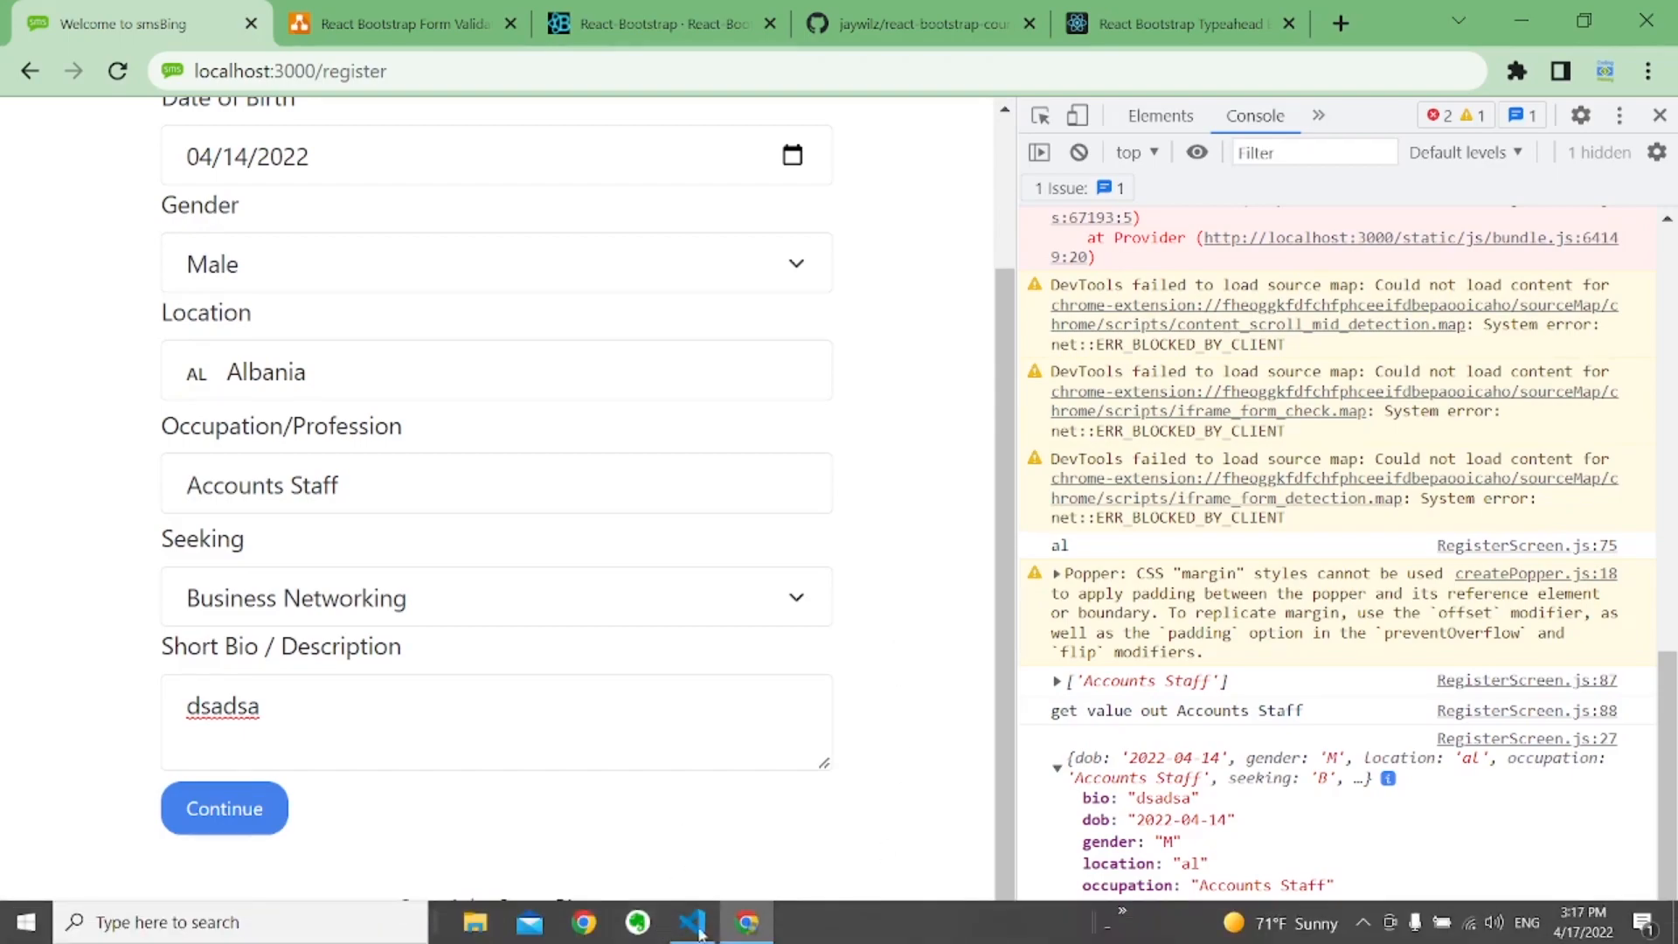
In handleSubmit add const formErrors = validateForm().
{"action": "left_click", "coordinate": [693, 921]}
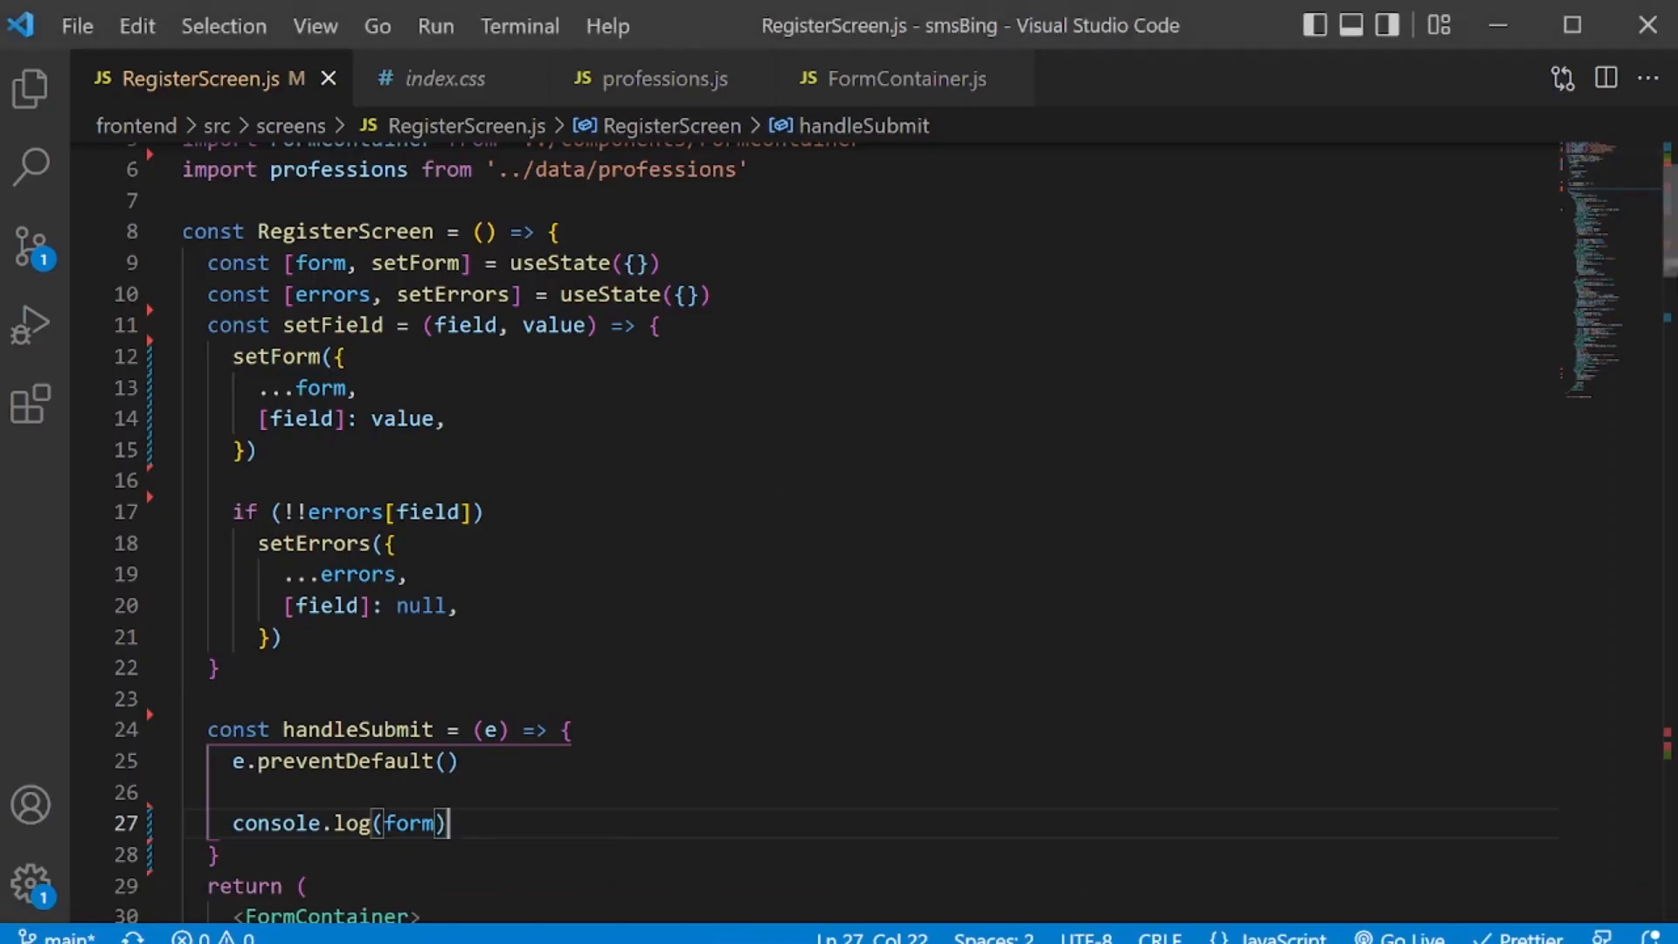
{"action": "scroll", "scroll_direction": "down", "scroll_amount": 3}
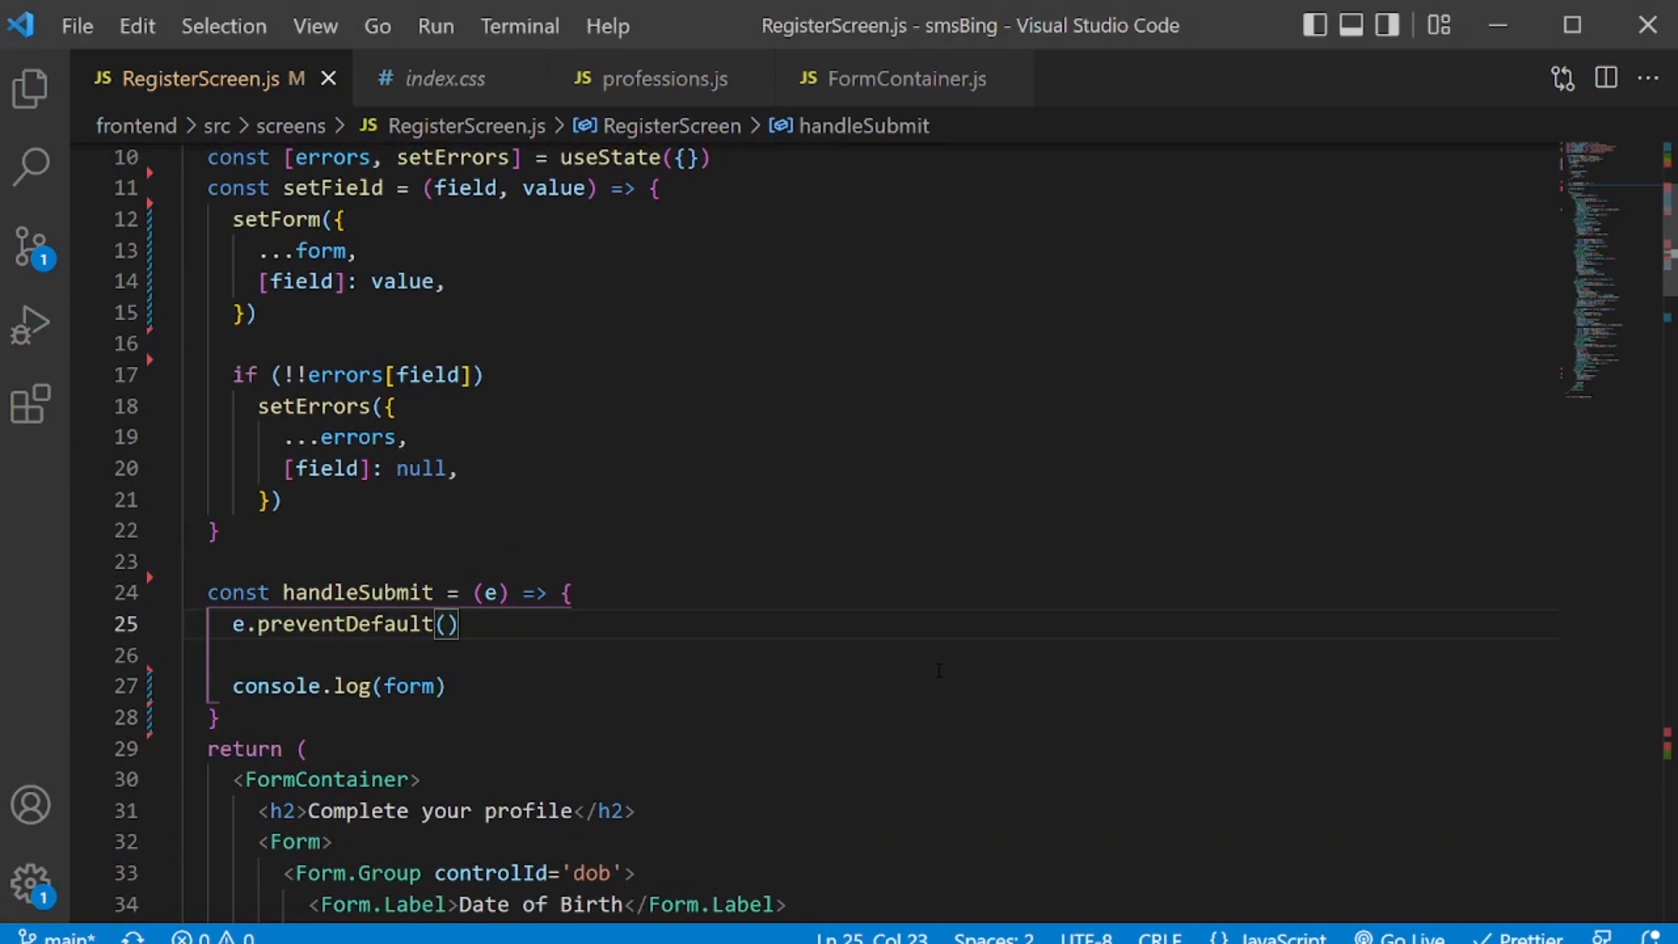
{"action": "type", "text": "const"}
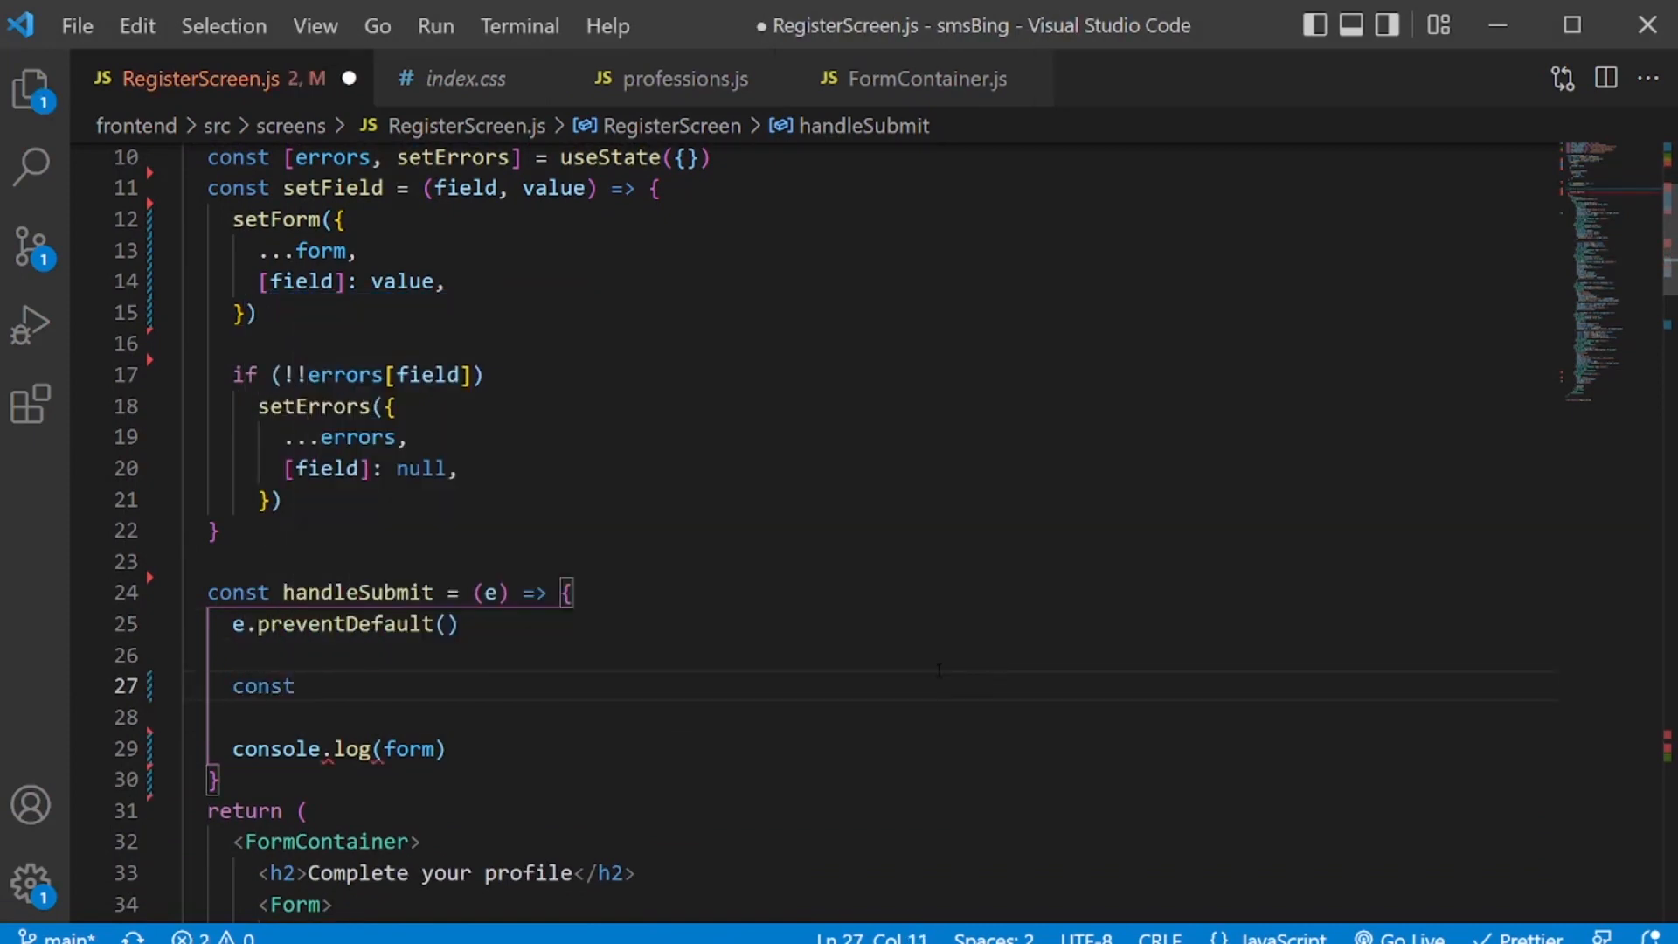
{"action": "type", "text": "formErrors ="}
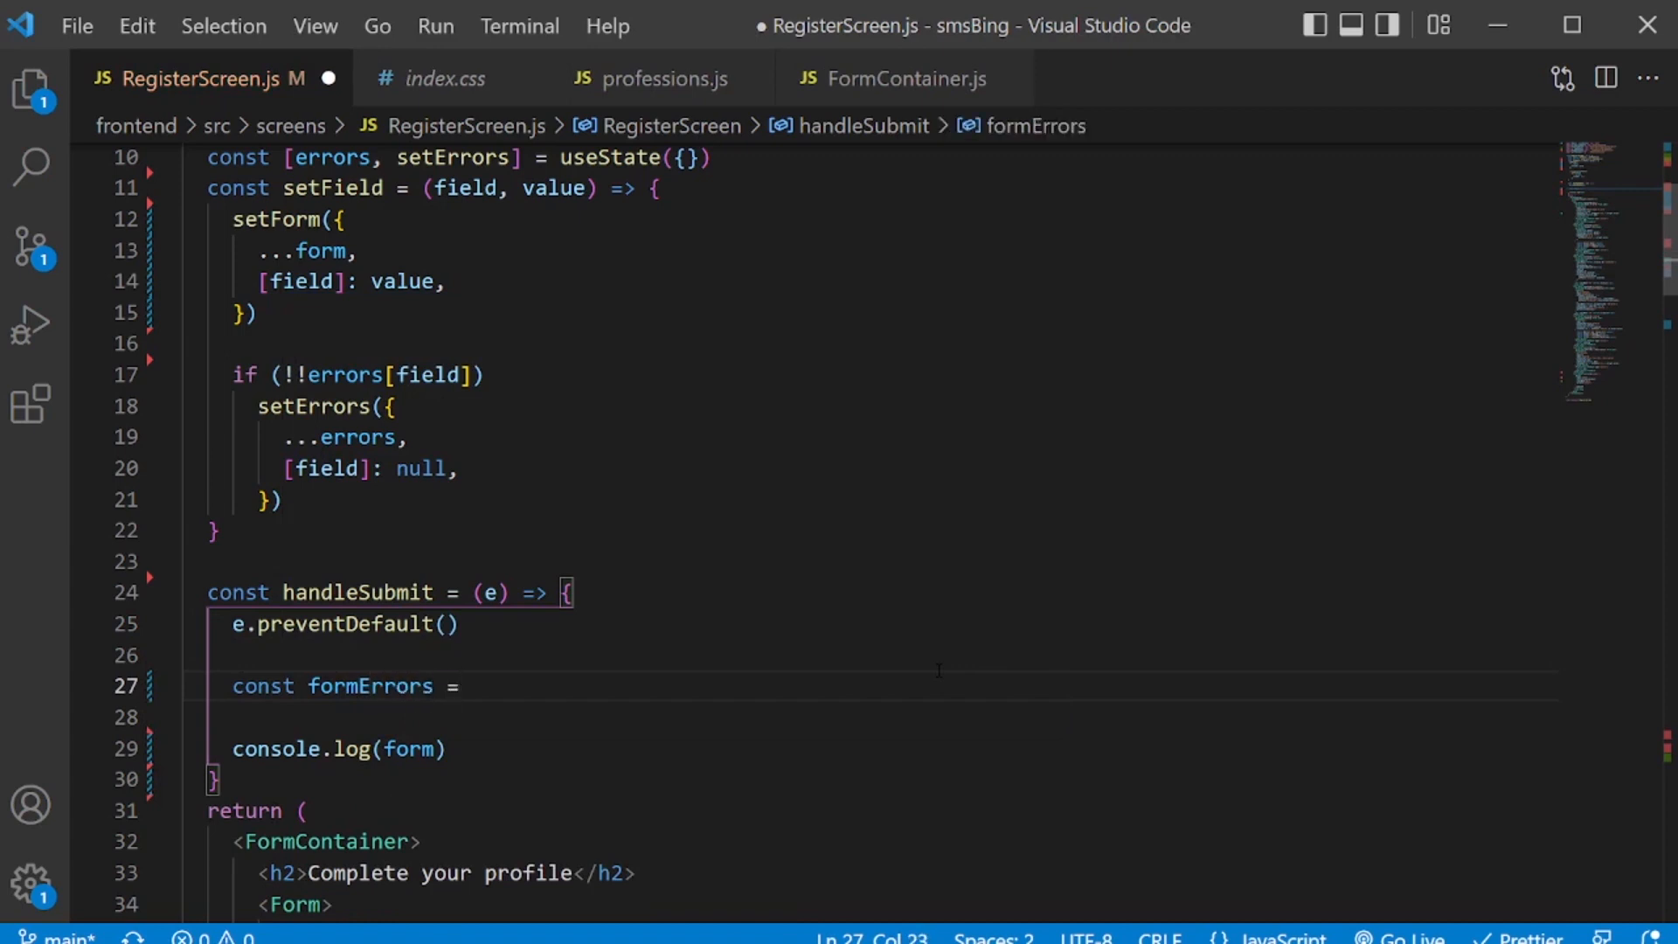
{"action": "type", "text": "validat"}
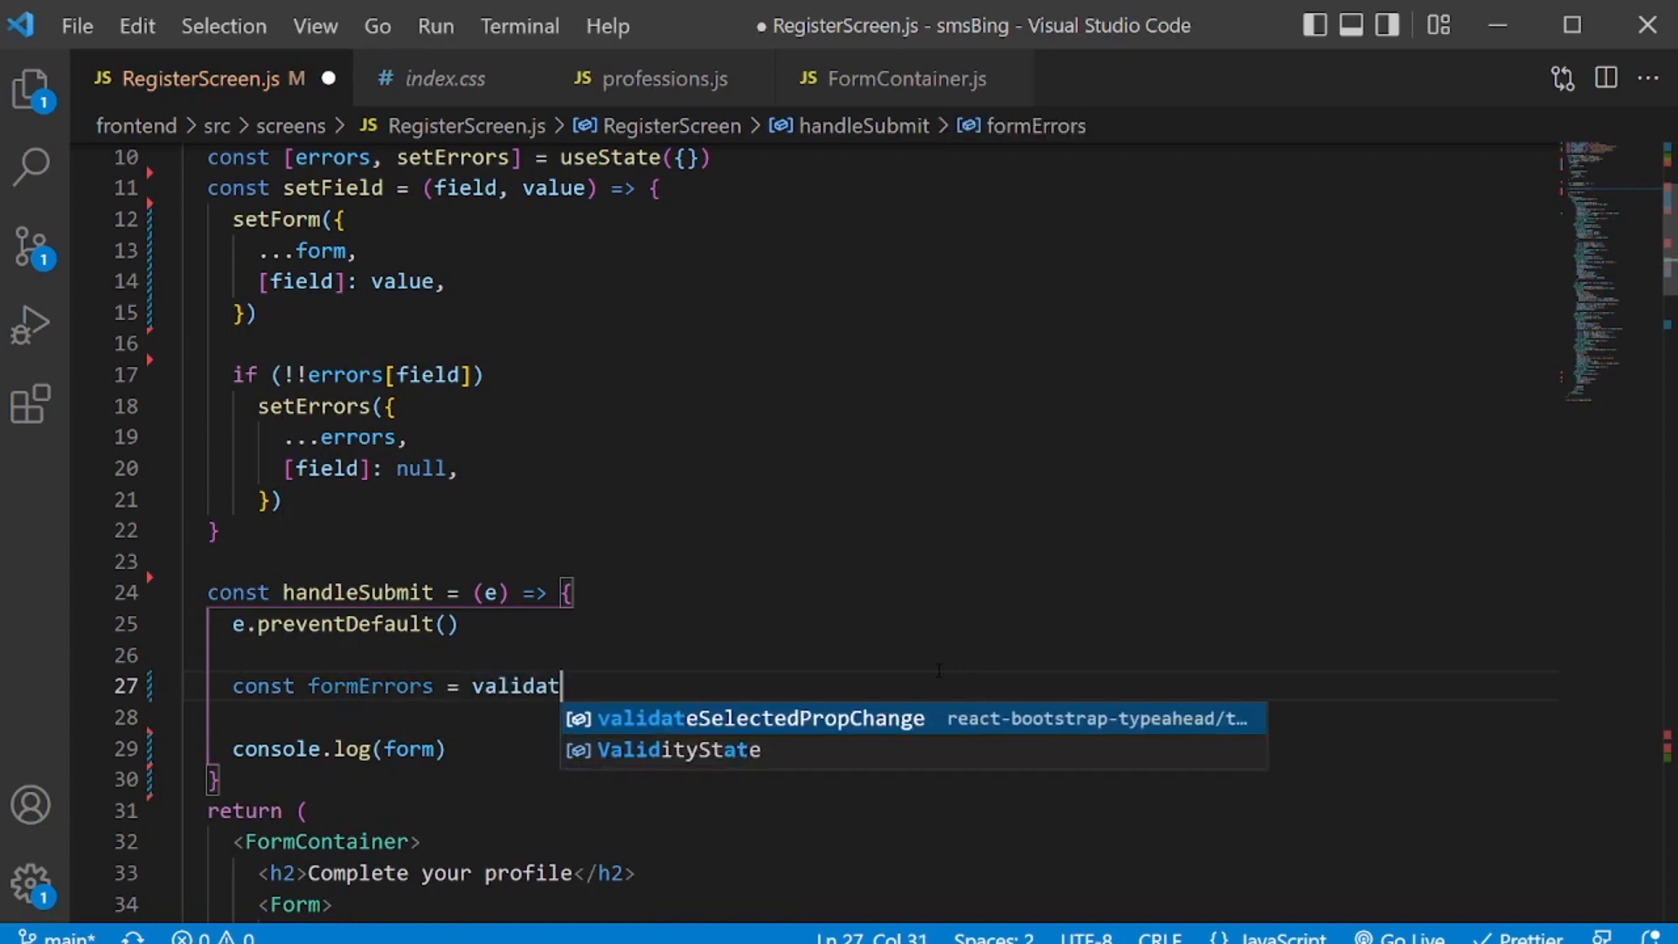
{"action": "type", "text": "eForm"}
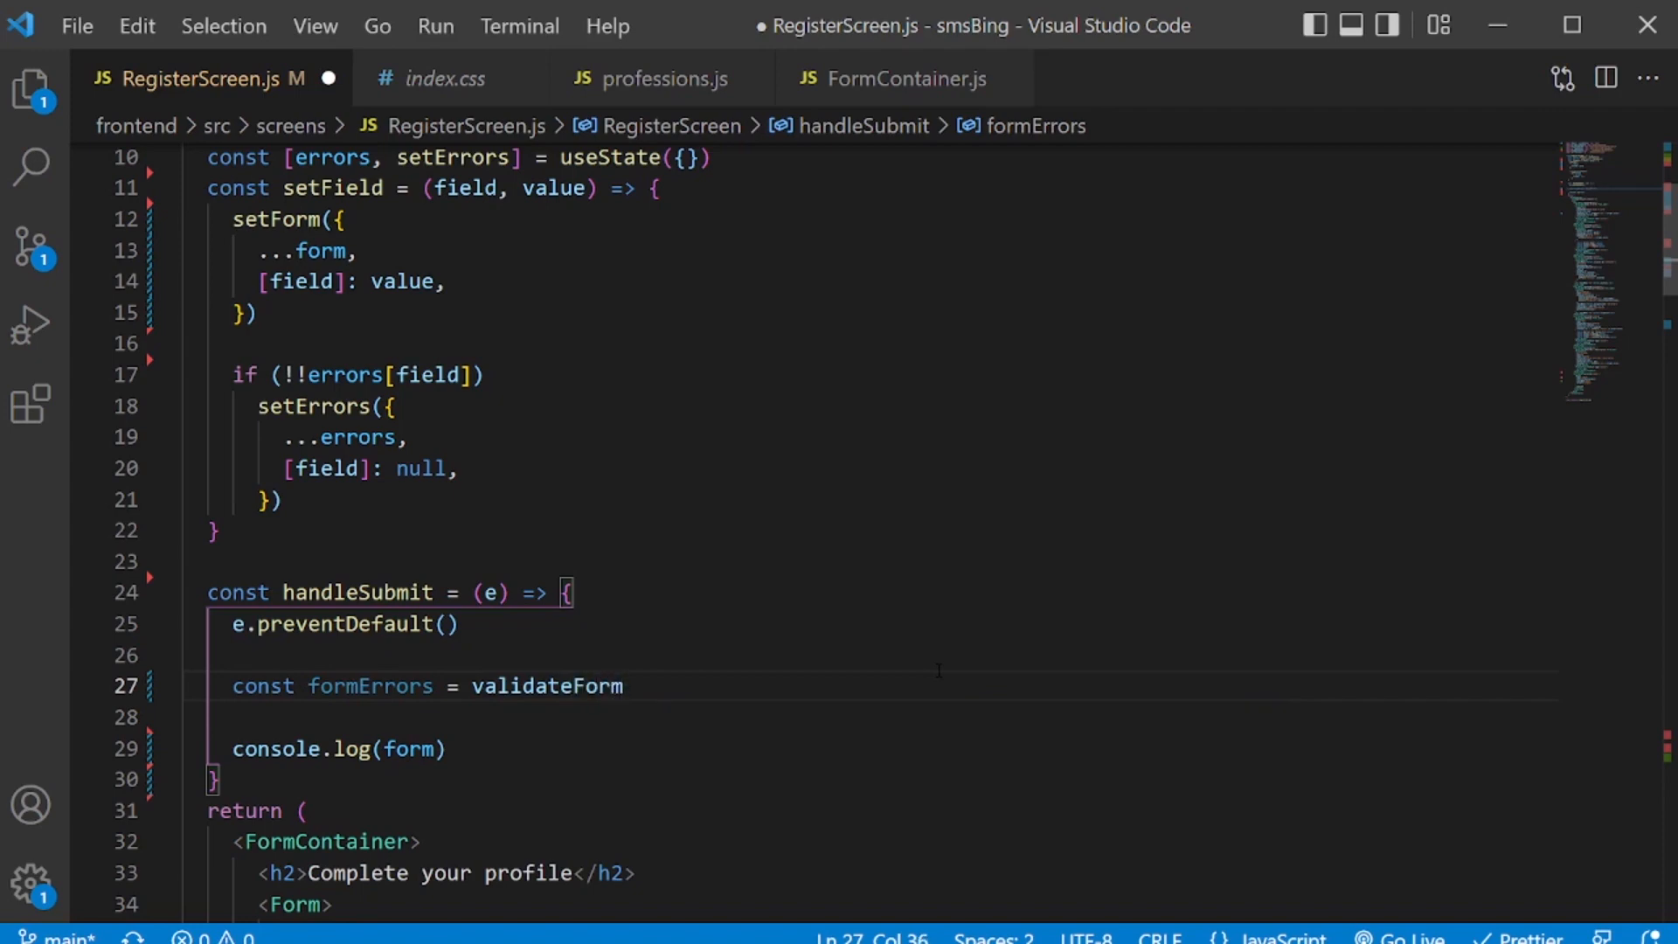
{"action": "type", "text": "()"}
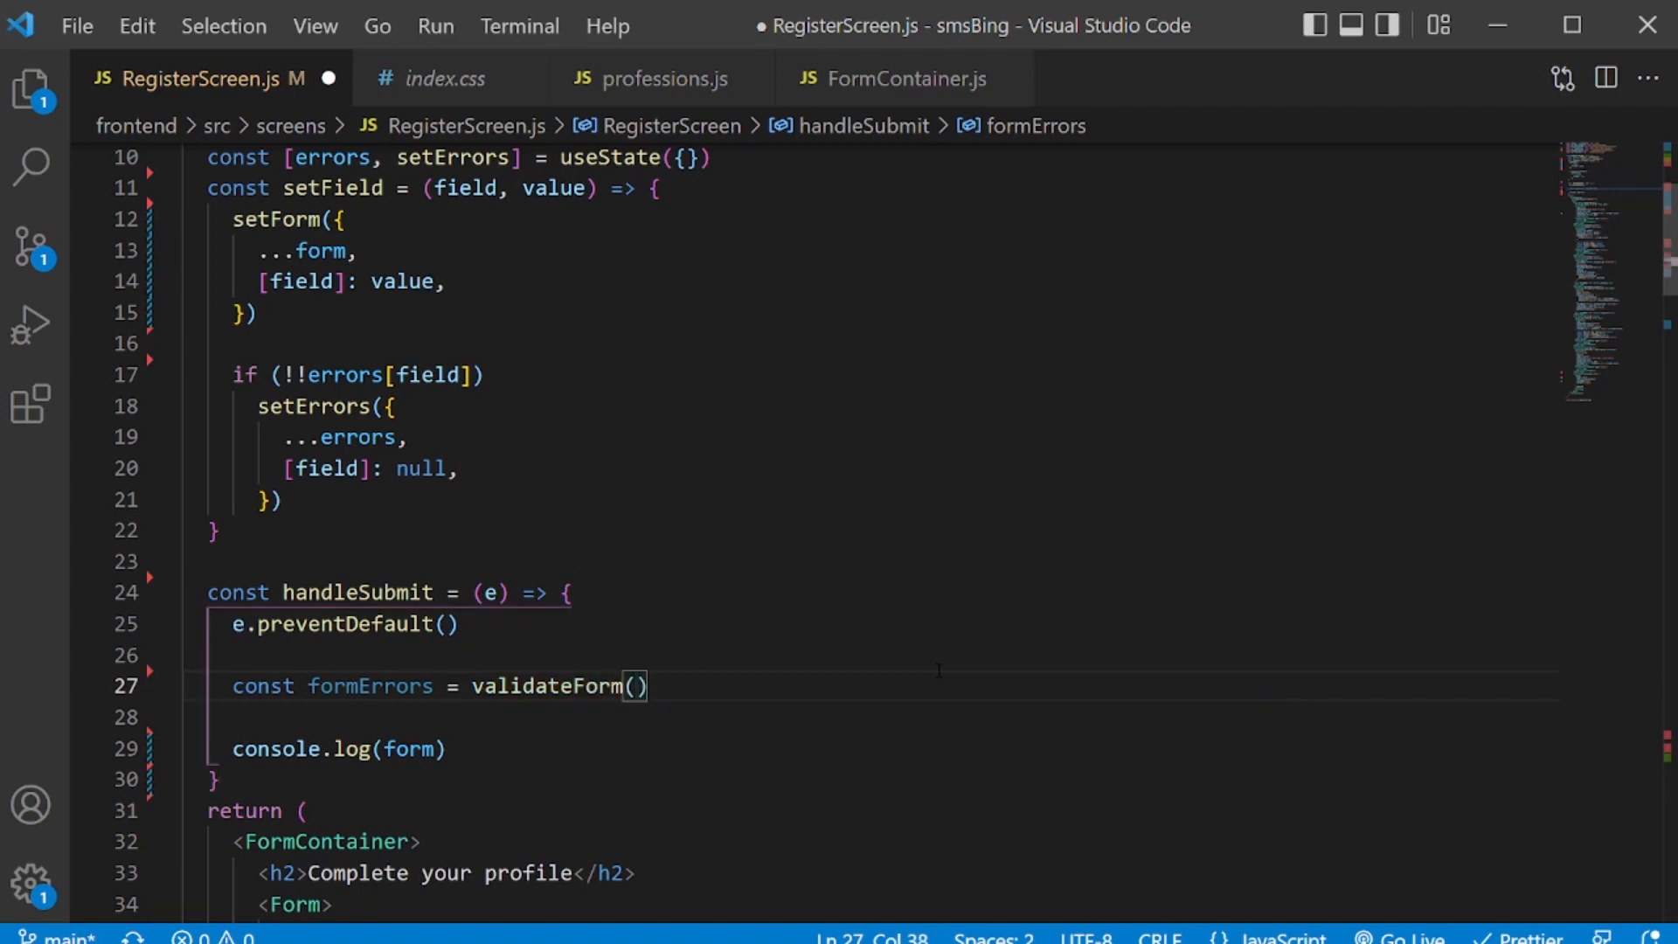
{"action": "double_click", "coordinate": [546, 686]}
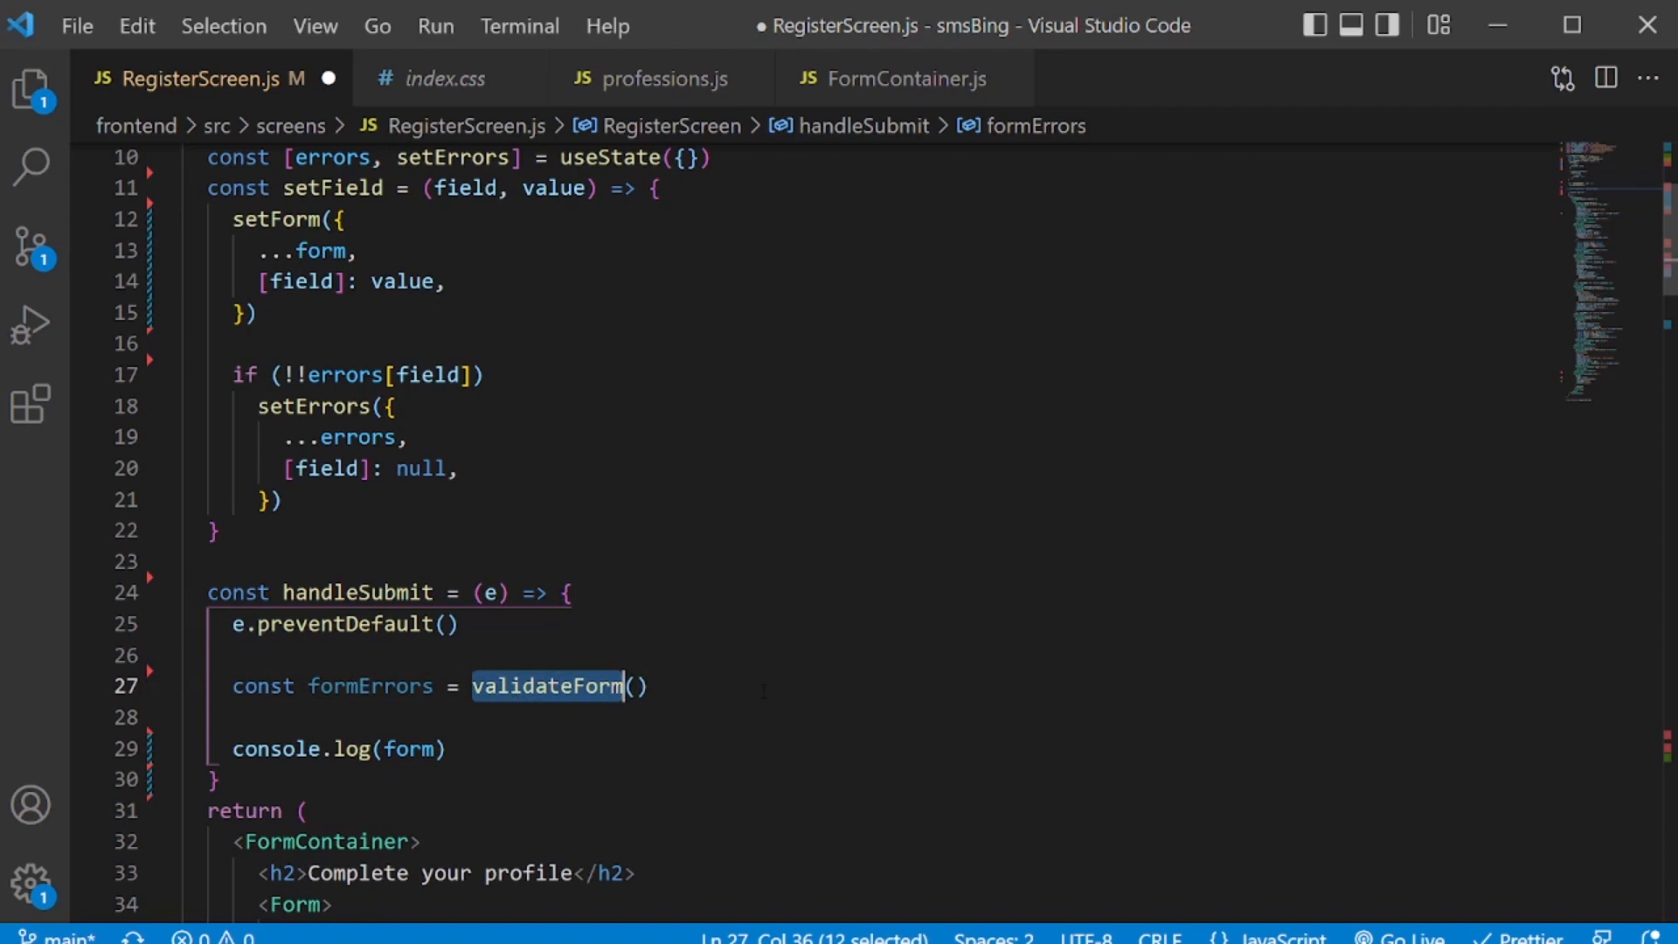
{"action": "left_click", "coordinate": [588, 685]}
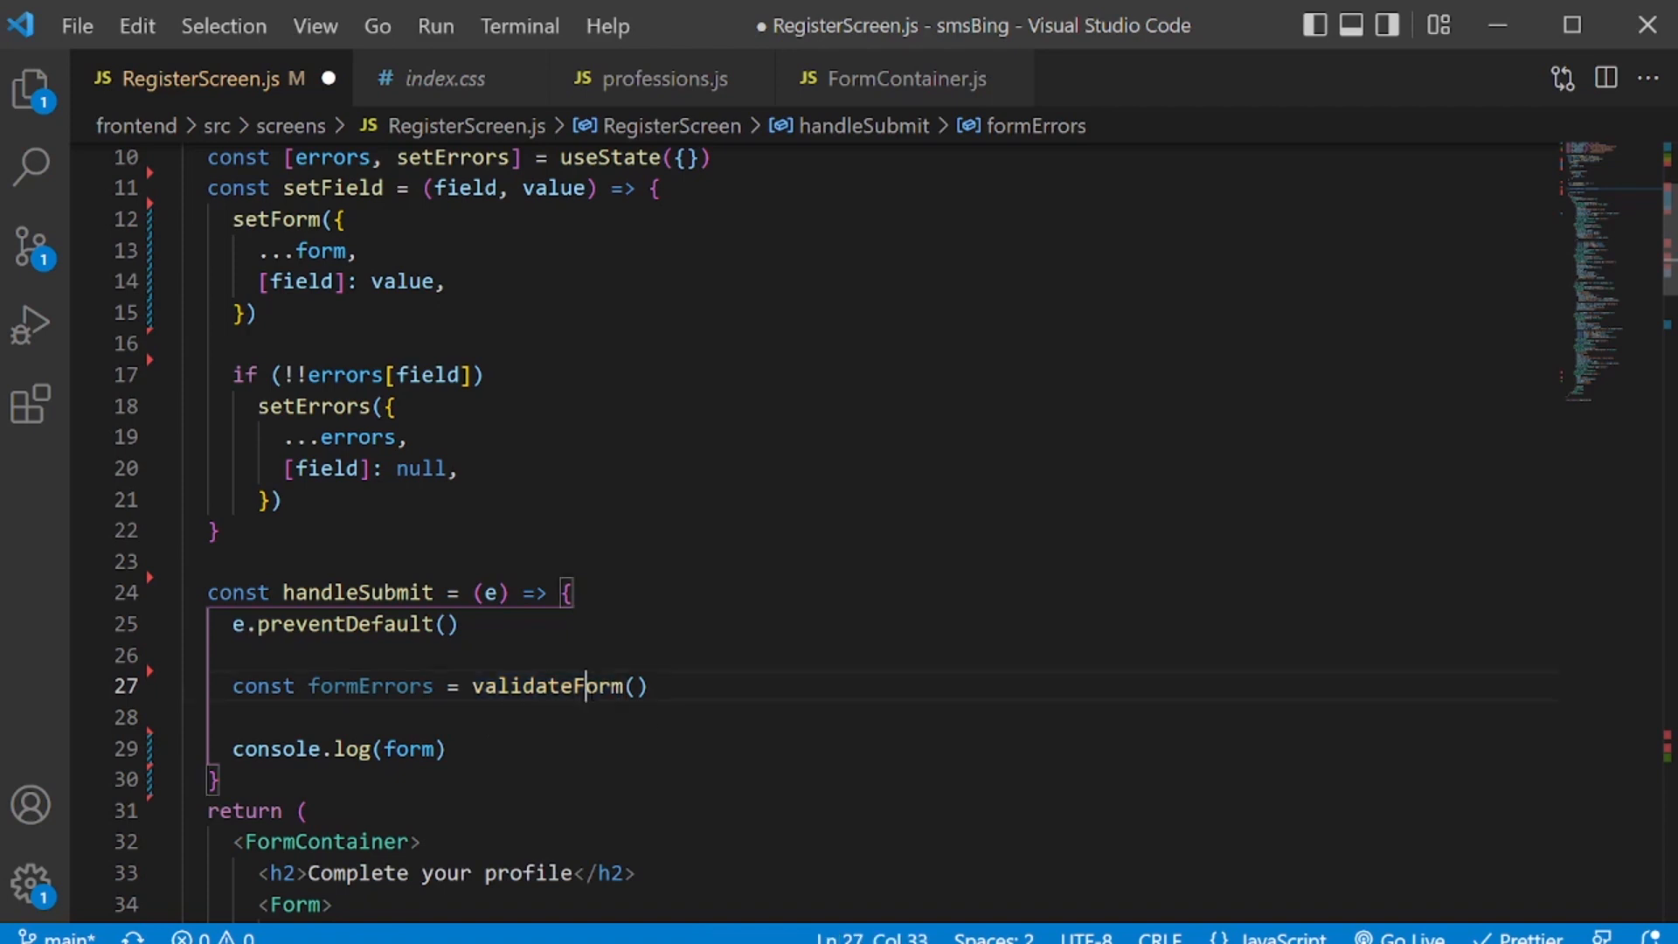
{"action": "double_click", "coordinate": [368, 685]}
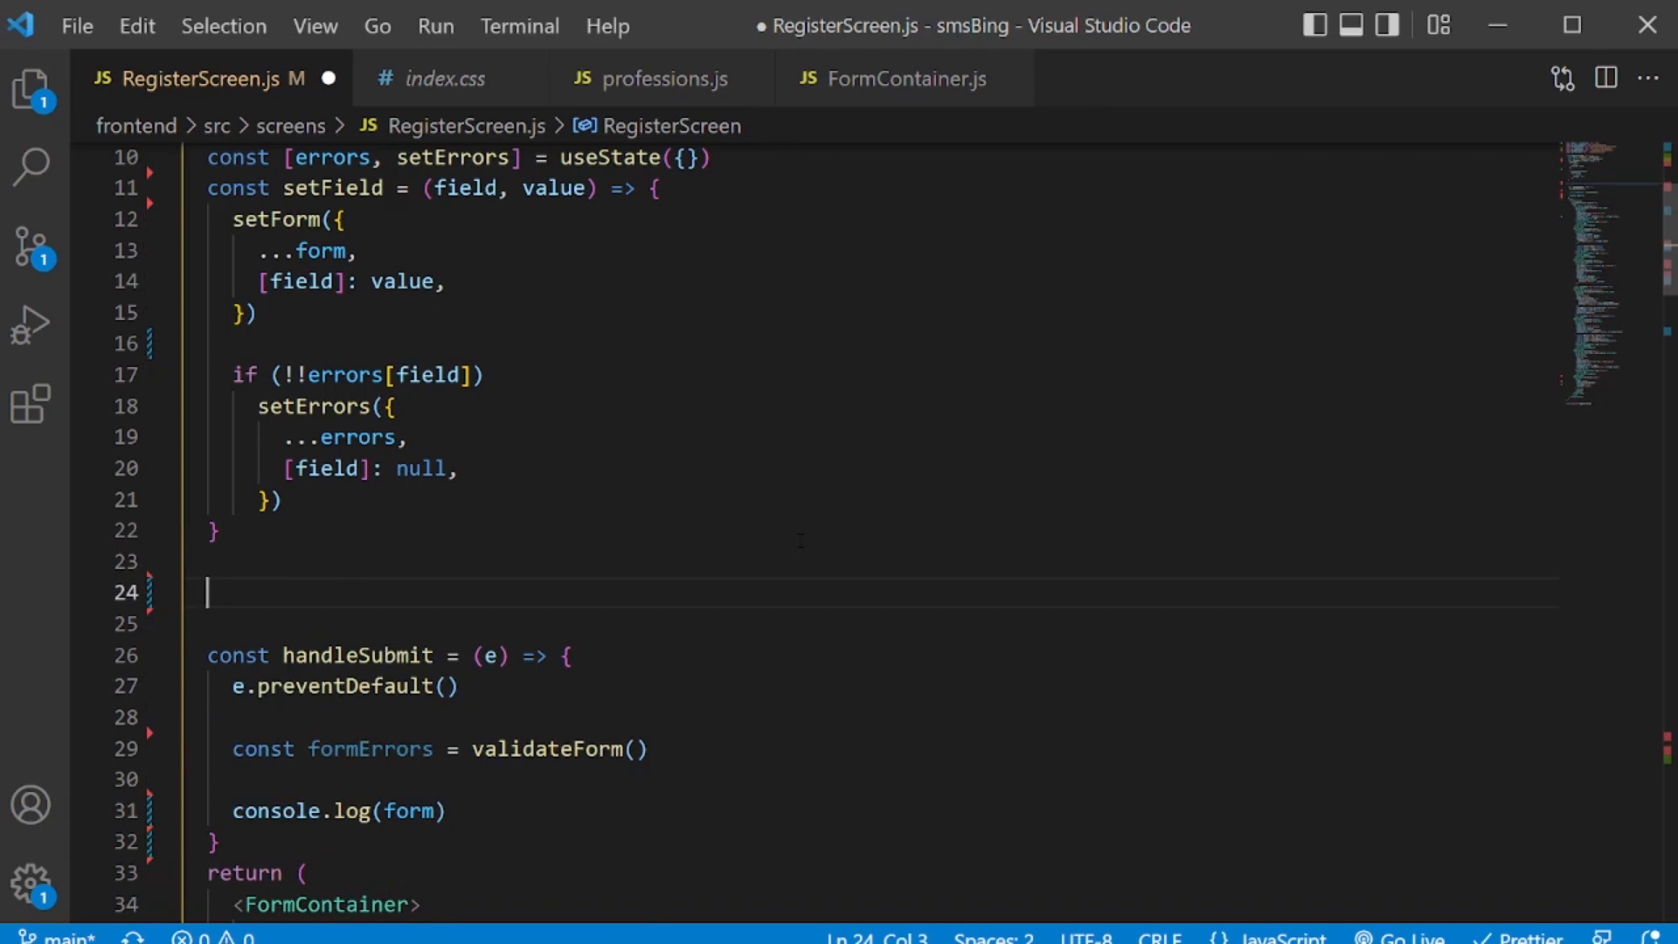
Declare validateForm above handleSubmit, destructuring dob, gender, location, occupation, seeking and bio from form.
{"action": "type", "text": "const bal"}
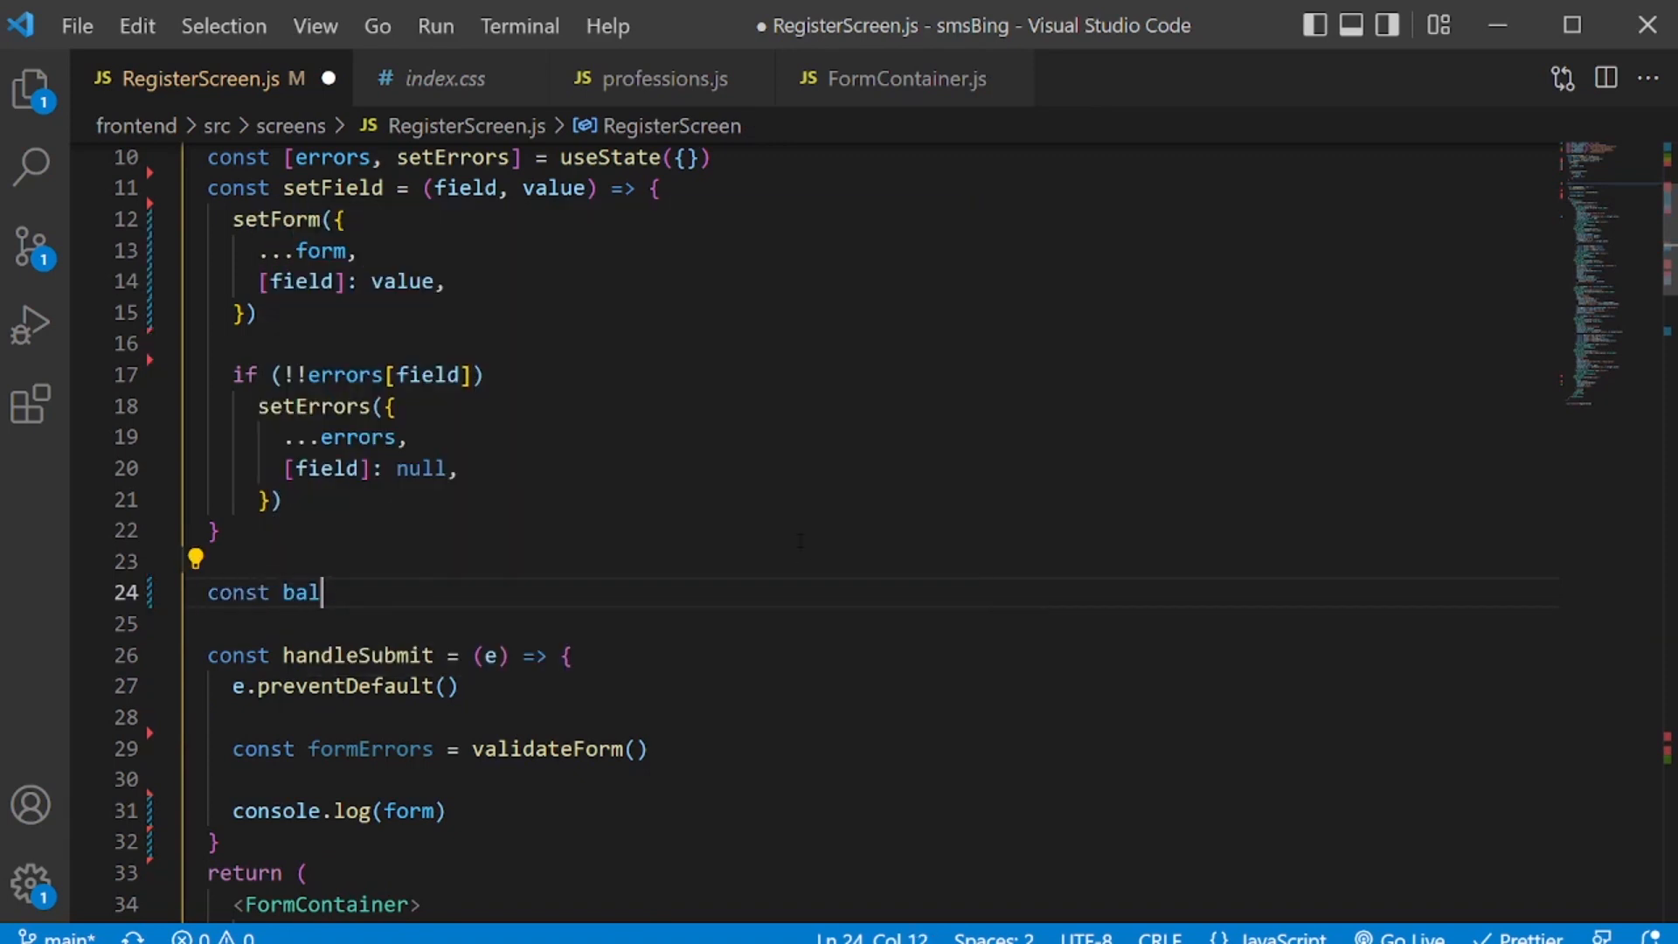
{"action": "type", "text": "validateForm("}
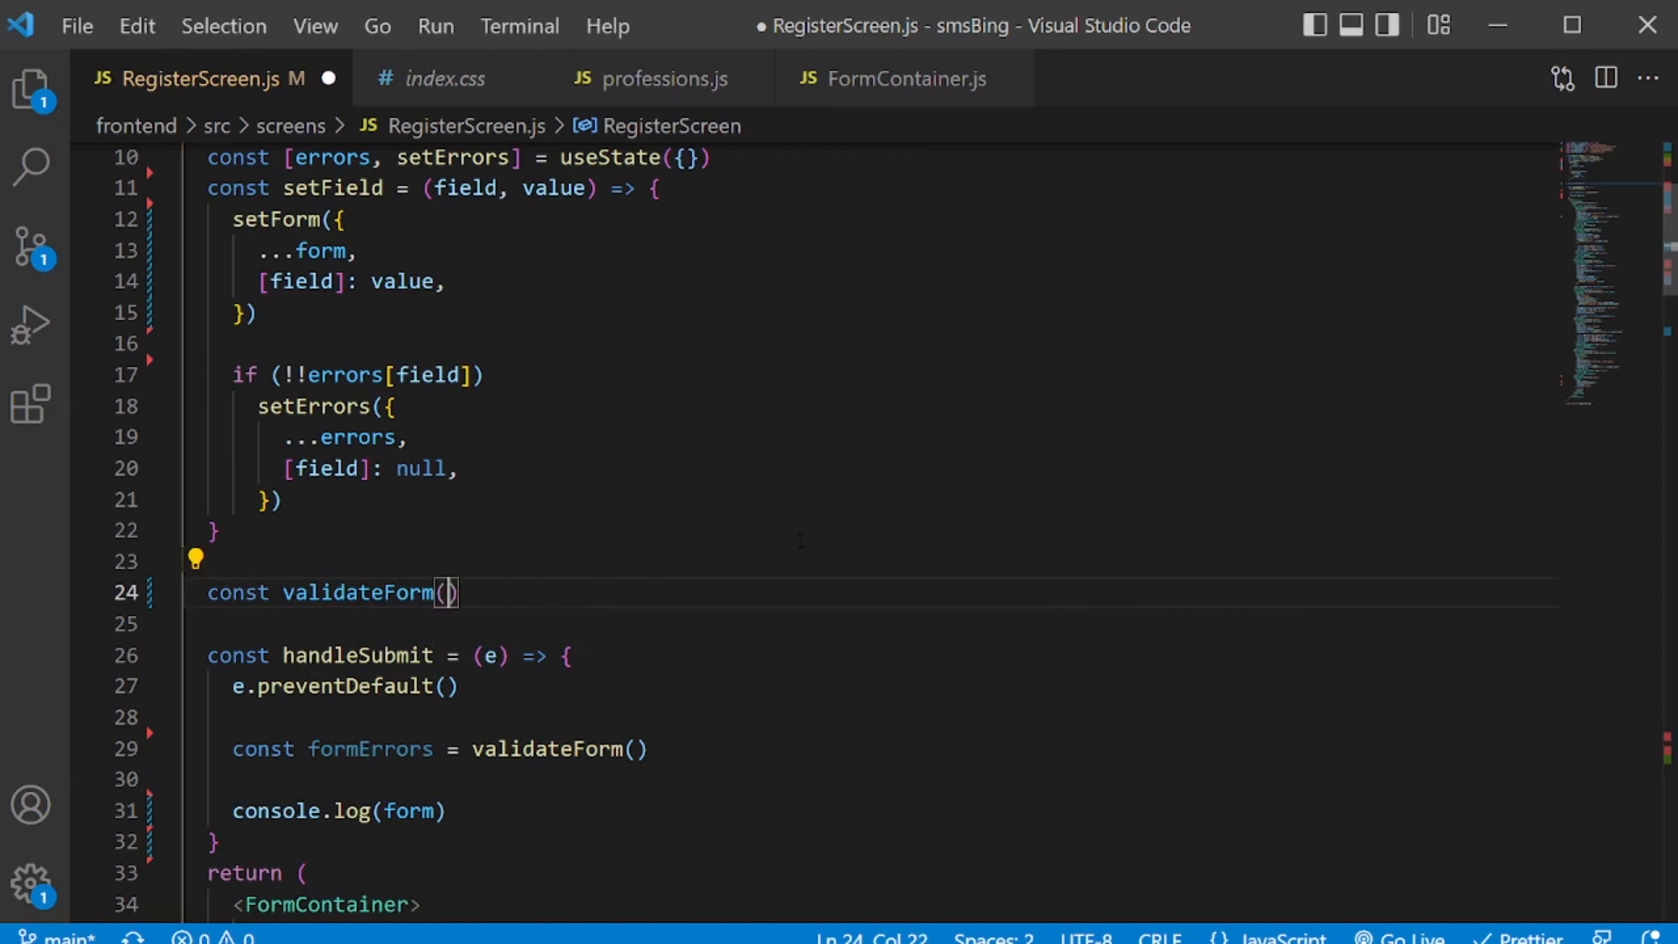
{"action": "type", "text": "="}
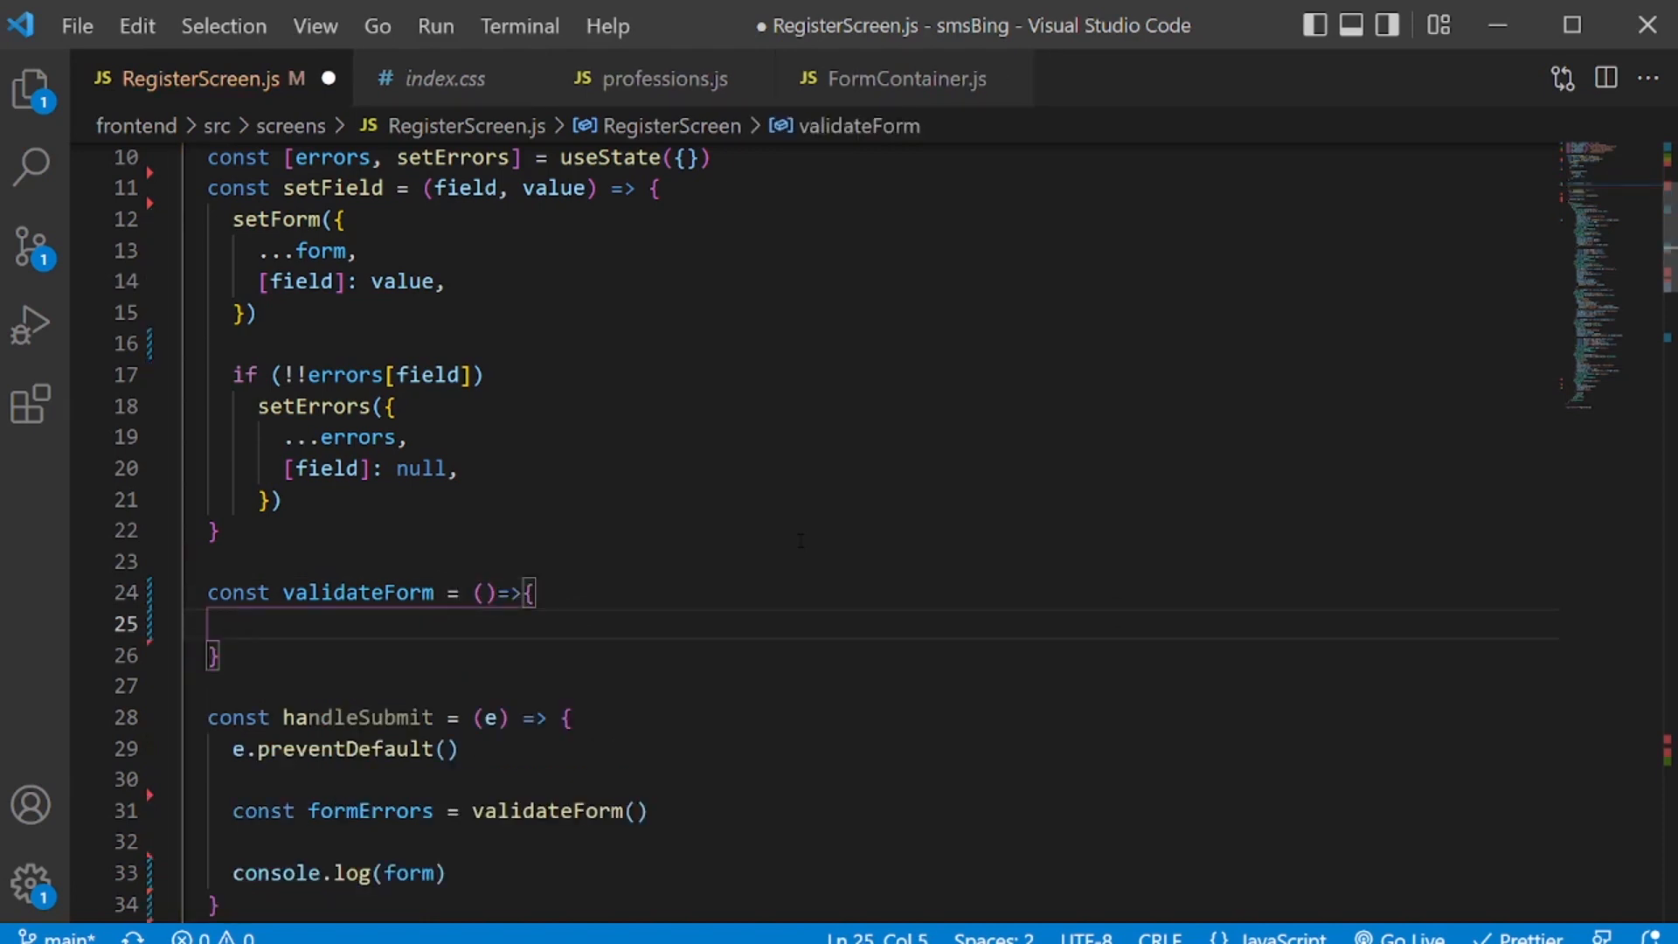
{"action": "type", "text": "const"}
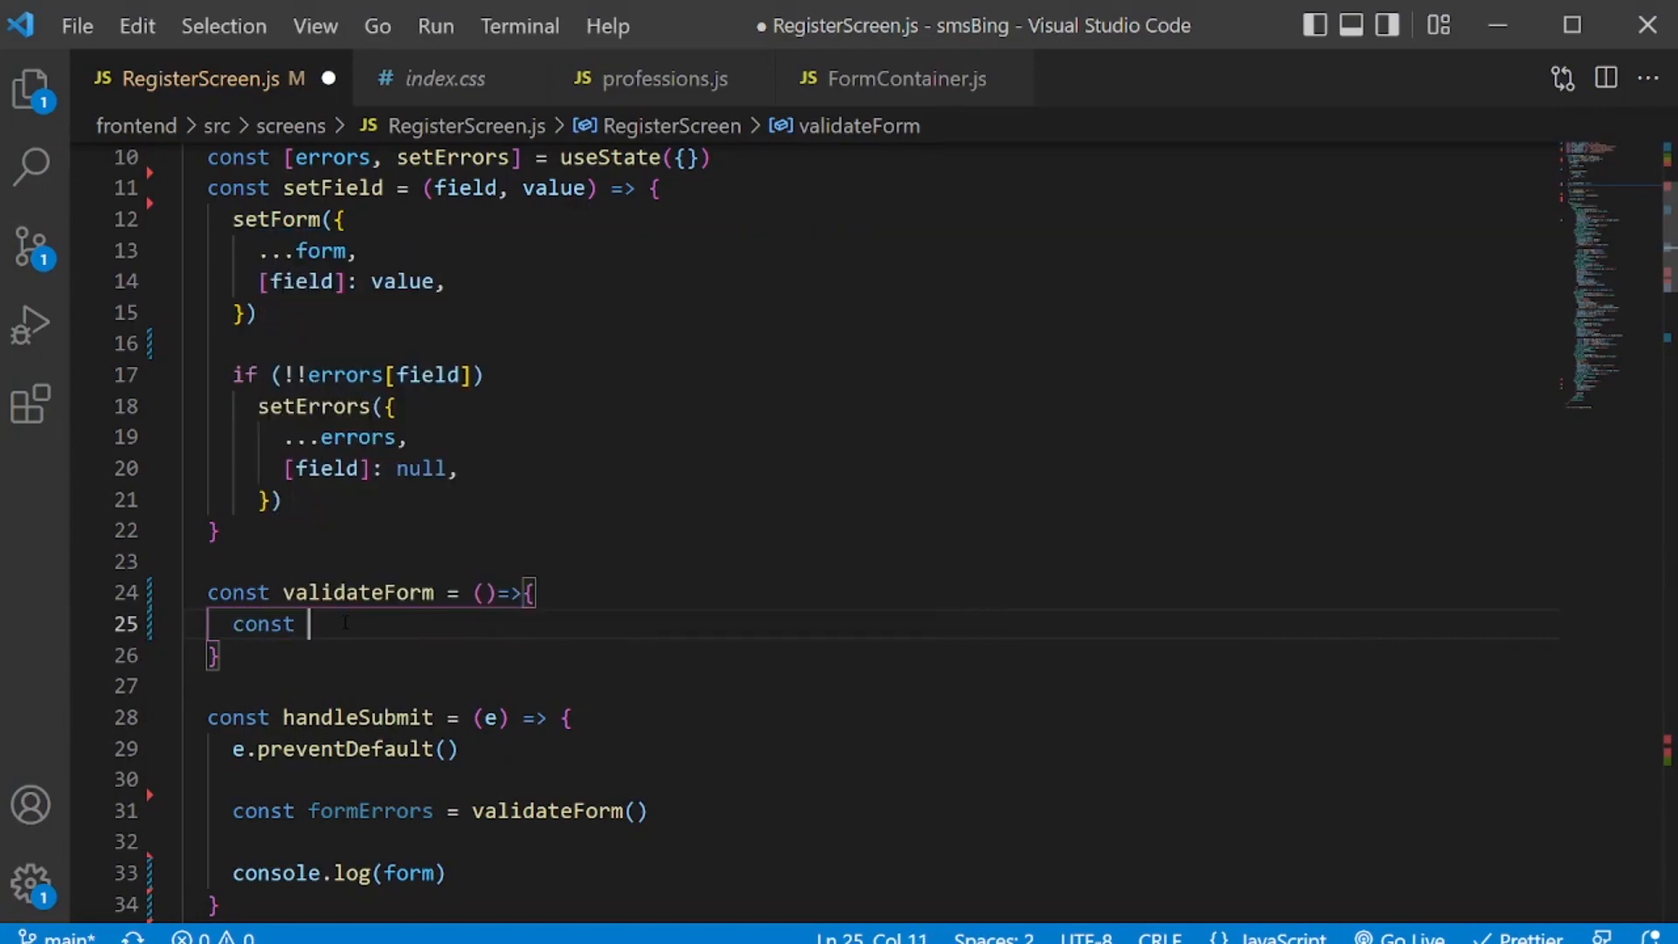
{"action": "type", "text": "{ }"}
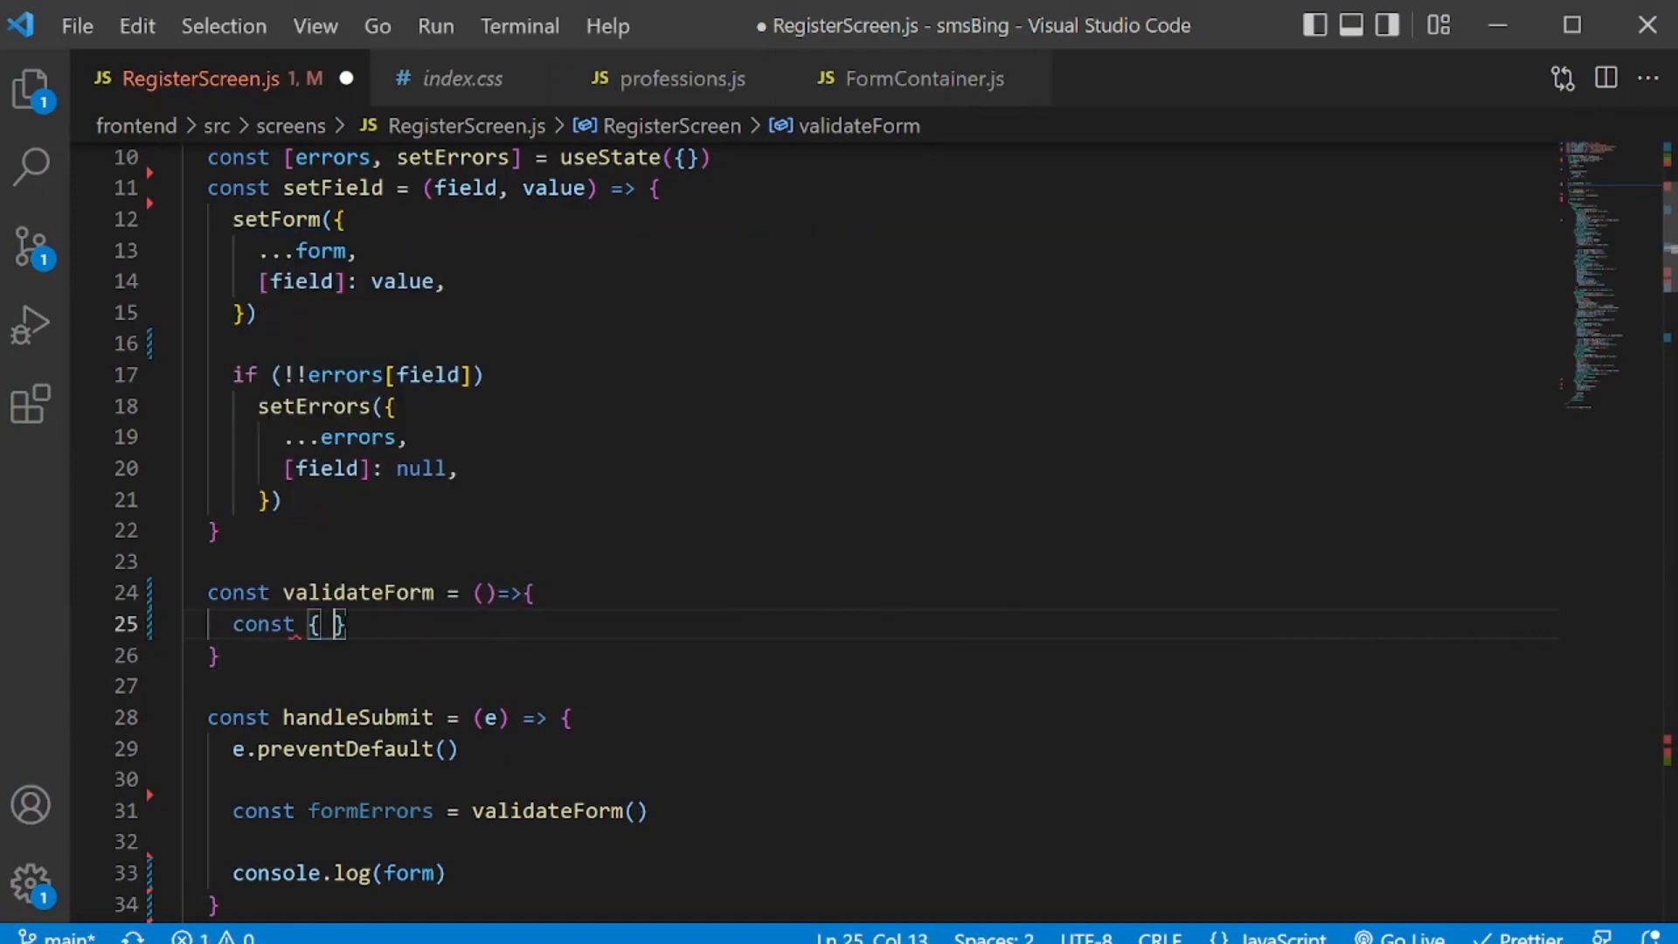
{"action": "type", "text": "dob, gender, locatio"}
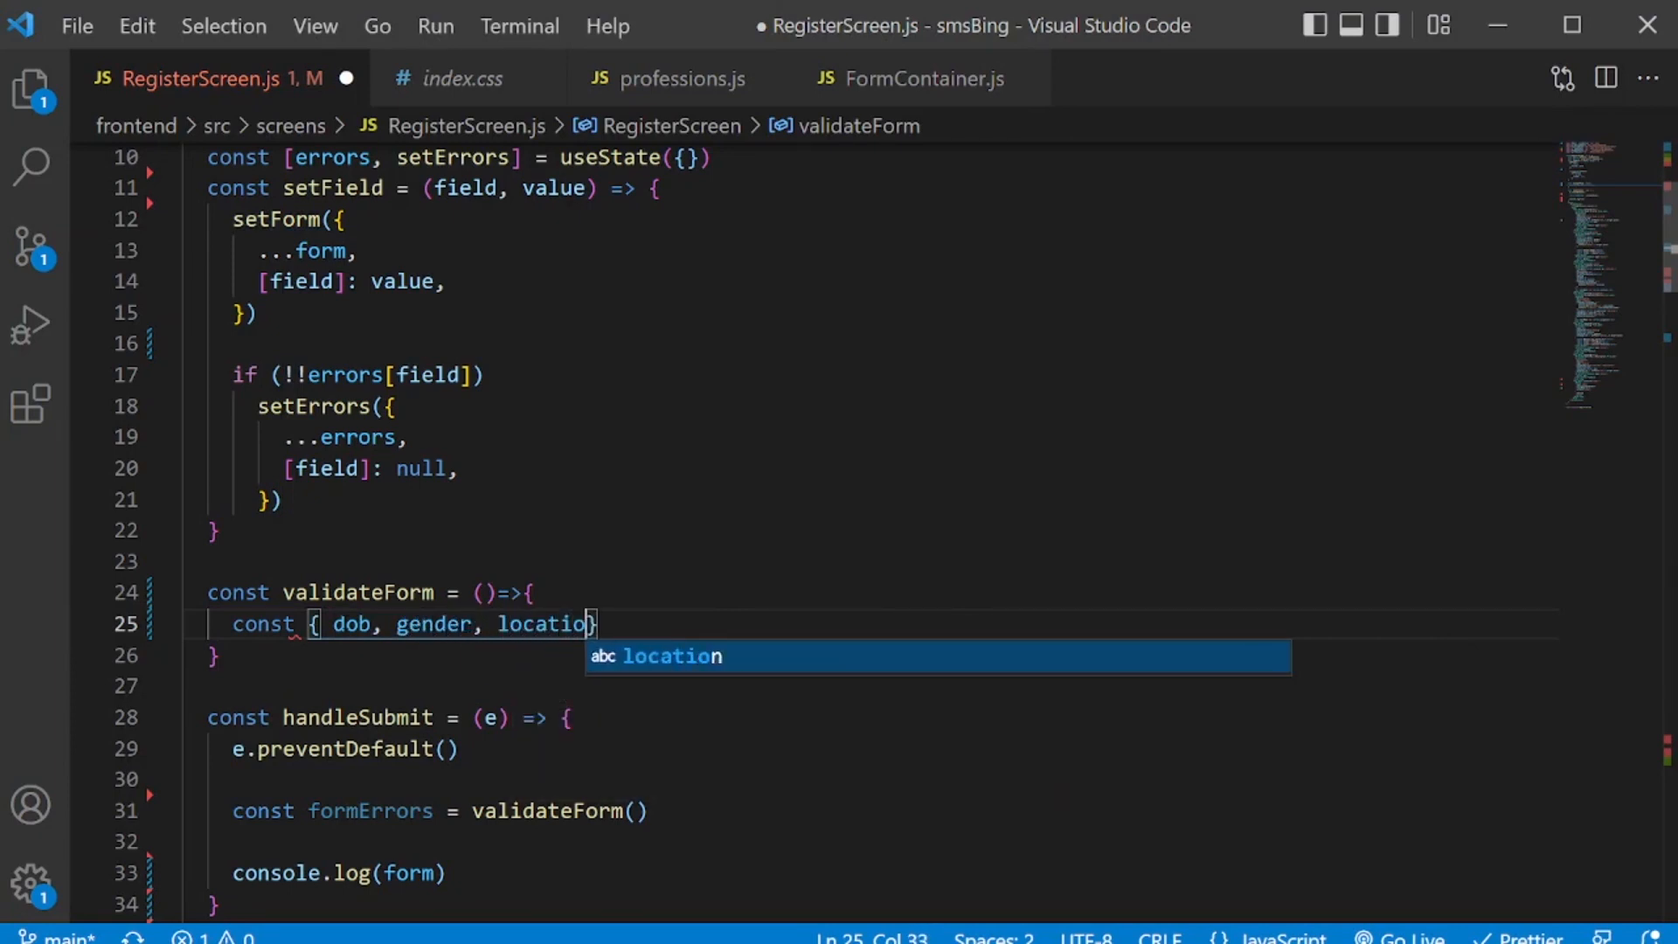
{"action": "type", "text": ", occupation, seeking,"}
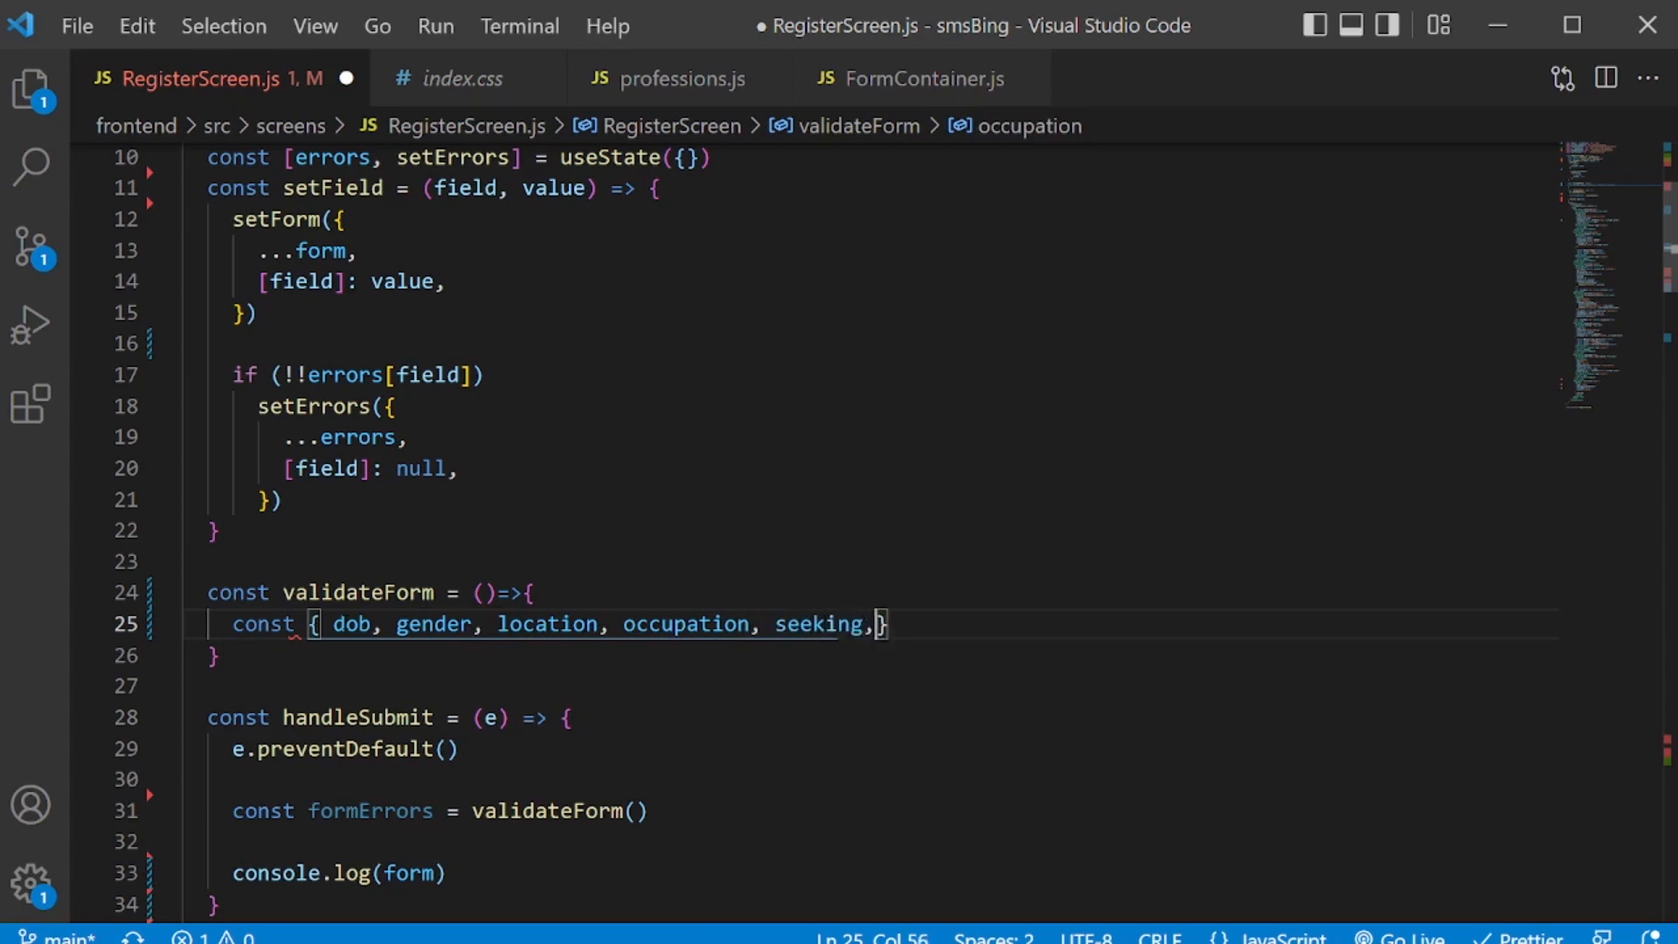
{"action": "type", "text": "bio}"}
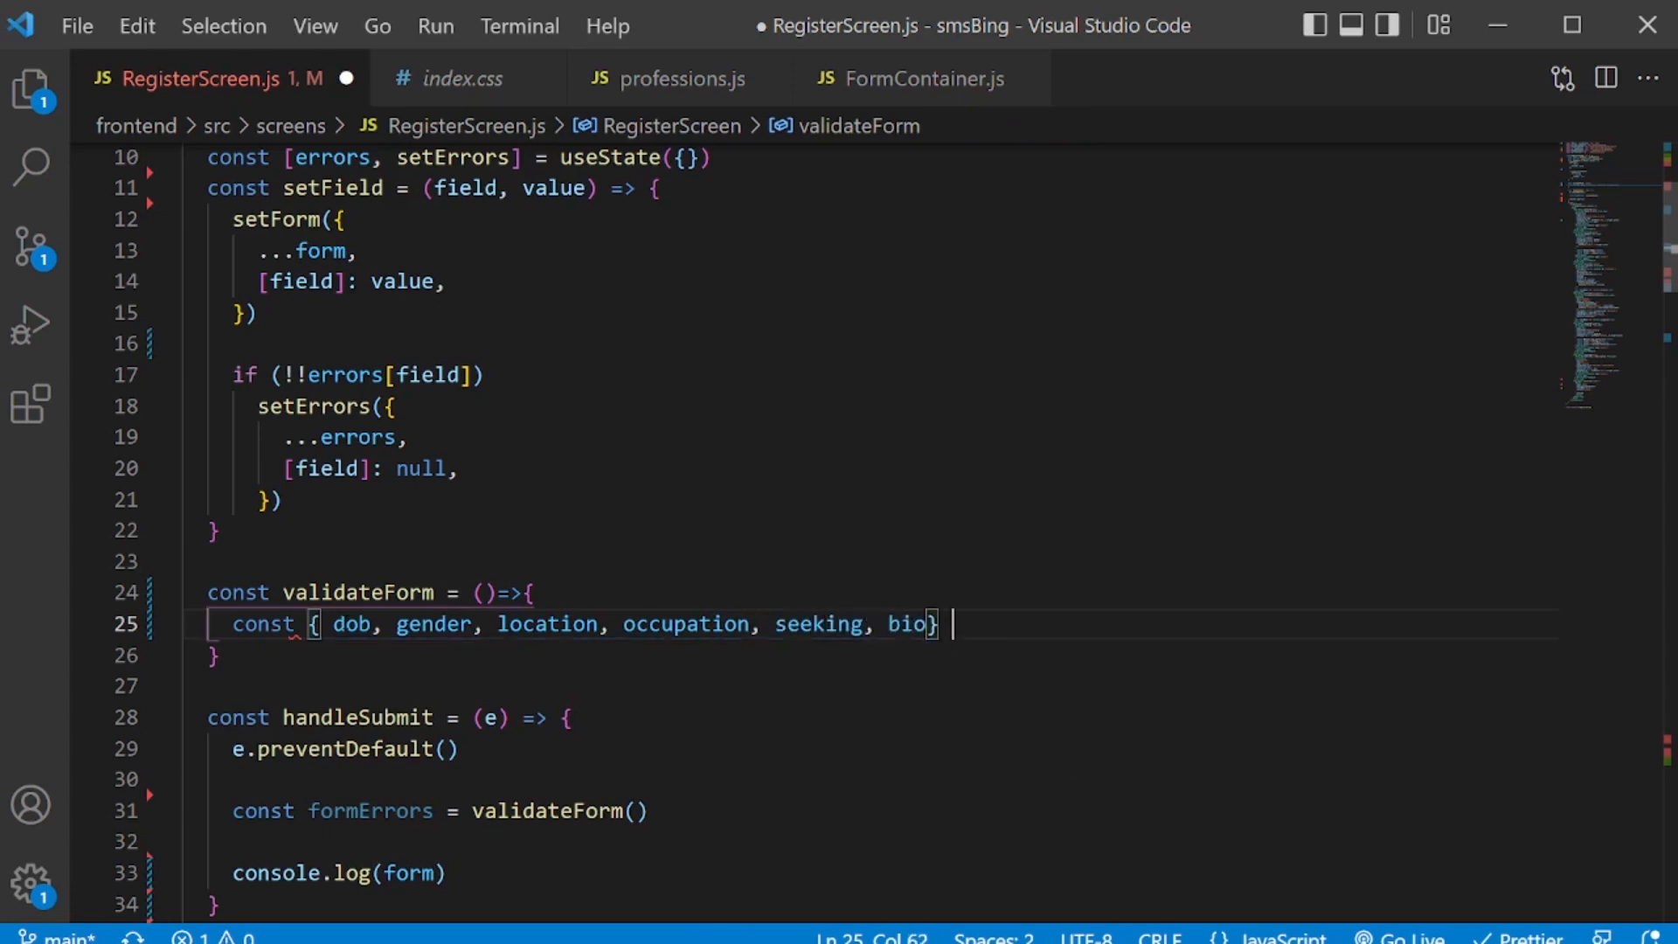
{"action": "type", "text": "= f"}
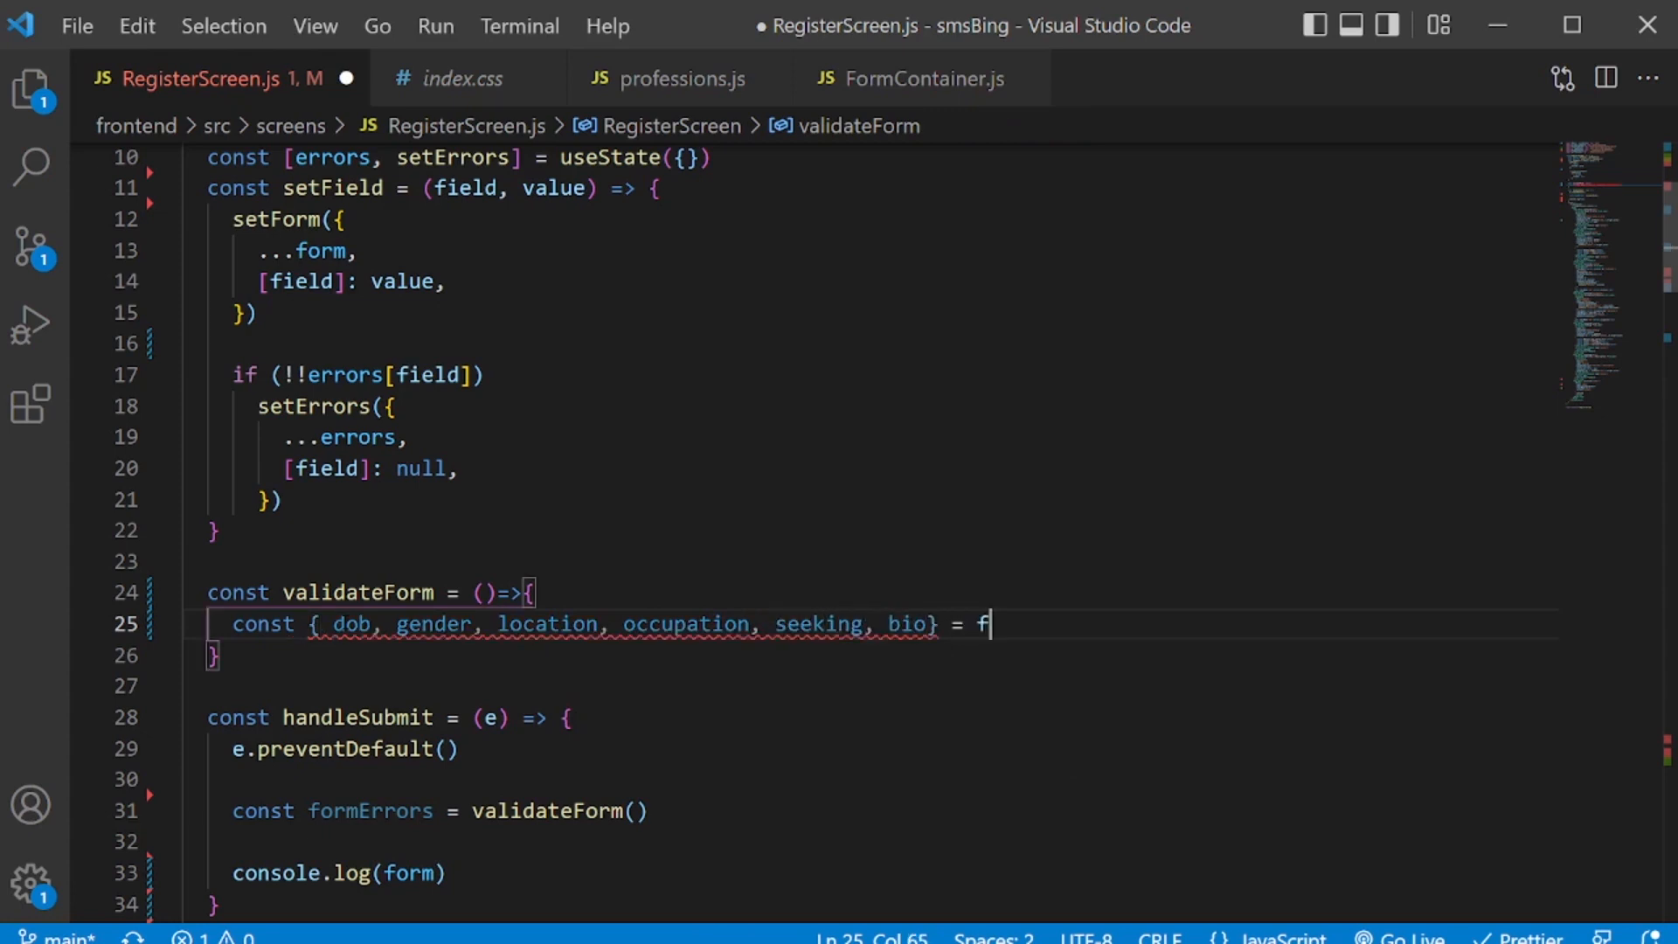
{"action": "type", "text": "orm"}
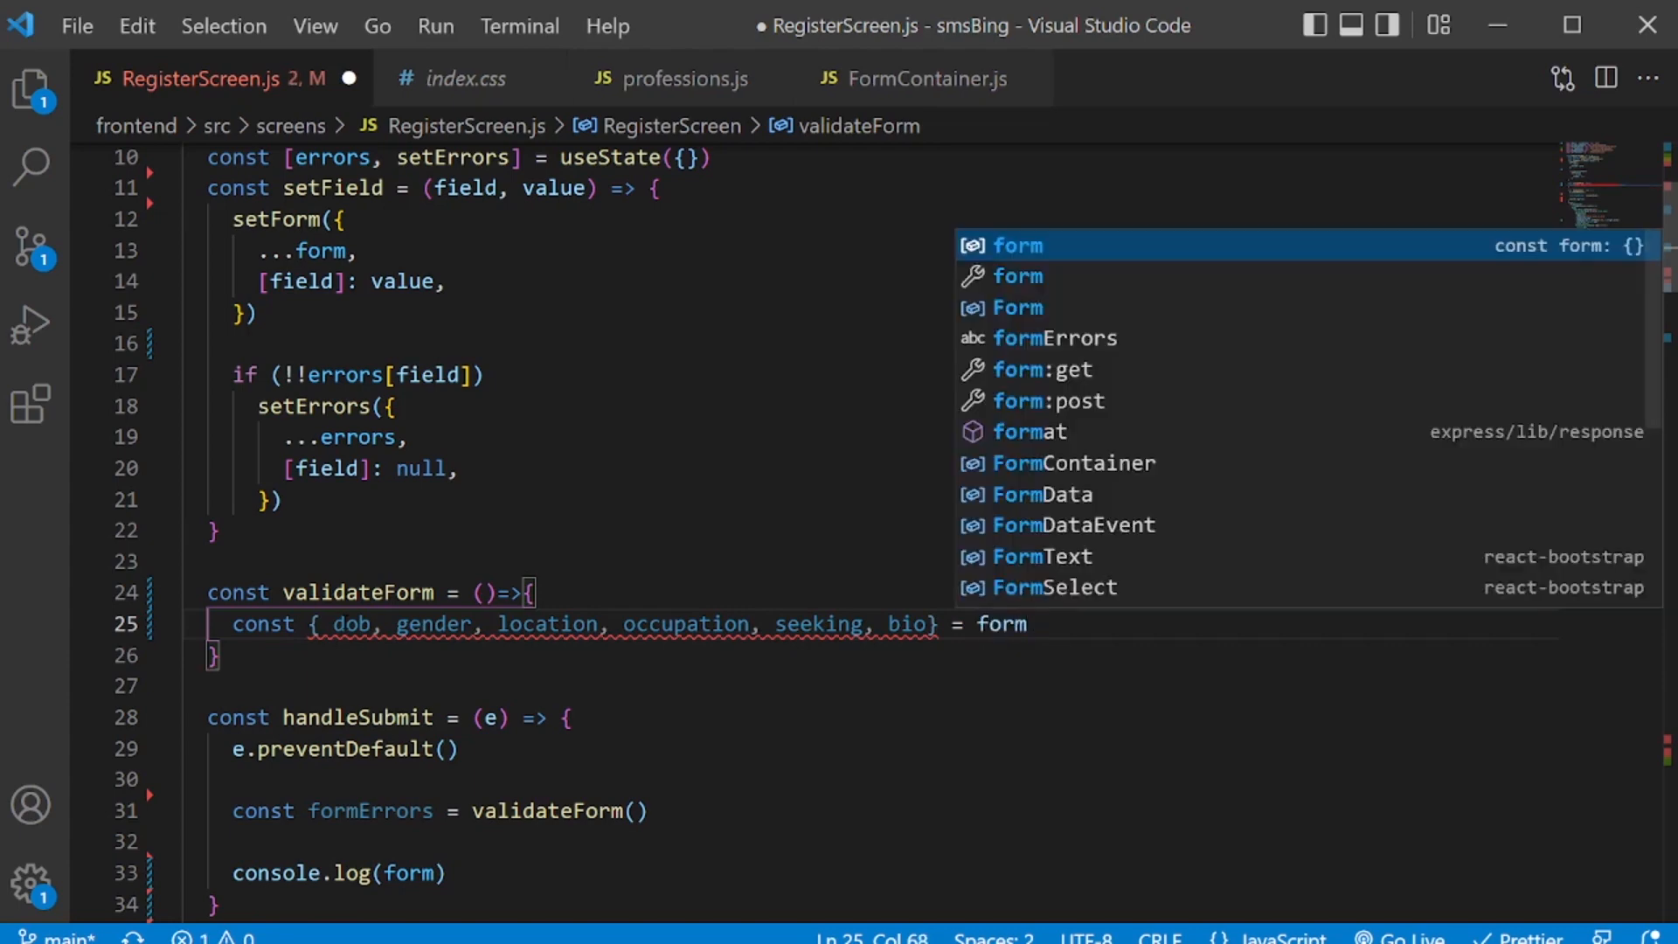
Create an empty newErrors object in validateForm and start its return statement.
{"action": "type", "text": "con"}
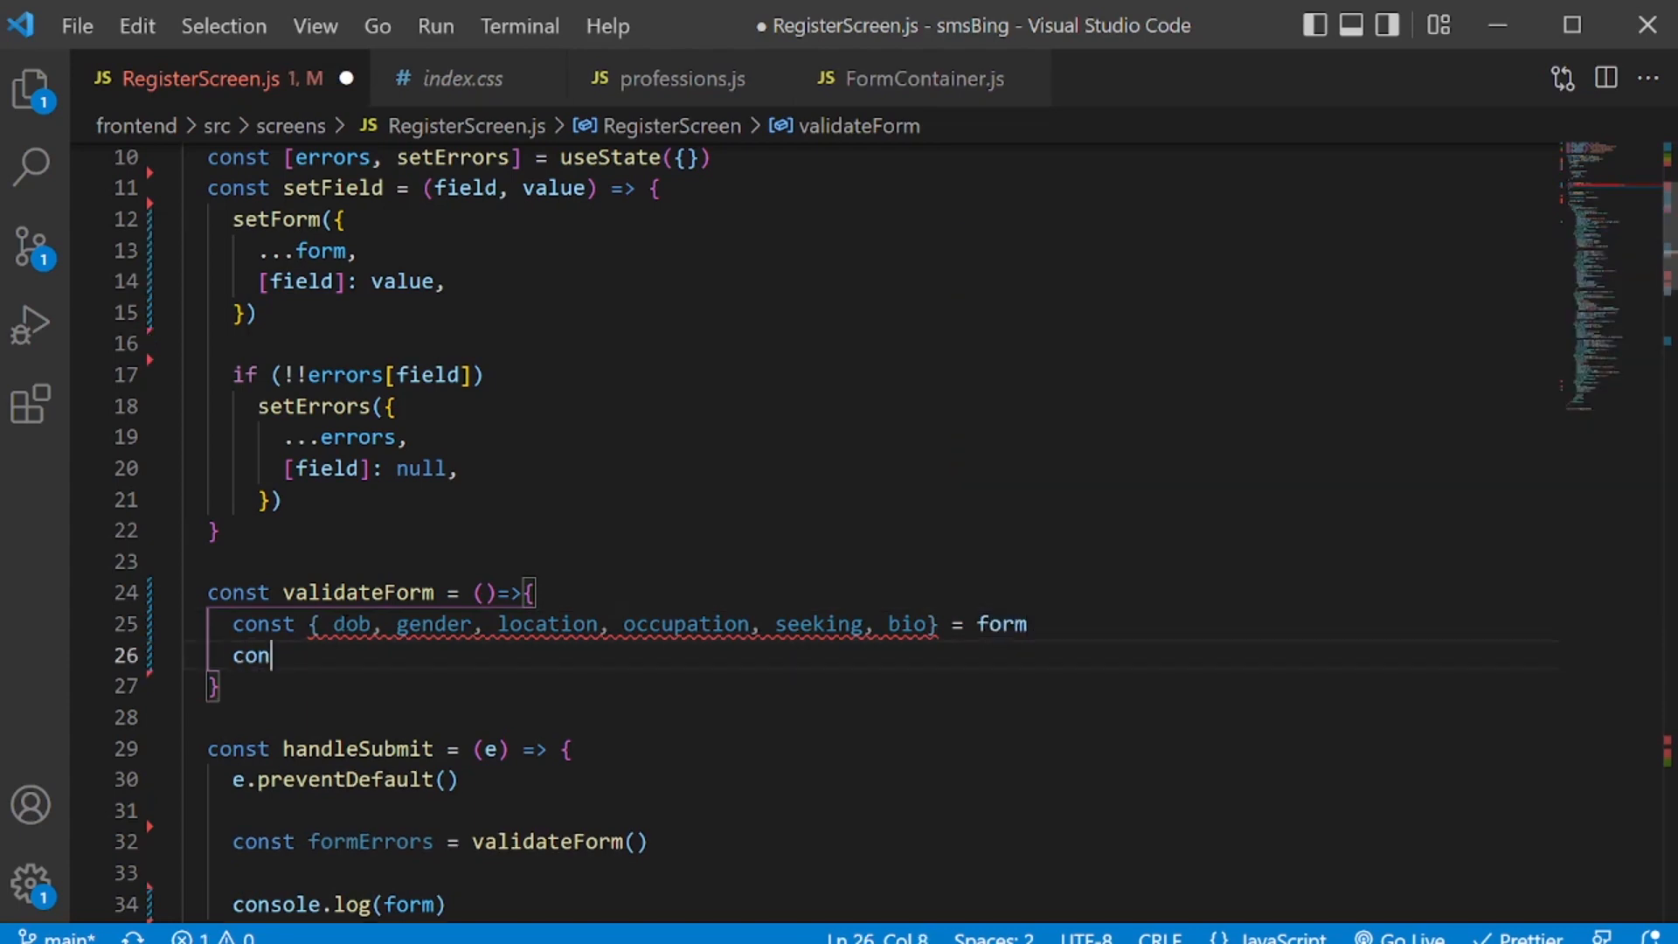
{"action": "type", "text": "st newE"}
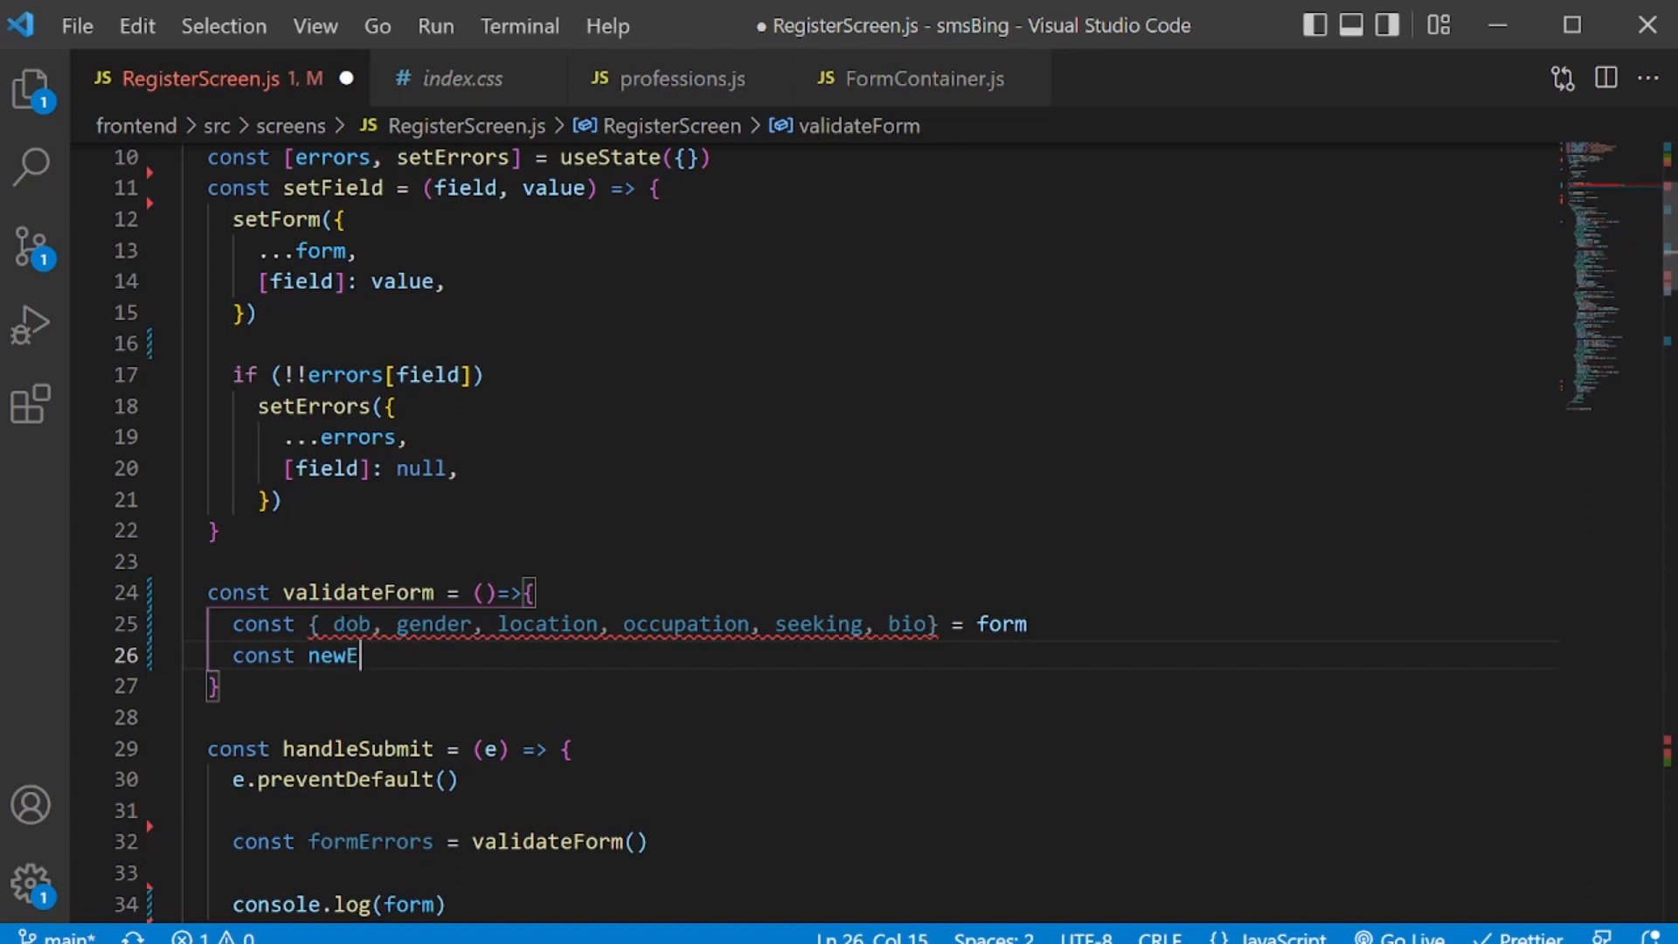
{"action": "type", "text": "rrors ="}
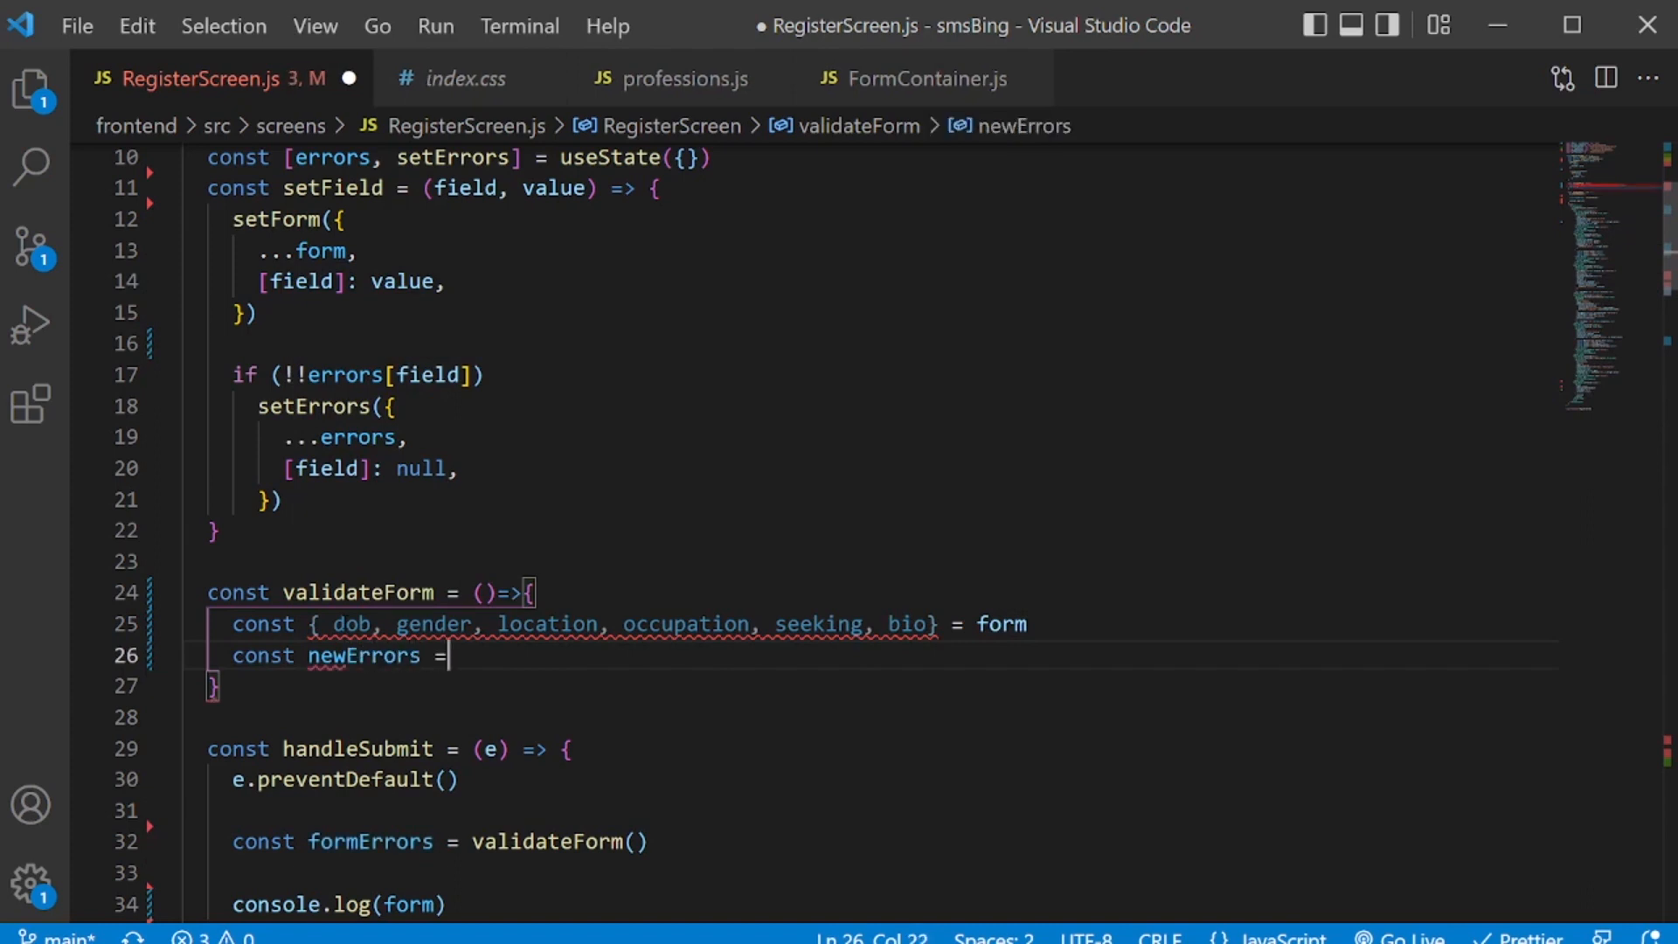
{"action": "type", "text": "{}"}
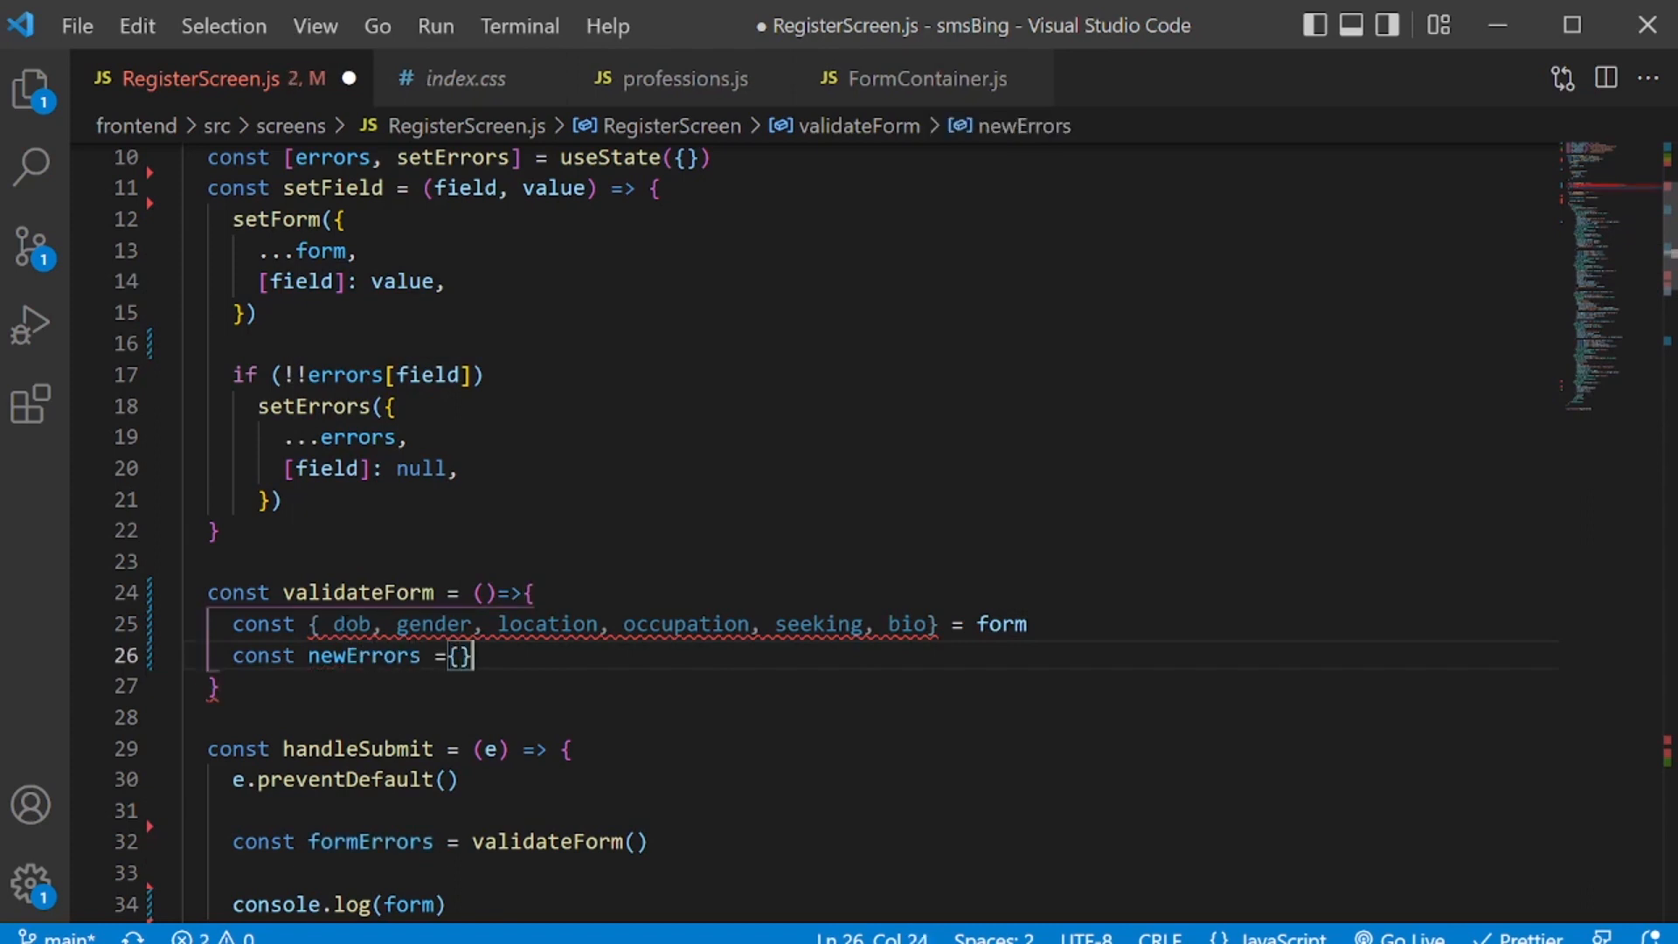
{"action": "key", "text": "Enter"}
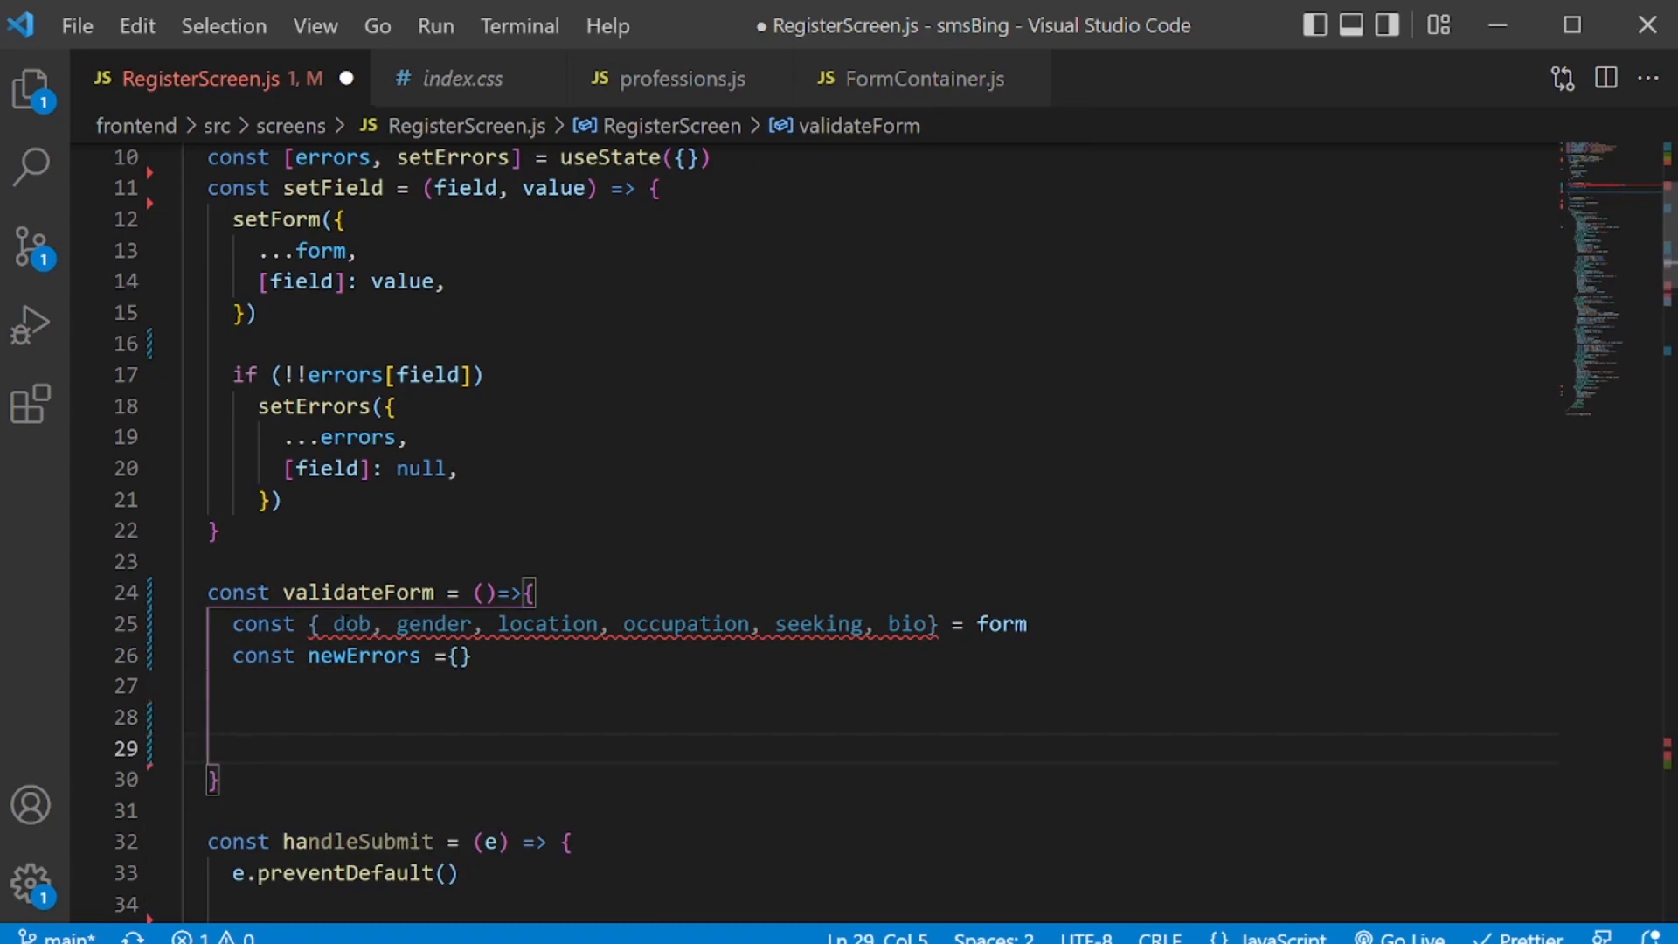
{"action": "type", "text": "return newErrors"}
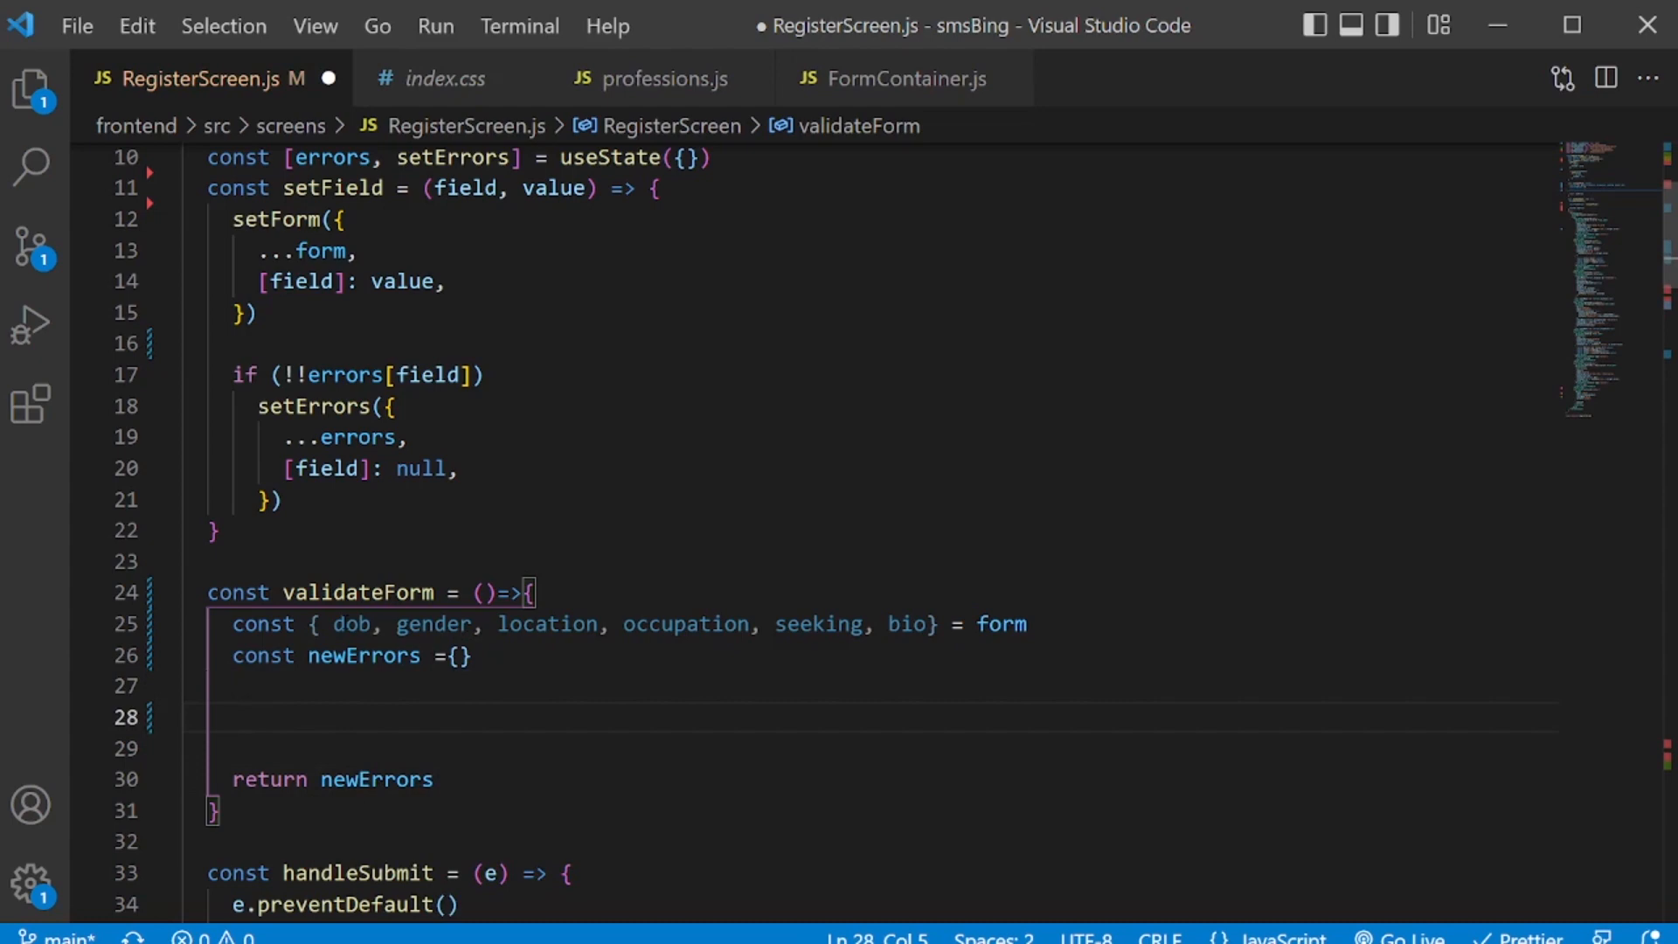
When dob is missing or empty set newErrors.dob to 'Please enter your date of birth', then begin an else branch.
{"action": "type", "text": "if("}
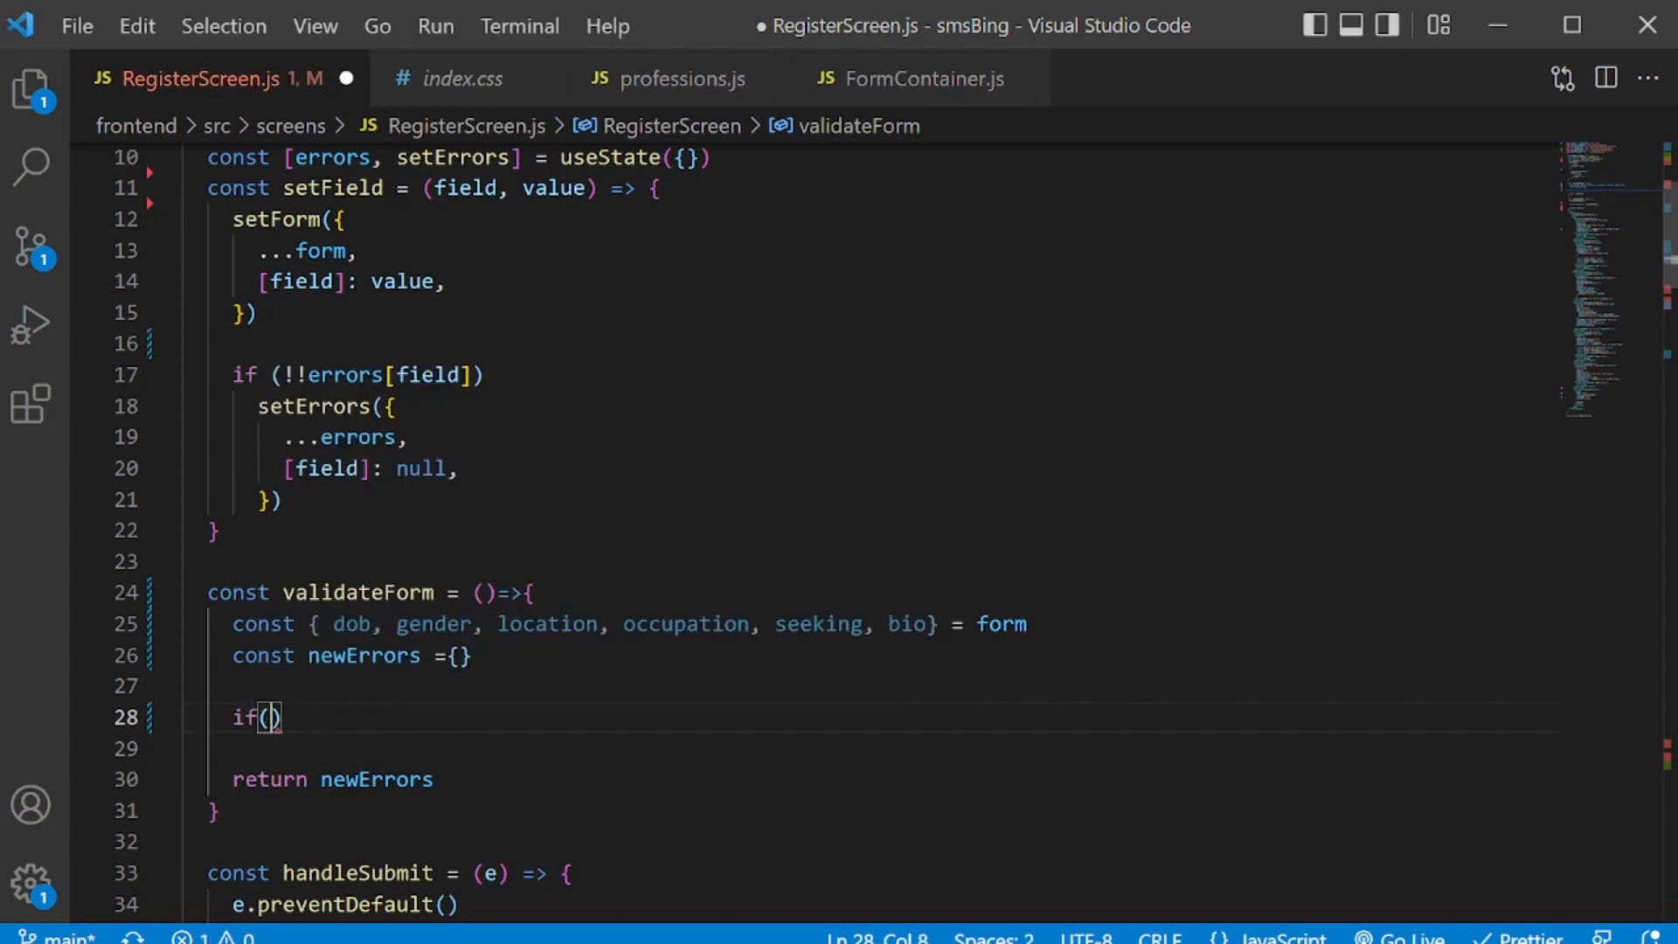
{"action": "type", "text": "!dob"}
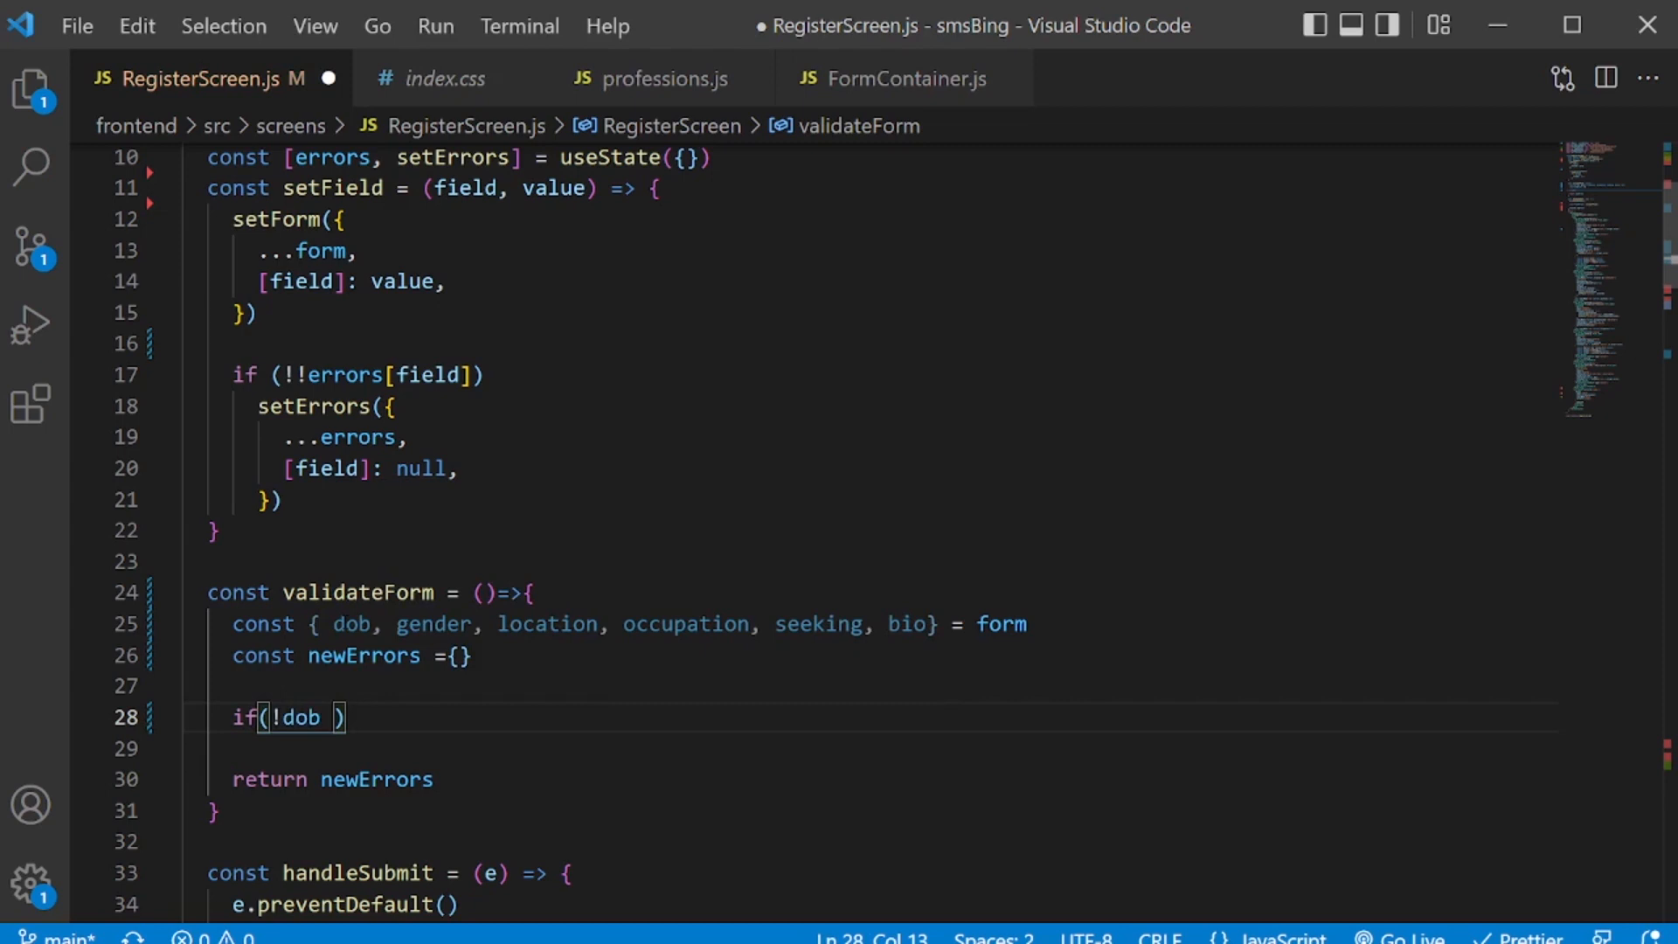
{"action": "type", "text": "|| d"}
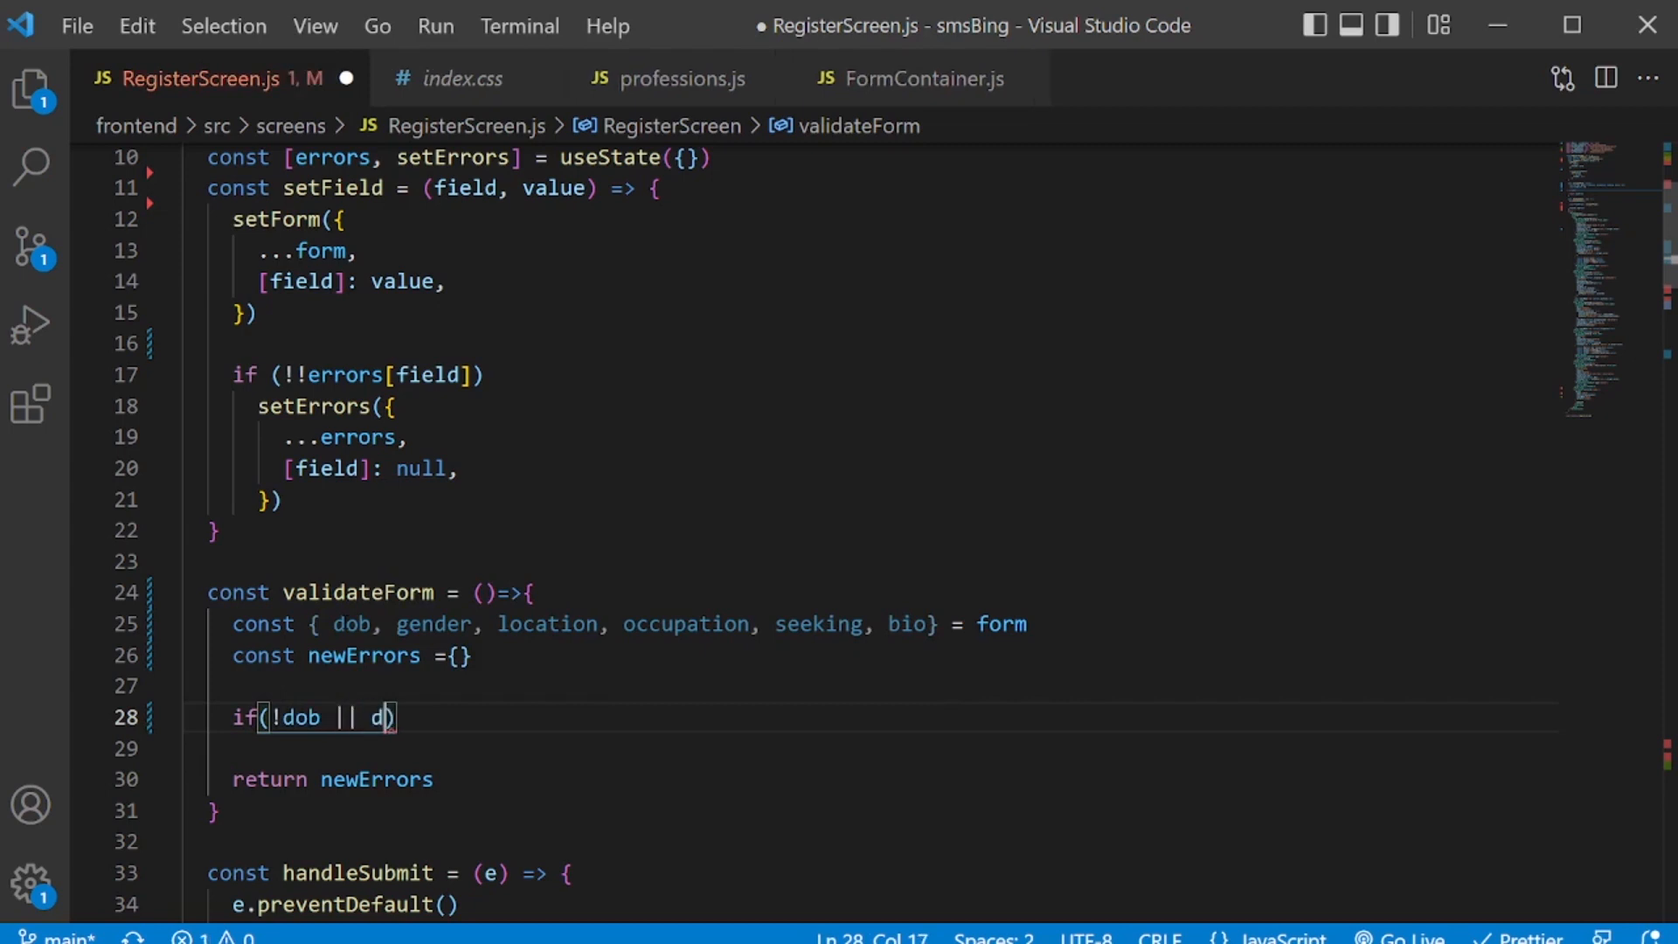
{"action": "type", "text": "ob ==="}
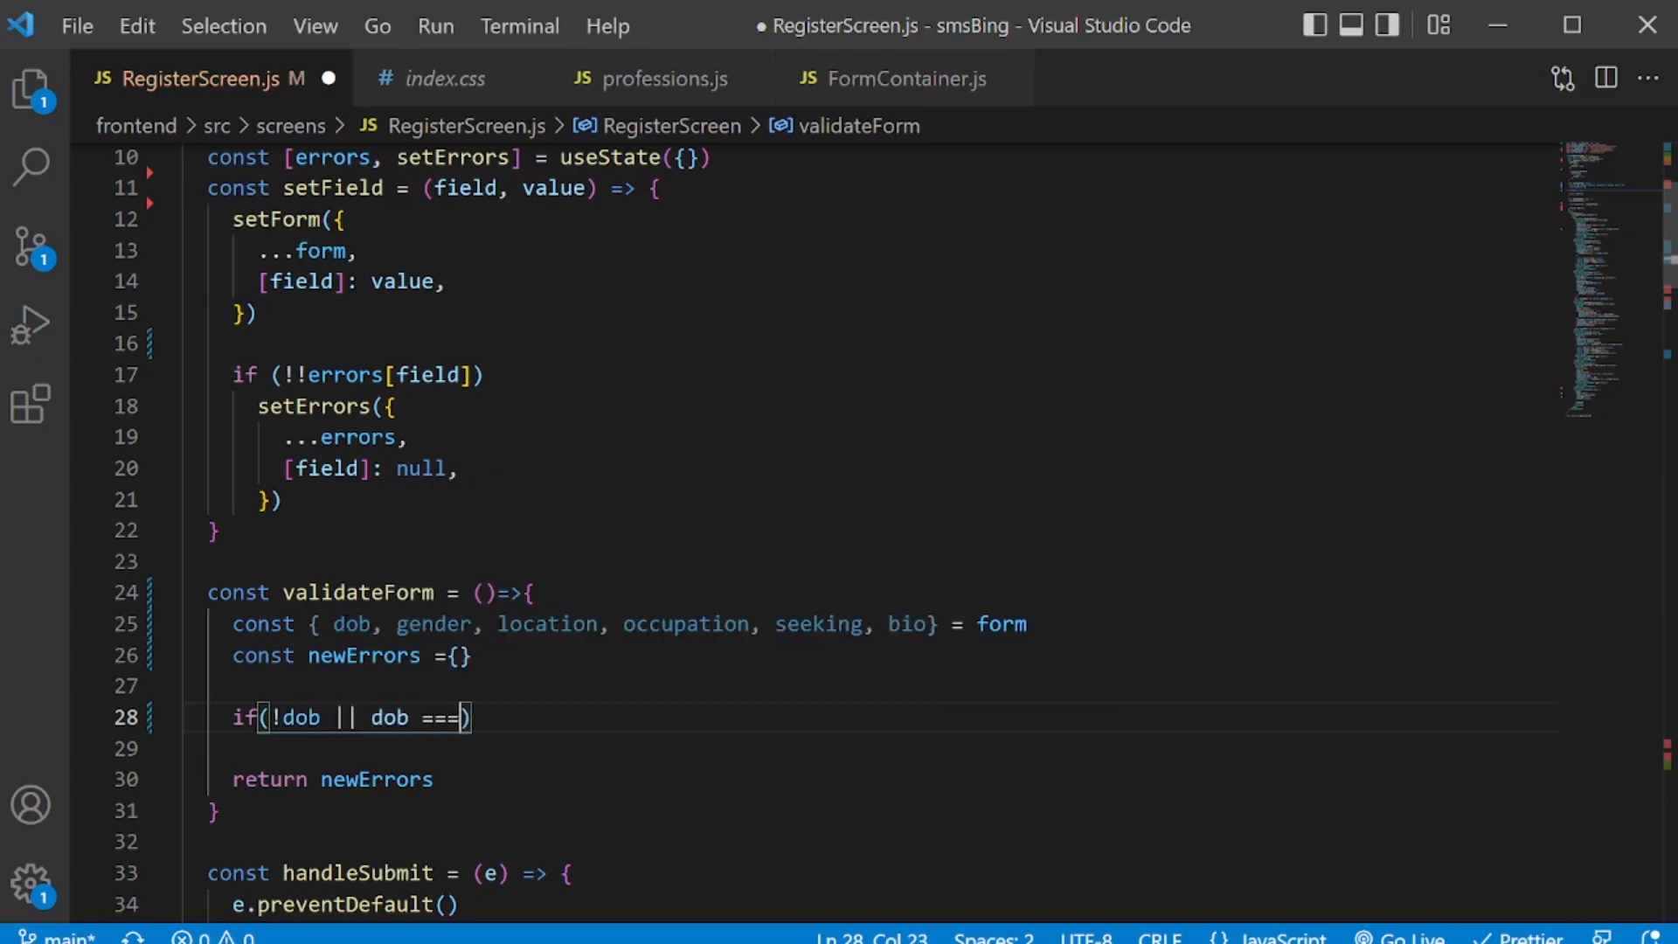
{"action": "type", "text": "' '"}
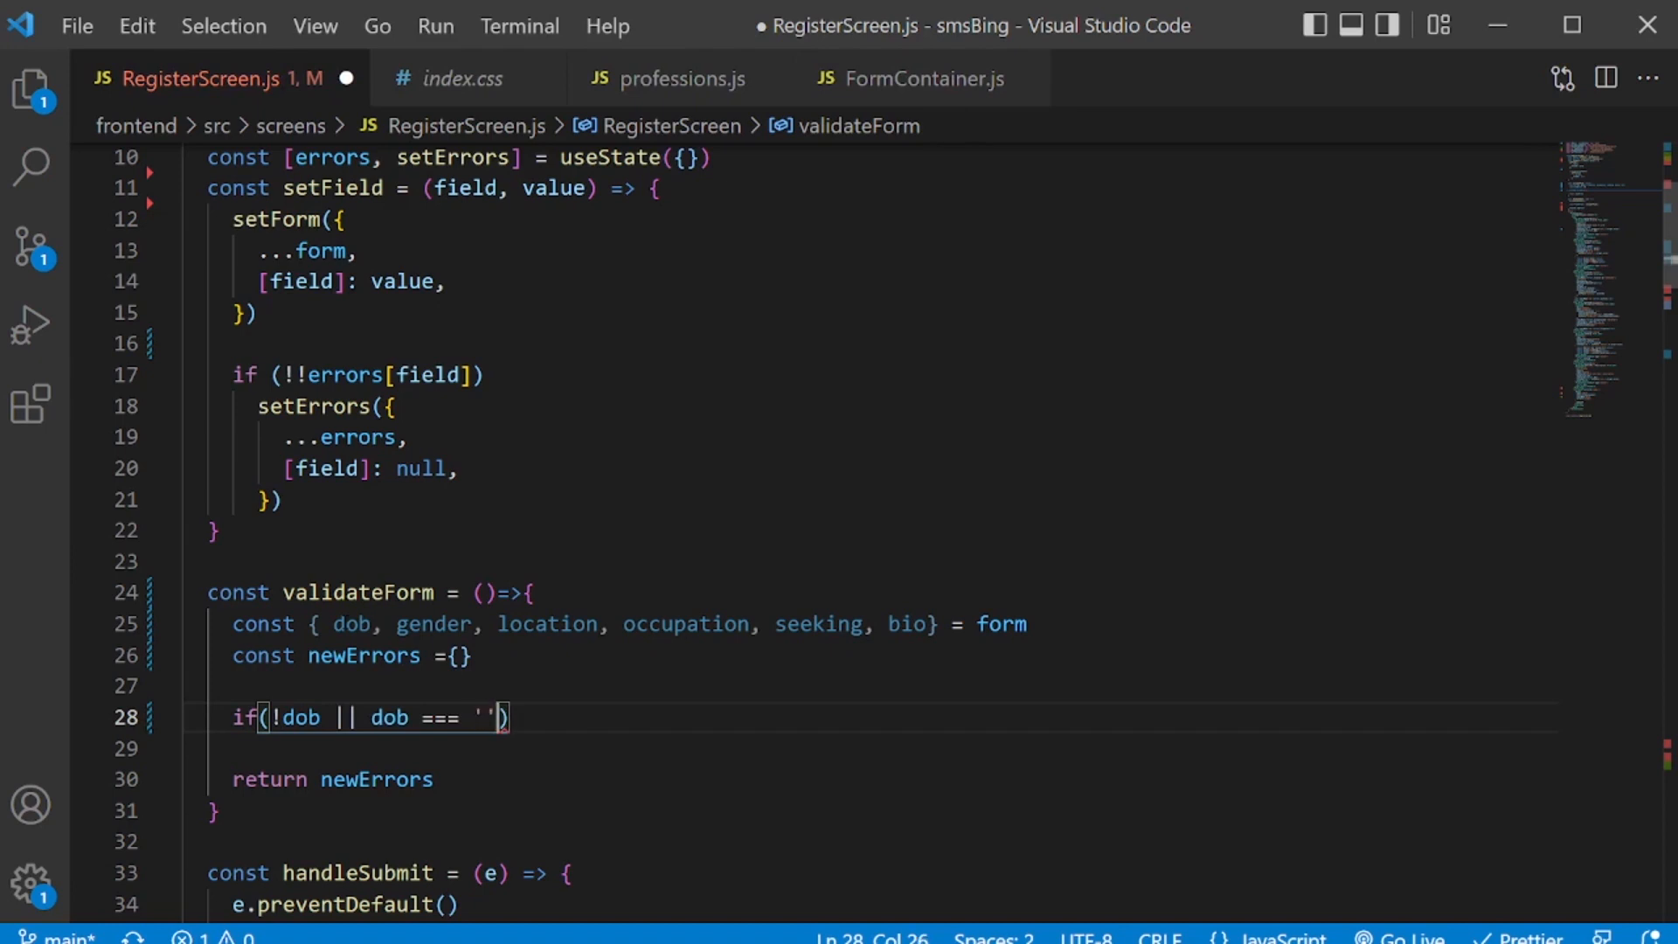
{"action": "type", "text": "new"}
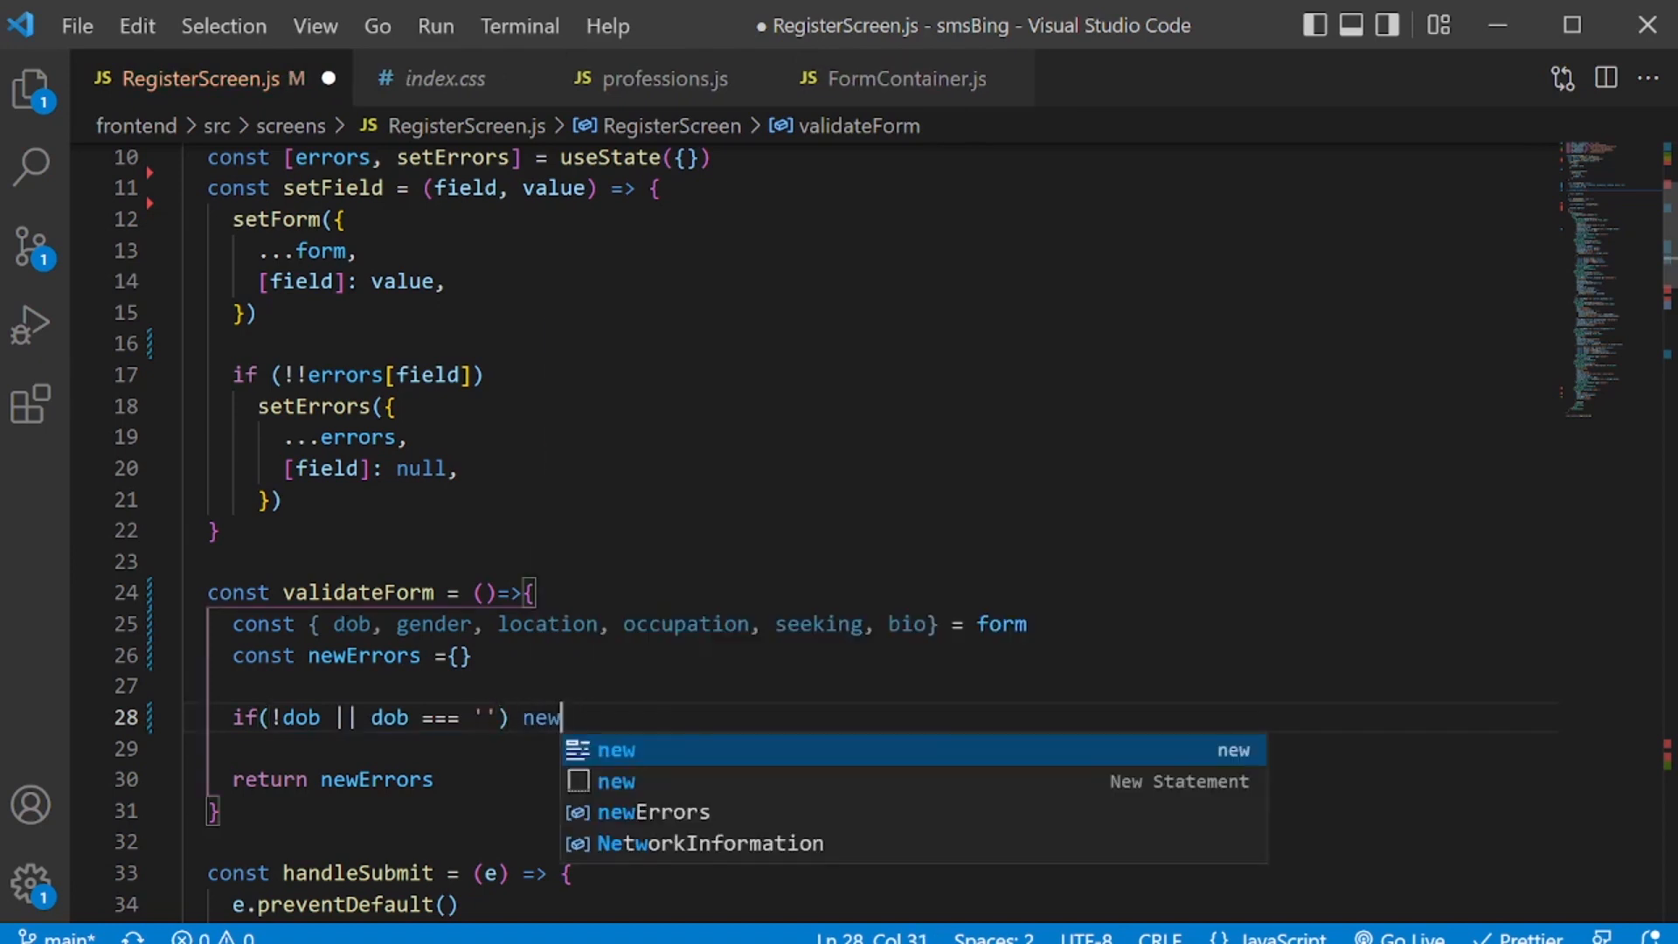
{"action": "type", "text": "Err"}
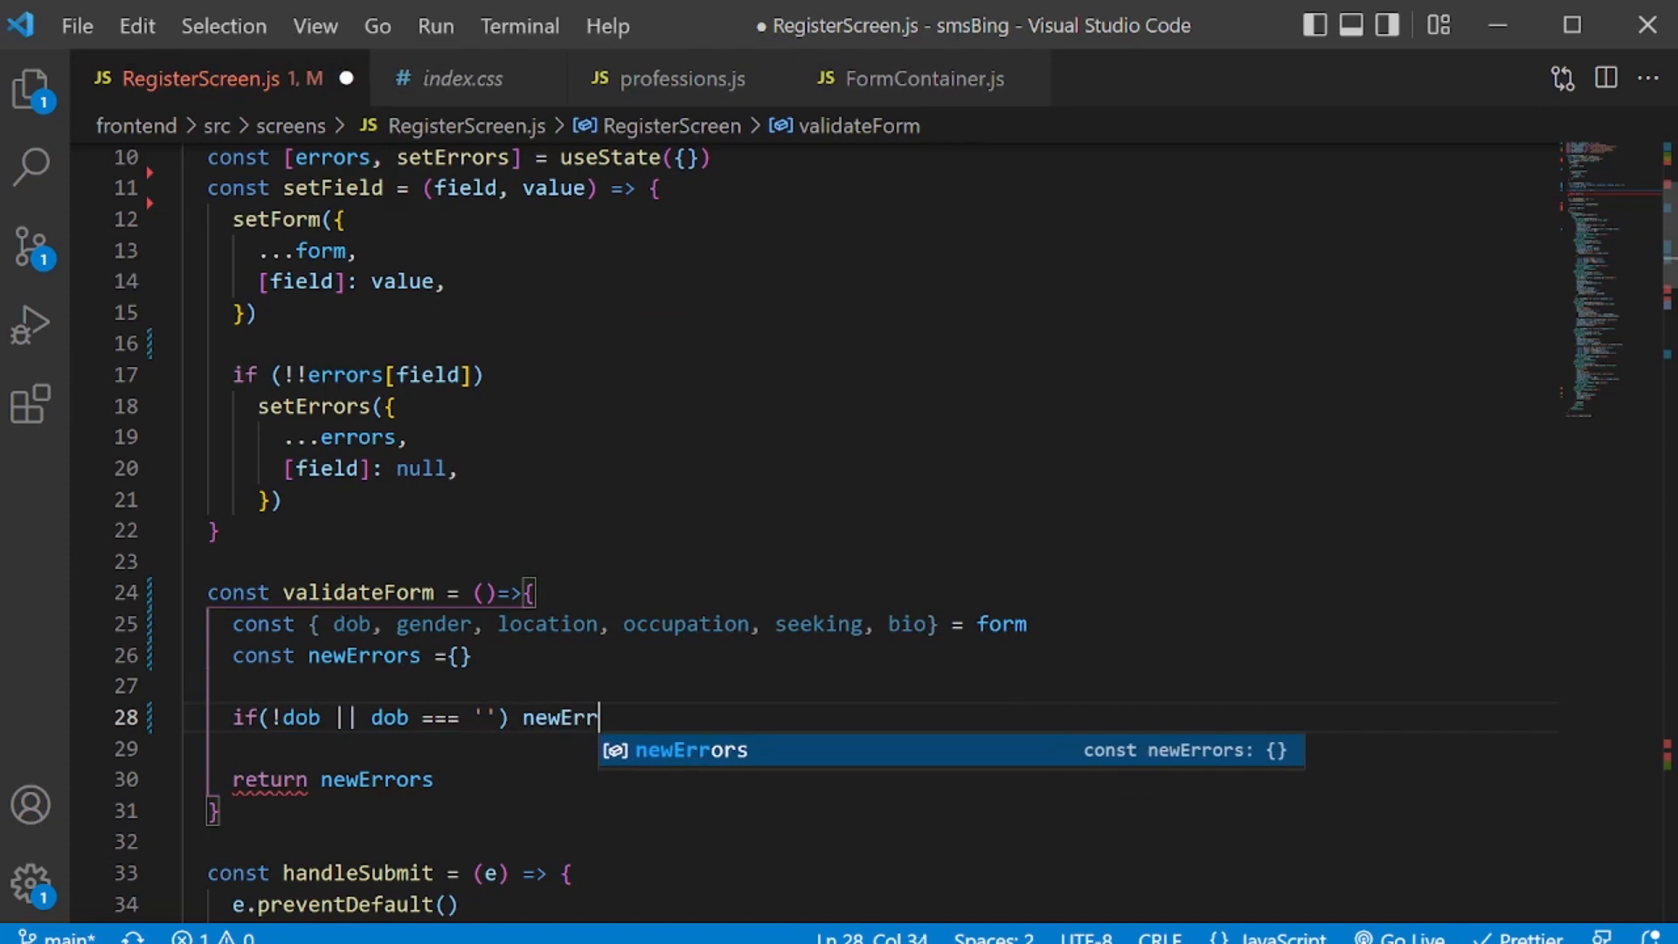
{"action": "type", "text": "ors.dob = '"}
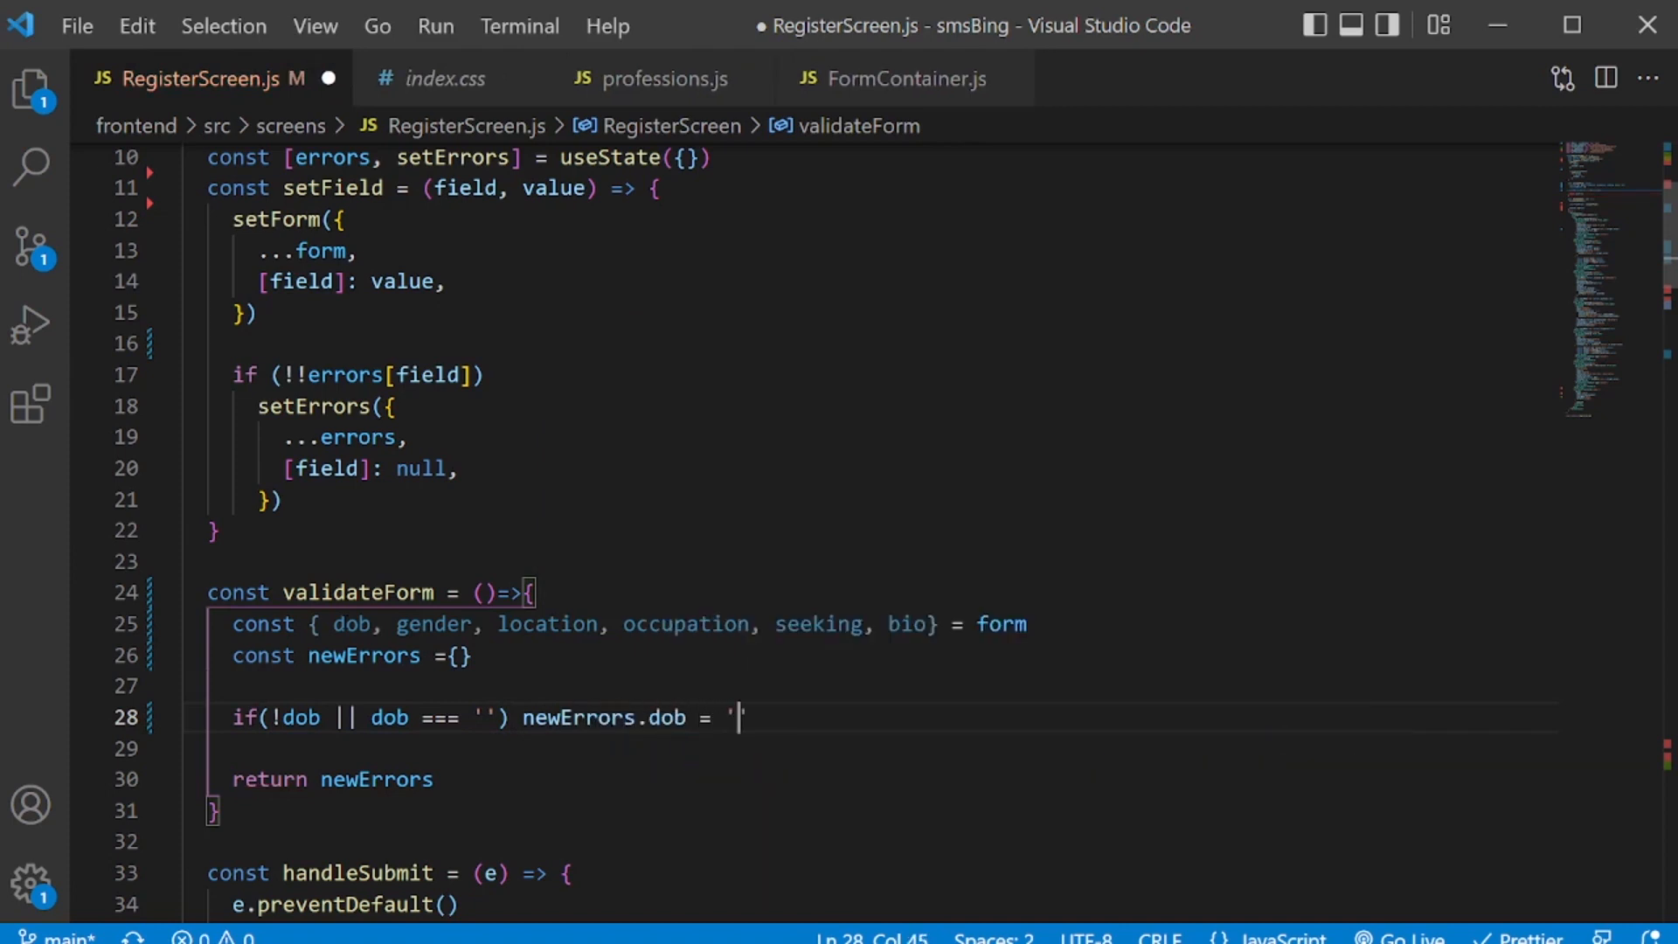
{"action": "type", "text": "Plese enter your date of b"}
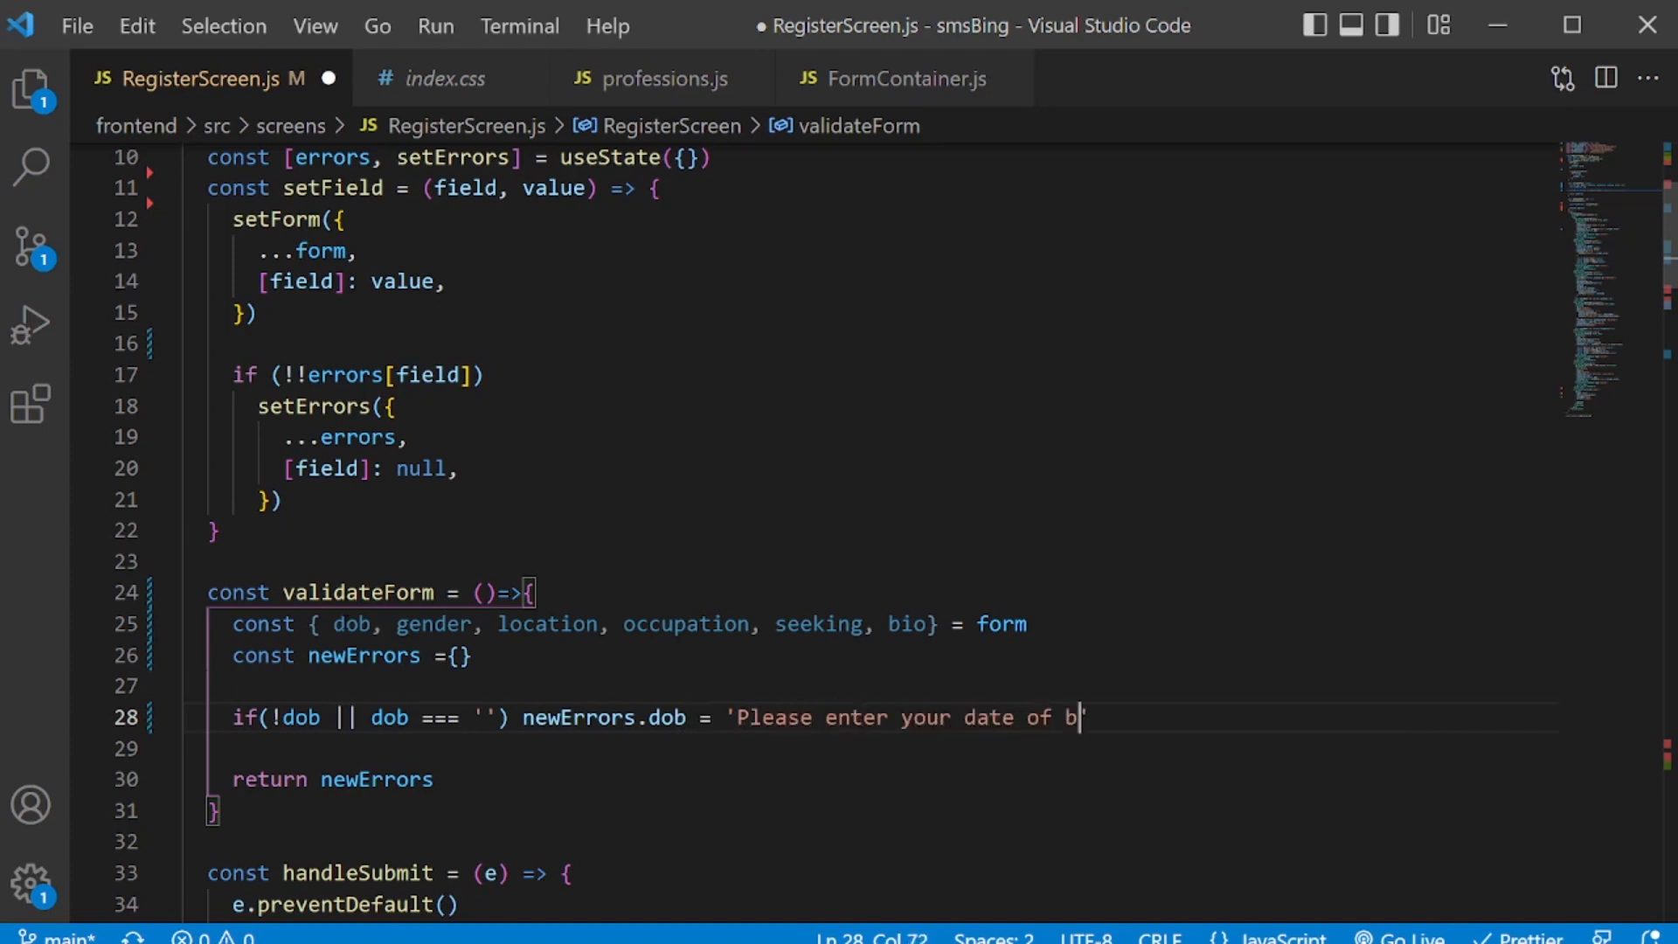
{"action": "type", "text": "irth'"}
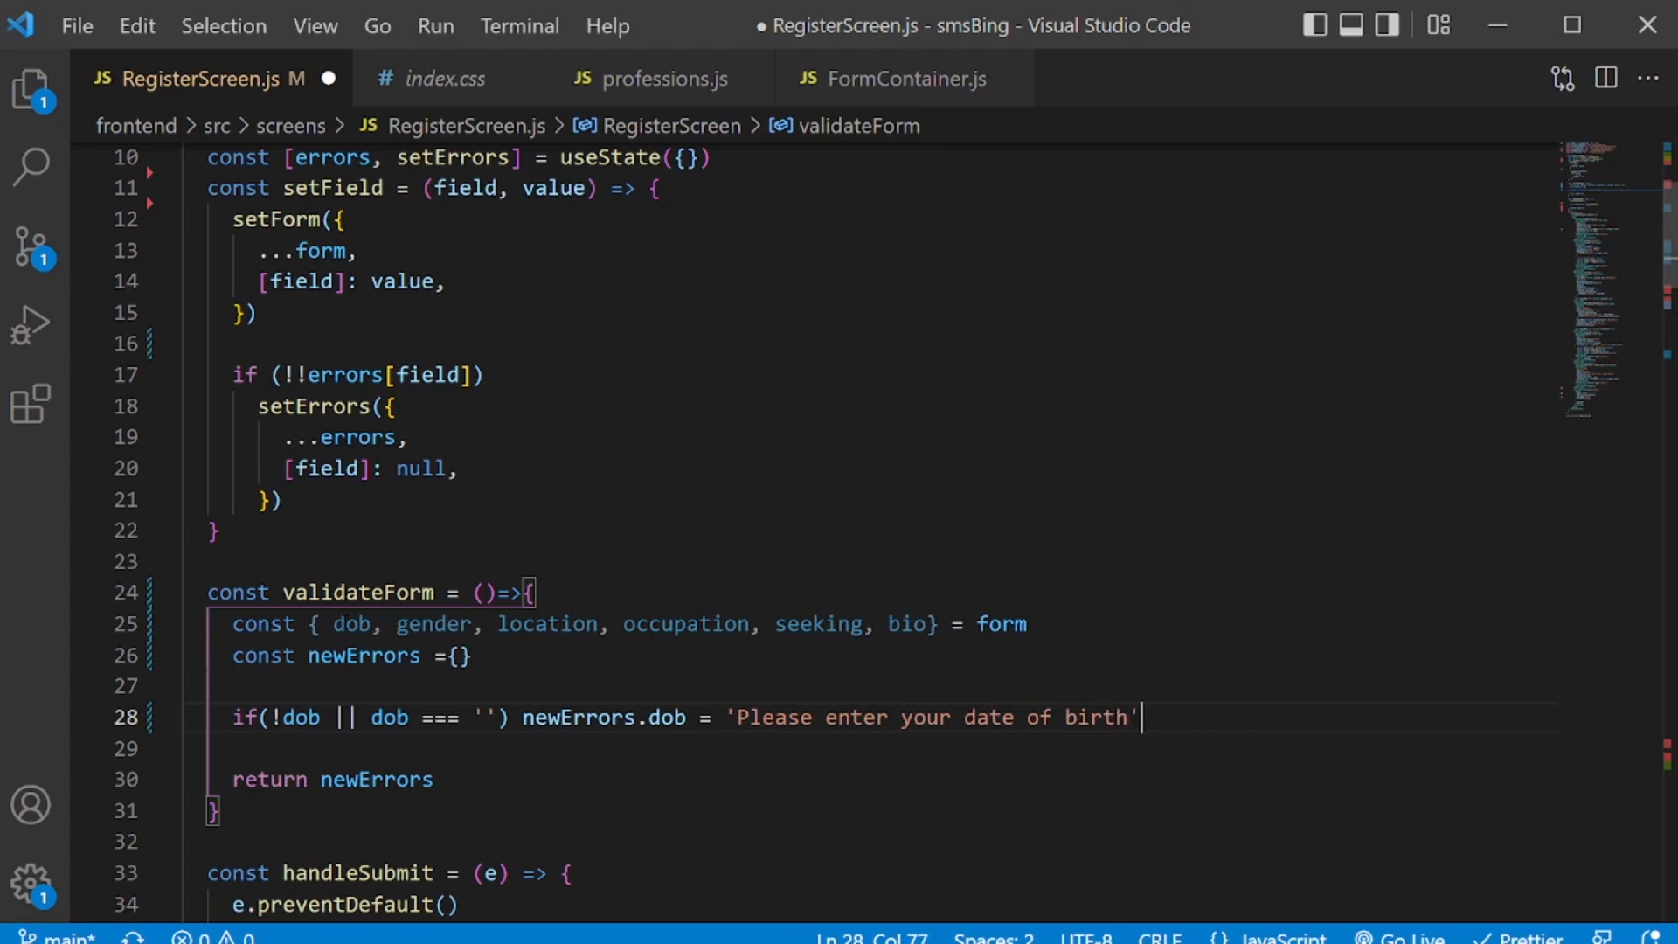
{"action": "type", "text": "else"}
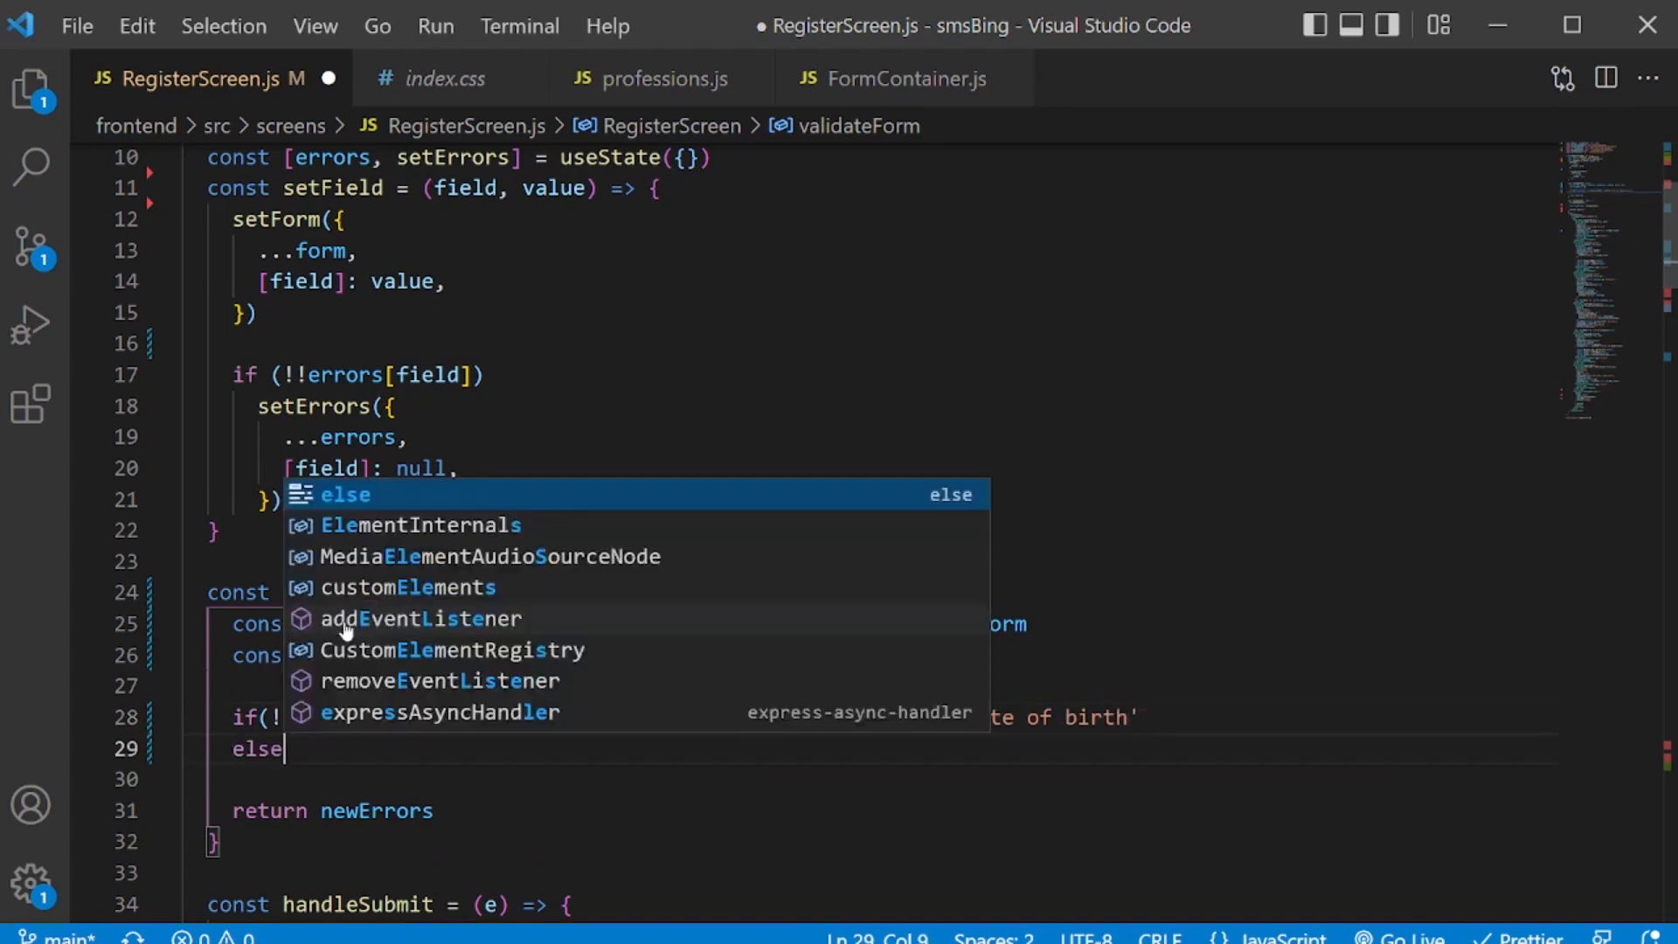
Add an else if that sets newErrors.dob to 'You need to be atleast 18 years old.' when calcAge(dob) < 18.
{"action": "type", "text": "if("}
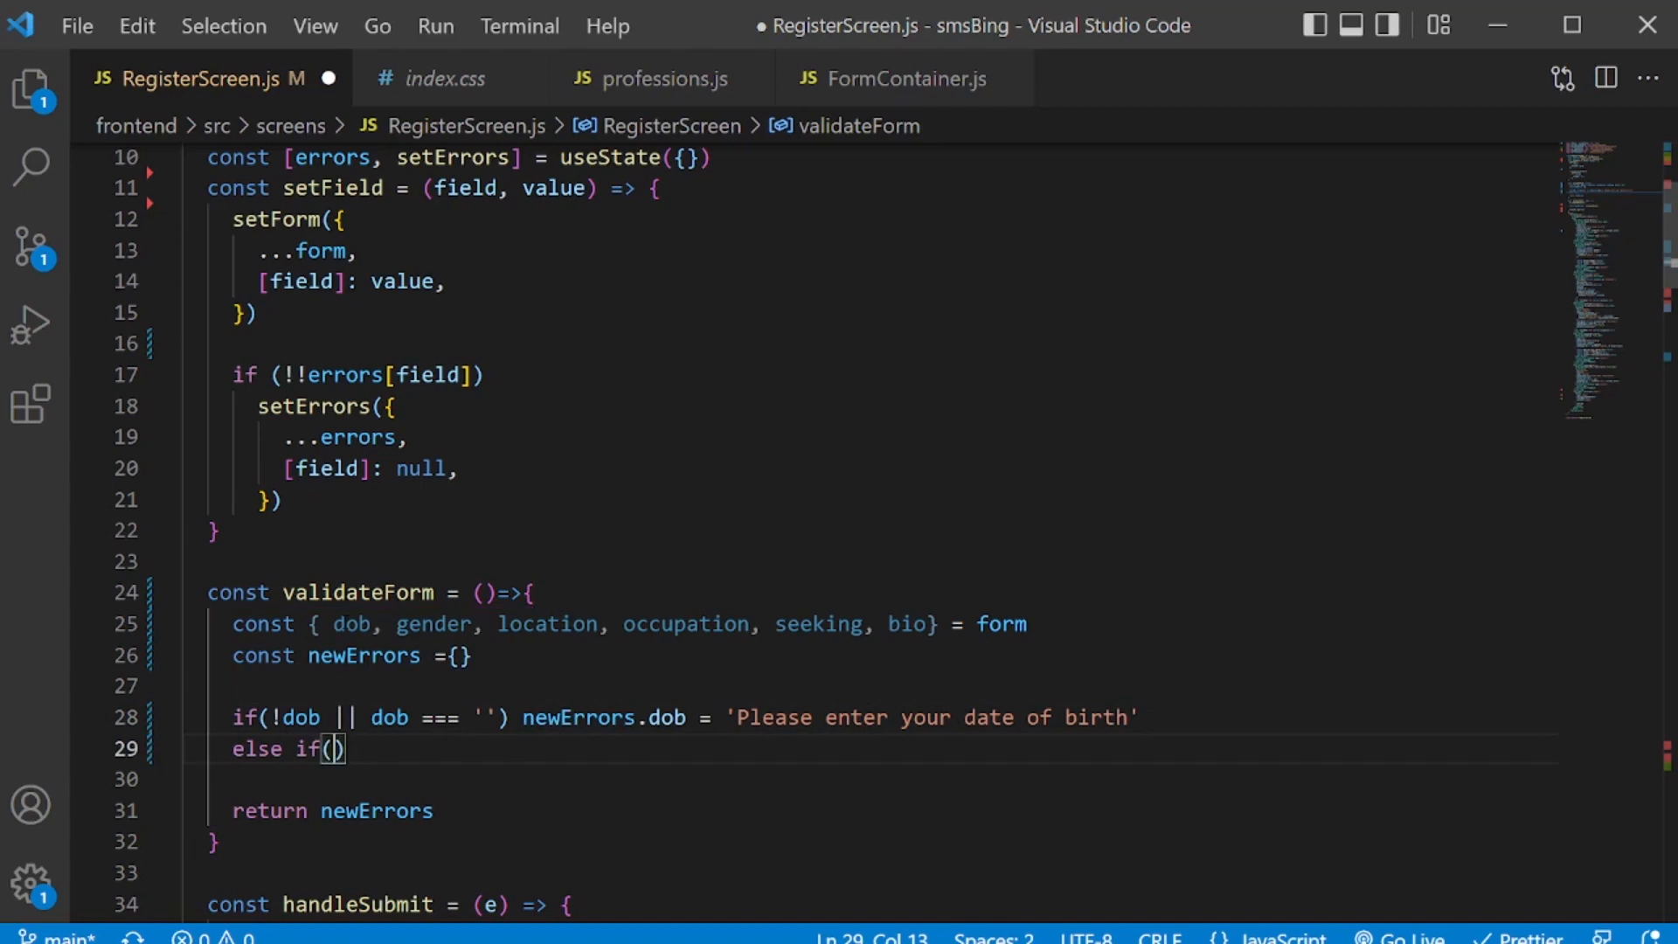
{"action": "type", "text": "calcAge(dob"}
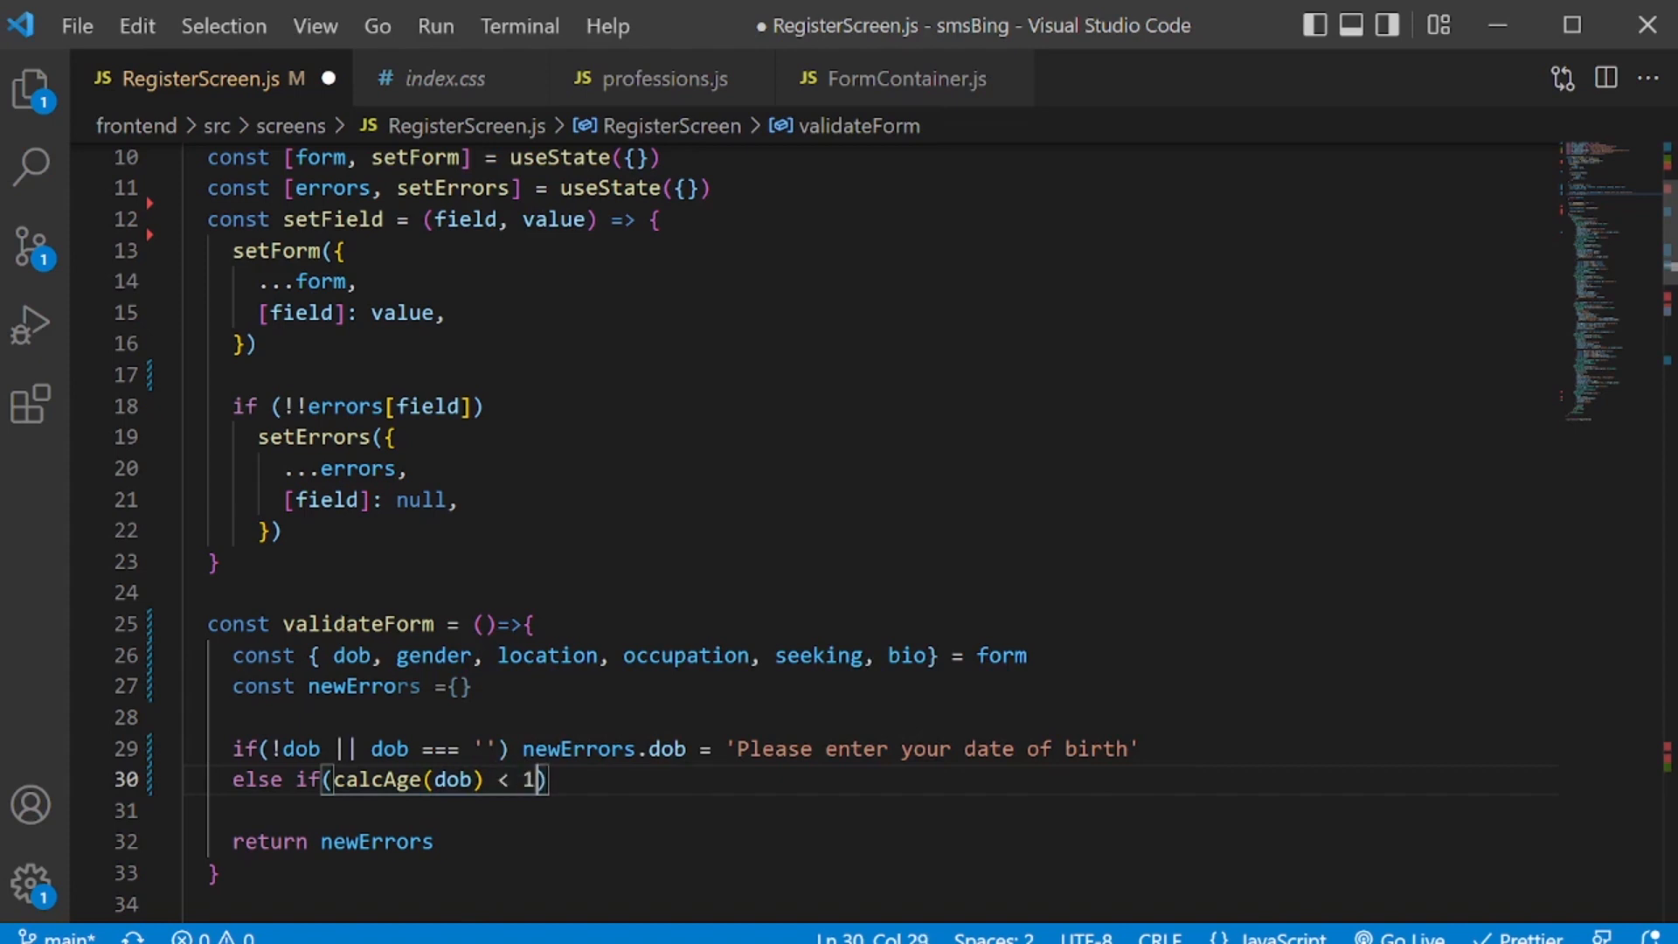
{"action": "type", "text": "8"}
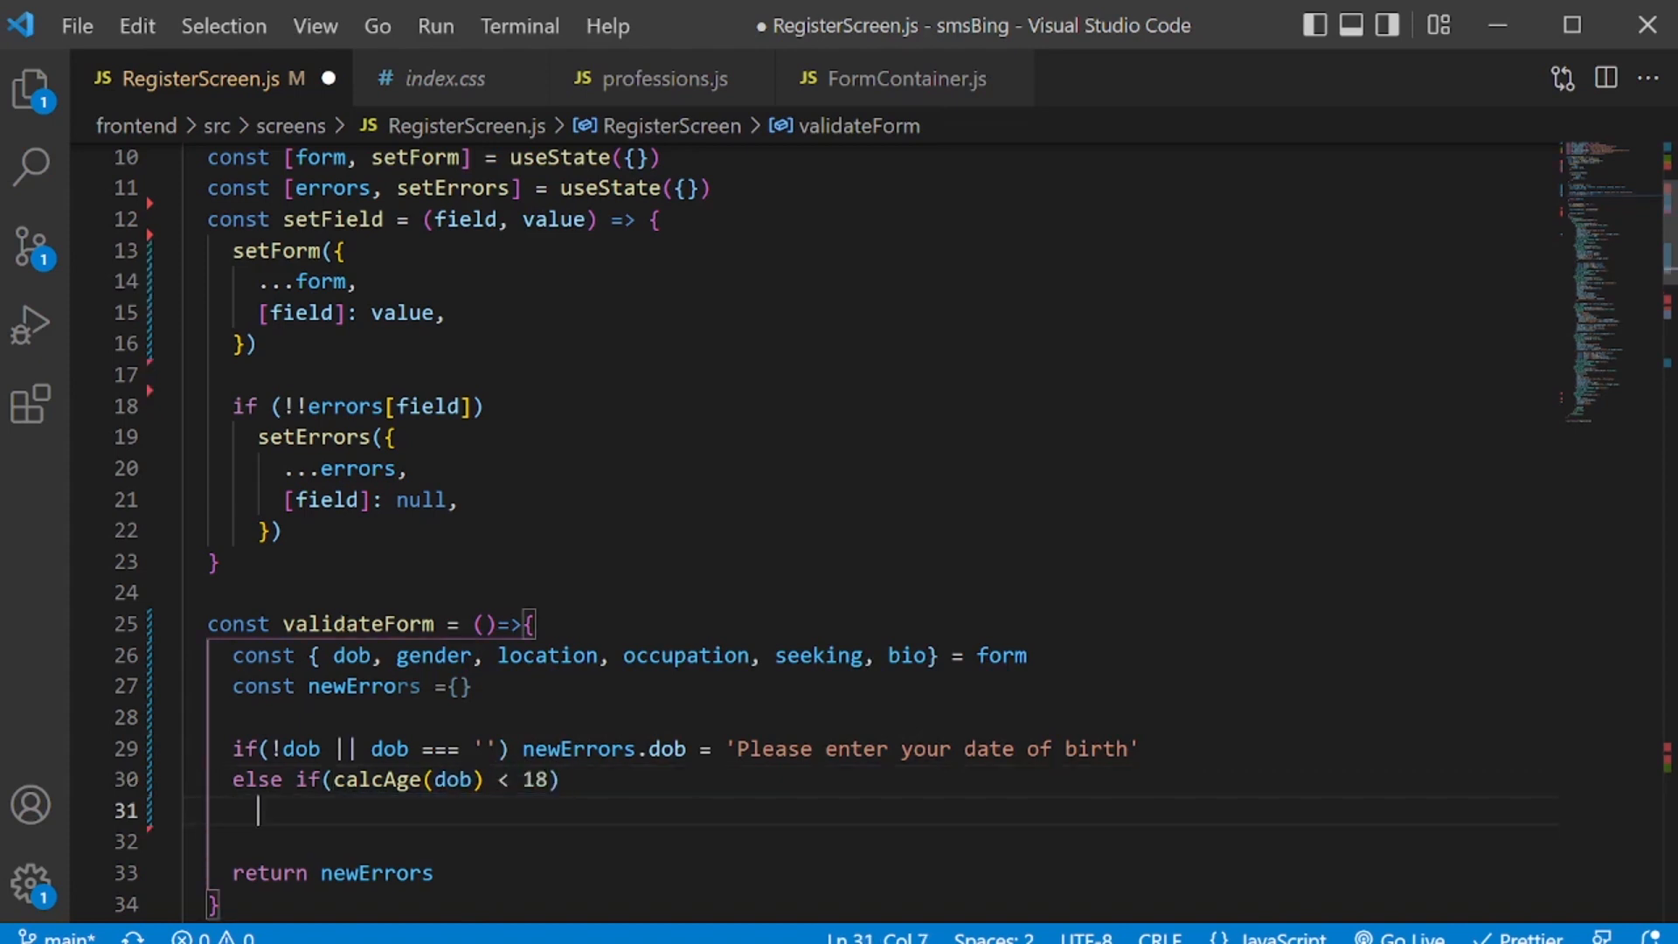
{"action": "type", "text": "newErrors."}
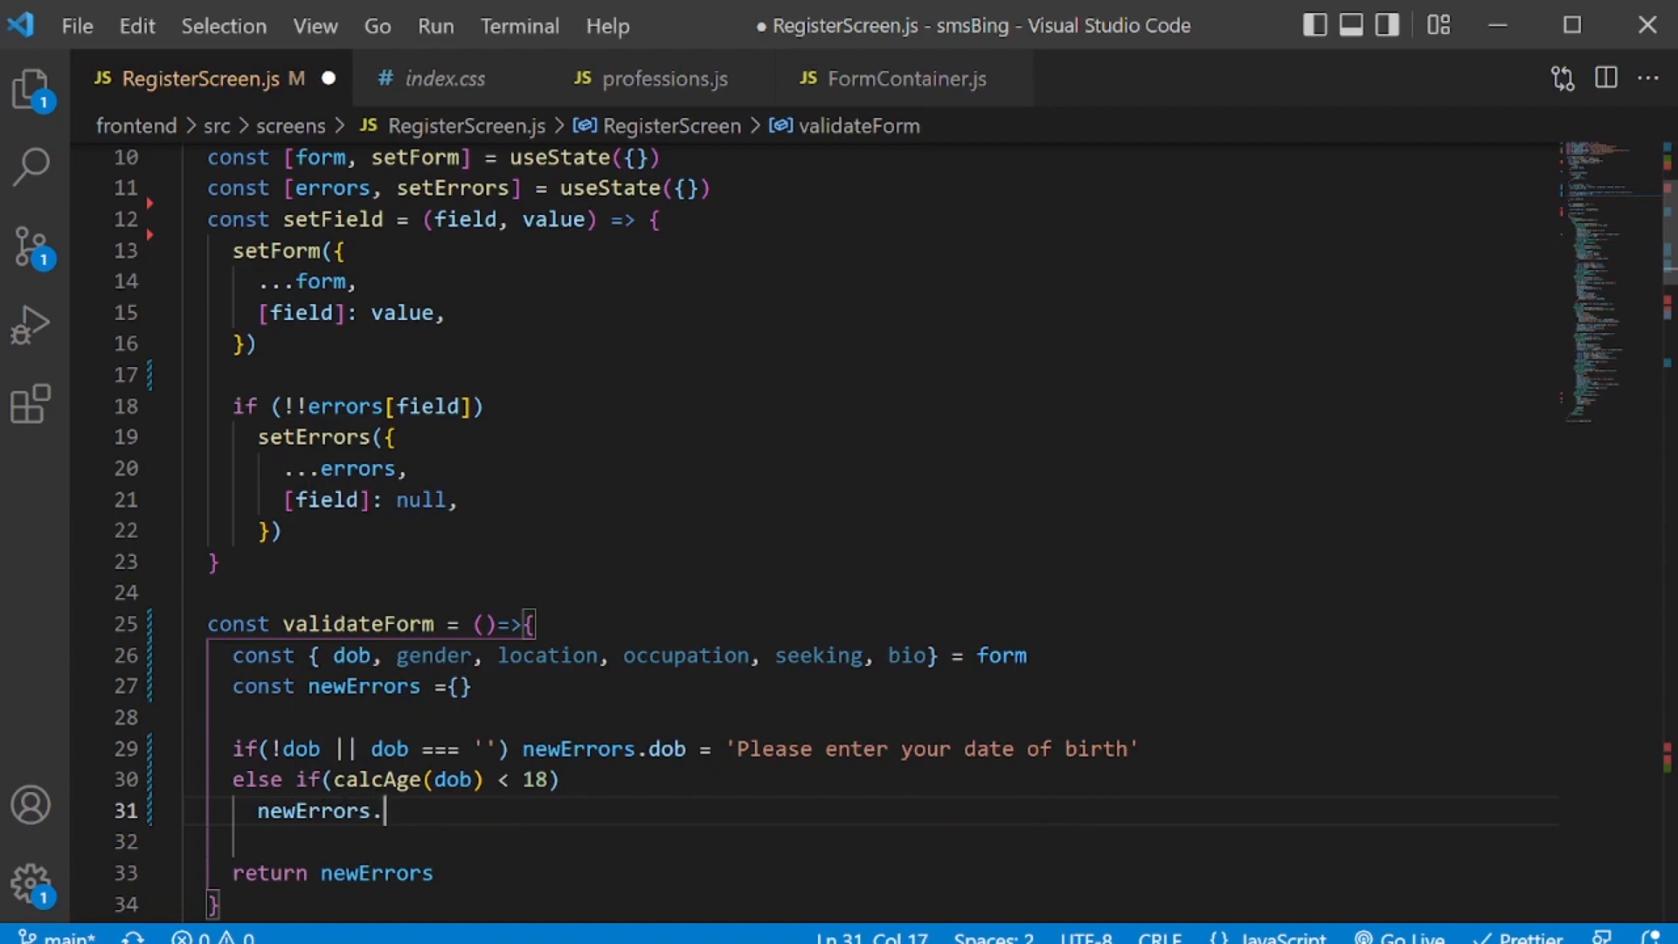
{"action": "type", "text": "dob"}
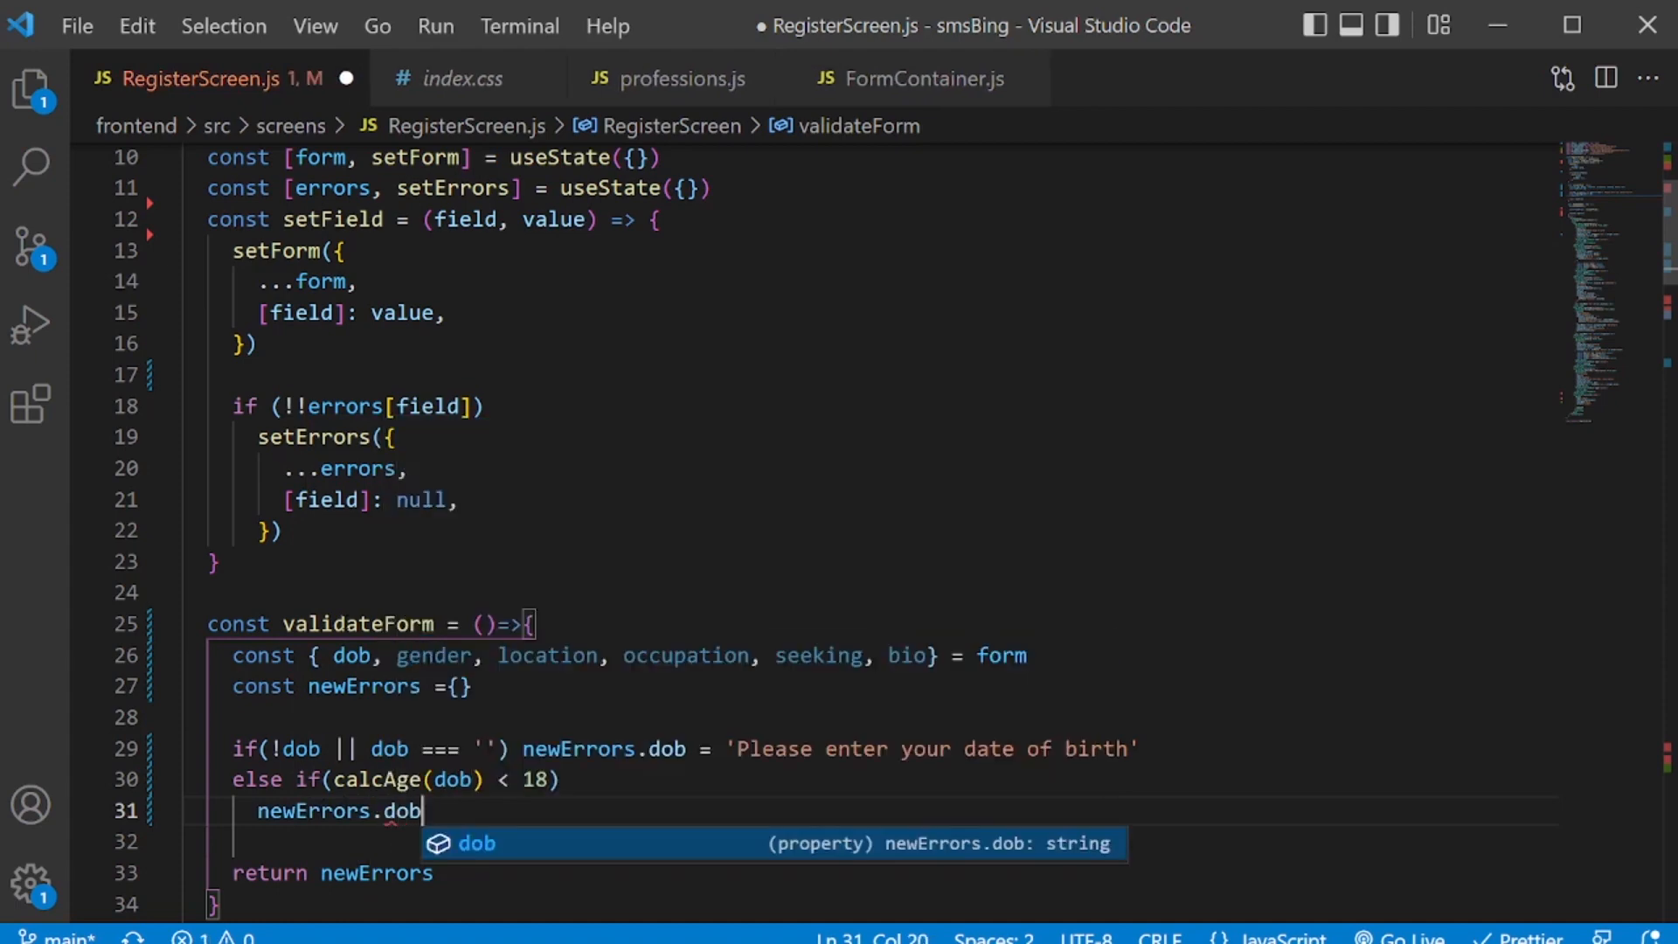
{"action": "type", "text": "= ''"}
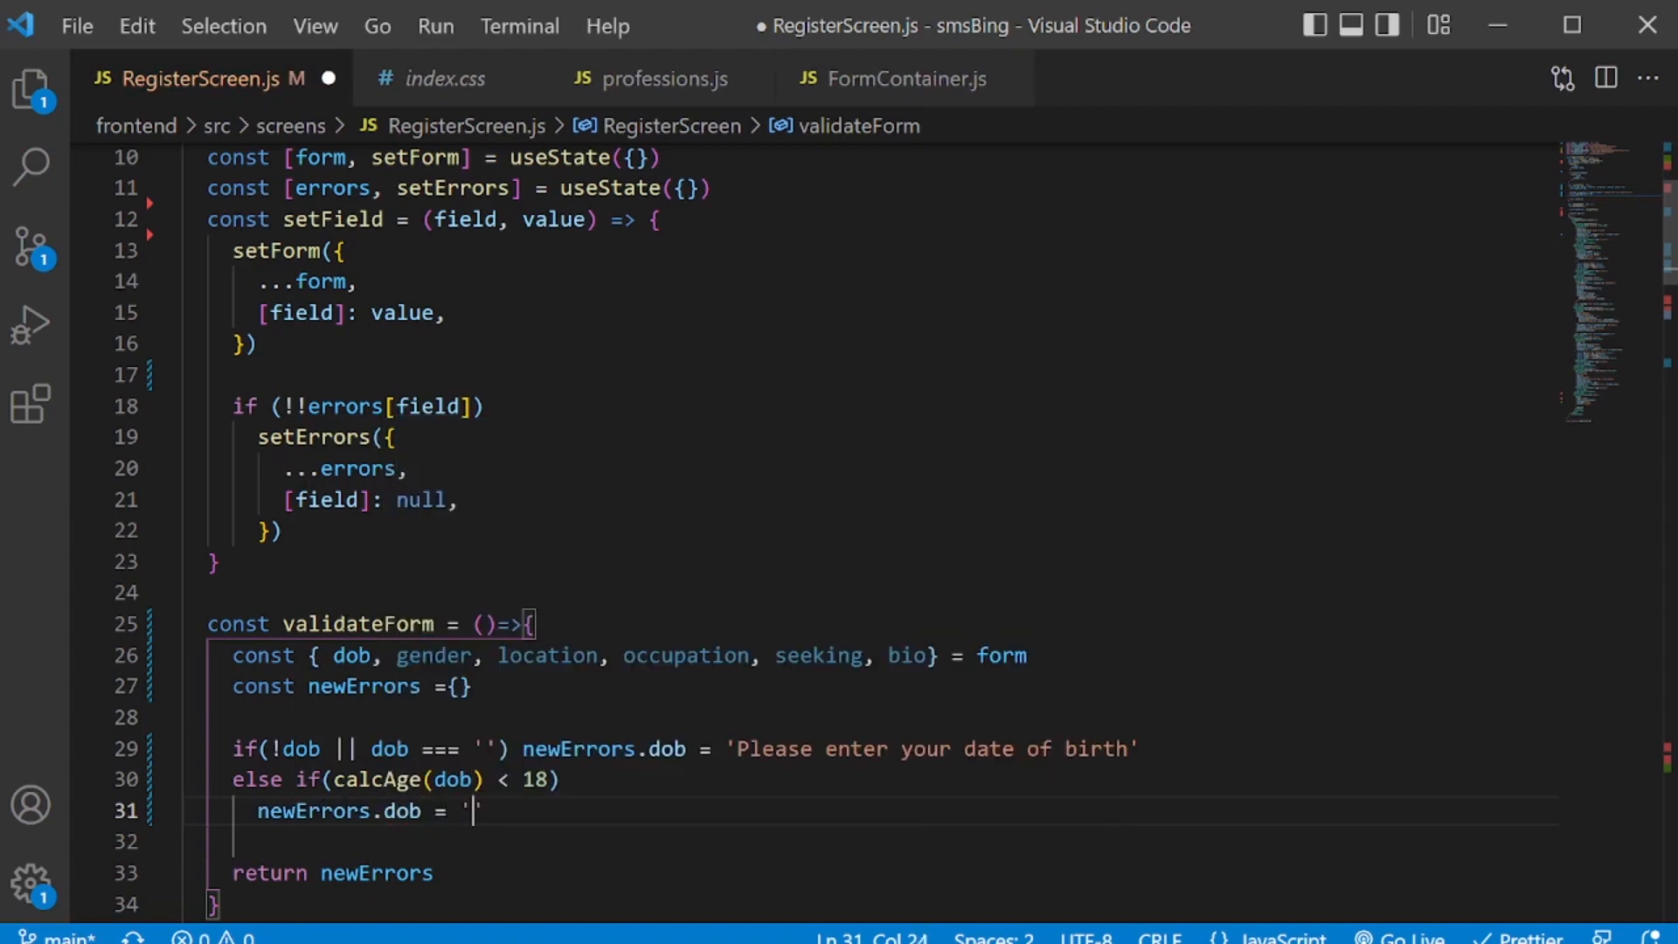
{"action": "type", "text": "You need to"}
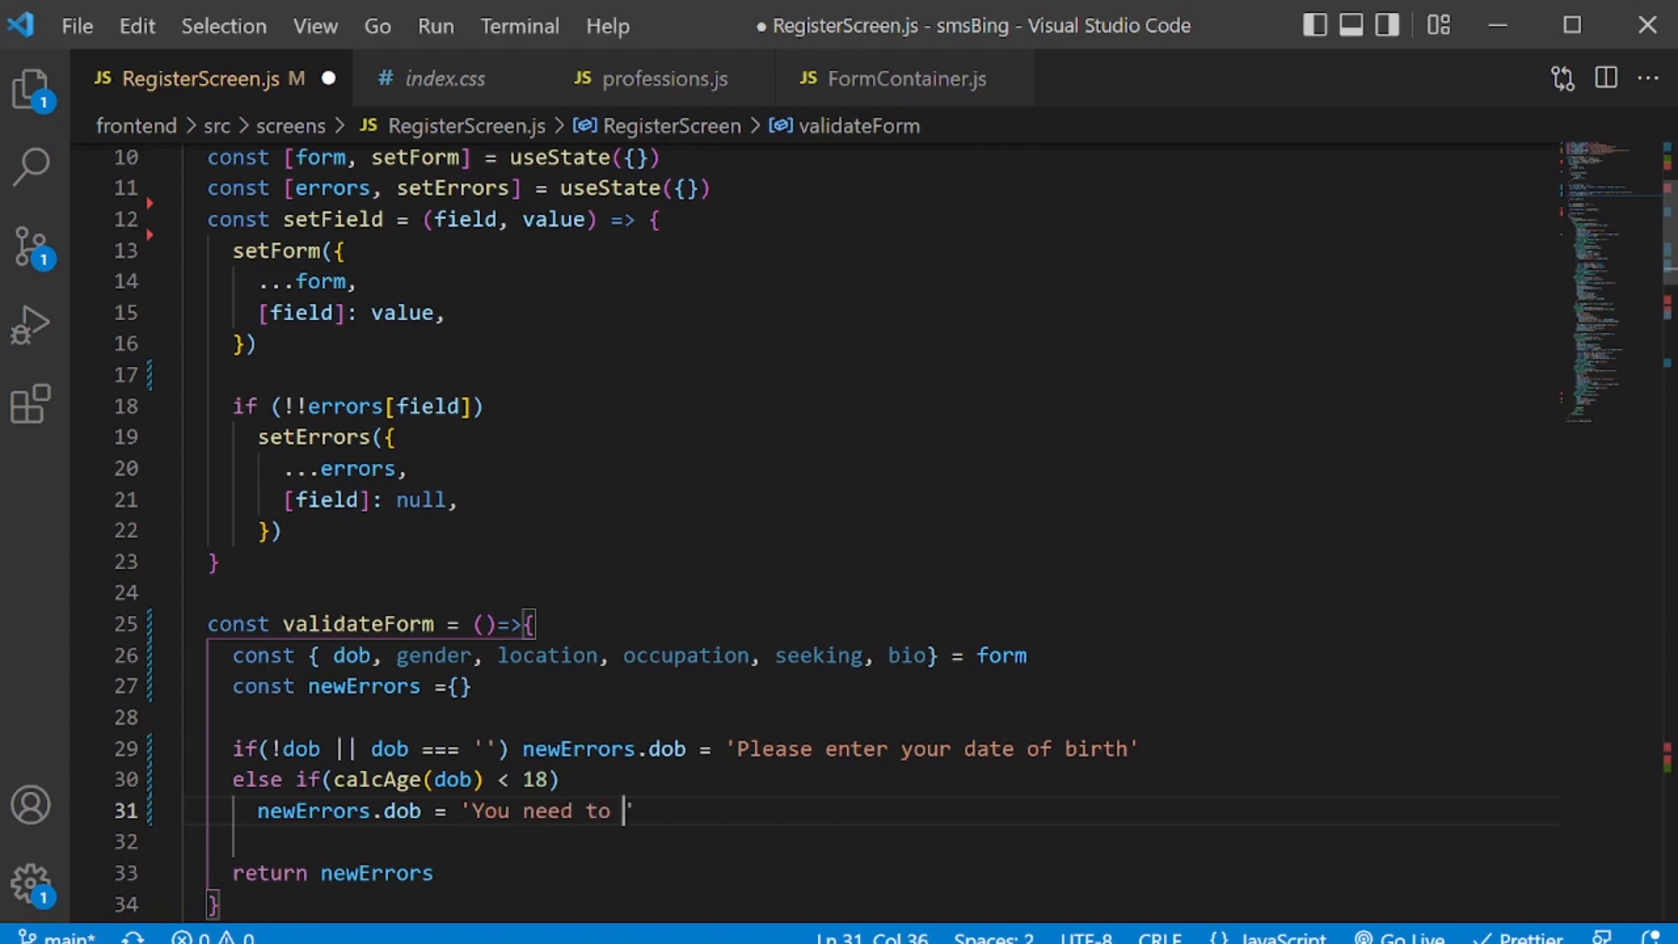
{"action": "type", "text": "be atleast 18 years old."}
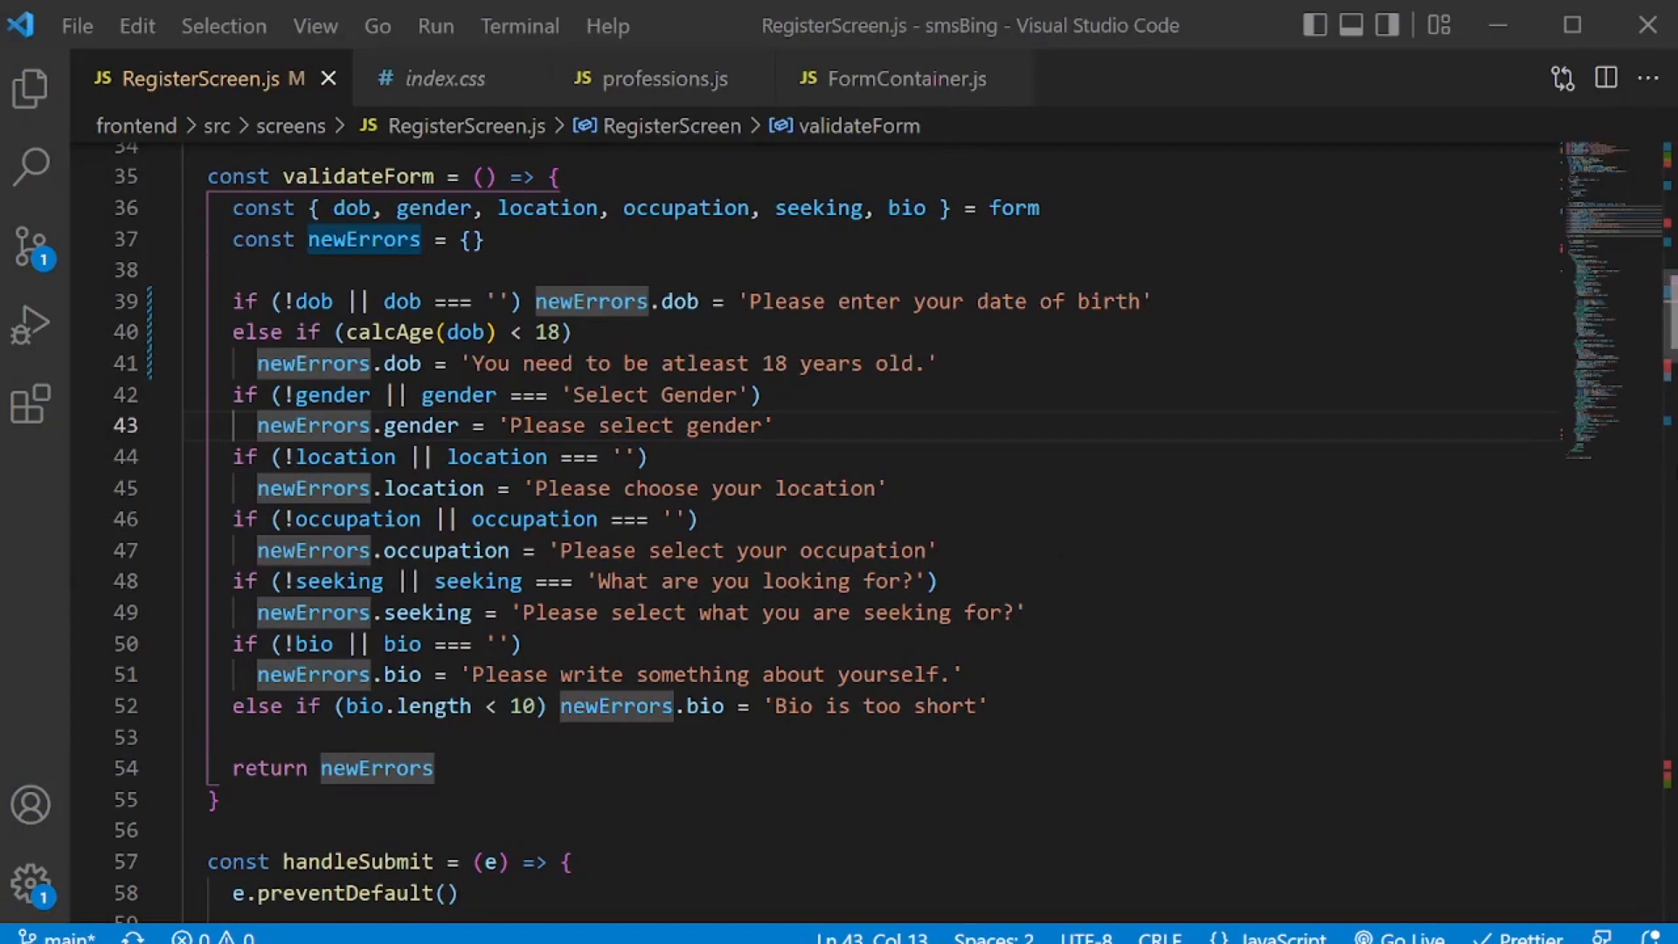
Scroll through validateForm and calcAge to review the checks without changing code.
{"action": "scroll", "scroll_direction": "up", "scroll_amount": 3}
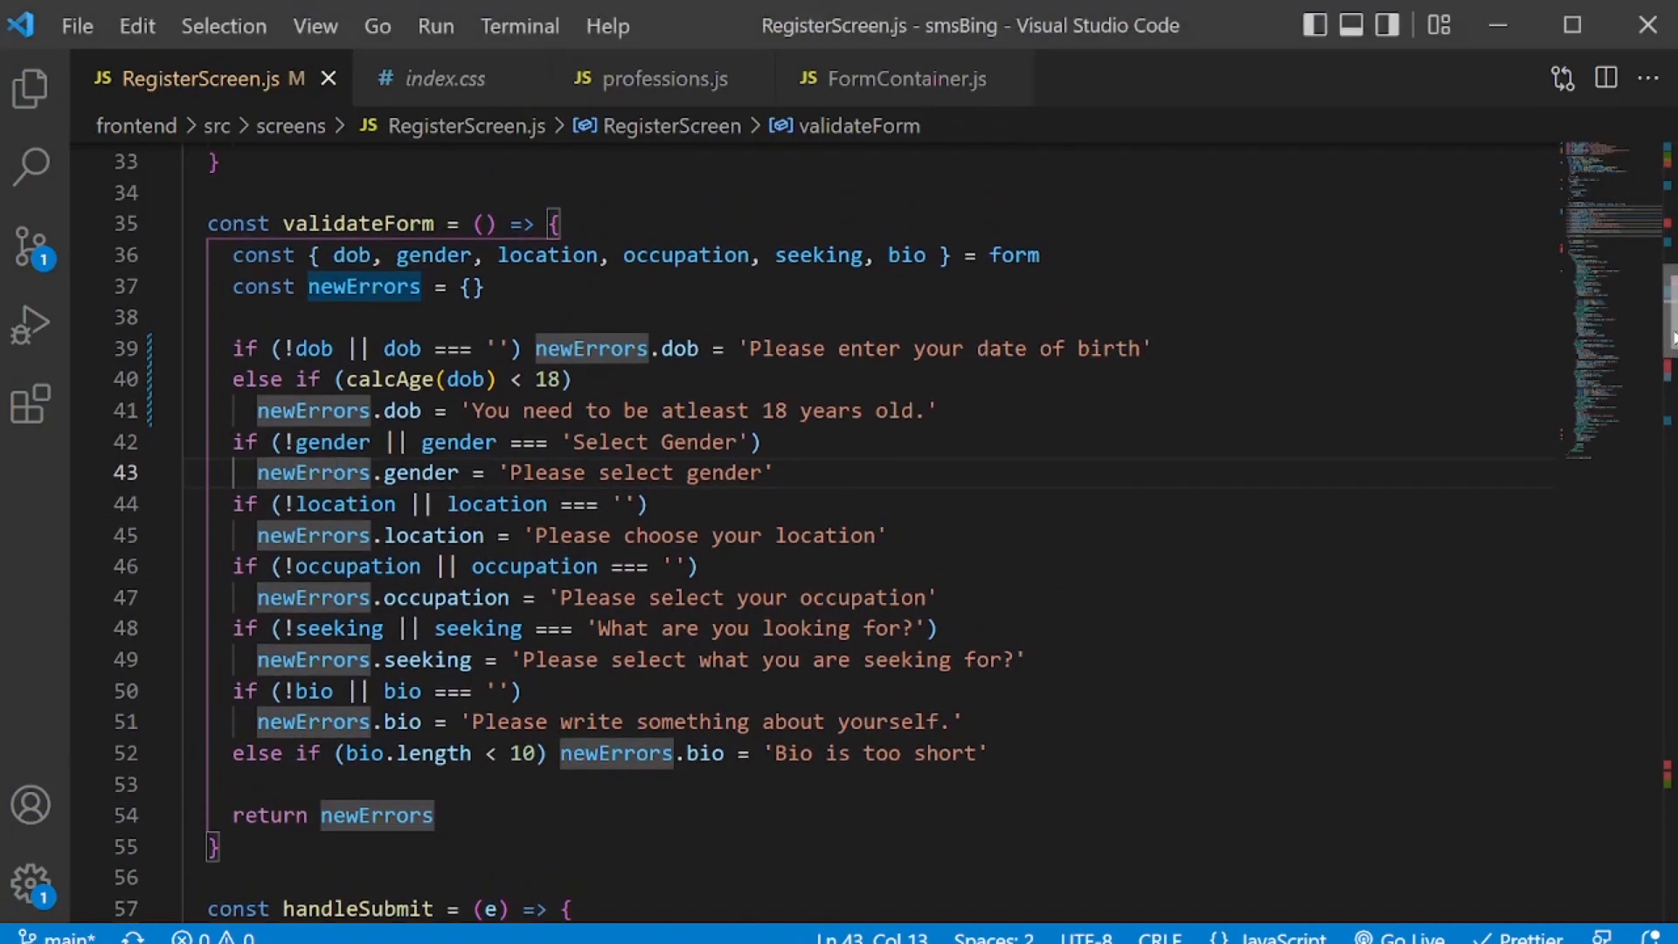
{"action": "scroll", "scroll_direction": "up", "scroll_amount": 3}
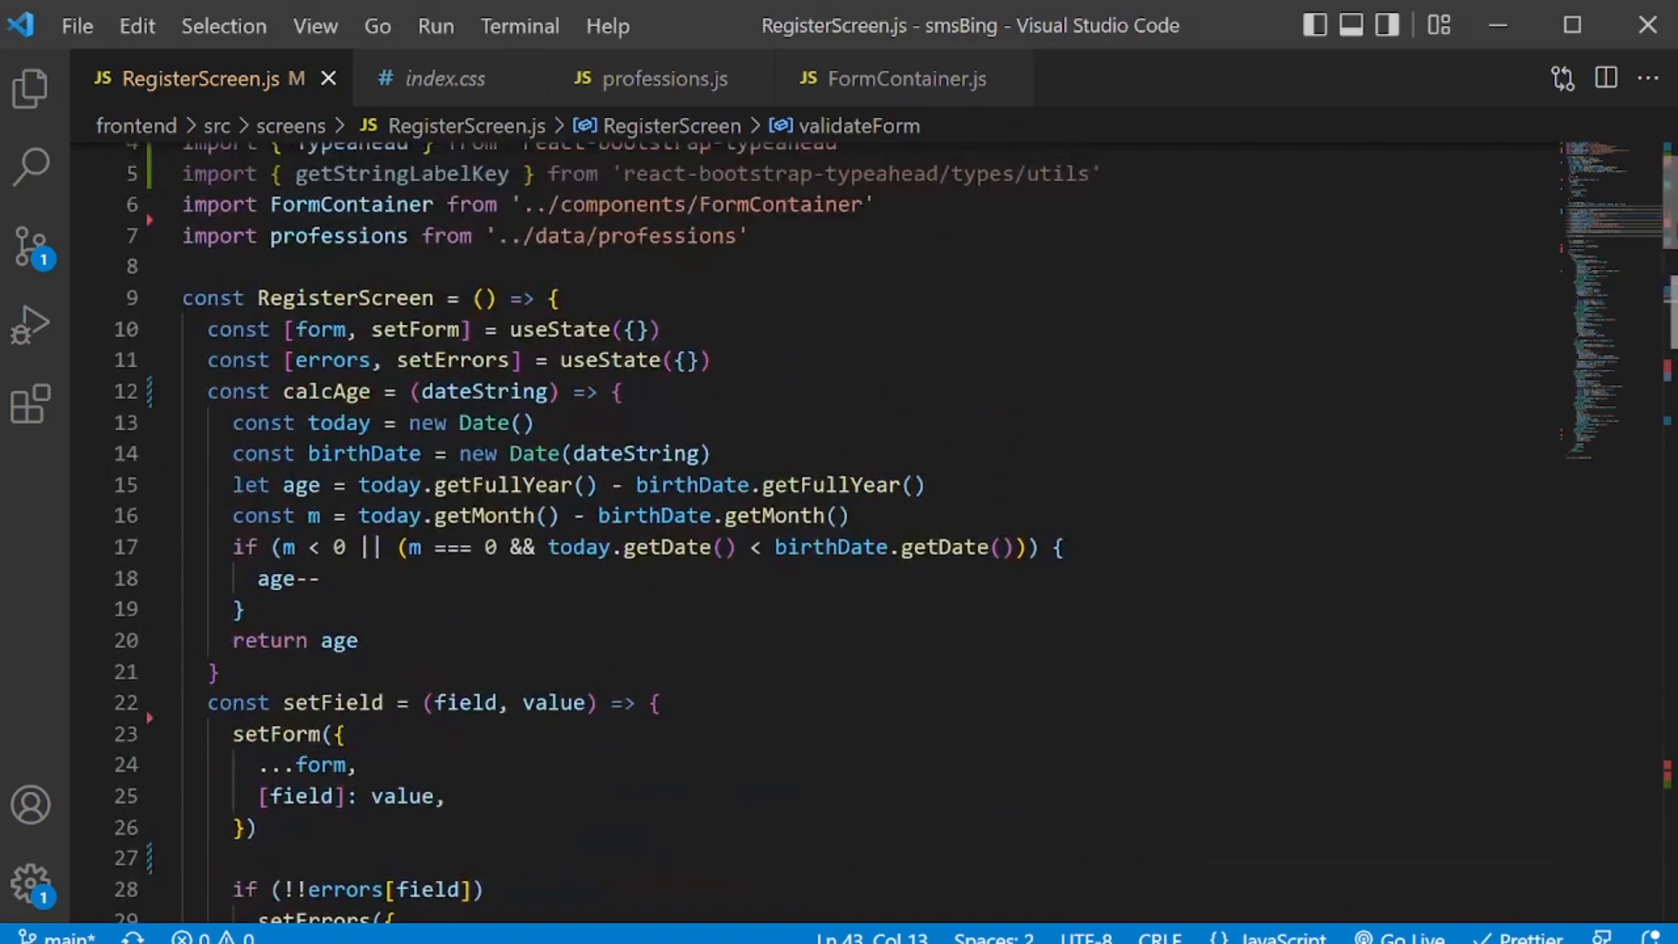
{"action": "scroll", "scroll_direction": "up", "scroll_amount": 3}
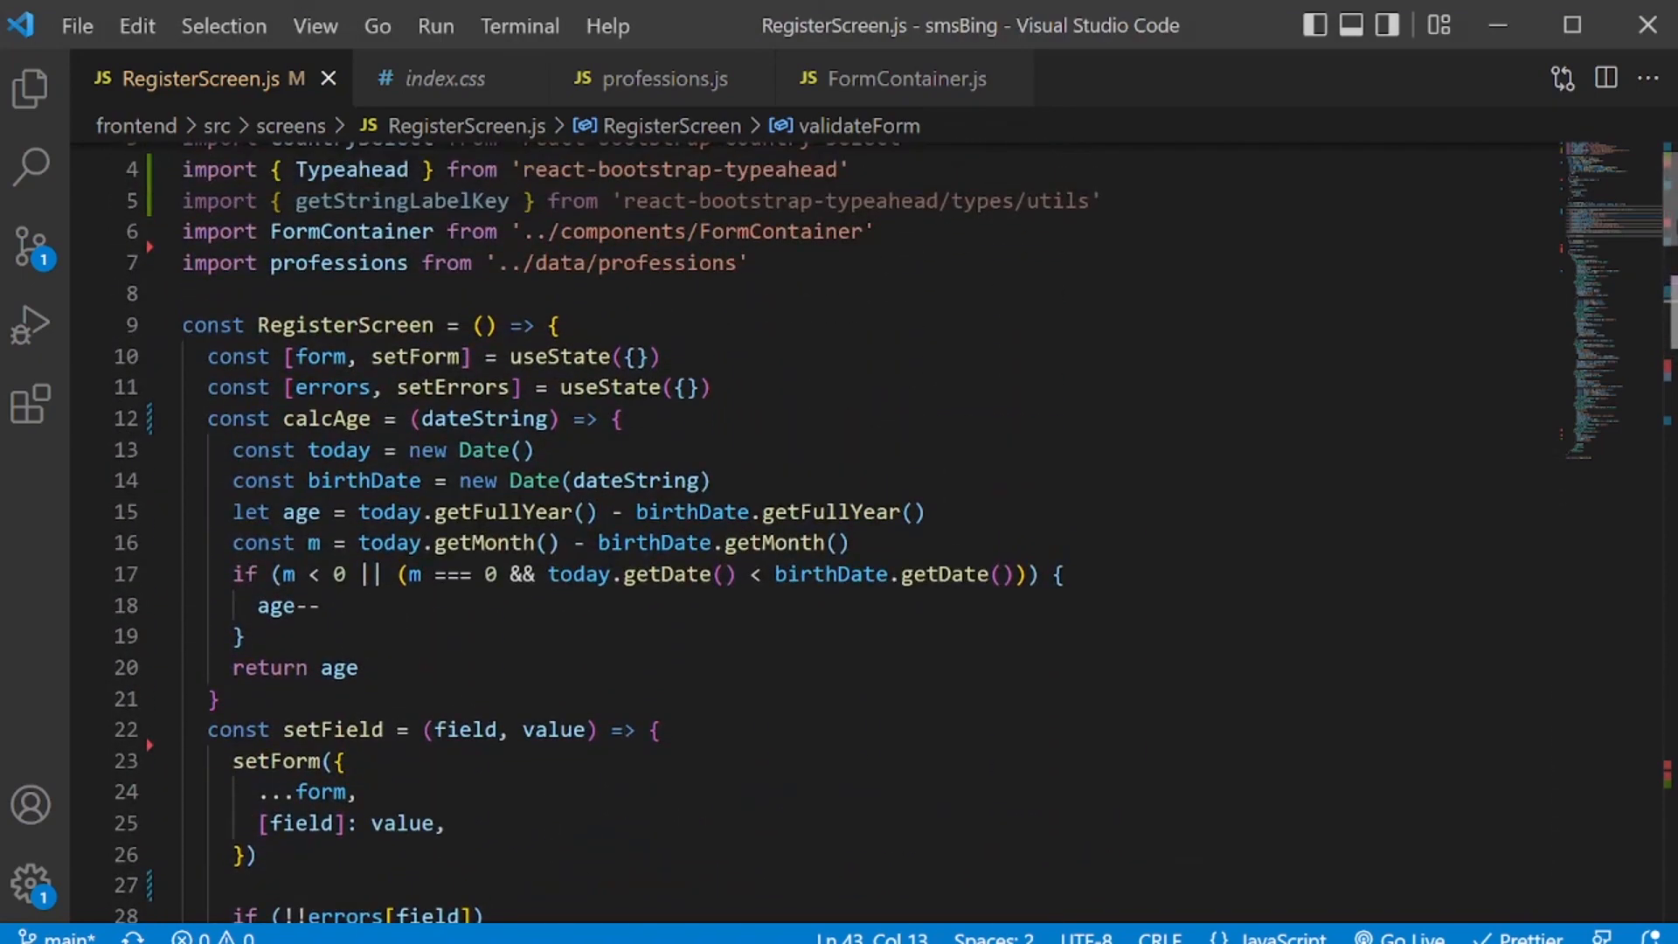
{"action": "scroll", "scroll_direction": "down", "scroll_amount": 3}
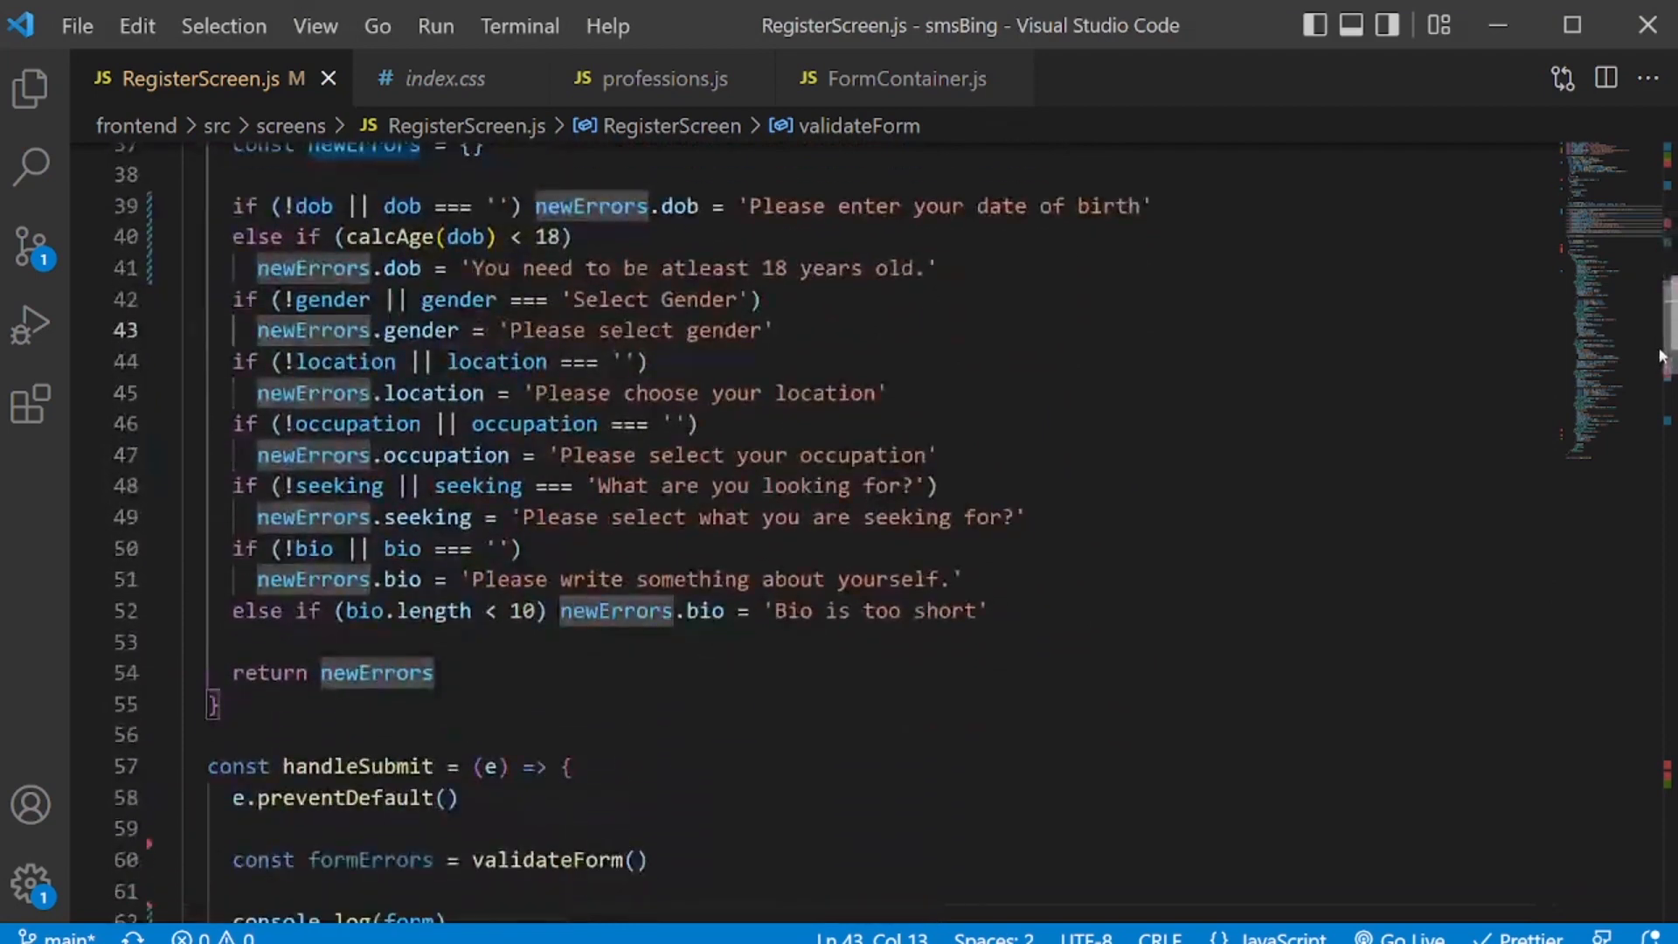
{"action": "left_click", "coordinate": [432, 268]}
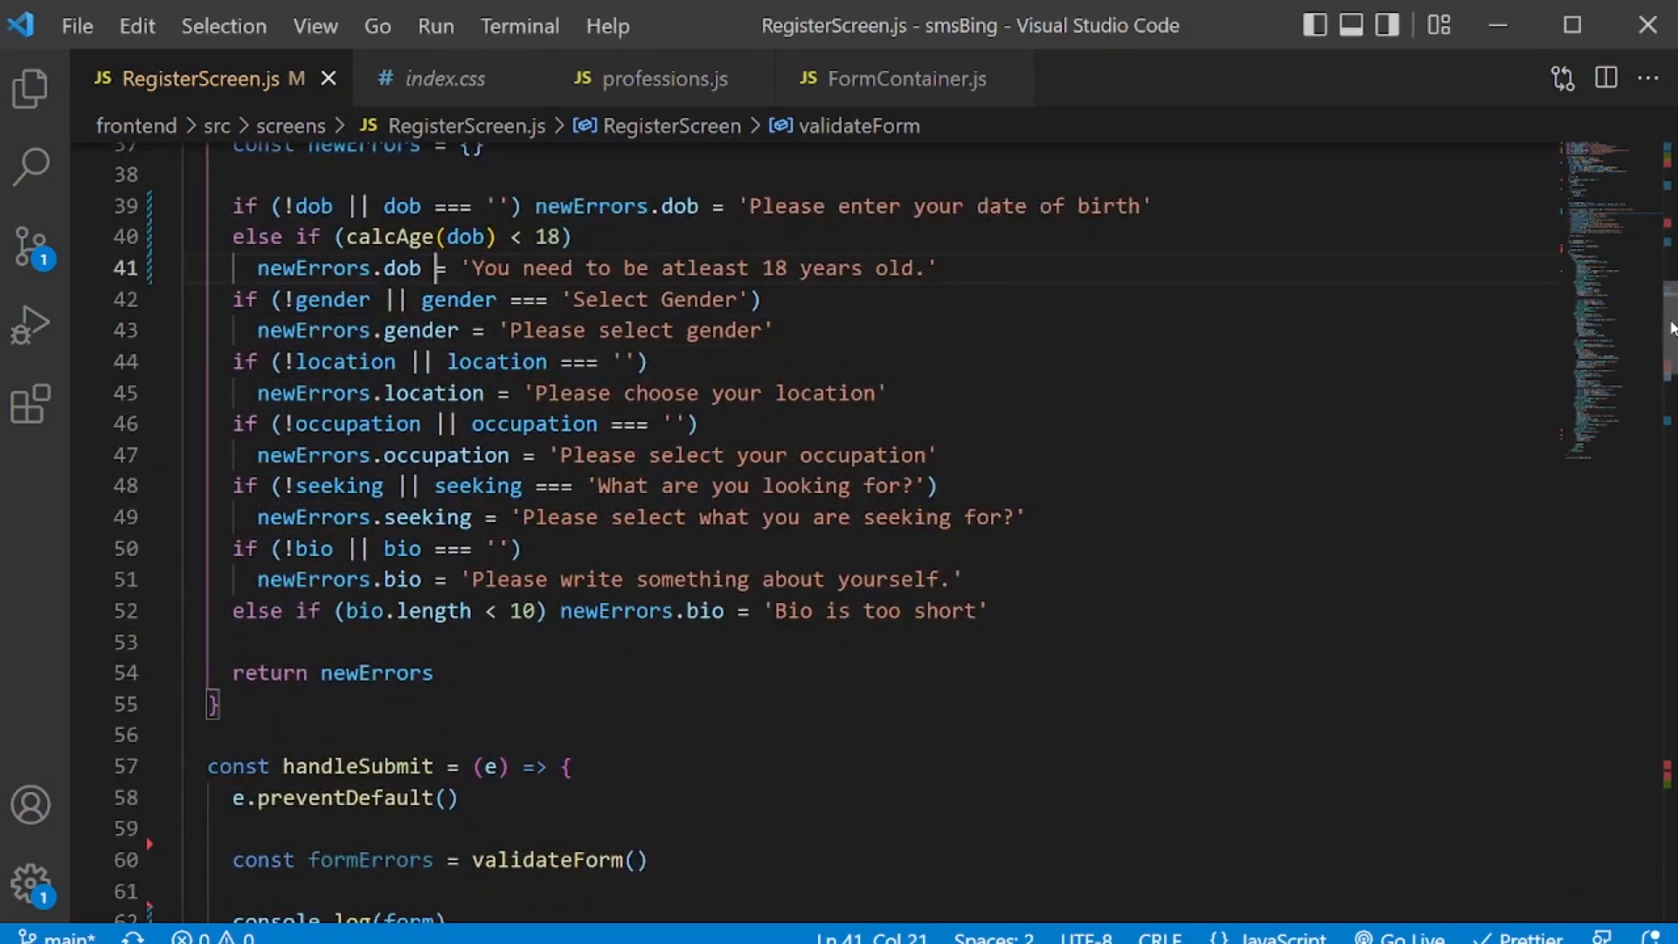
{"action": "scroll", "scroll_direction": "up", "scroll_amount": 3}
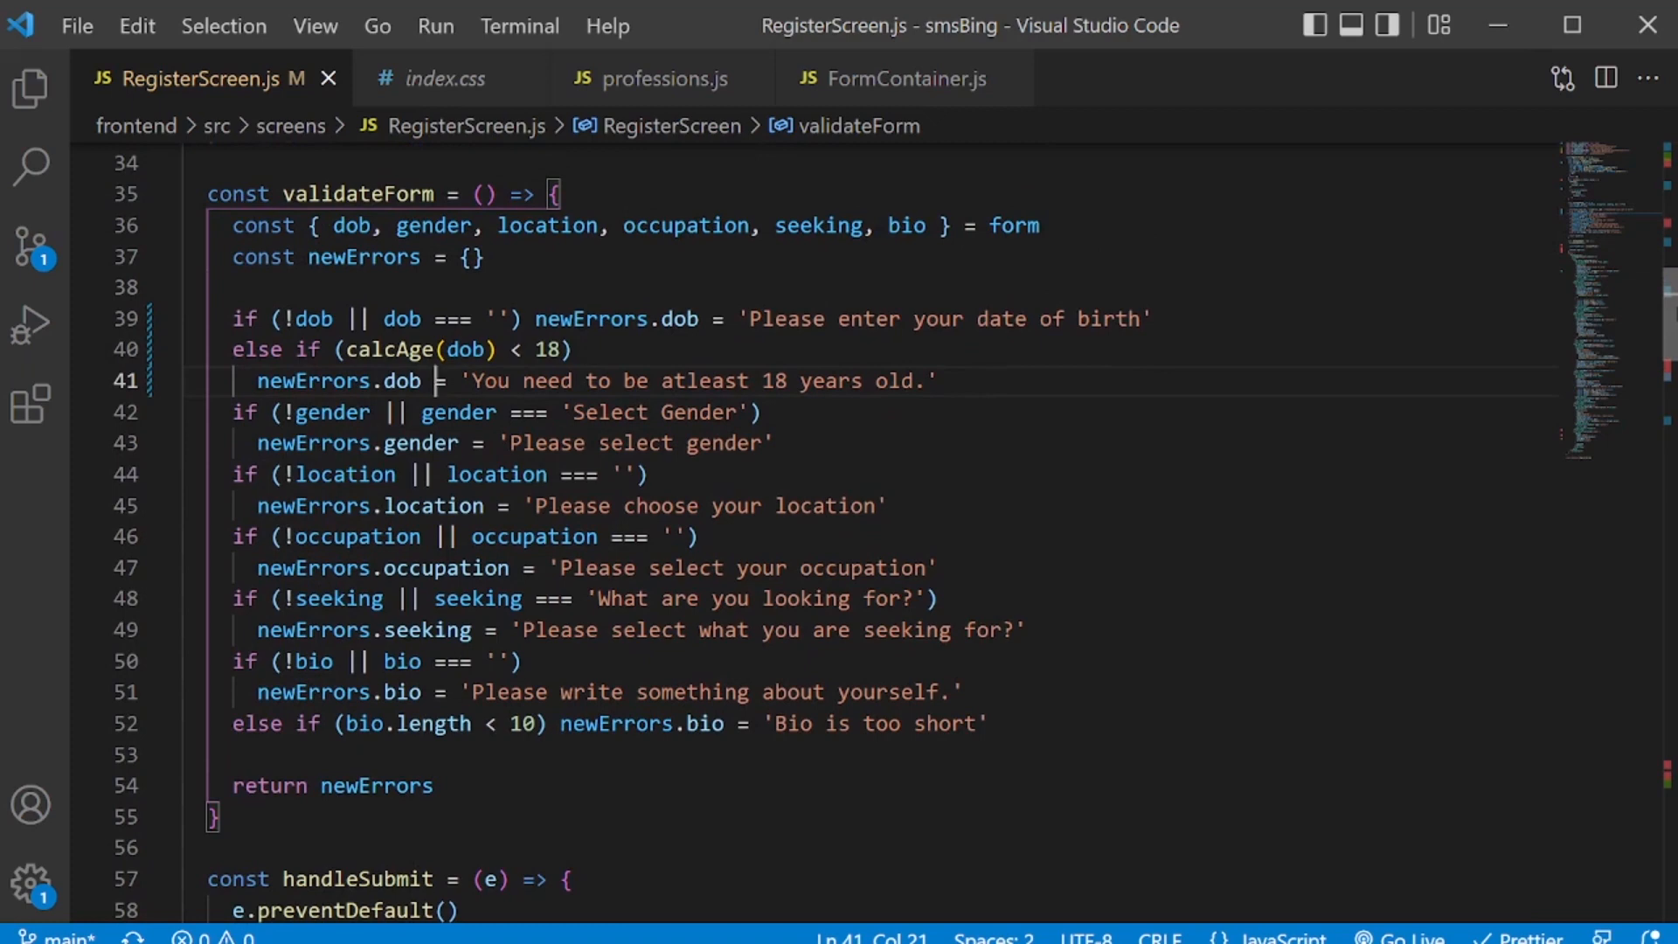
{"action": "scroll", "scroll_direction": "down", "scroll_amount": 3}
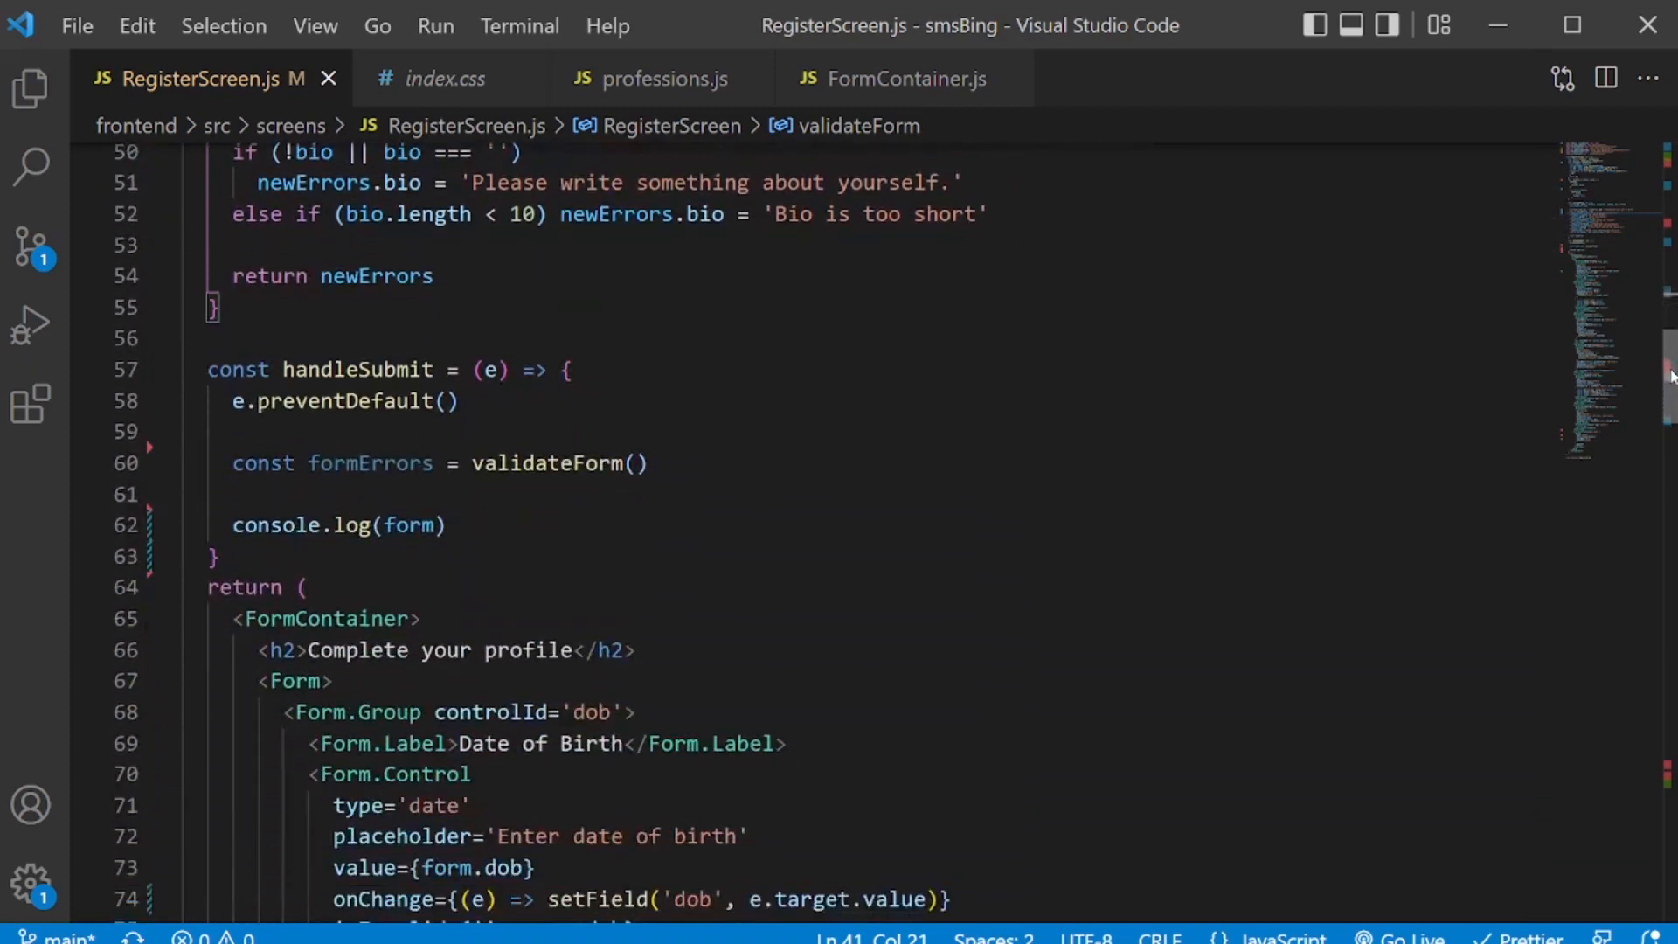
Add an if block in handleSubmit testing Object.keys(formErrors).length > 0.
{"action": "left_click", "coordinate": [263, 493]}
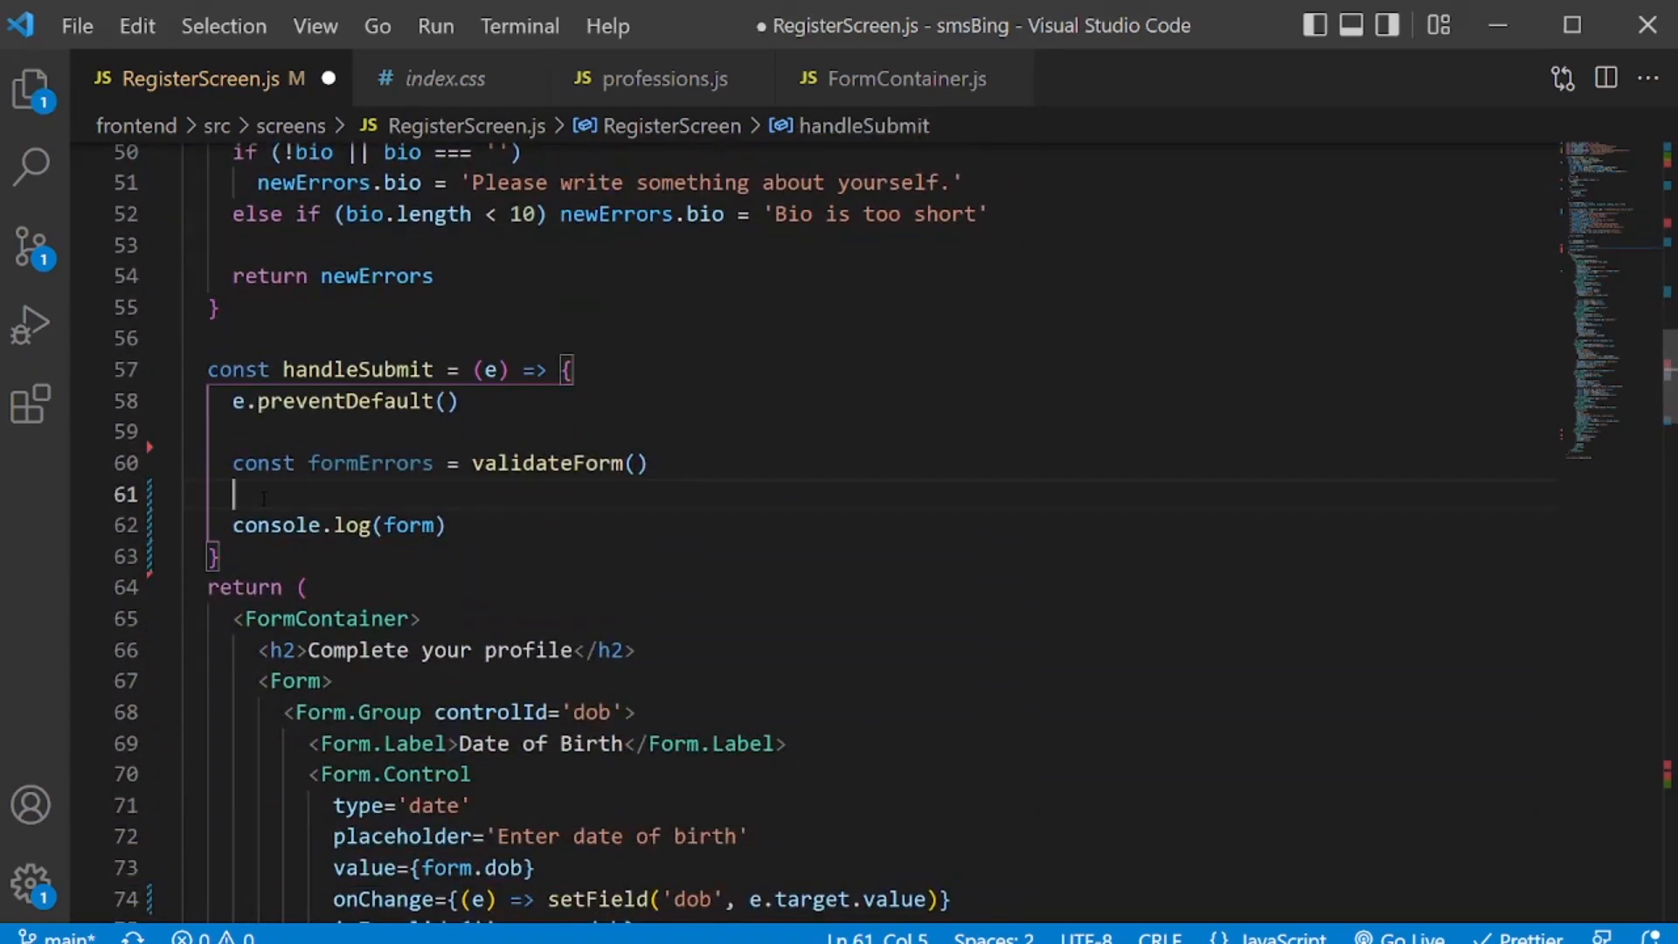
{"action": "type", "text": "if(Objec"}
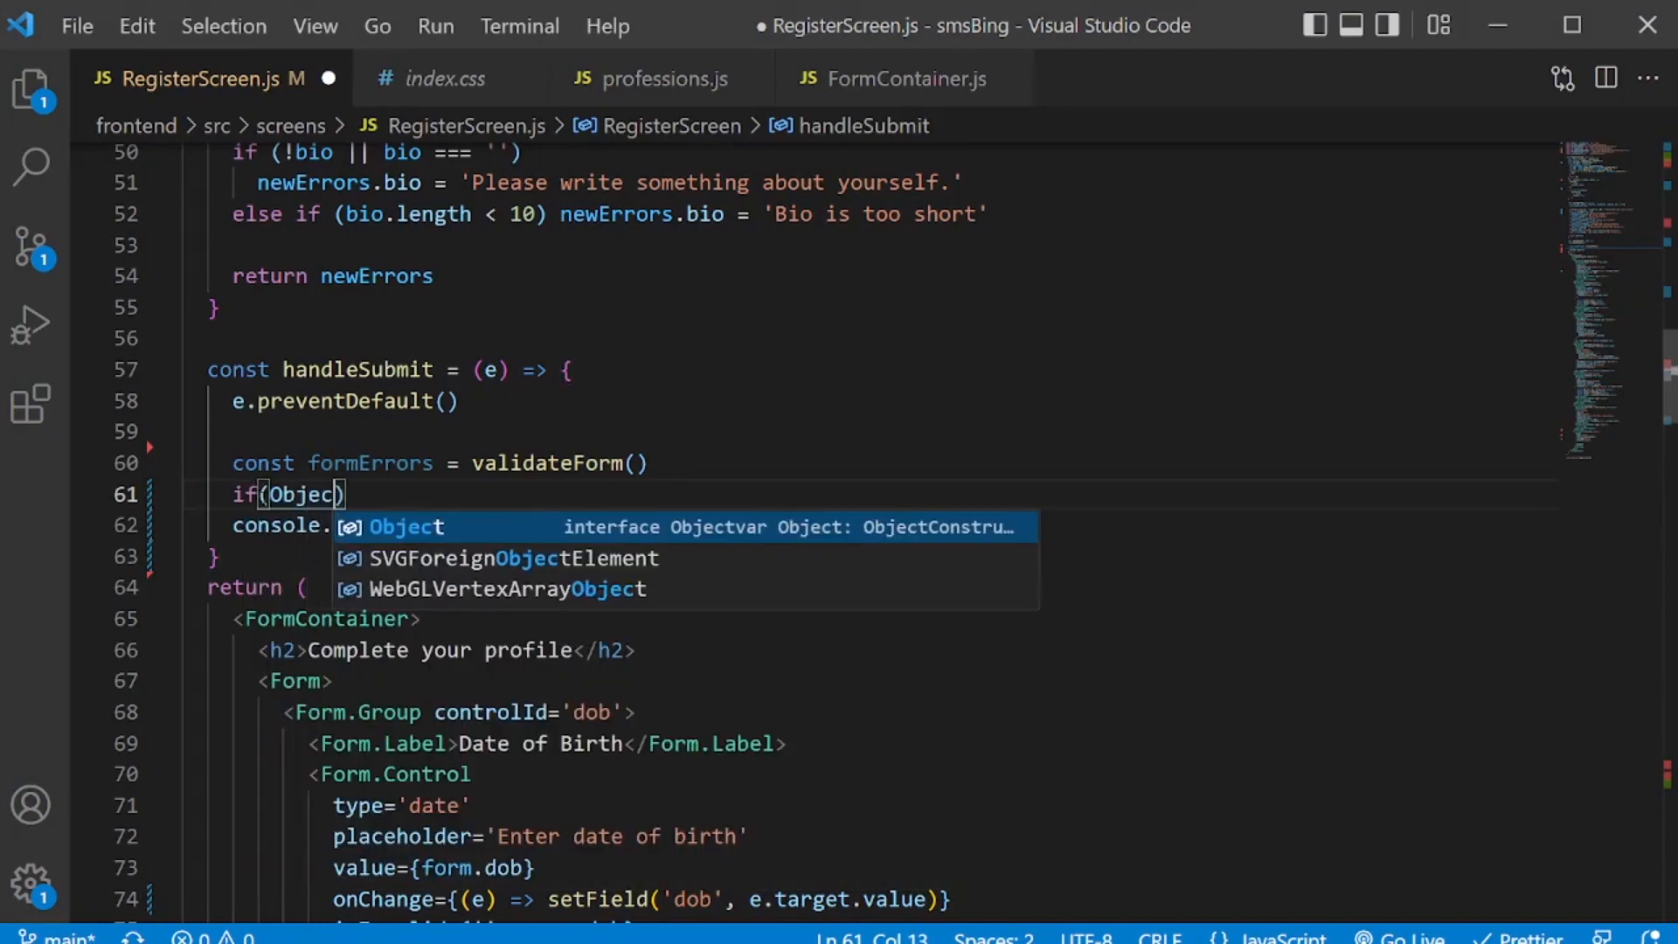
{"action": "type", "text": ".keys("}
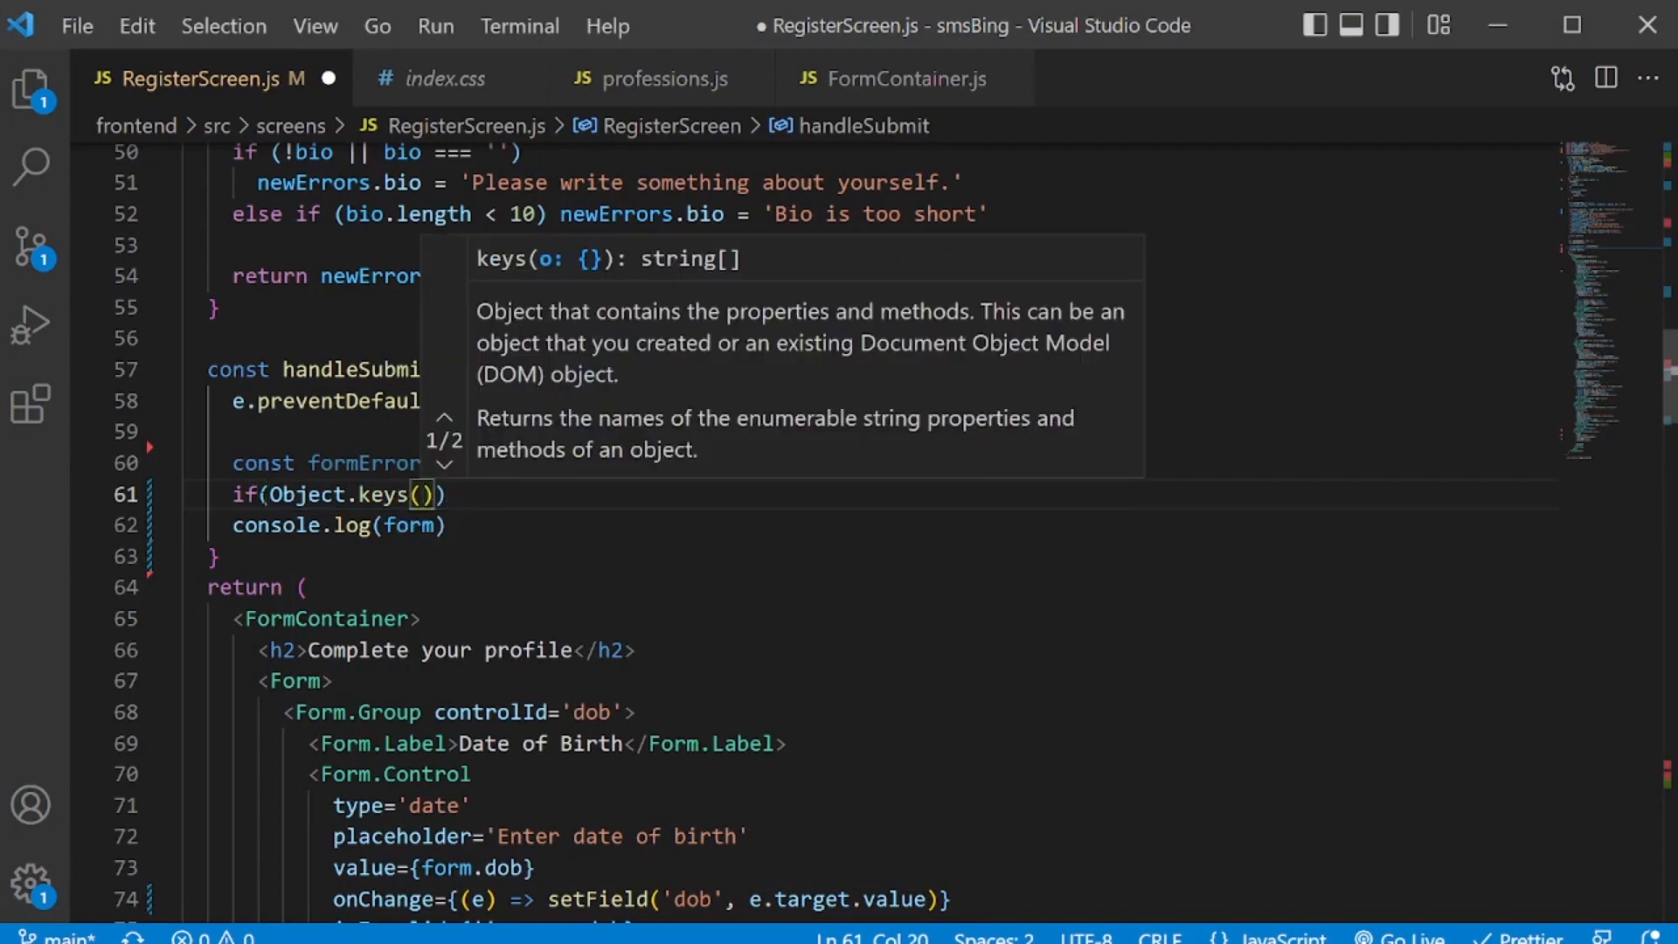
{"action": "type", "text": "formErrors"}
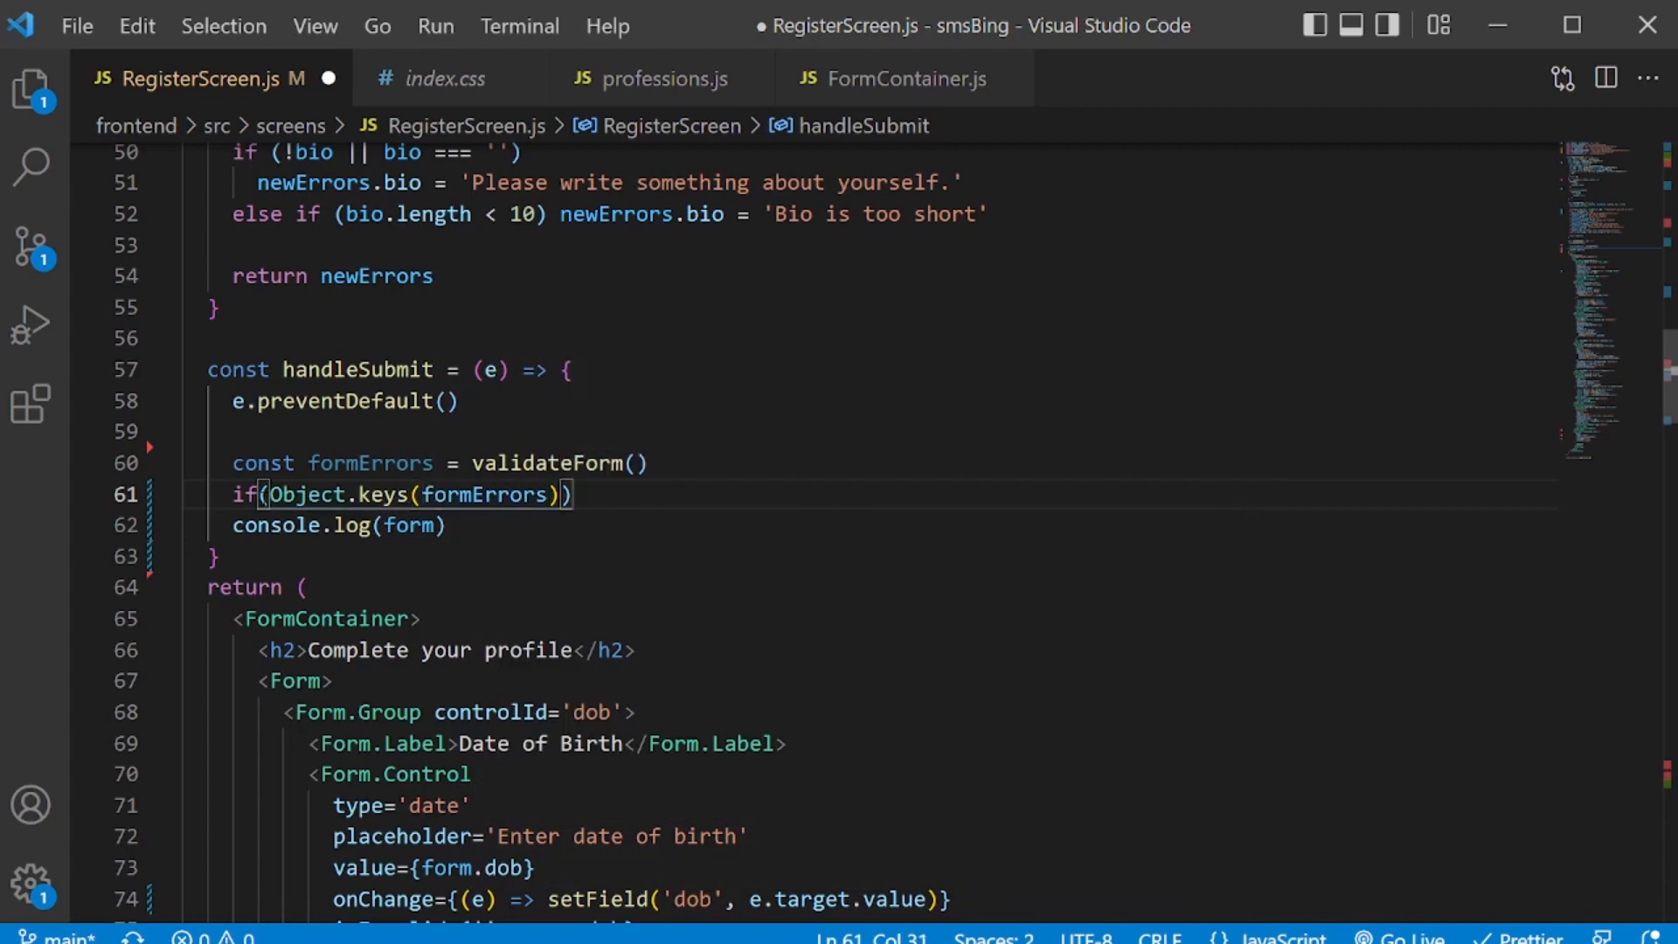
{"action": "type", "text": ".length"}
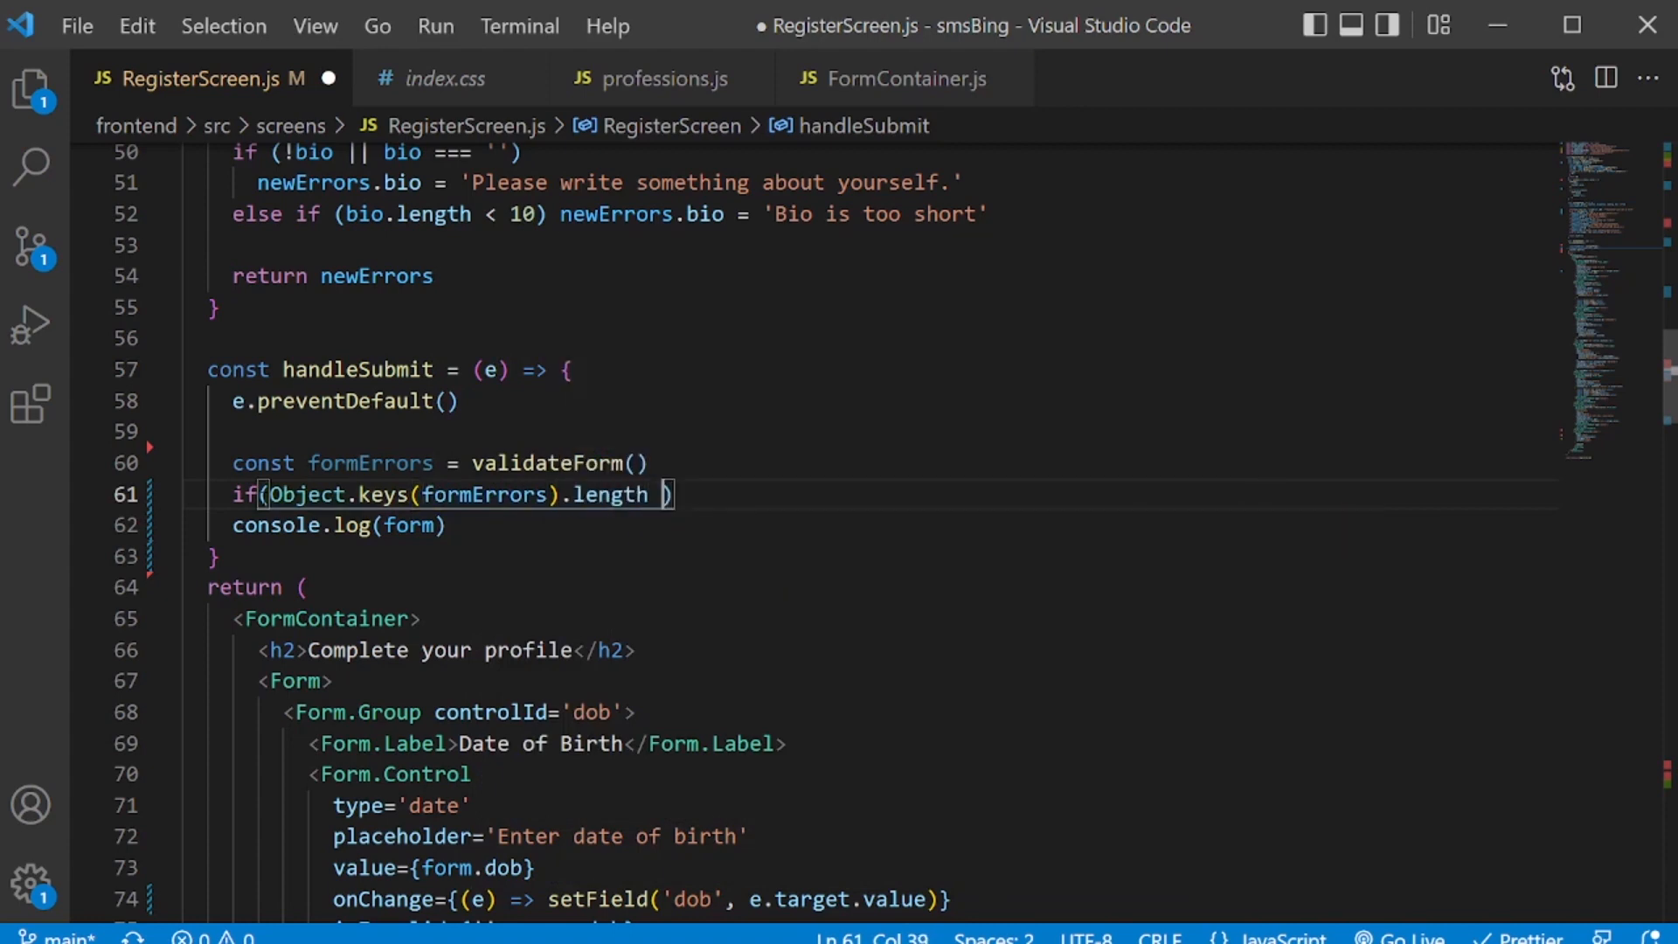
{"action": "type", "text": "> 0"}
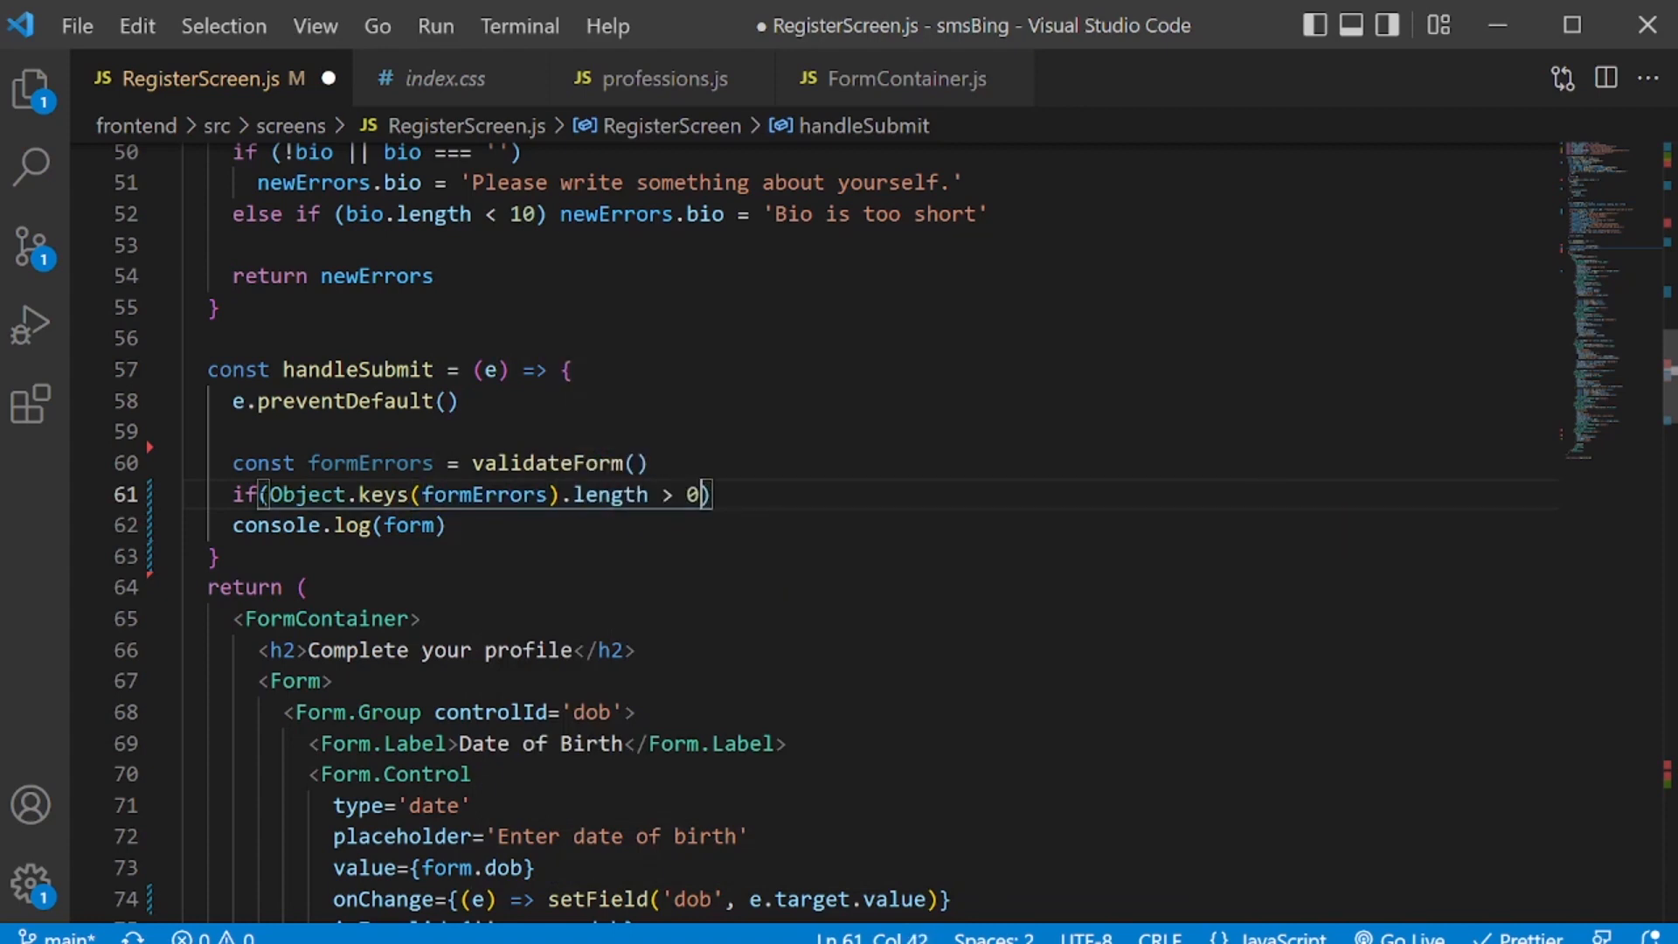
{"action": "type", "text": "{}"}
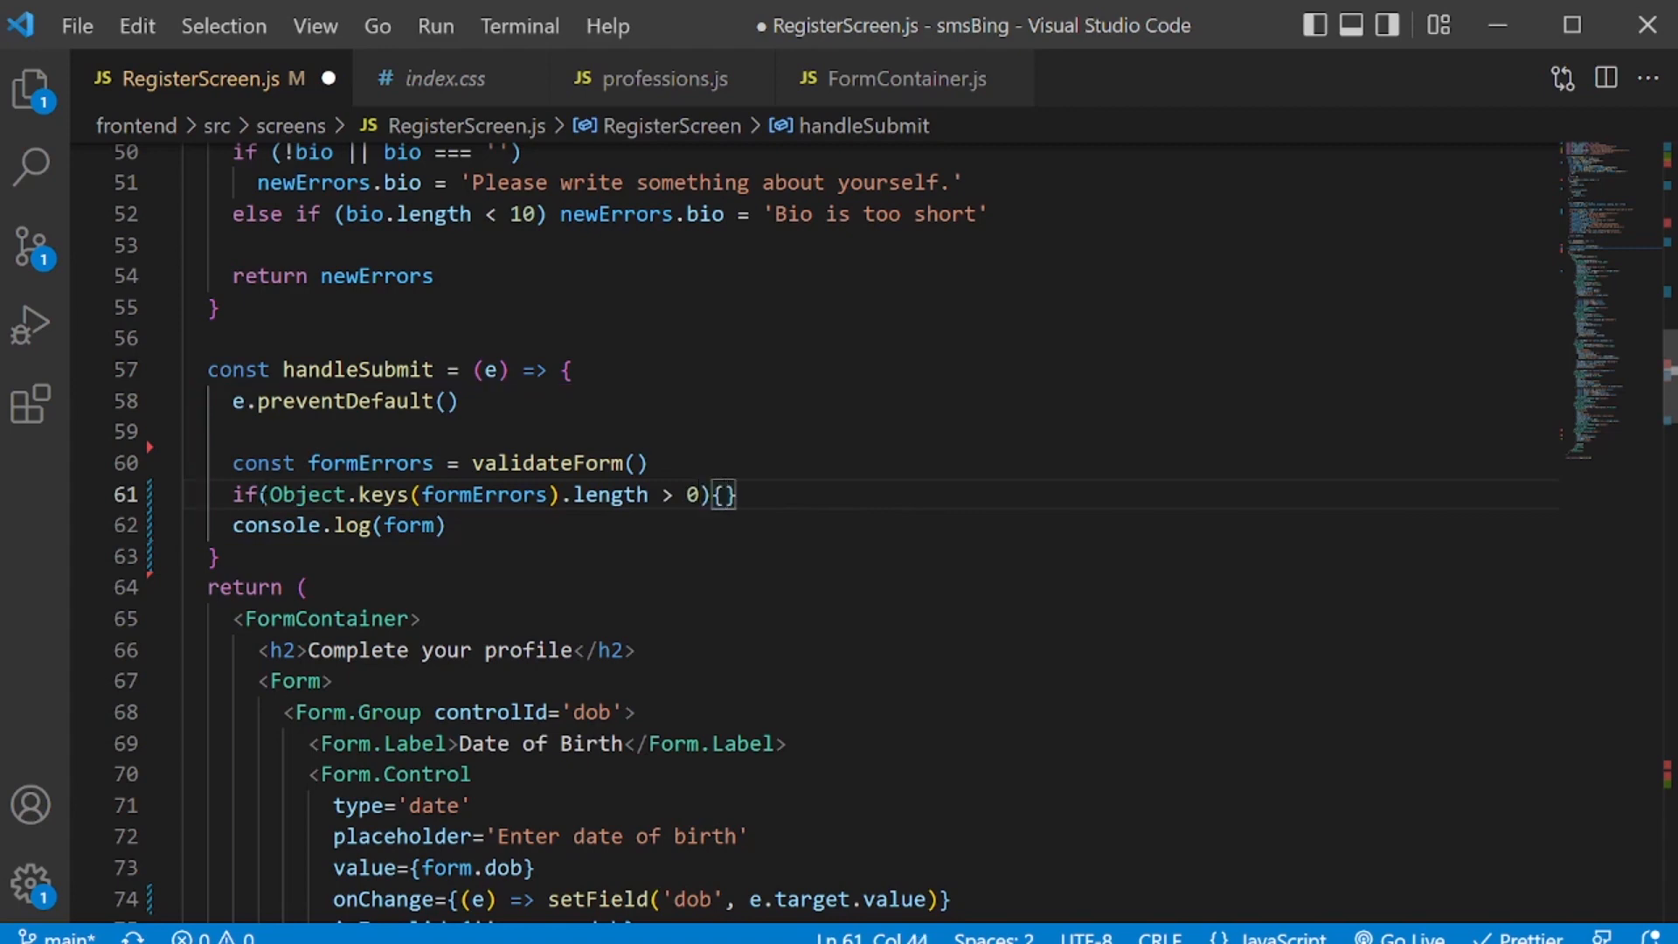
{"action": "key", "text": "enter"}
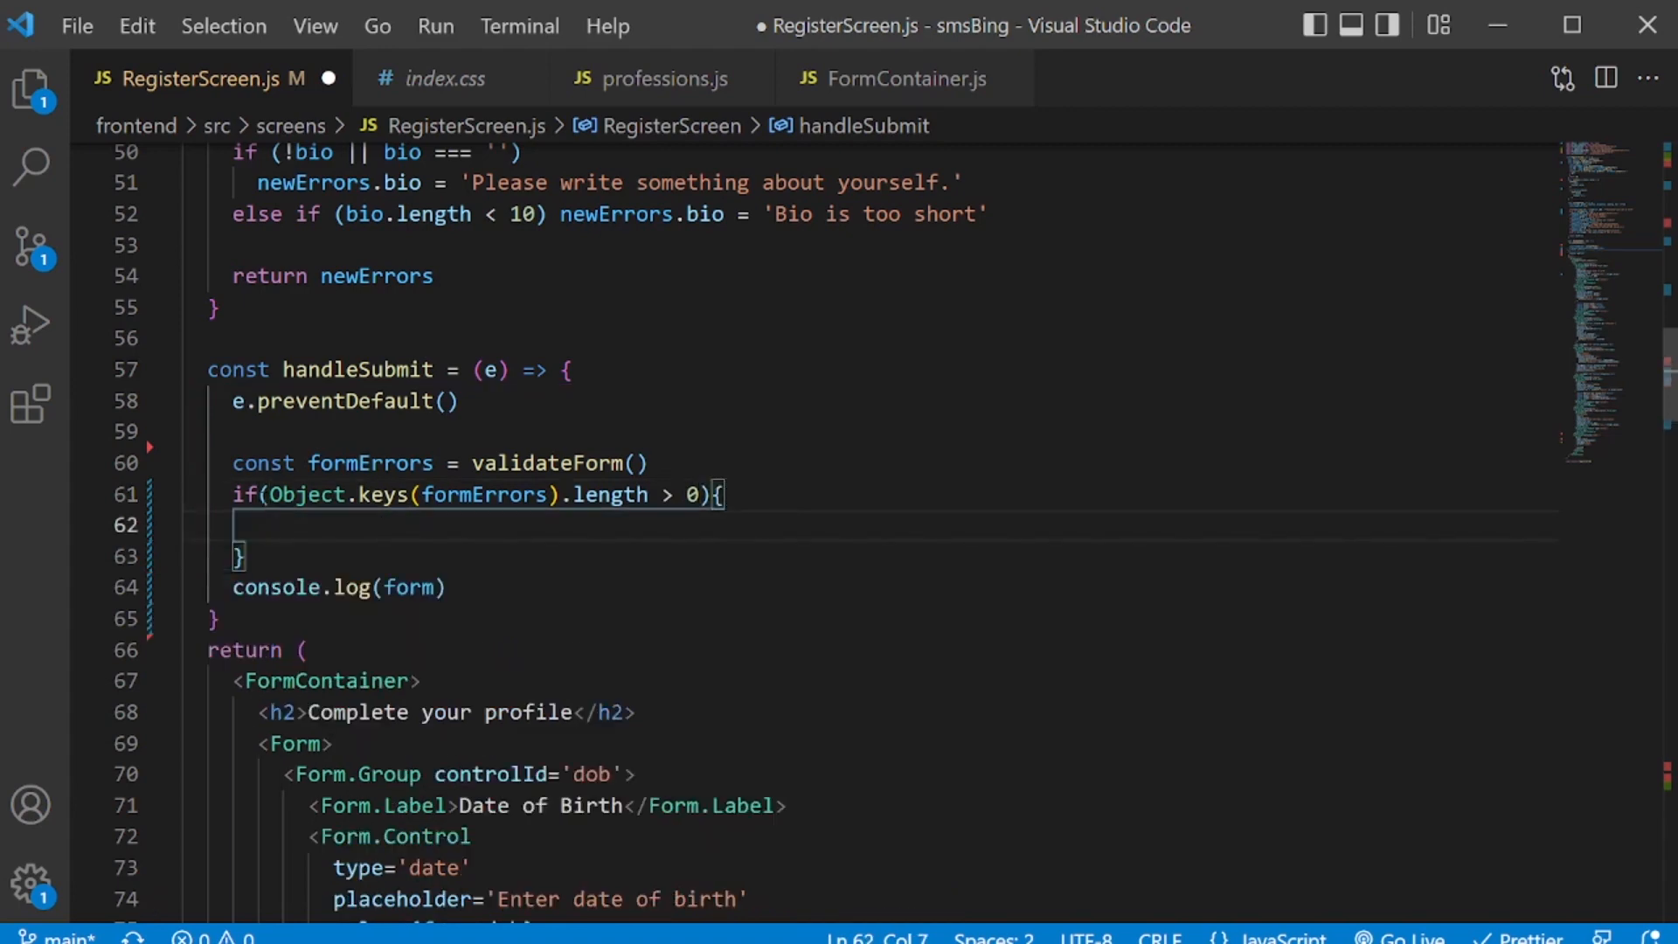
Call setErrors(formErrors) inside that block to store the validation errors in state.
{"action": "type", "text": "s"}
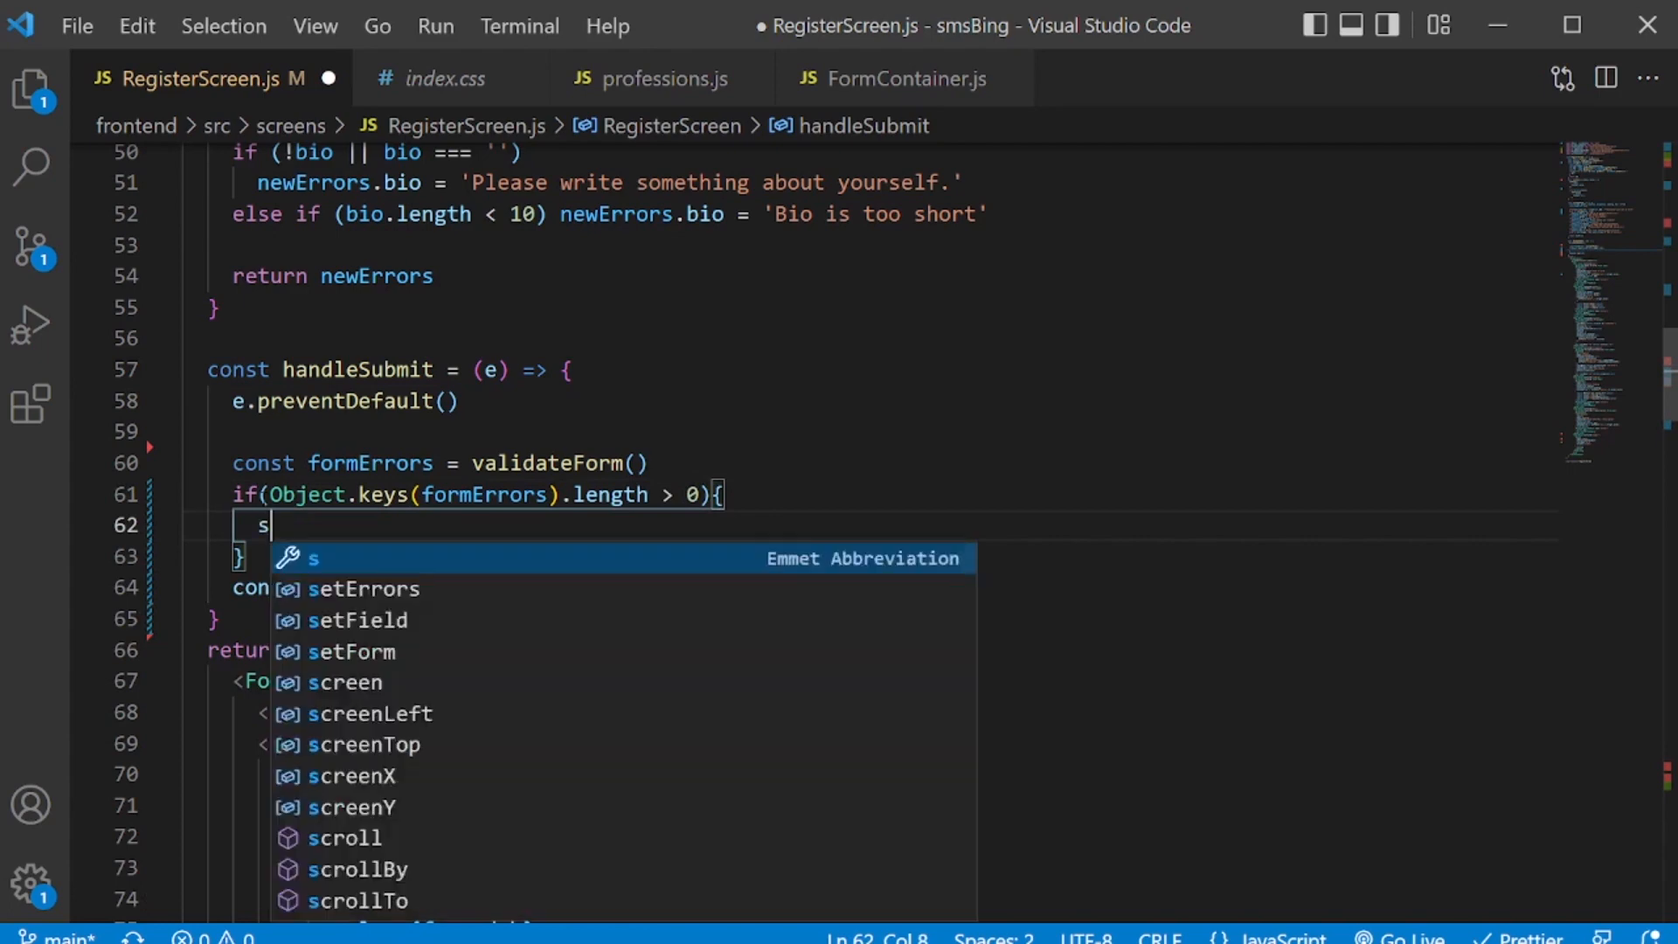
{"action": "type", "text": "etErrors(f"}
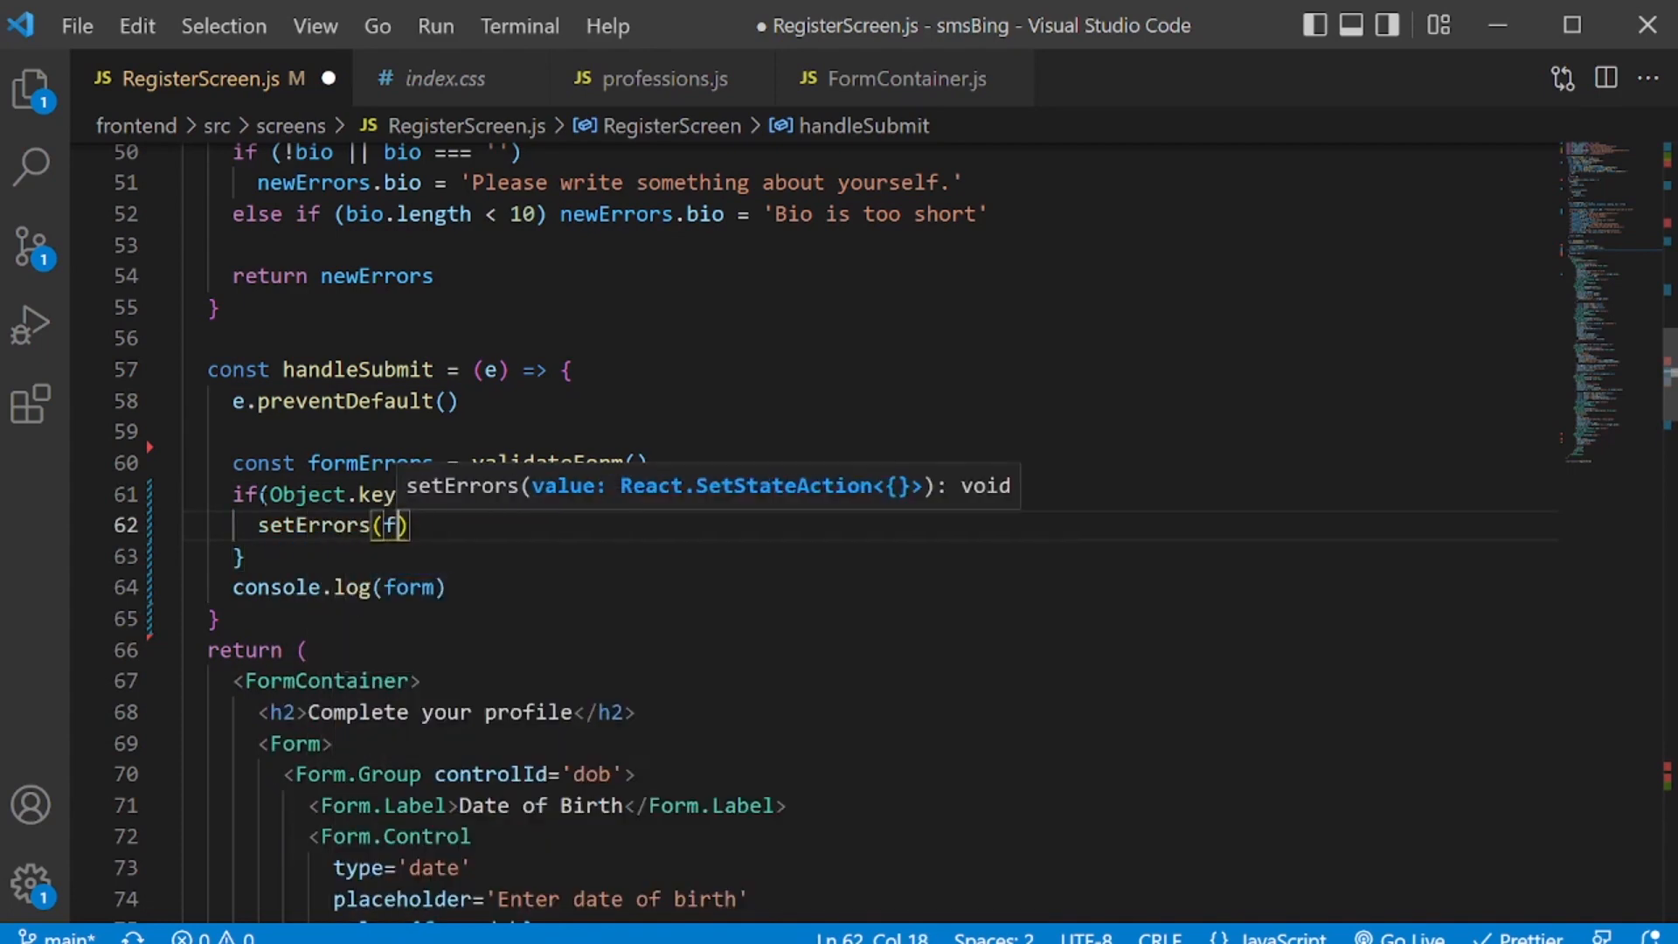
{"action": "type", "text": "ormErrors"}
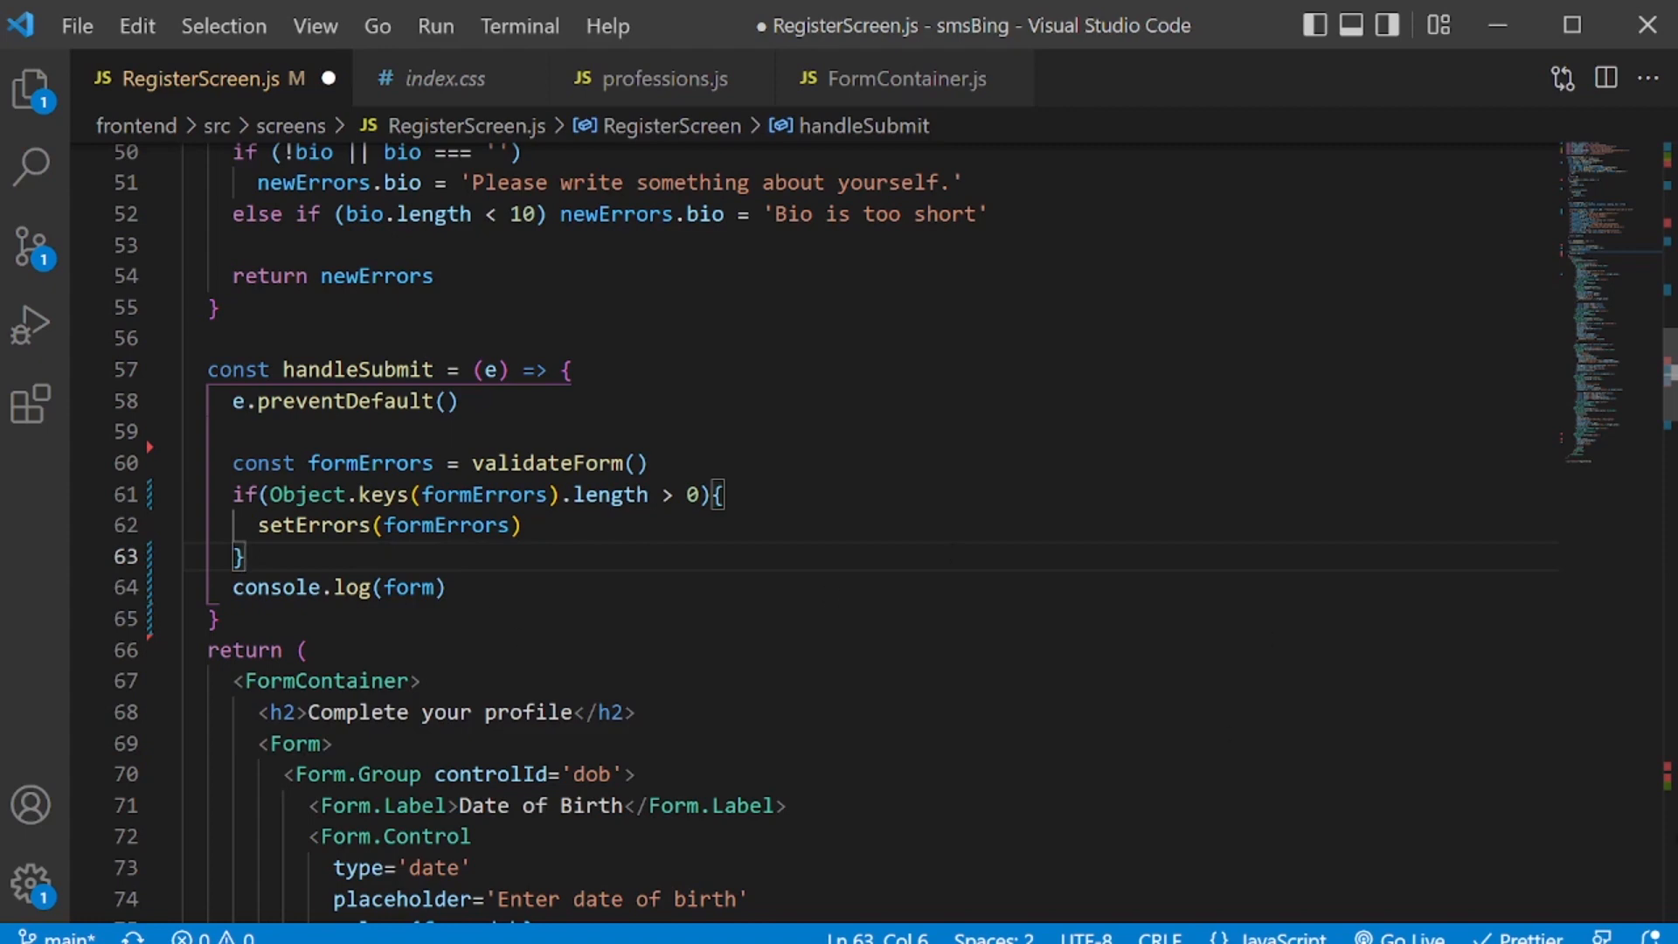
{"action": "scroll", "scroll_direction": "up", "scroll_amount": 3}
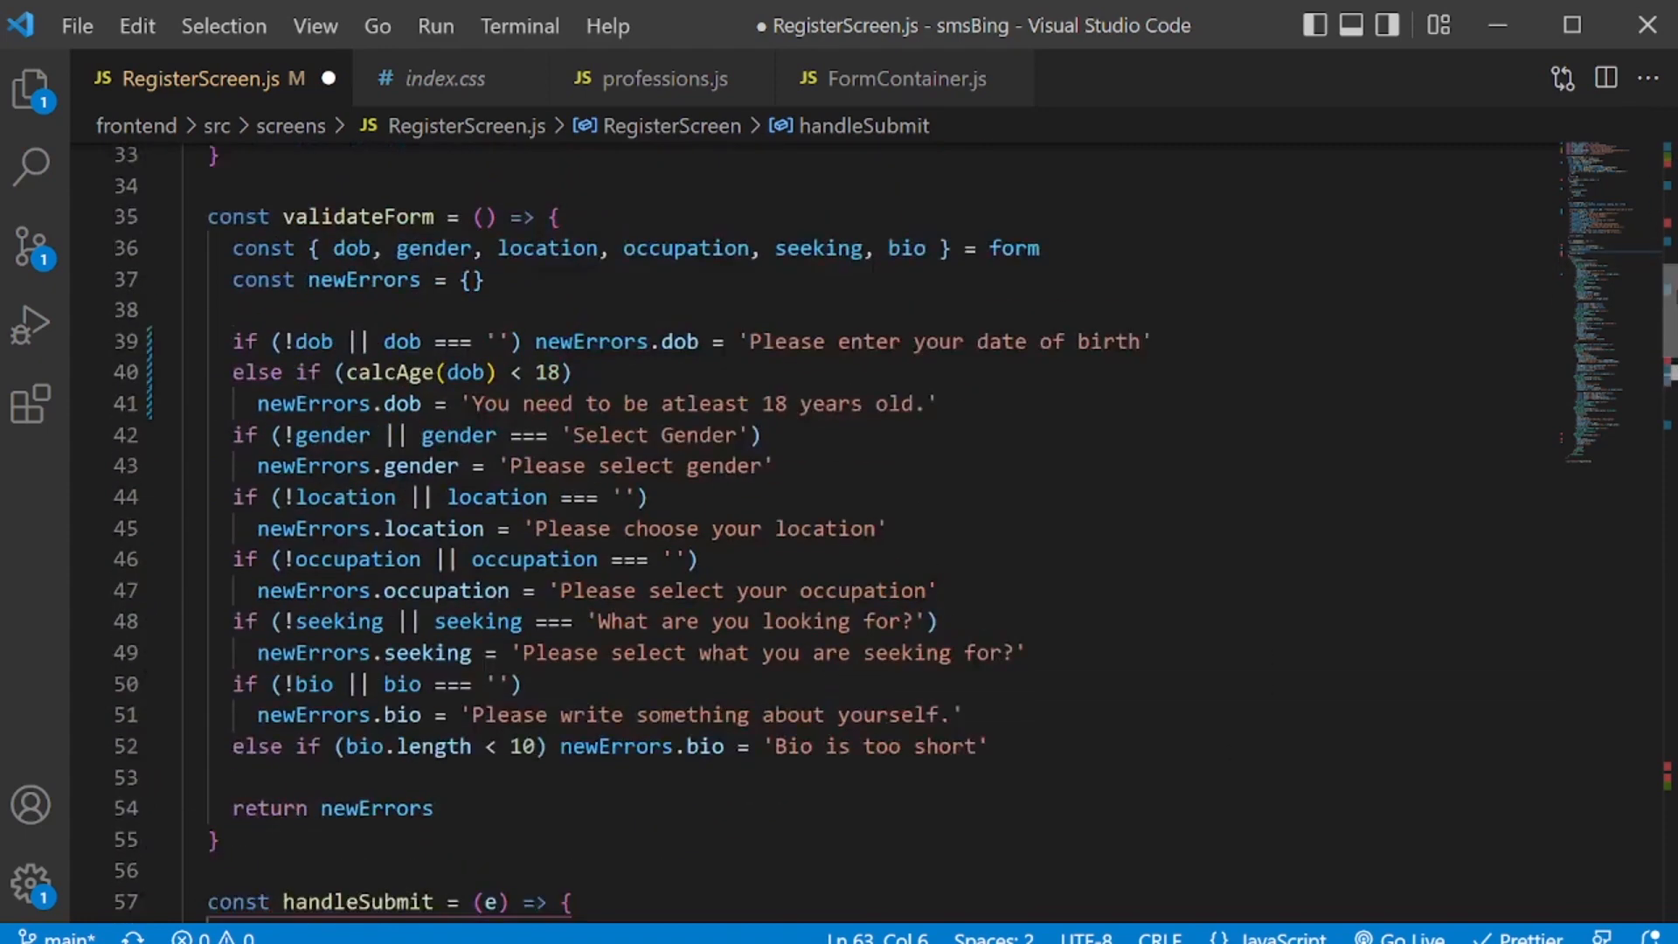
{"action": "scroll", "scroll_direction": "up", "scroll_amount": 3}
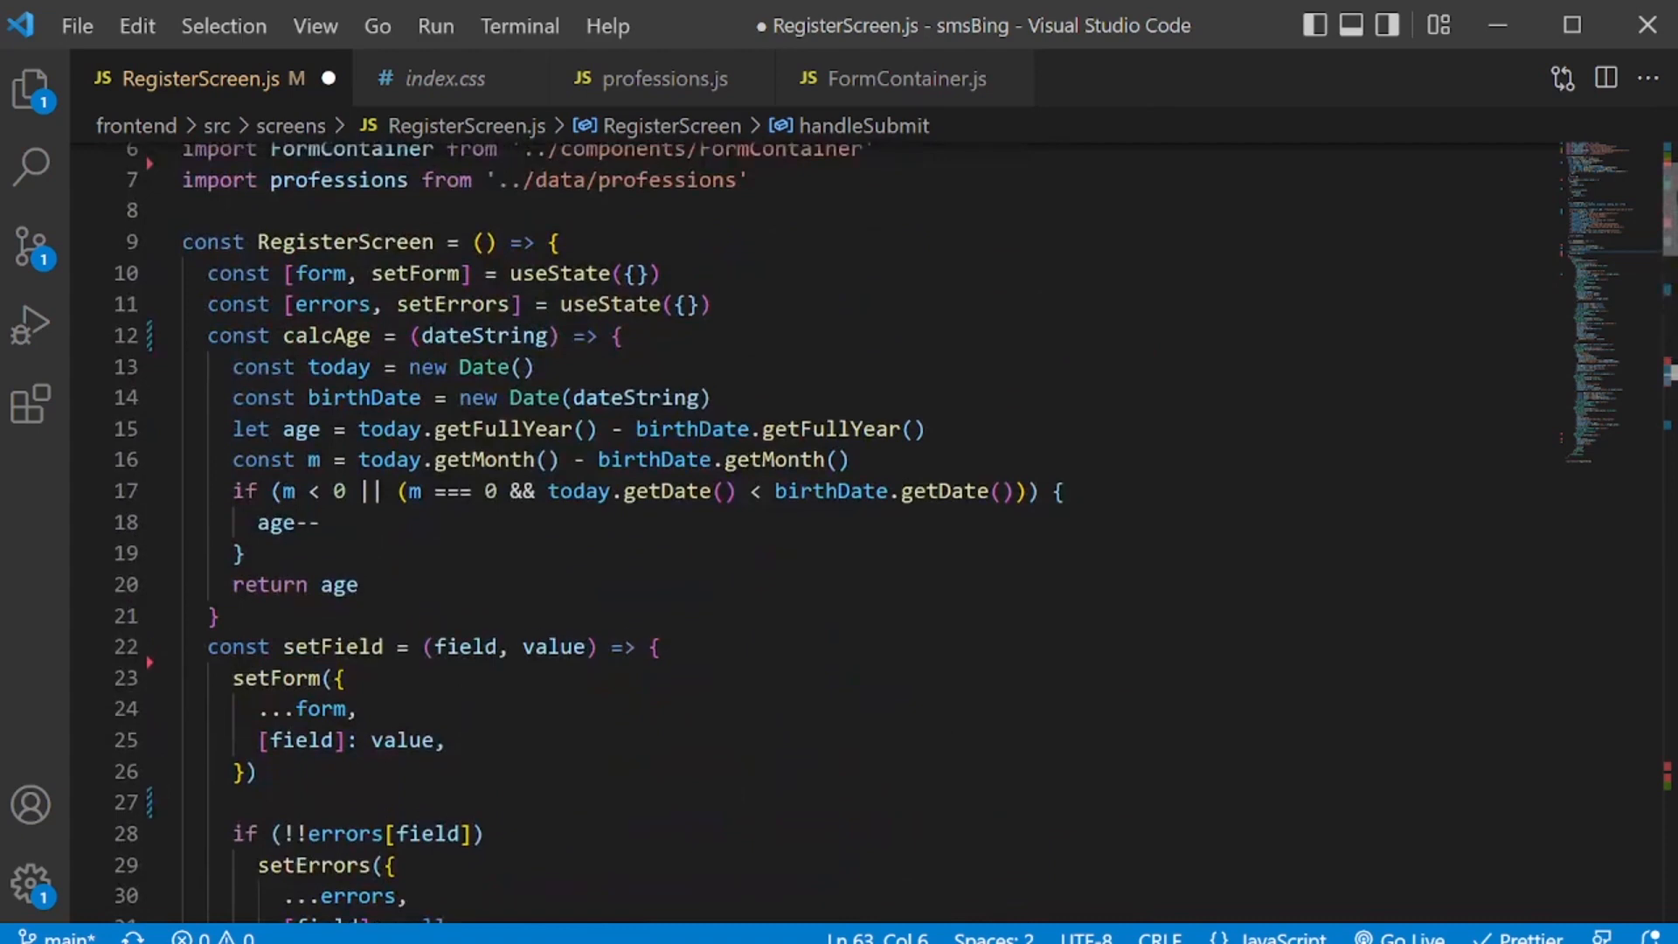
{"action": "scroll", "scroll_direction": "down", "scroll_amount": 3}
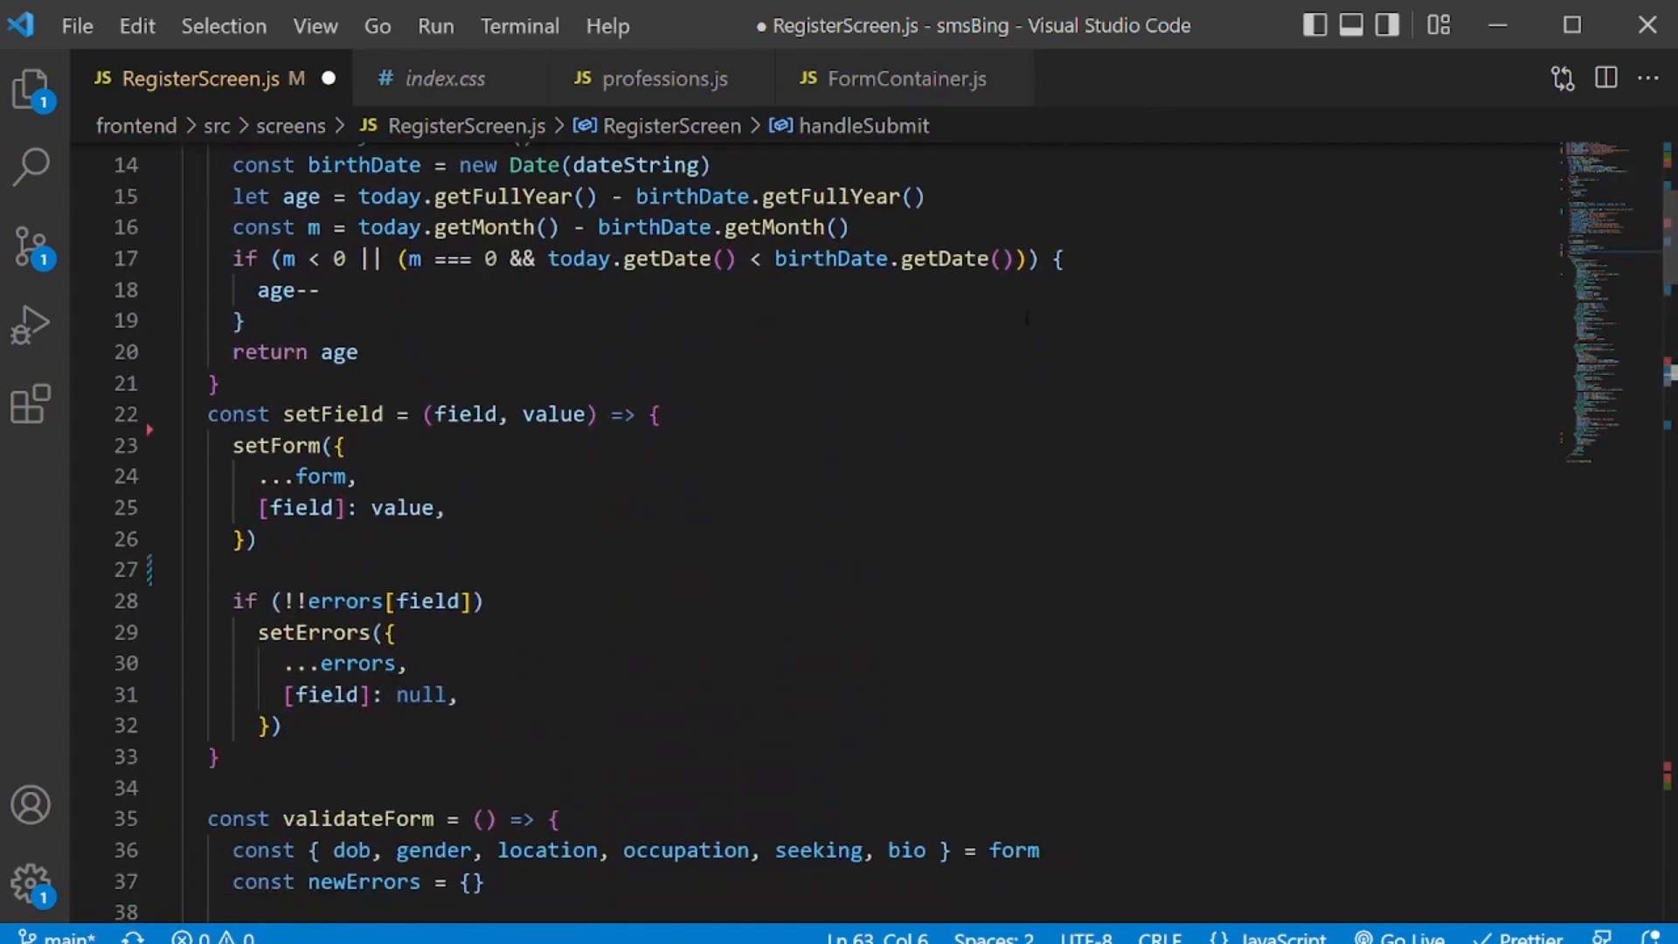
{"action": "scroll", "scroll_direction": "up", "scroll_amount": 3}
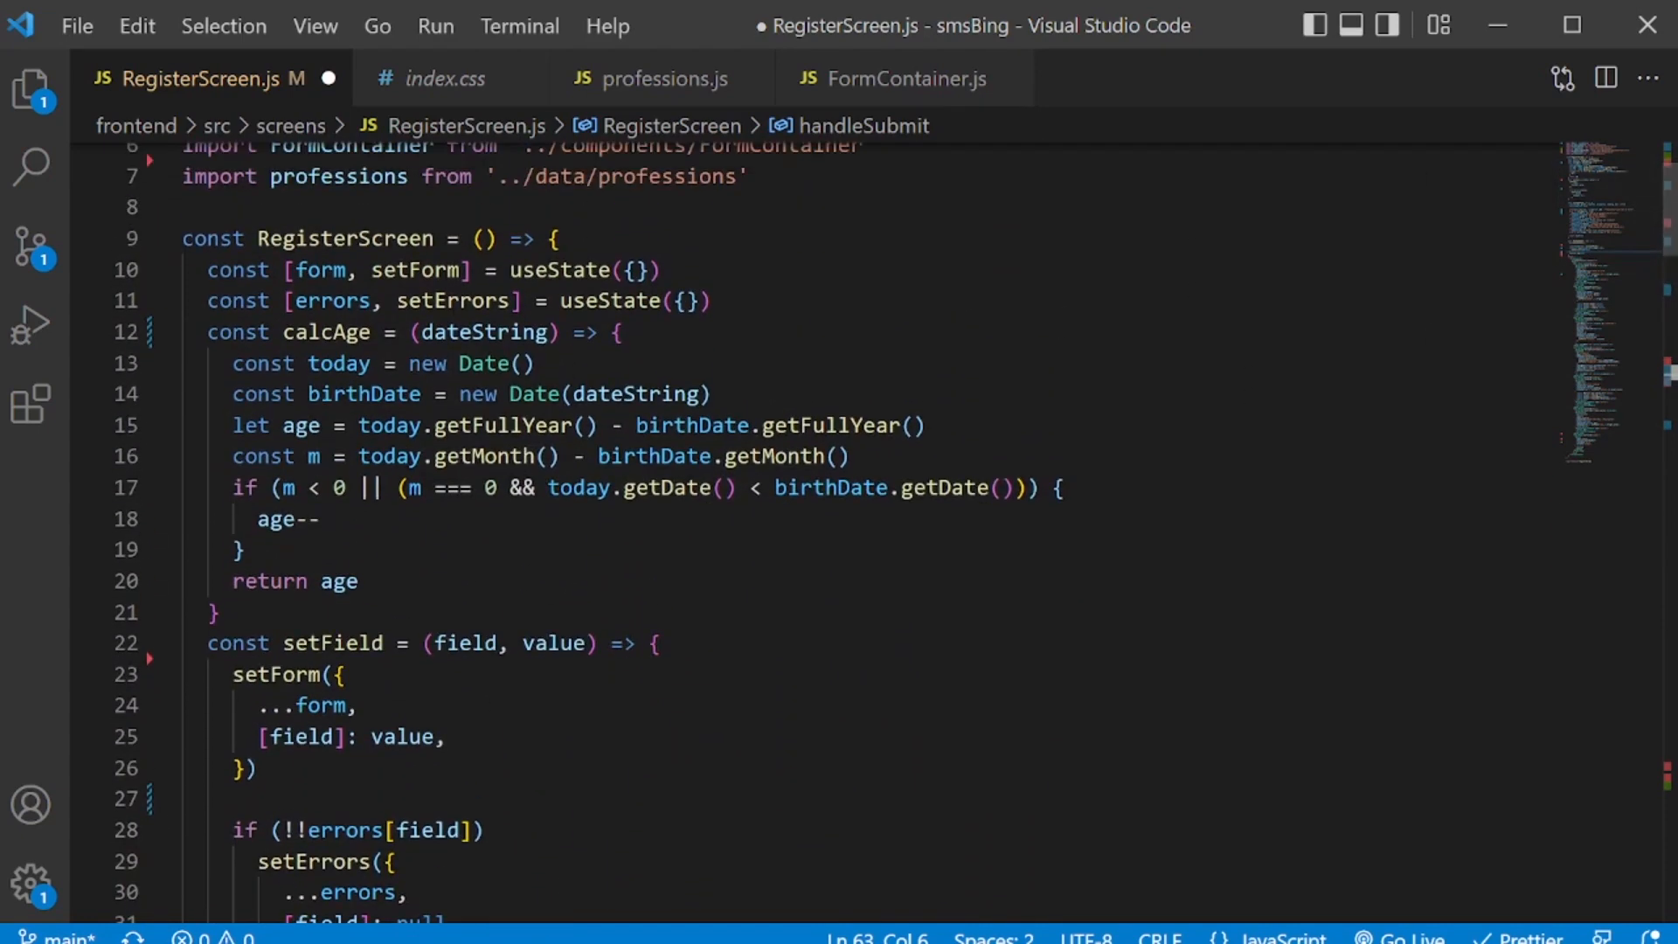
{"action": "double_click", "coordinate": [330, 299]}
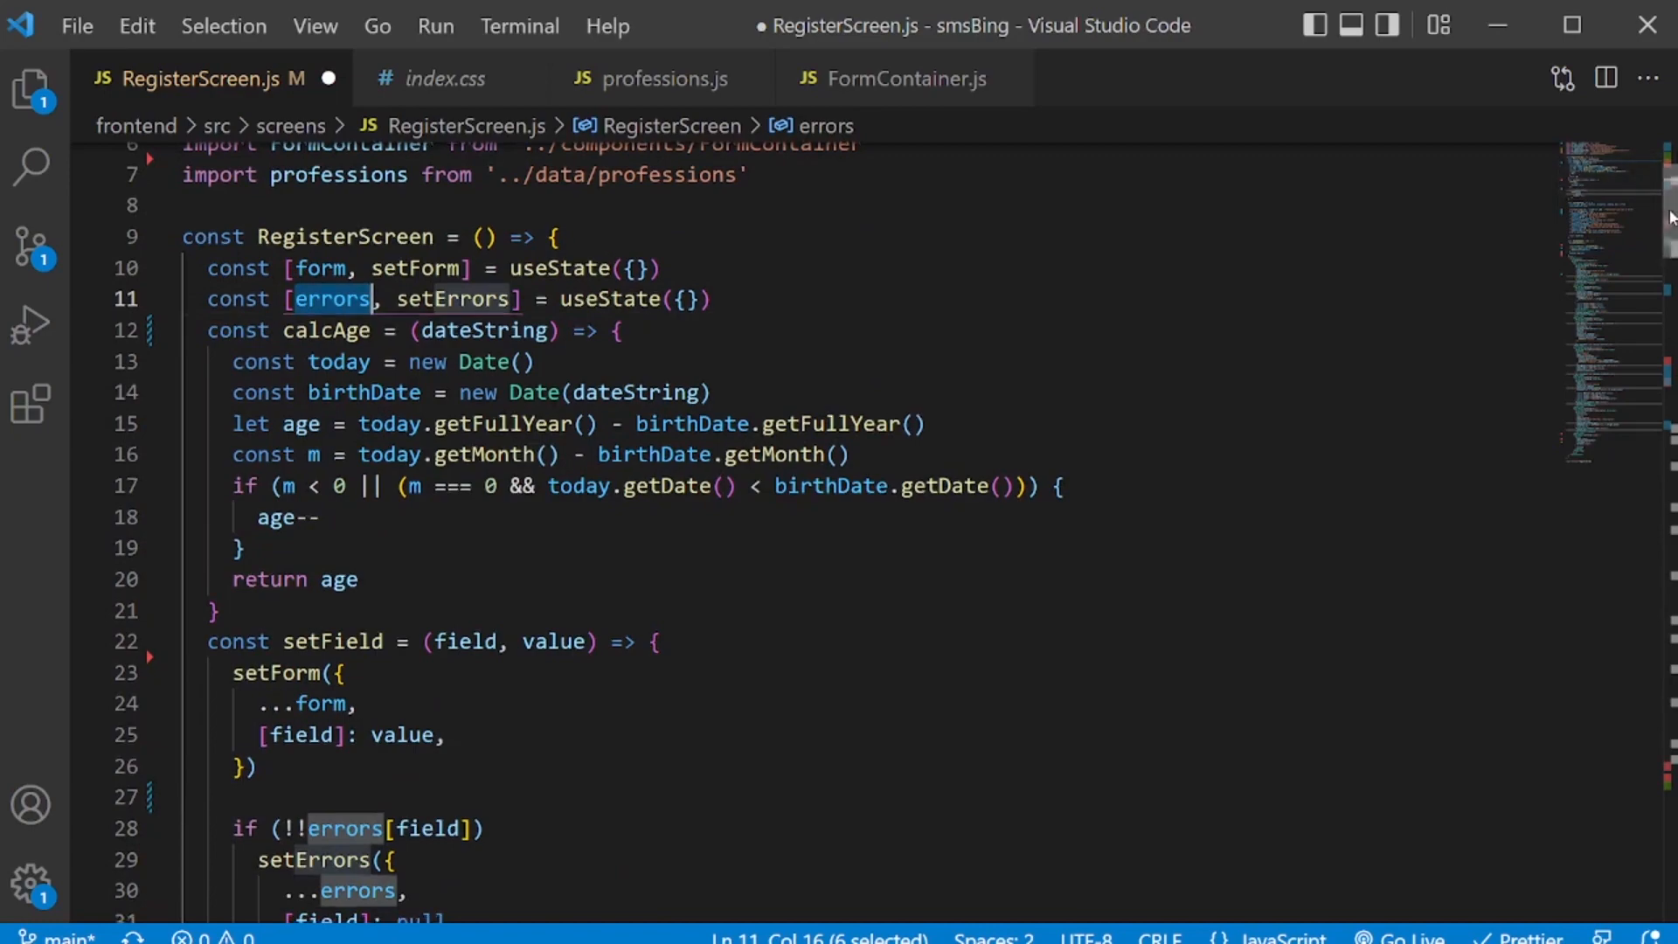
{"action": "scroll", "scroll_direction": "down", "scroll_amount": 3}
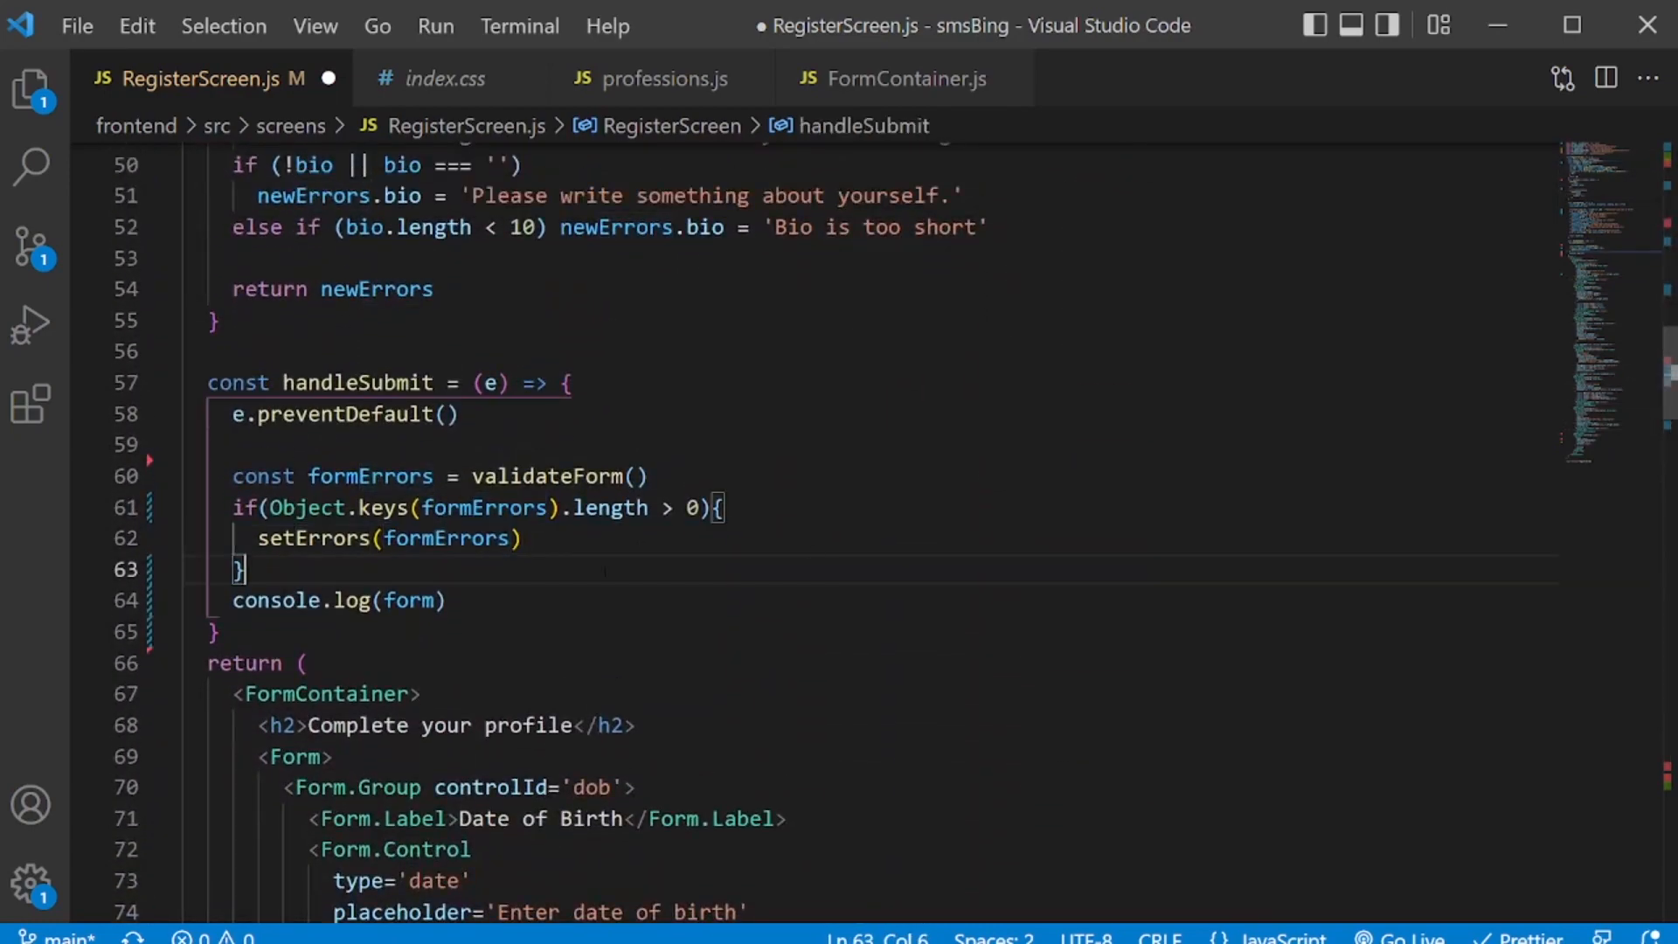
Add an else branch logging console.log('form submitted') and save RegisterScreen.js.
{"action": "type", "text": "e"}
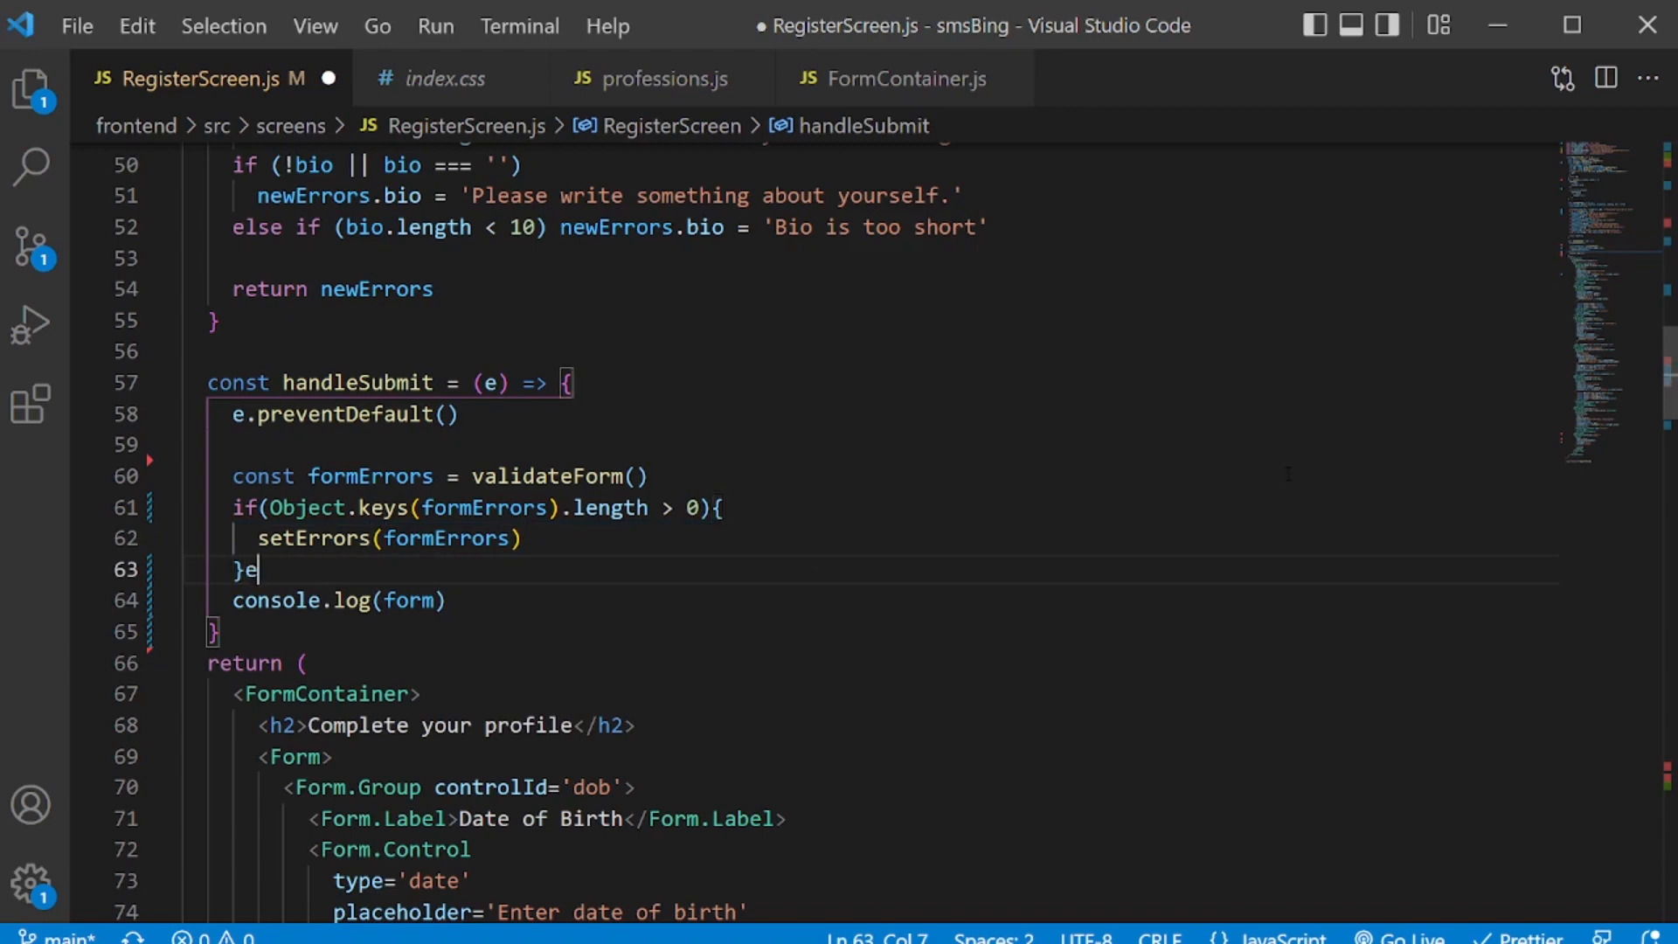
{"action": "type", "text": "lse{"}
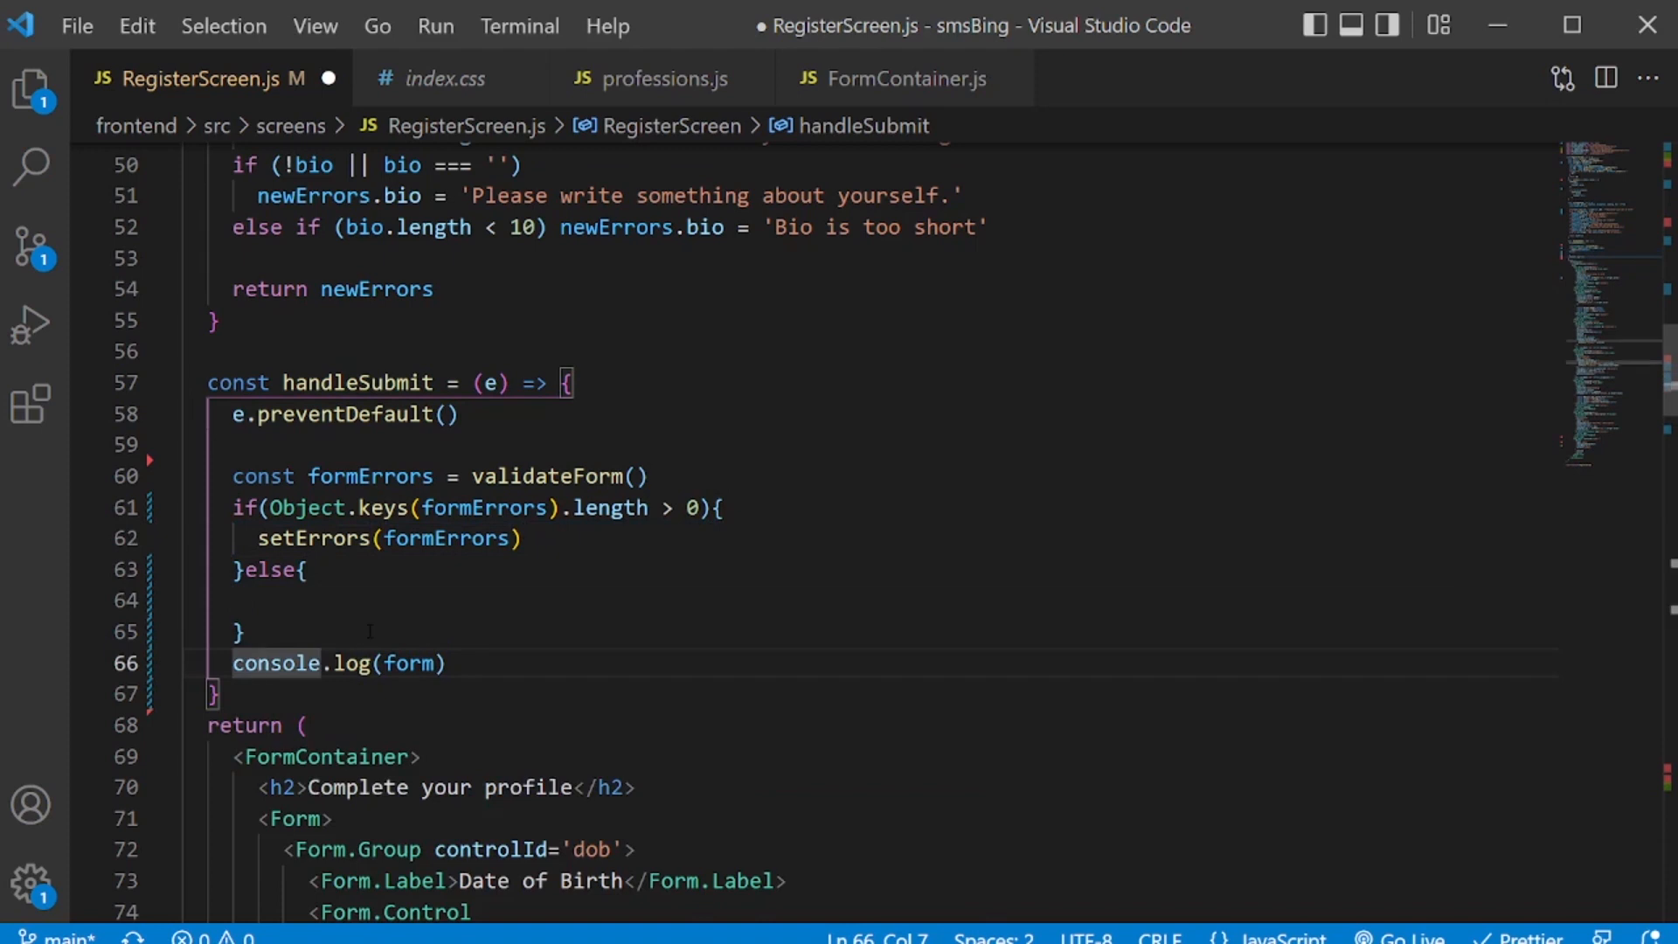
{"action": "type", "text": "c"}
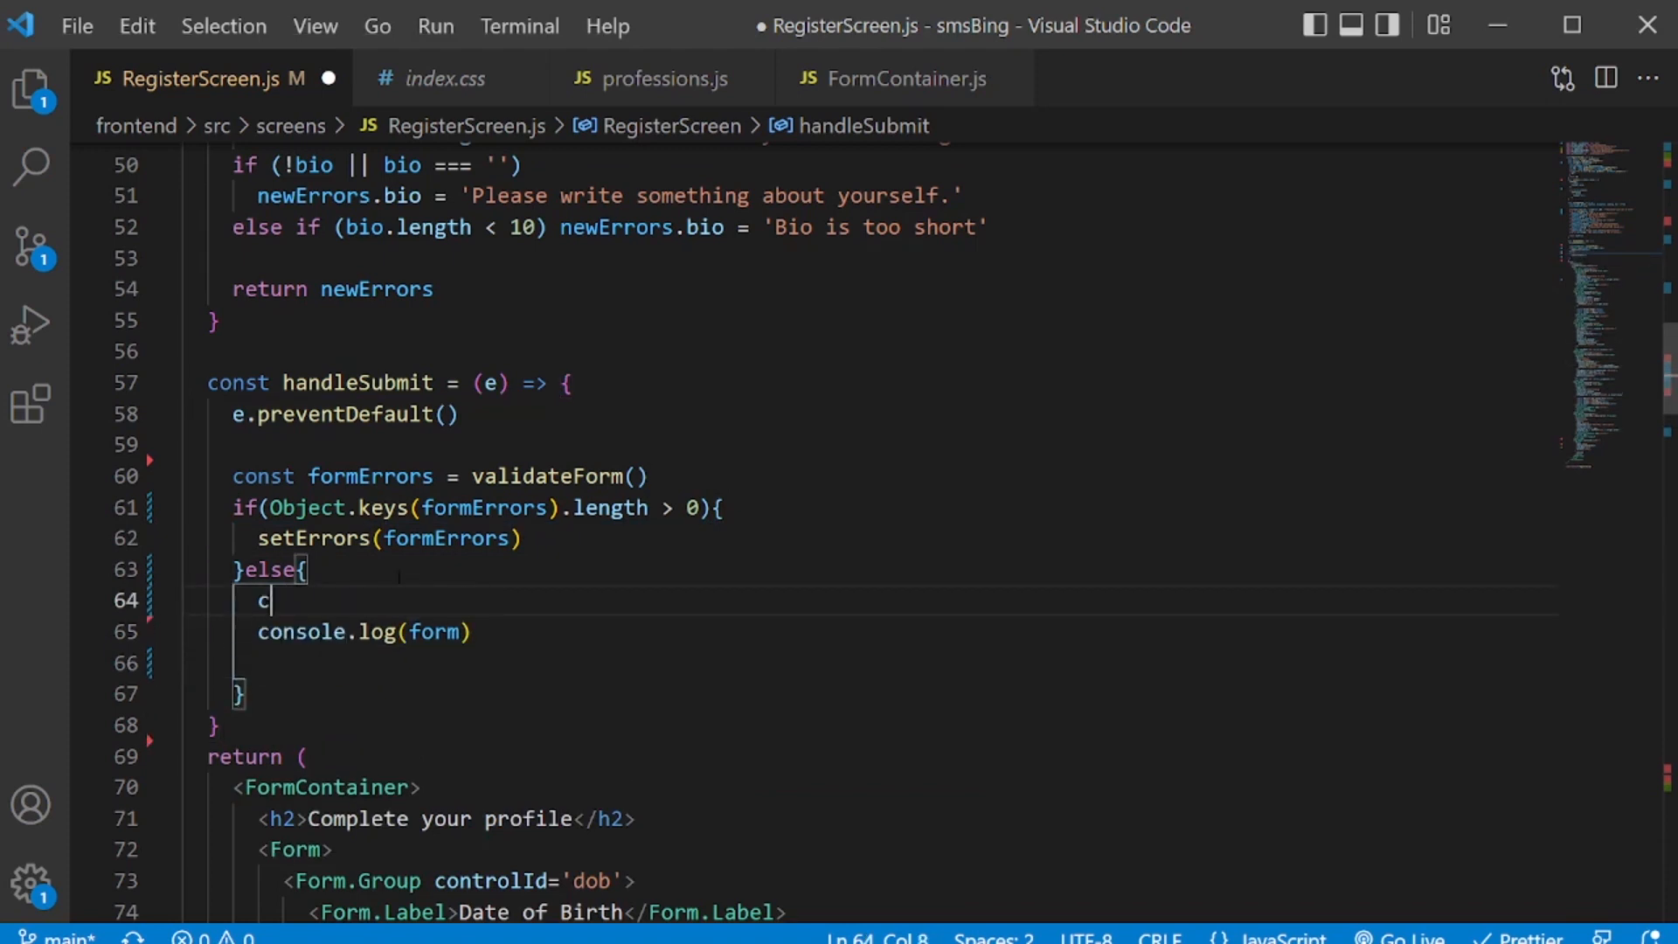
{"action": "type", "text": "onsole.log('f');"}
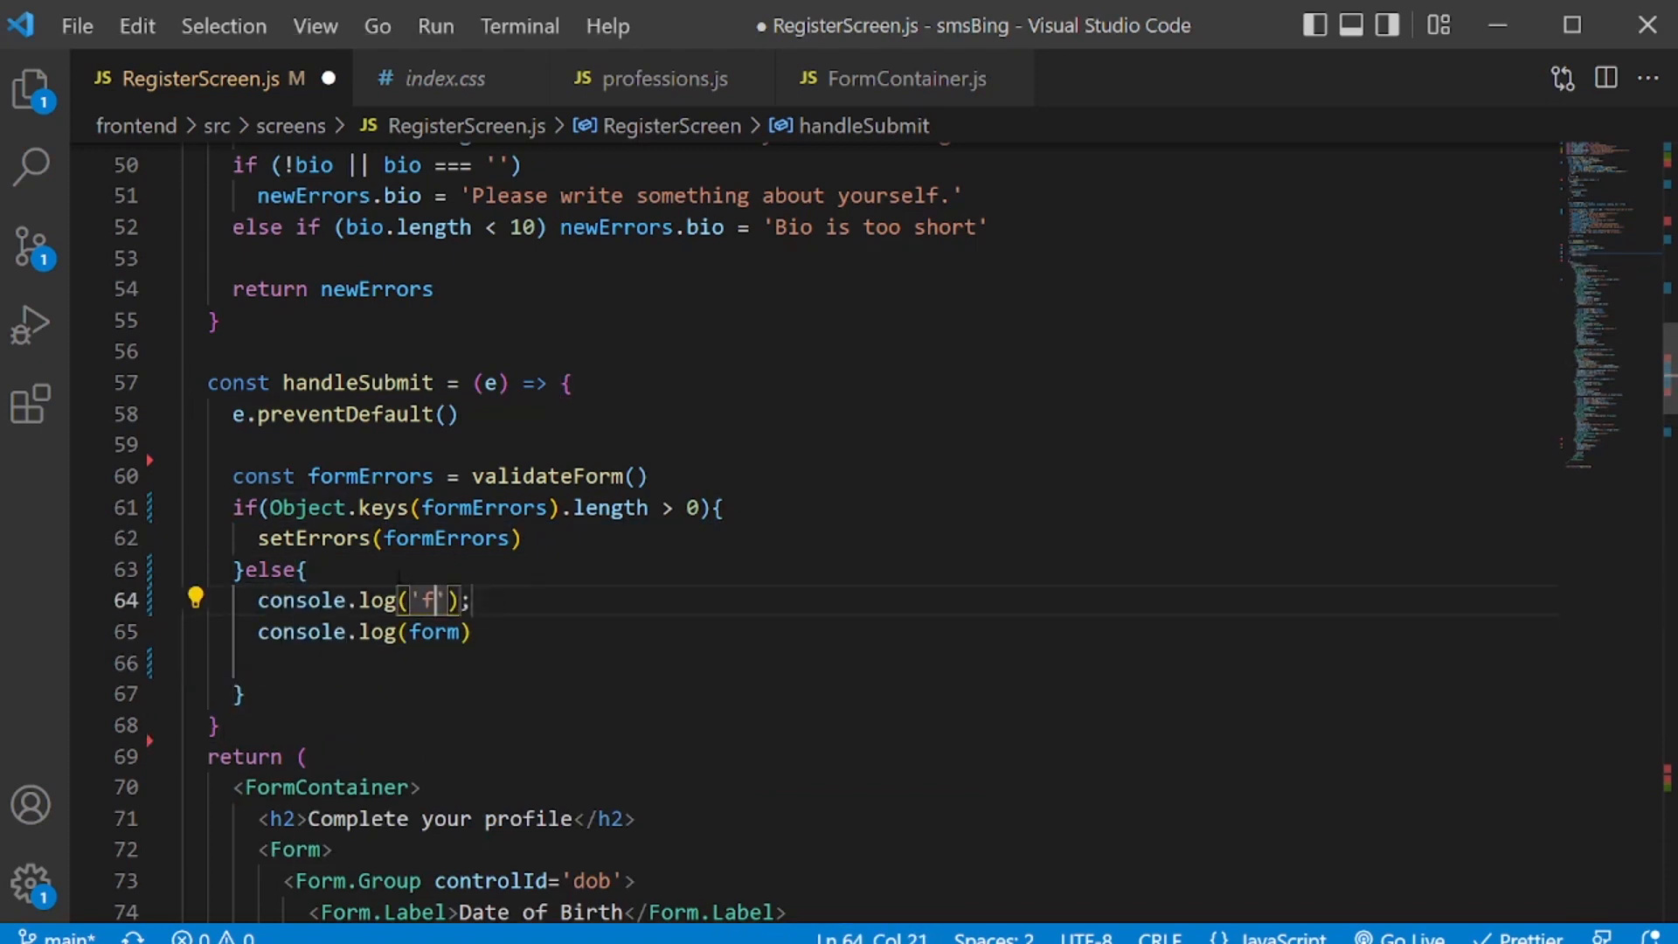
{"action": "type", "text": "orm submitted"}
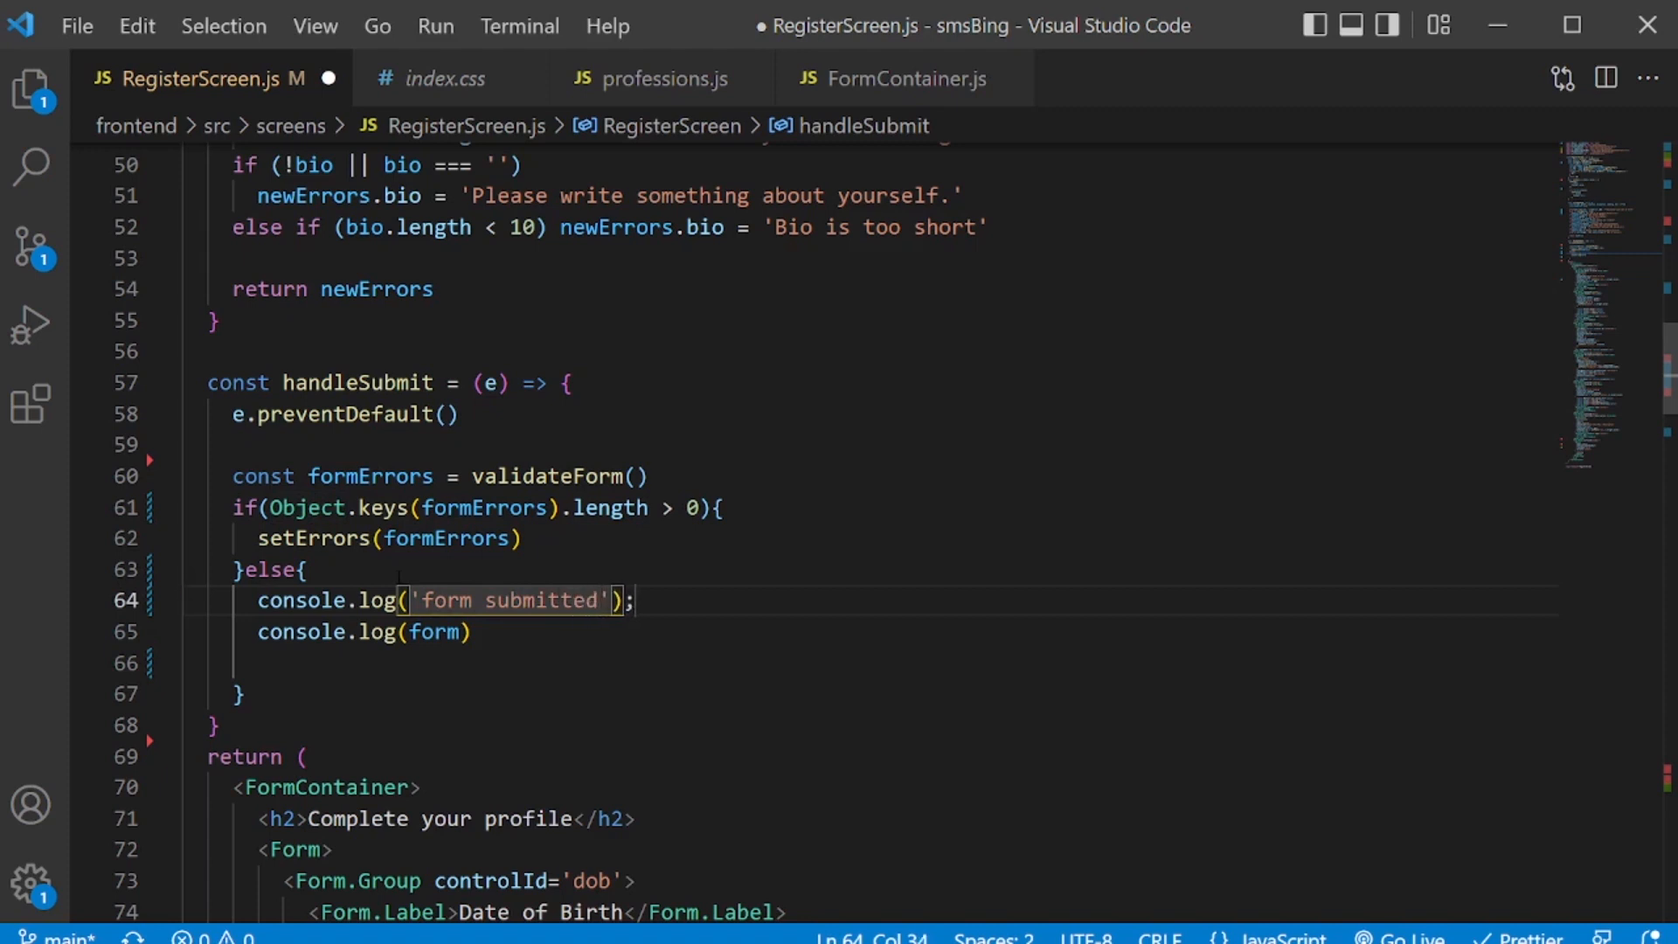
{"action": "key", "text": "ctrl+s"}
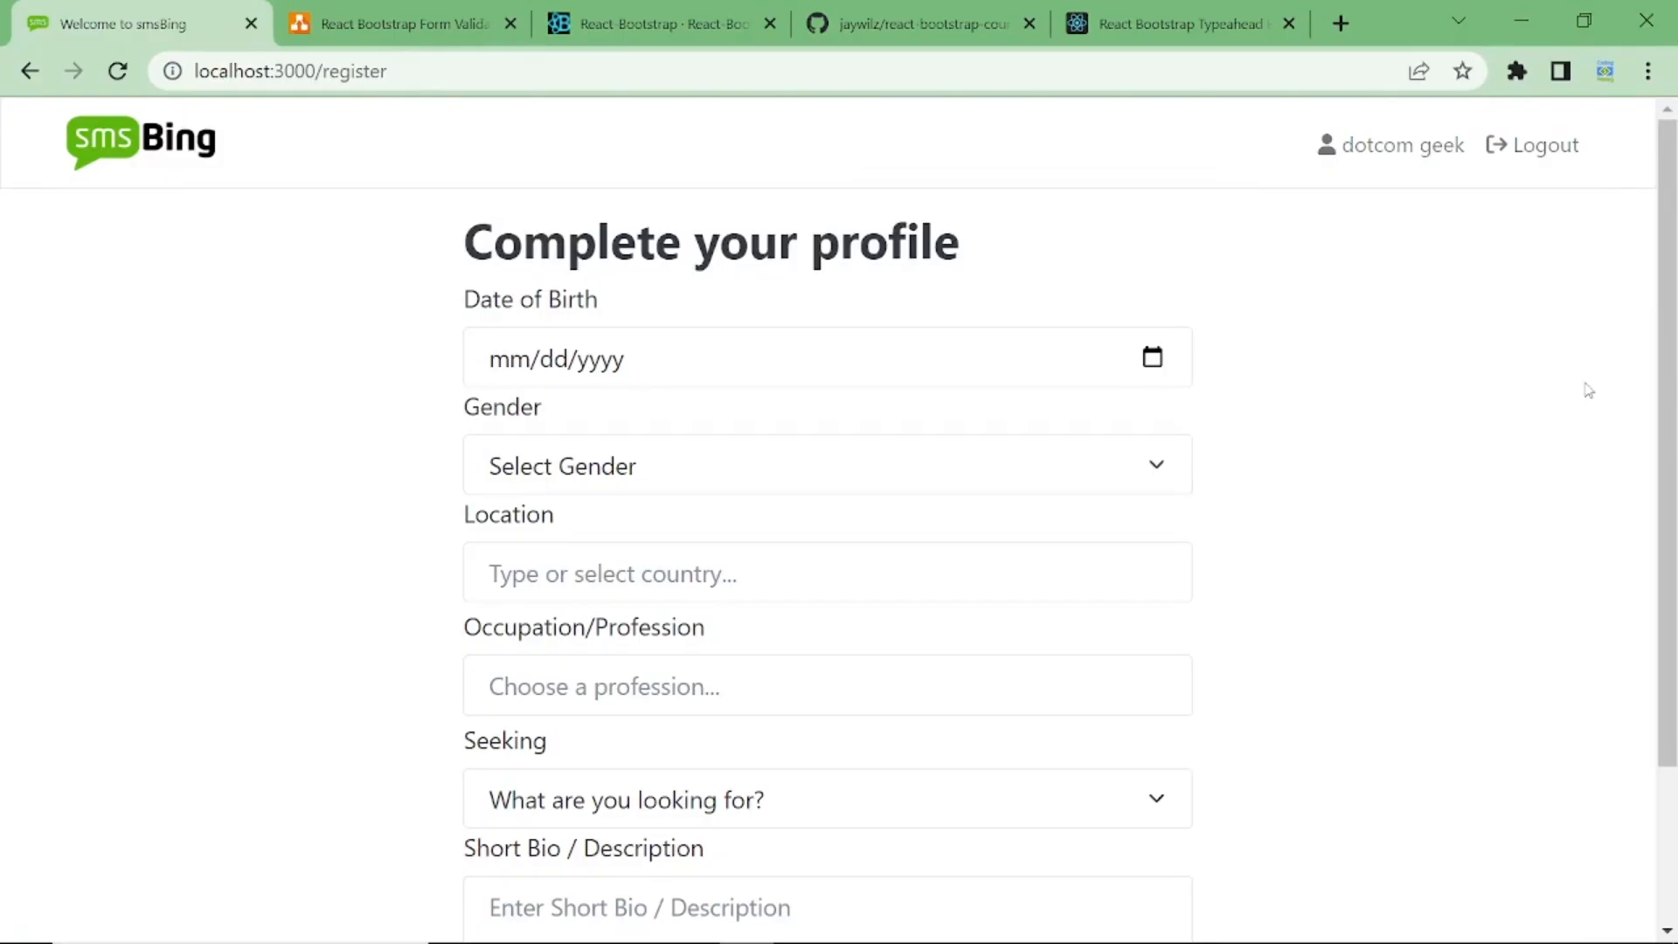
{"action": "mouse_move", "coordinate": [1503, 299]}
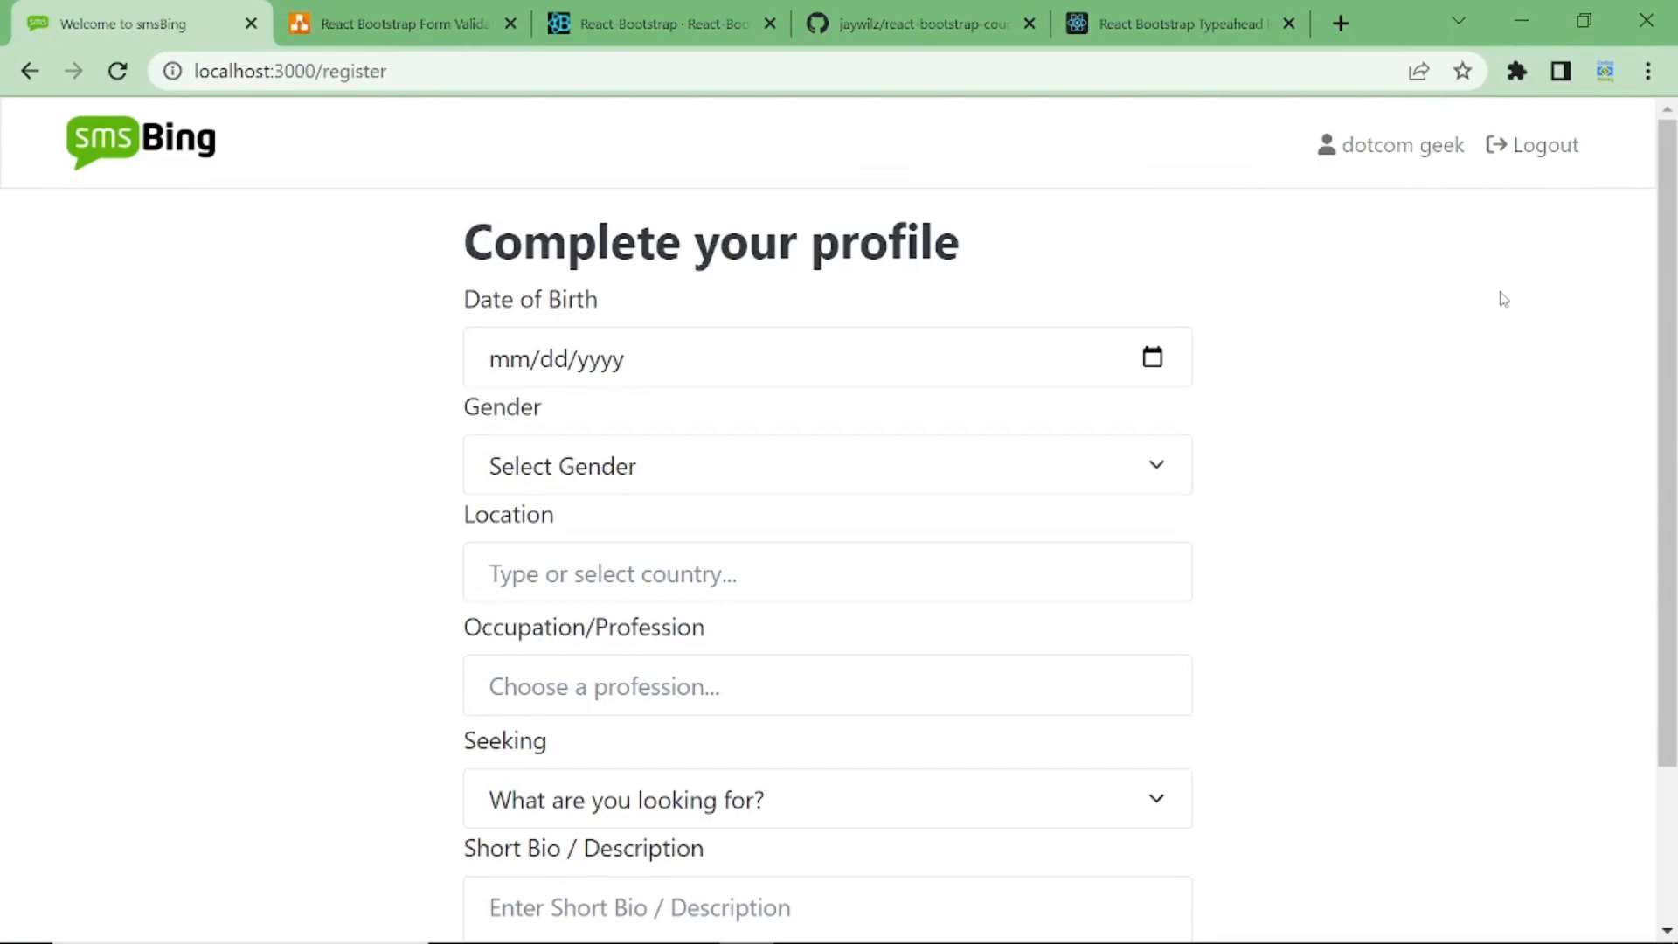
Submit the empty profile form with Continue so every field shows its error.
{"action": "scroll", "scroll_direction": "down", "scroll_amount": 3}
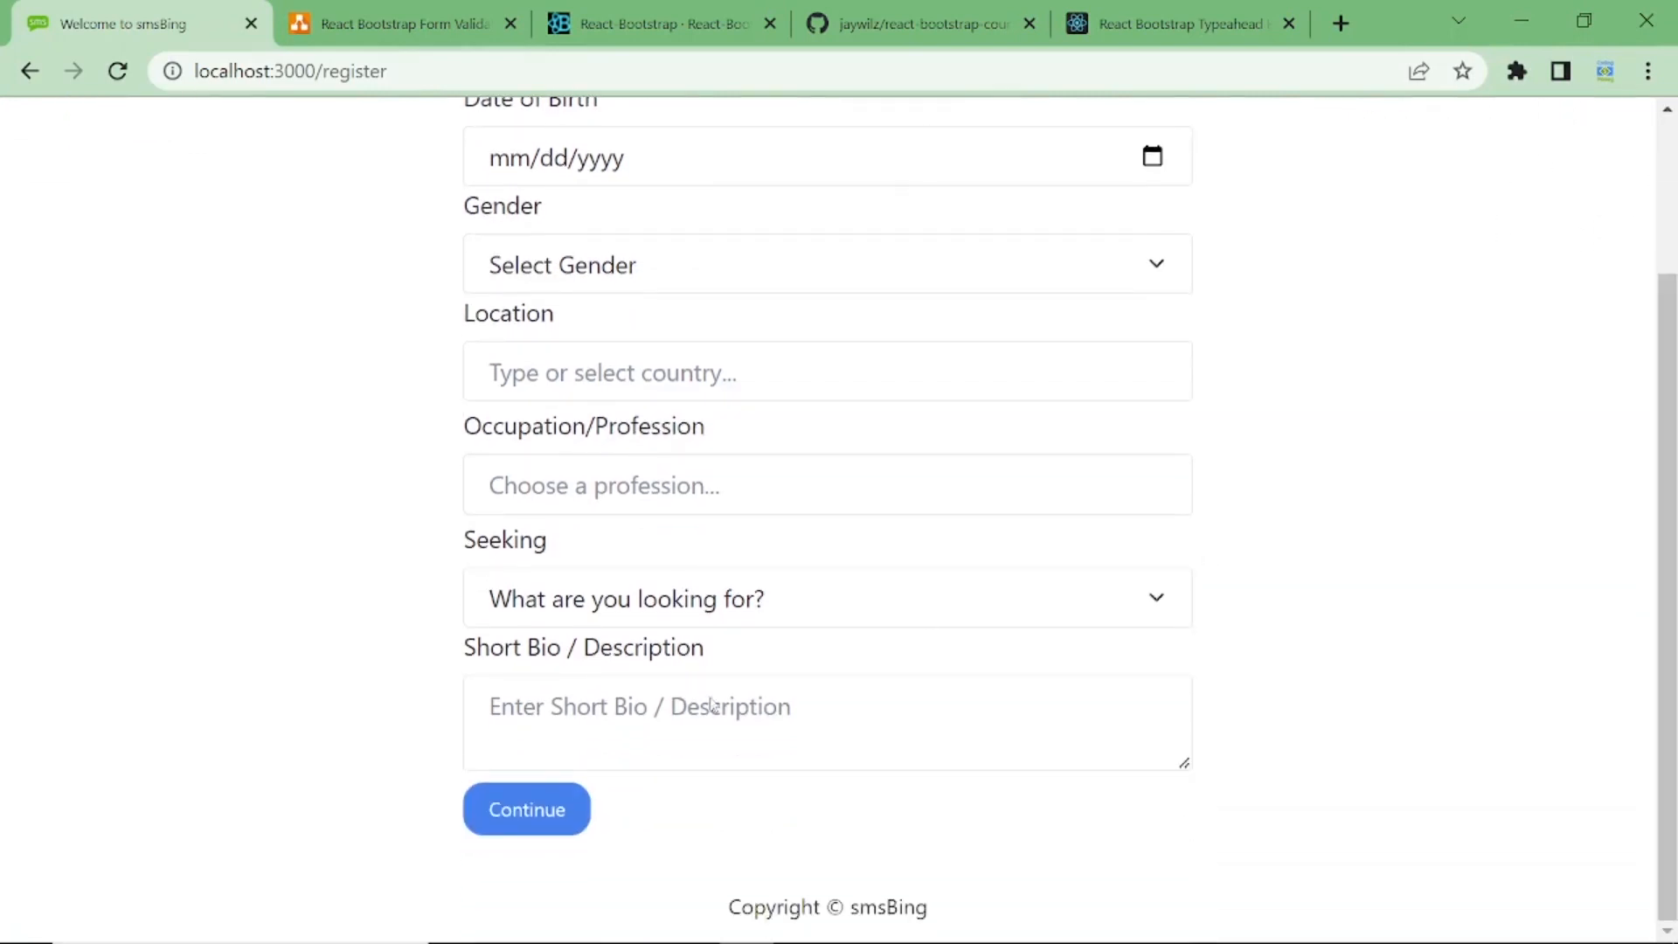
{"action": "left_click", "coordinate": [526, 808]}
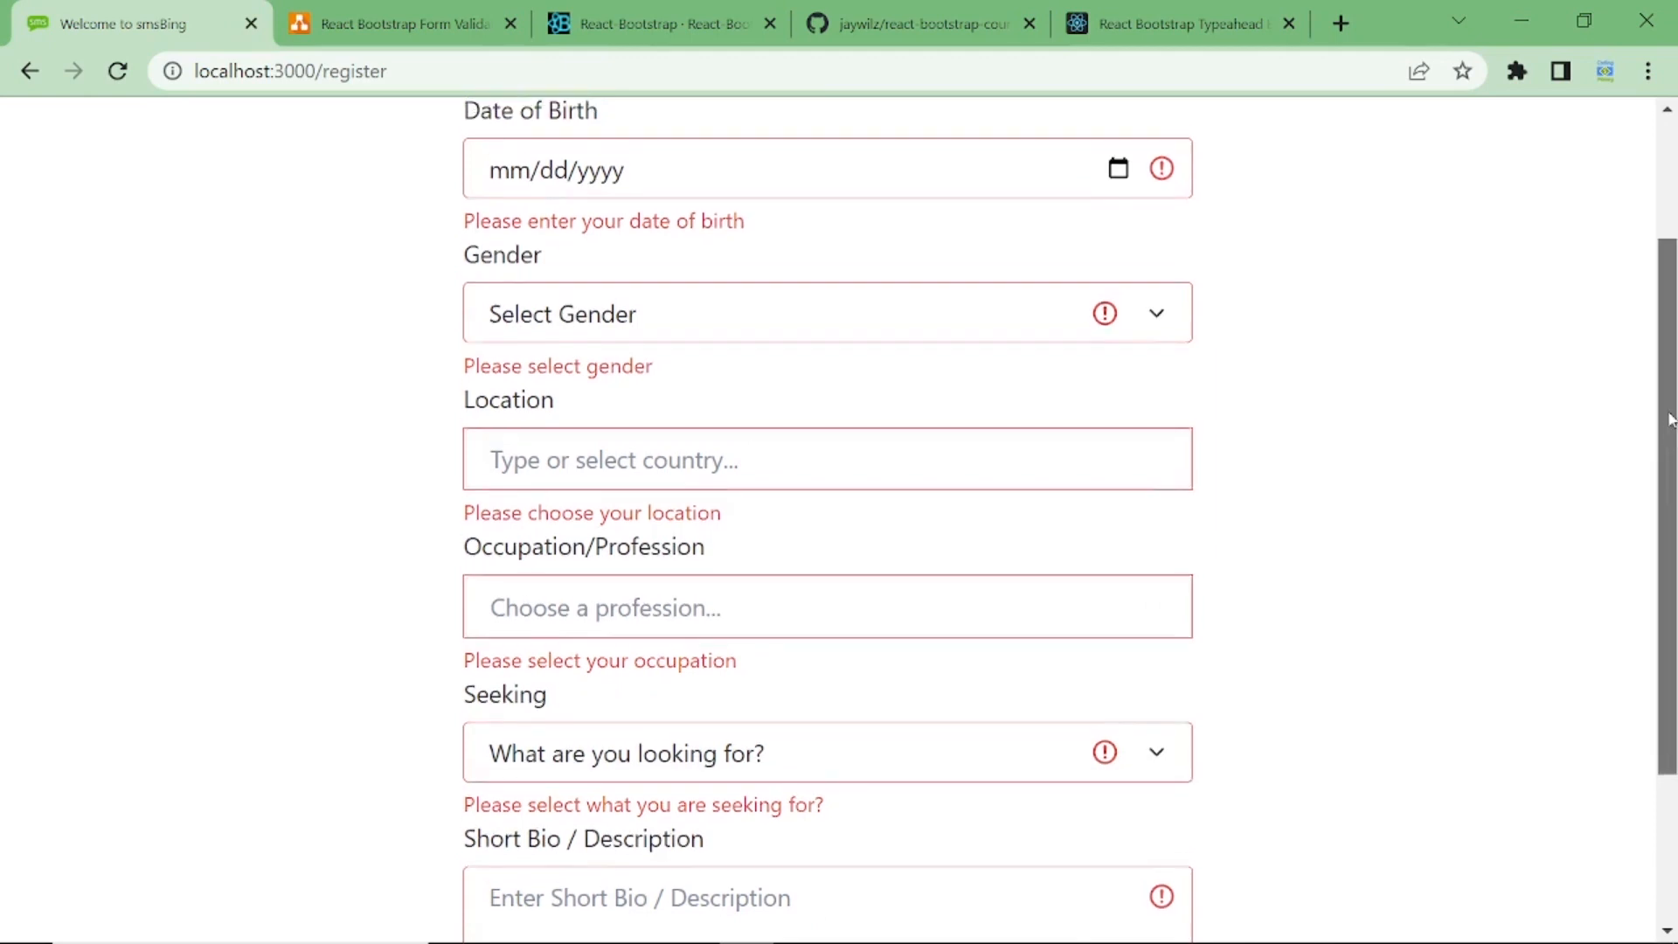
{"action": "scroll", "scroll_direction": "up", "scroll_amount": 3}
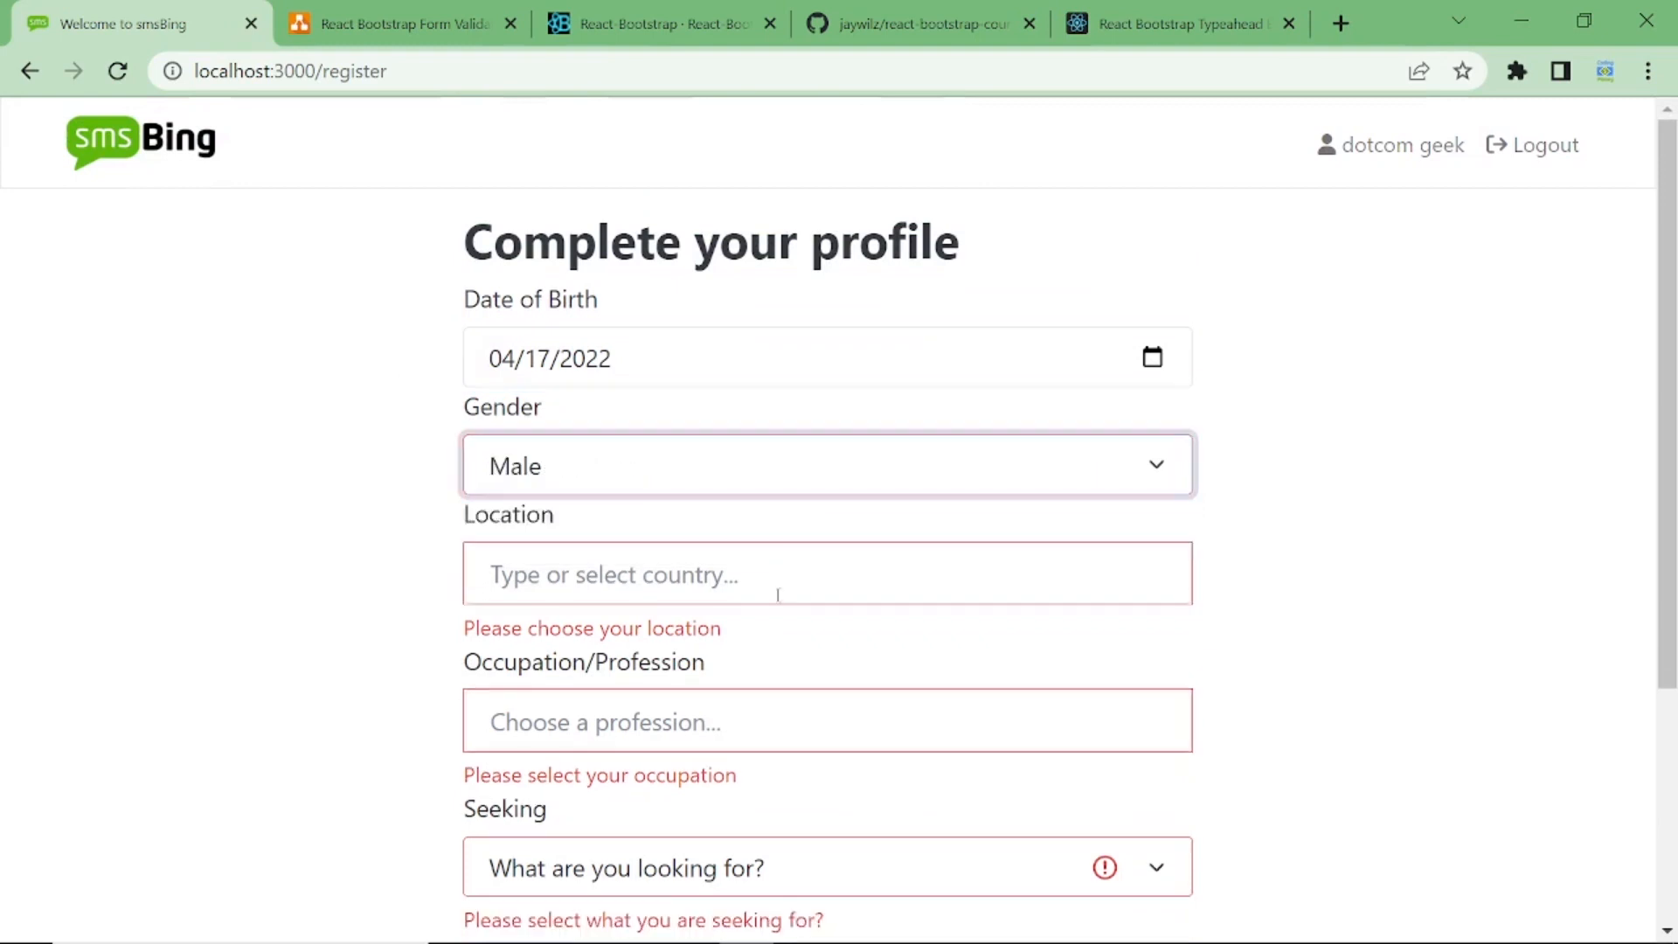
Set location United States and occupation Web Developer, then resubmit to show the age and bio errors.
{"action": "left_click", "coordinate": [827, 574]}
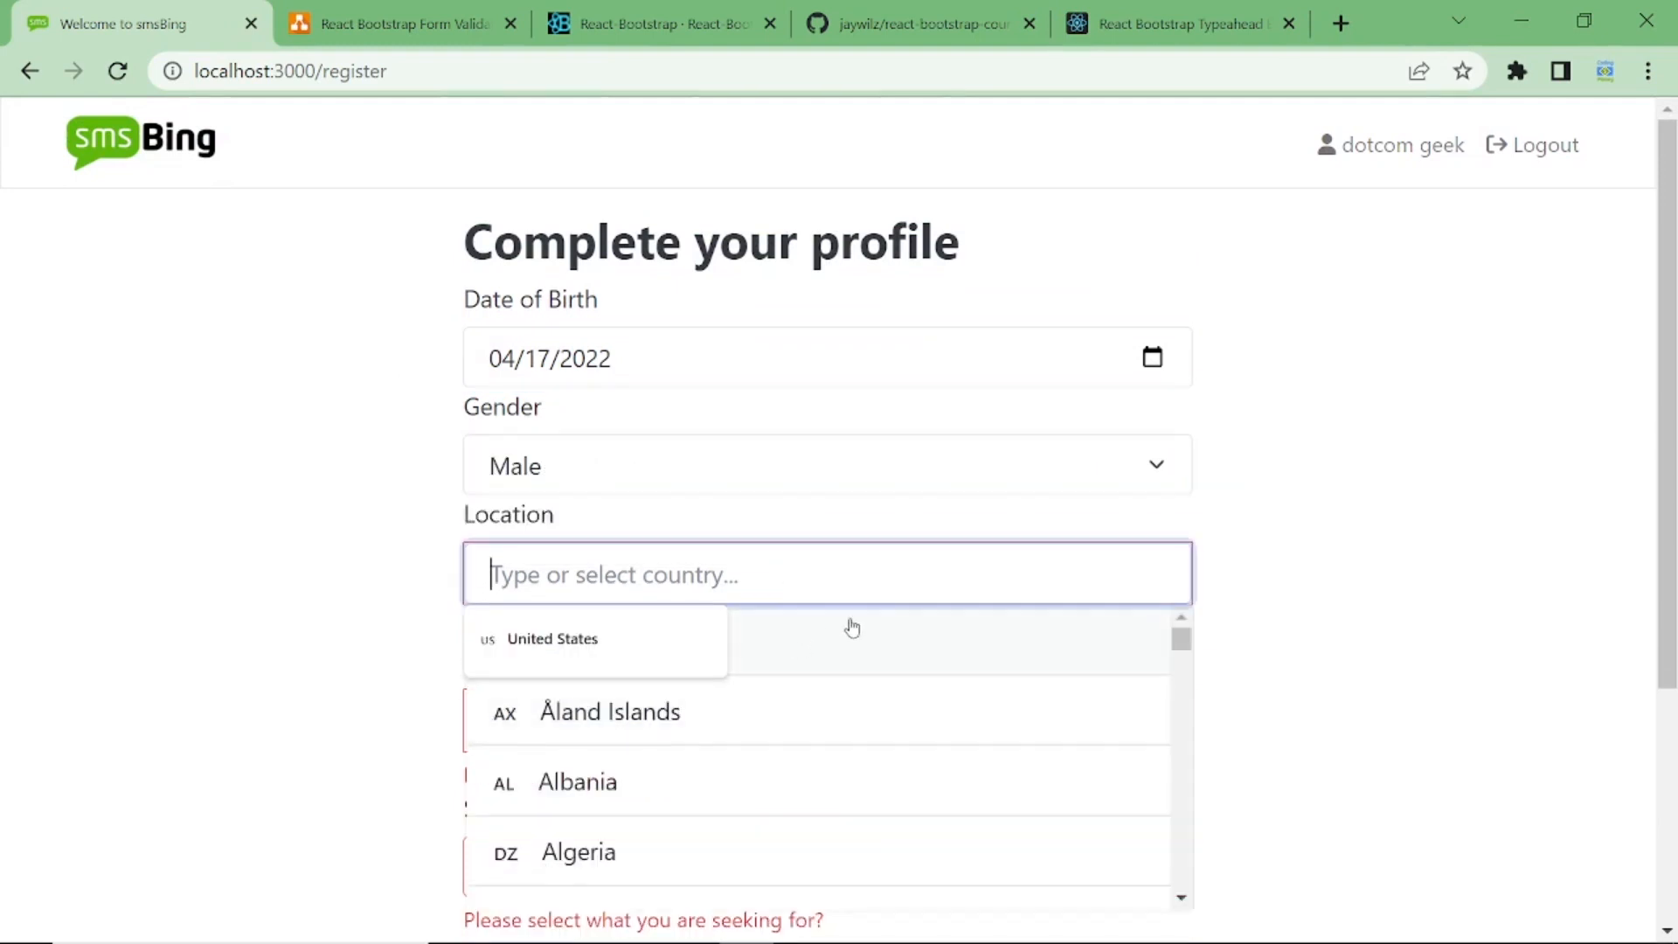
{"action": "type", "text": "unit"}
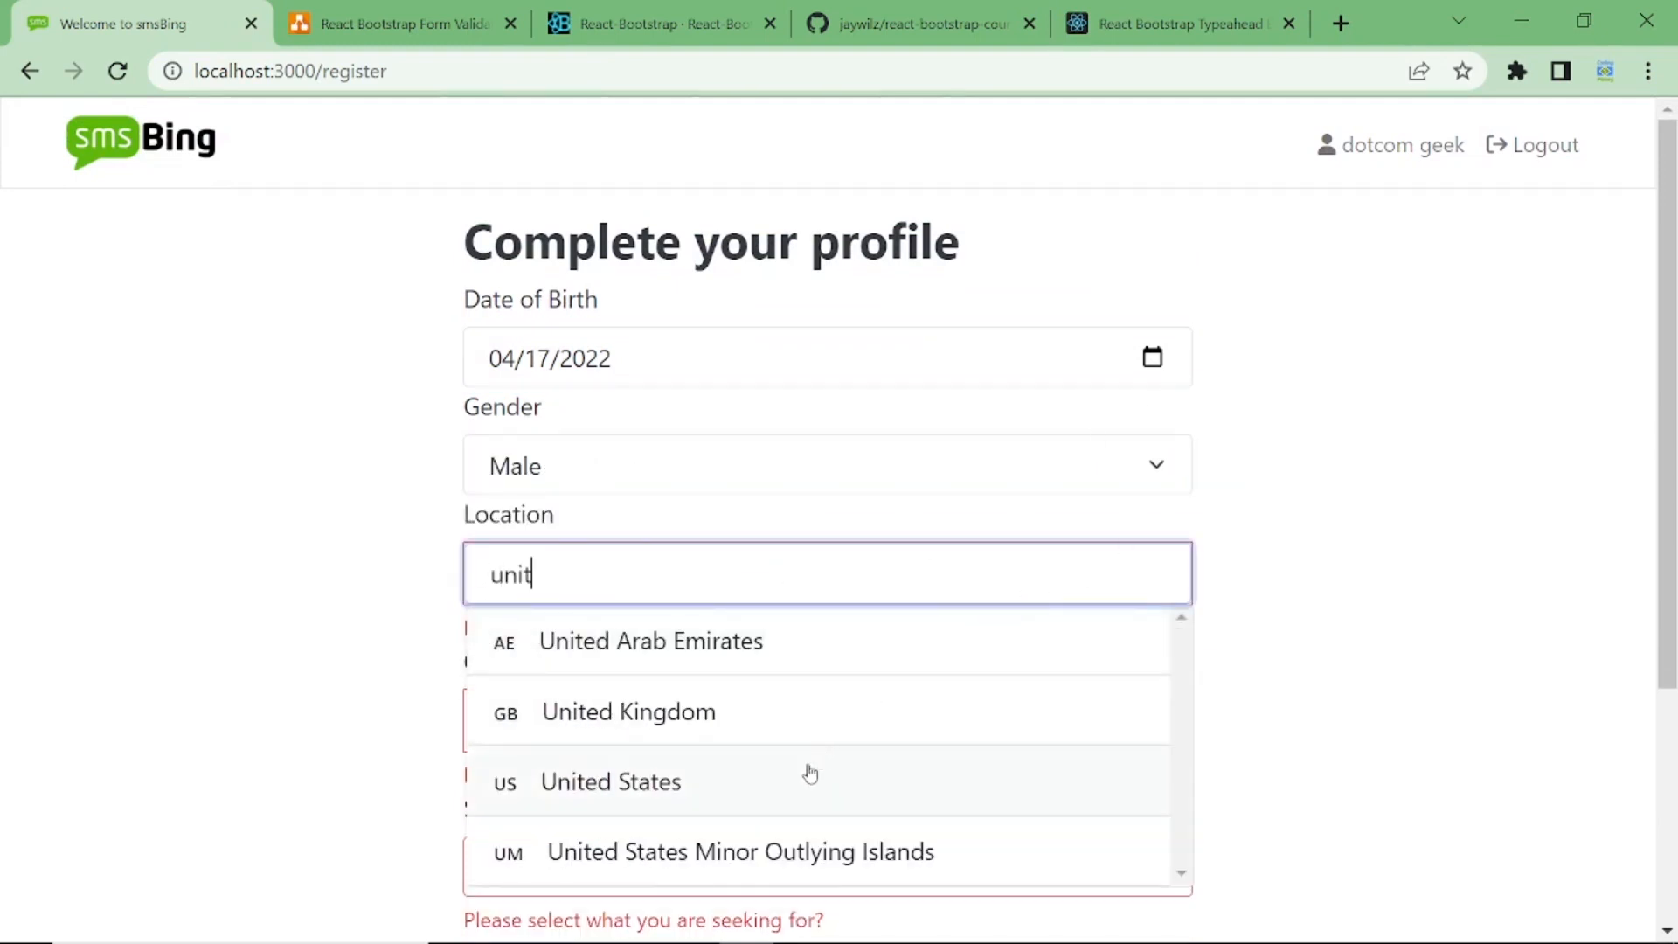
{"action": "left_click", "coordinate": [610, 781]}
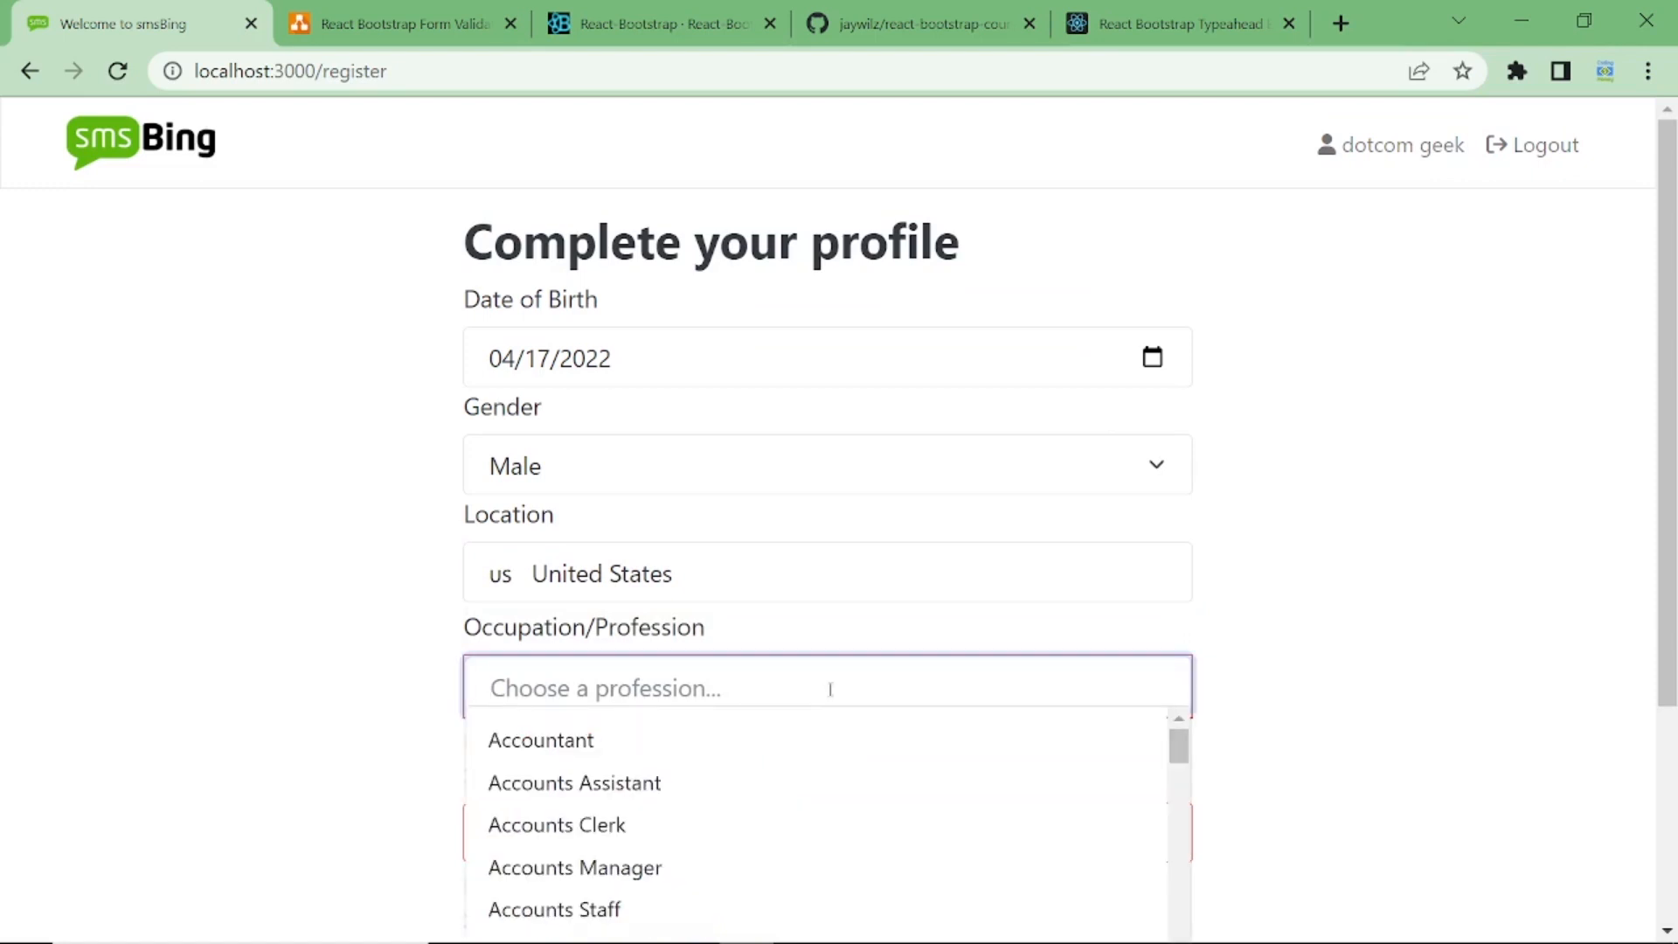
{"action": "type", "text": "Web Developer"}
{"action": "type", "text": "Hi"}
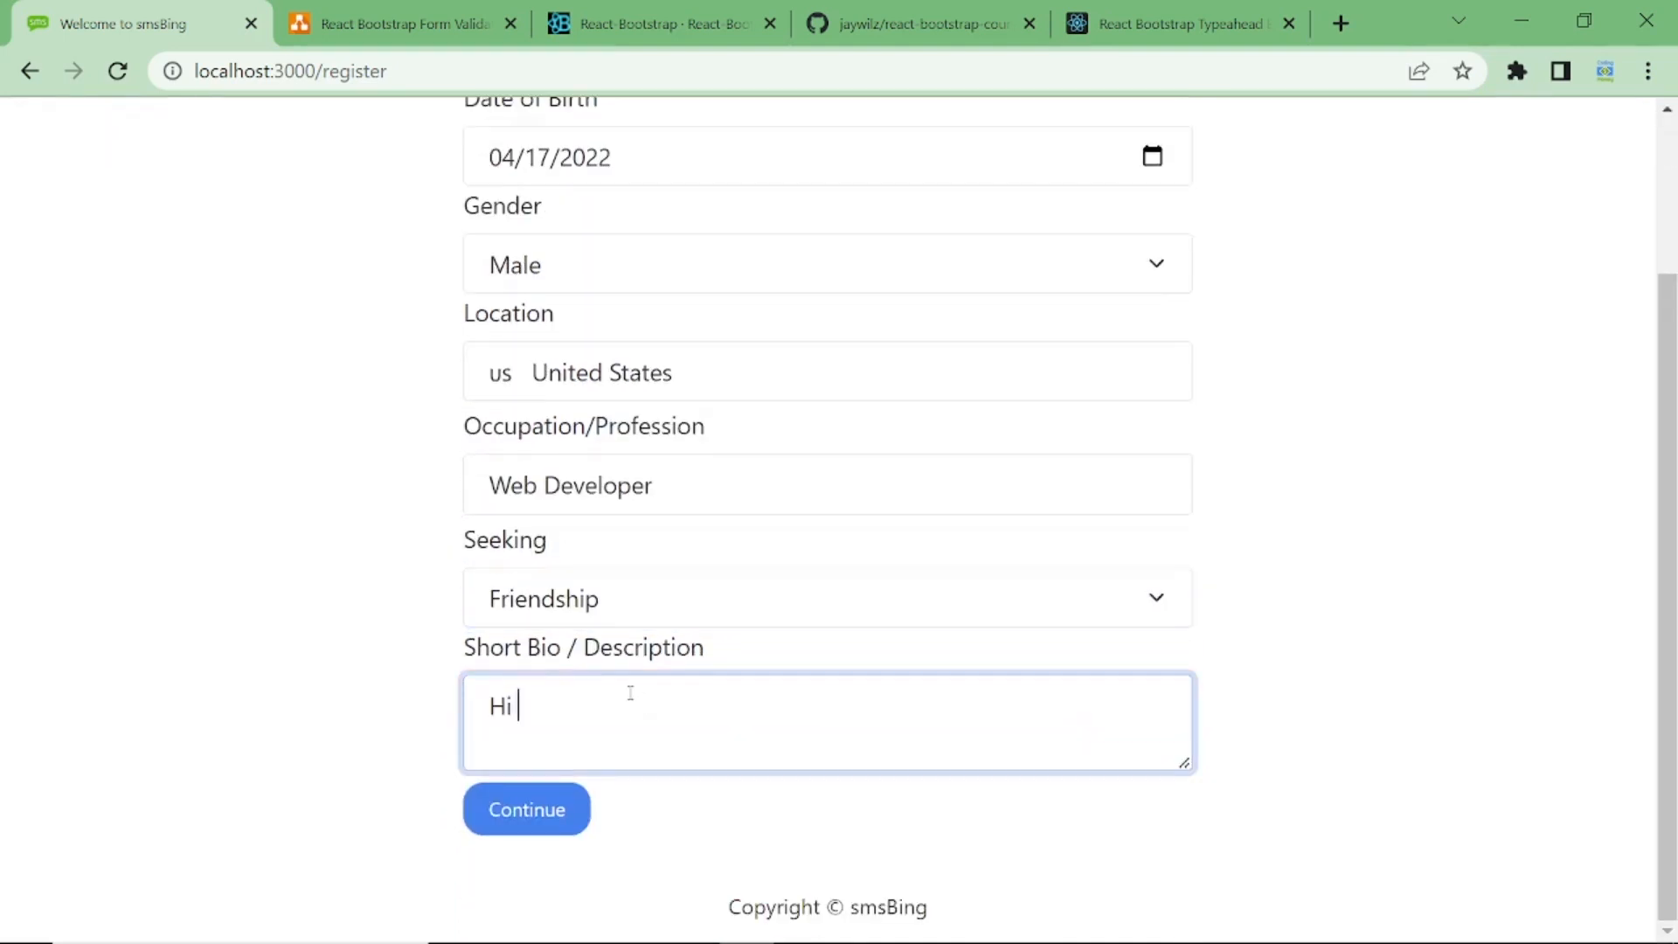
{"action": "left_click", "coordinate": [526, 808]}
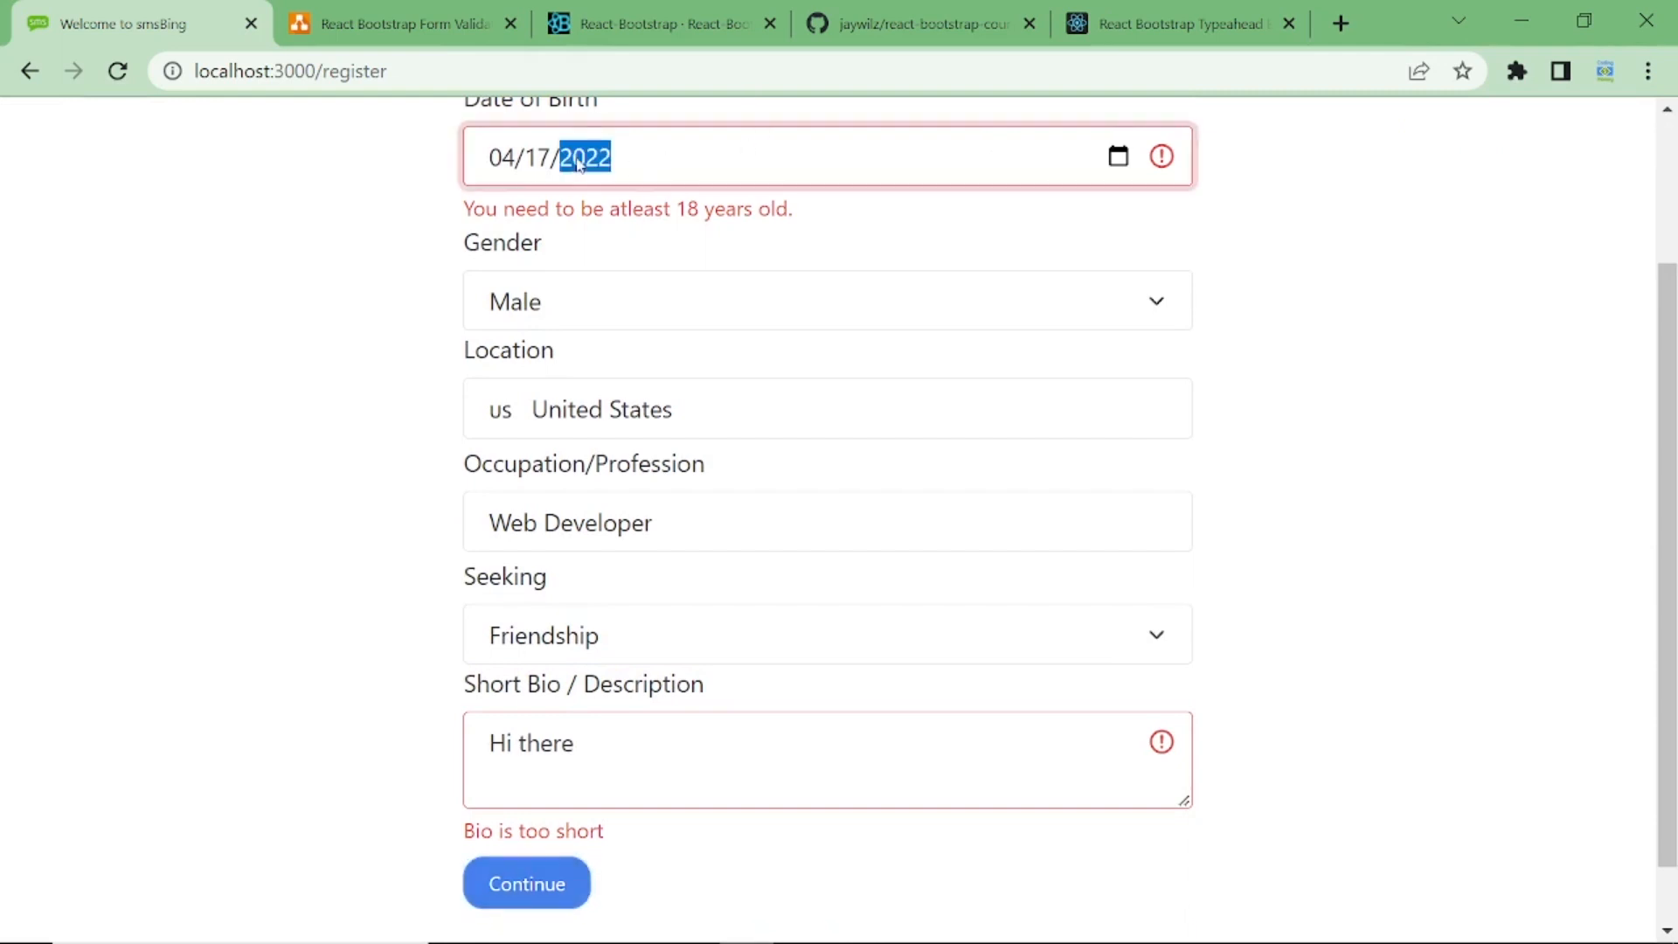
Change the birth year to 1999 and extend the bio with ', this is coding money tutorial'.
{"action": "type", "text": "1999"}
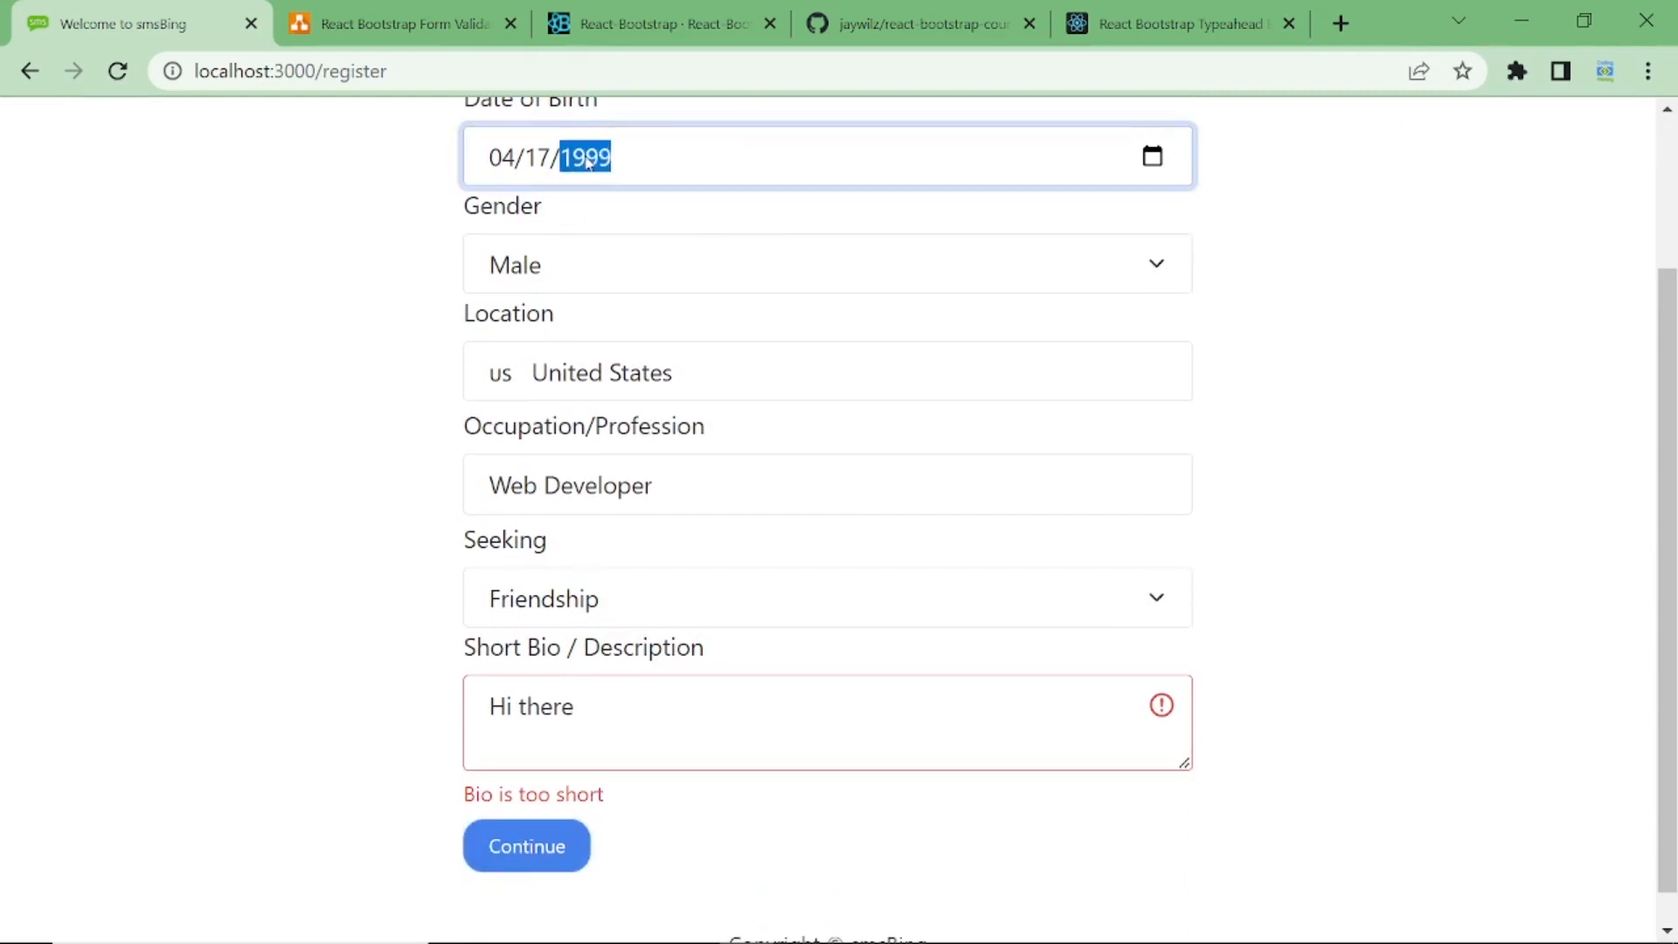
{"action": "left_click", "coordinate": [708, 722]}
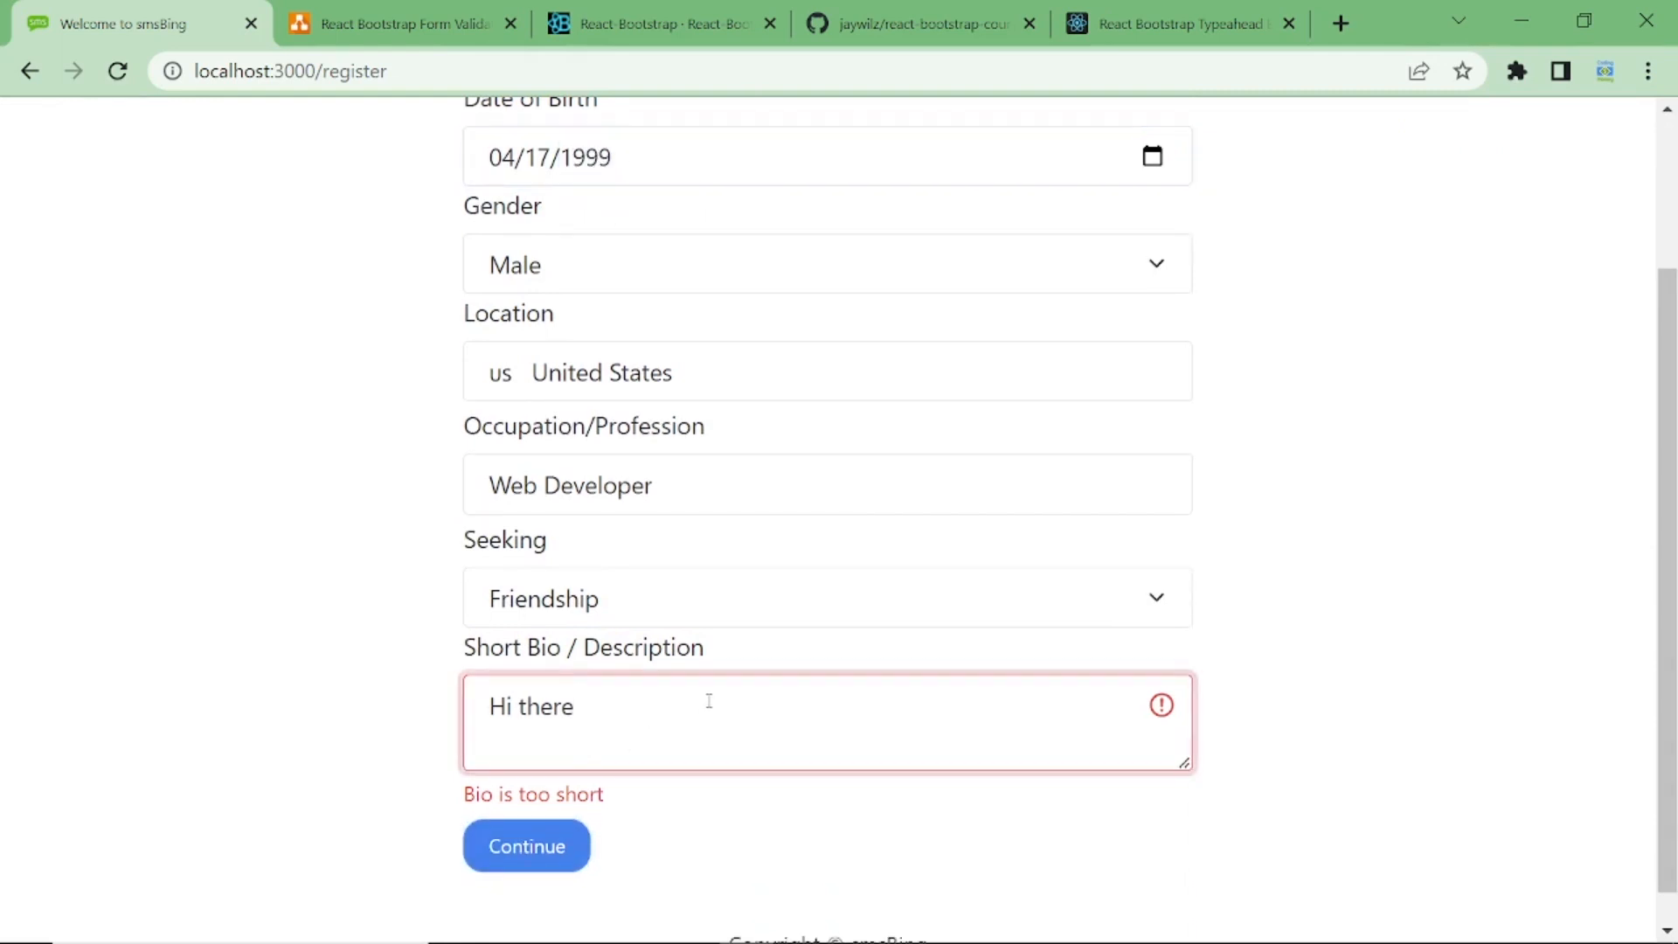
{"action": "type", "text": ", this is coding"}
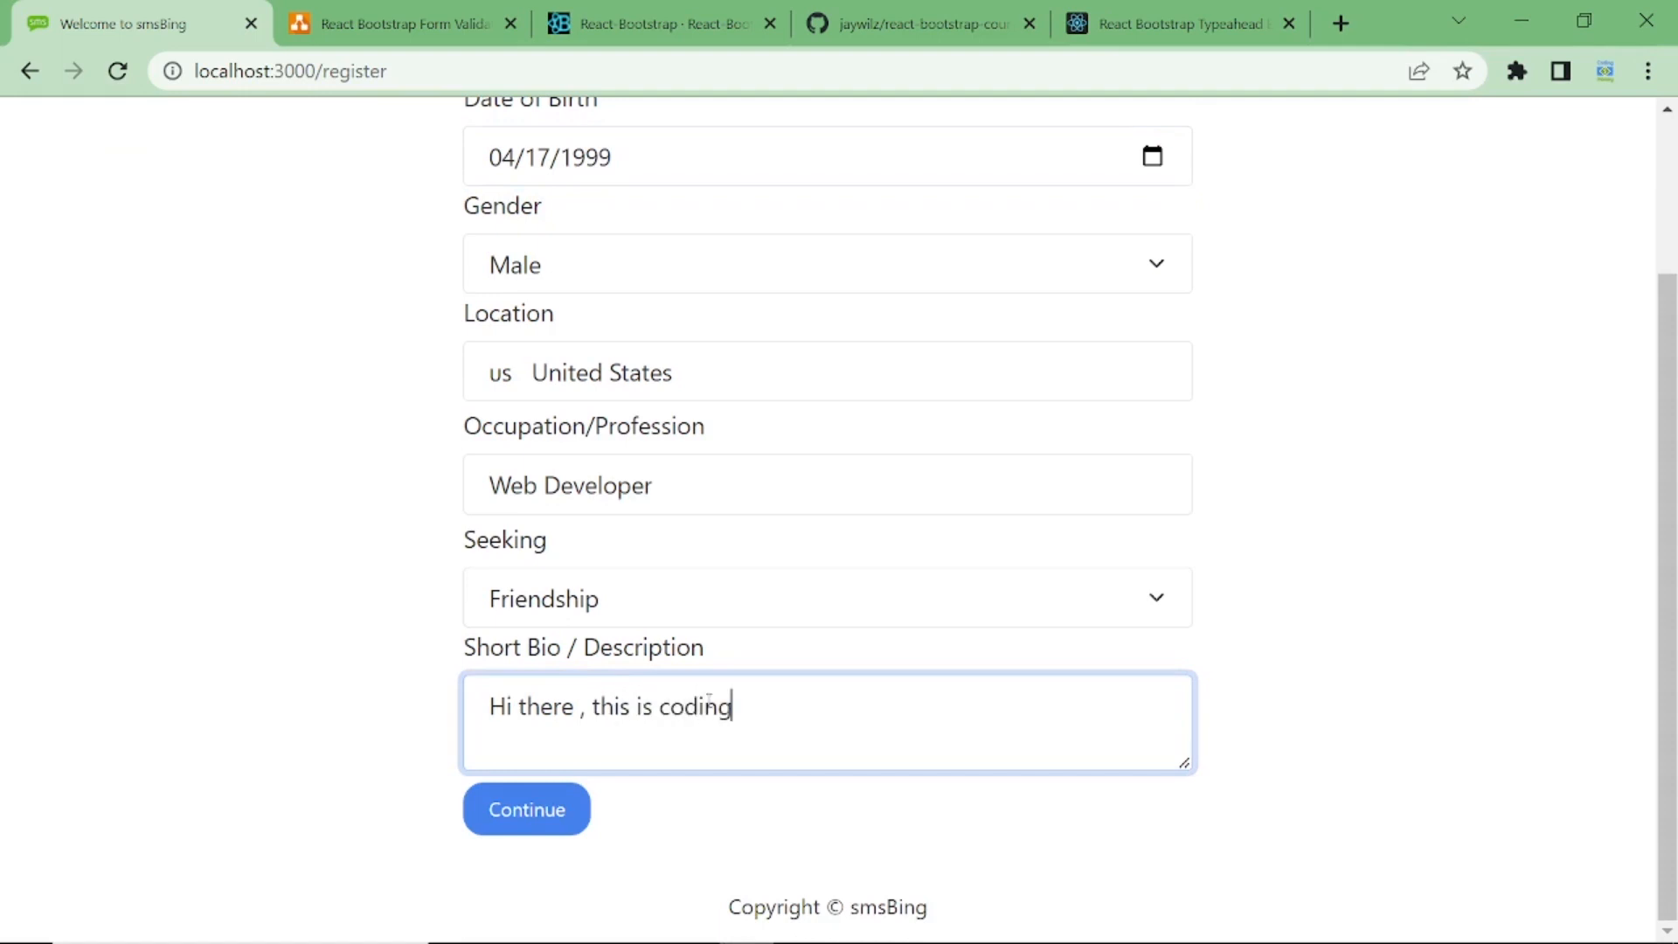
{"action": "type", "text": "money tutorial."}
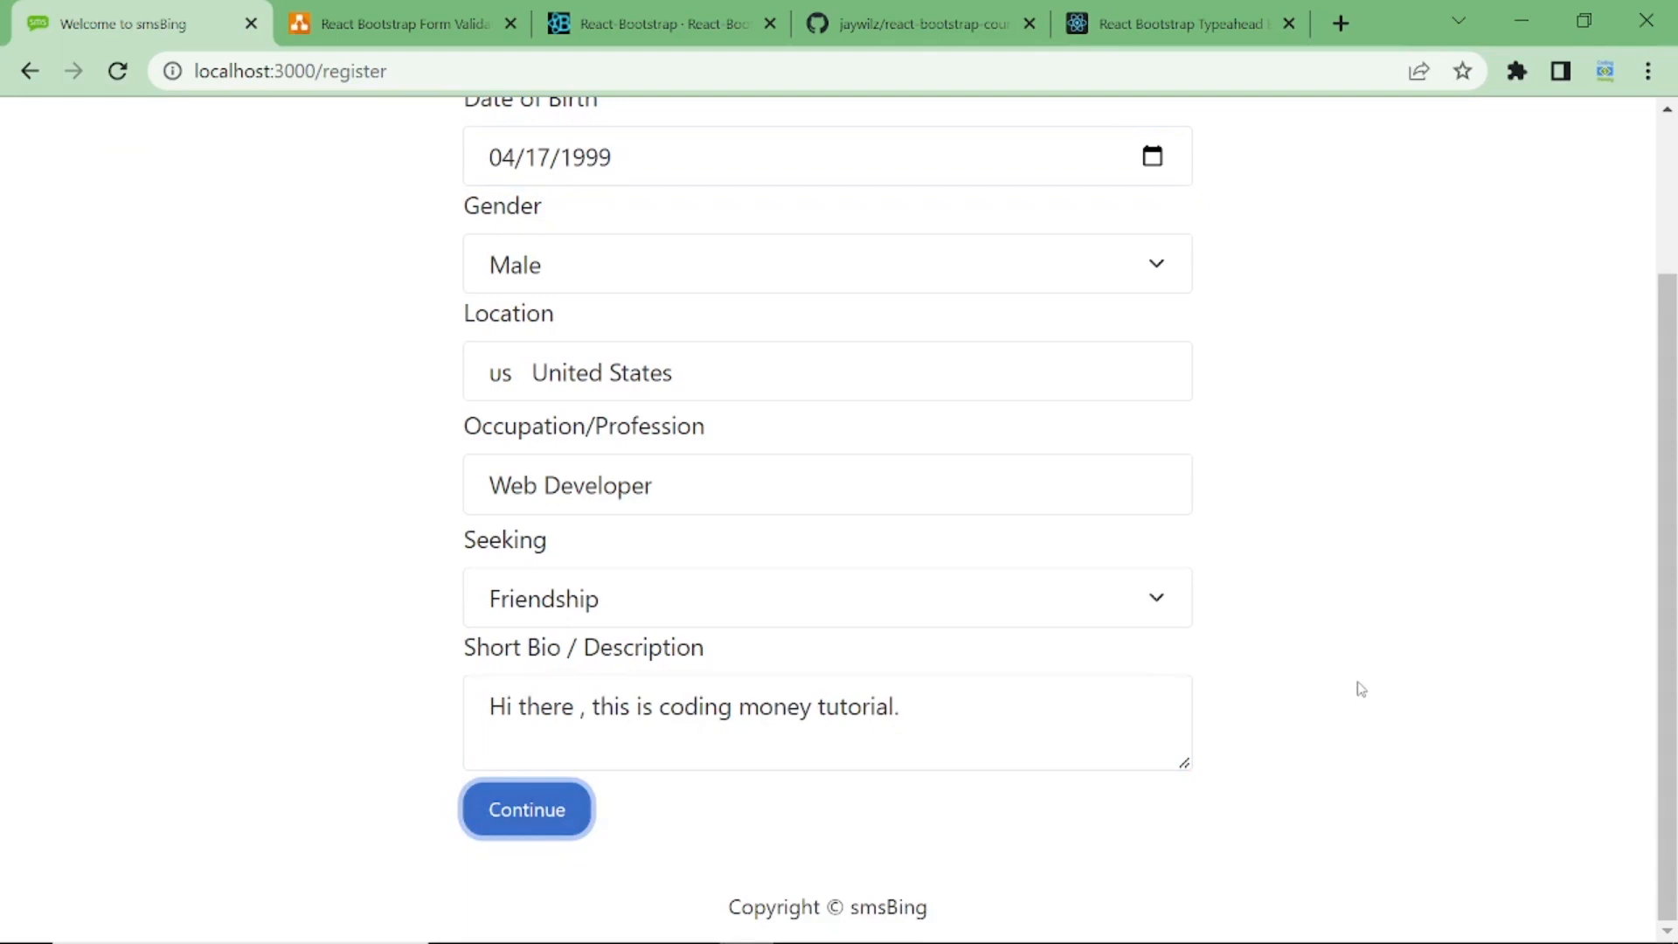
{"action": "scroll", "scroll_direction": "up", "scroll_amount": 3}
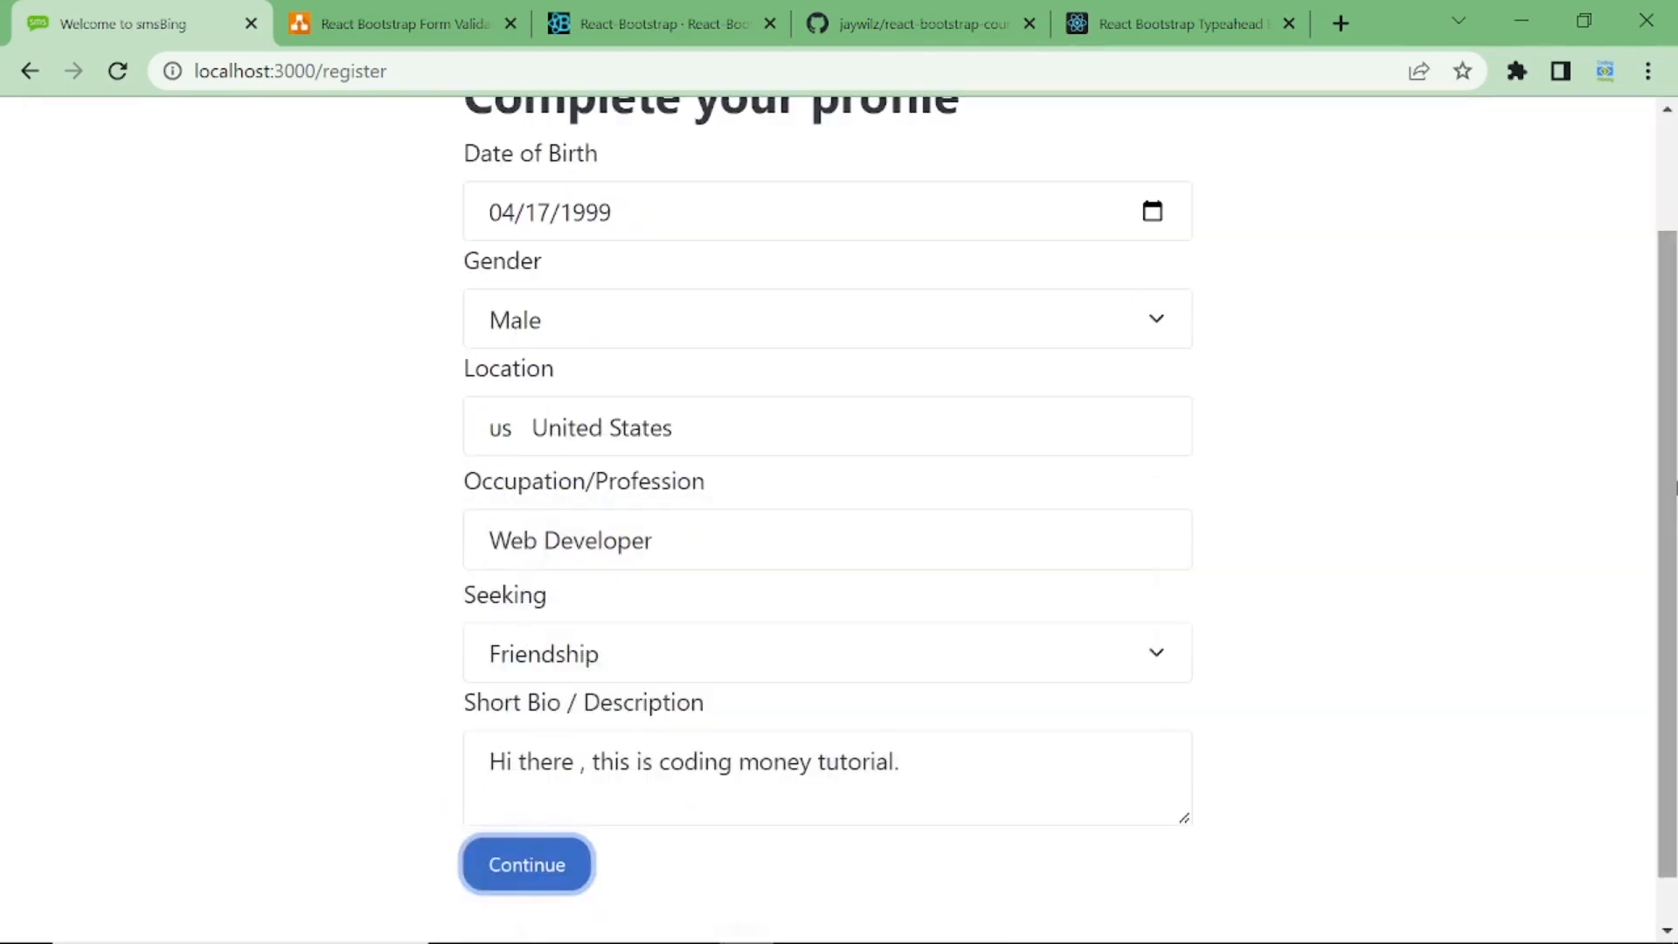
{"action": "scroll", "scroll_direction": "up", "scroll_amount": 3}
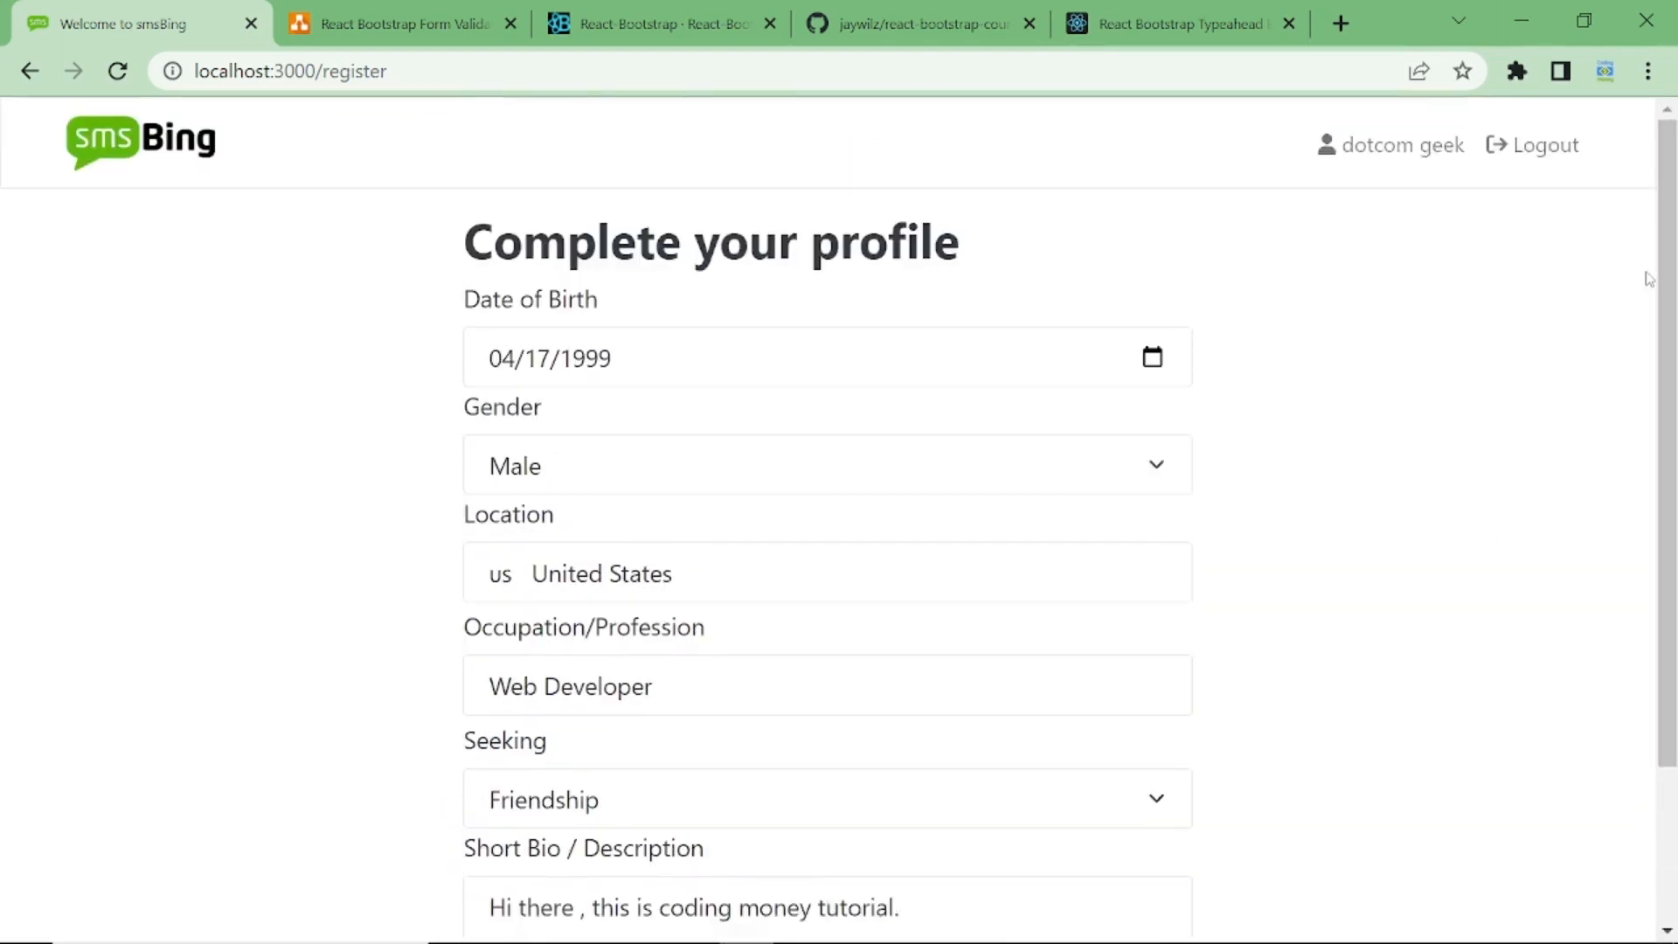